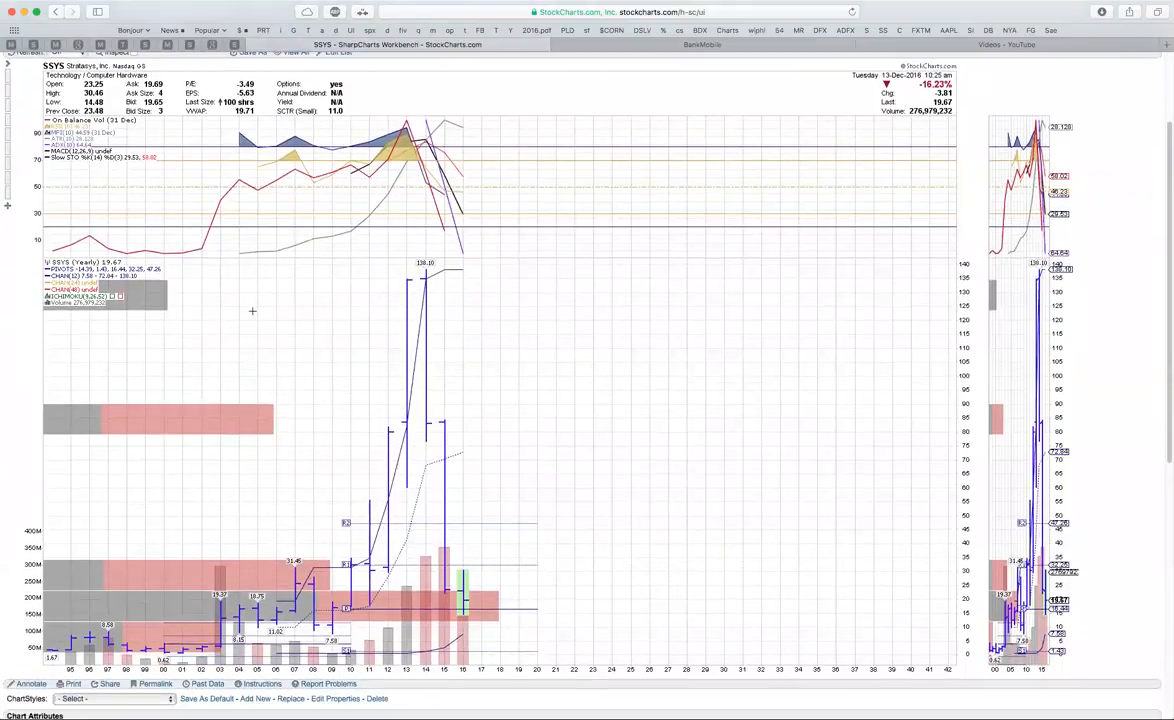
mouse_move(462, 608)
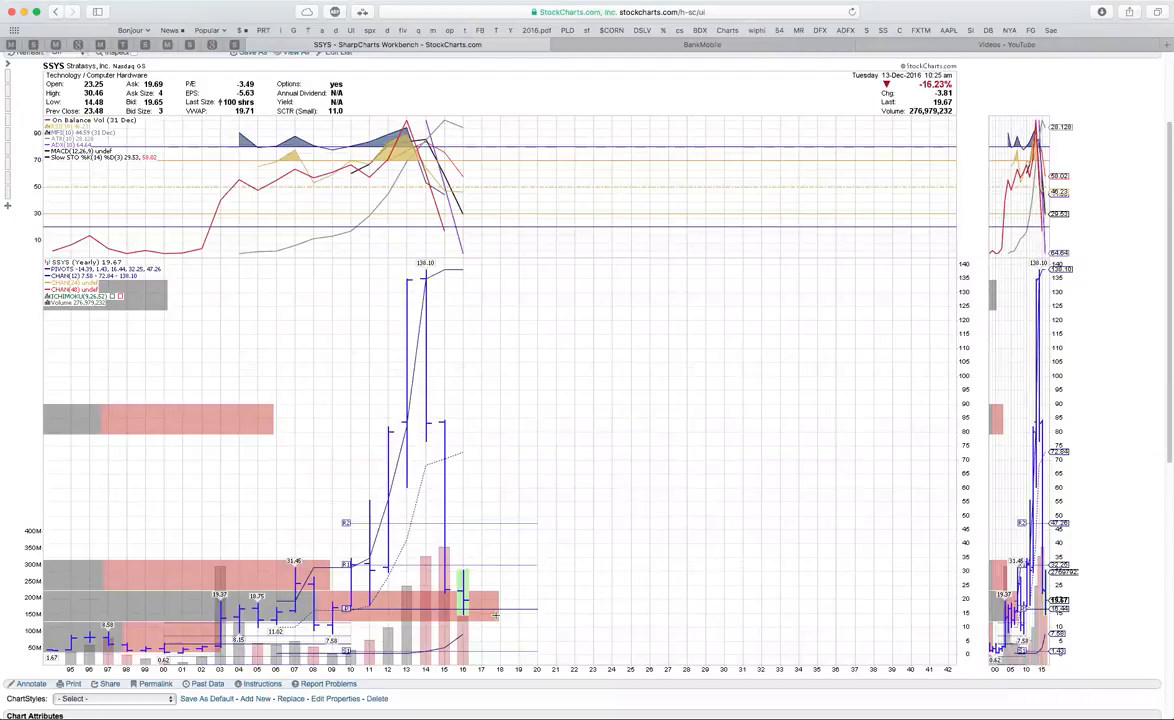
mouse_move(492, 556)
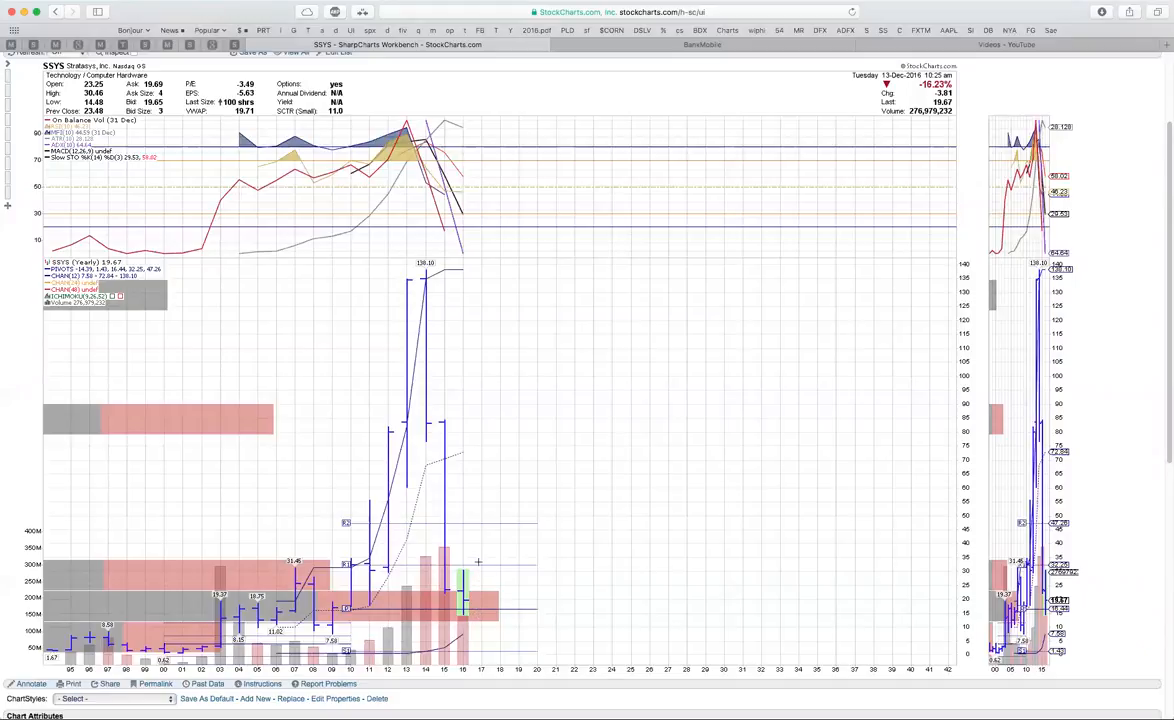
mouse_move(476, 530)
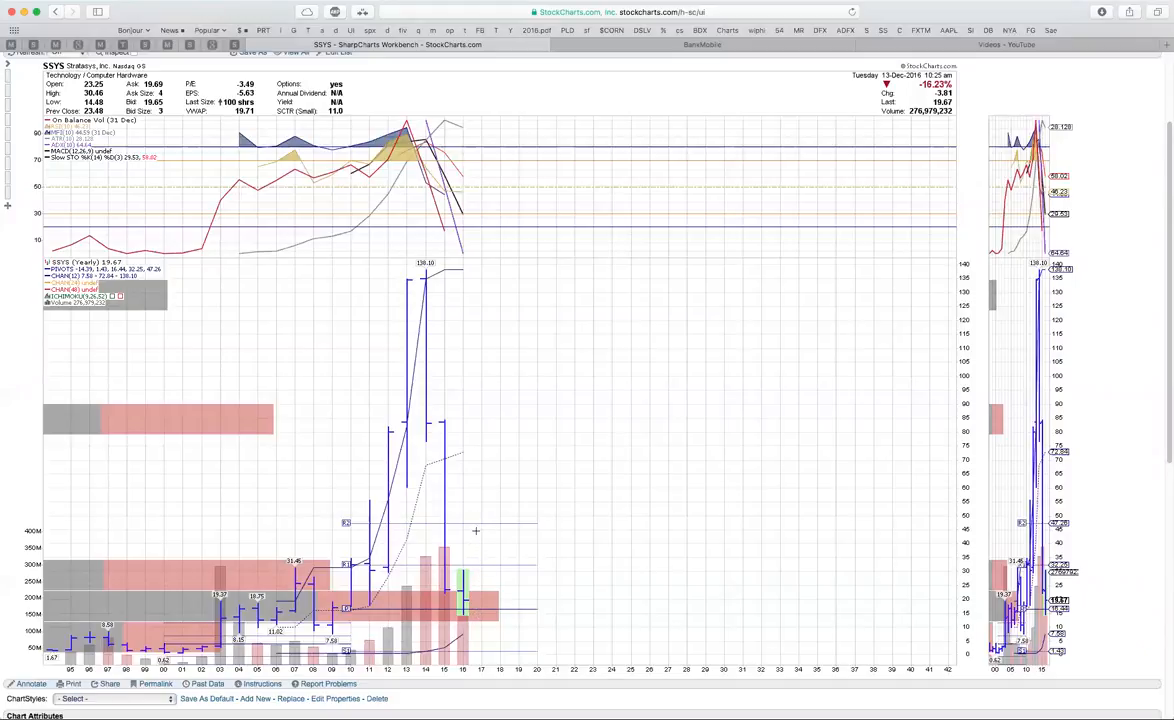
mouse_move(468, 592)
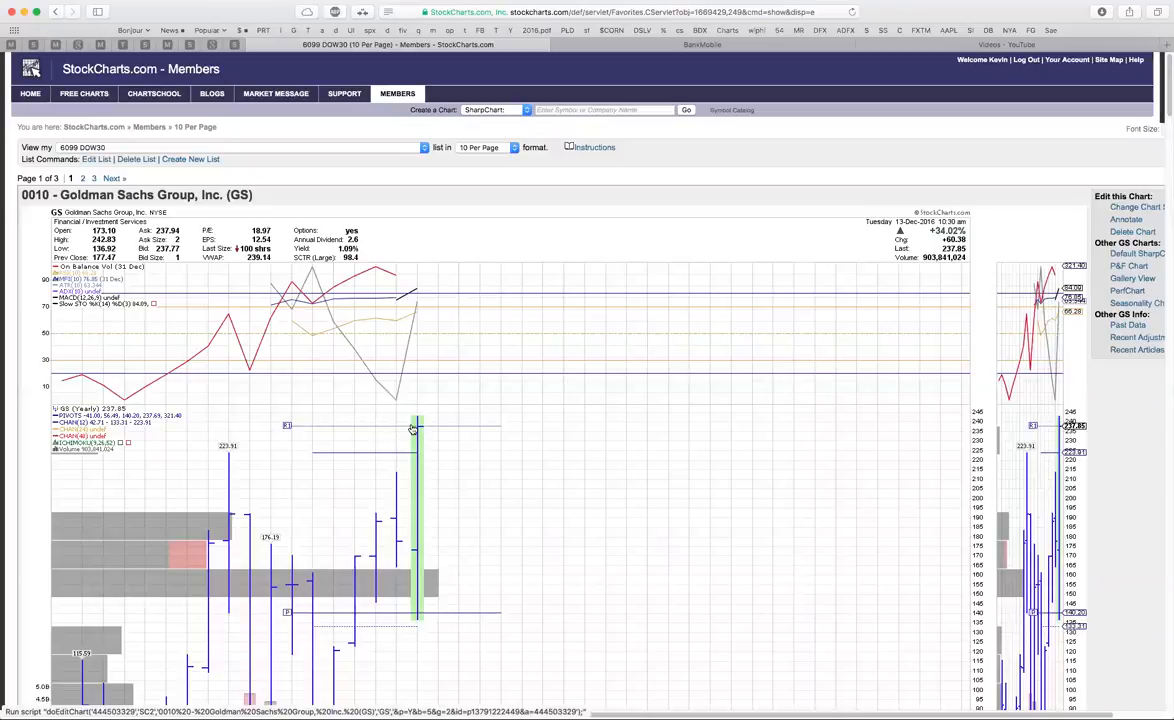
scroll(down, 3)
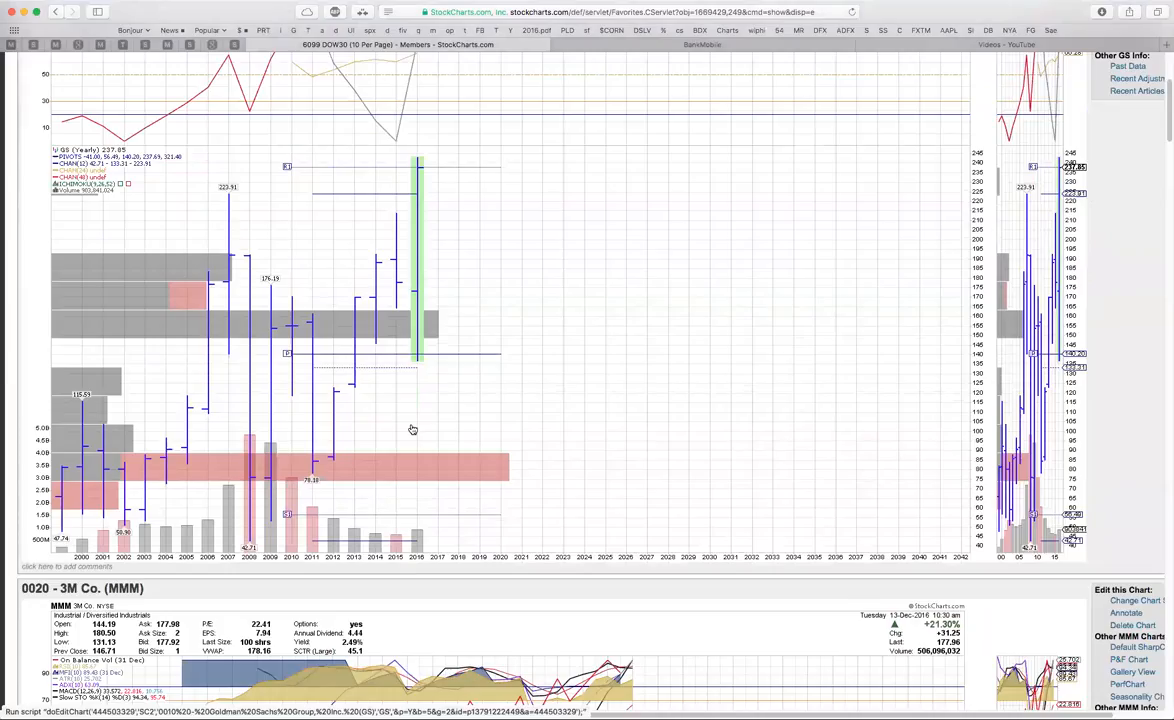
mouse_move(256, 418)
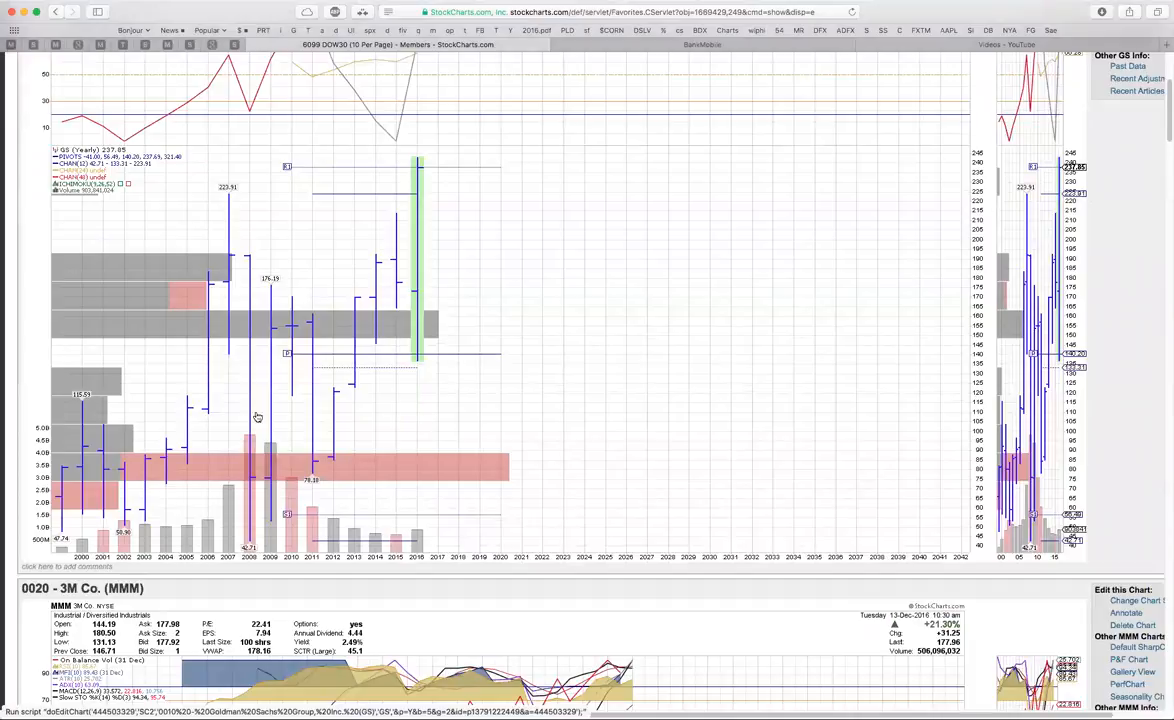
mouse_move(484, 352)
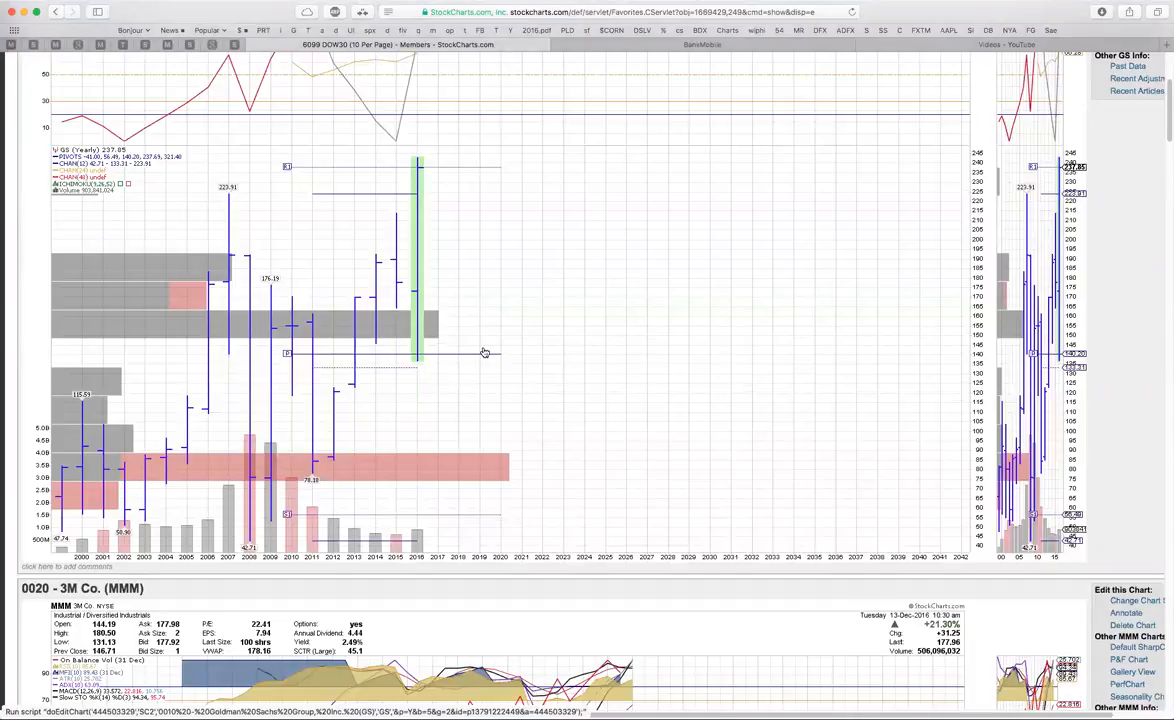
mouse_move(420, 172)
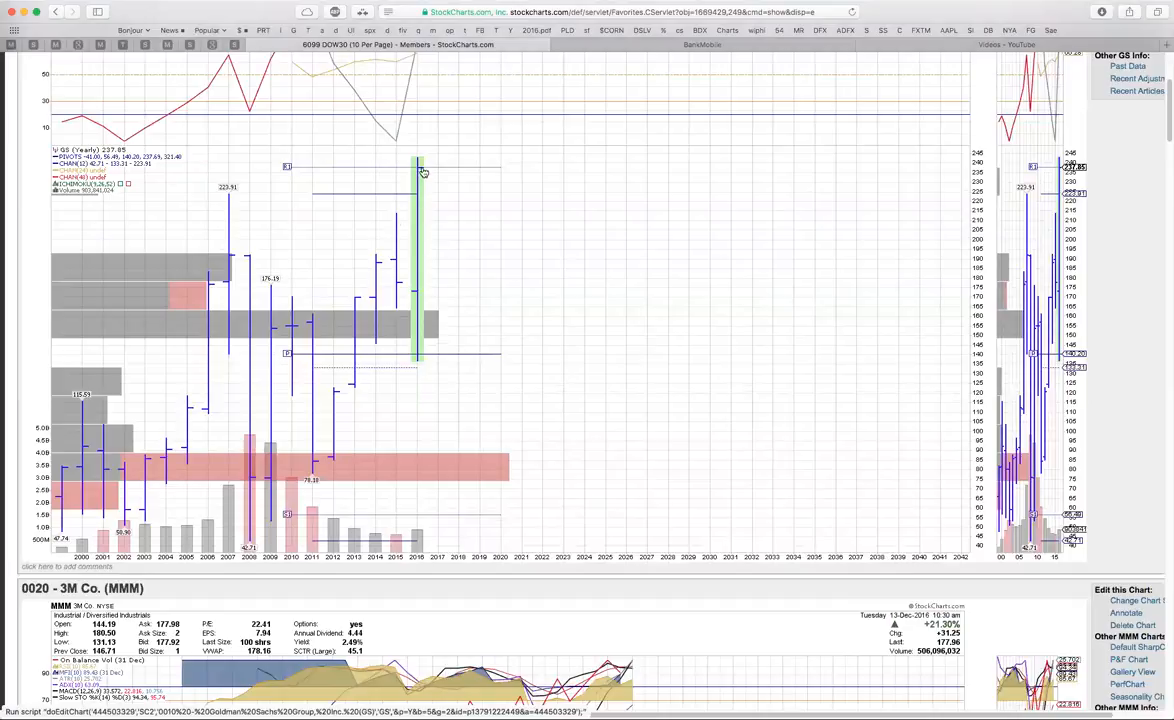
mouse_move(410, 200)
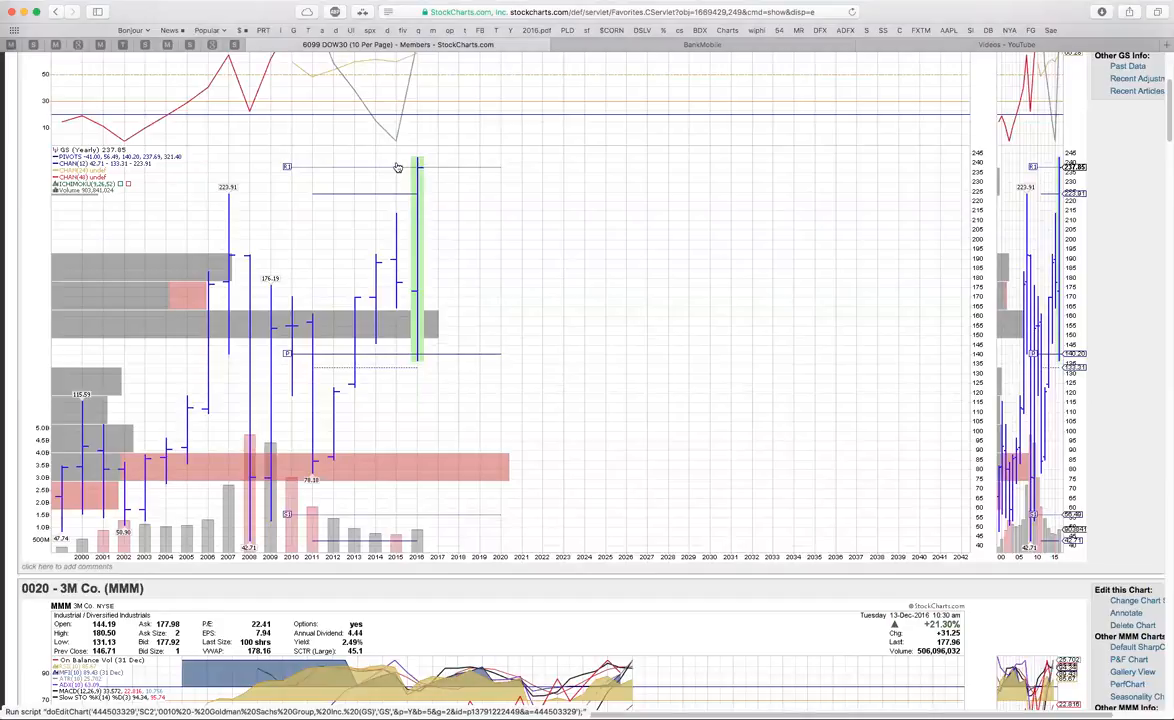
mouse_move(436, 166)
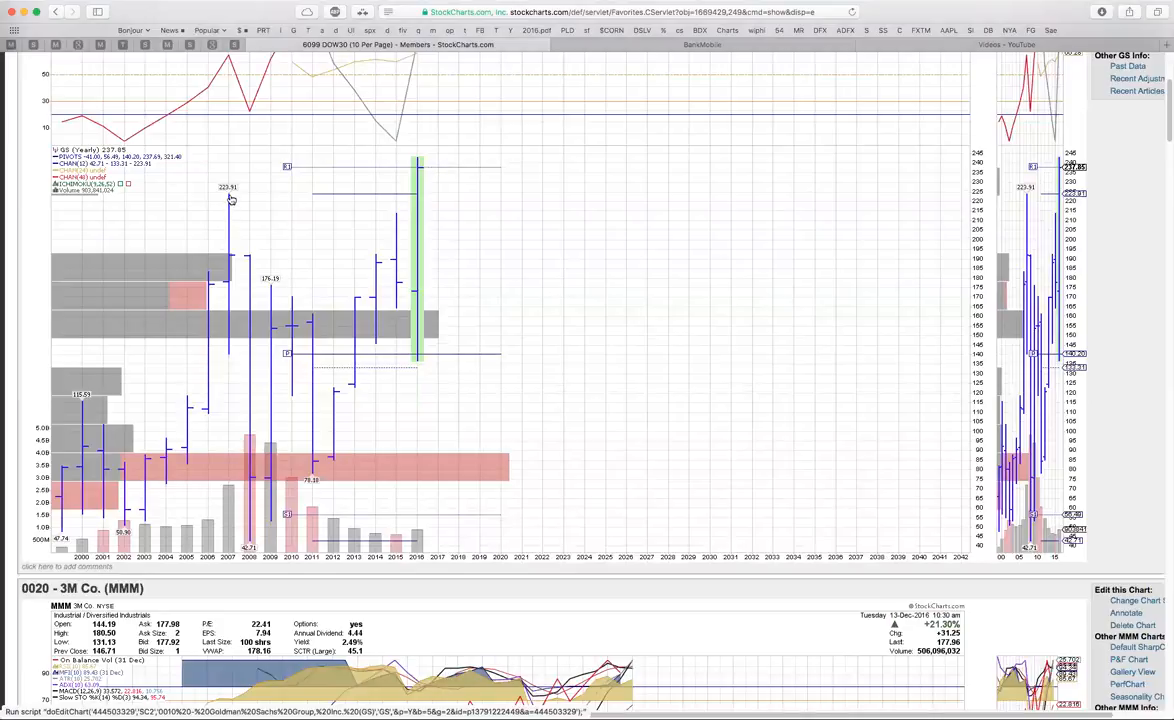
mouse_move(230, 192)
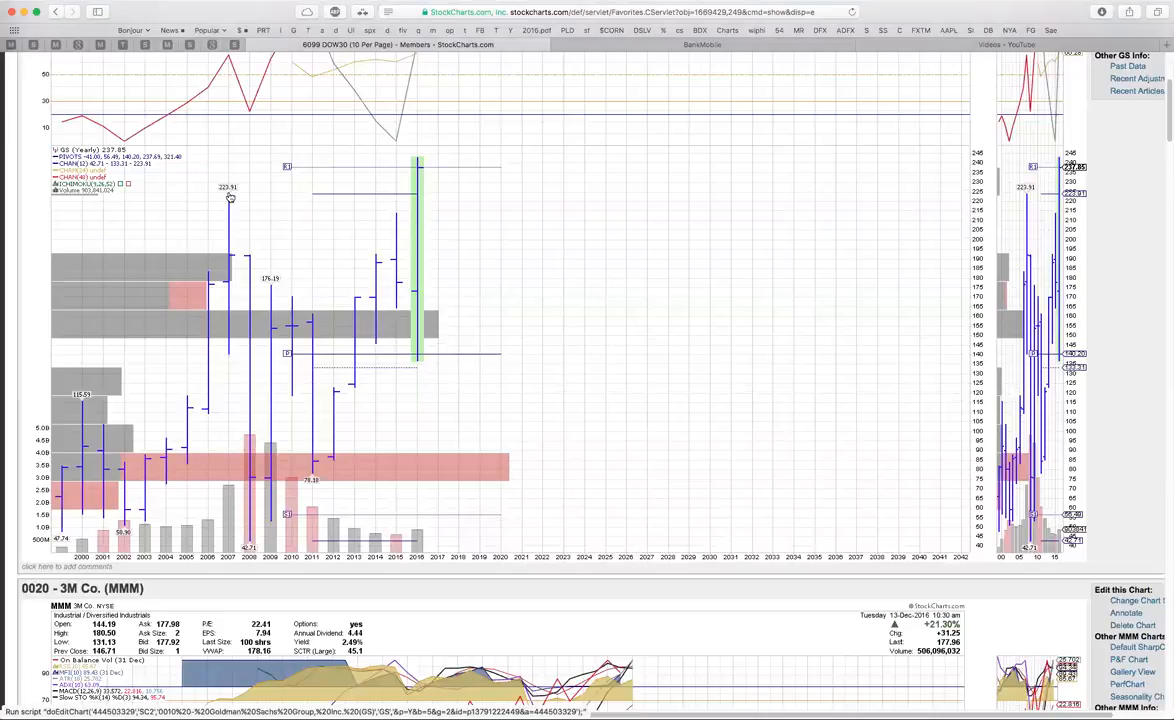
mouse_move(270, 486)
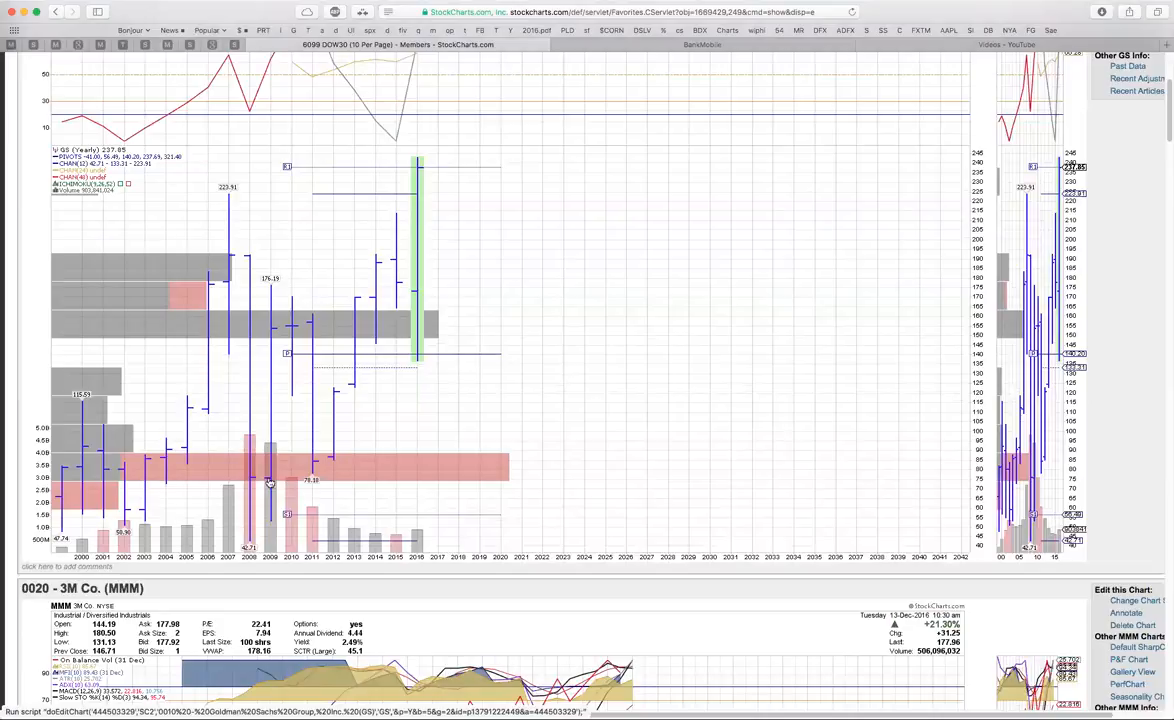
mouse_move(380, 248)
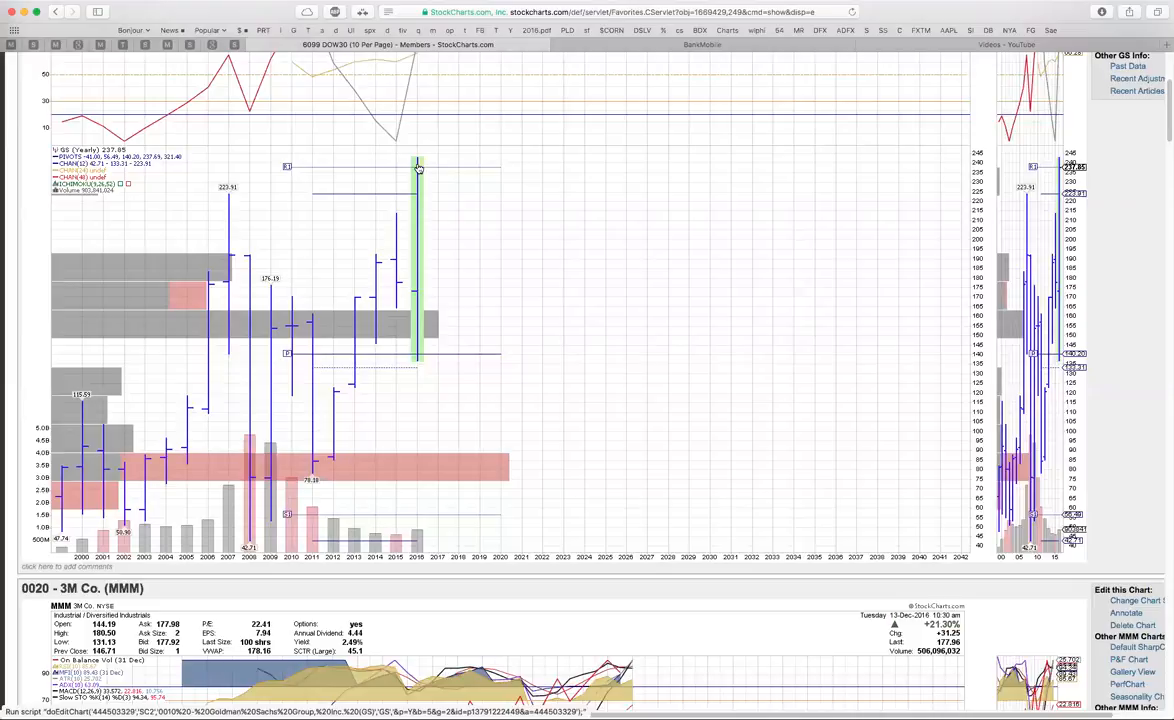
mouse_move(458, 176)
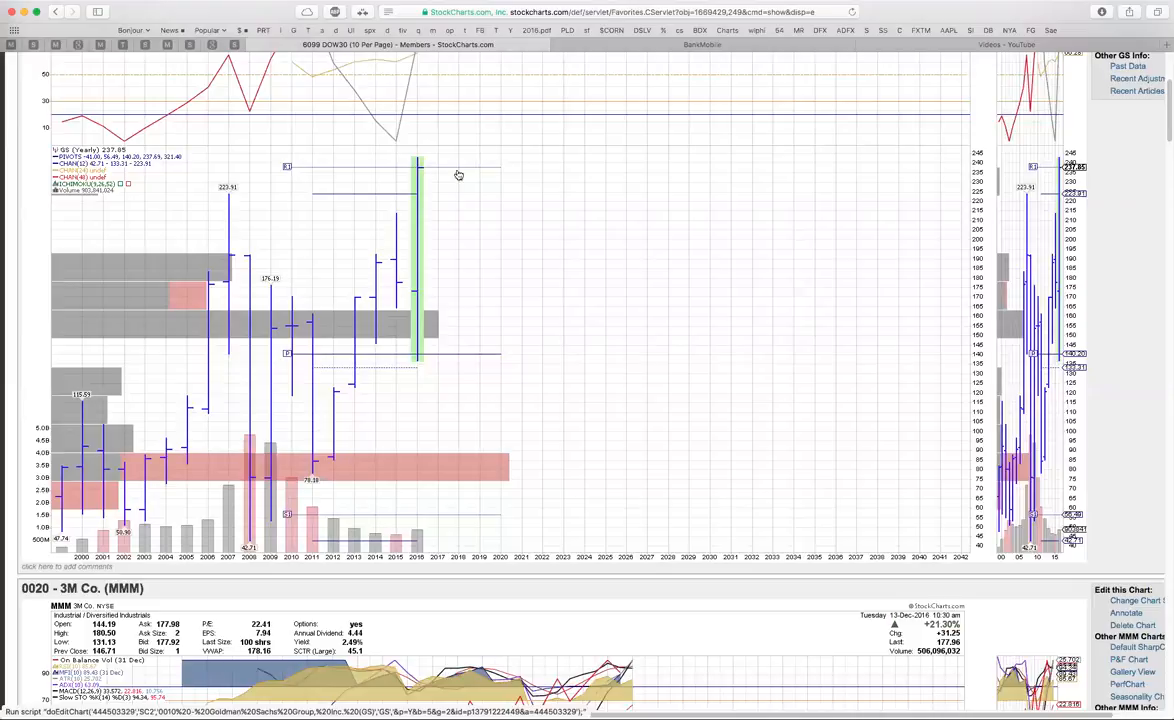
mouse_move(364, 172)
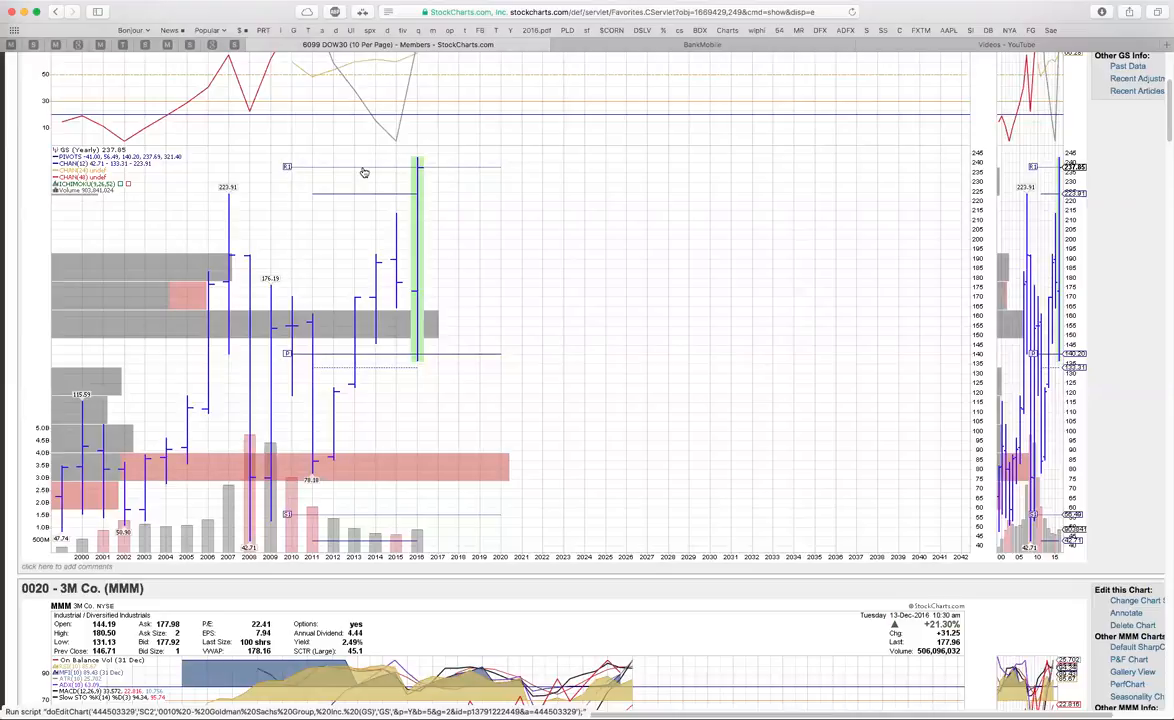
mouse_move(398, 174)
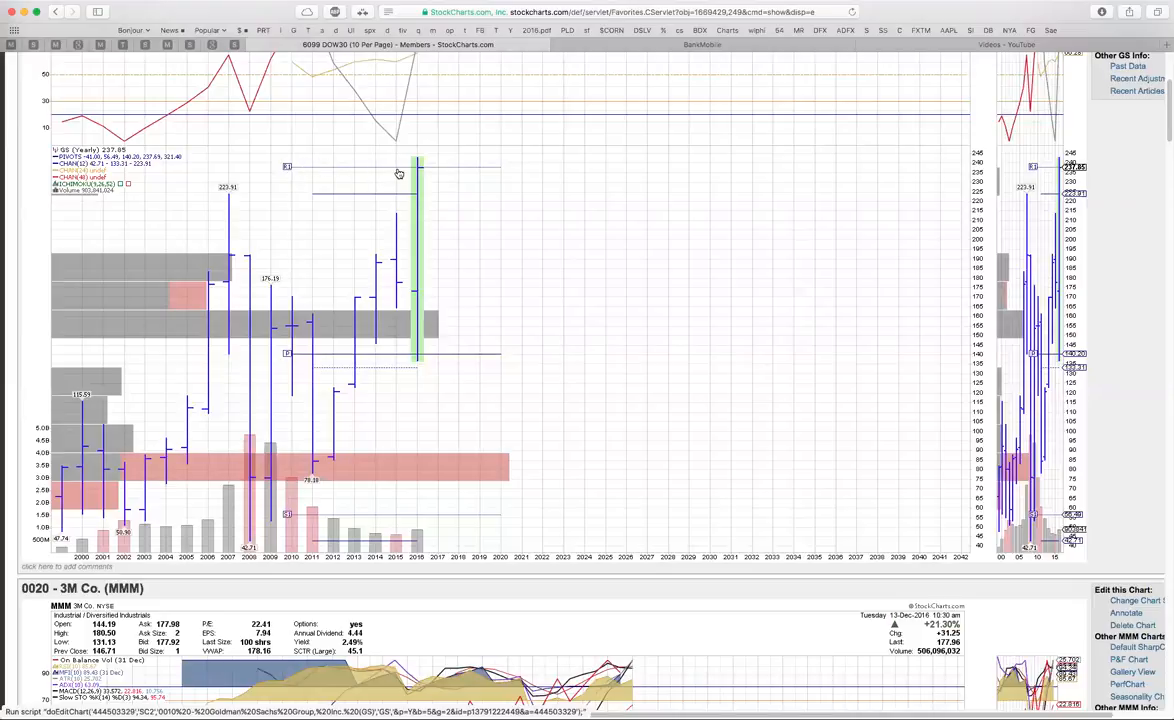
mouse_move(412, 170)
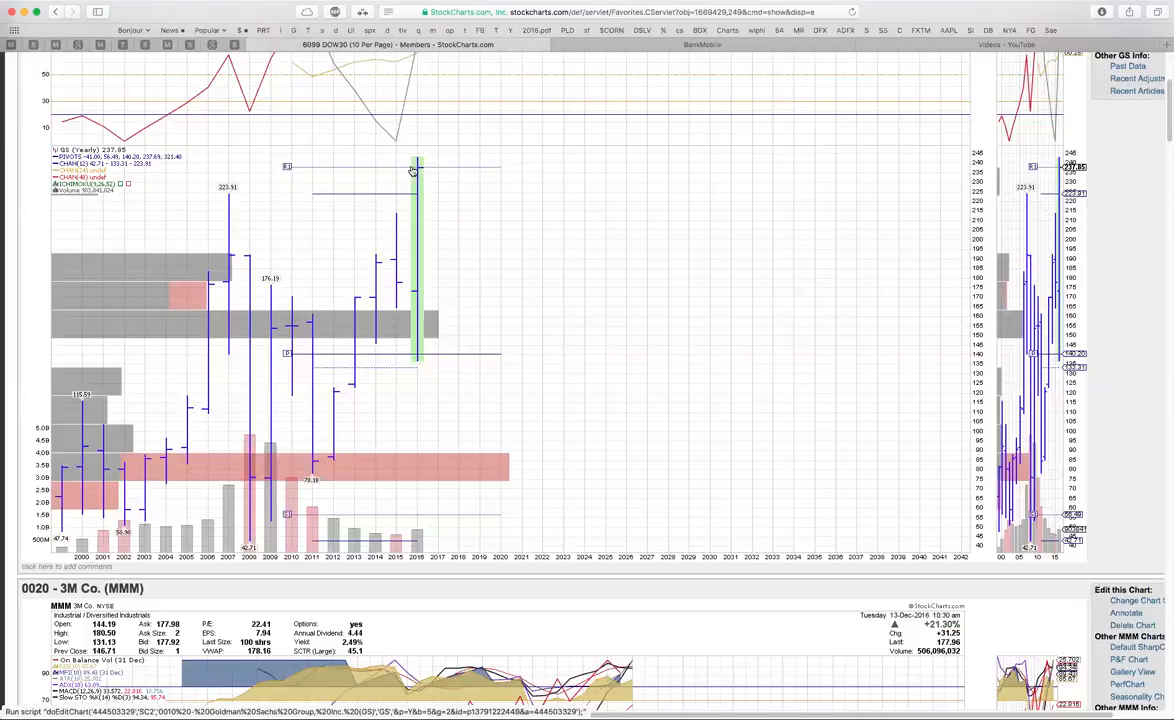
mouse_move(424, 156)
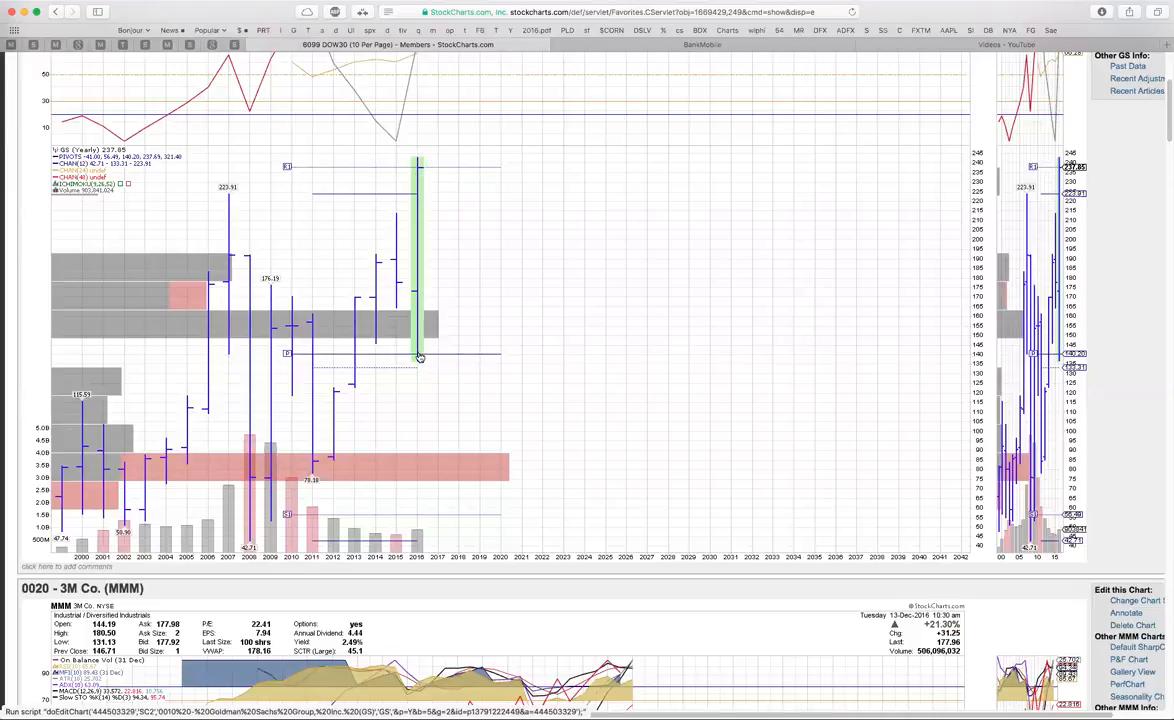
mouse_move(422, 174)
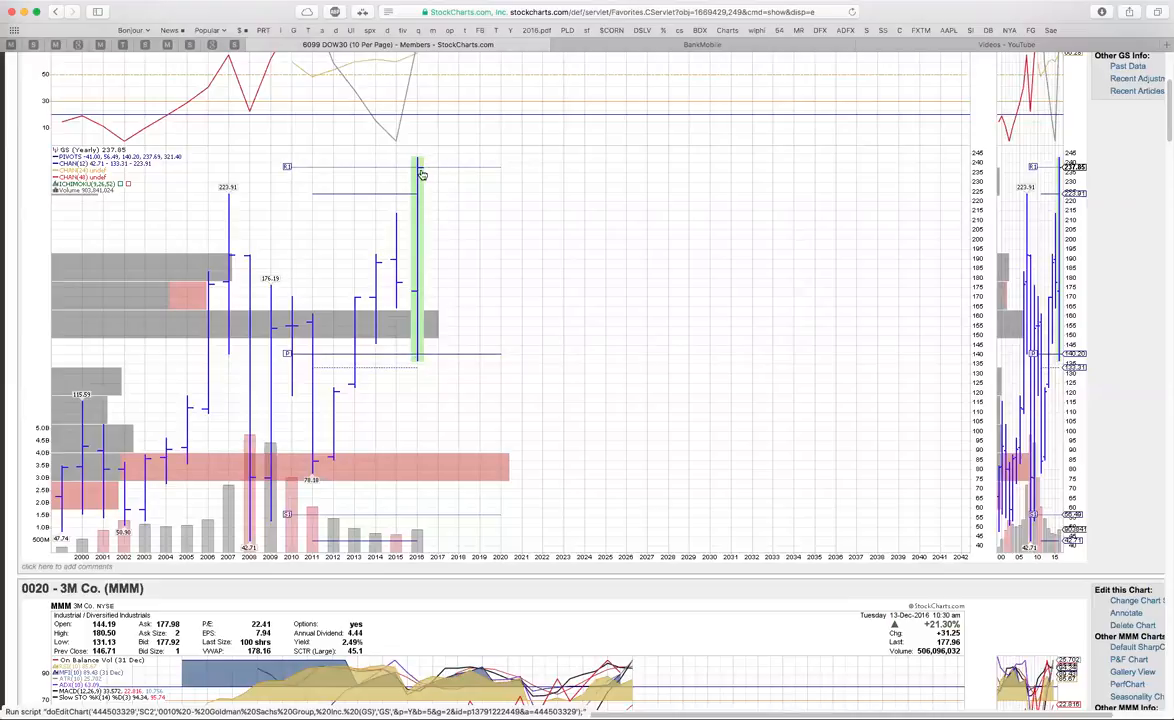
mouse_move(468, 290)
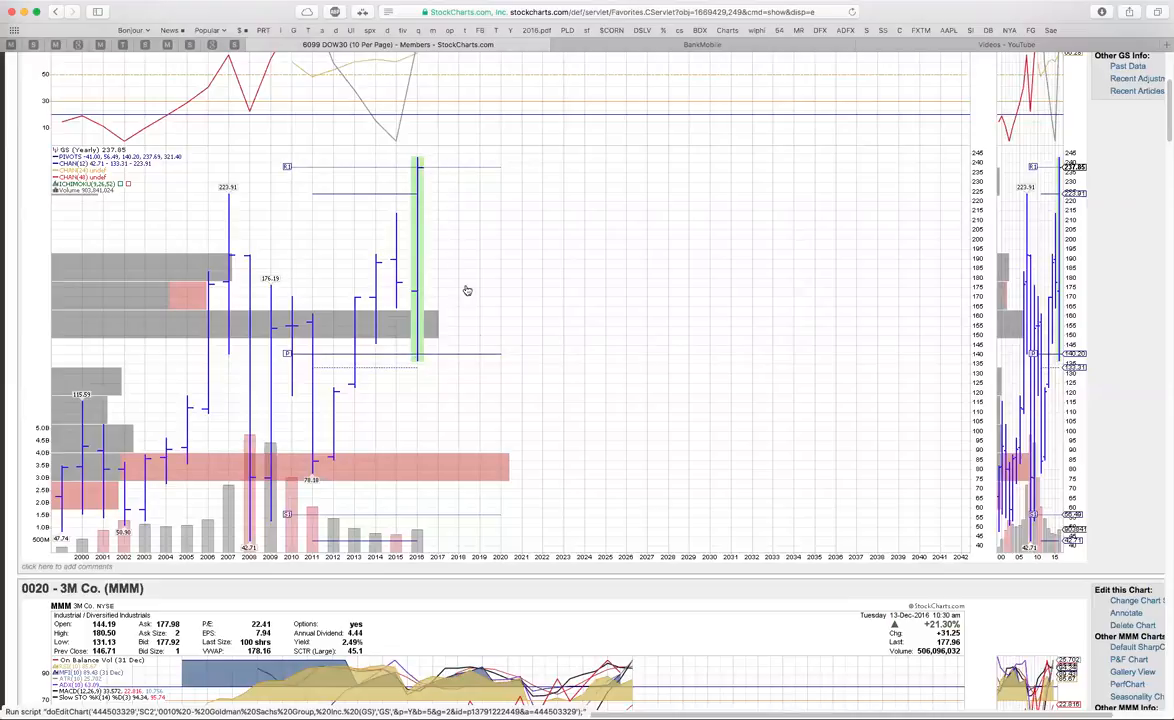
Step: Scroll the Dow 30 chart list around the 3M chart and back to the Goldman Sachs chart
scroll(down, 3)
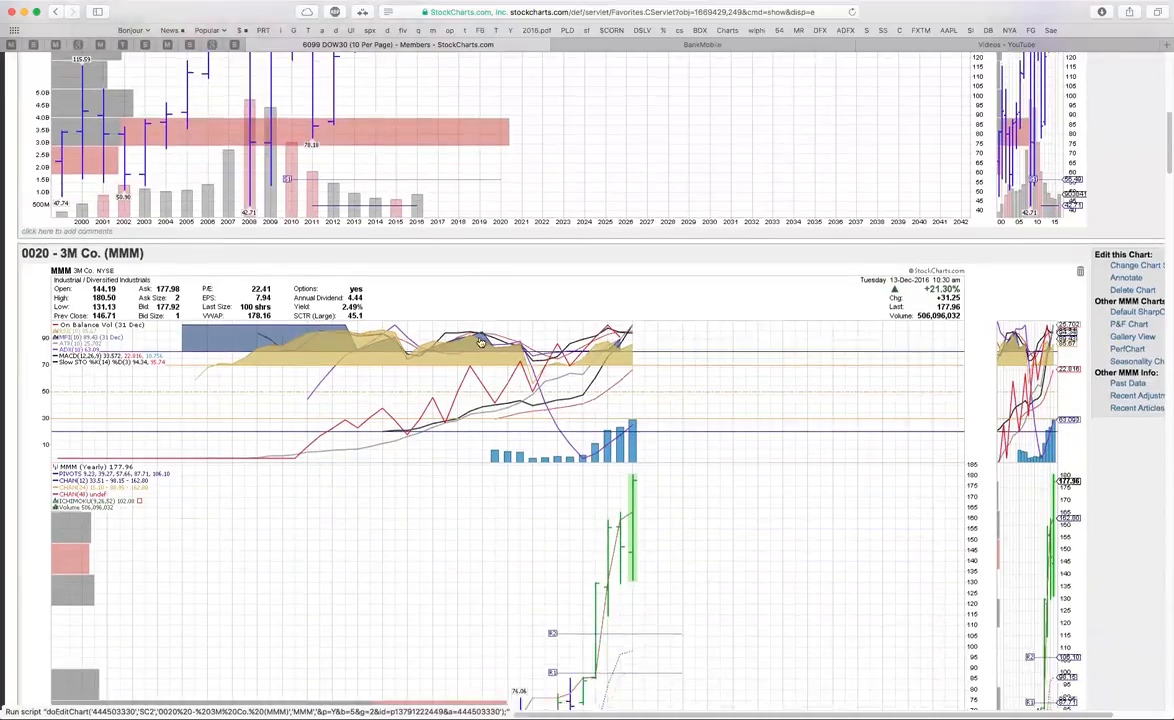
scroll(down, 3)
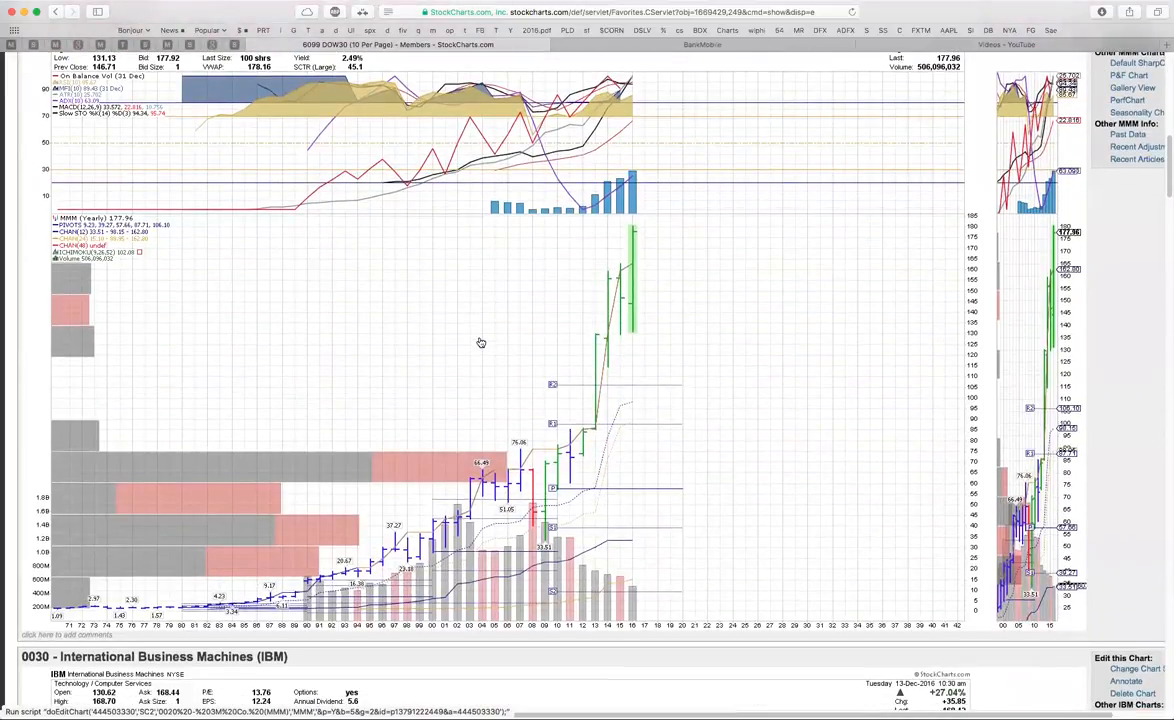
mouse_move(636, 284)
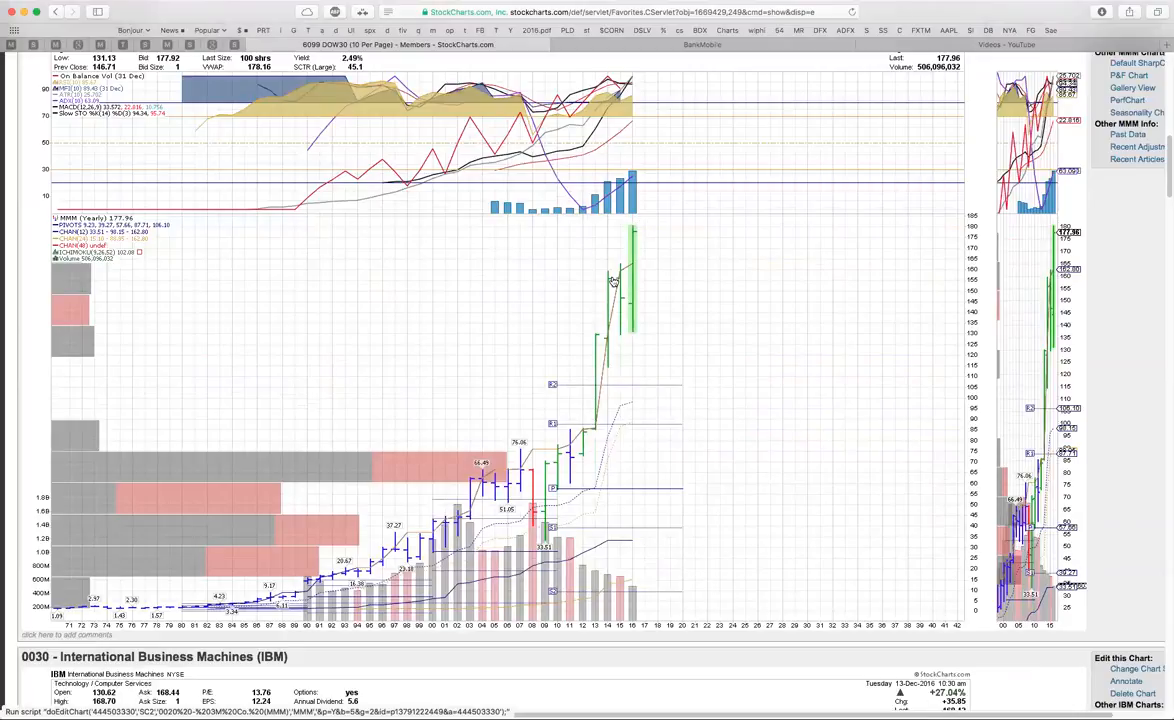
mouse_move(628, 280)
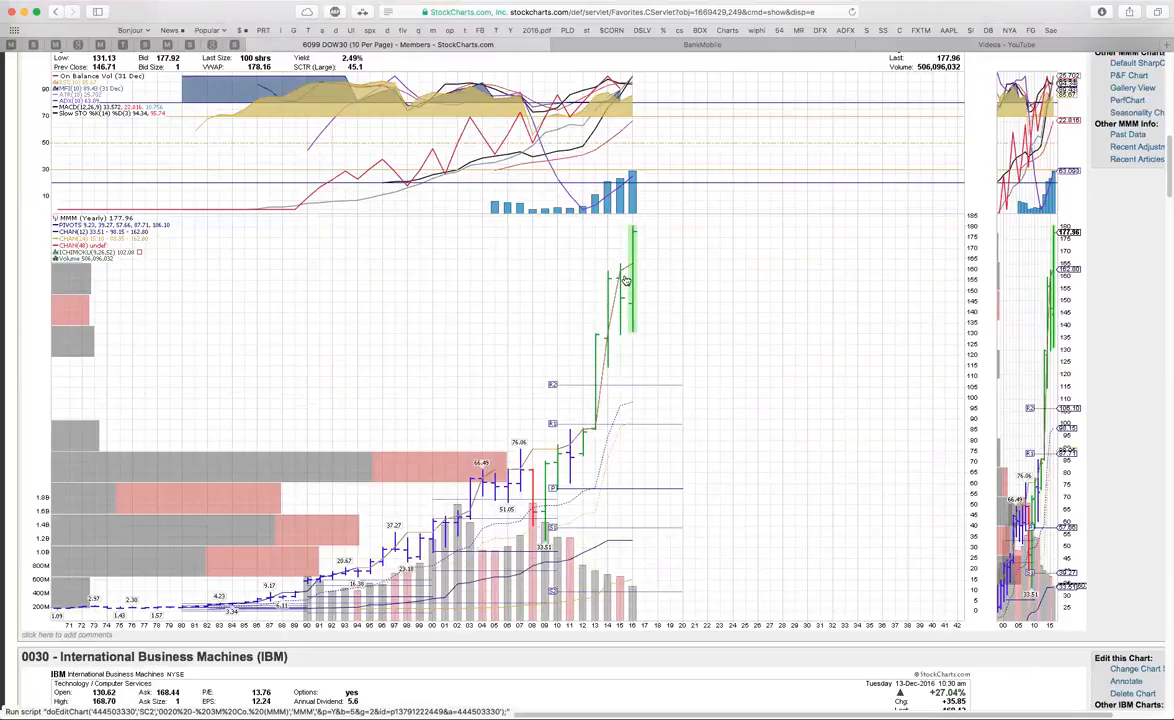
mouse_move(592, 338)
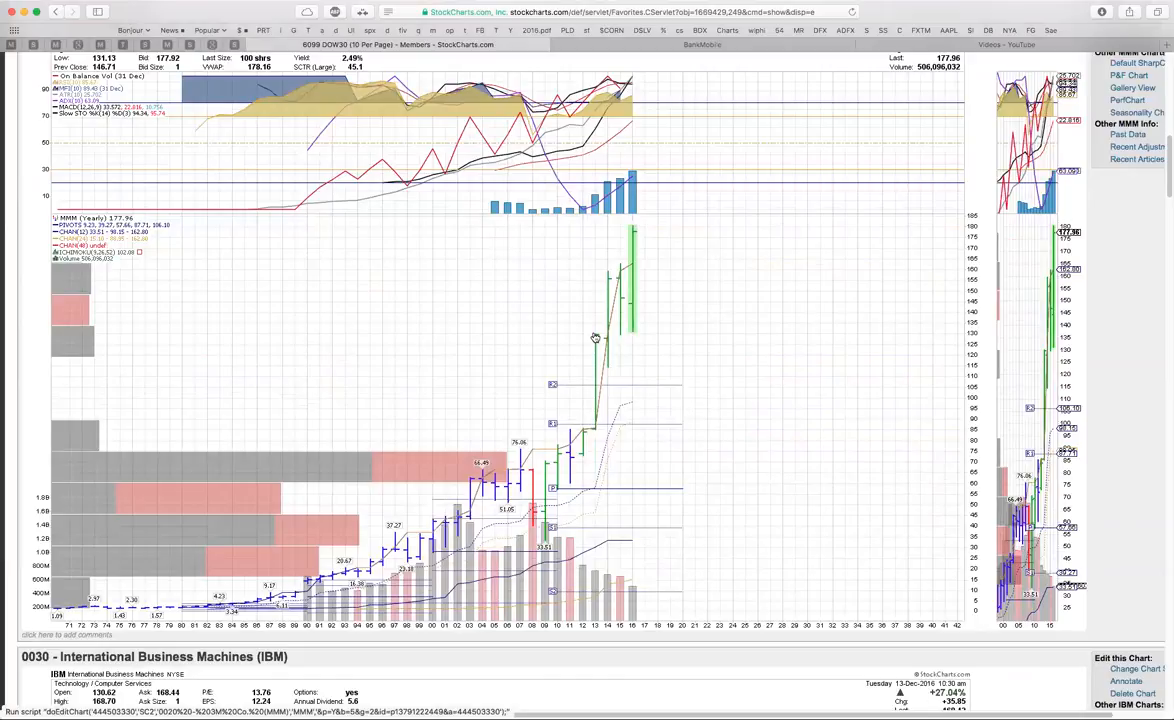
mouse_move(616, 276)
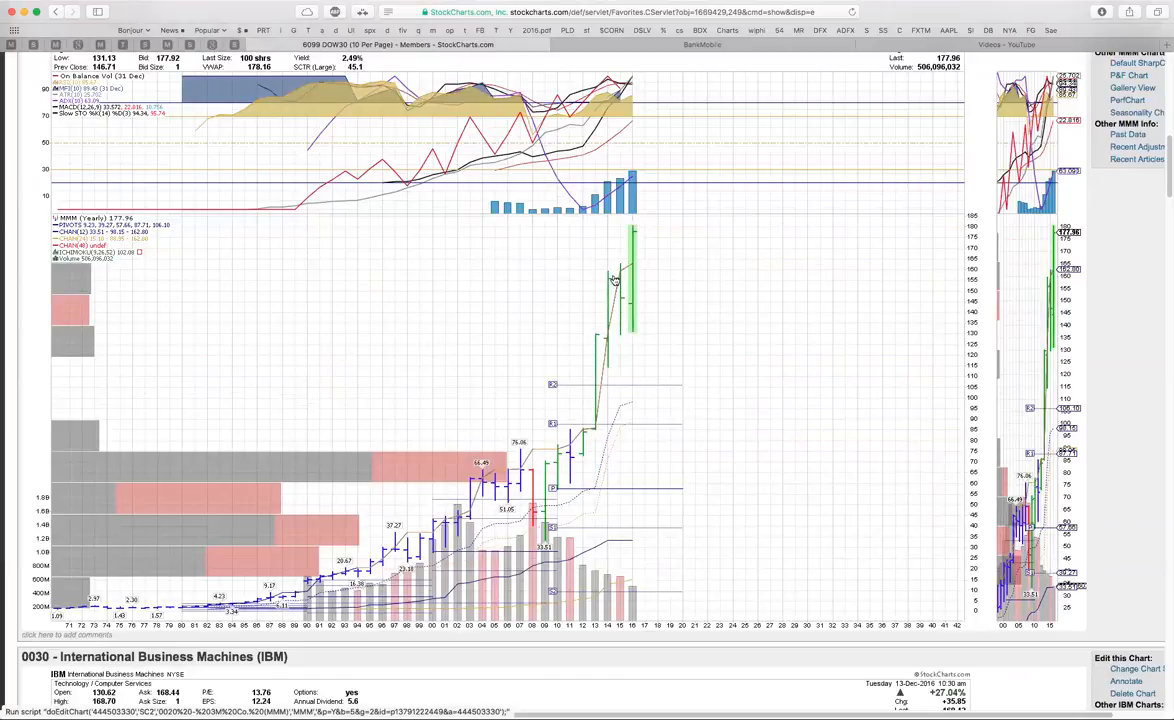
mouse_move(618, 266)
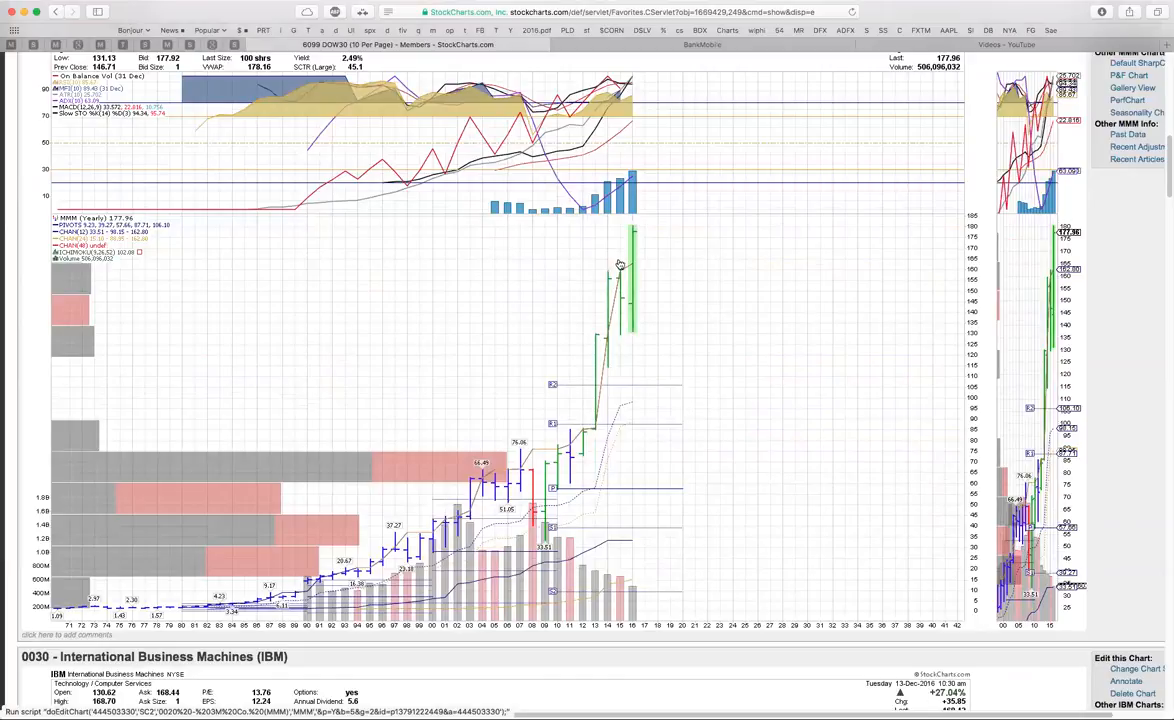
mouse_move(638, 230)
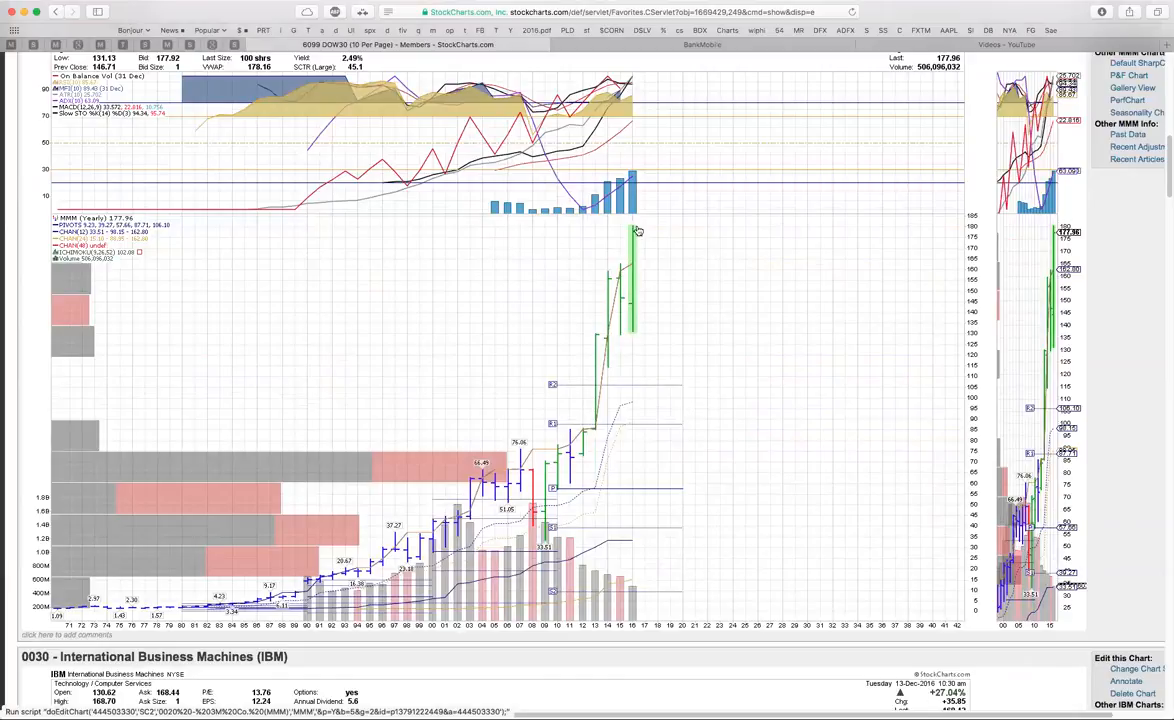
mouse_move(540, 294)
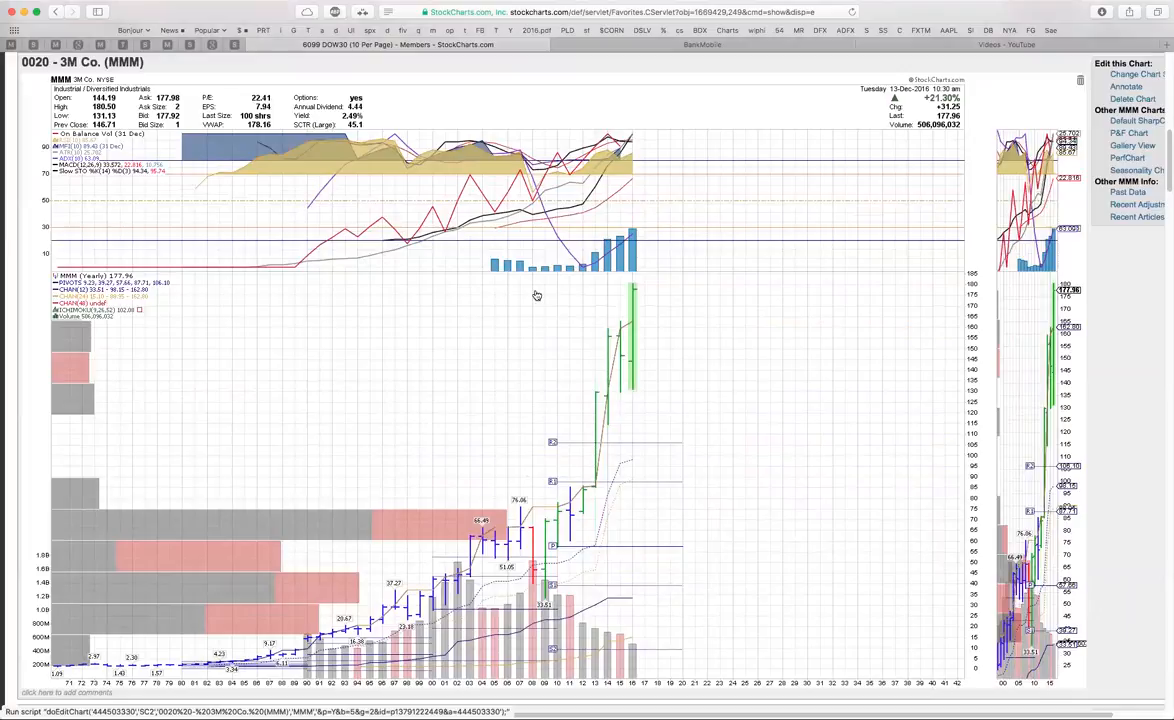
mouse_move(544, 304)
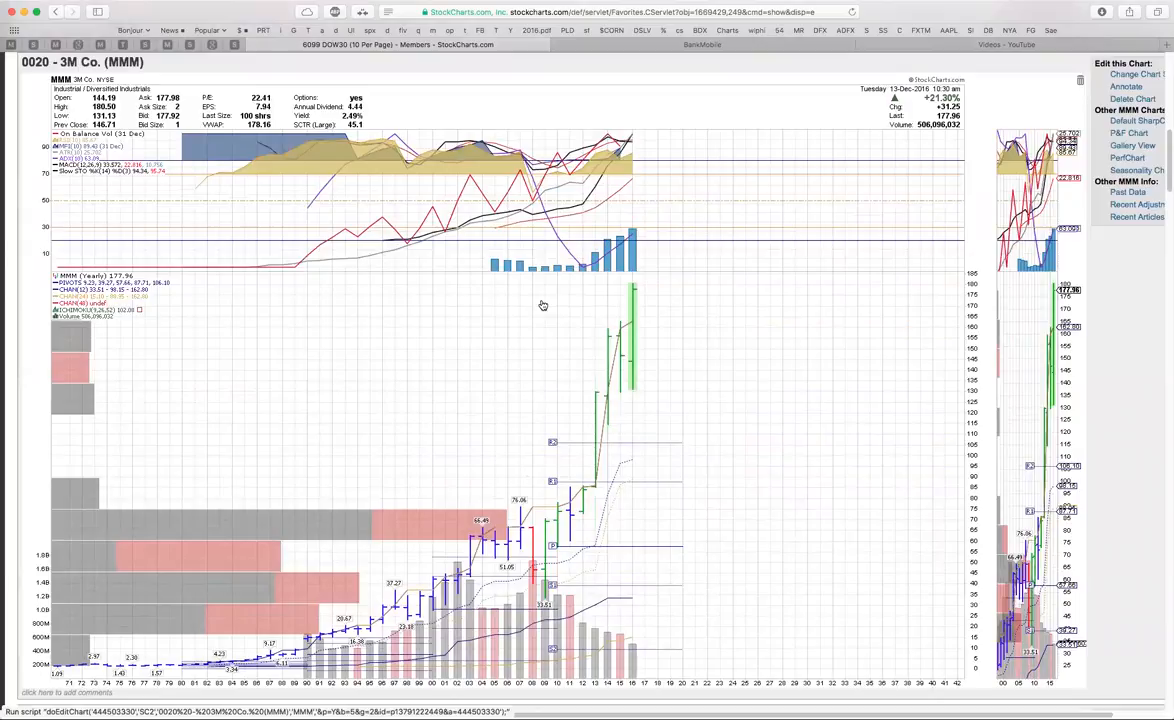
scroll(down, 3)
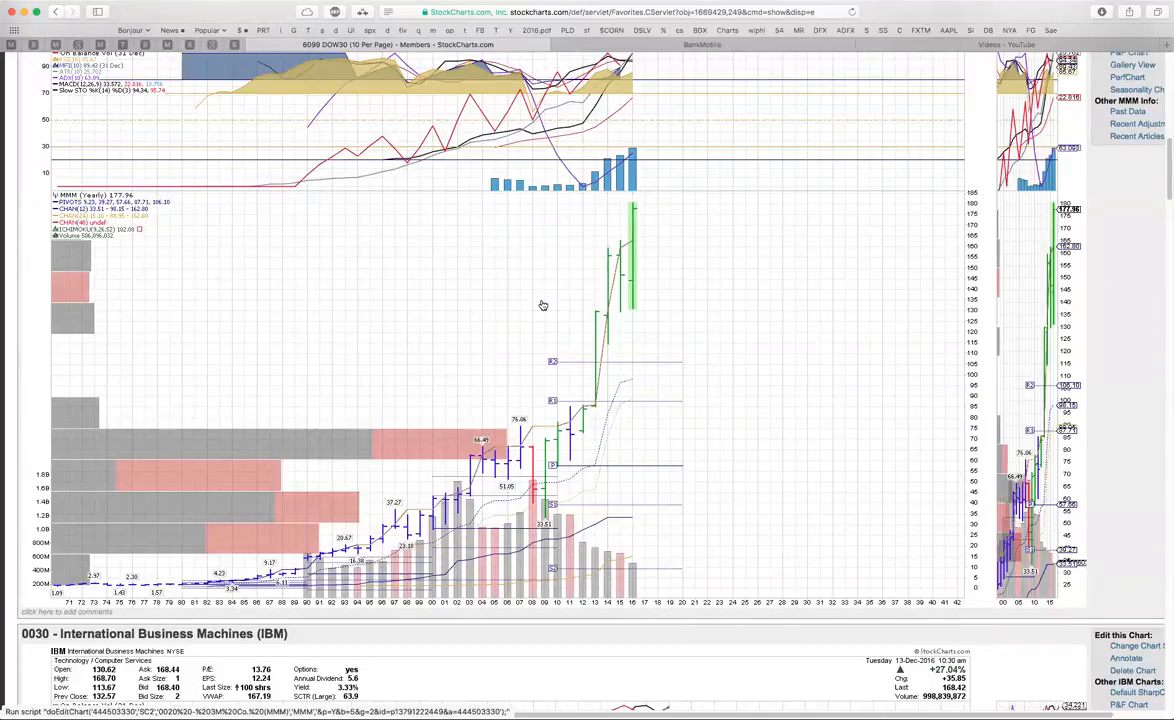
mouse_move(724, 376)
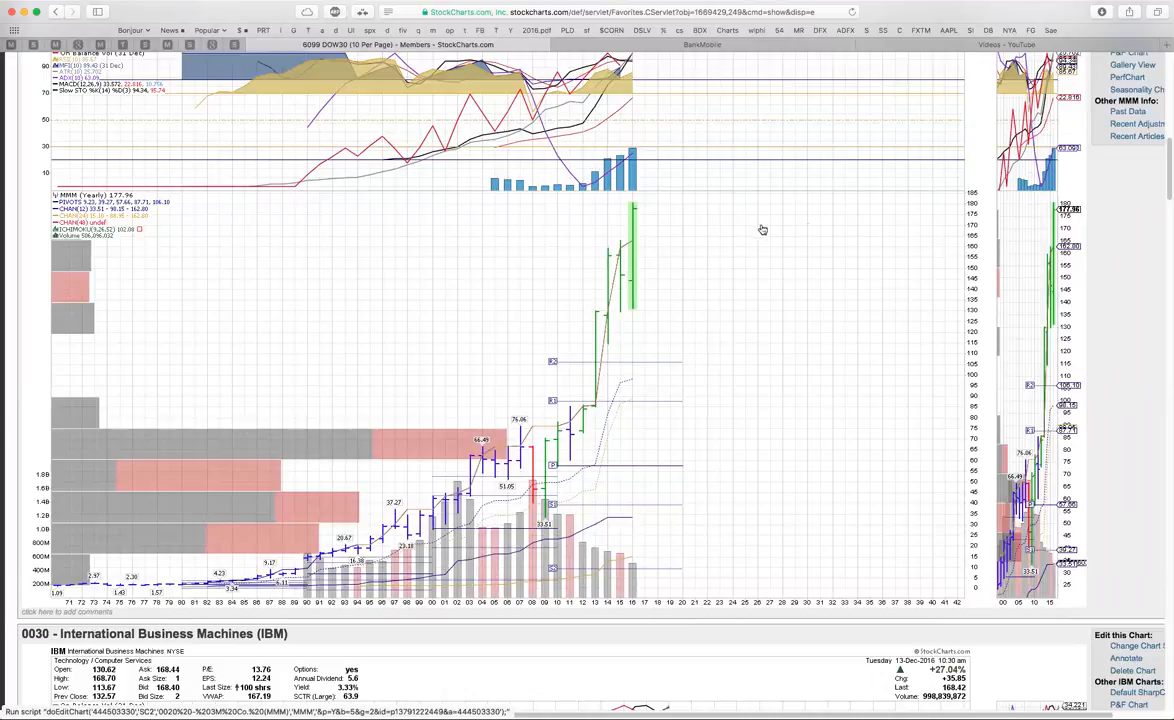
mouse_move(608, 374)
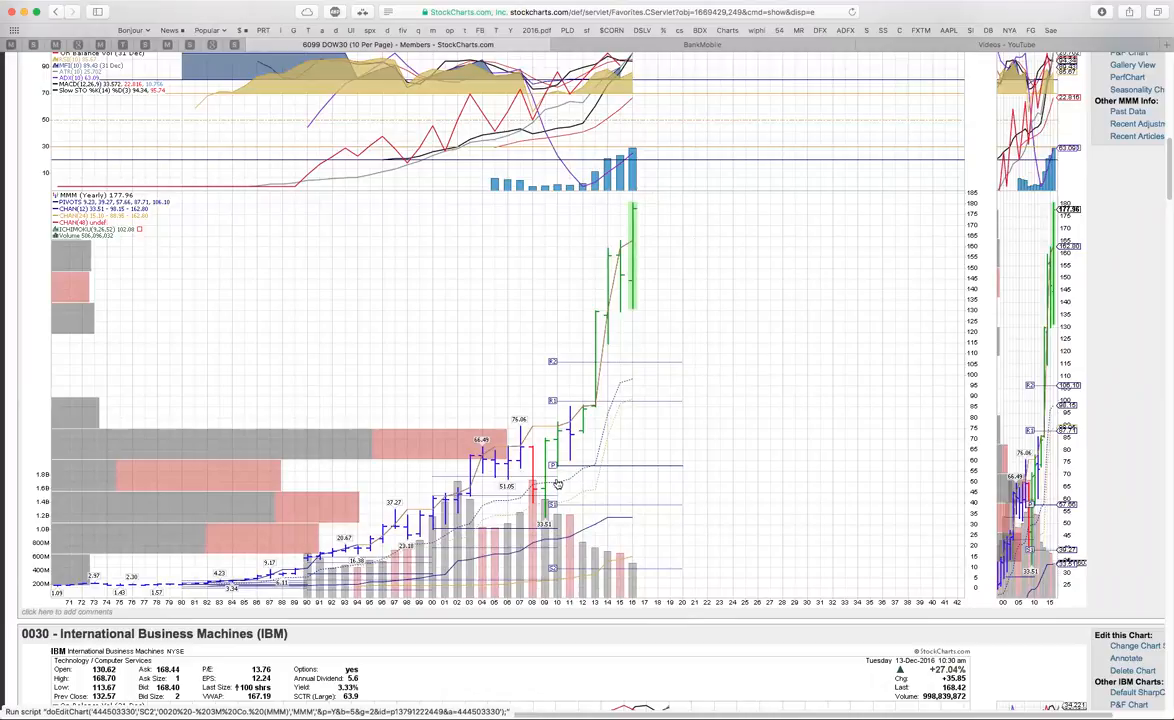
mouse_move(604, 308)
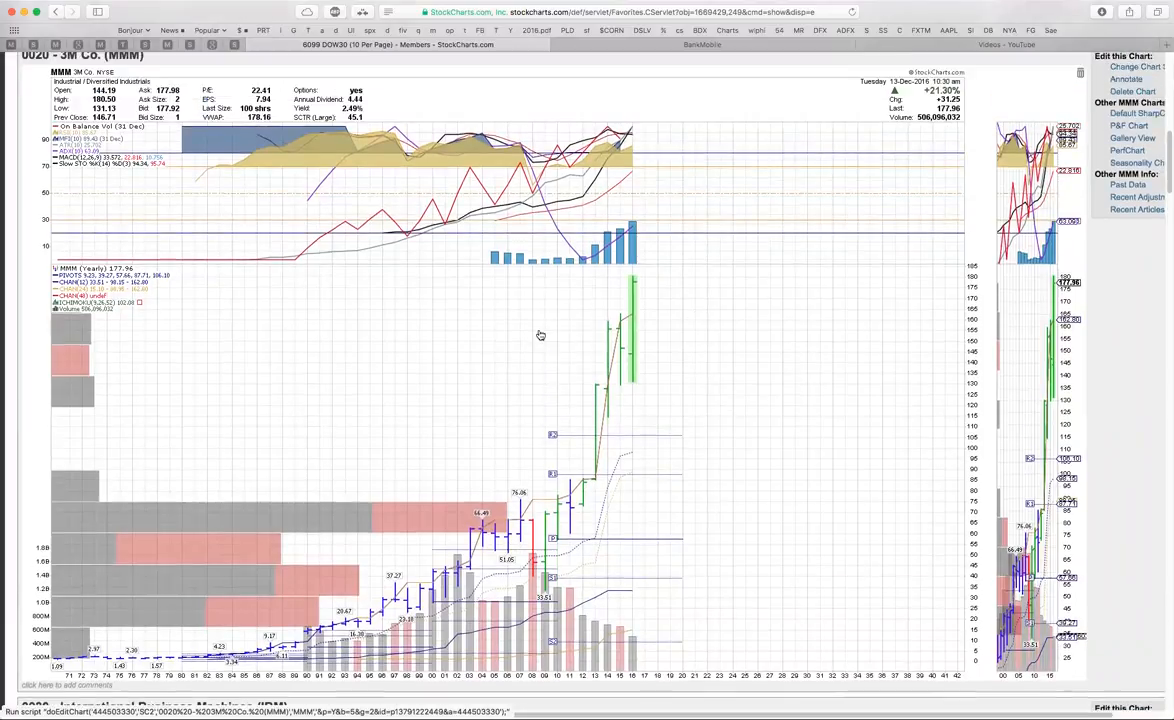
scroll(down, 3)
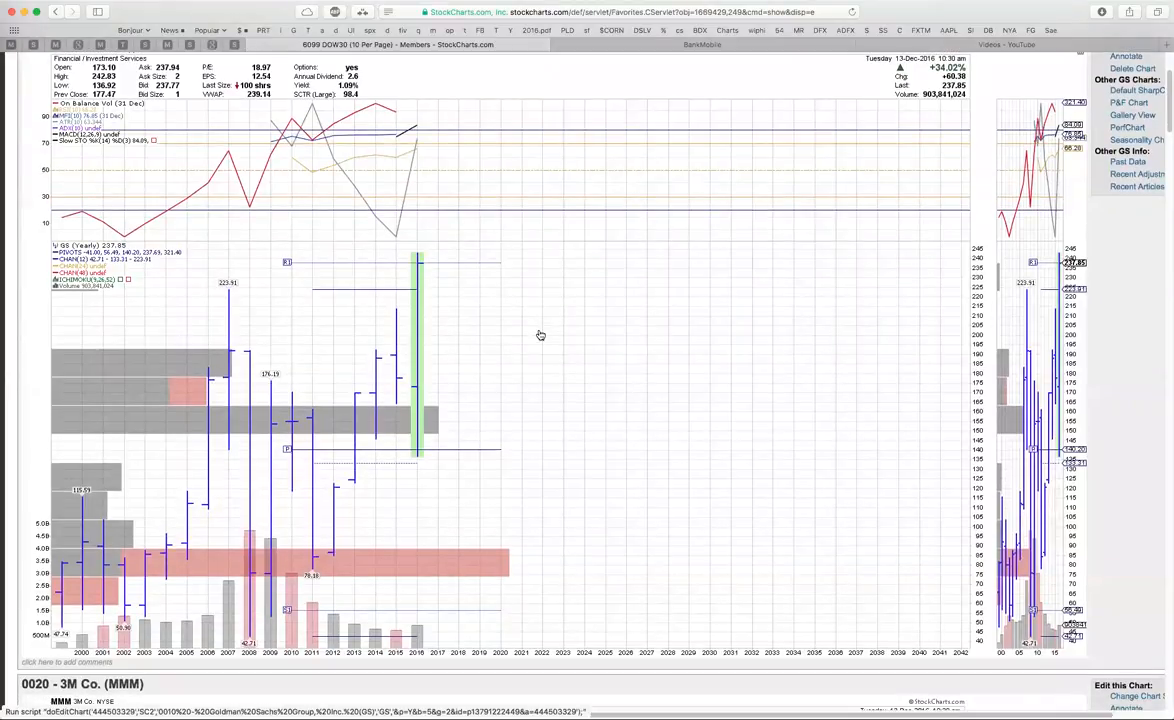
Step: Scroll down past the 3M (MMM) chart to the IBM chart header and volume-by-price bars
scroll(down, 3)
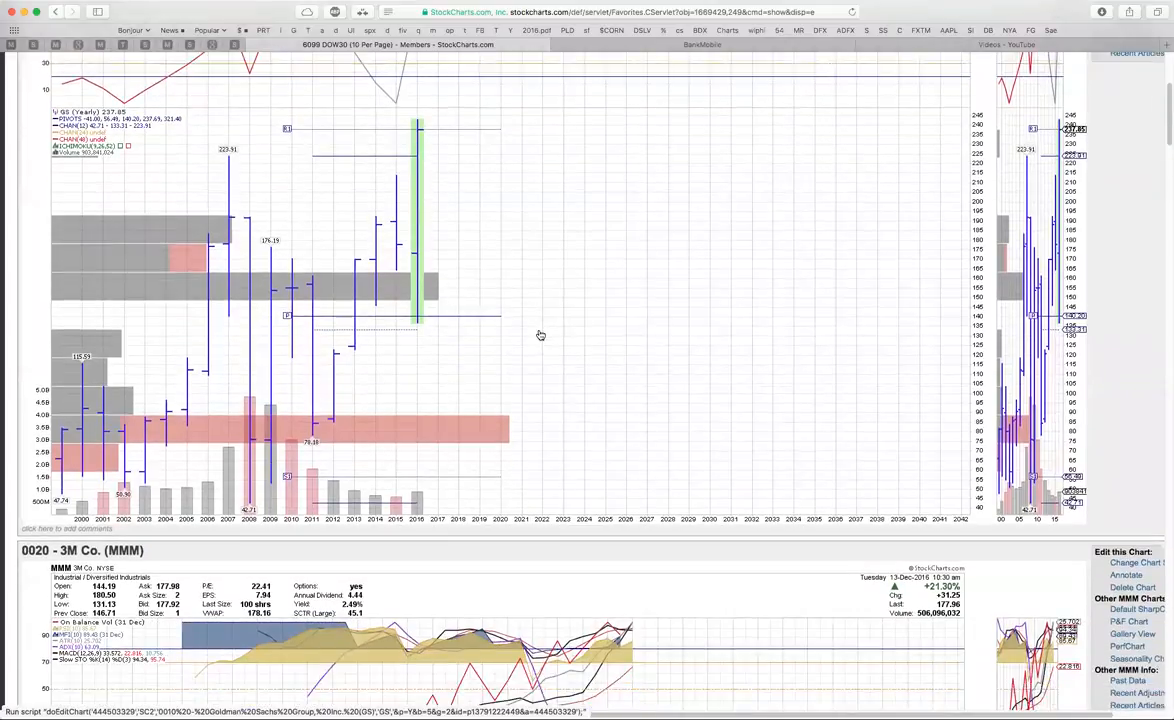
scroll(down, 3)
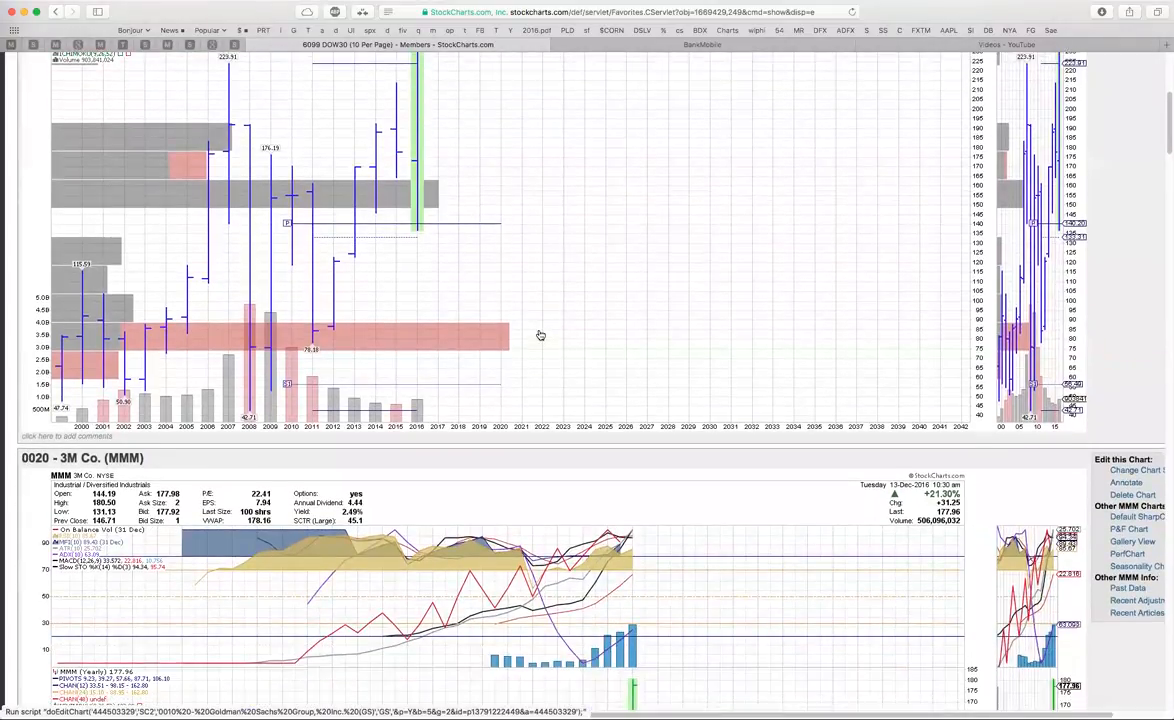
scroll(down, 3)
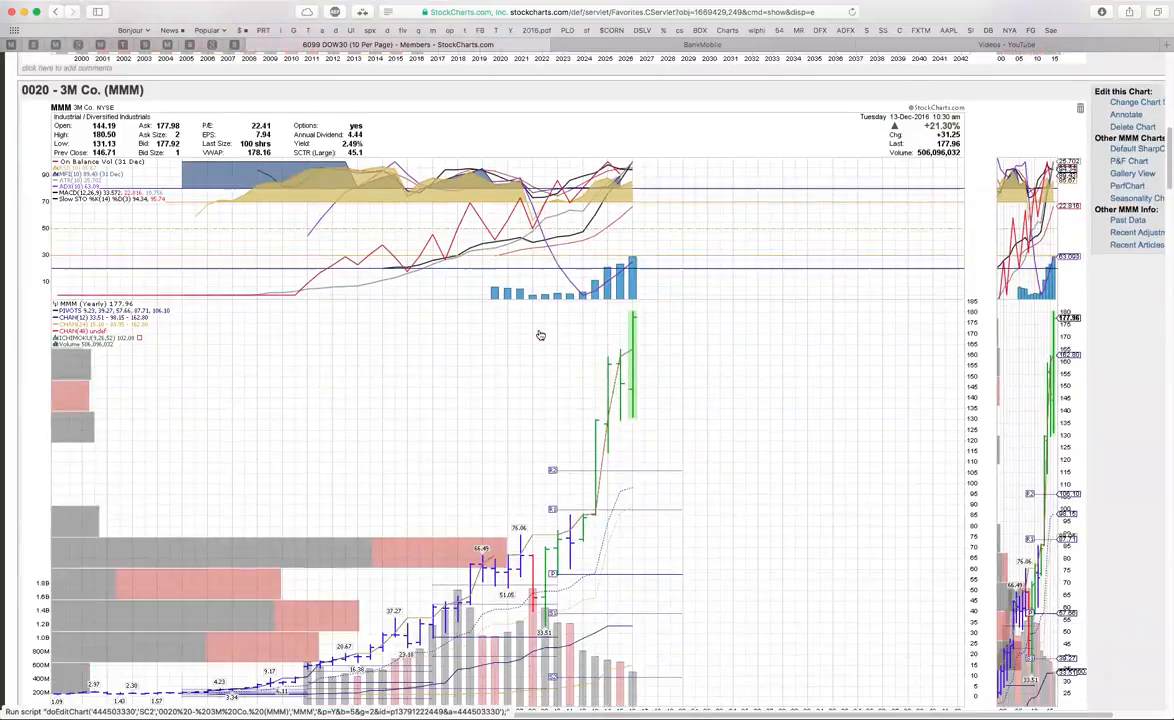
scroll(down, 3)
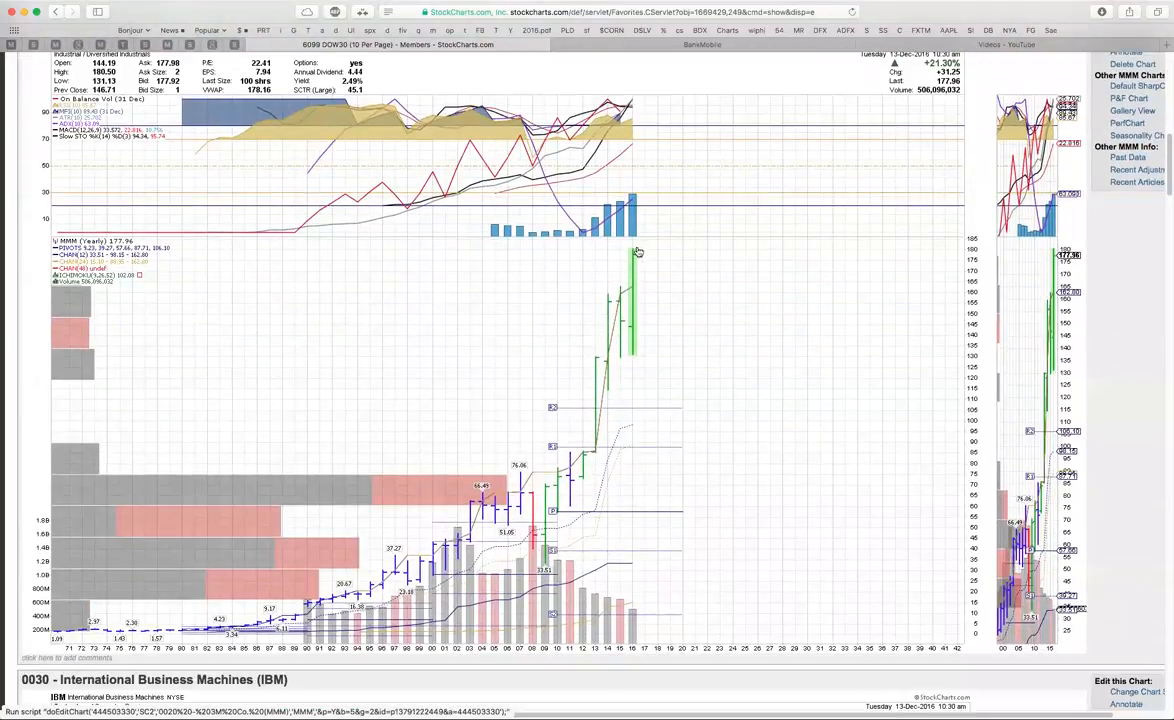
mouse_move(608, 296)
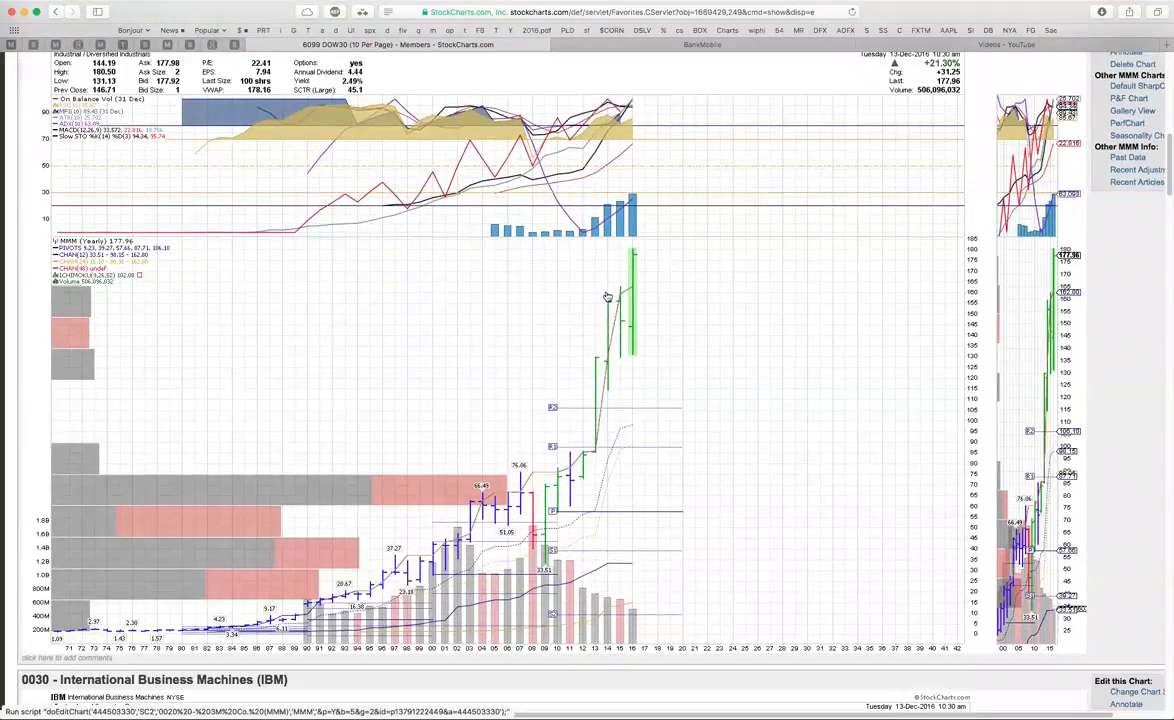
mouse_move(652, 332)
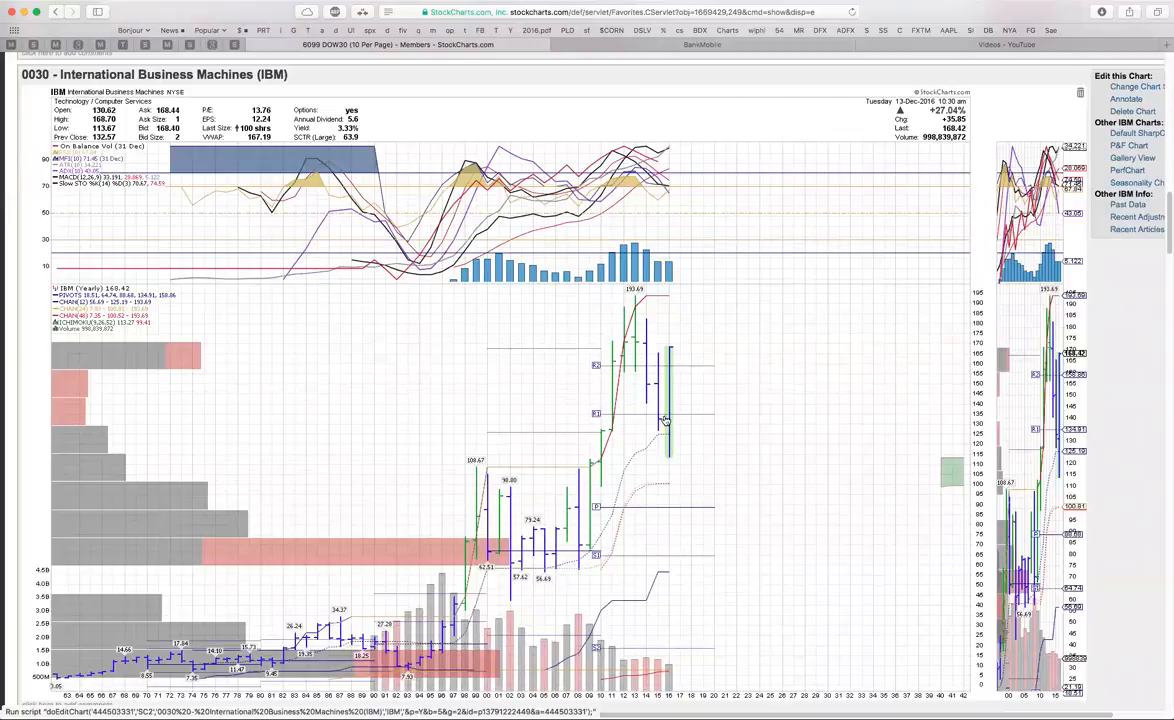
mouse_move(618, 344)
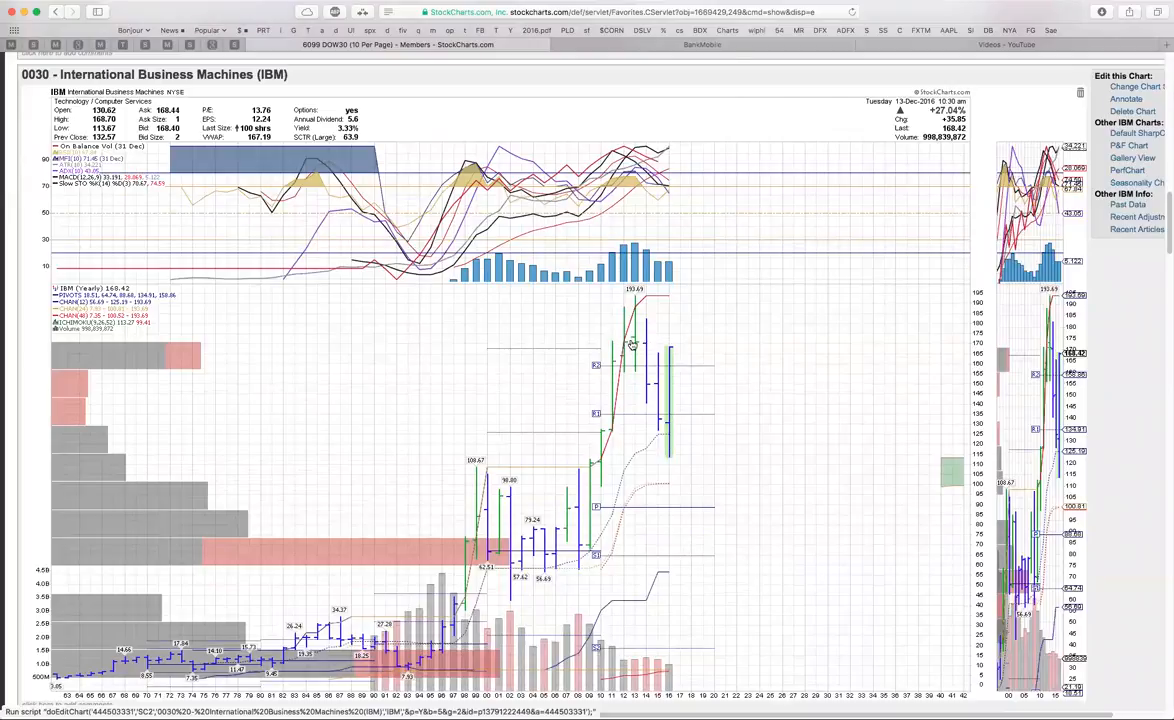
mouse_move(636, 344)
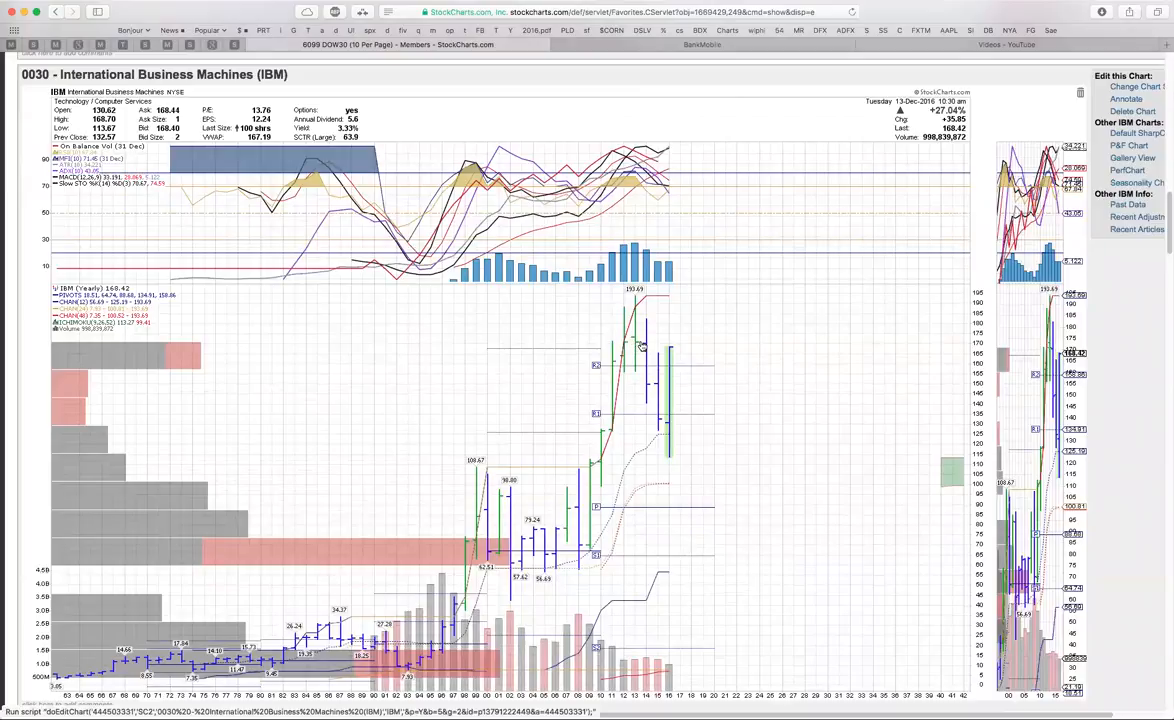
mouse_move(646, 344)
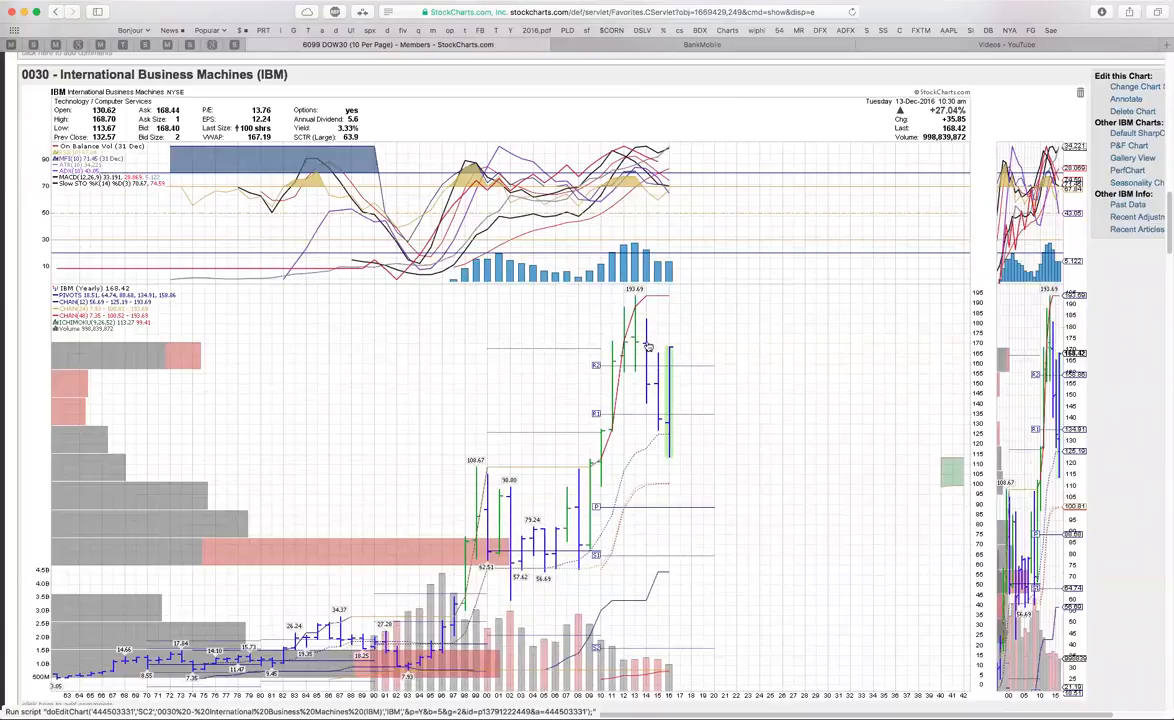
mouse_move(654, 348)
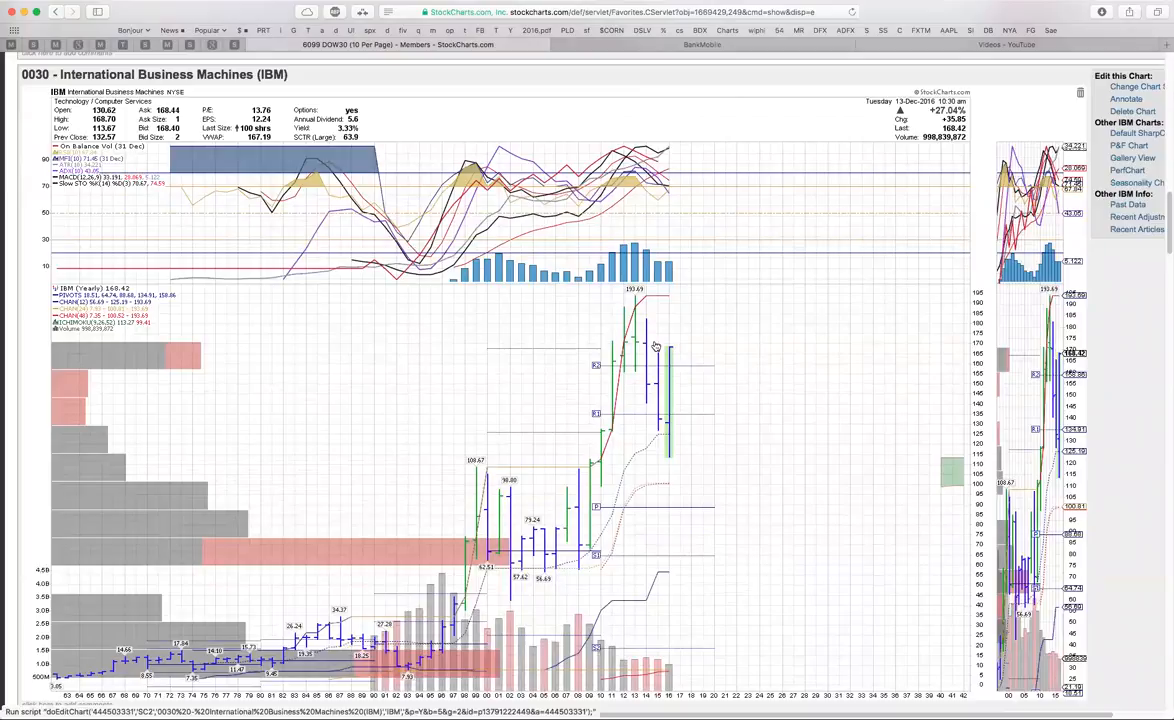
mouse_move(640, 344)
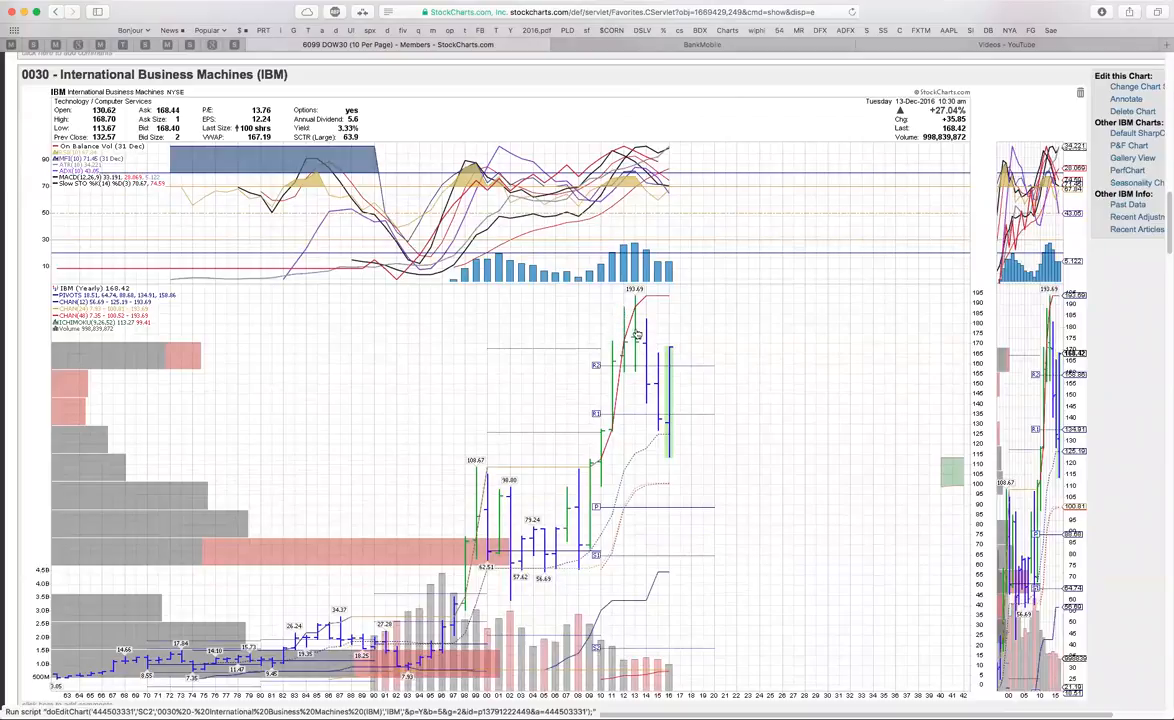
mouse_move(668, 344)
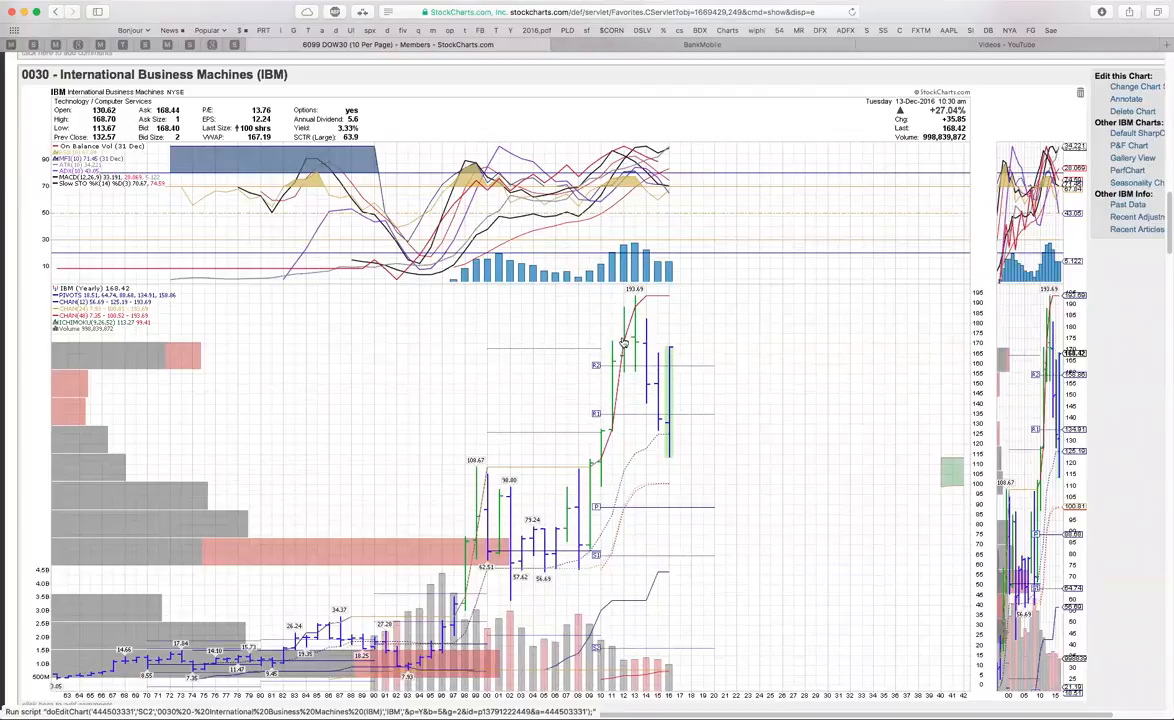
mouse_move(628, 344)
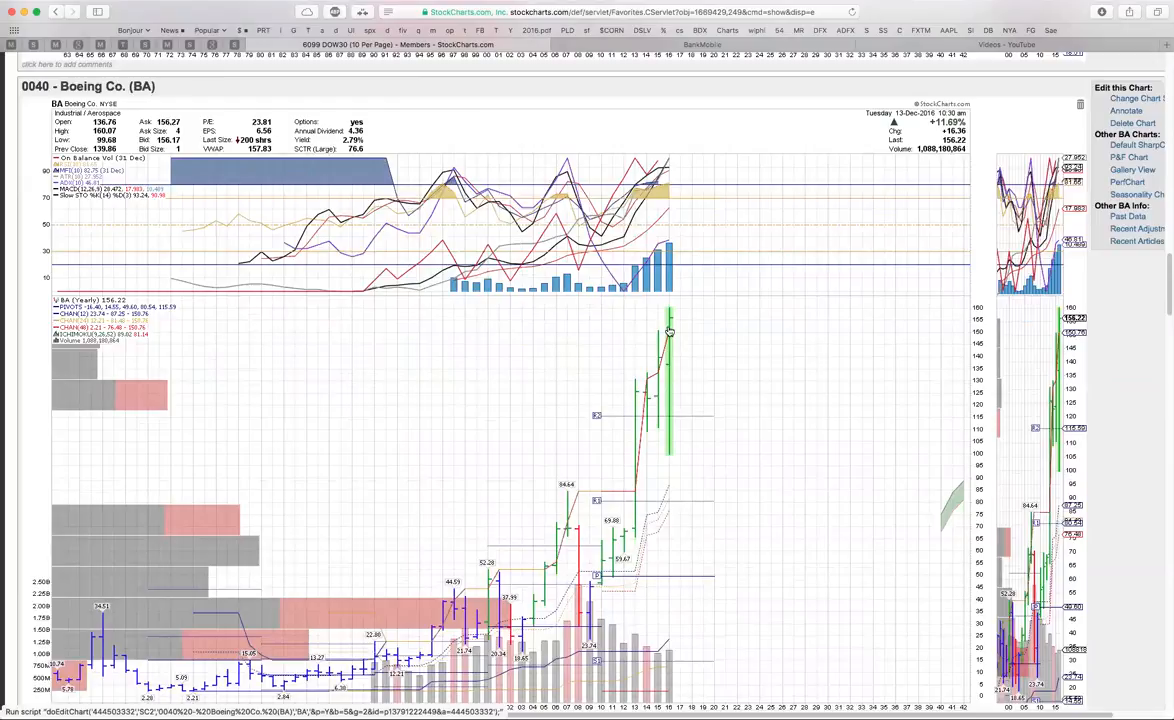
mouse_move(670, 352)
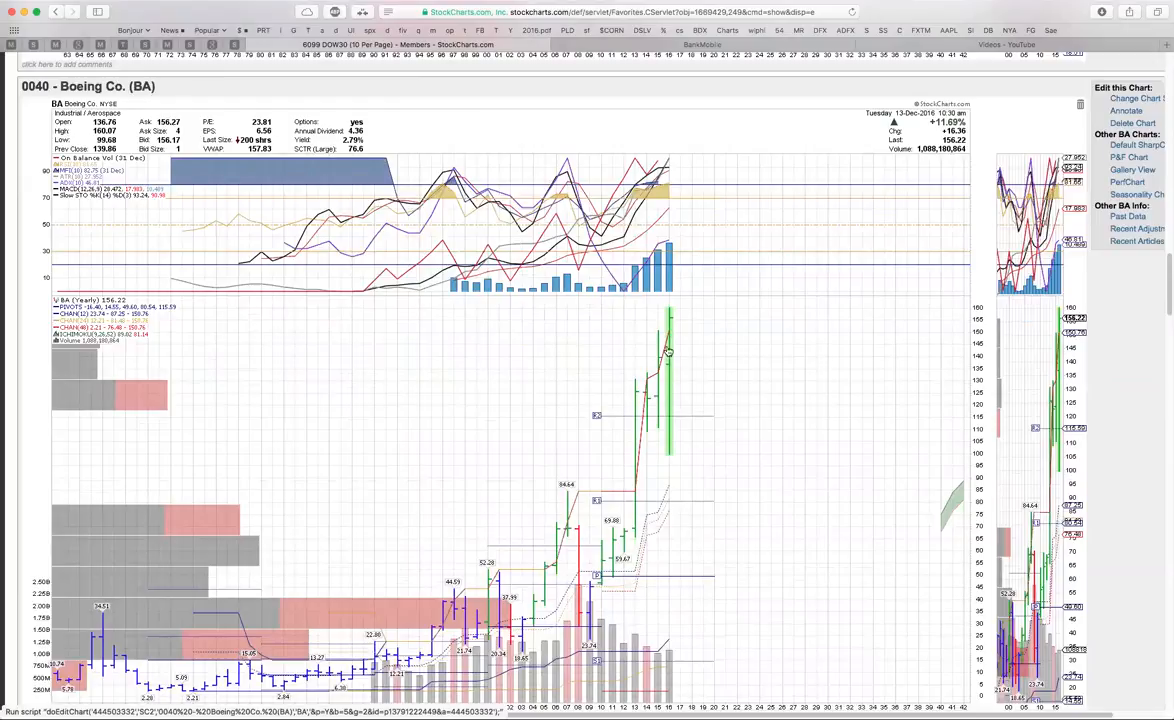
mouse_move(568, 352)
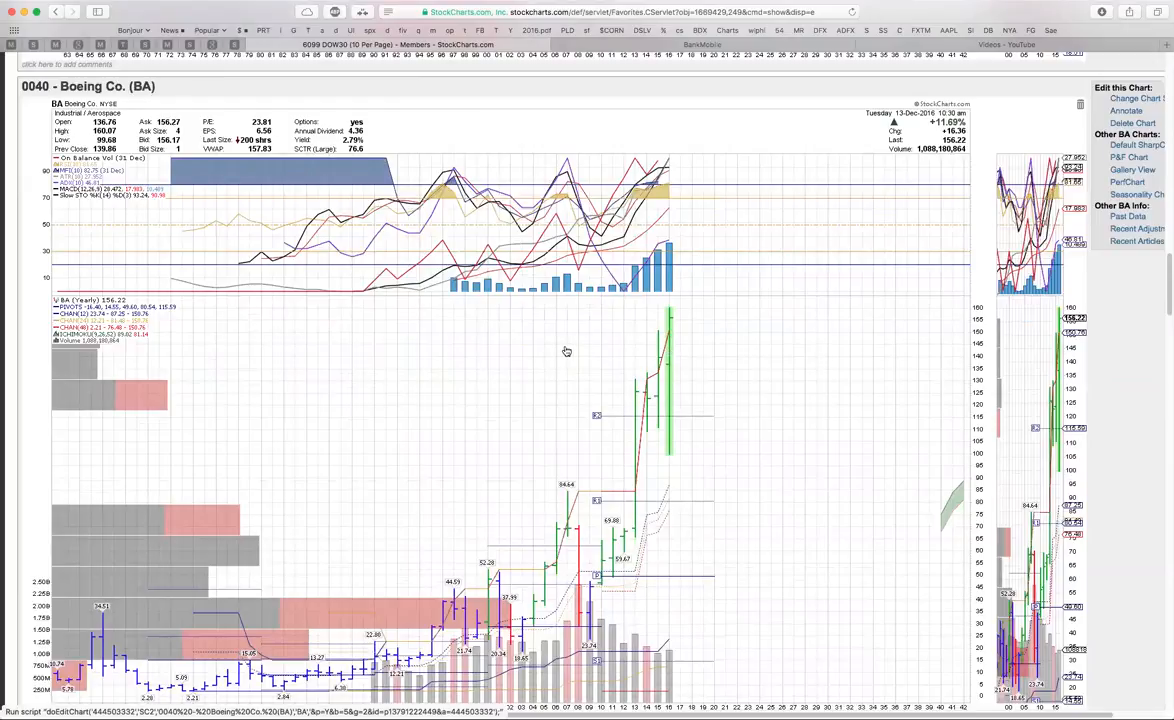
mouse_move(498, 396)
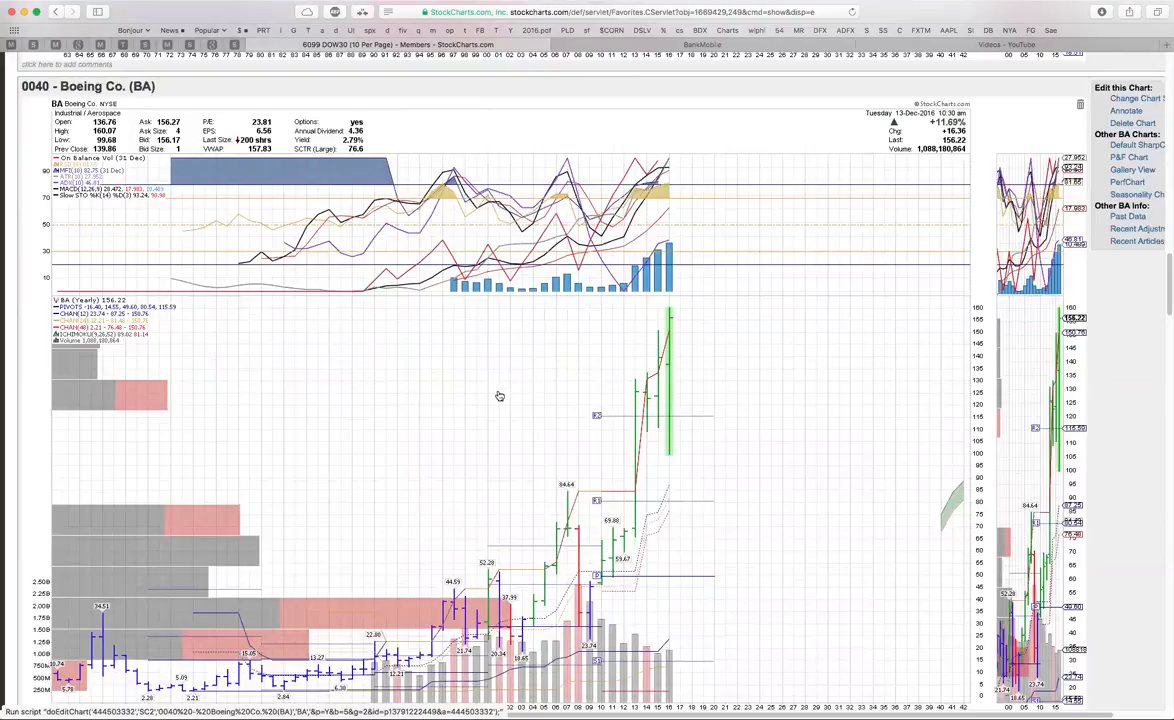
mouse_move(674, 320)
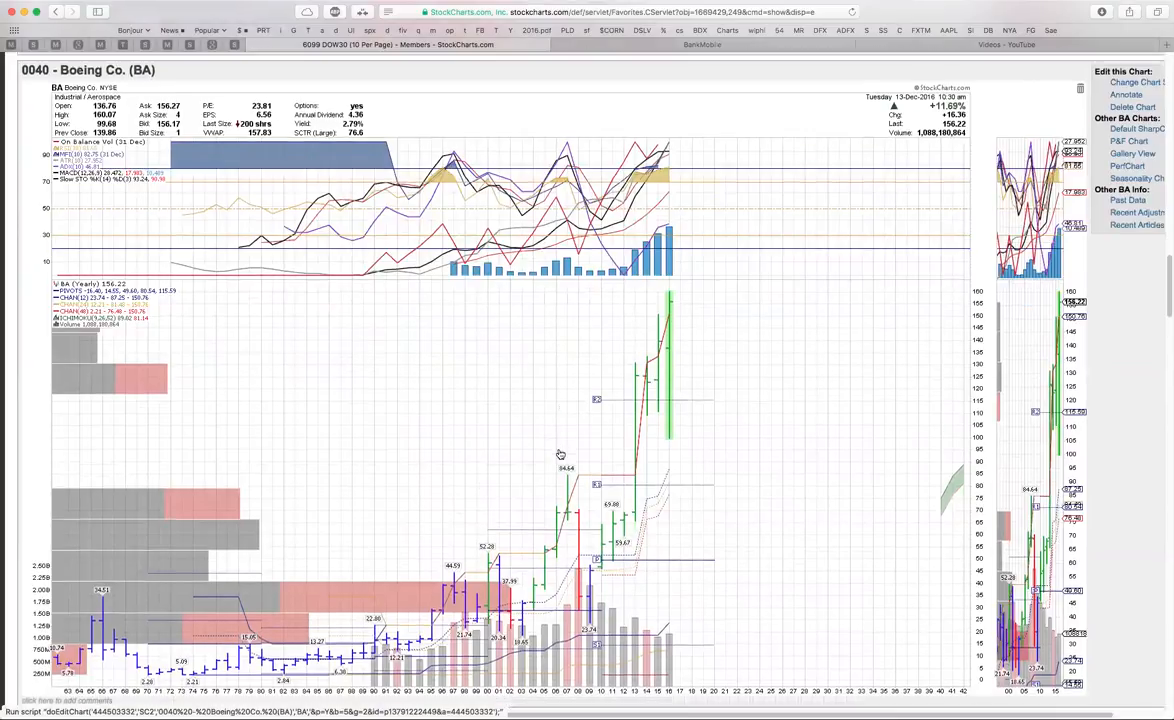
Step: Scroll down from the IBM chart past Boeing (BA) until Home Depot (HD) appears
scroll(down, 3)
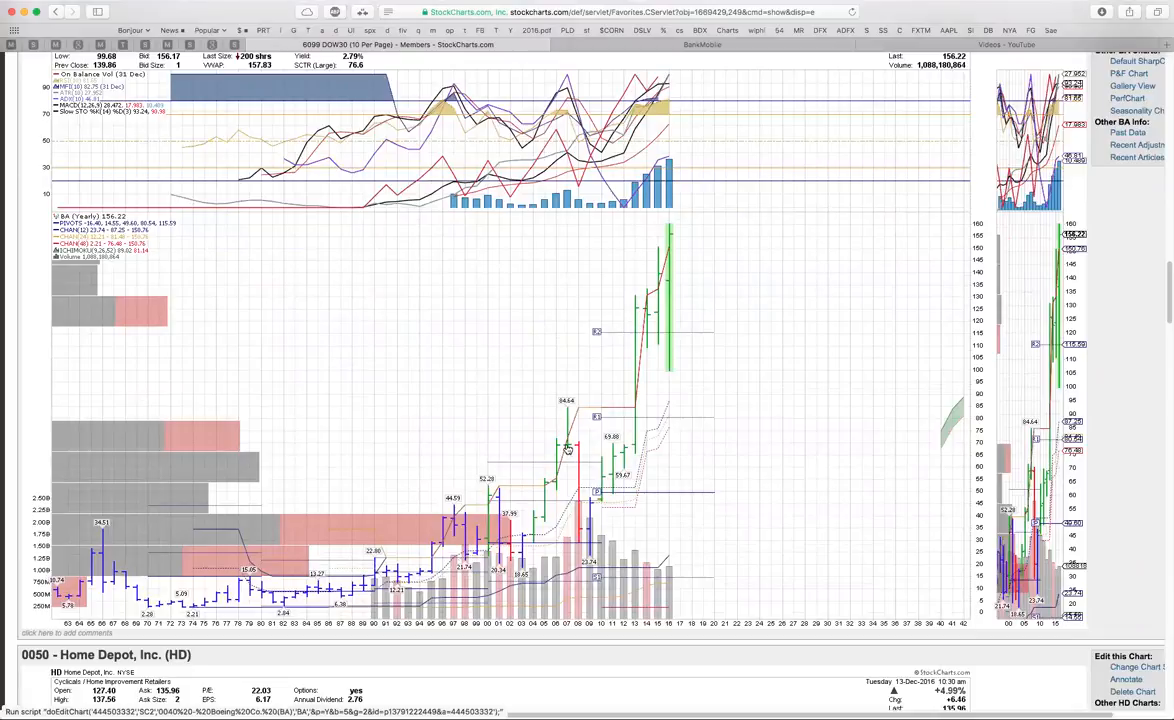
mouse_move(628, 418)
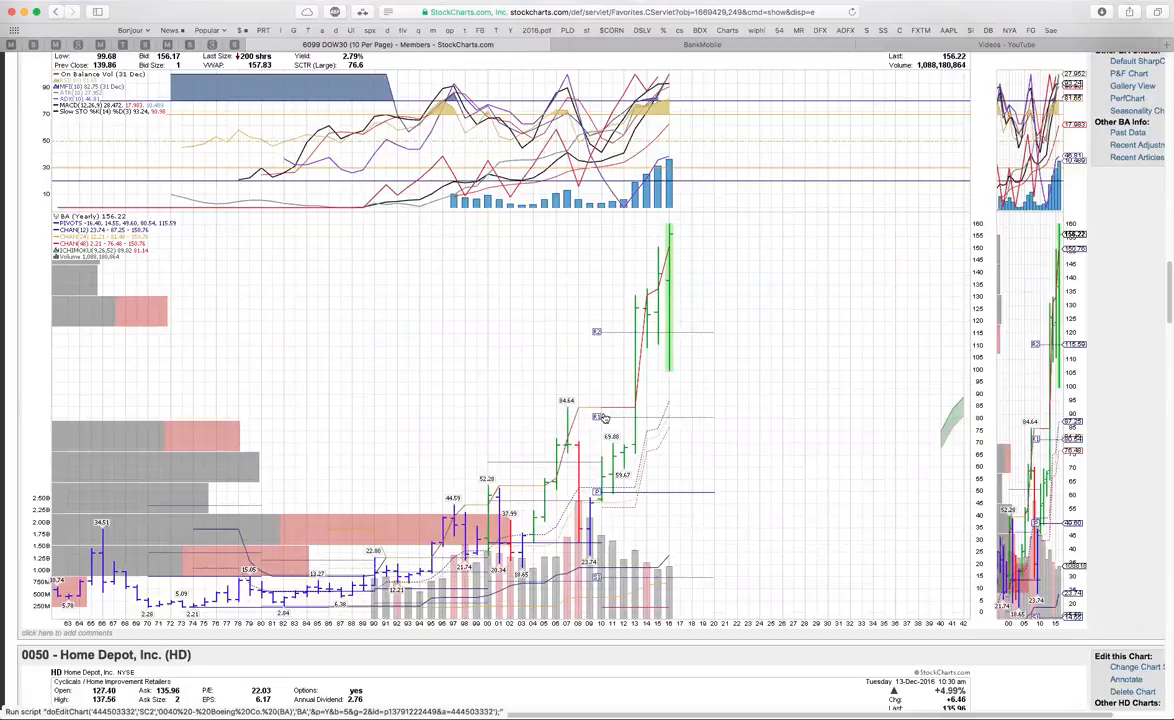
mouse_move(674, 260)
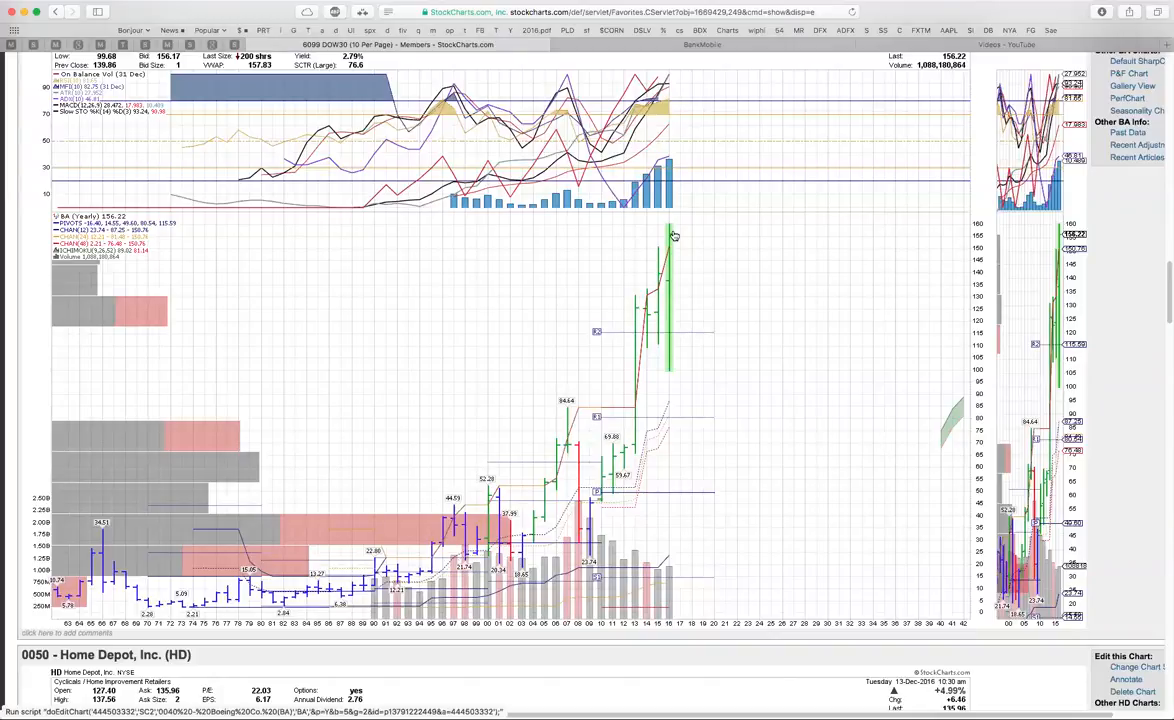
mouse_move(480, 394)
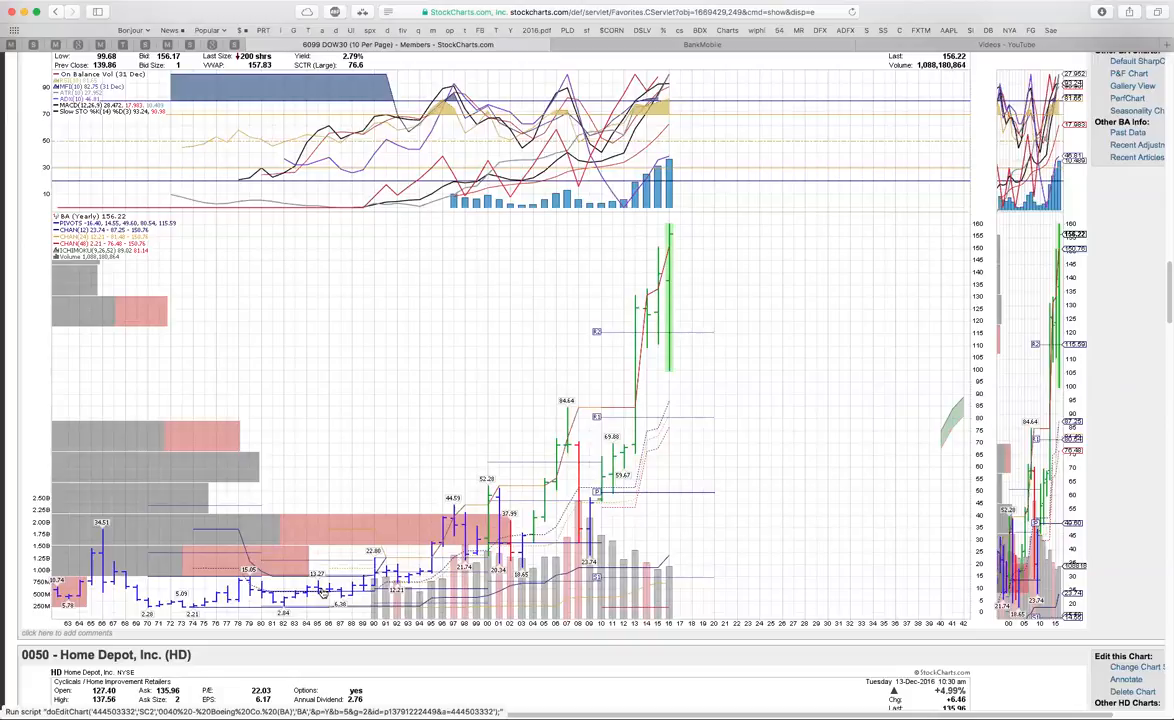
mouse_move(390, 600)
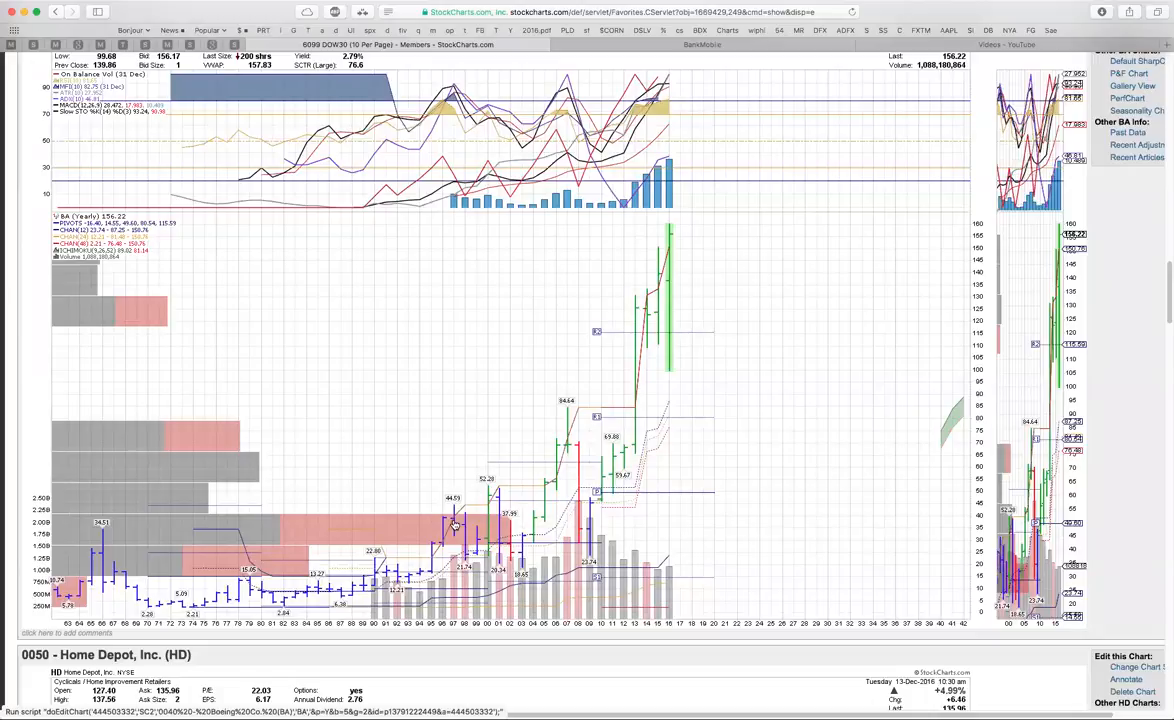
mouse_move(458, 540)
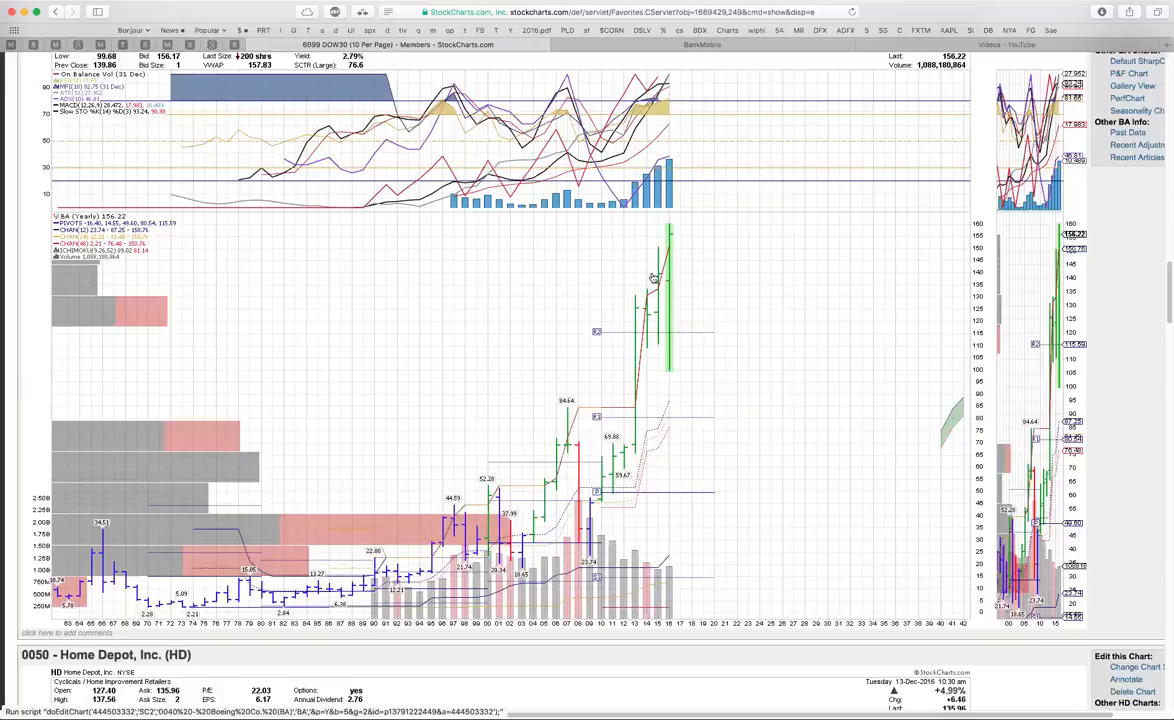
Step: Scroll down through the Home Depot (HD) chart until McDonald's (MCD) appears
scroll(down, 3)
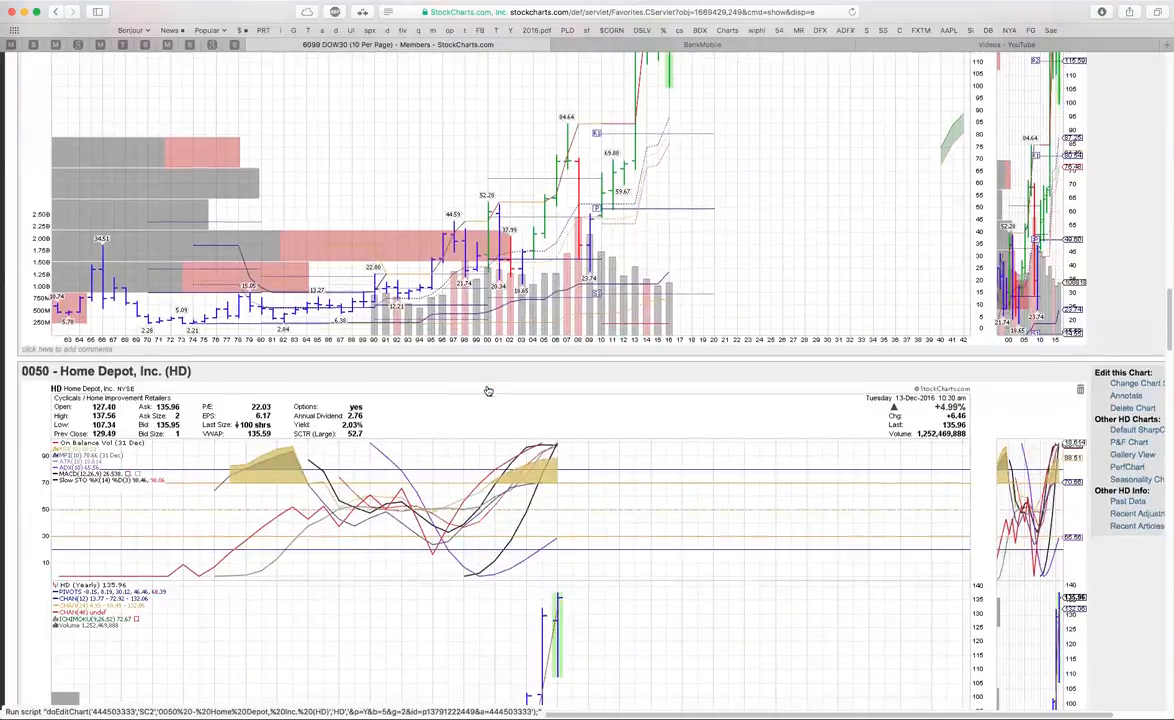
scroll(down, 3)
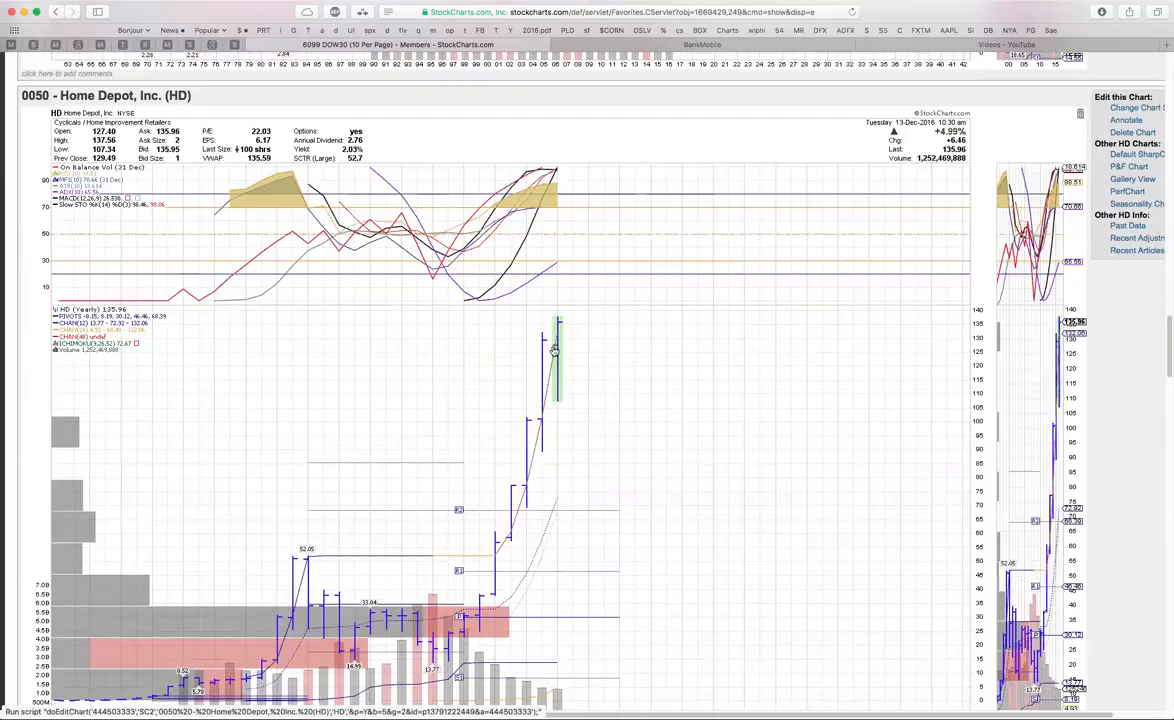
mouse_move(544, 342)
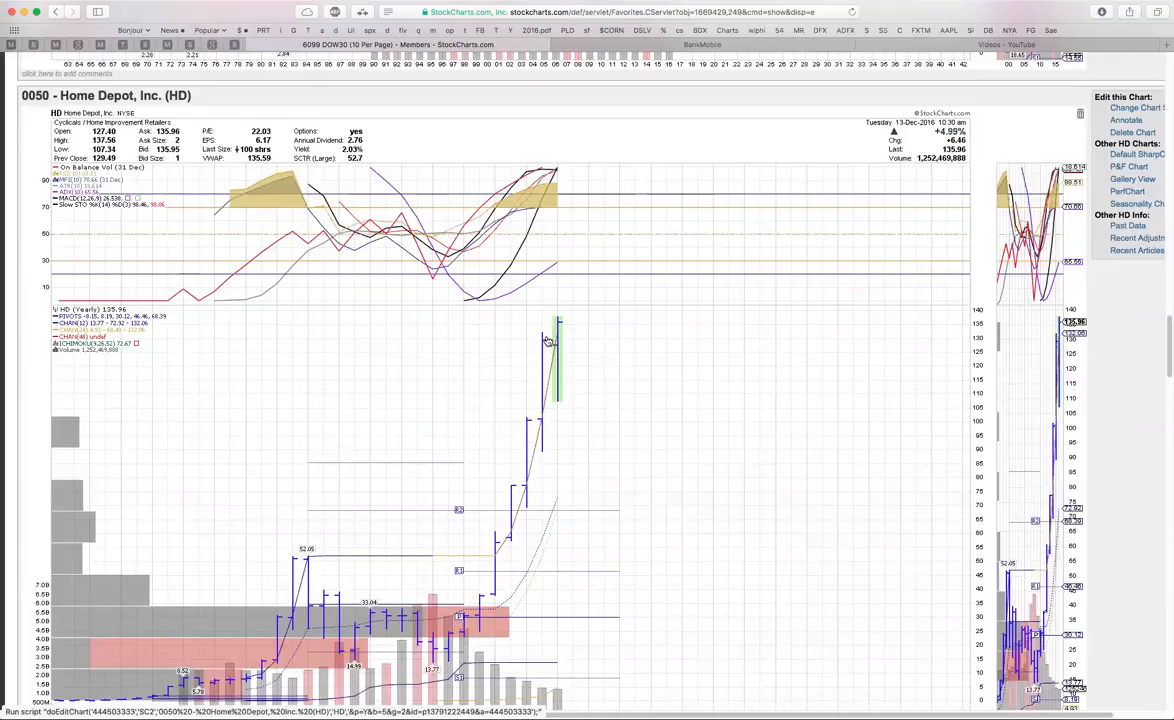
mouse_move(558, 376)
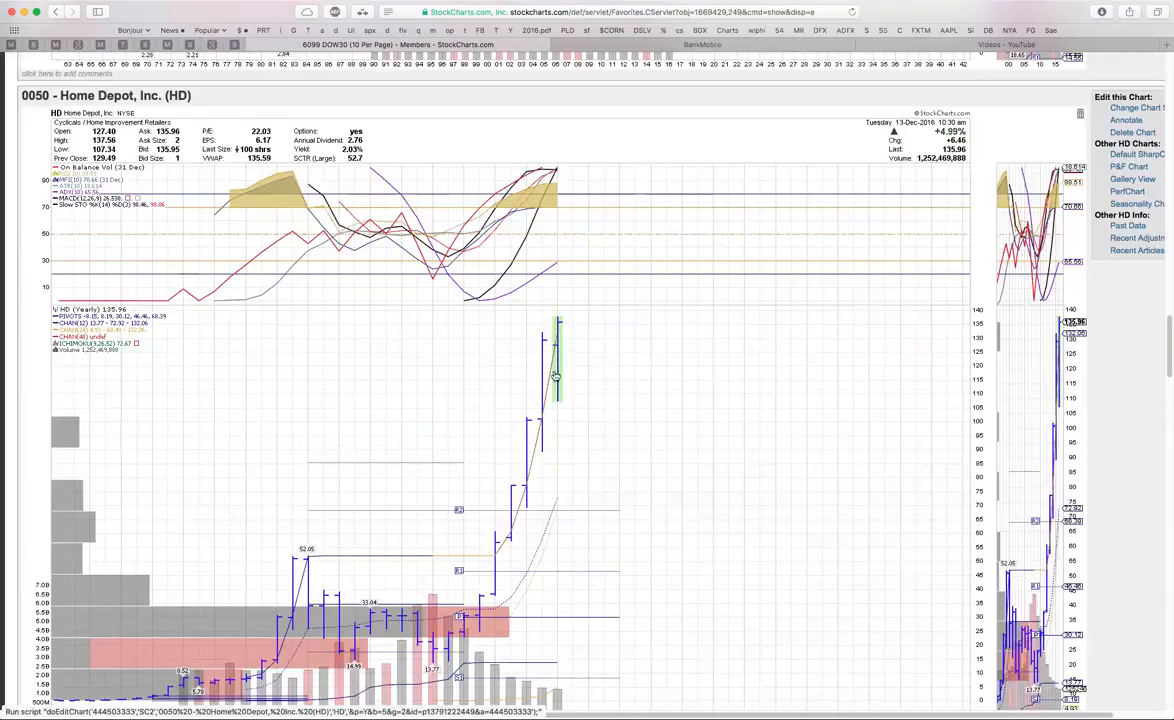
mouse_move(596, 352)
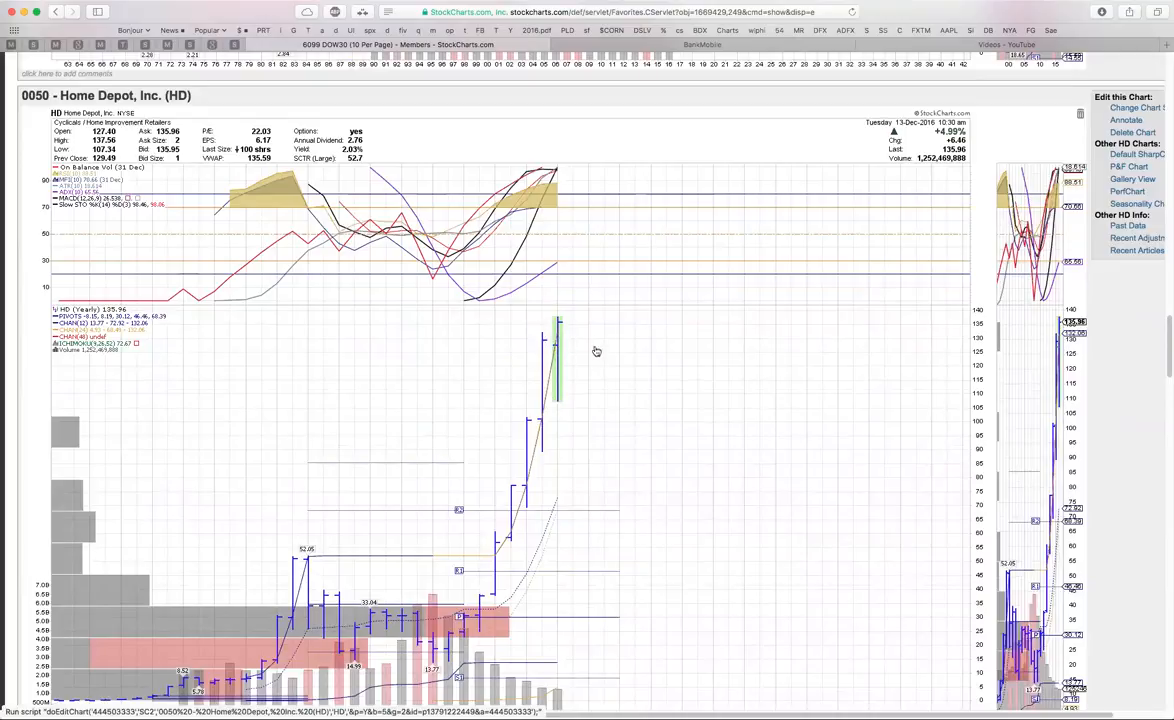
mouse_move(444, 376)
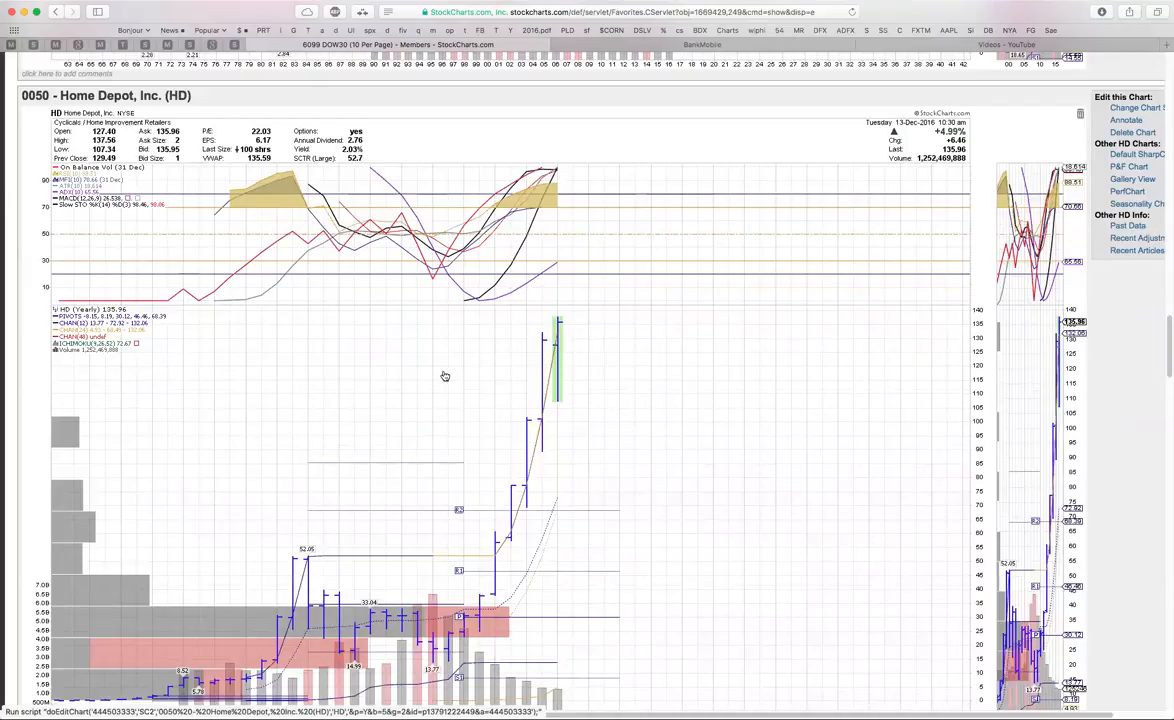
scroll(down, 3)
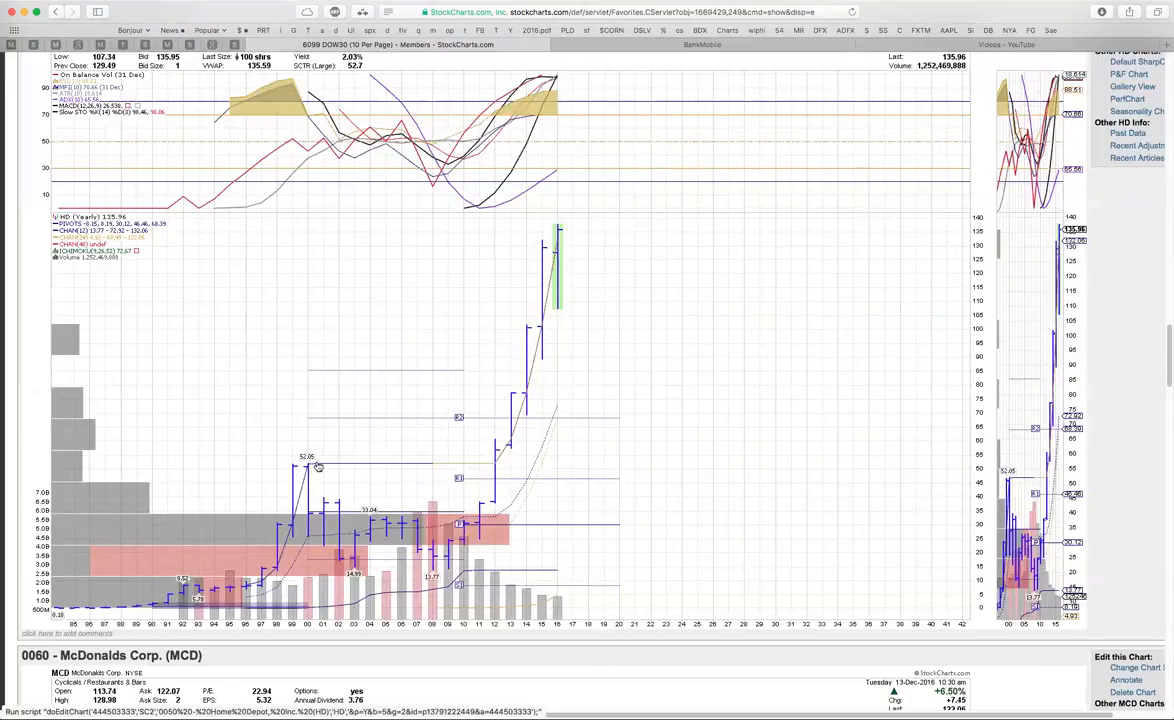
mouse_move(390, 540)
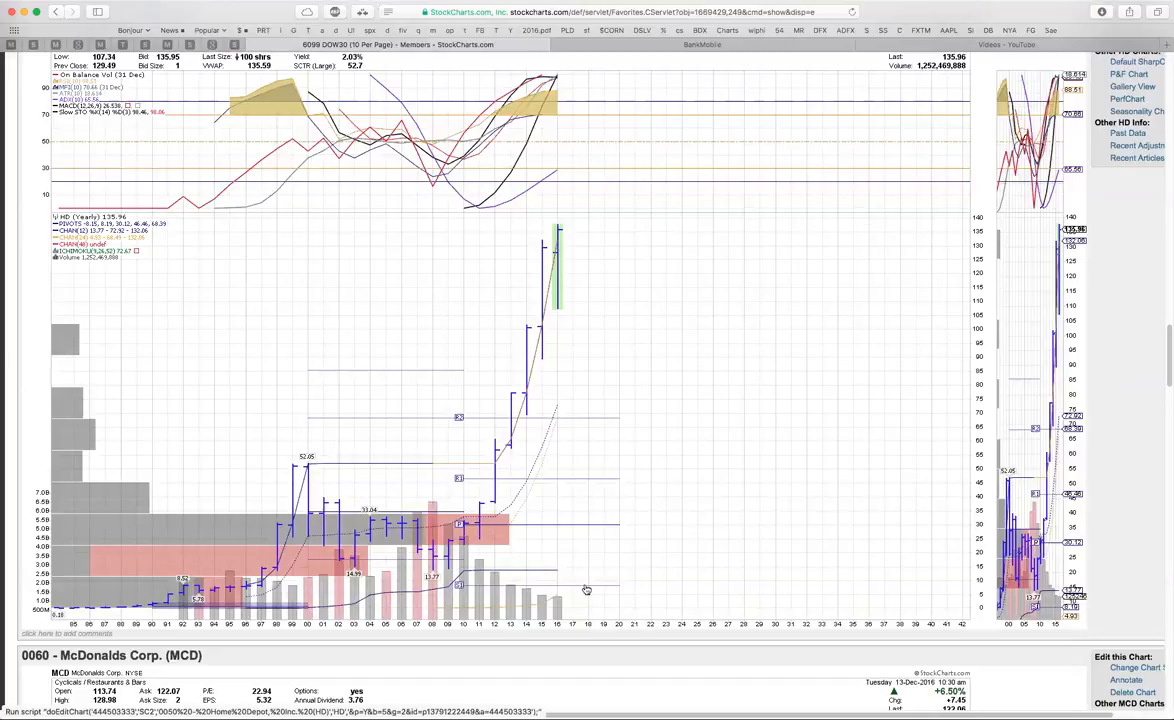
Step: Scroll down so the McDonald's (MCD) chart with its indicators fills the page
scroll(down, 3)
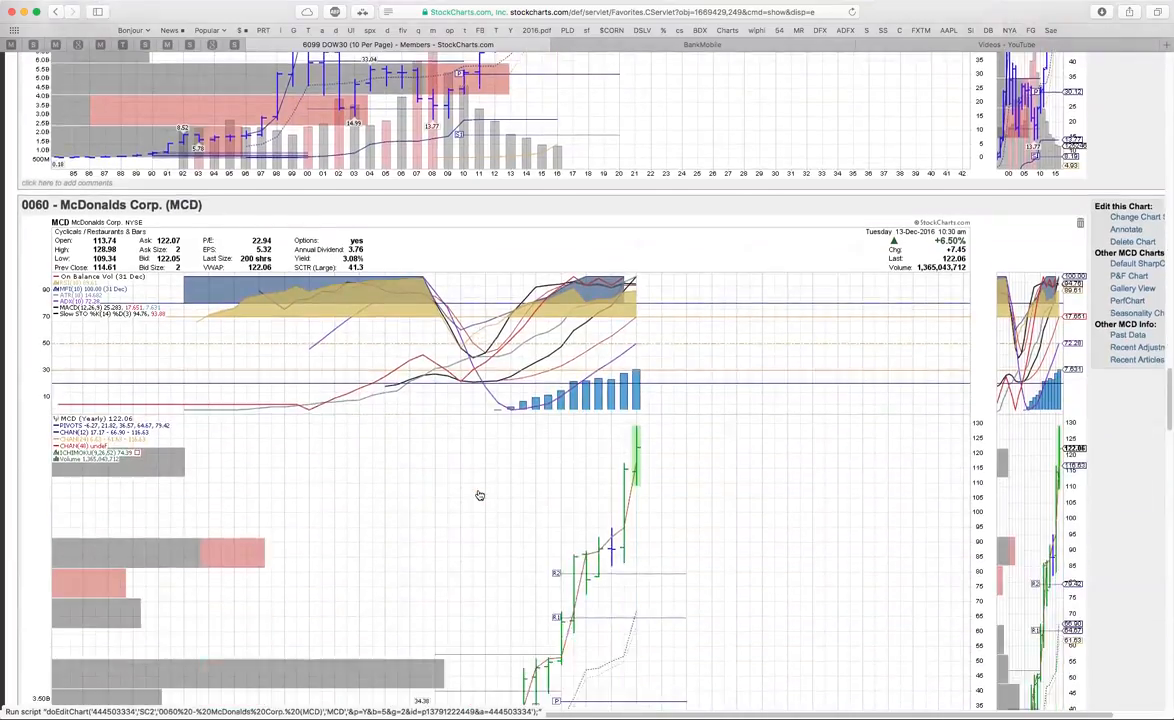
scroll(down, 3)
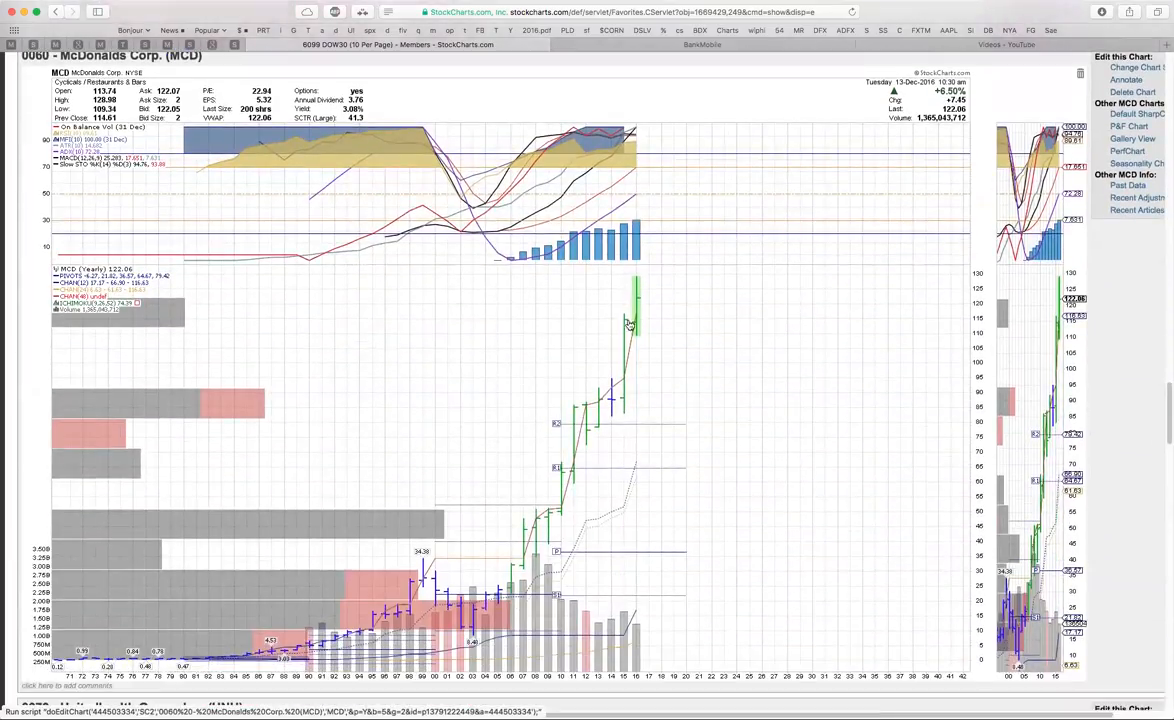
mouse_move(636, 322)
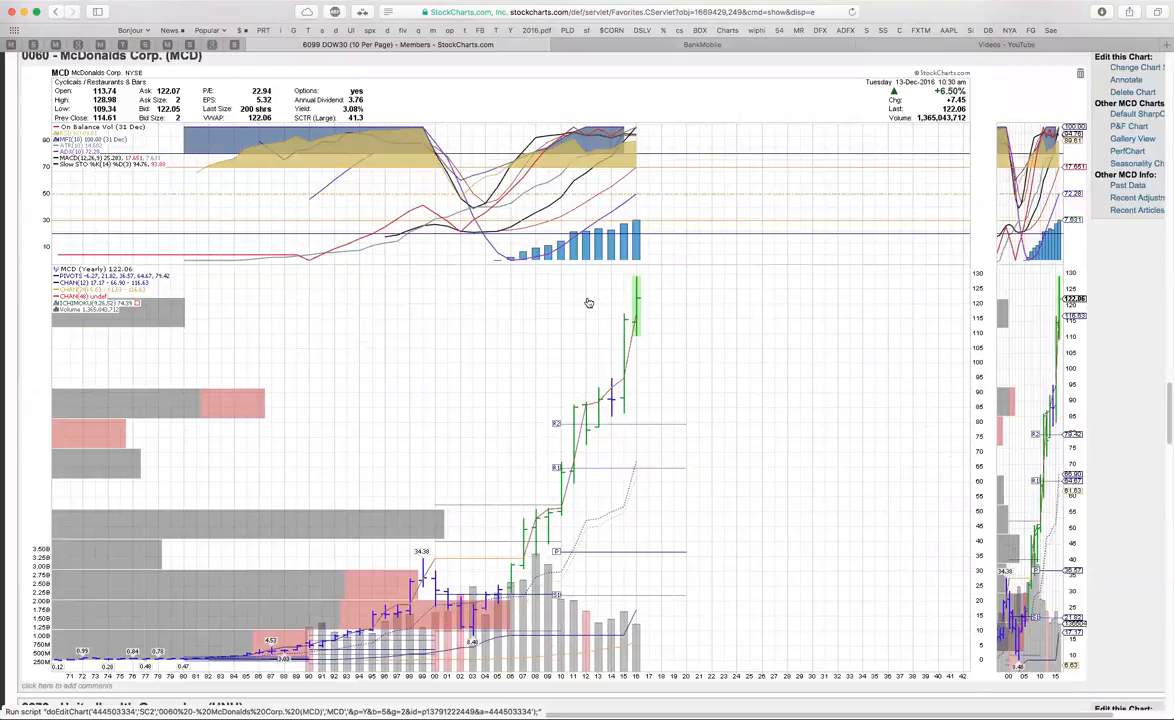
mouse_move(448, 358)
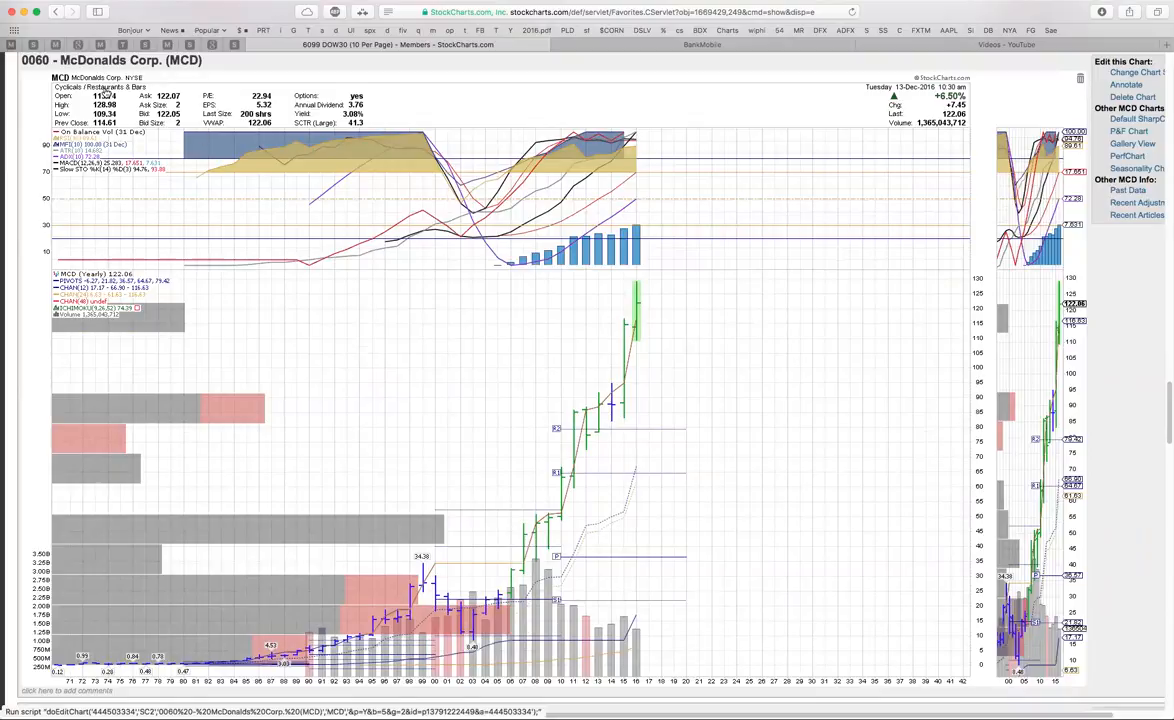
mouse_move(630, 330)
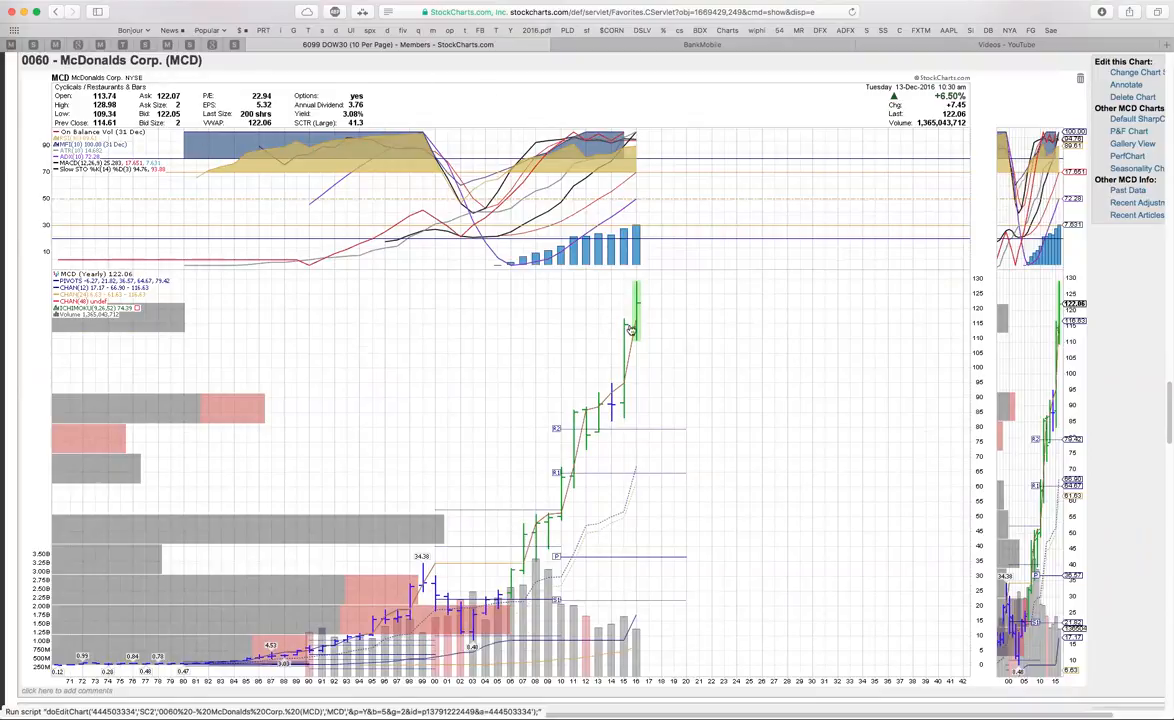
mouse_move(532, 352)
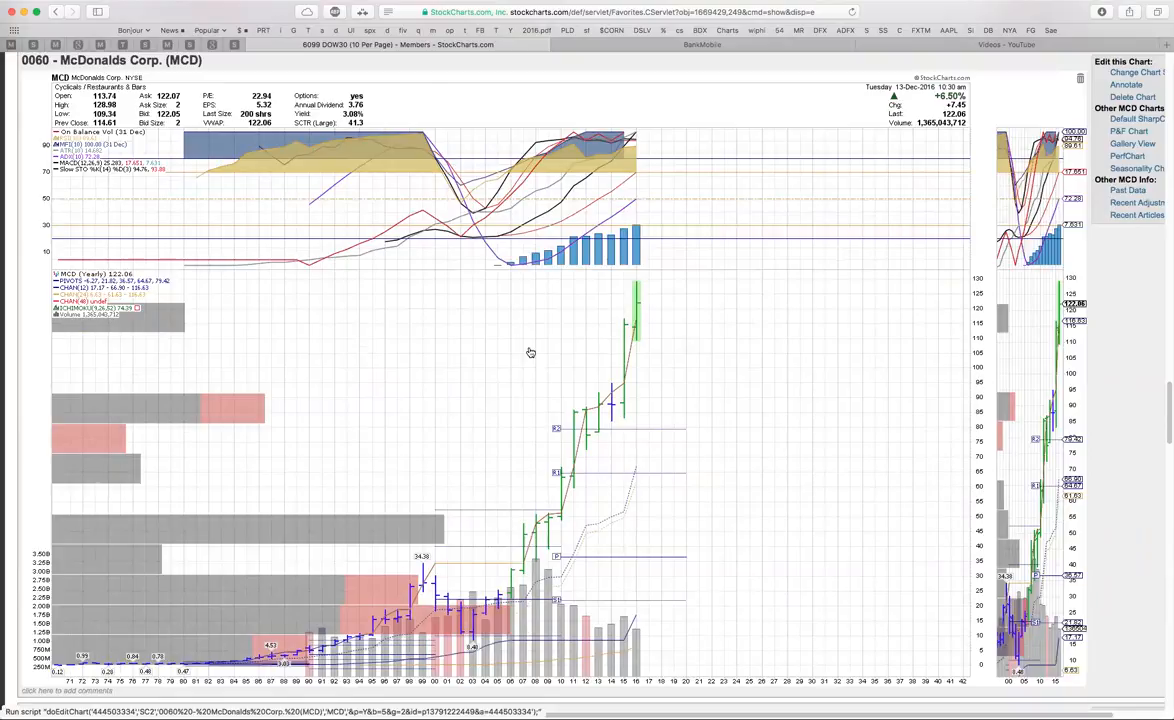
mouse_move(624, 312)
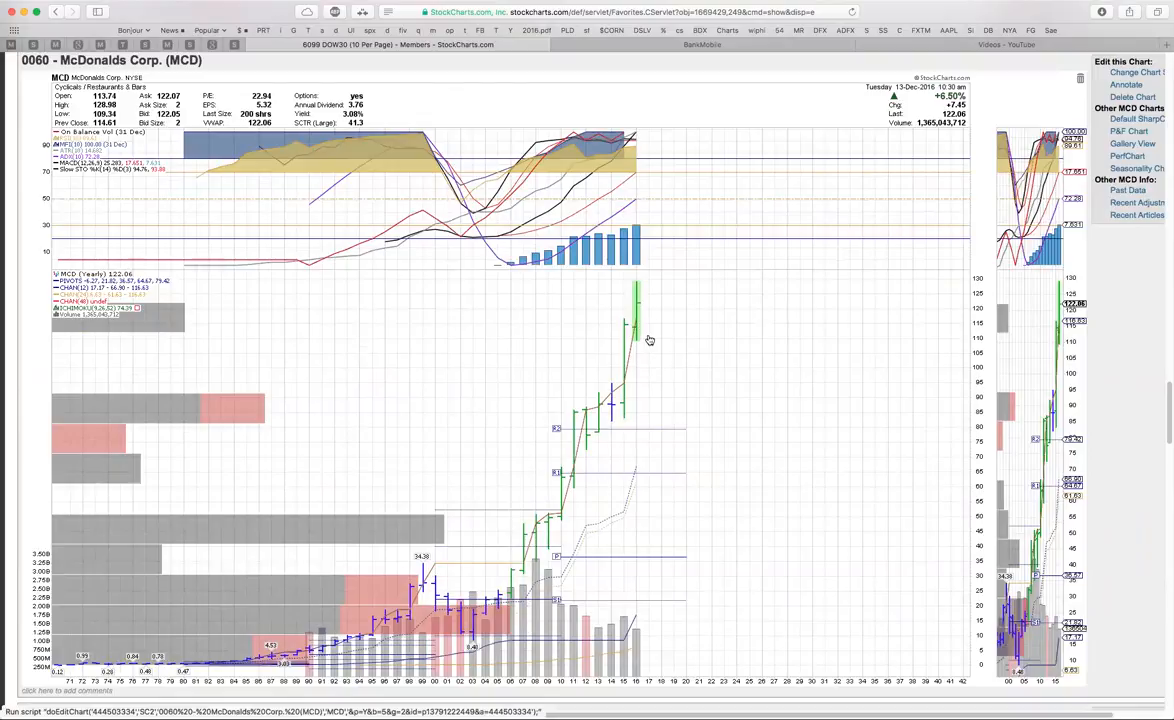
mouse_move(606, 402)
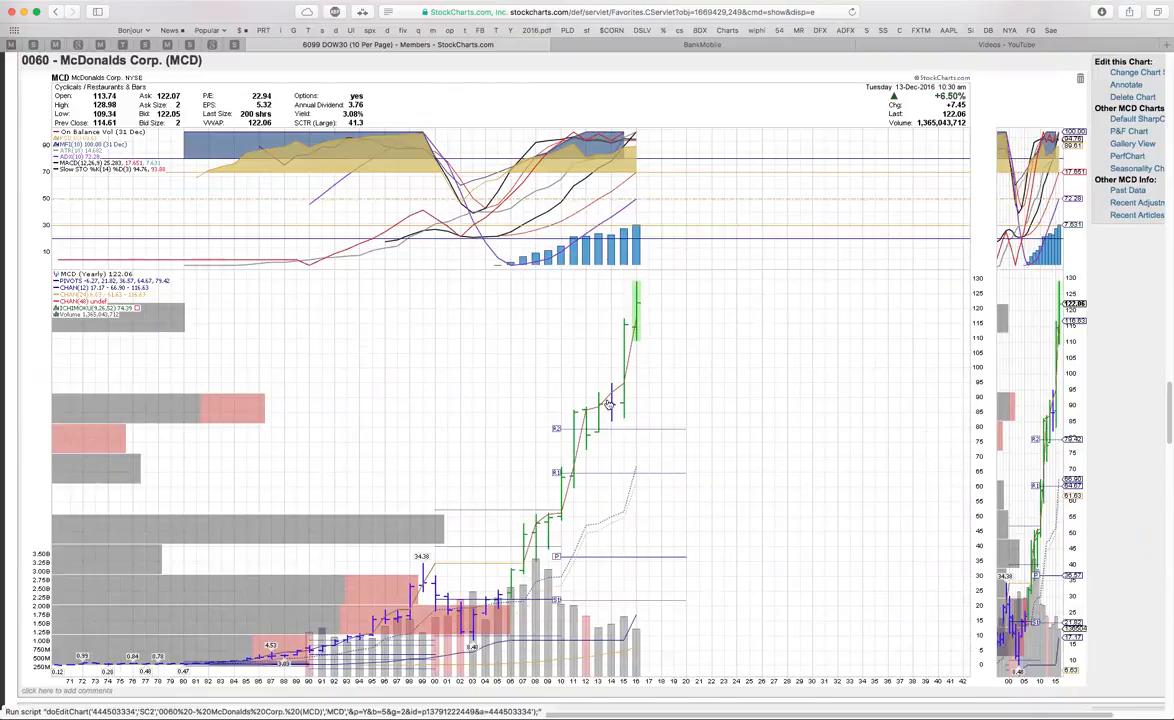
mouse_move(636, 348)
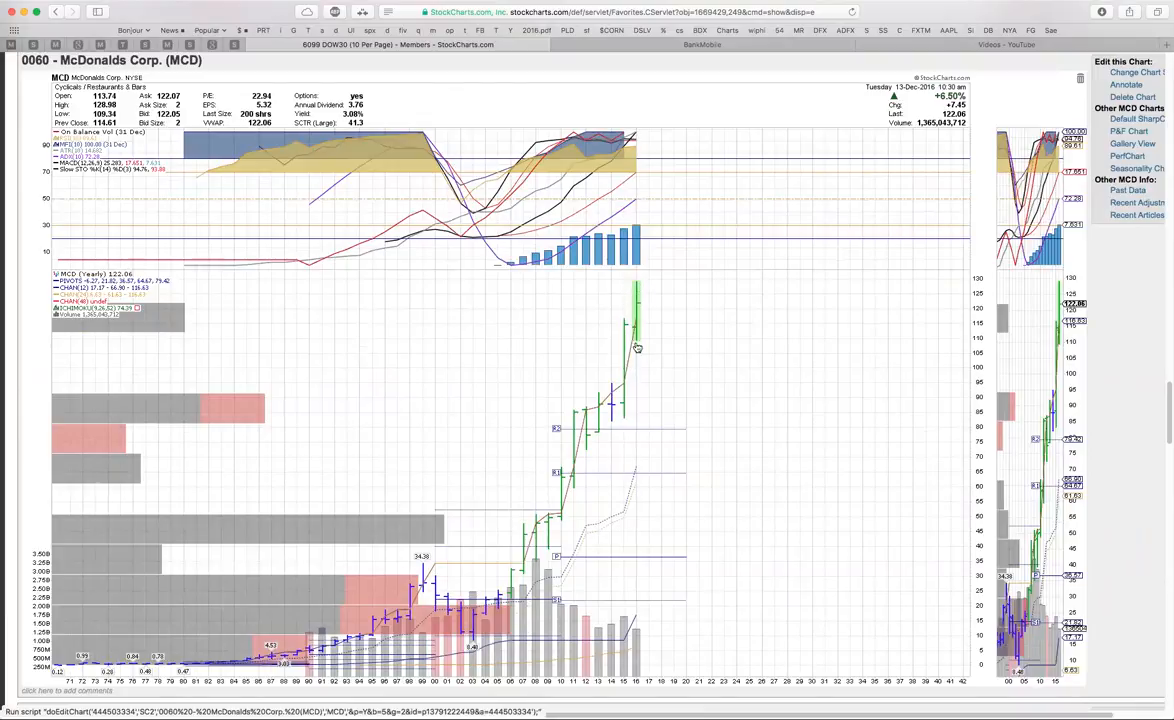
mouse_move(642, 340)
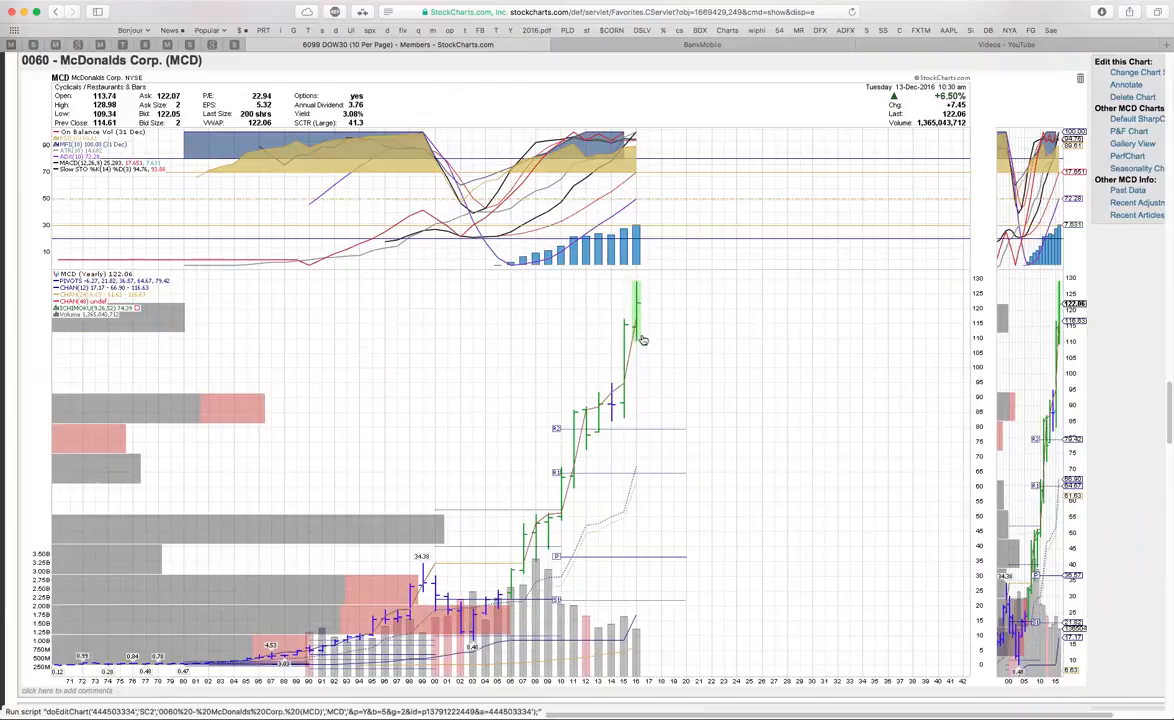
mouse_move(632, 320)
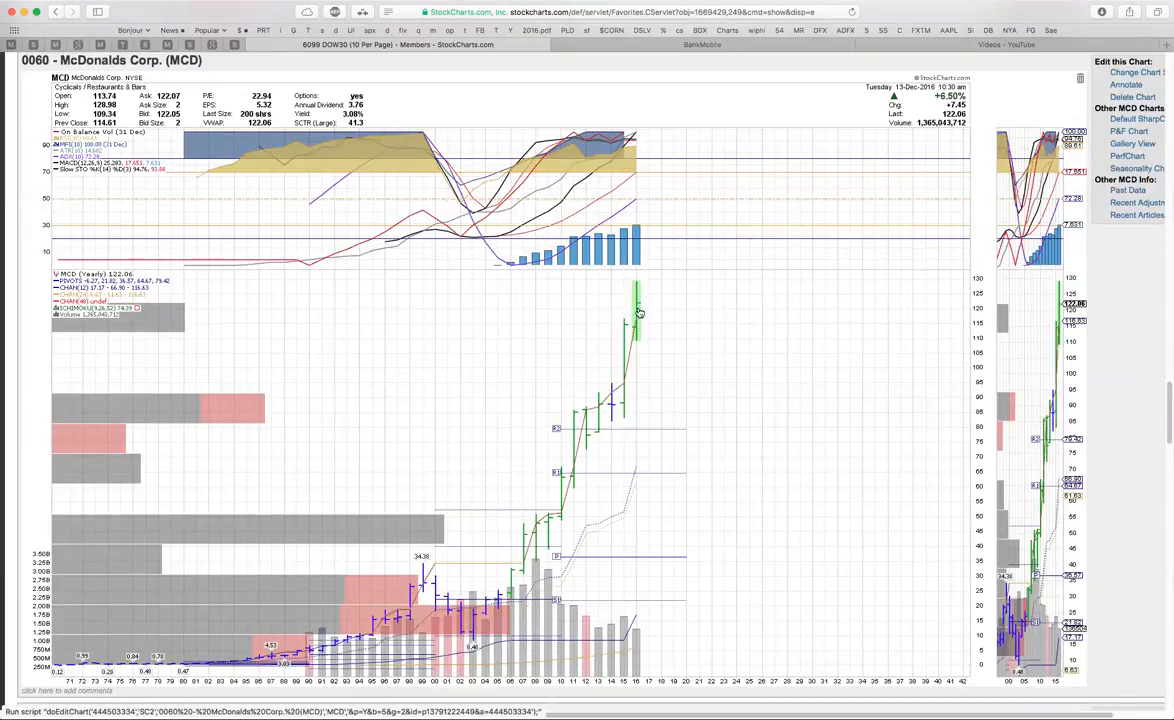
mouse_move(652, 312)
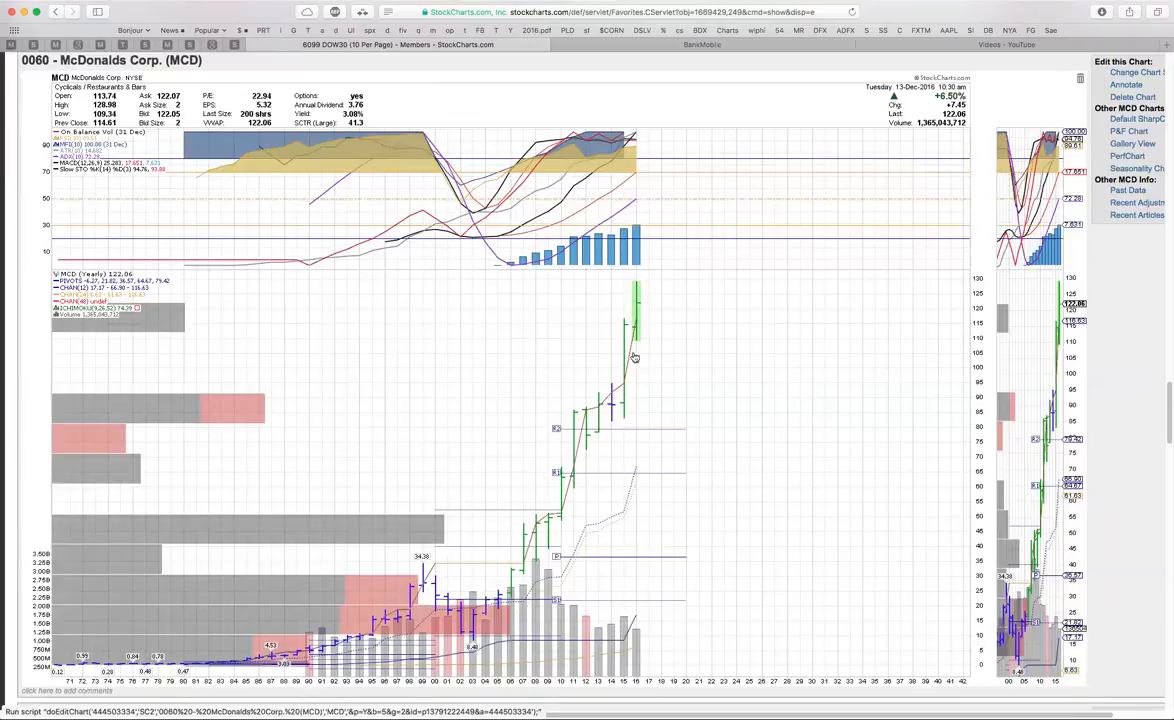
mouse_move(546, 344)
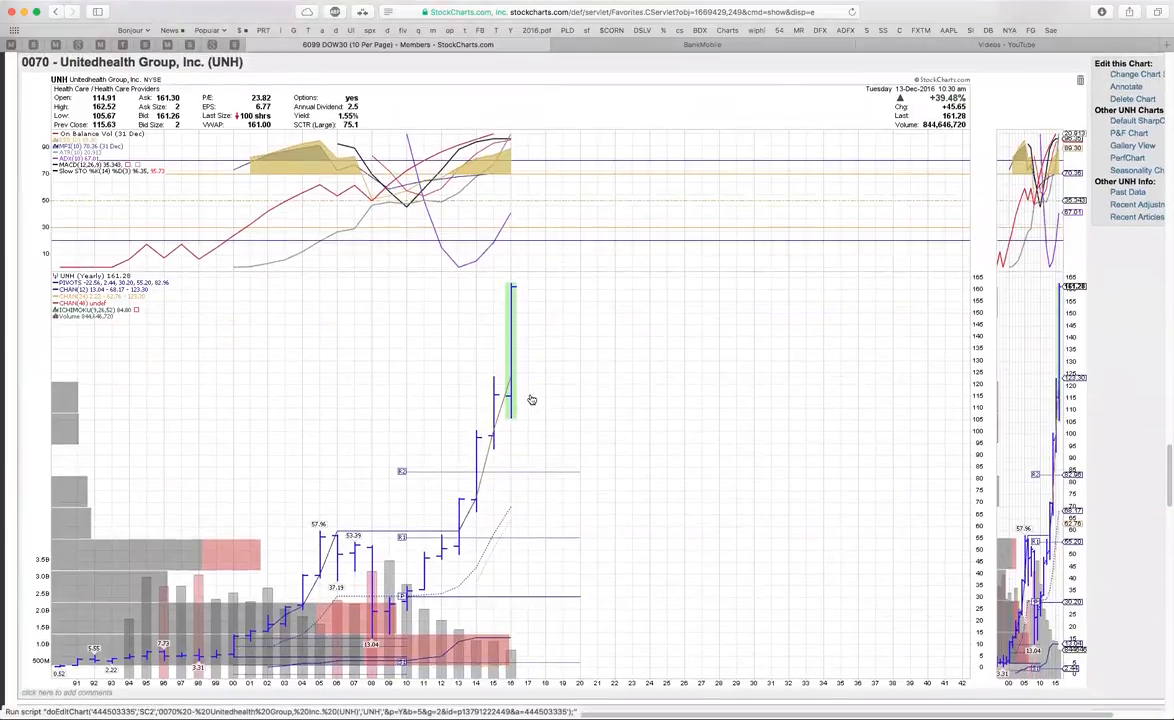
mouse_move(516, 292)
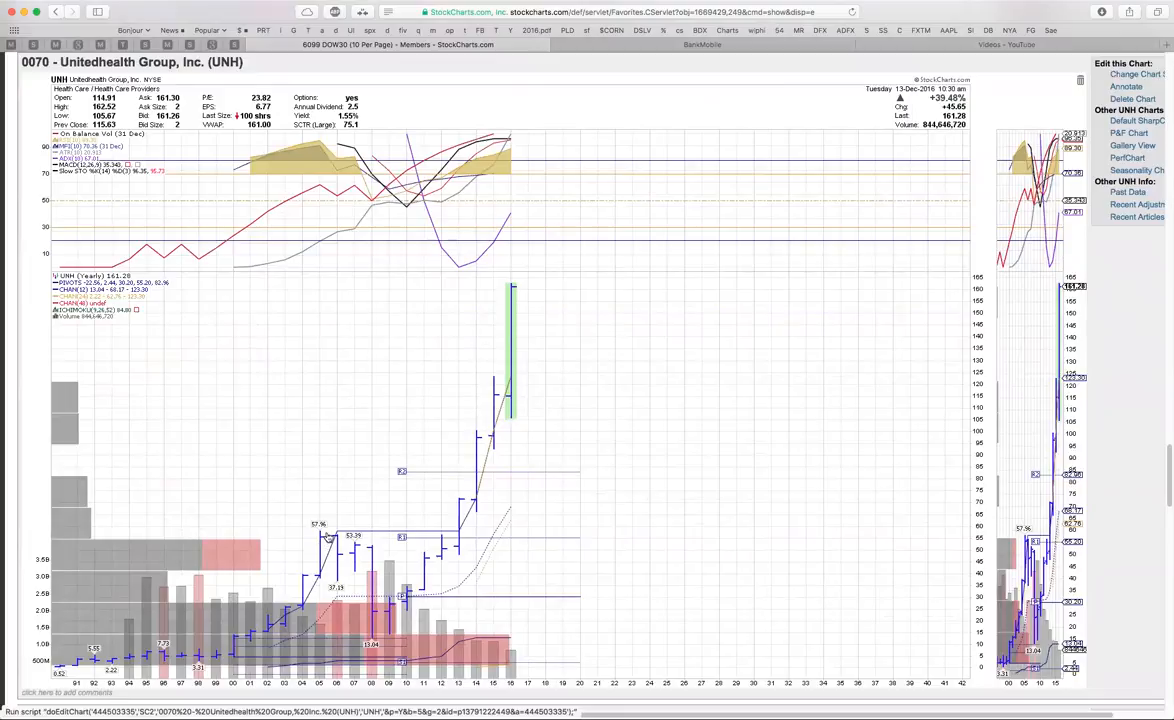
mouse_move(372, 548)
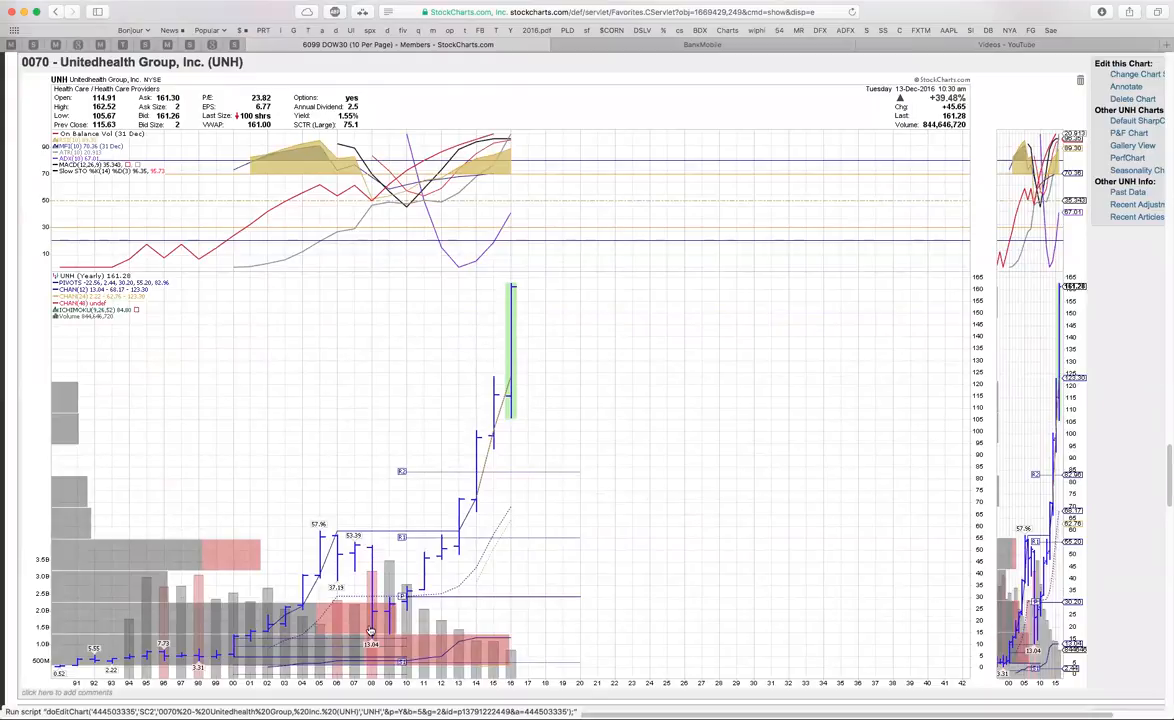
mouse_move(276, 620)
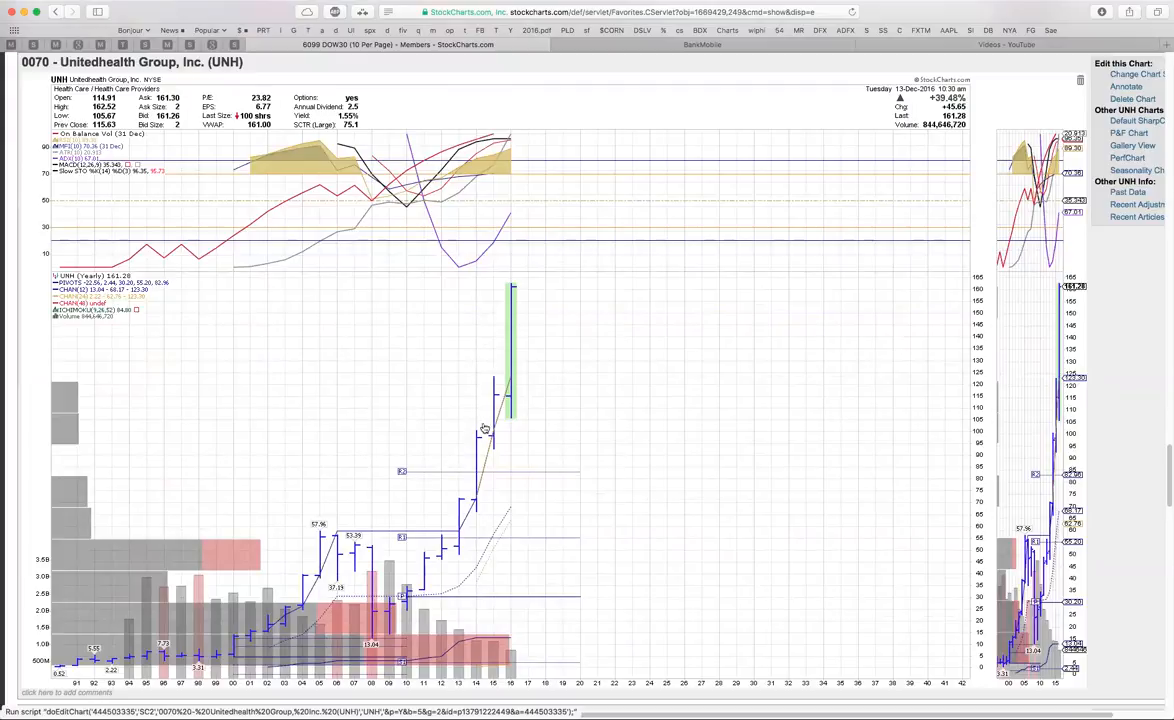
mouse_move(544, 310)
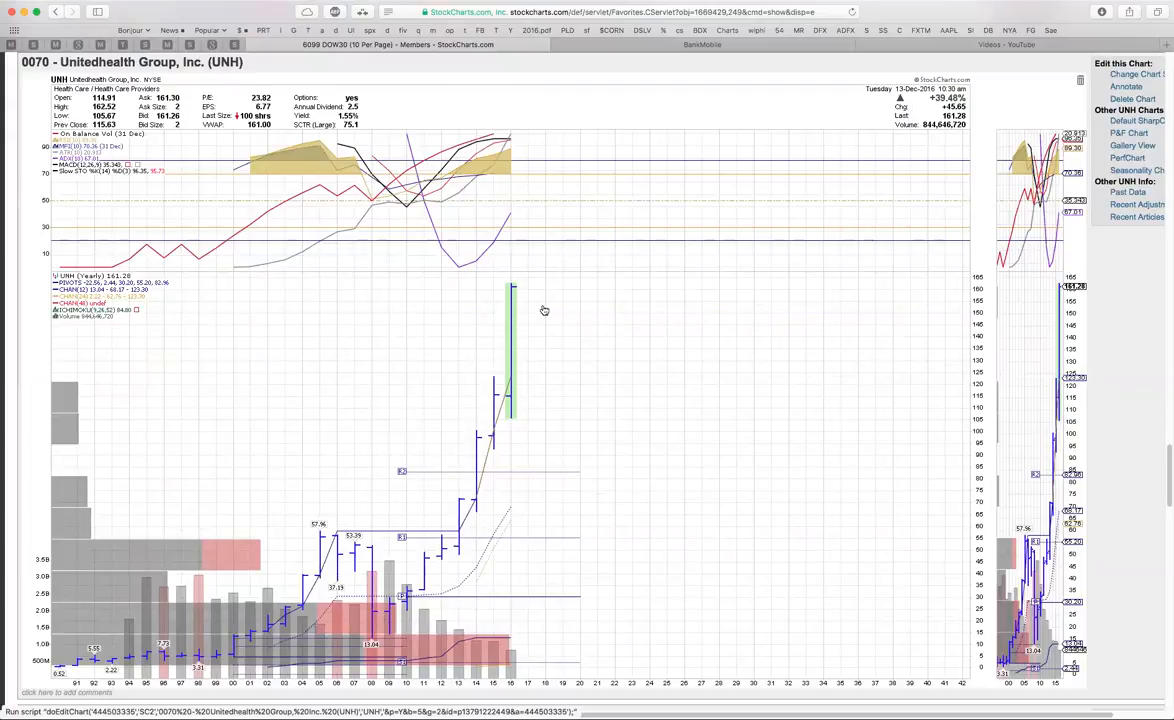
mouse_move(534, 284)
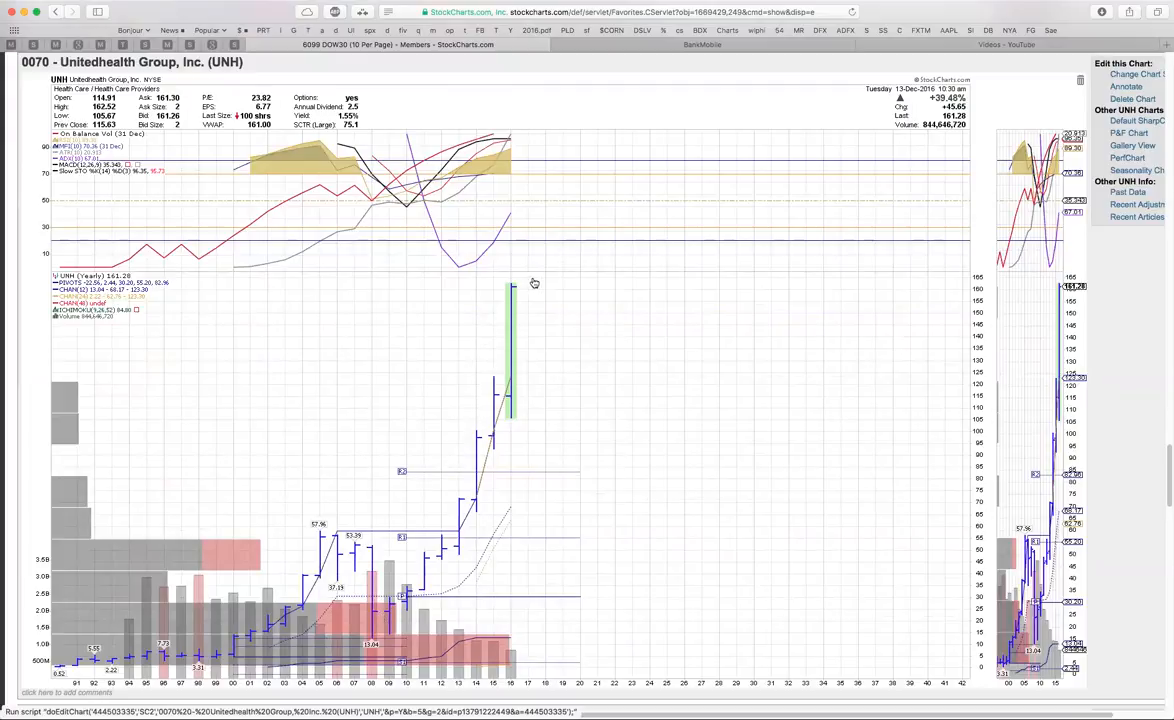
mouse_move(518, 288)
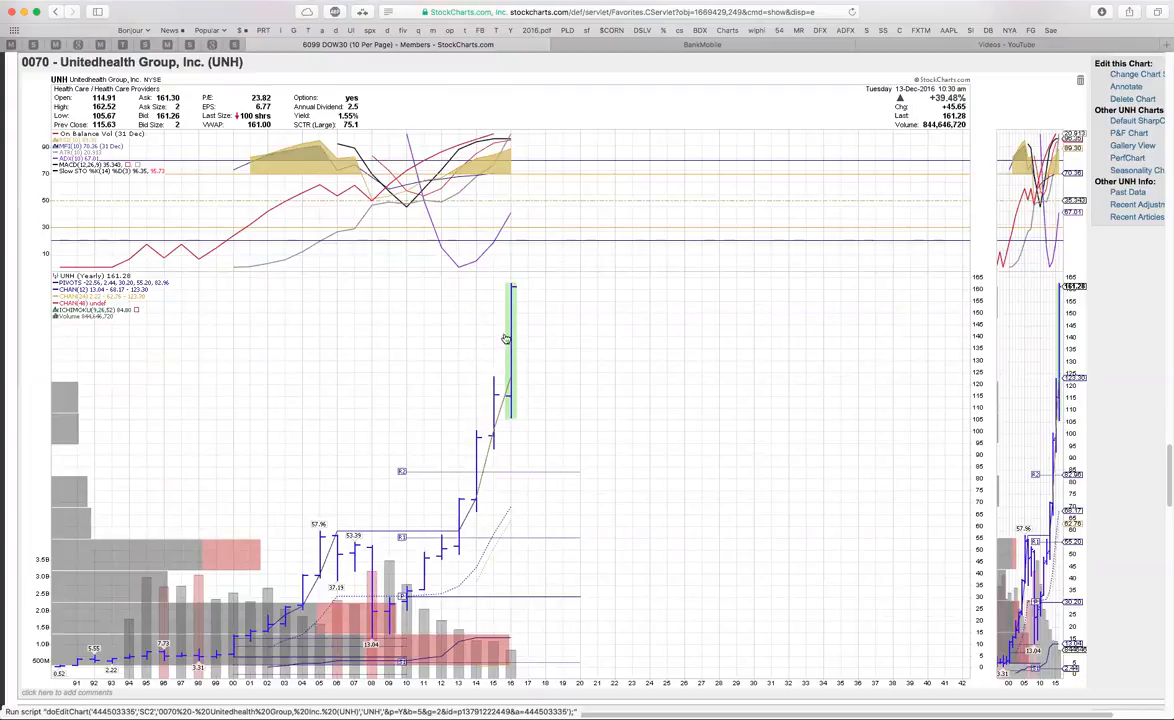
mouse_move(520, 286)
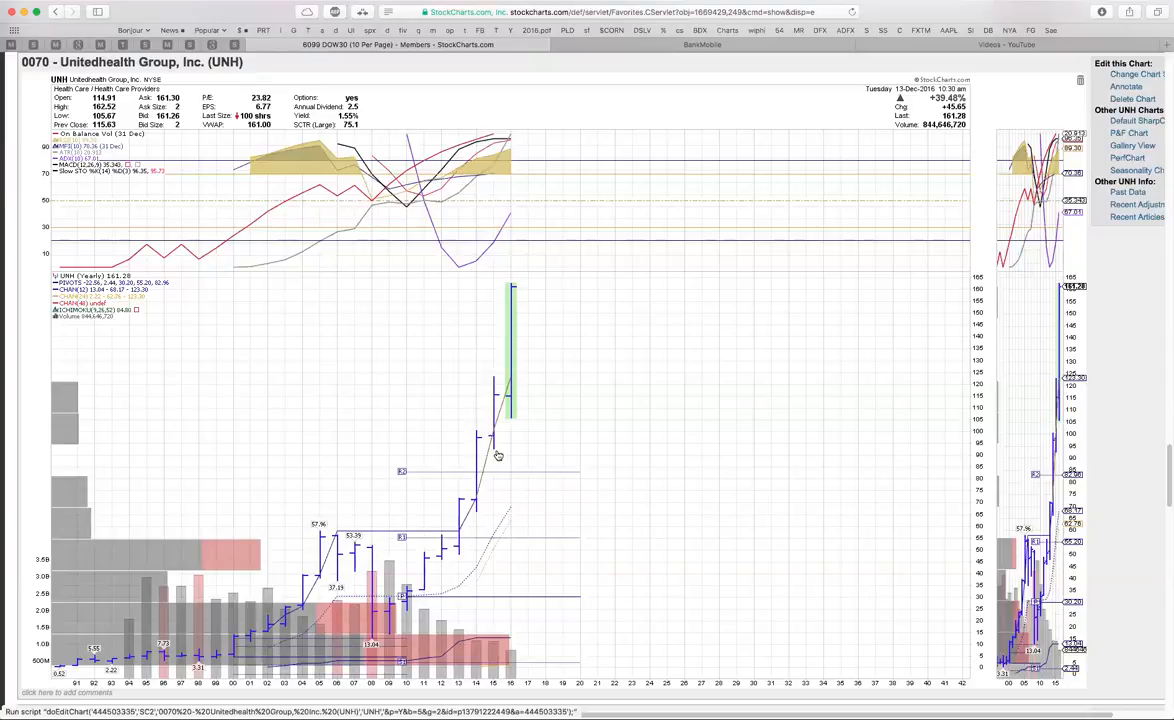
mouse_move(520, 332)
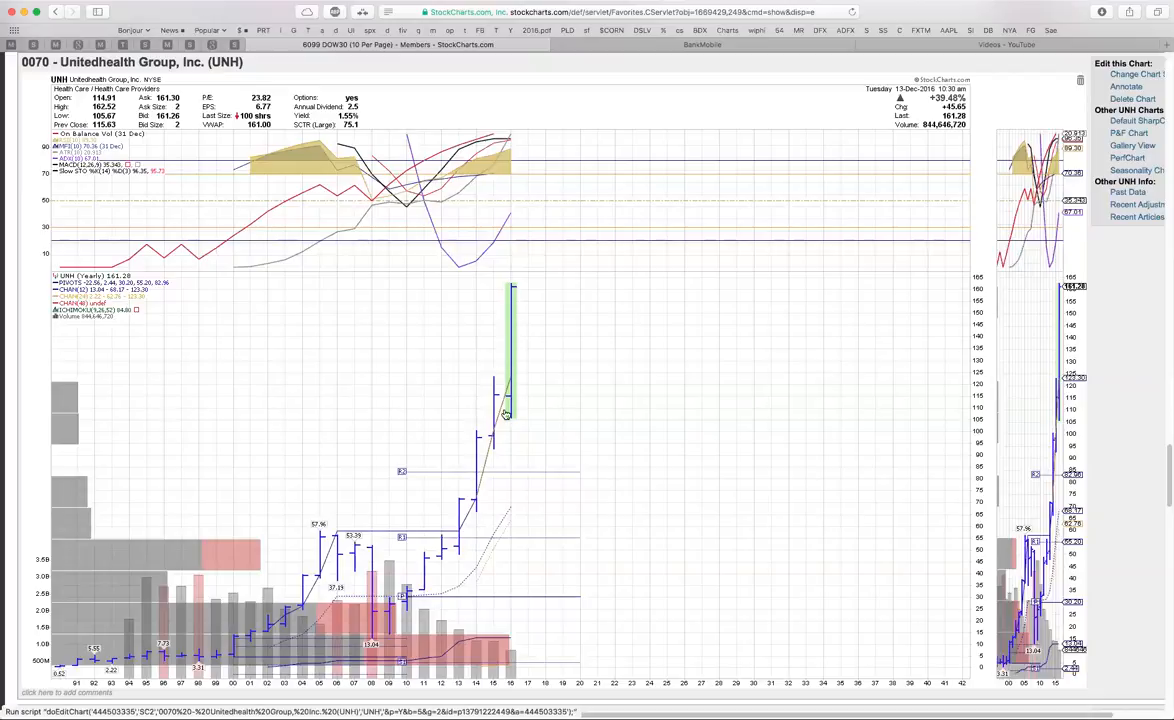
mouse_move(512, 426)
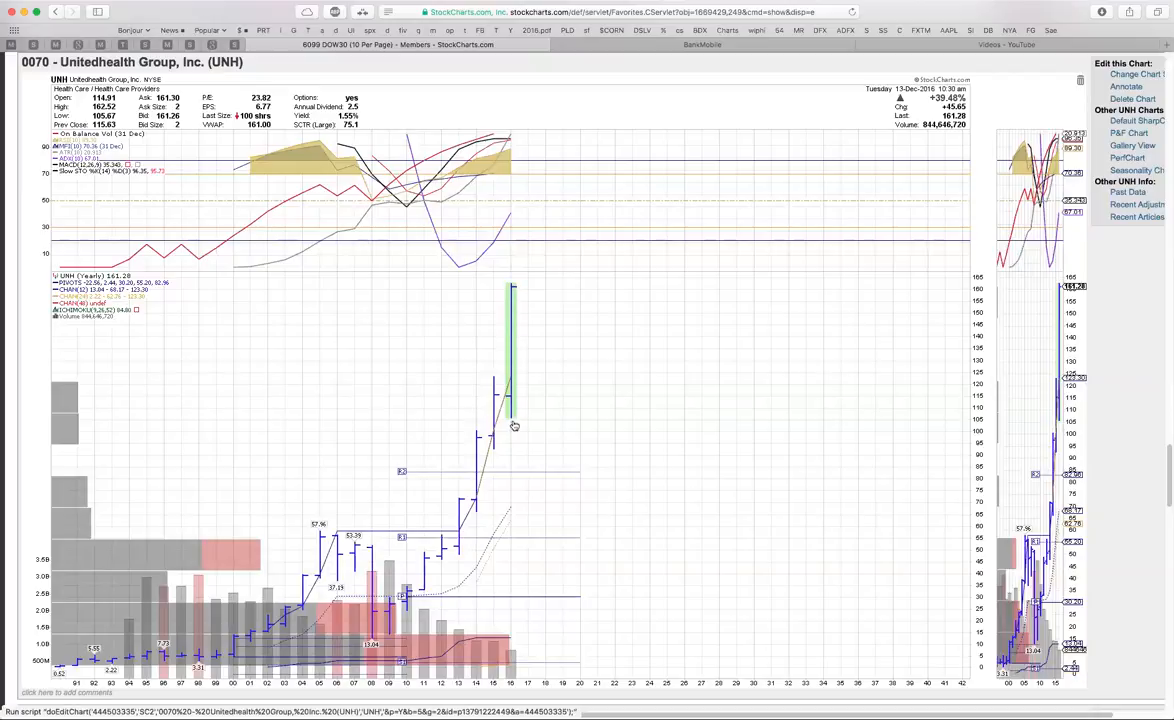
mouse_move(524, 364)
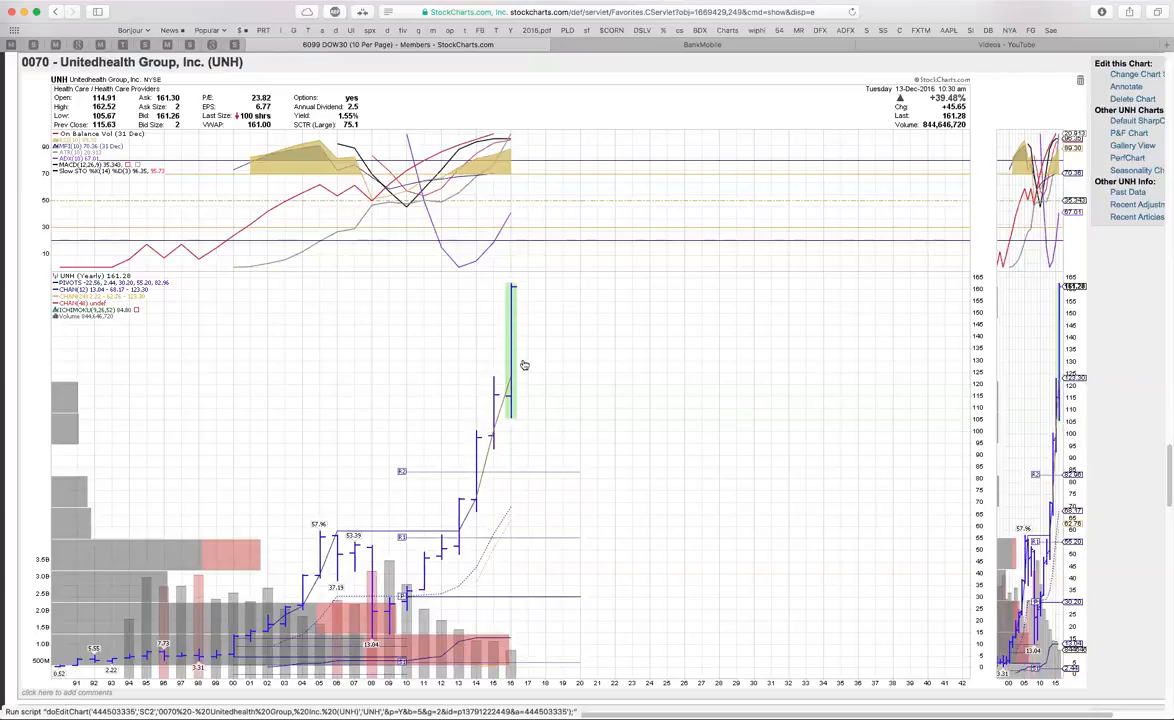
mouse_move(516, 292)
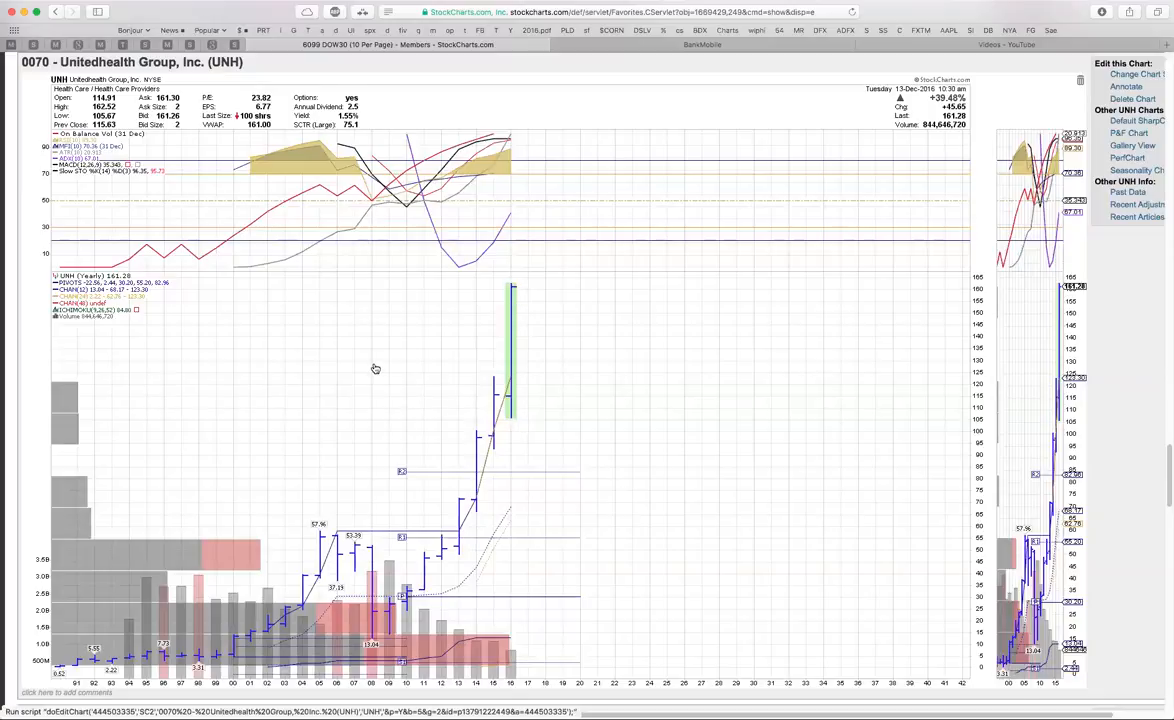
scroll(down, 3)
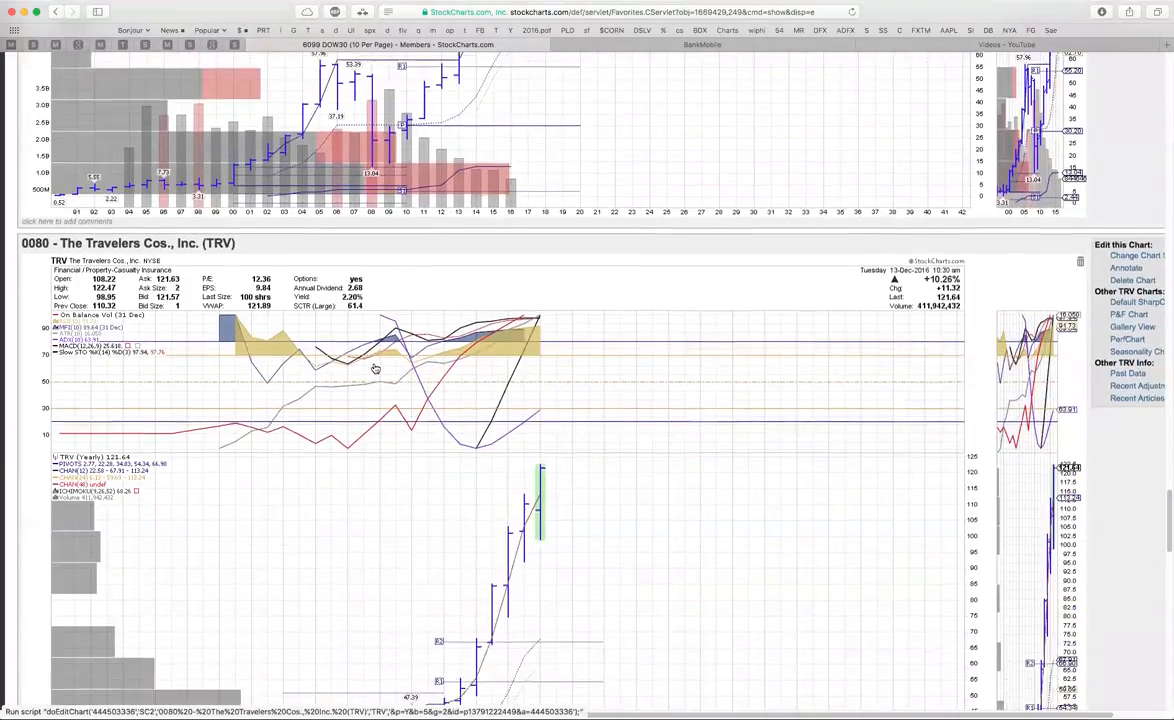
scroll(down, 3)
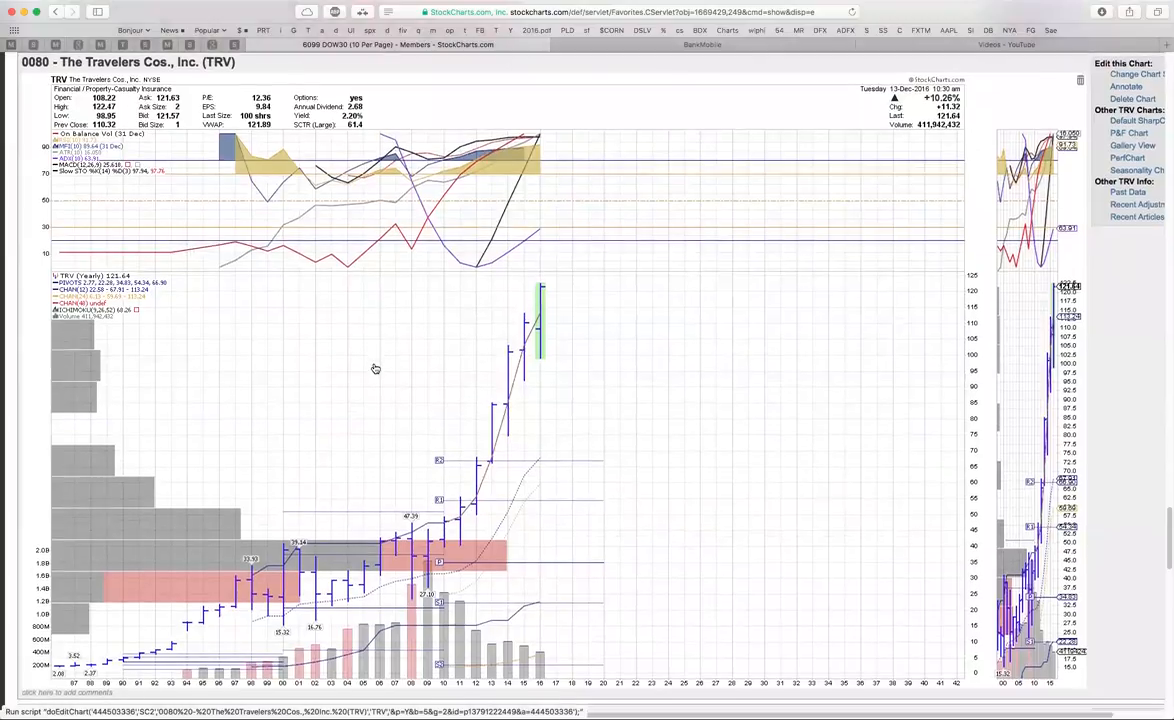
mouse_move(458, 560)
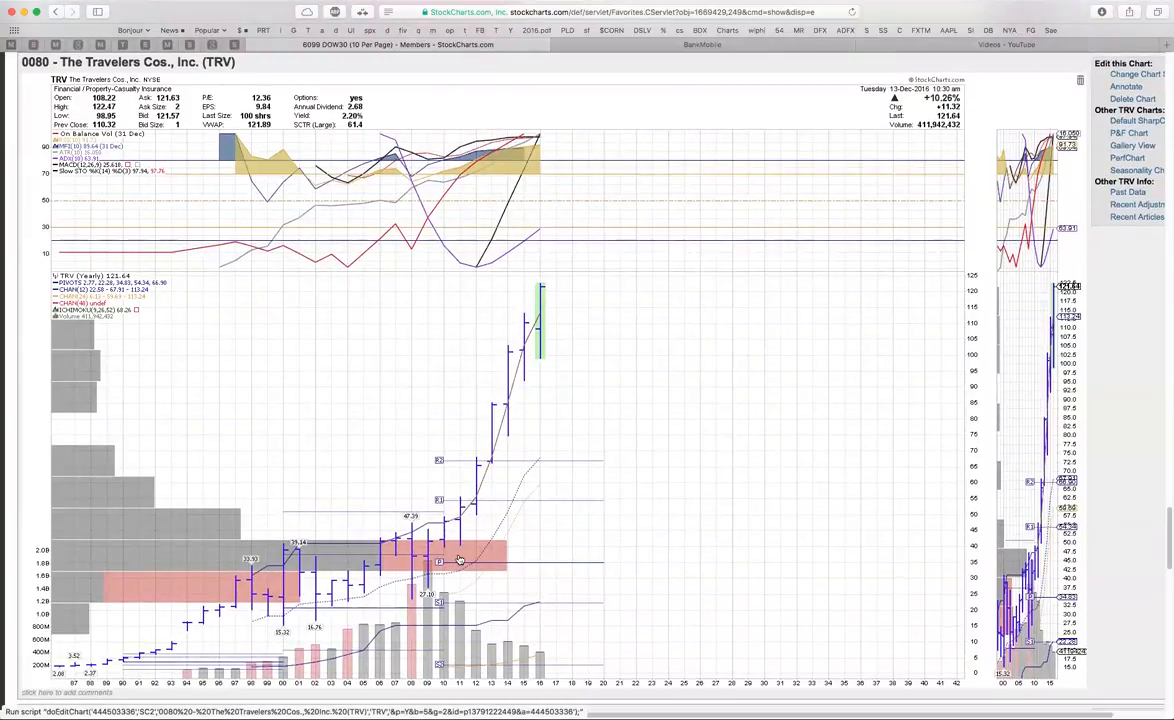
mouse_move(520, 390)
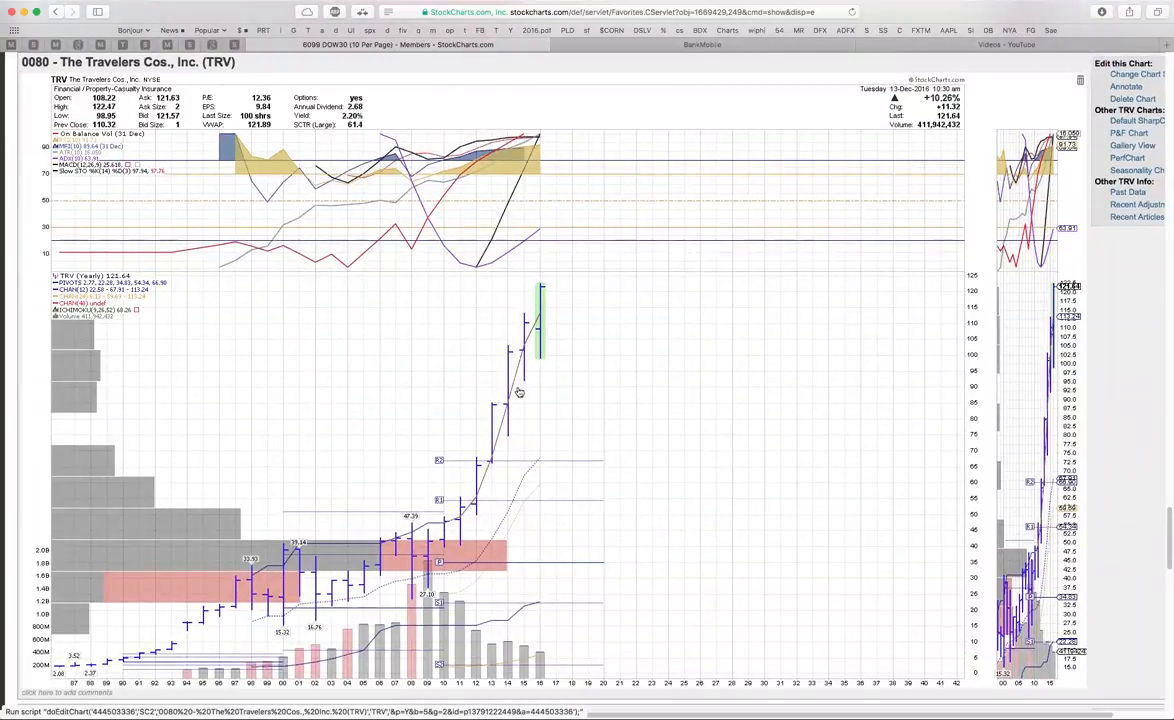
mouse_move(538, 302)
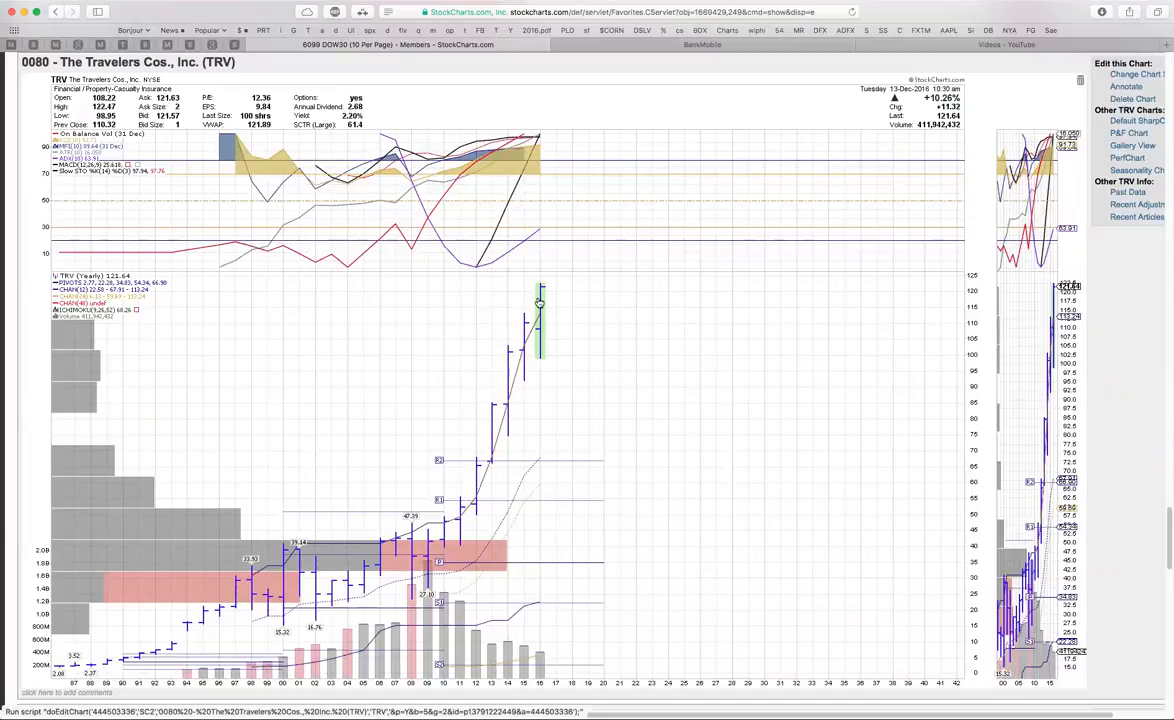
mouse_move(520, 646)
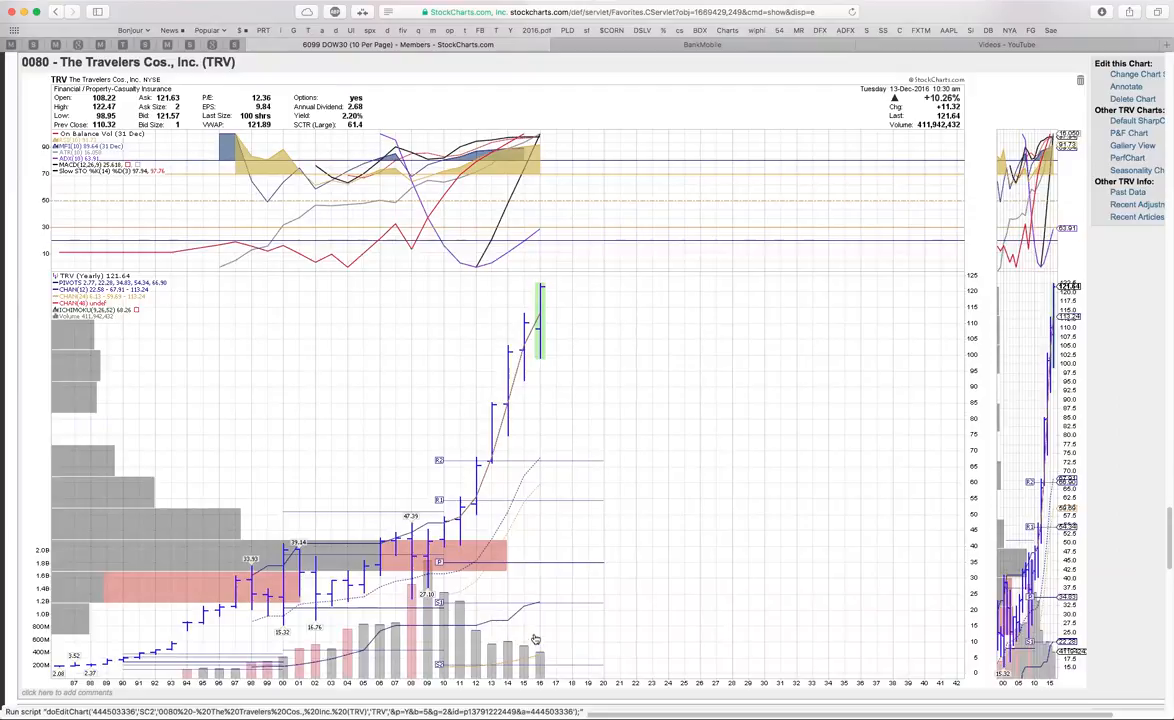
mouse_move(544, 314)
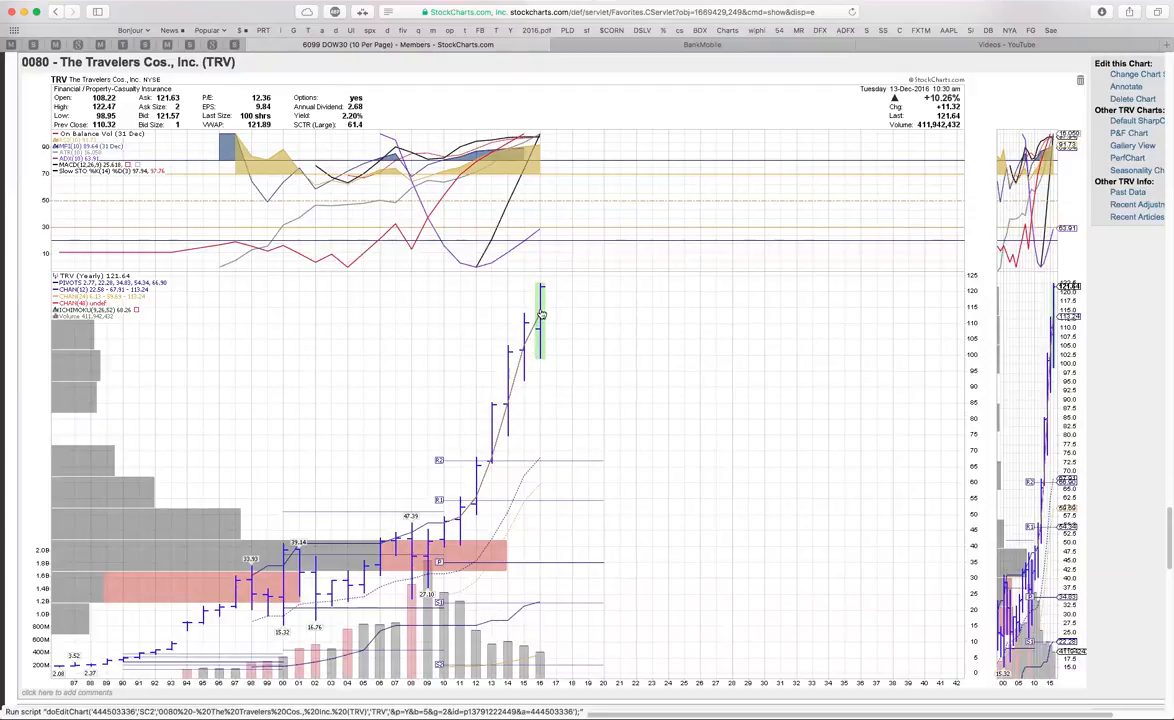
mouse_move(544, 288)
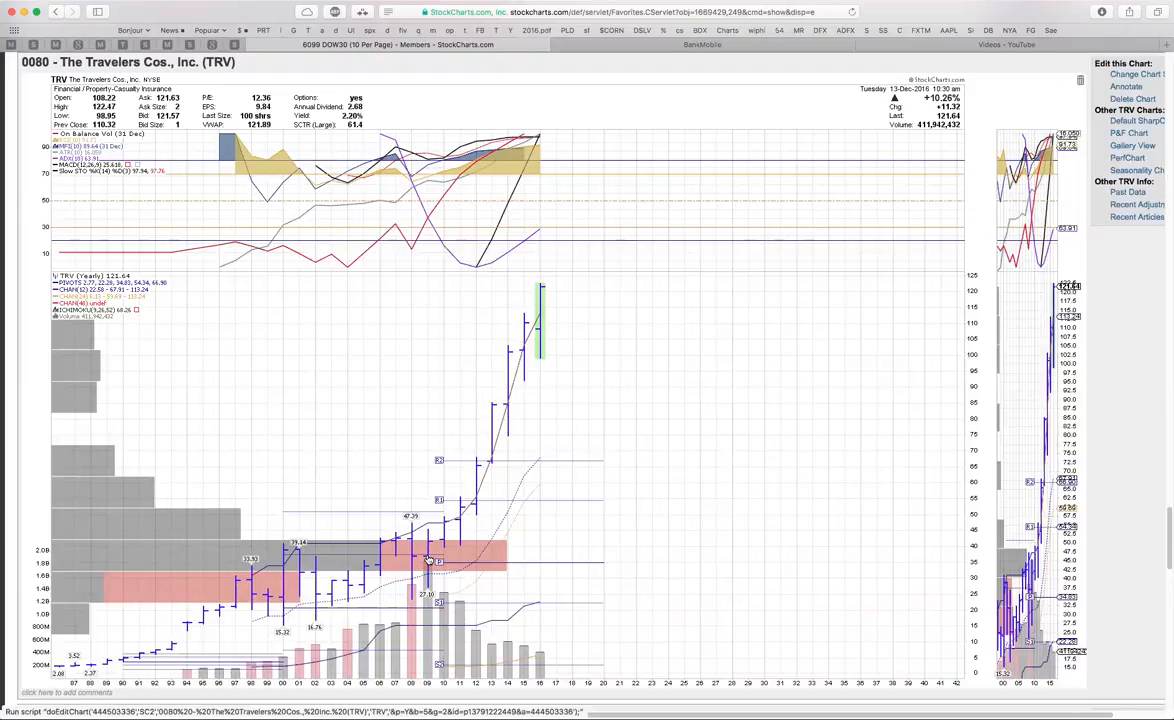
mouse_move(504, 632)
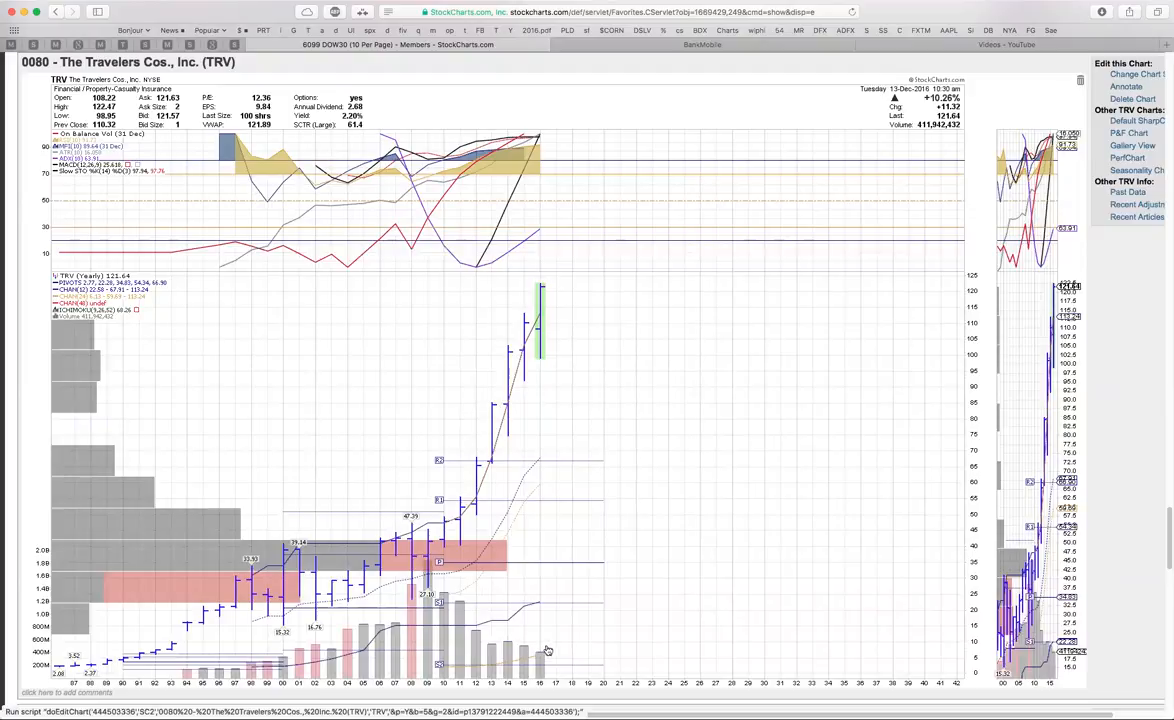
mouse_move(530, 280)
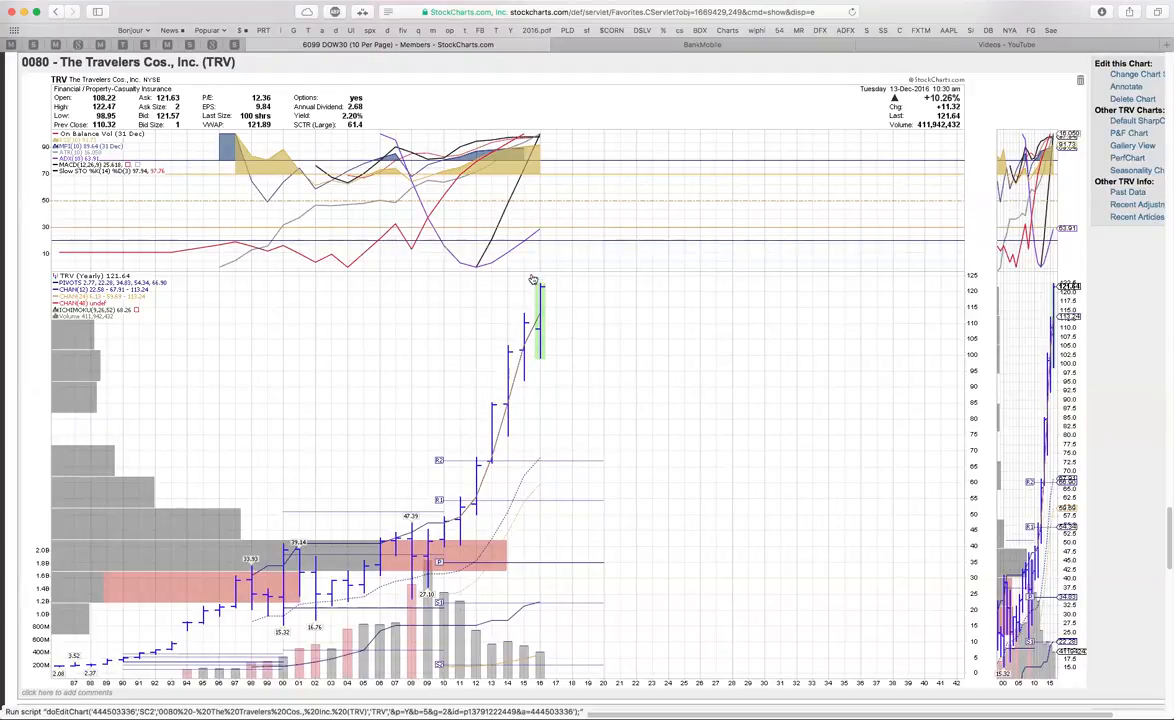
mouse_move(452, 586)
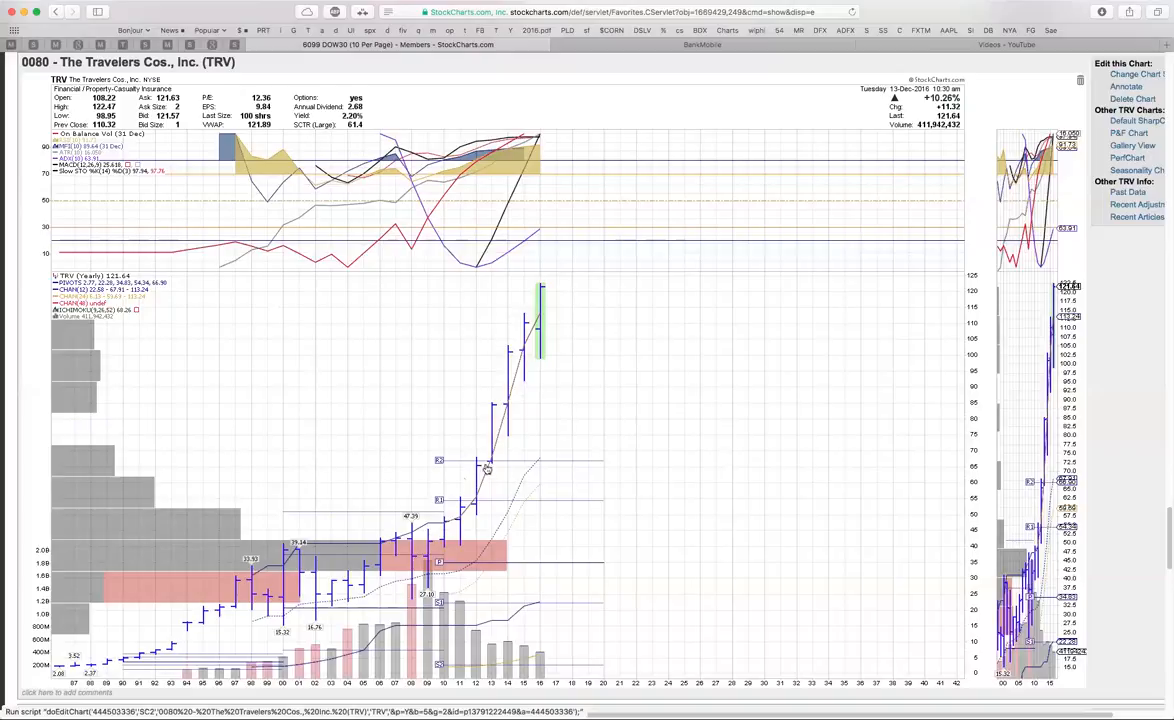
mouse_move(292, 180)
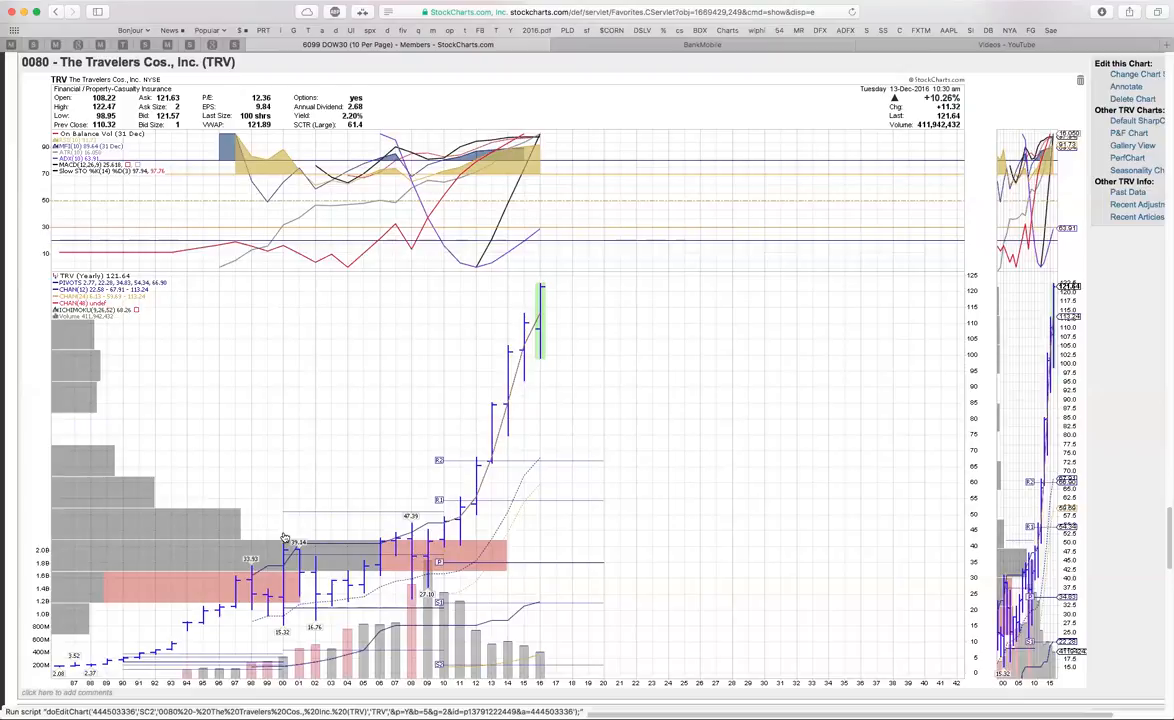
mouse_move(506, 352)
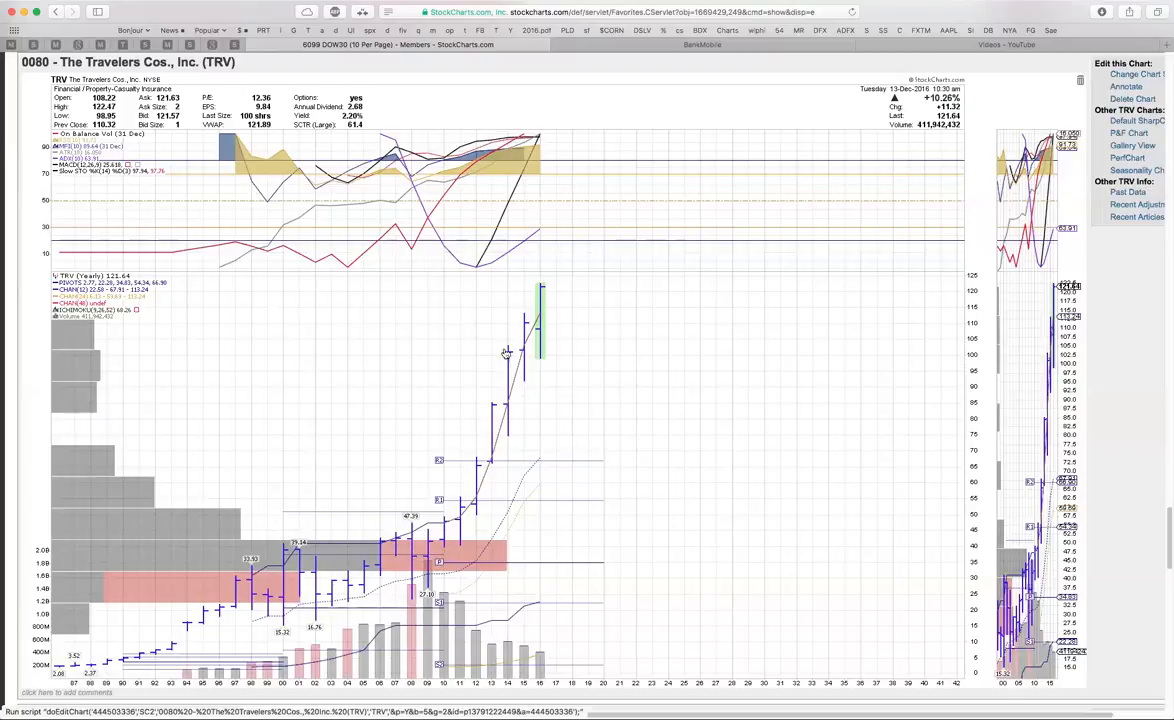
mouse_move(542, 384)
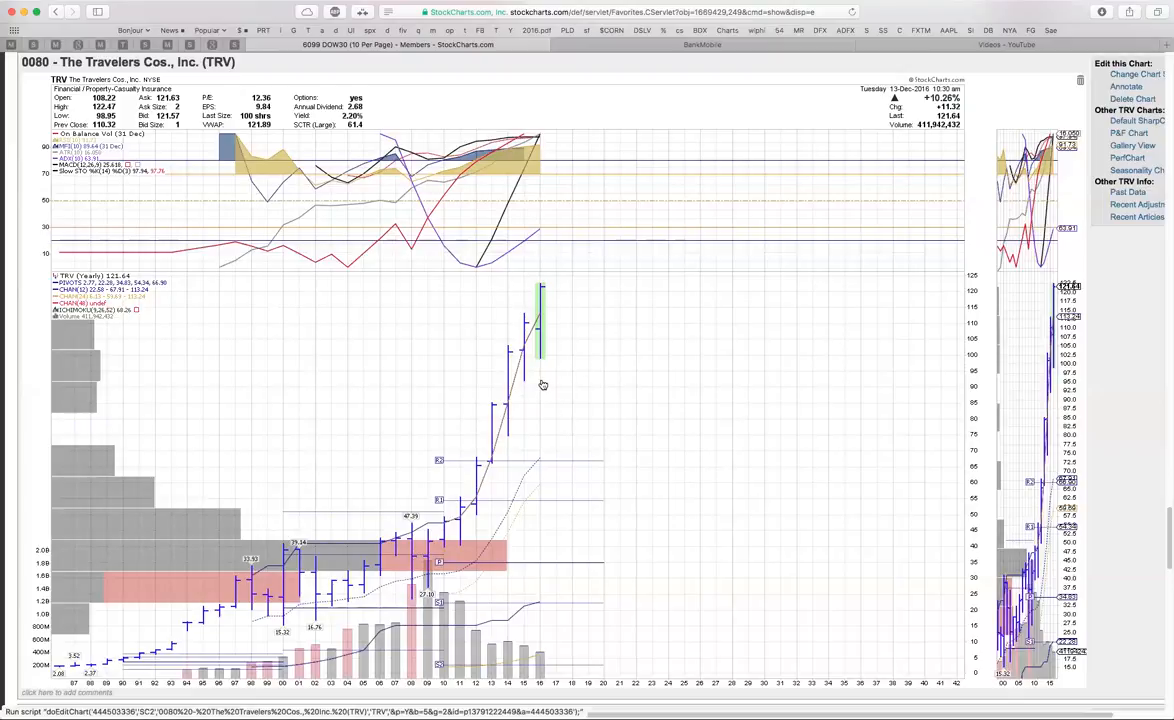
mouse_move(546, 408)
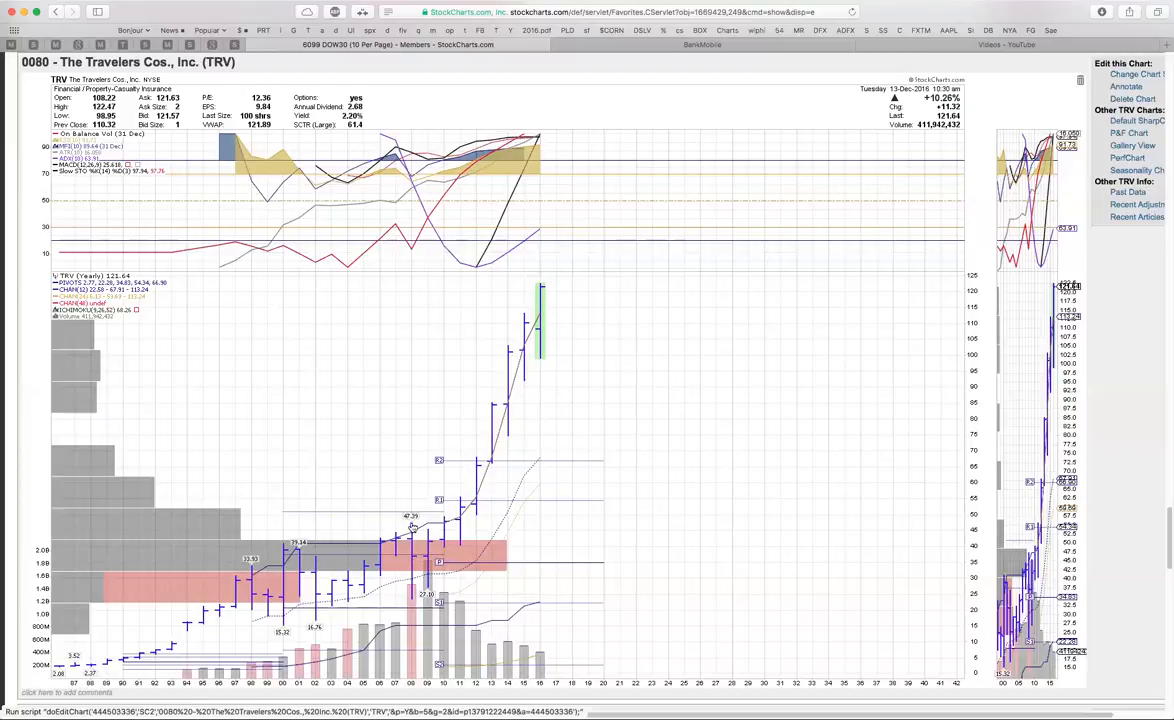
mouse_move(540, 310)
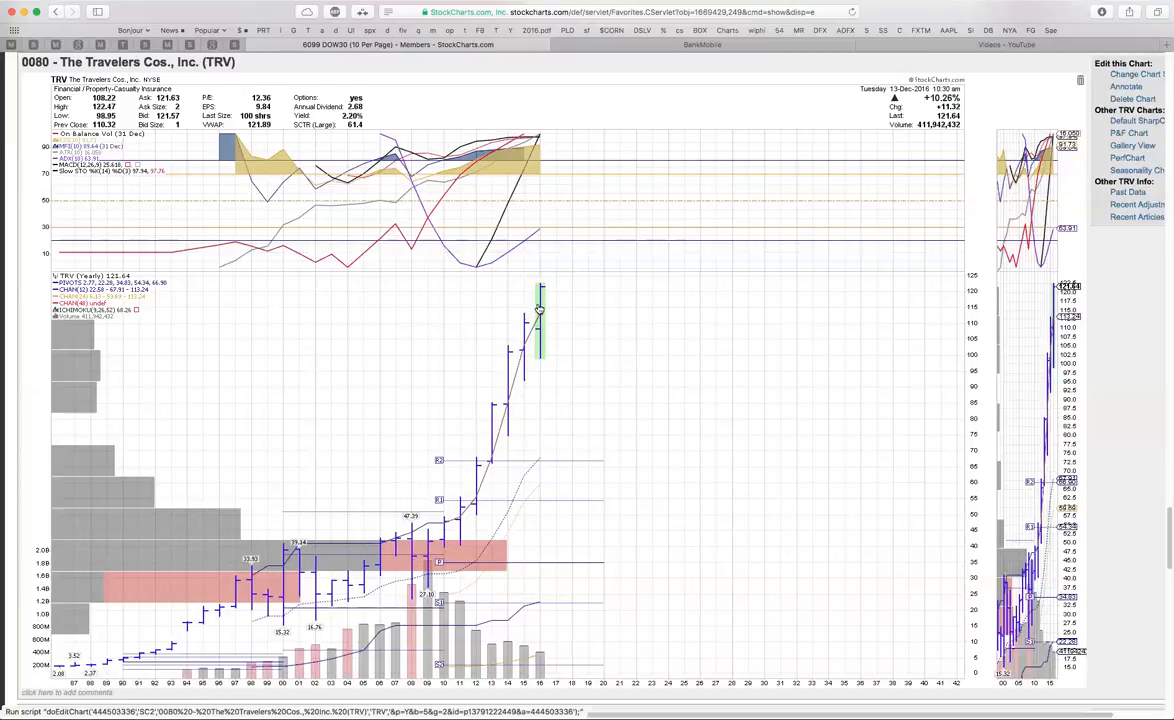
mouse_move(538, 344)
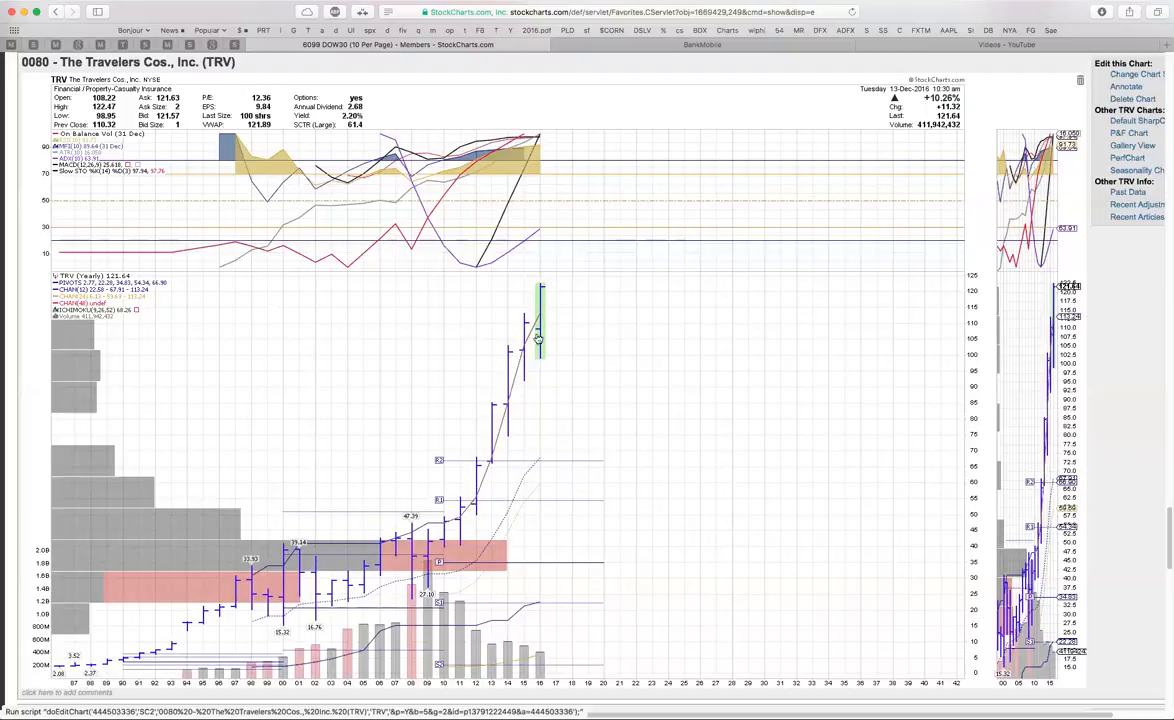
mouse_move(410, 560)
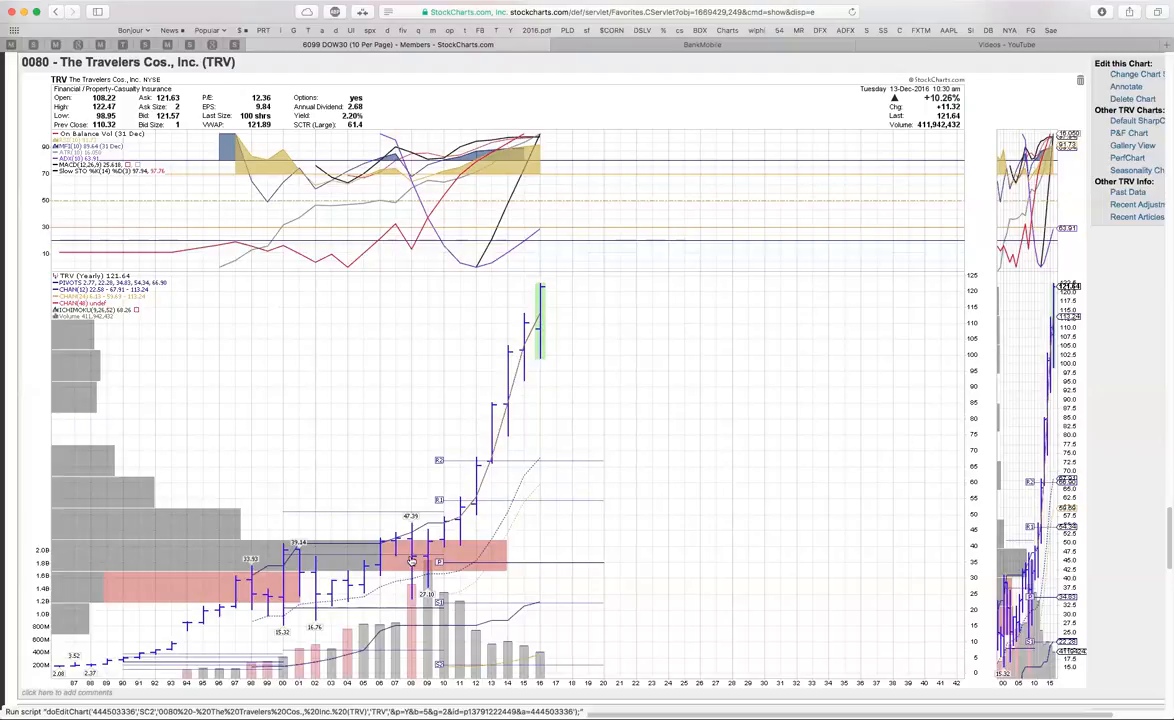
mouse_move(538, 322)
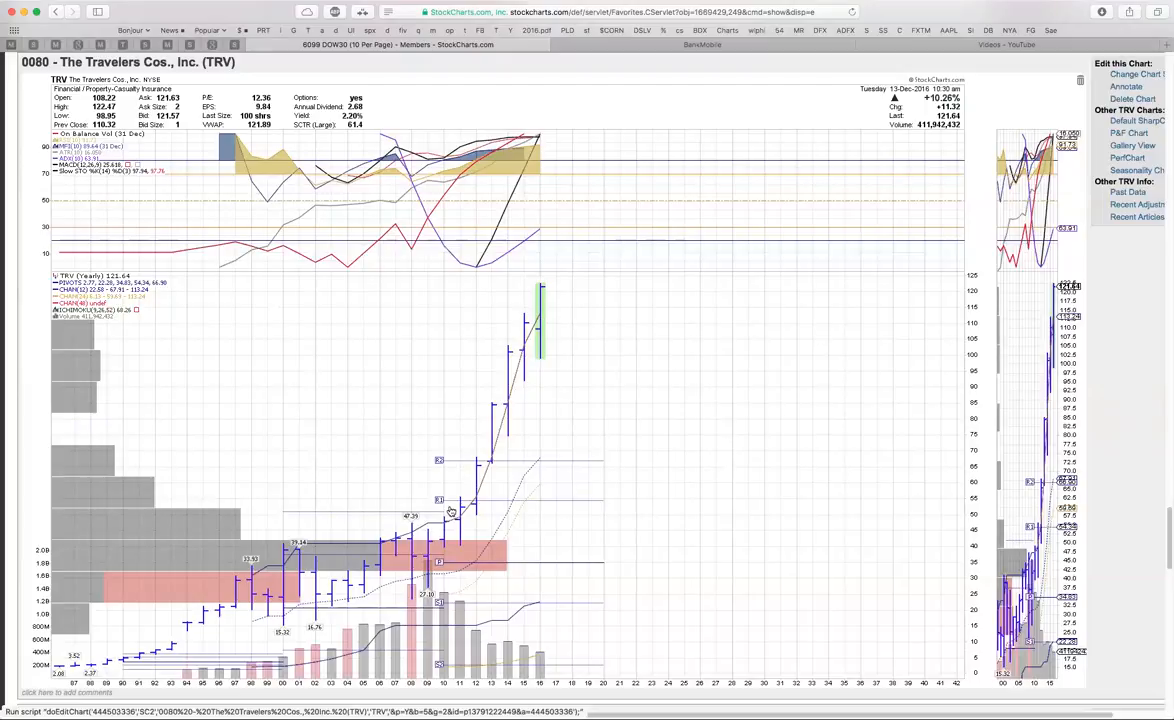
mouse_move(540, 320)
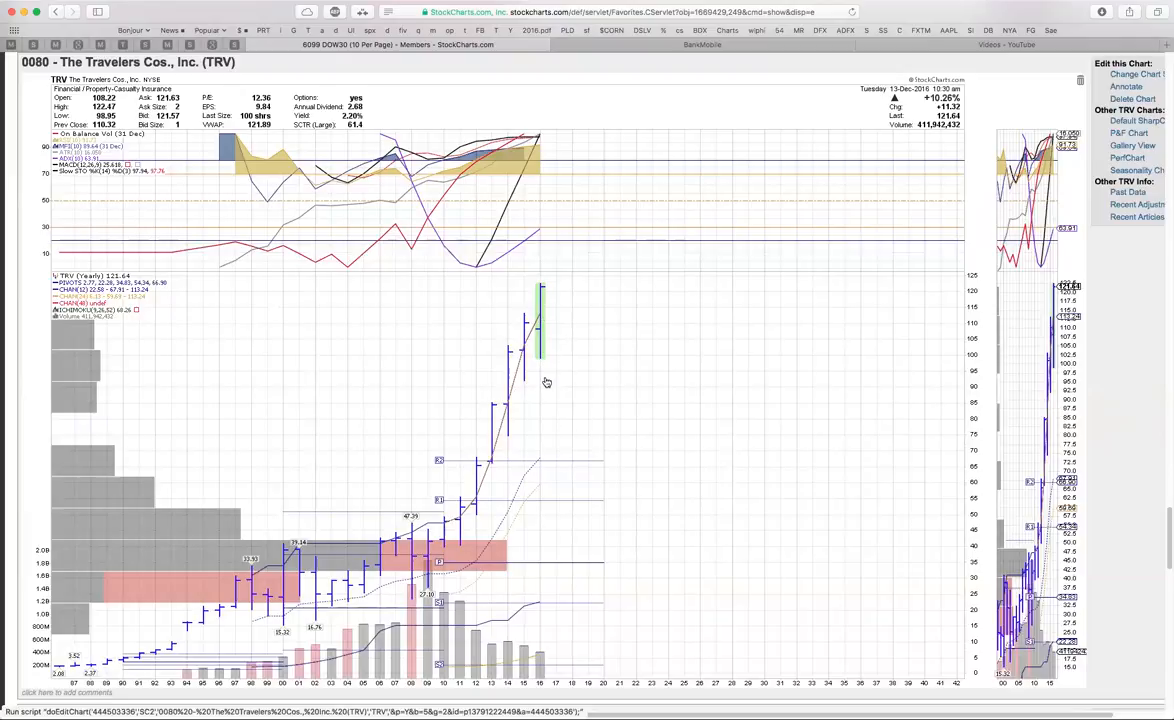
mouse_move(560, 390)
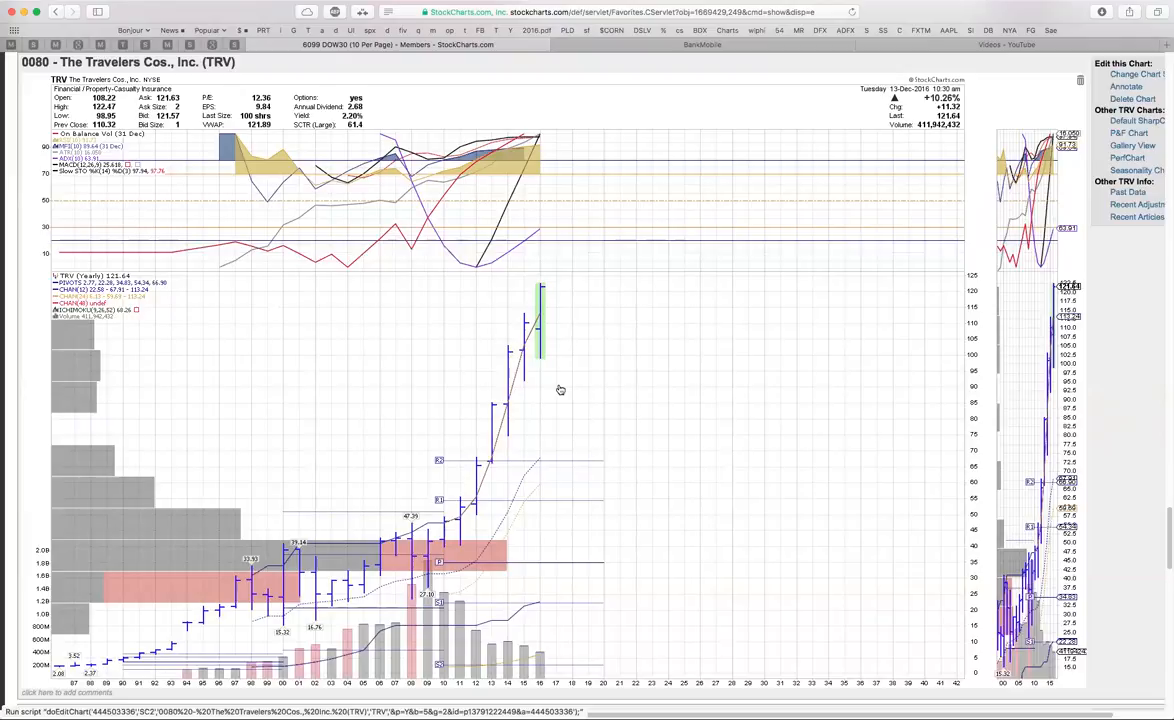
Step: Scroll down past the Travelers (TRV) chart to the Johnson & Johnson (JNJ) chart
scroll(down, 3)
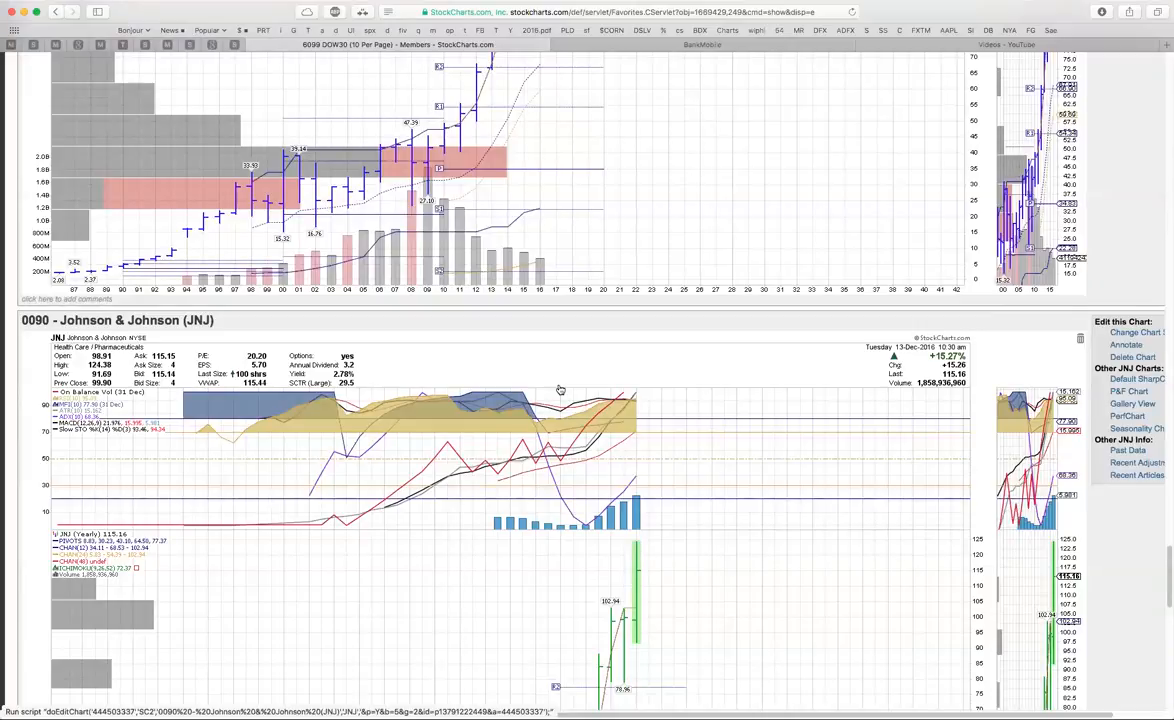
scroll(down, 3)
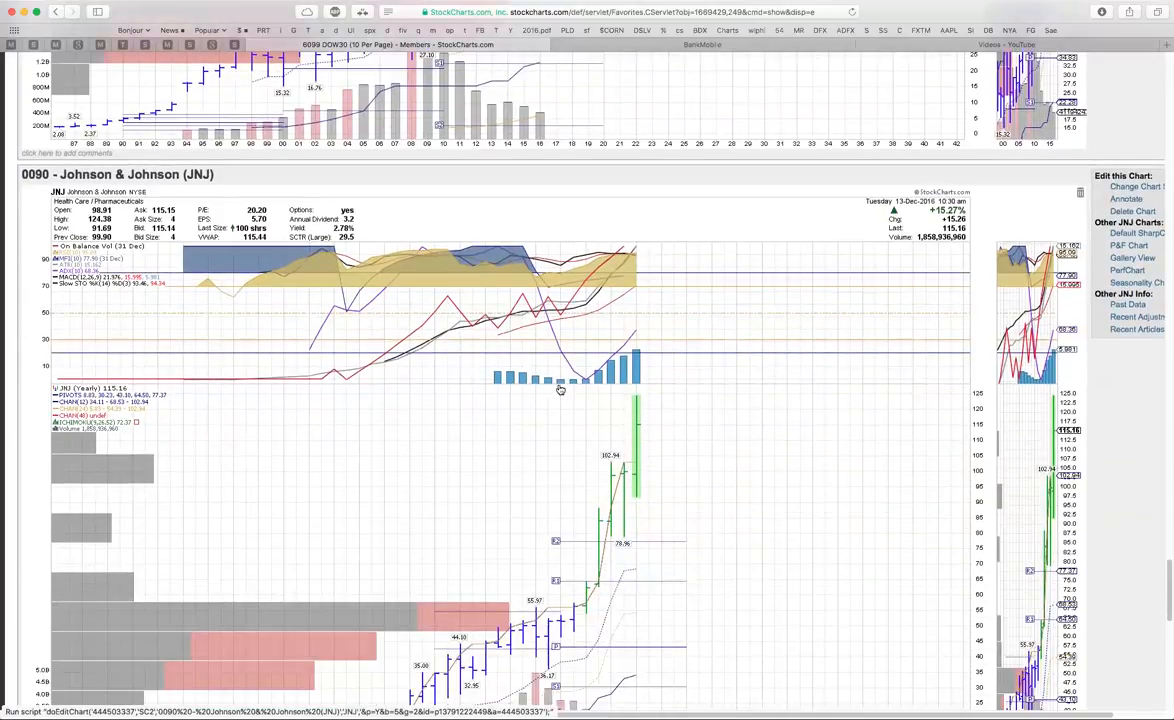
scroll(down, 3)
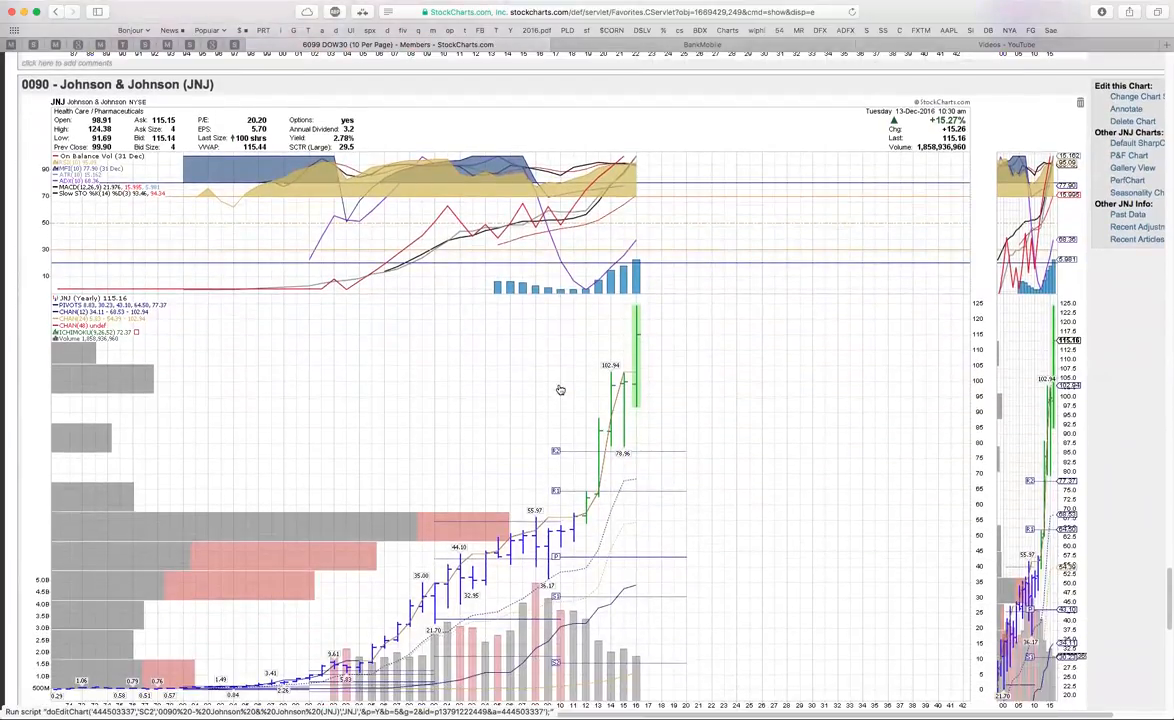
mouse_move(612, 364)
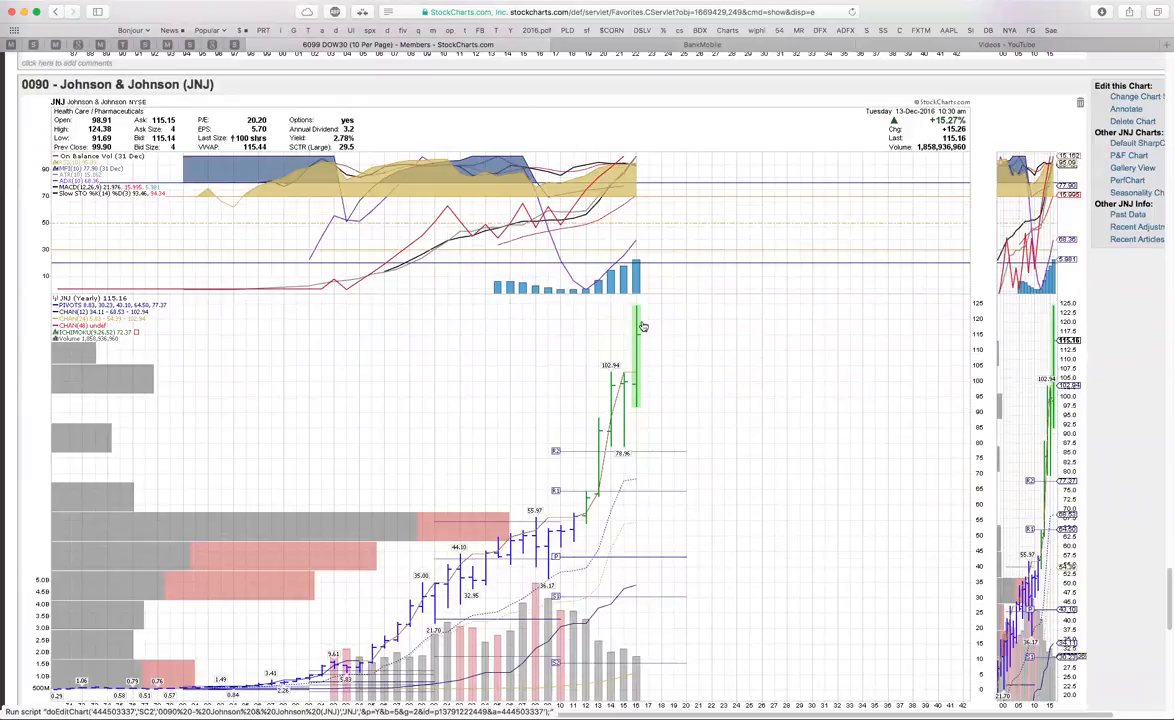
mouse_move(638, 336)
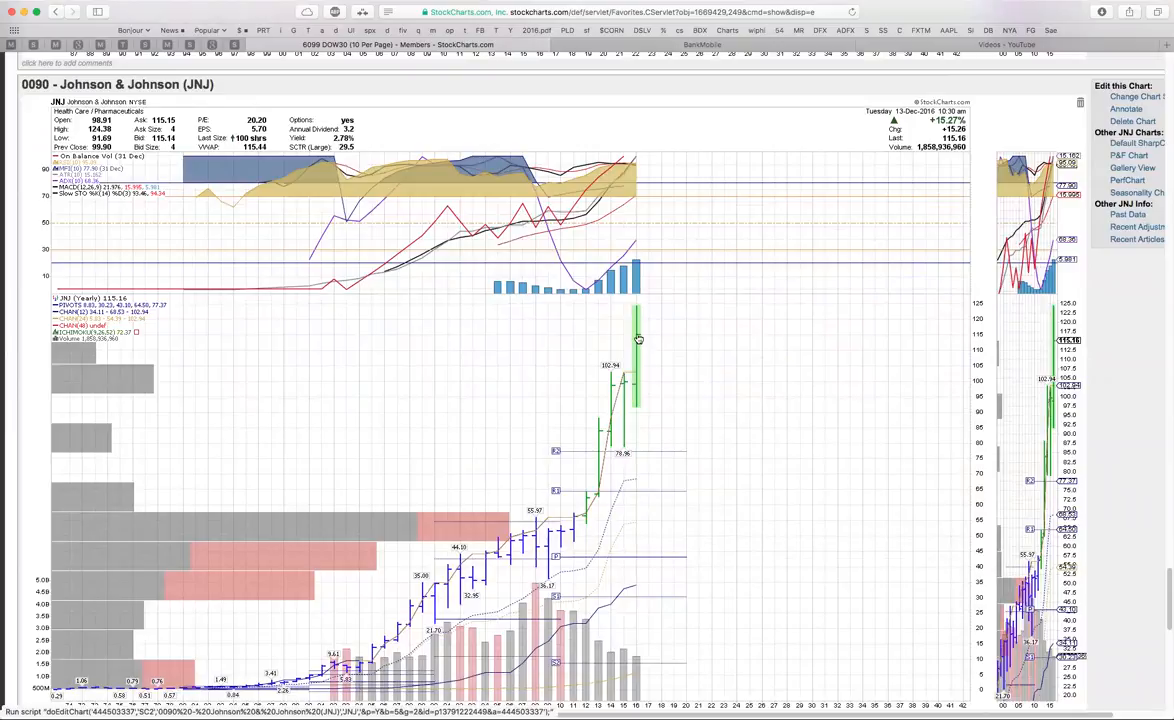
mouse_move(636, 308)
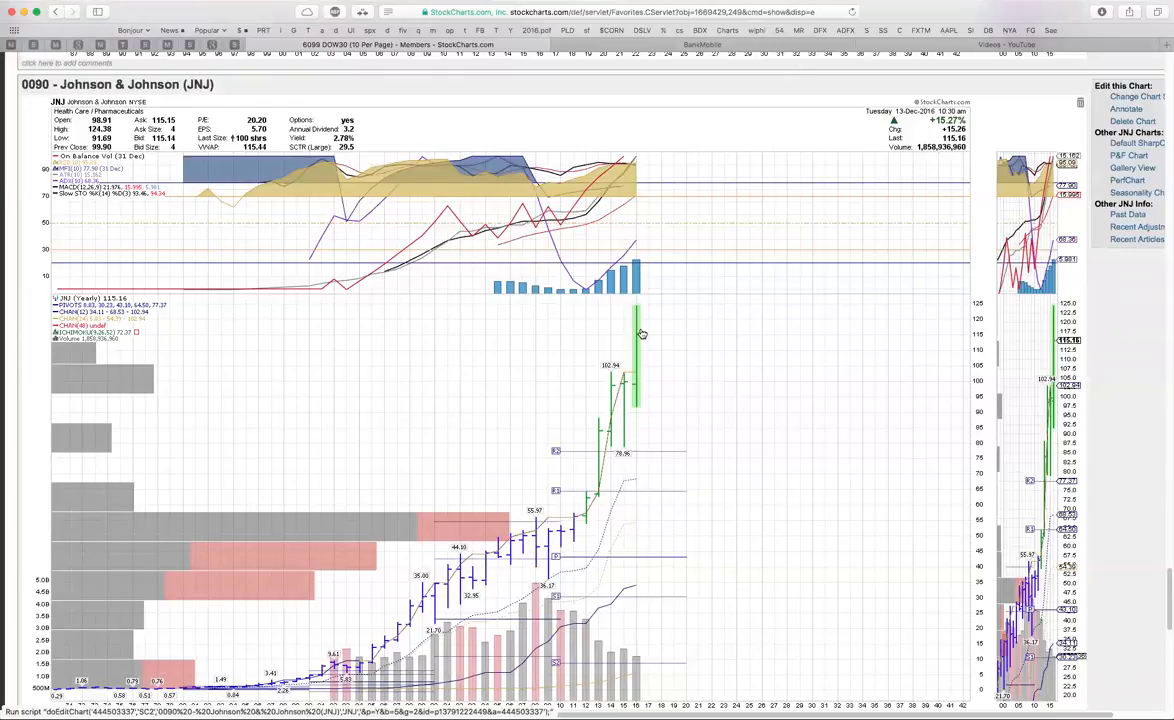
mouse_move(638, 332)
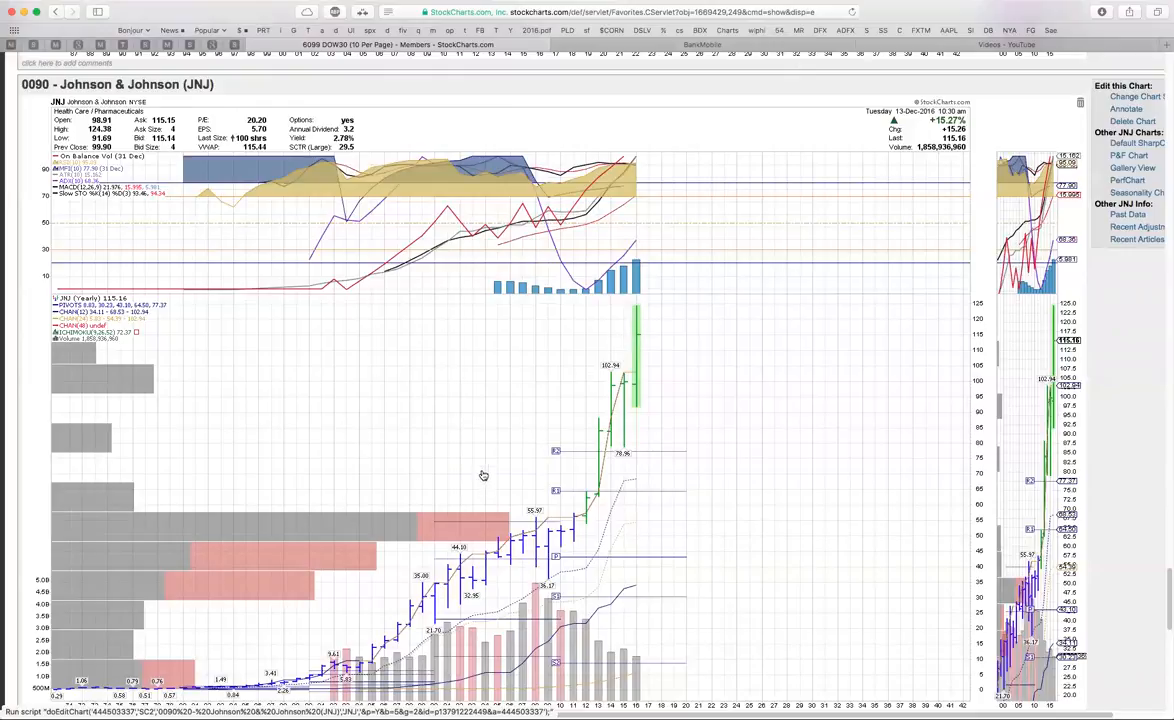
mouse_move(662, 412)
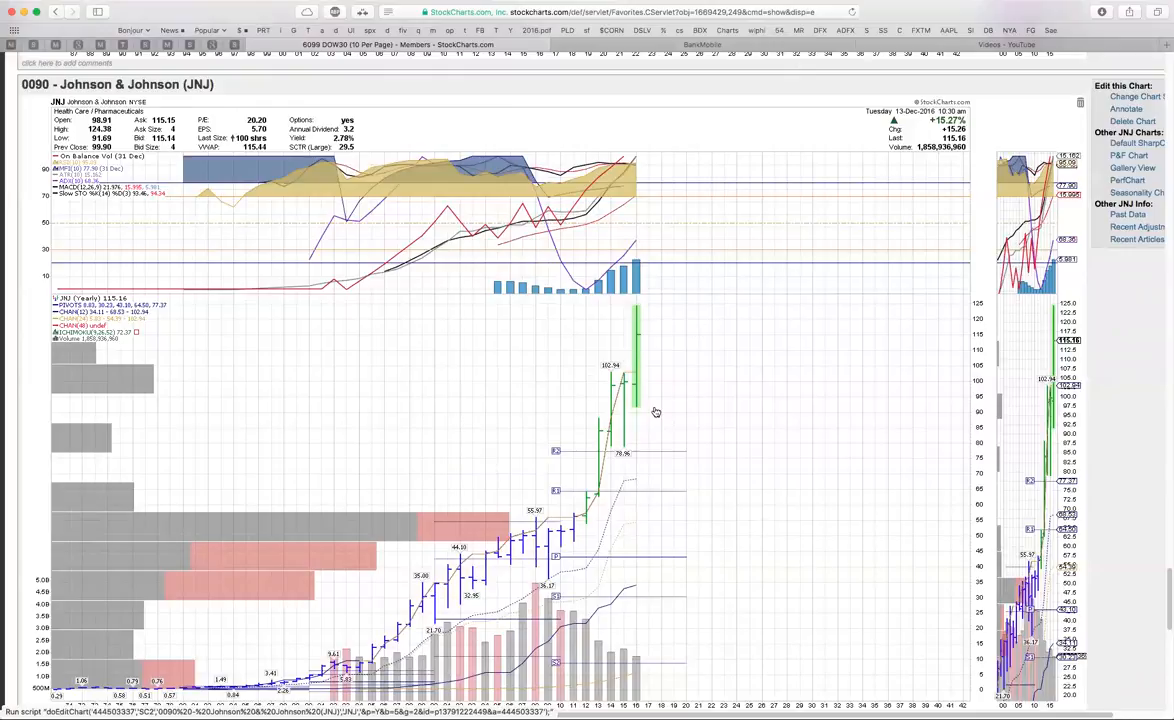
mouse_move(654, 370)
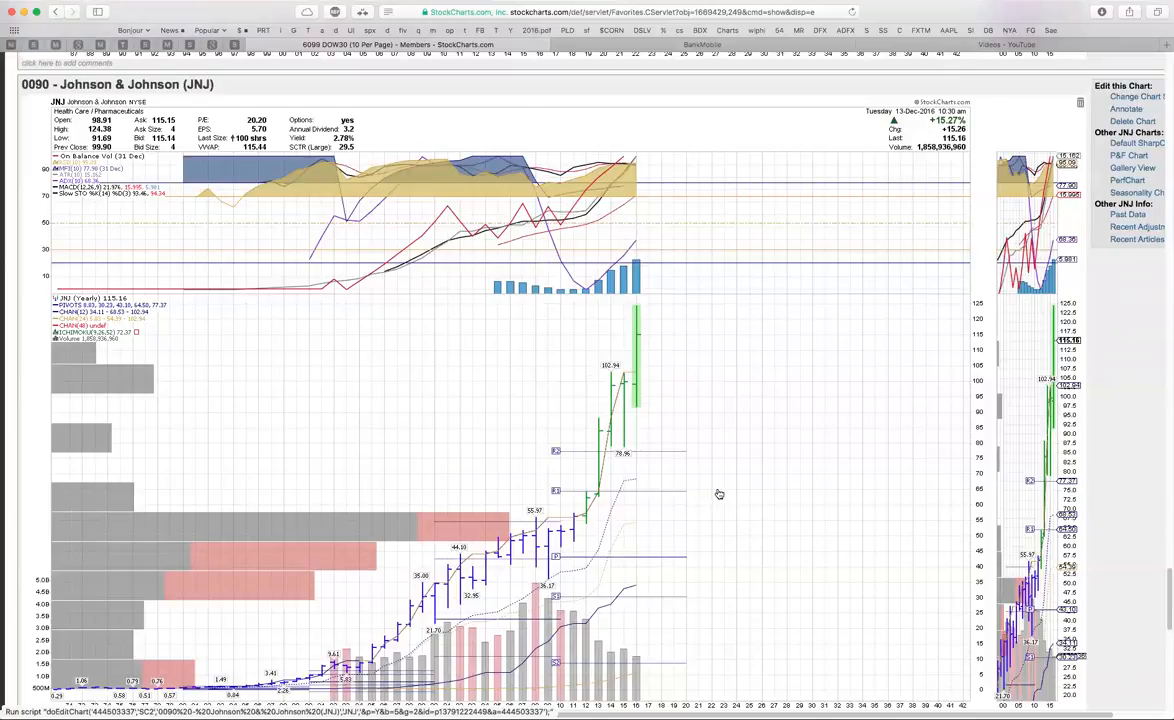
mouse_move(660, 384)
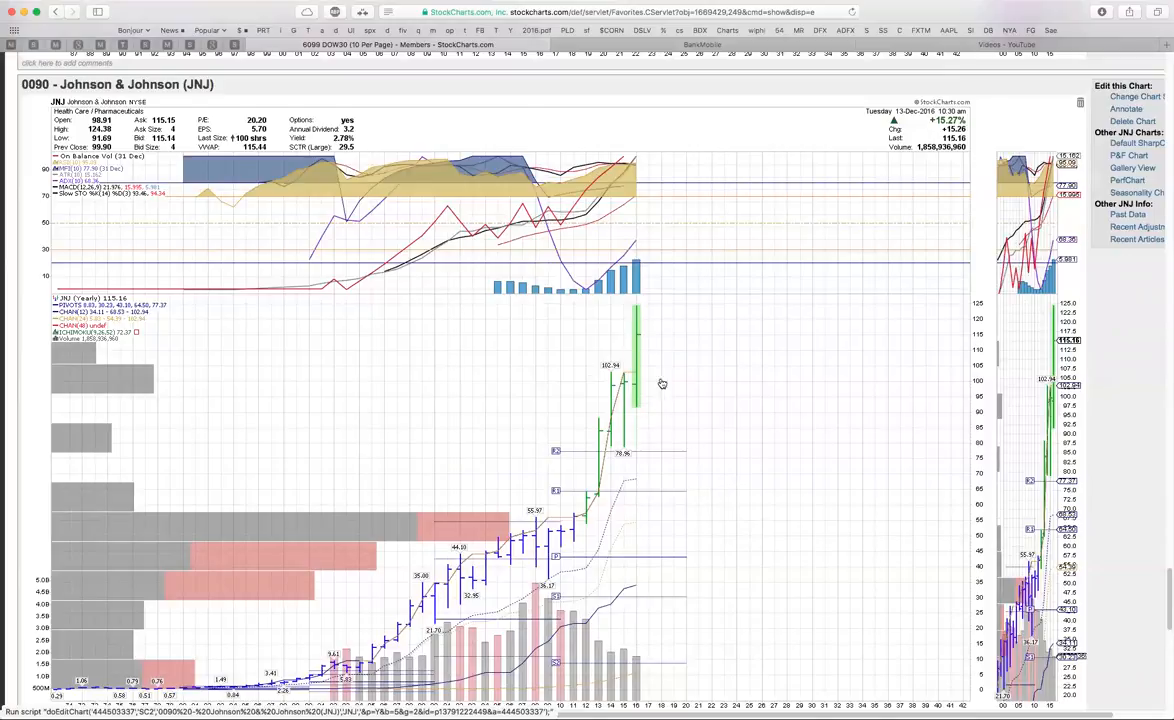
mouse_move(692, 432)
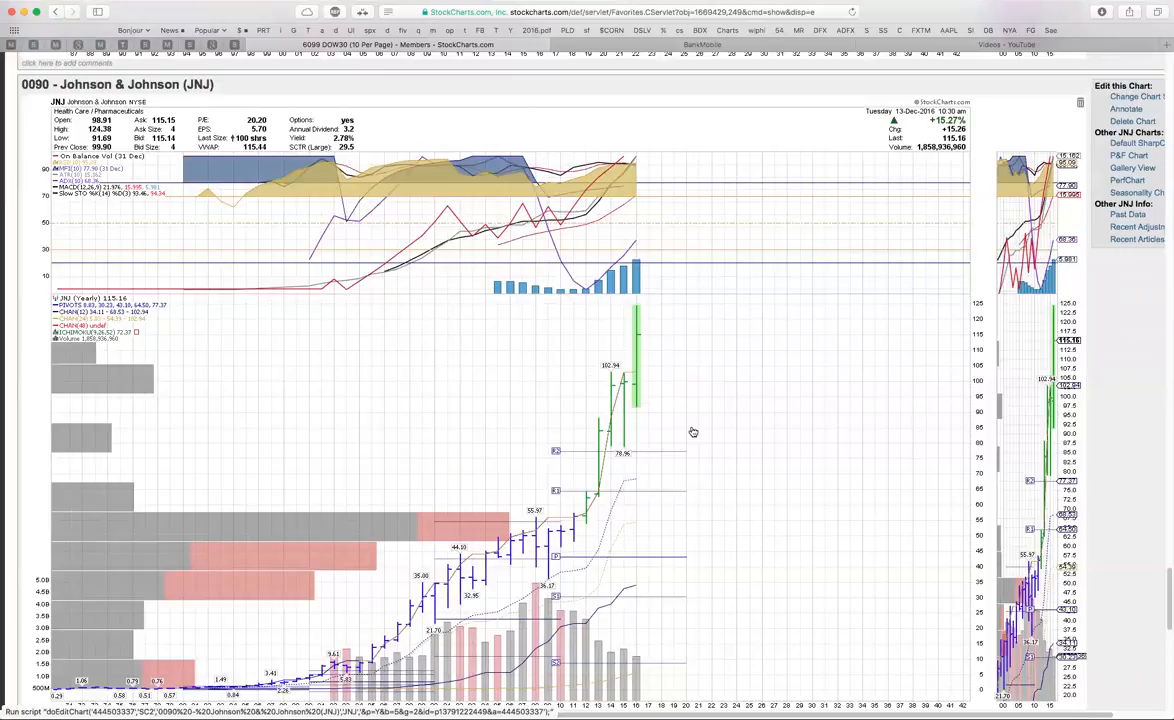
mouse_move(684, 462)
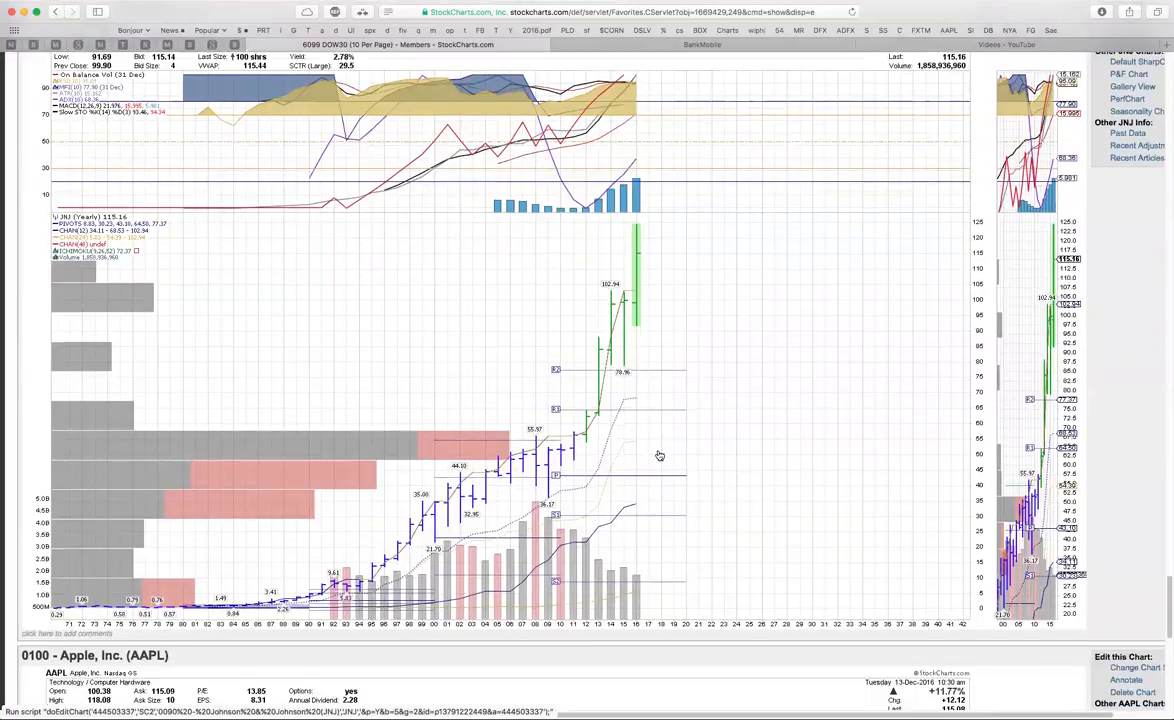
mouse_move(636, 246)
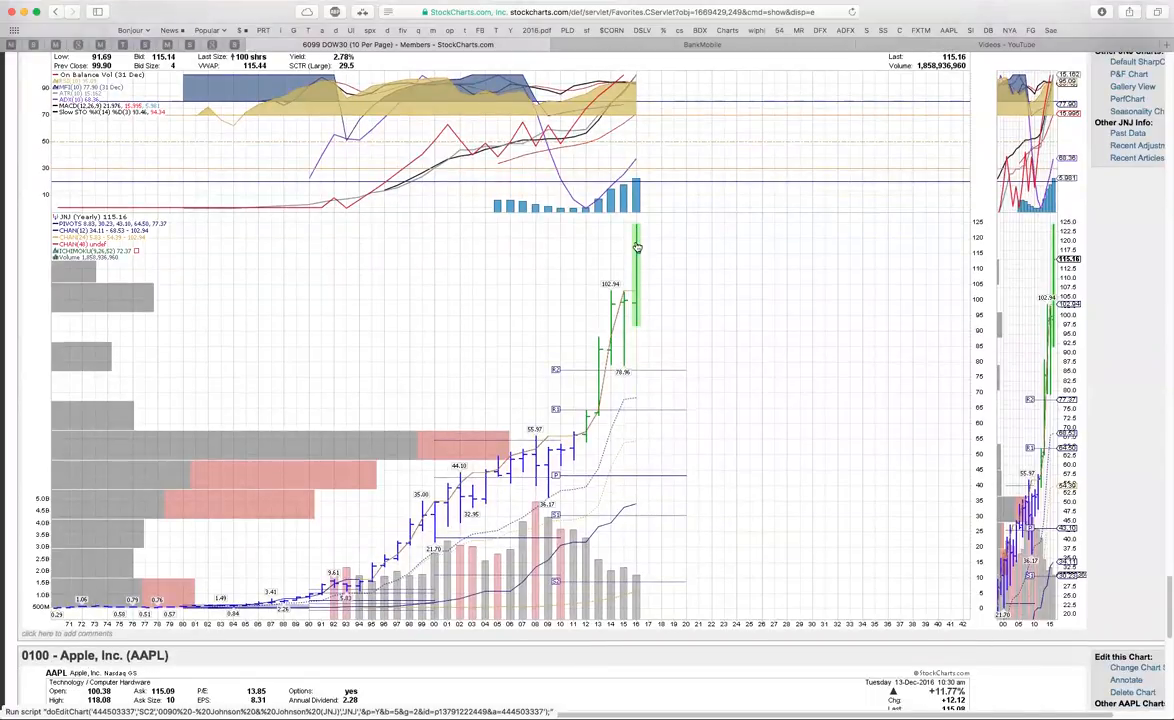
mouse_move(632, 266)
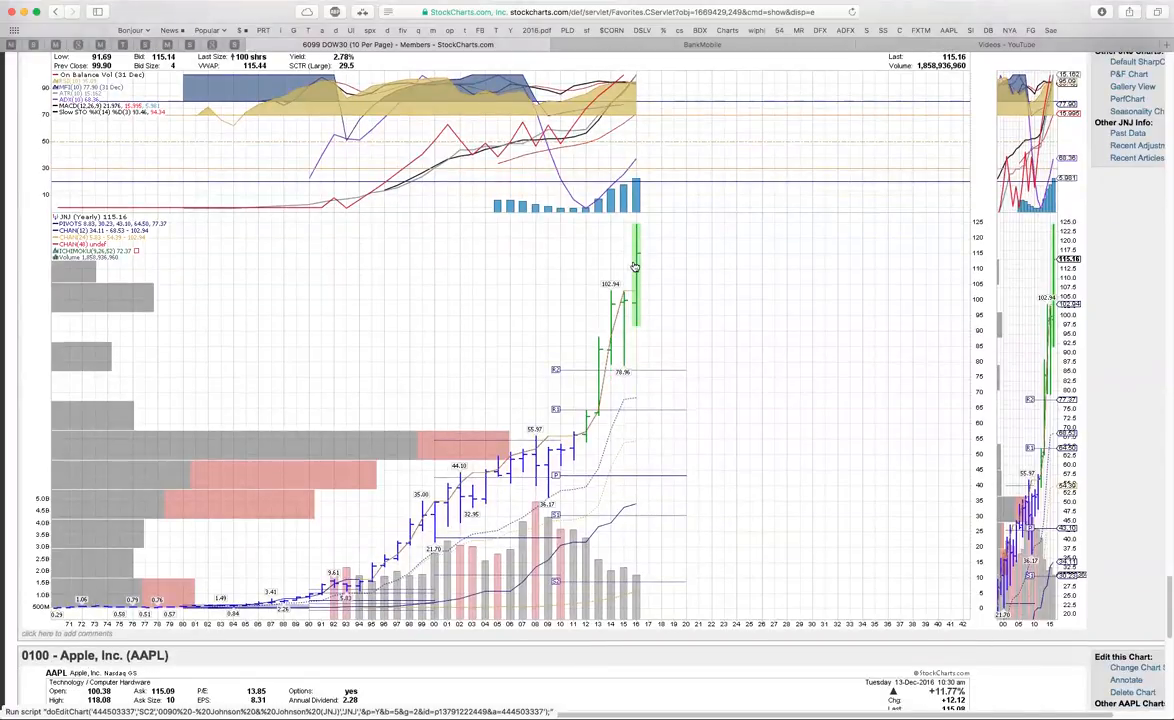
mouse_move(636, 258)
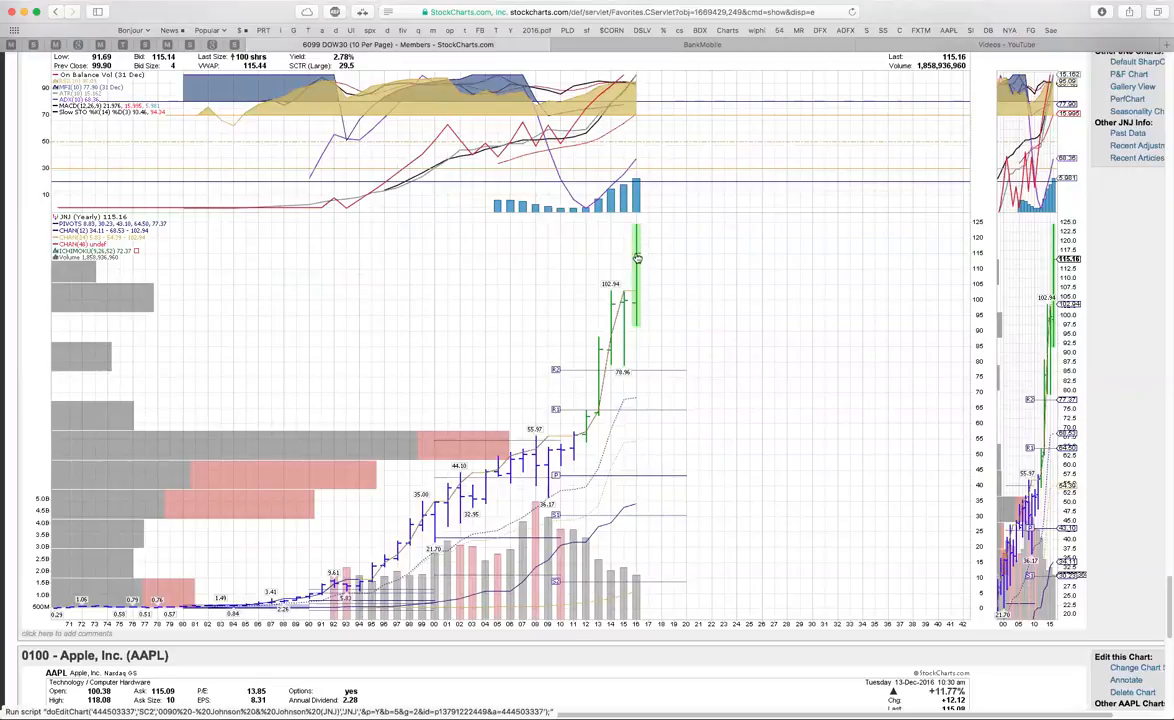
mouse_move(648, 252)
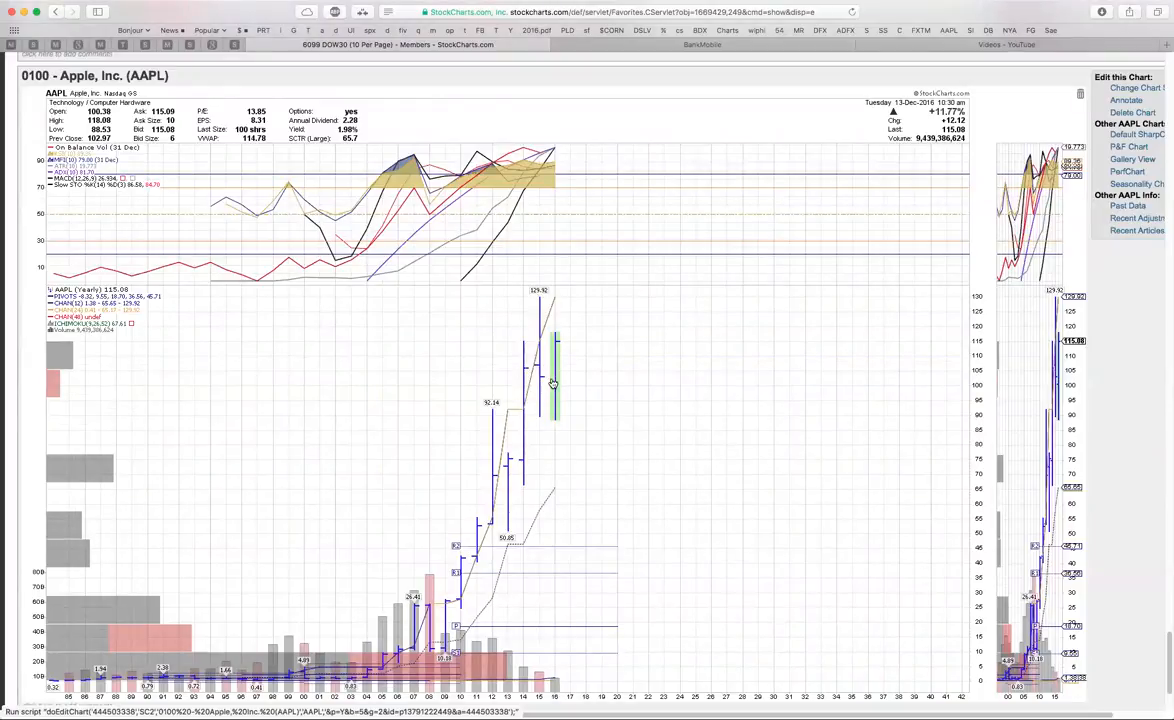
mouse_move(556, 368)
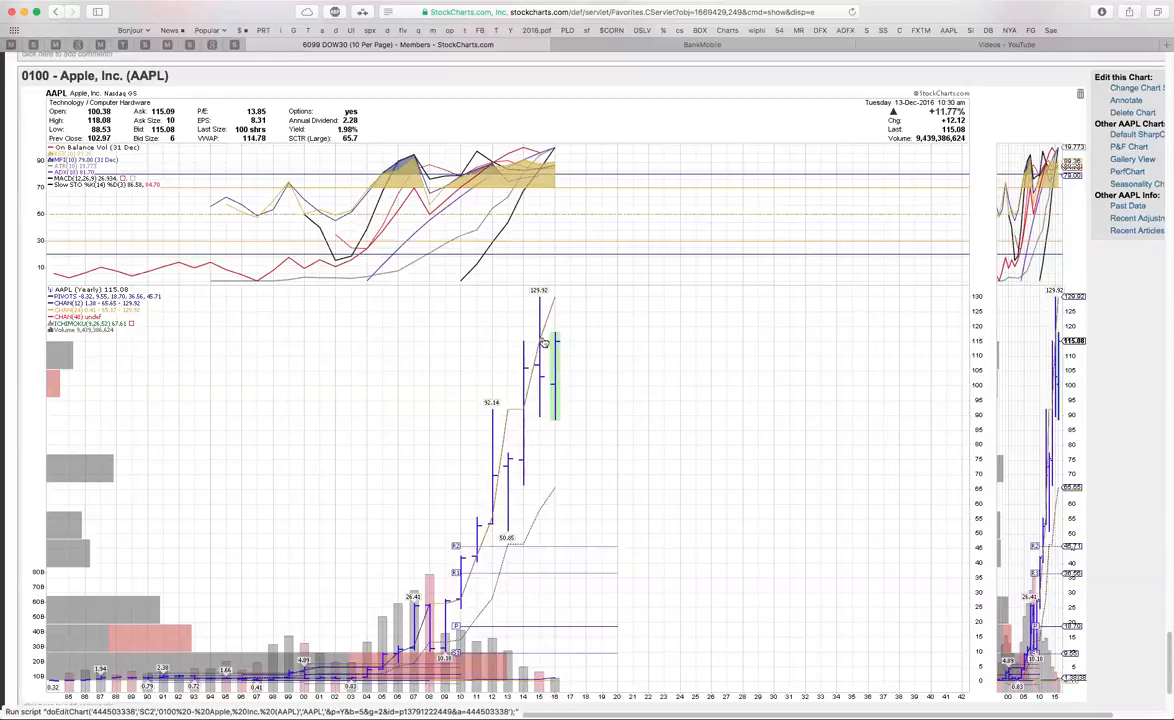
mouse_move(564, 342)
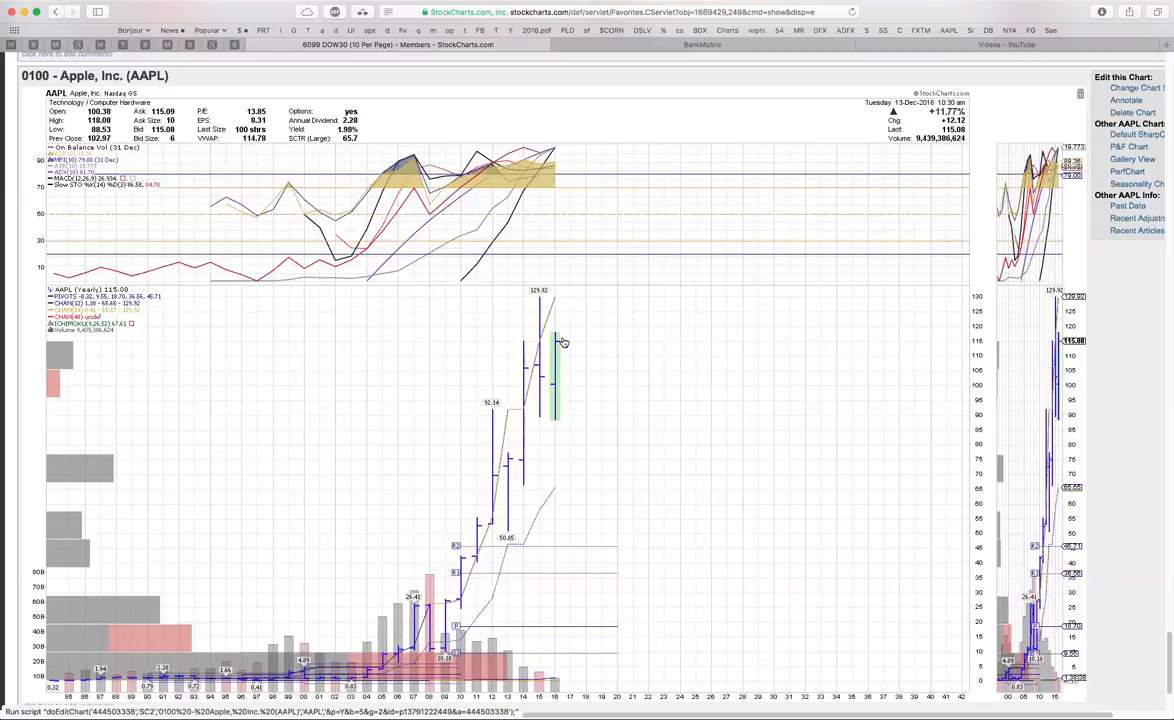
mouse_move(496, 340)
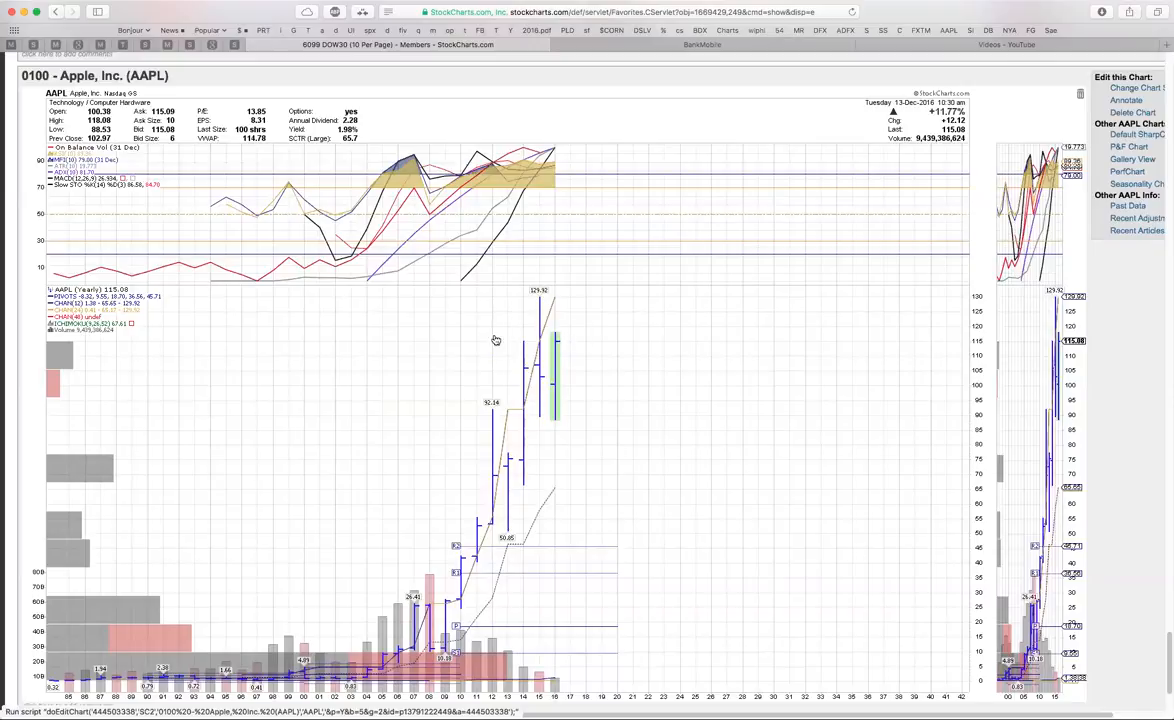
mouse_move(562, 360)
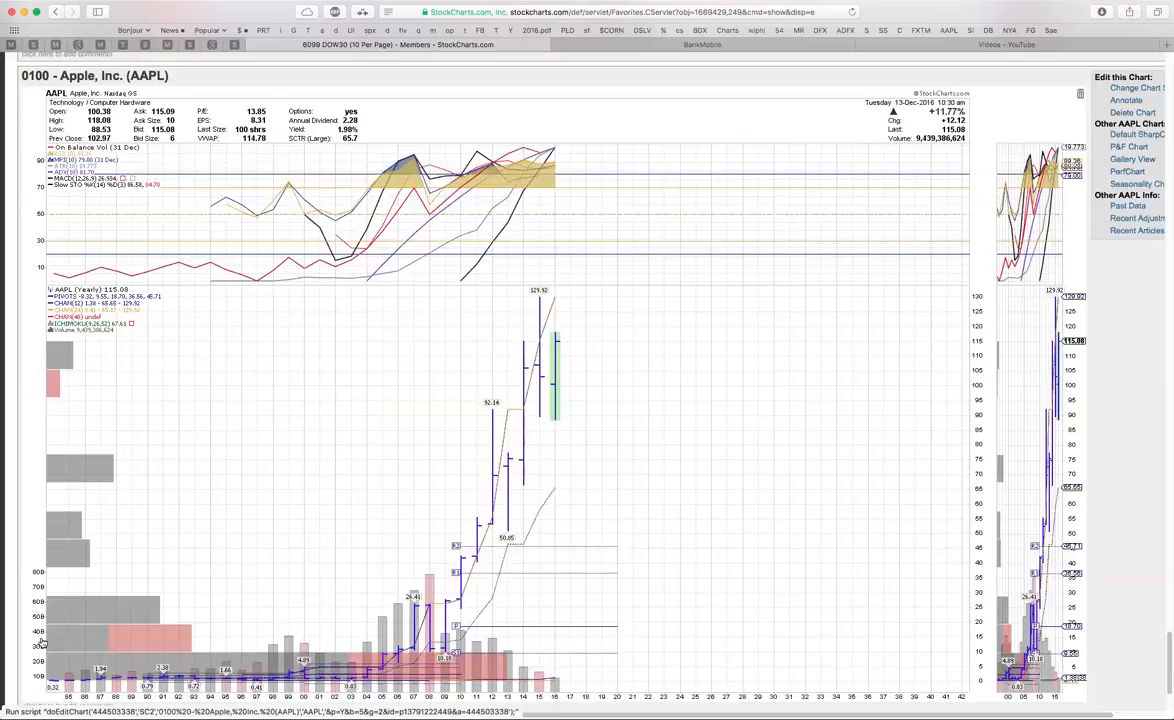
mouse_move(92, 684)
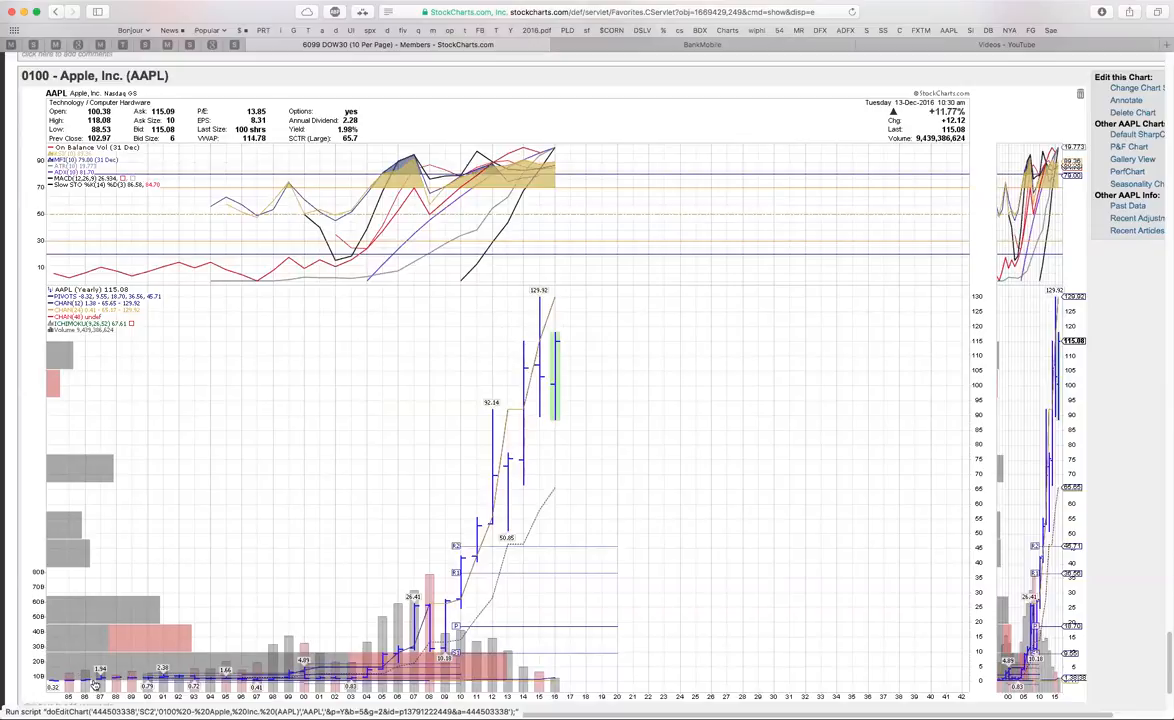
mouse_move(244, 680)
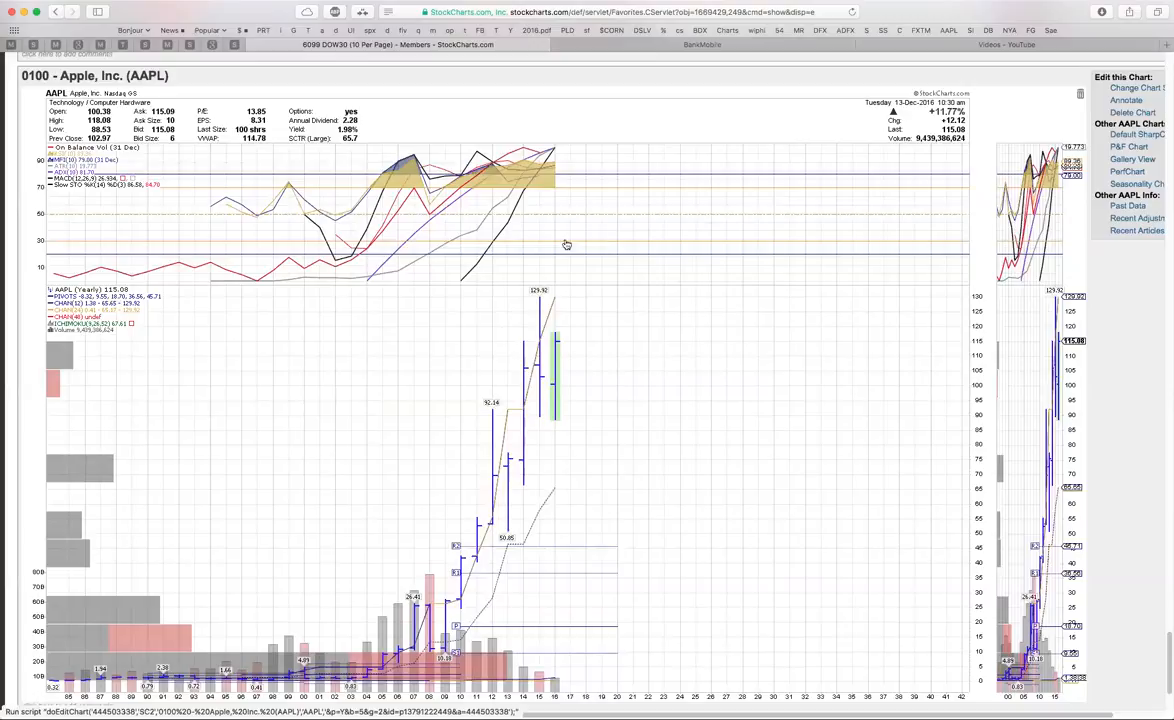
mouse_move(534, 296)
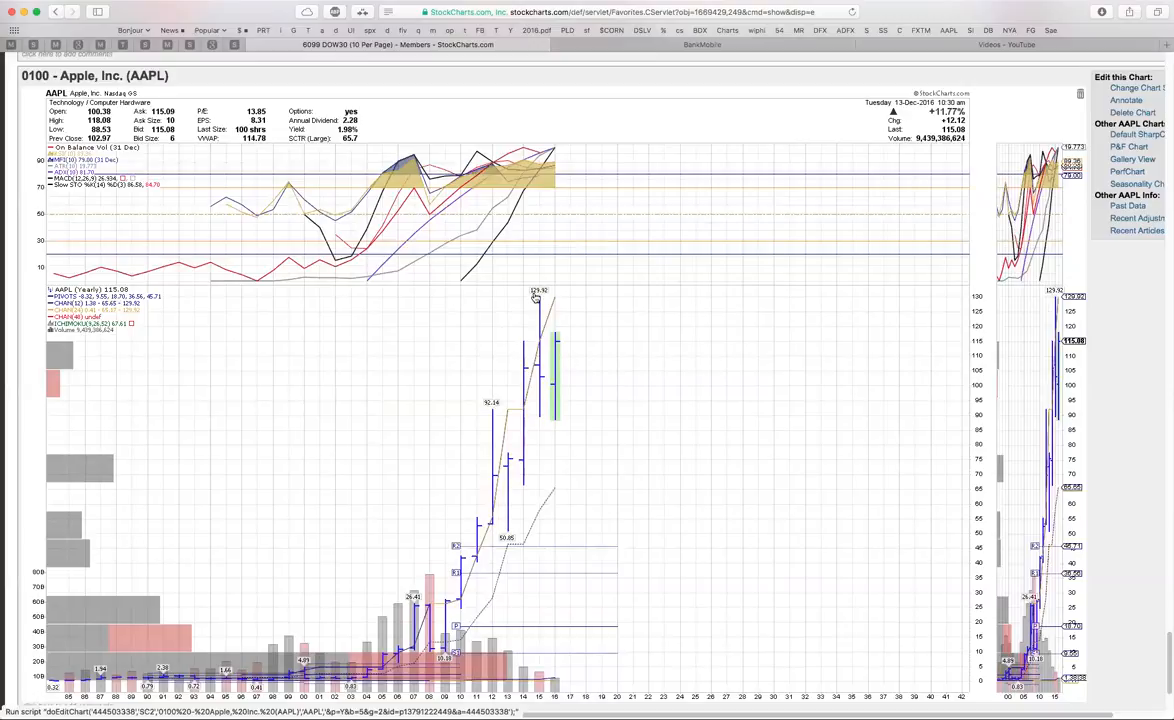
mouse_move(554, 284)
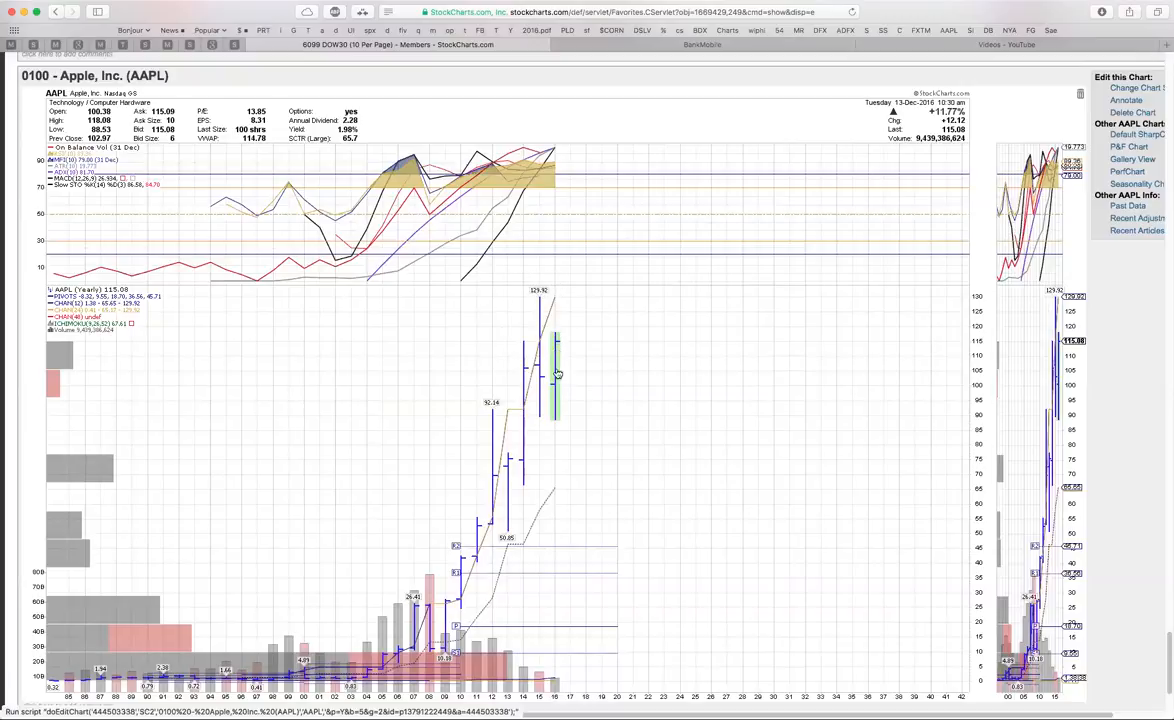
scroll(down, 3)
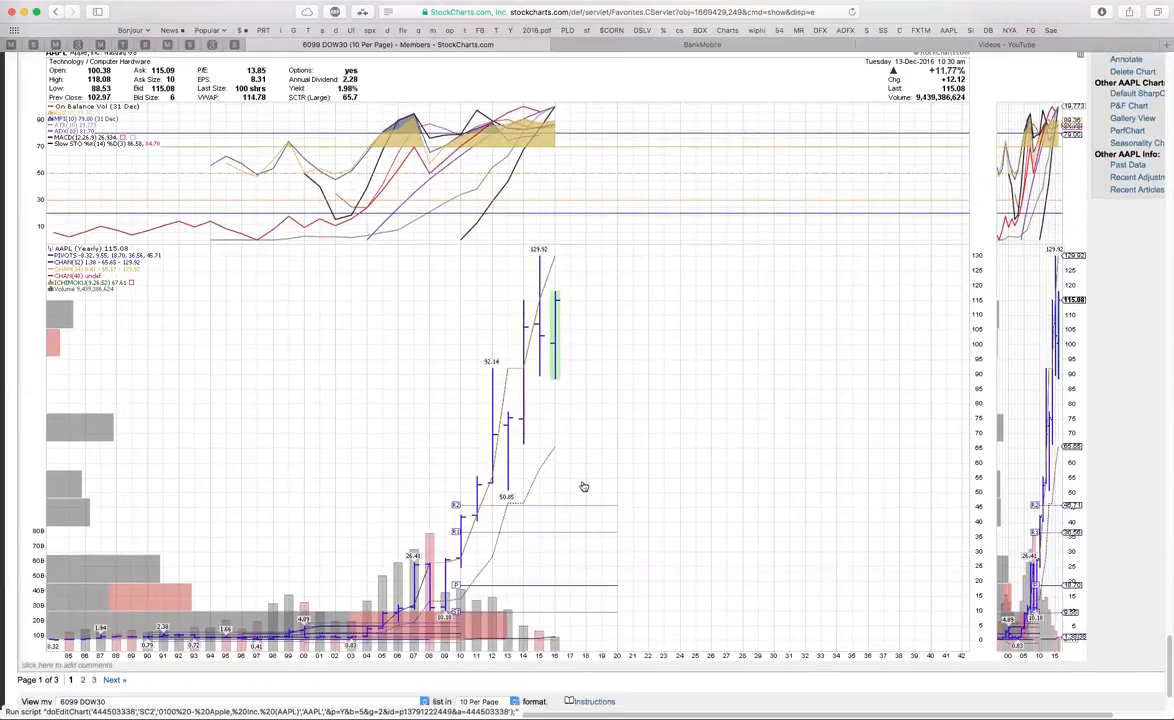
Step: Advance to the next chart-list page and scroll from Walt Disney (DIS) to United Technologies (UTX)
scroll(down, 3)
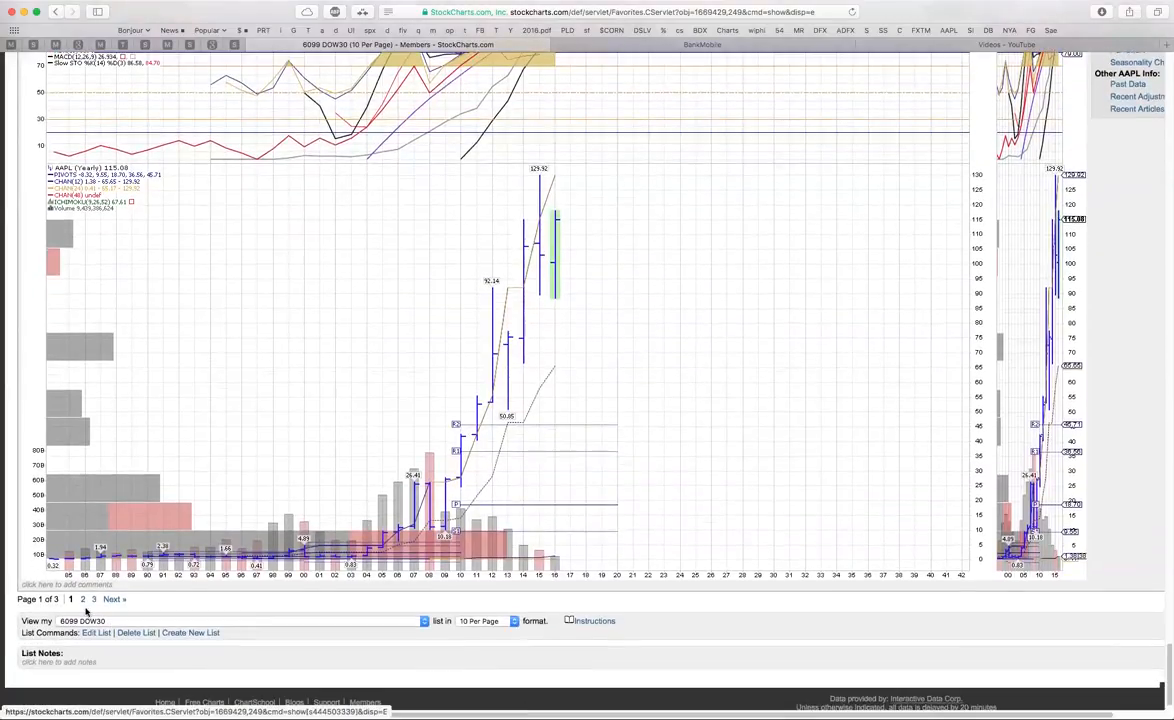
click(110, 598)
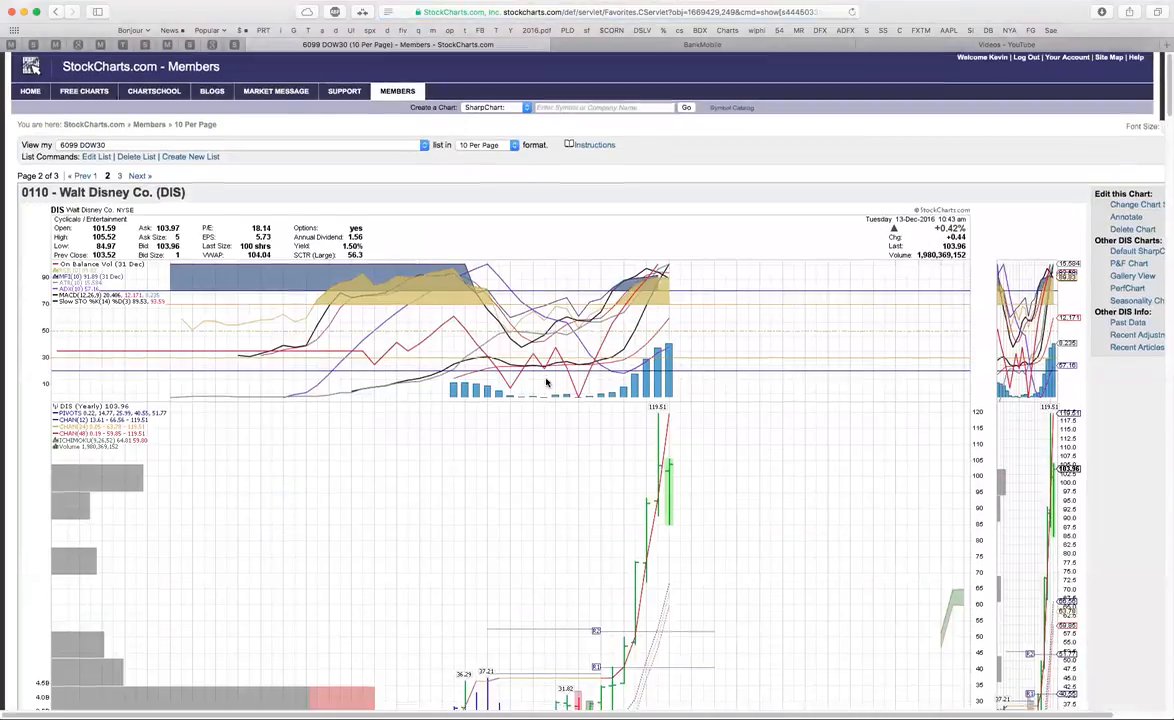
scroll(down, 3)
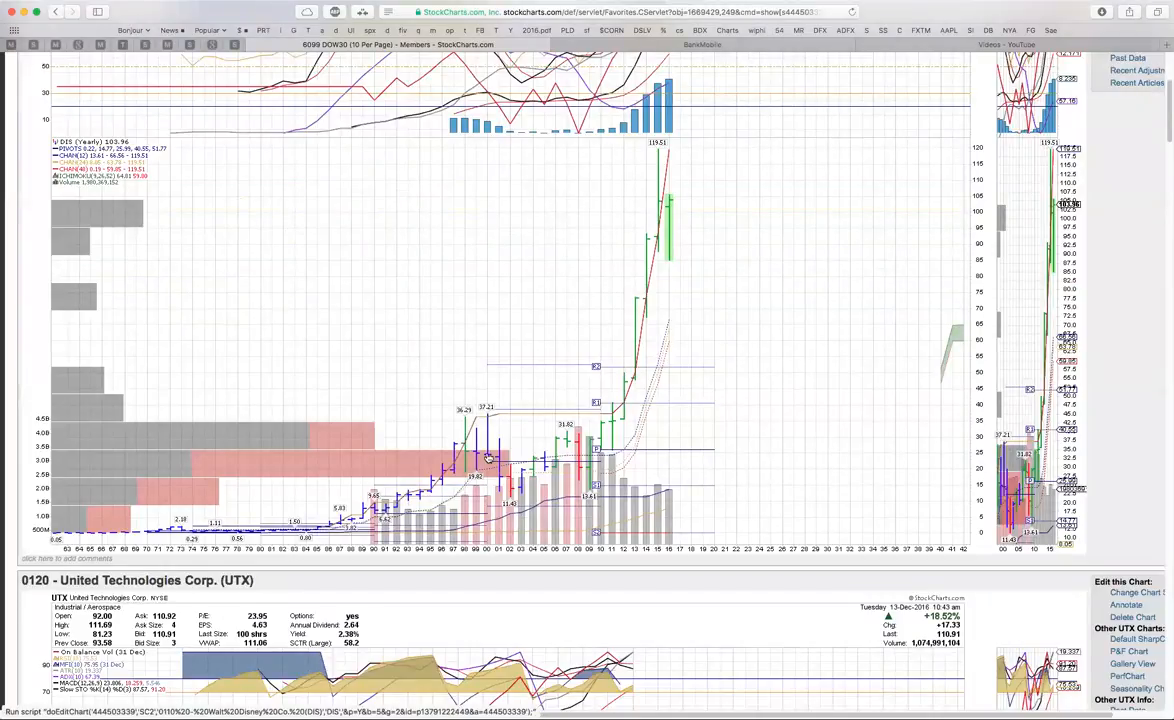
mouse_move(736, 428)
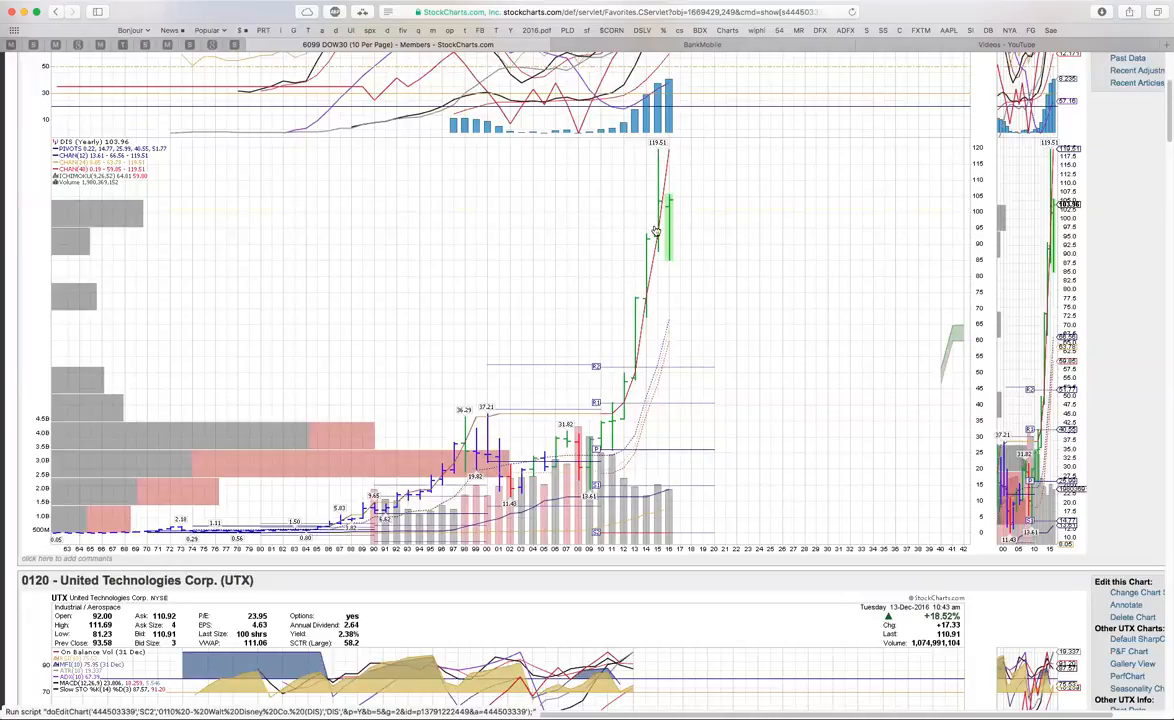
mouse_move(662, 204)
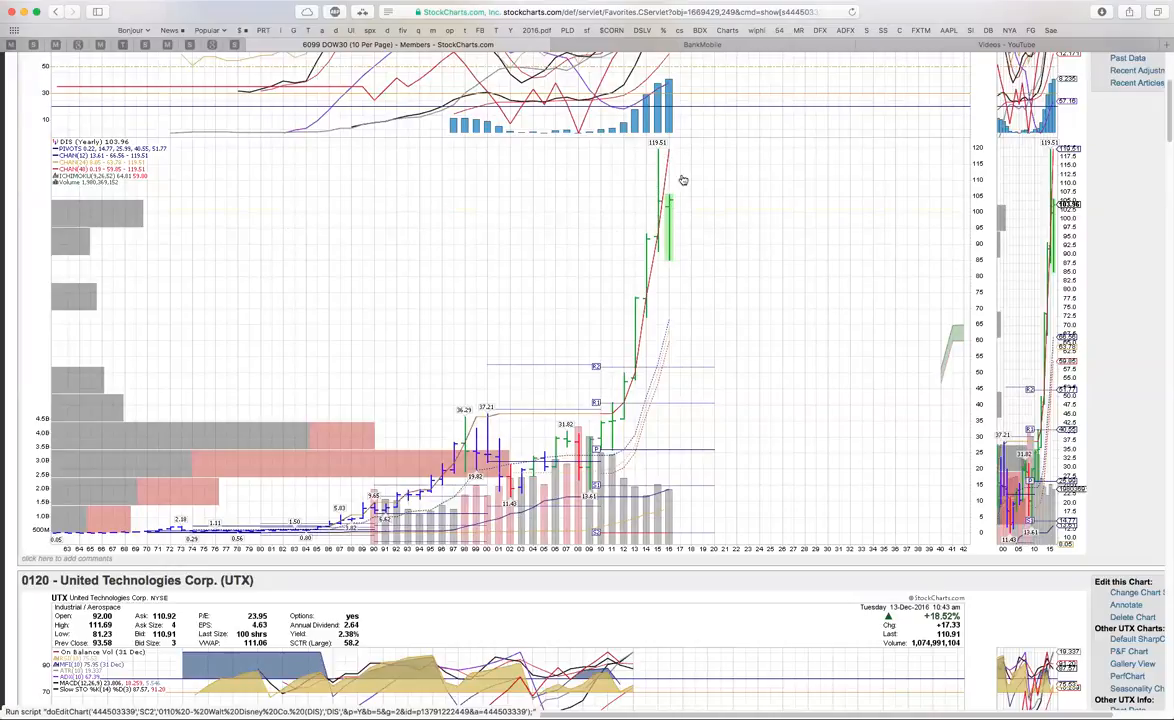
mouse_move(678, 196)
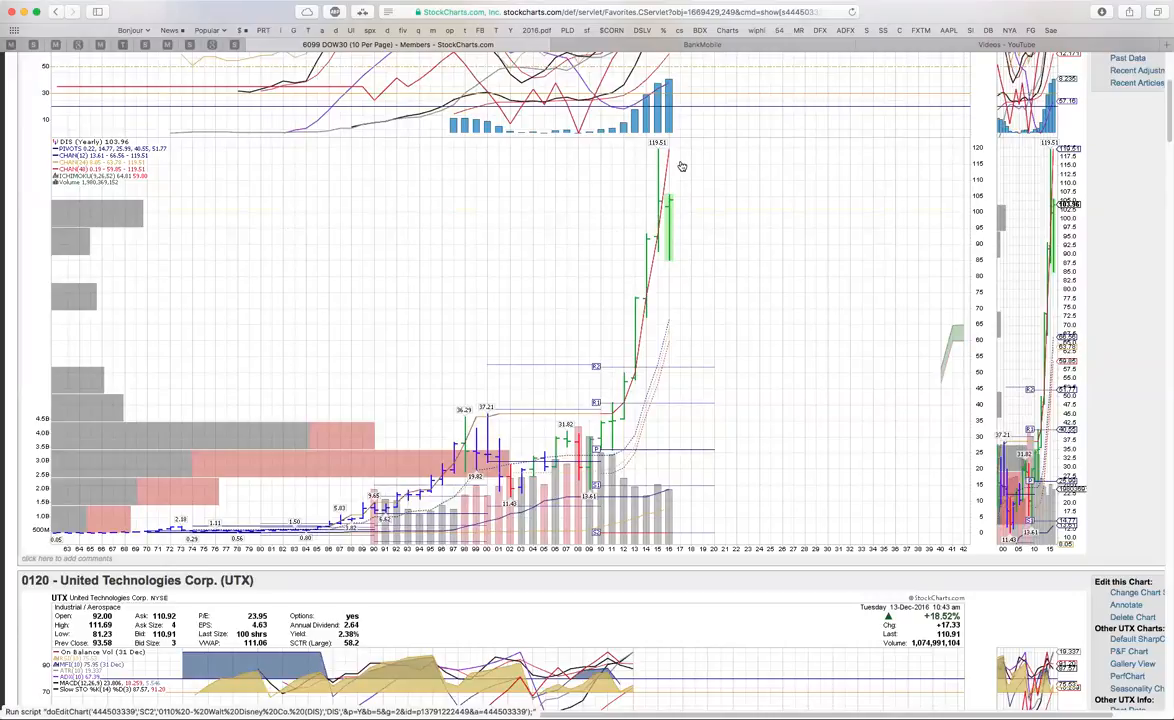
mouse_move(676, 178)
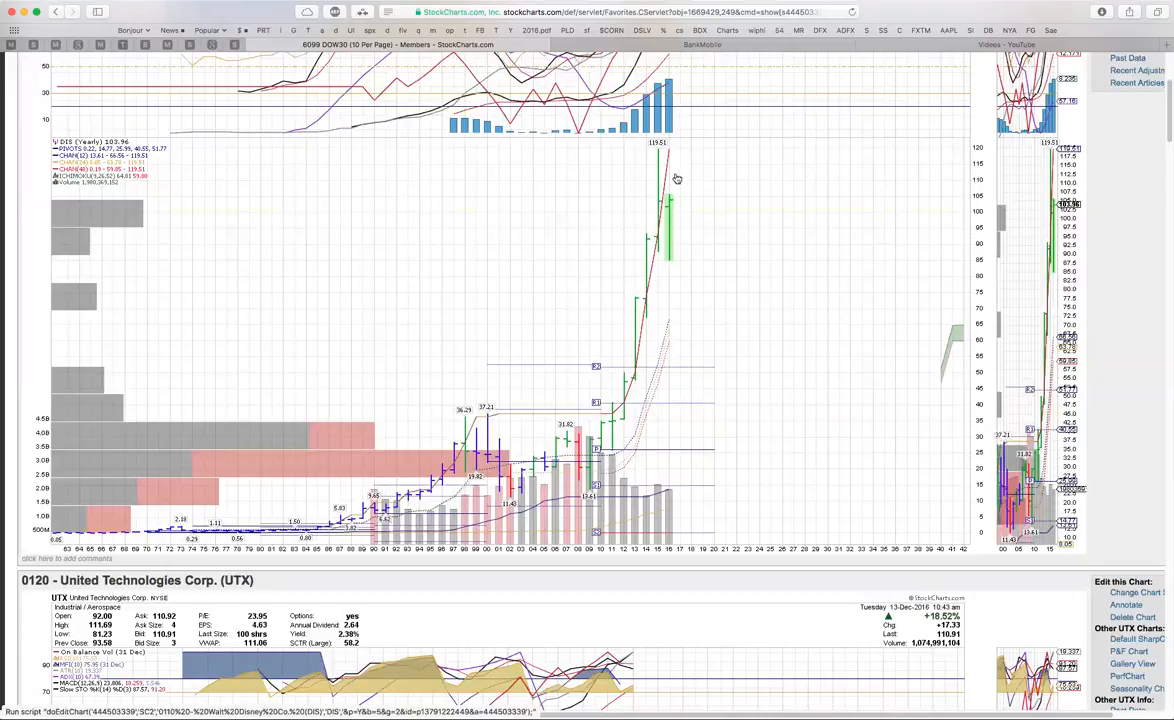
mouse_move(658, 162)
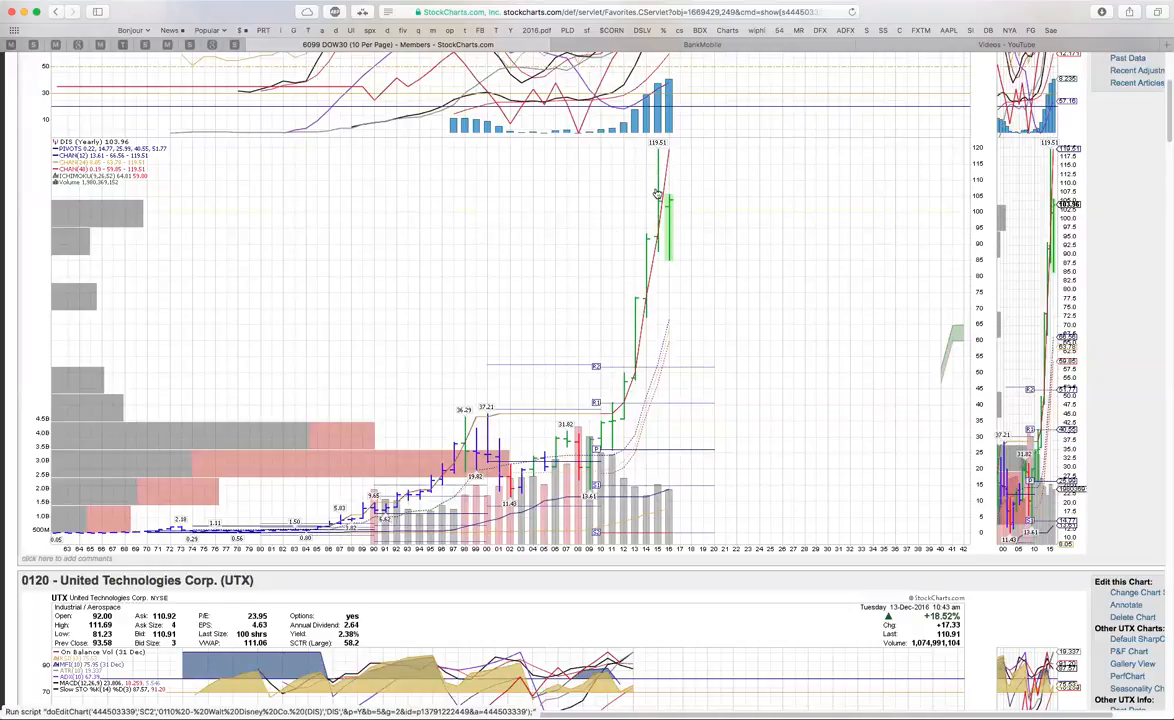
mouse_move(648, 206)
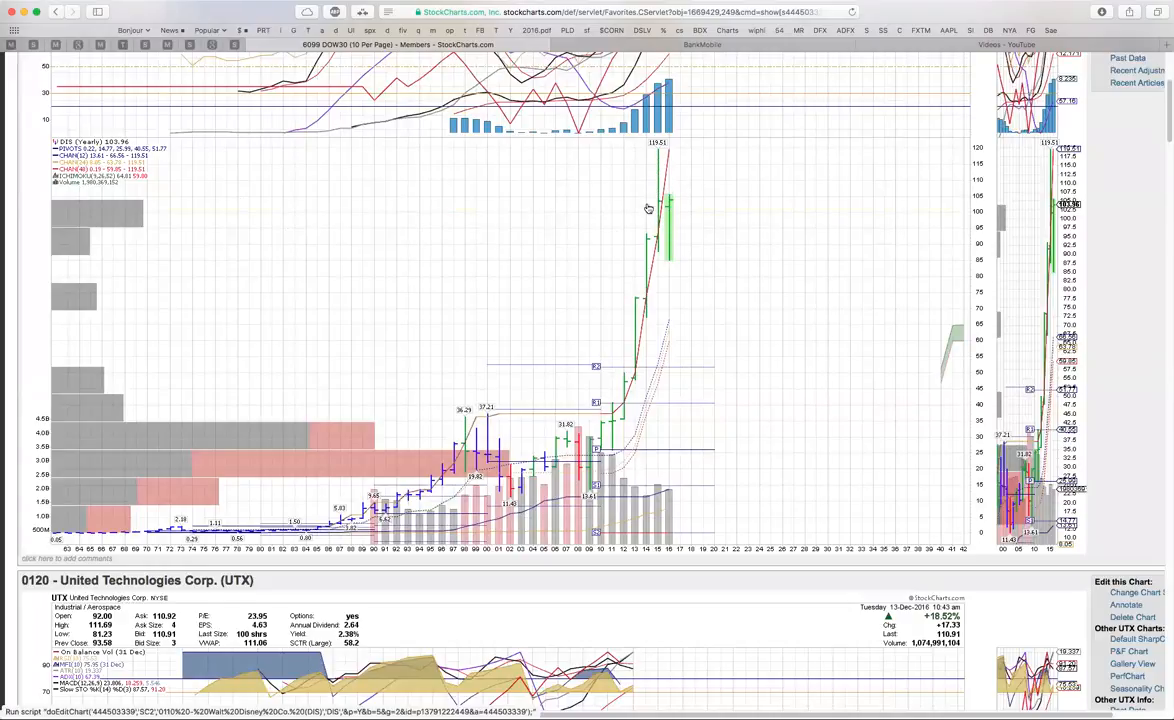
mouse_move(680, 218)
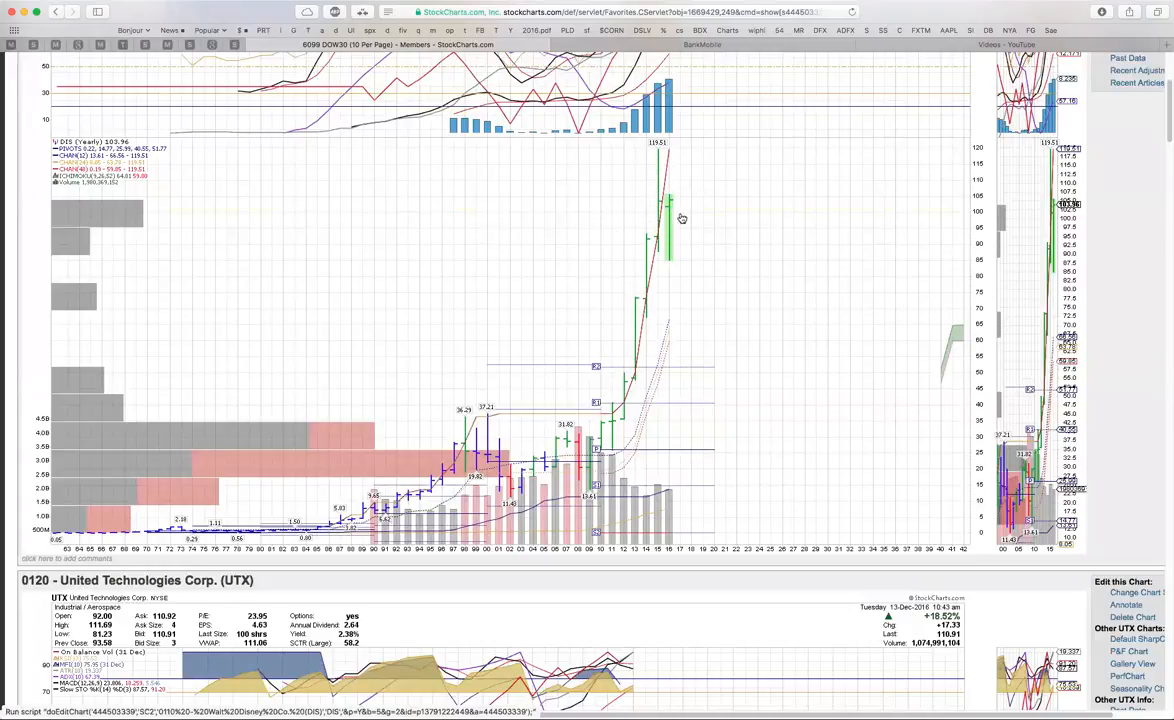
mouse_move(678, 180)
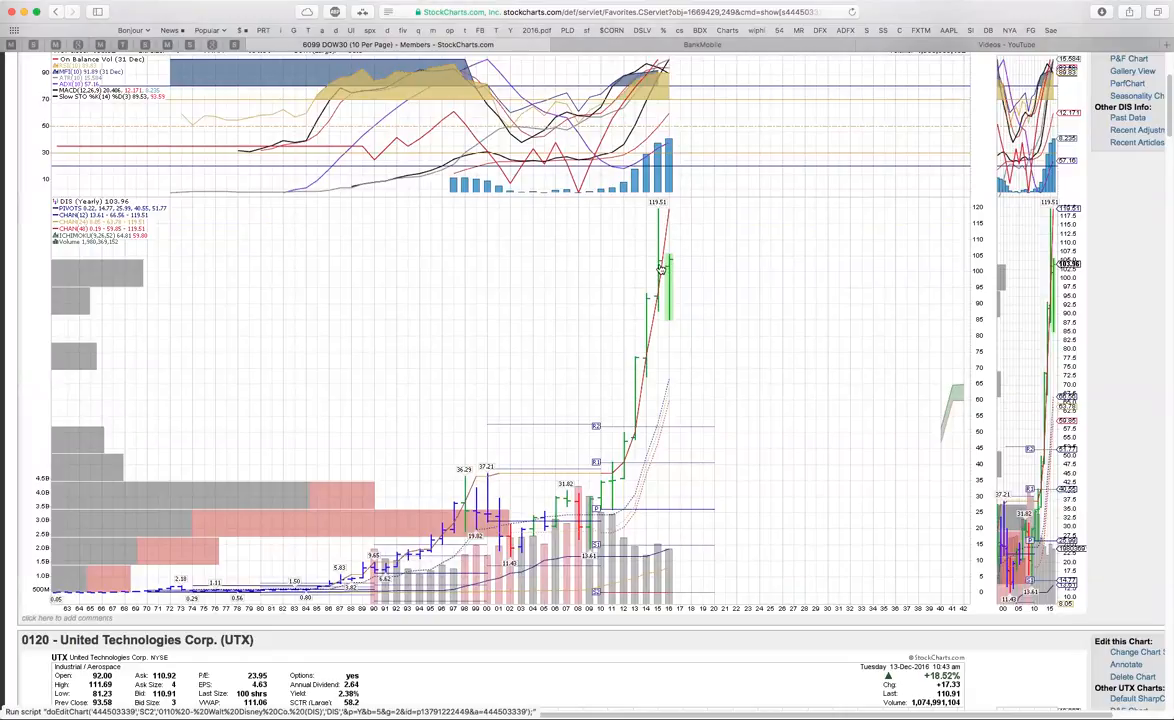
mouse_move(668, 260)
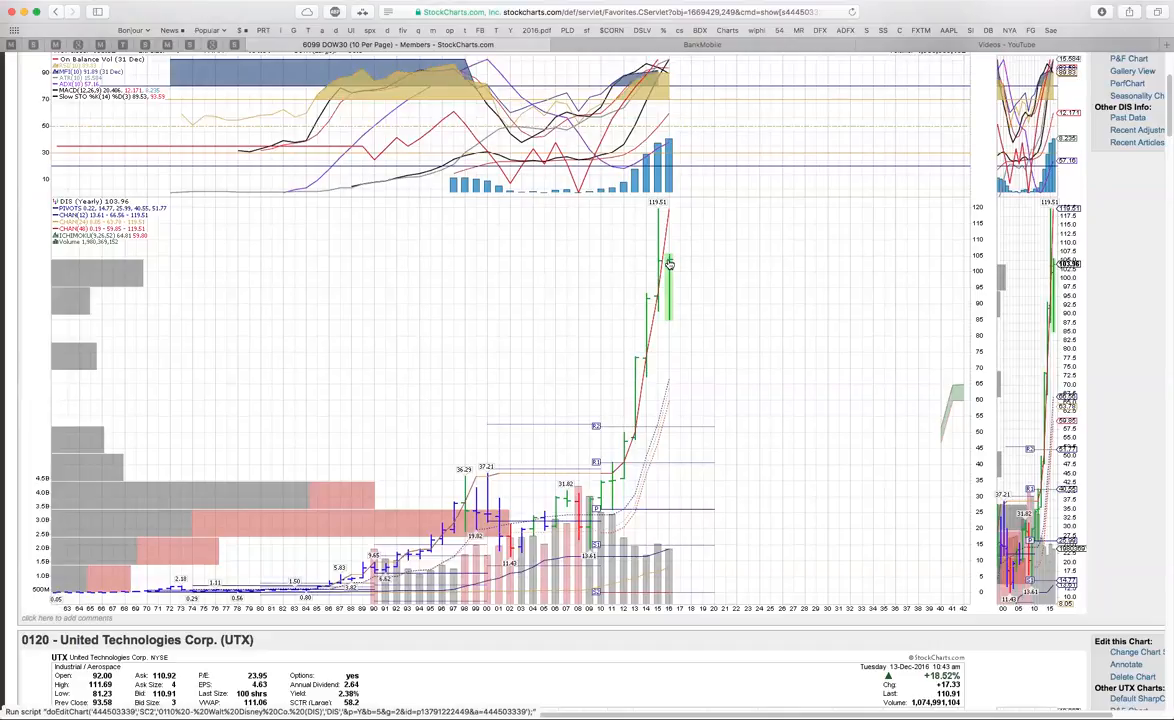
mouse_move(700, 260)
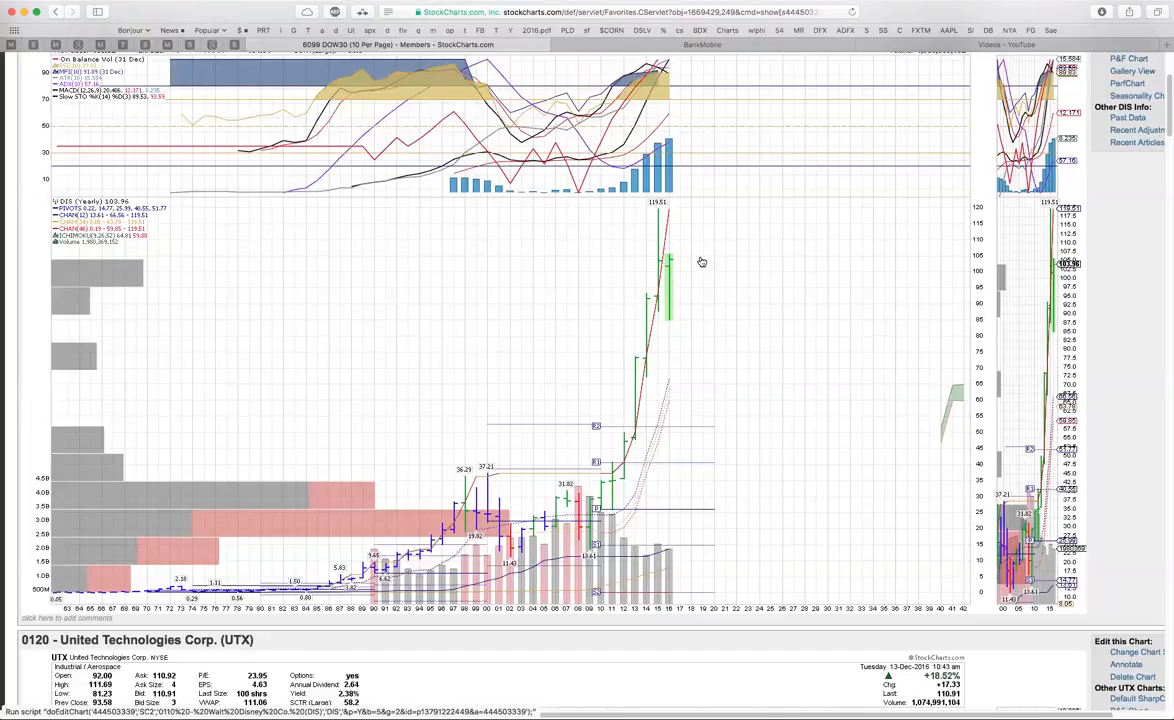
mouse_move(696, 260)
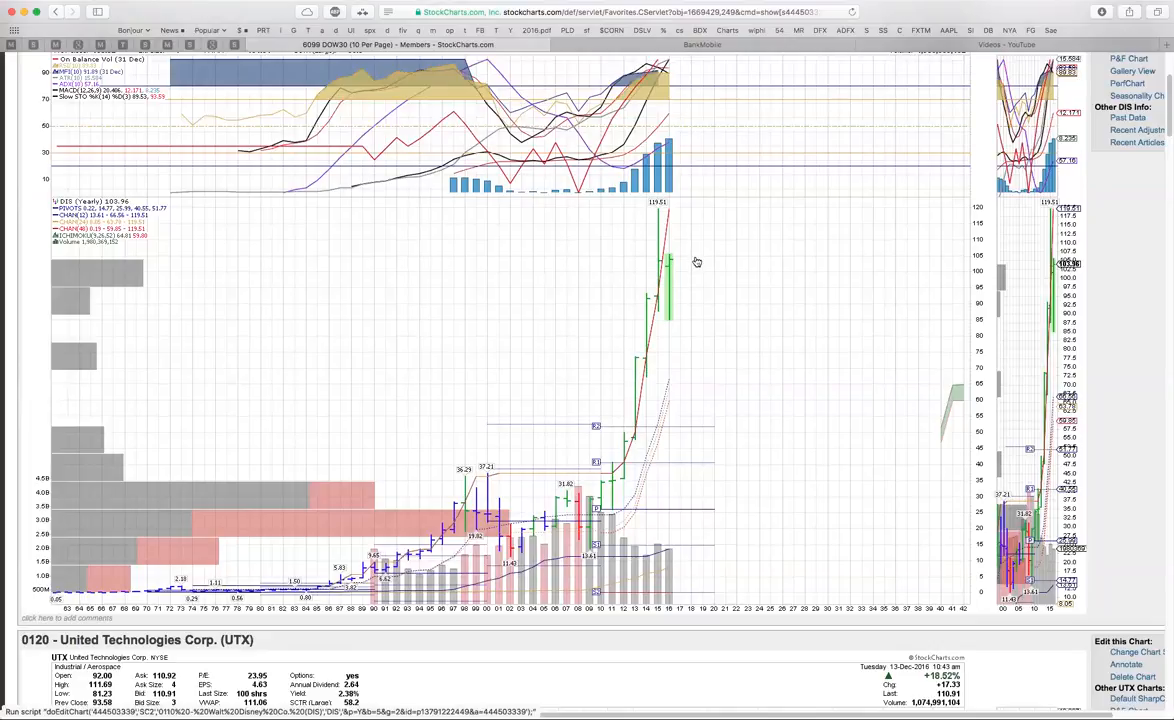
mouse_move(620, 292)
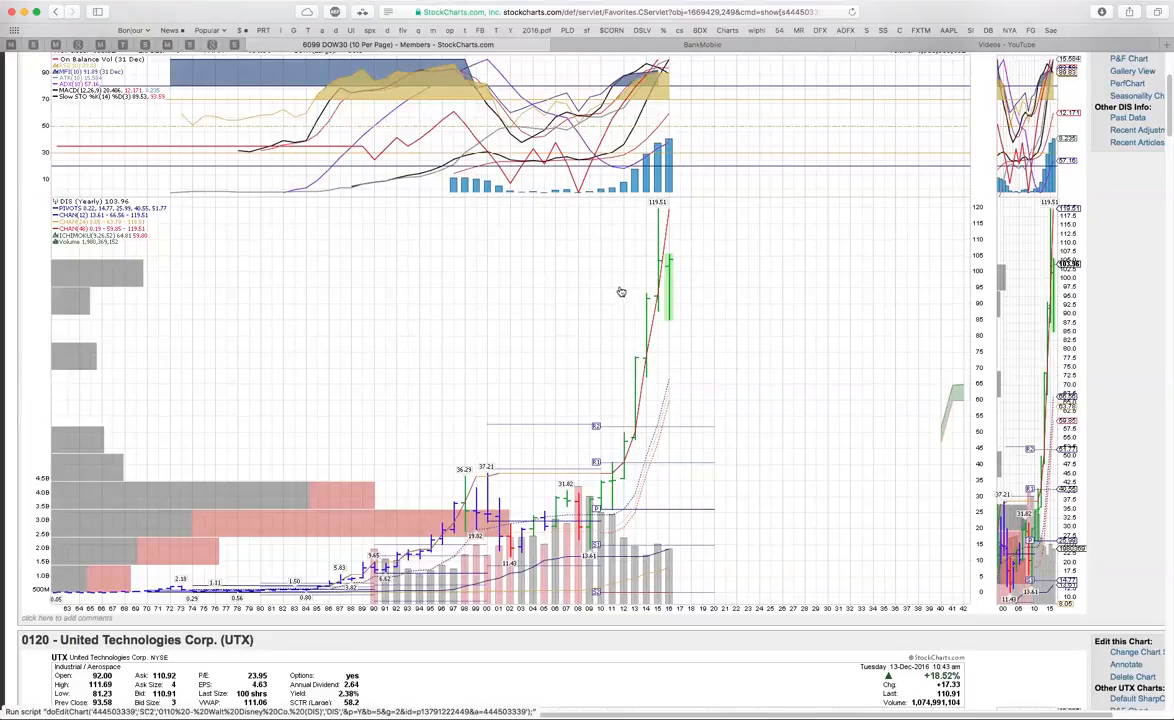
mouse_move(544, 260)
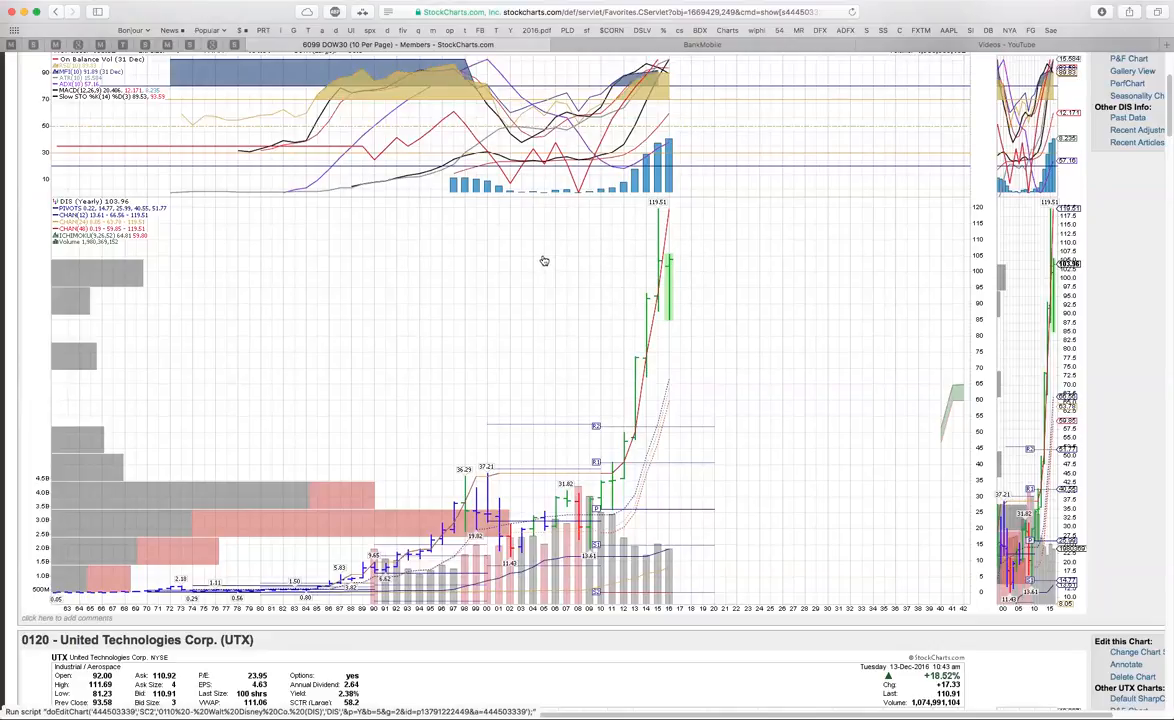
mouse_move(600, 212)
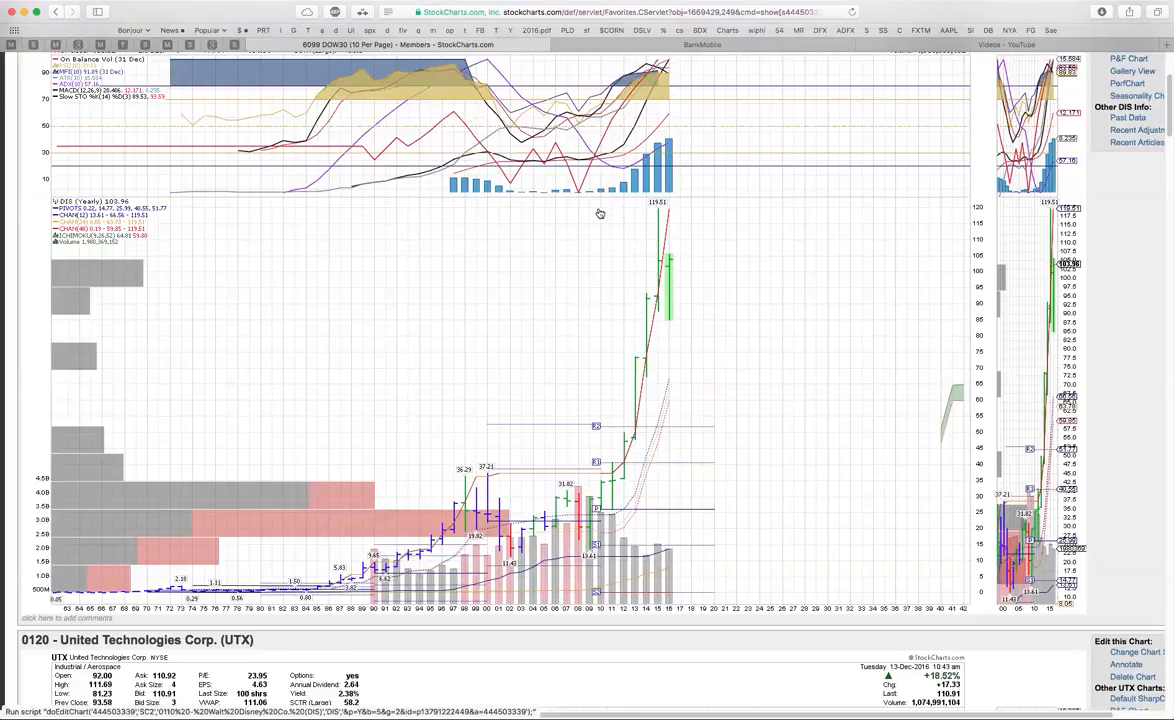
mouse_move(652, 216)
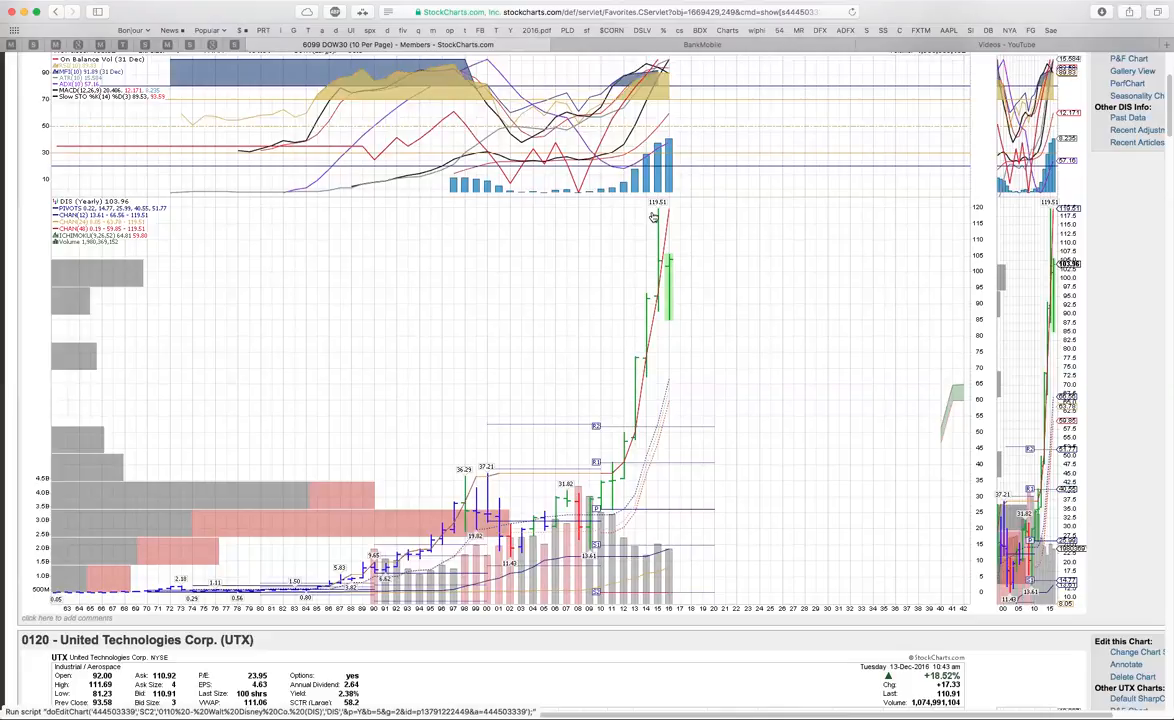
mouse_move(588, 260)
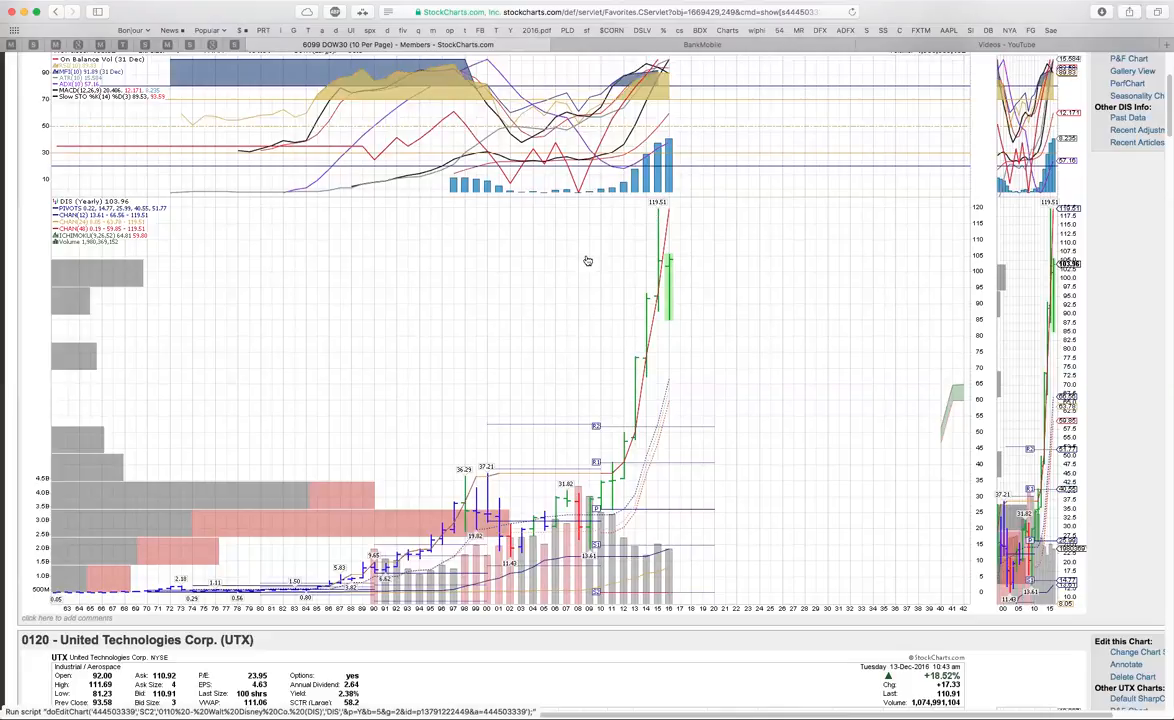
mouse_move(592, 240)
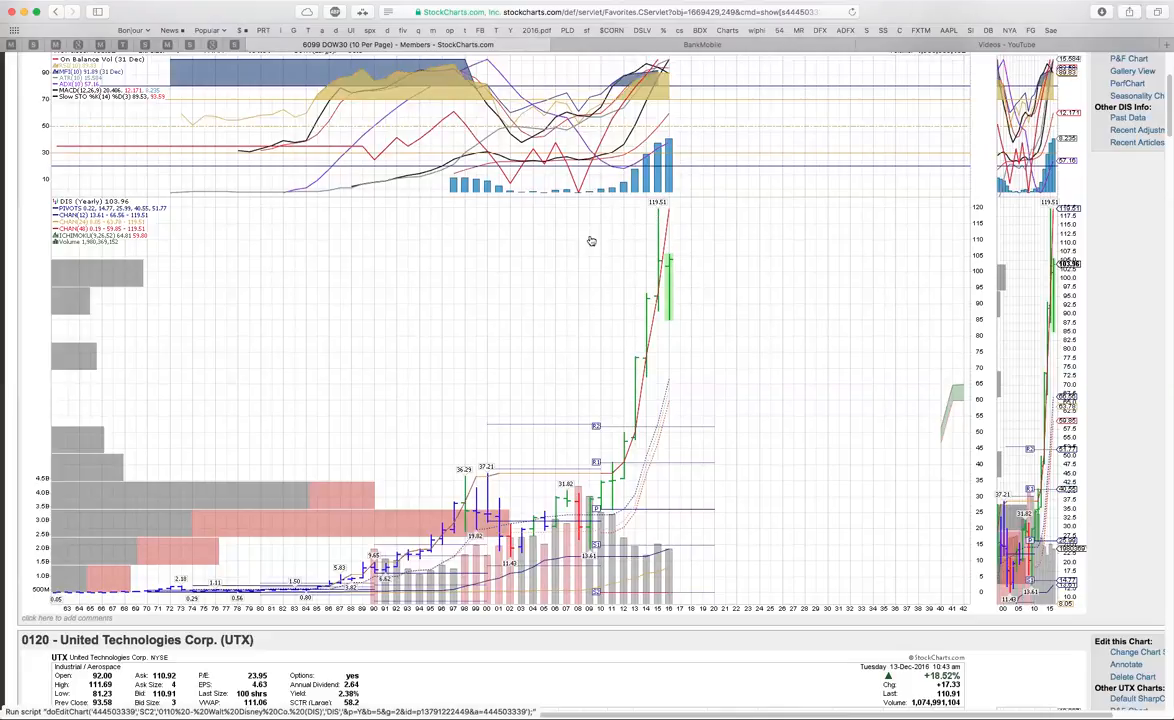
mouse_move(584, 318)
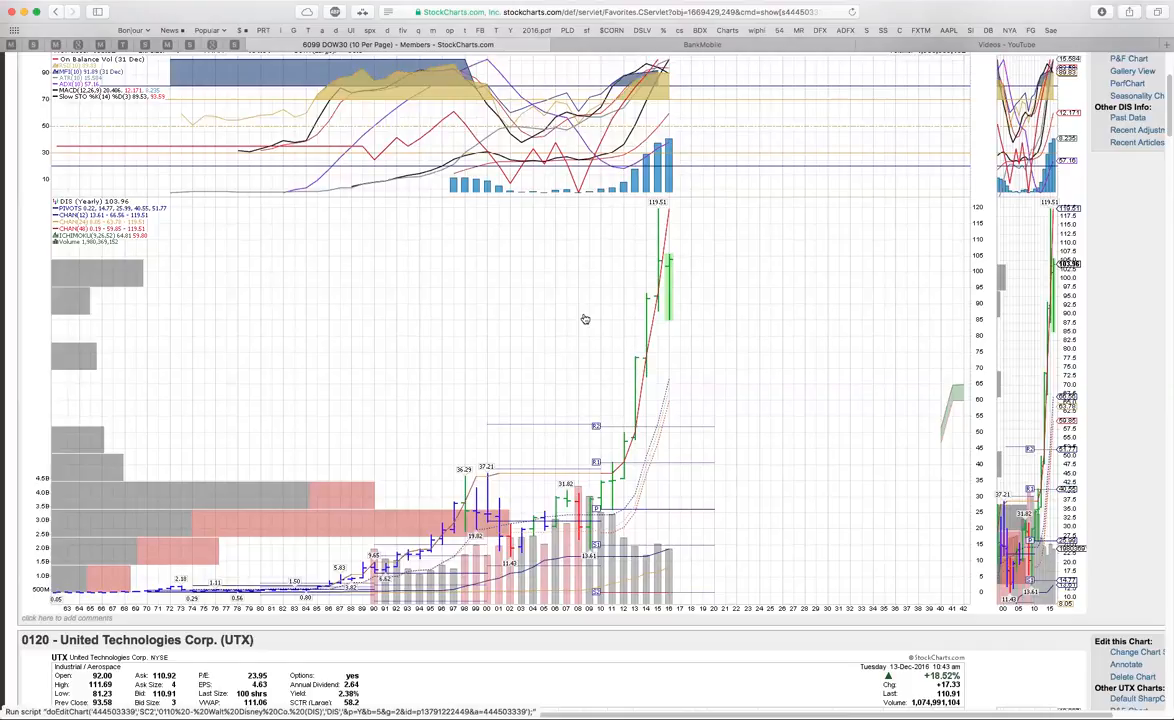
mouse_move(624, 260)
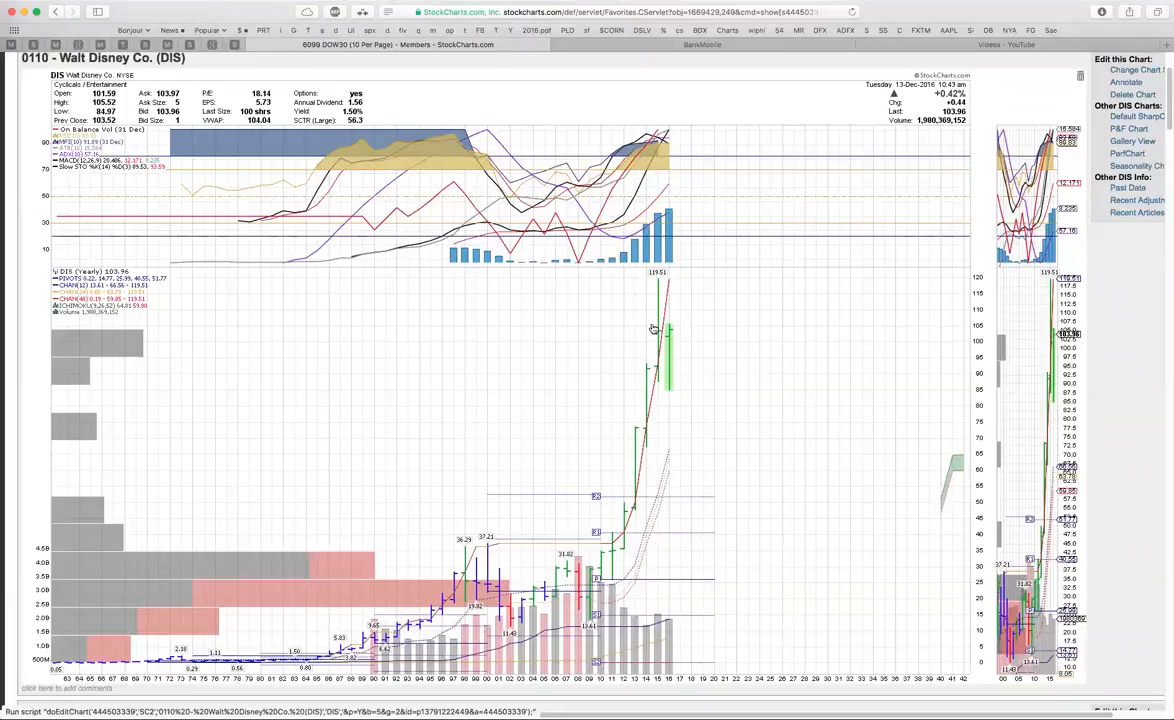
mouse_move(650, 278)
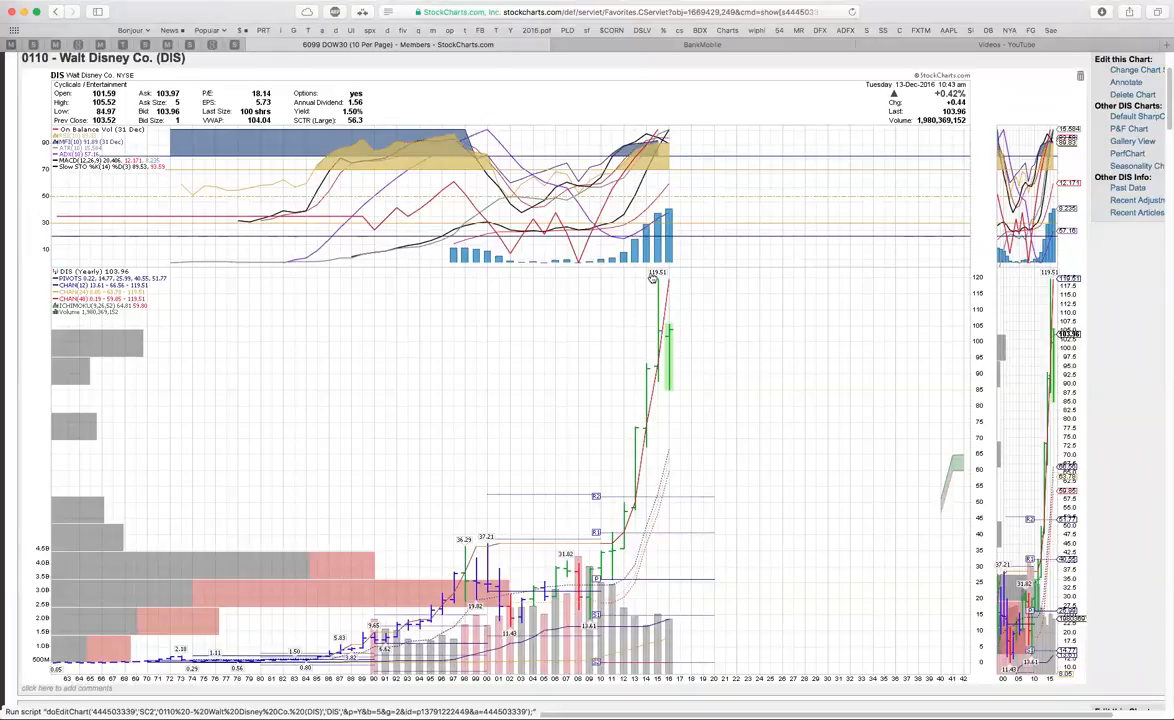
mouse_move(668, 324)
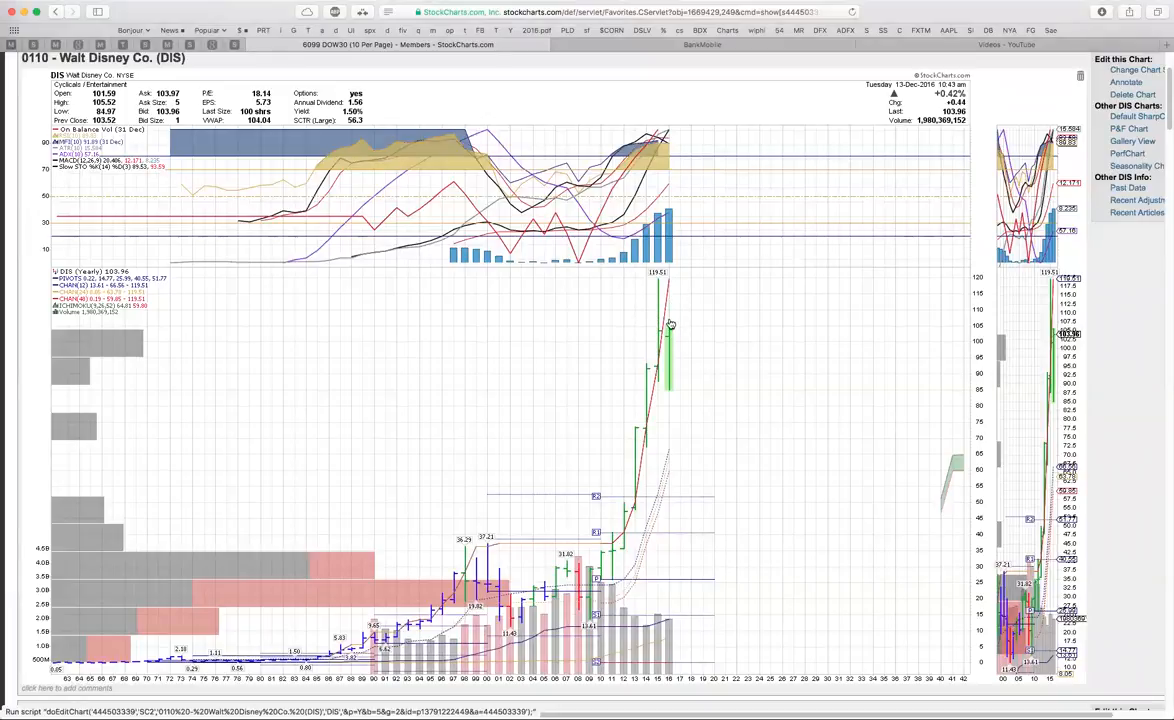
scroll(down, 3)
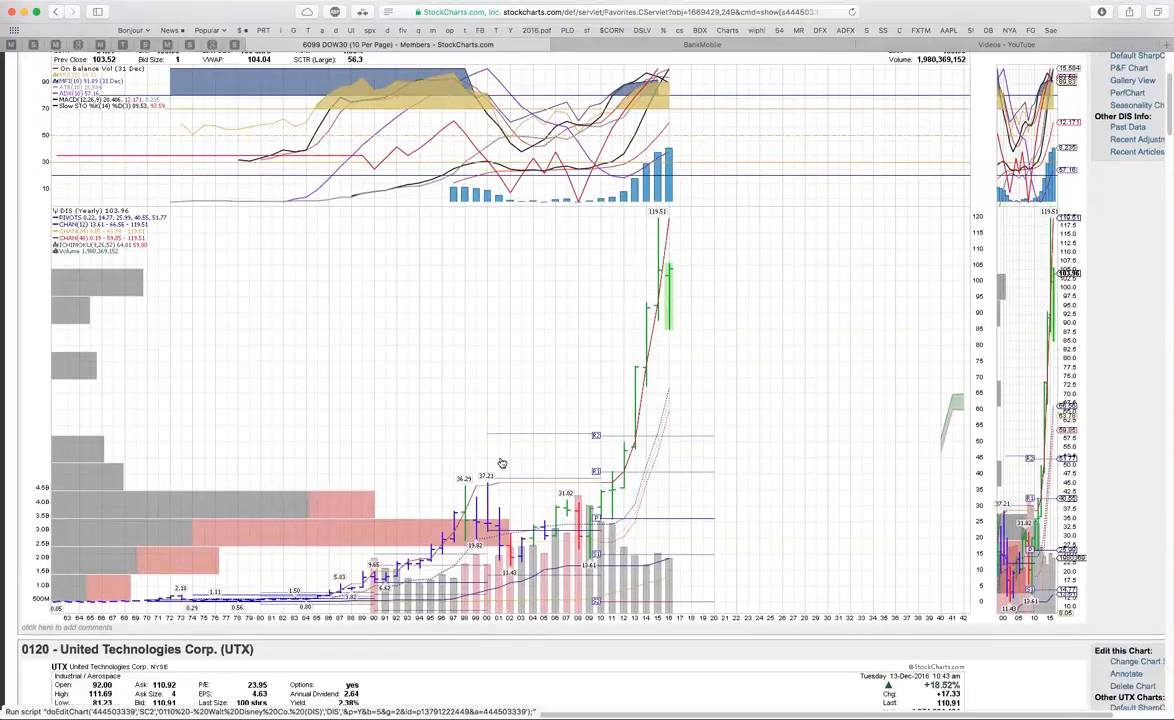
Step: Scroll down so the United Technologies (UTX) chart fills the page
scroll(down, 3)
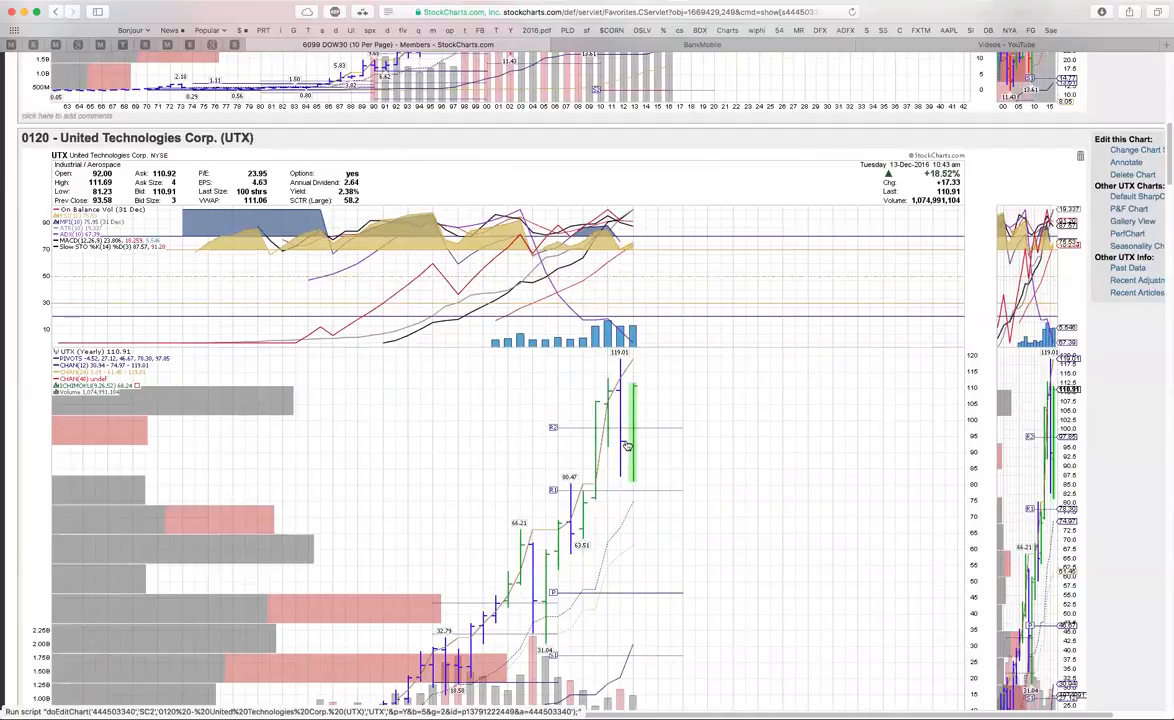
mouse_move(600, 390)
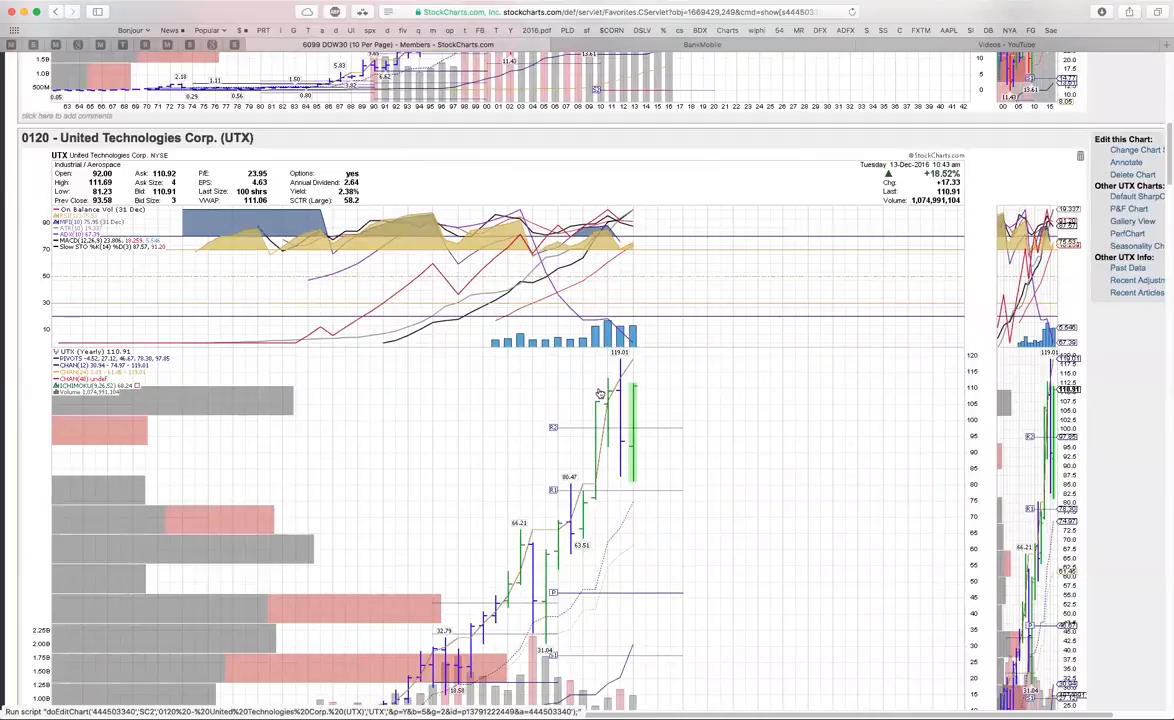
mouse_move(632, 392)
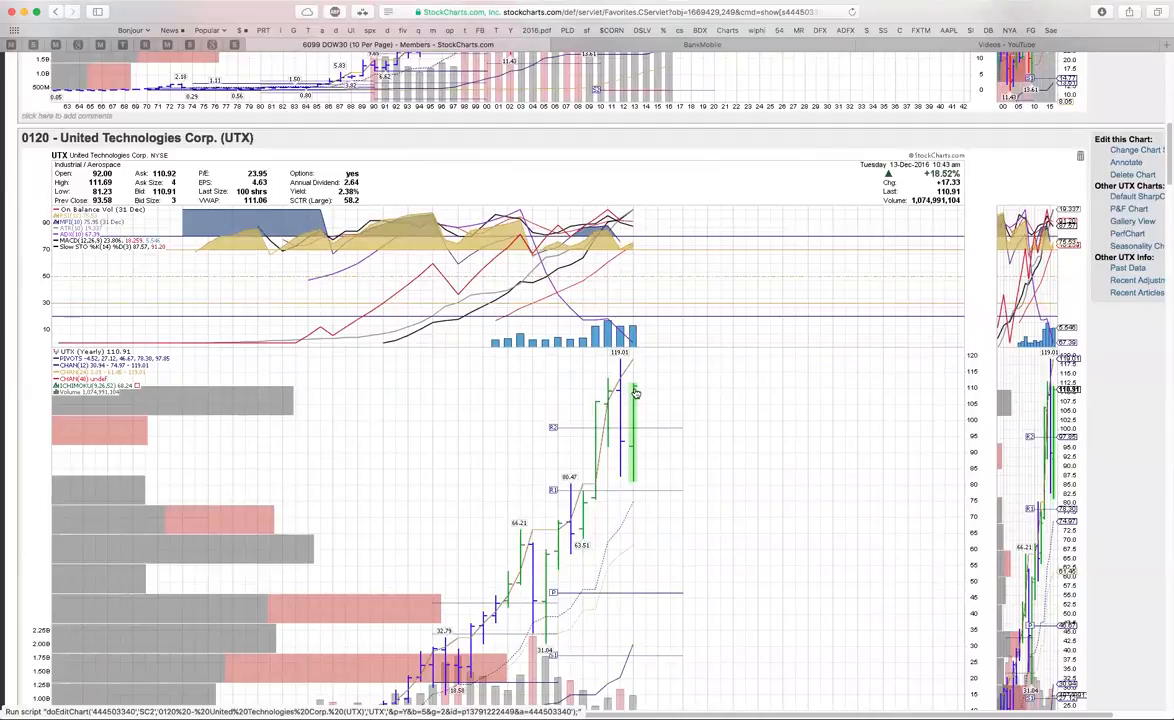
mouse_move(340, 212)
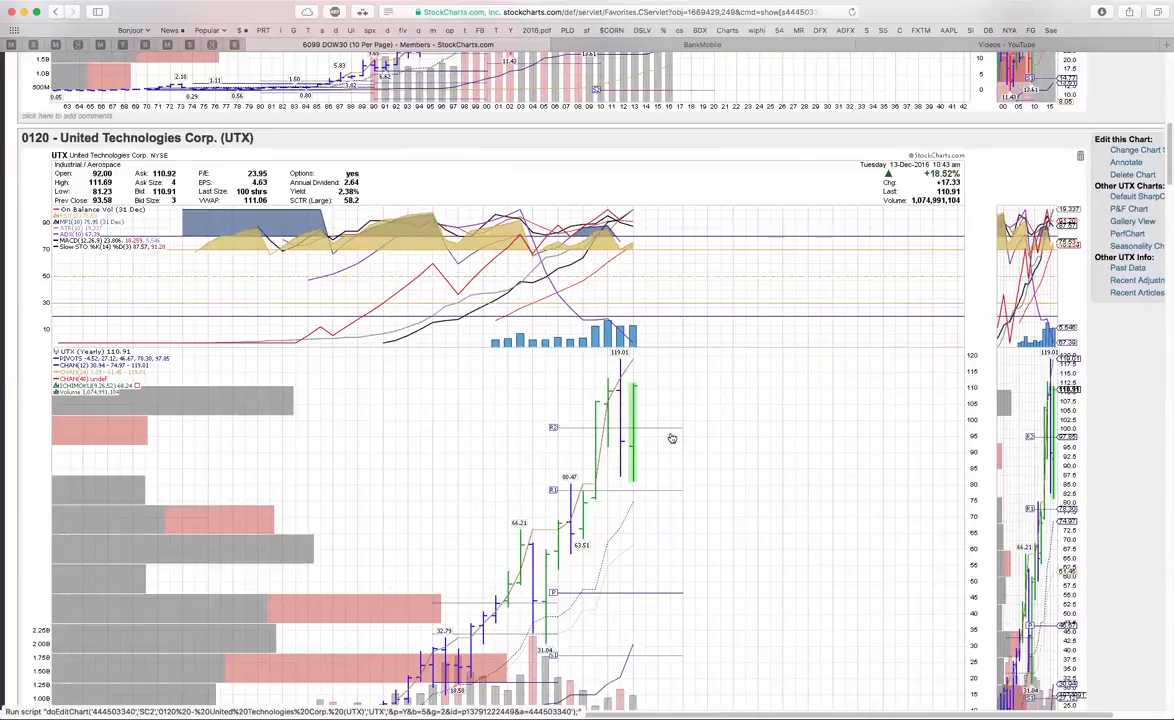
mouse_move(628, 408)
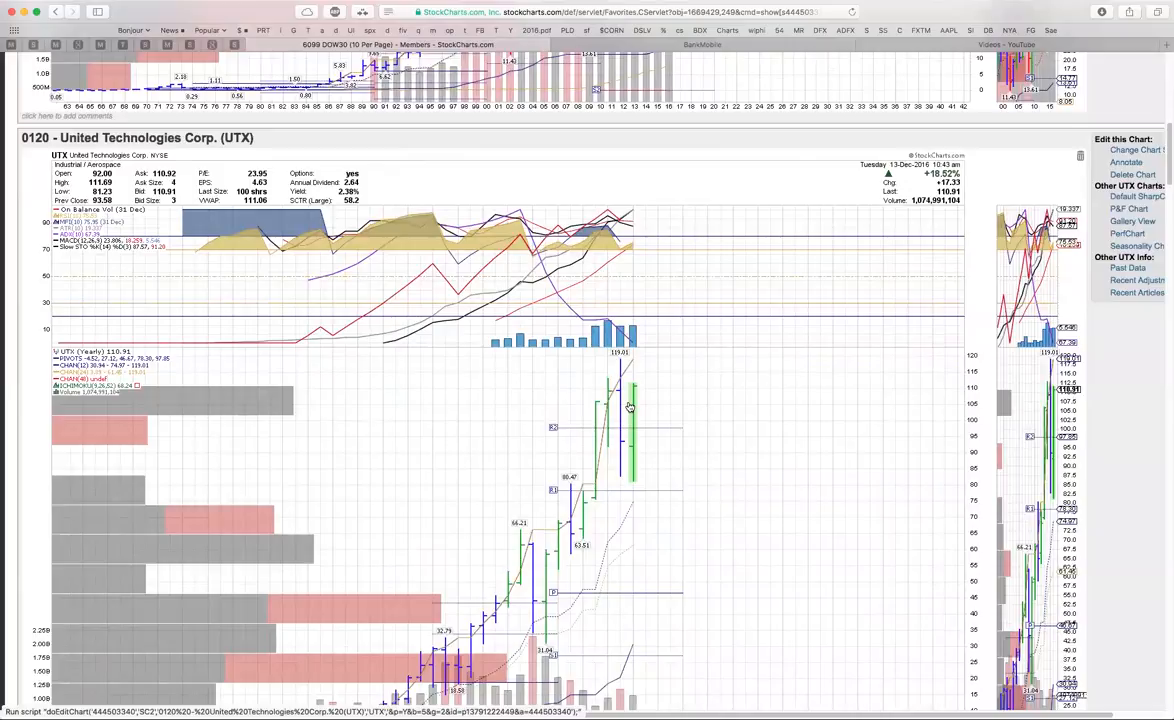
mouse_move(718, 404)
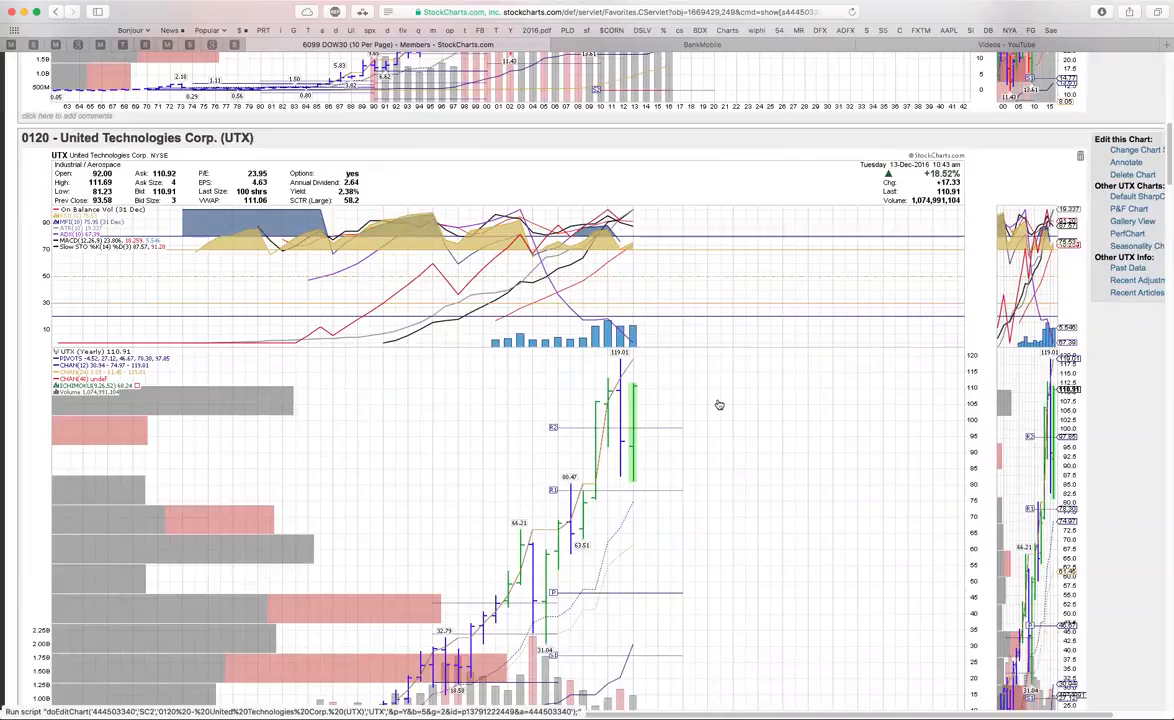
mouse_move(658, 418)
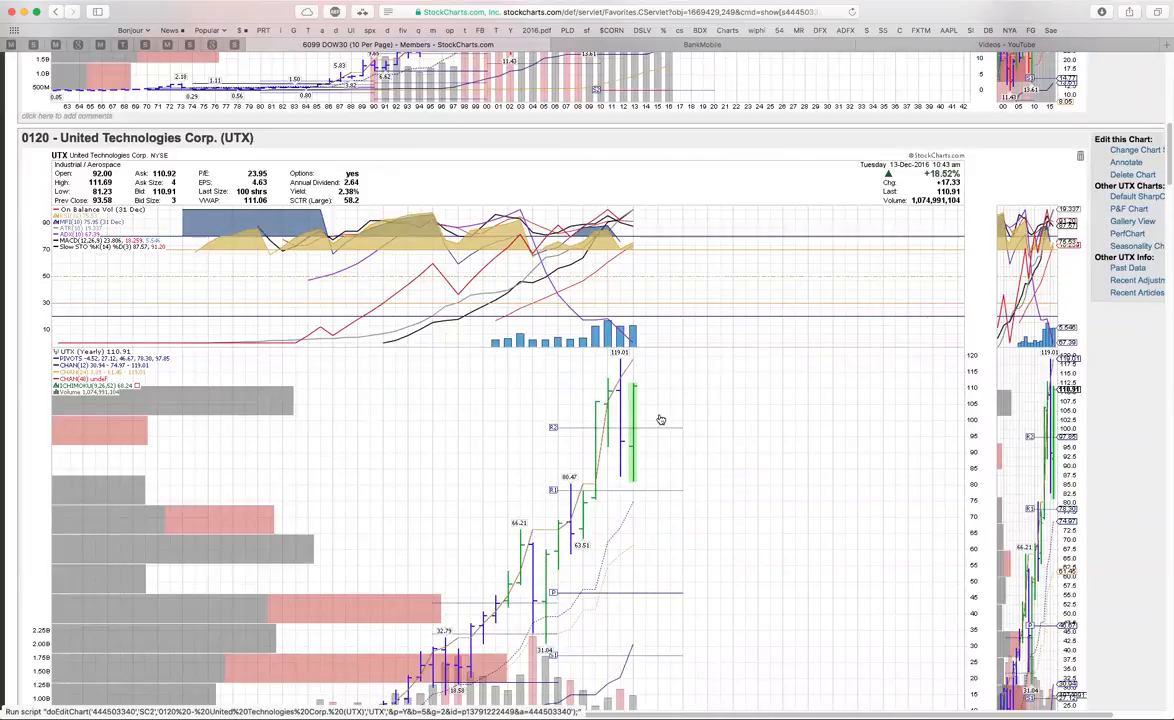
mouse_move(660, 400)
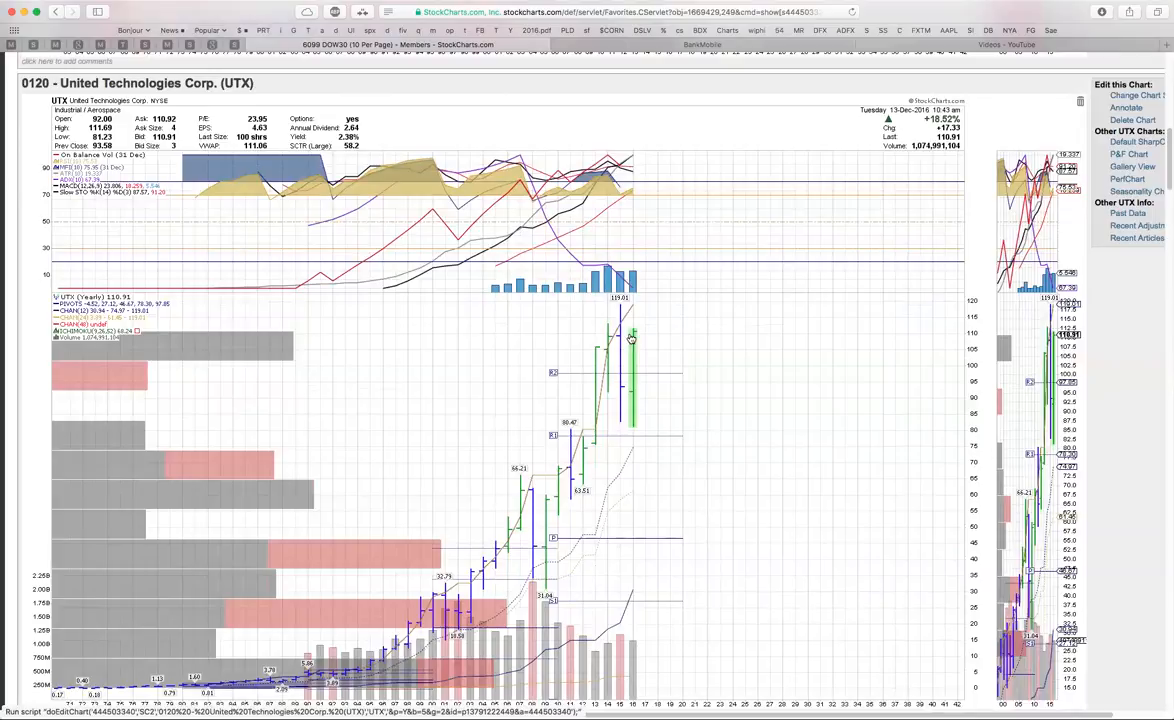
mouse_move(604, 340)
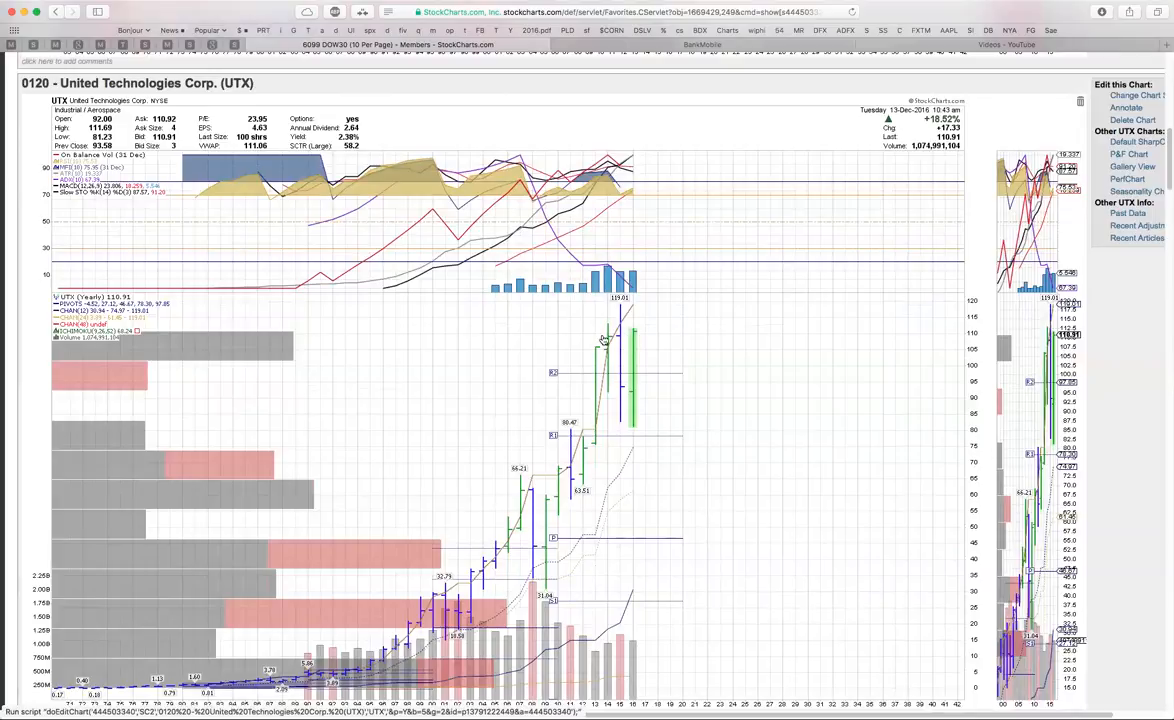
mouse_move(666, 336)
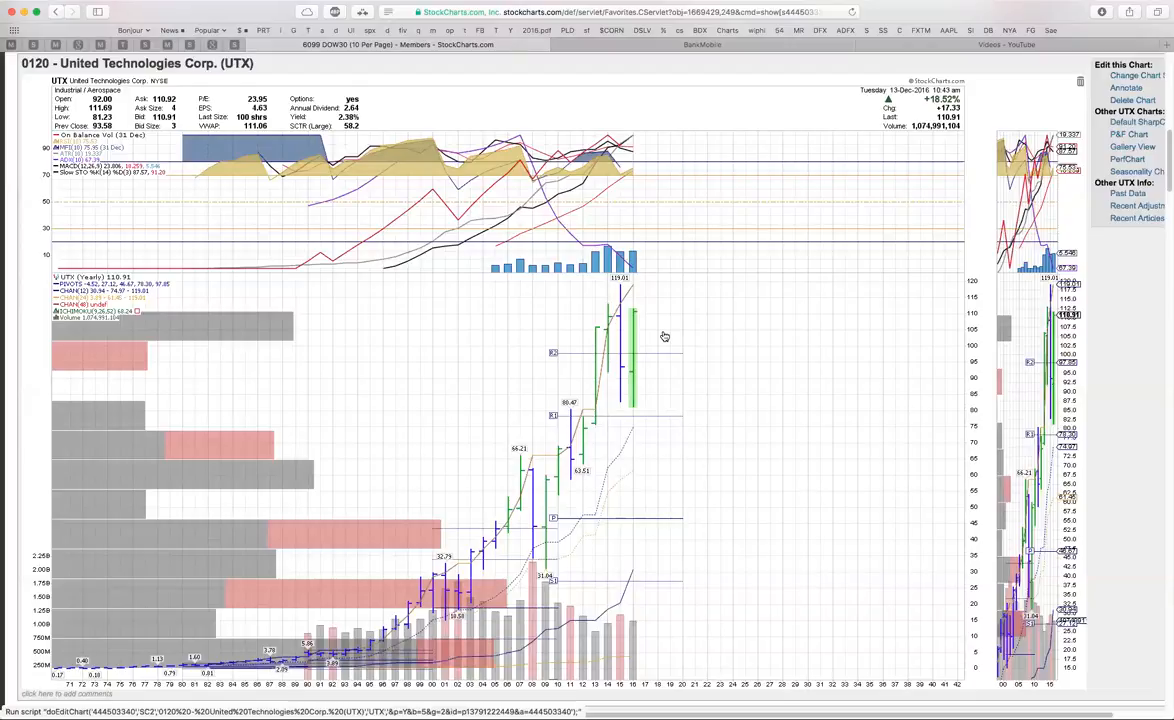
mouse_move(654, 370)
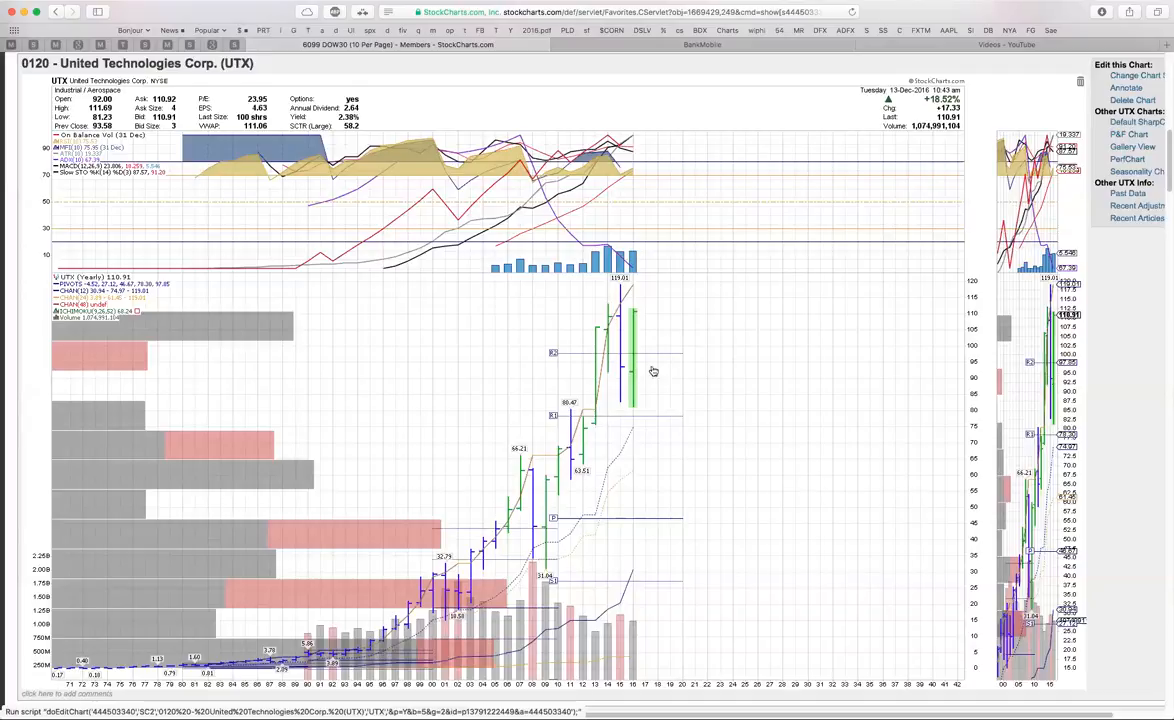
mouse_move(670, 370)
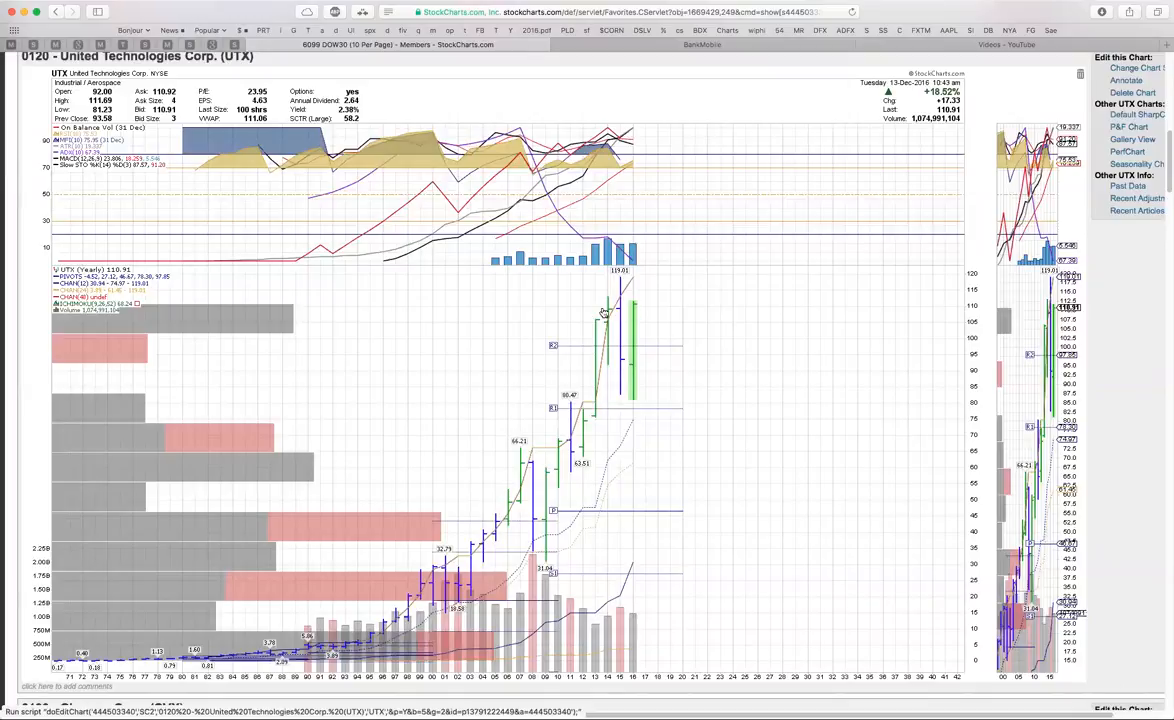
mouse_move(608, 314)
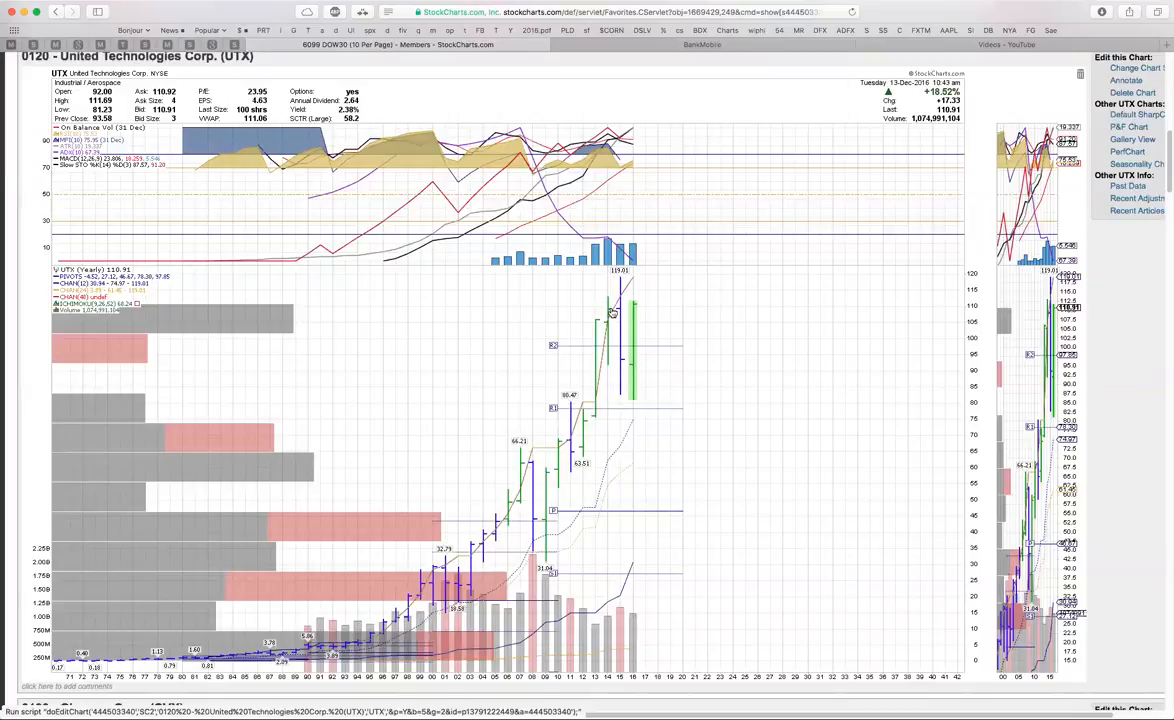
mouse_move(628, 344)
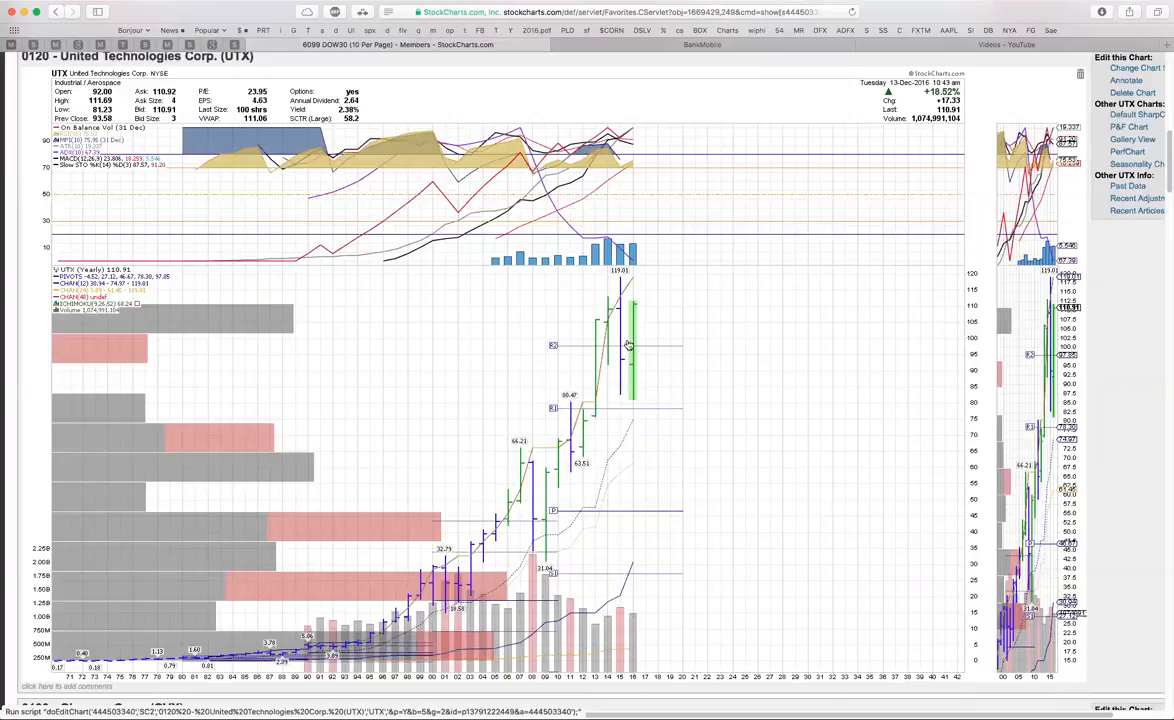
mouse_move(616, 304)
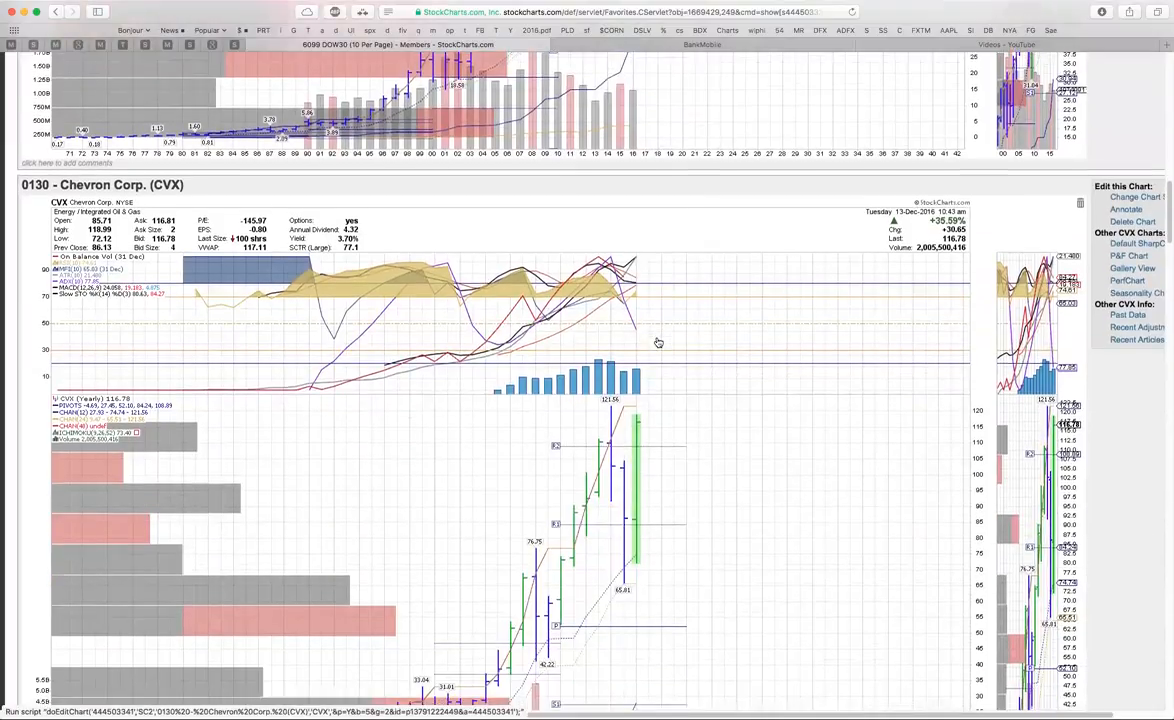
Step: Scroll down to the Chevron (CVX) chart with Procter & Gamble (PG) appearing below
scroll(down, 3)
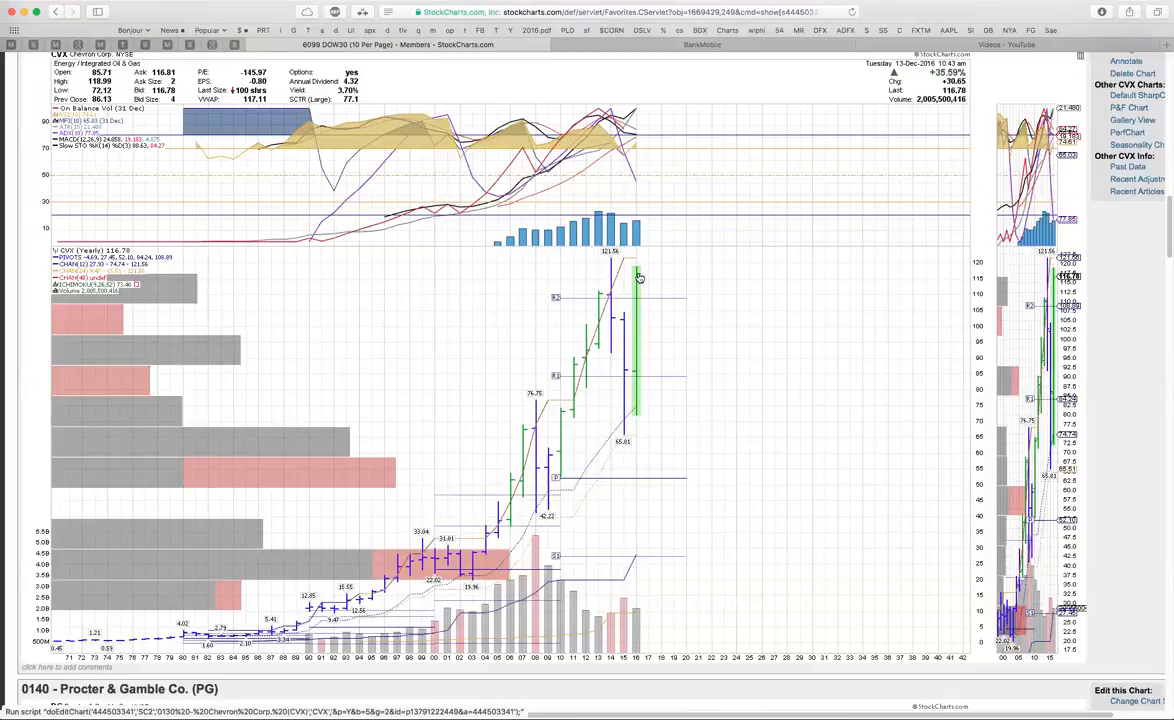
mouse_move(640, 272)
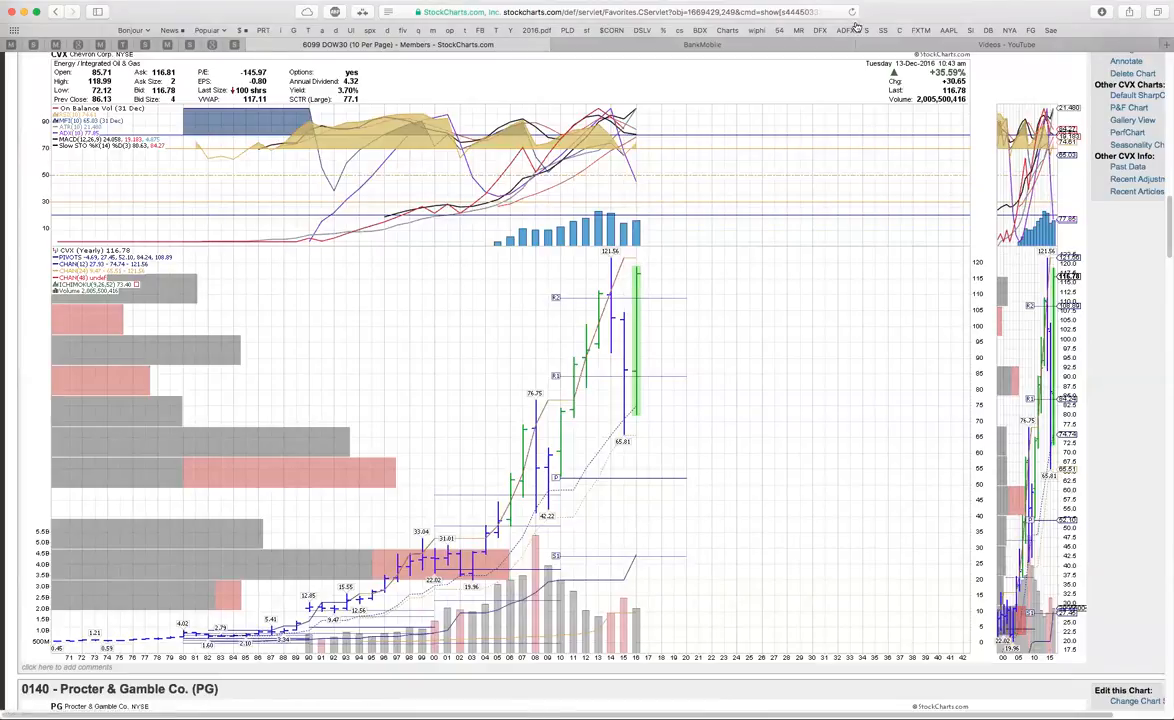
Step: Go to barchart.com in Safari and sign in with a Facebook account
click(610, 12)
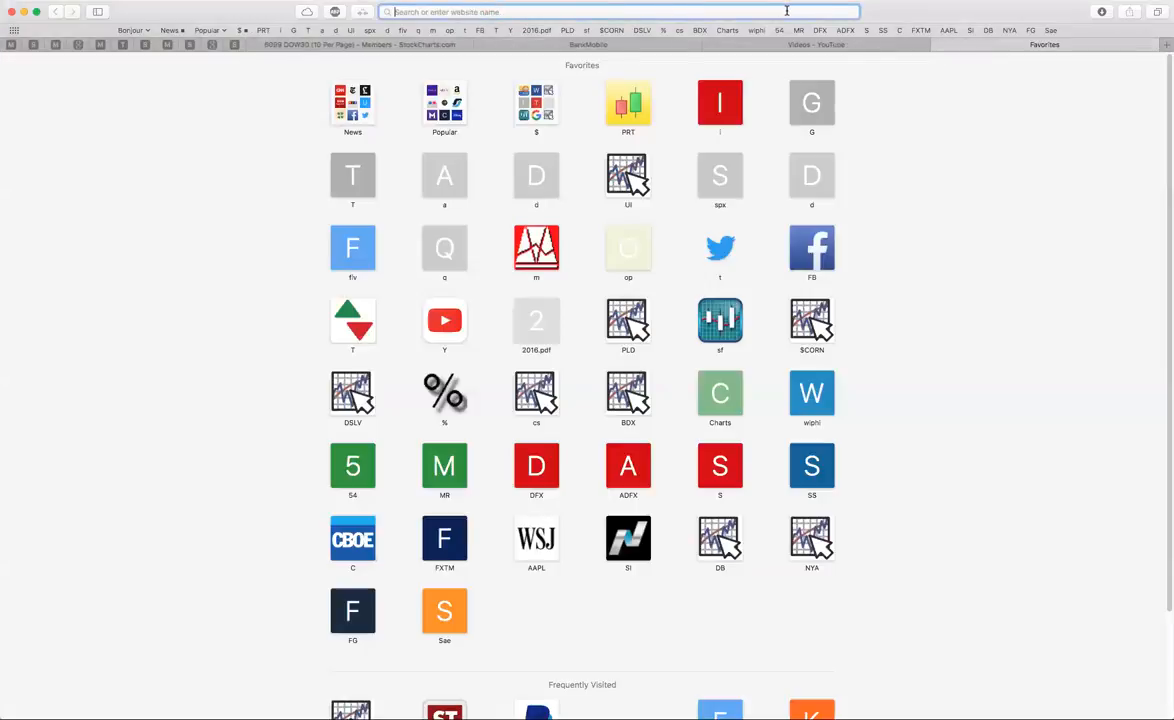
text(barchart.com)
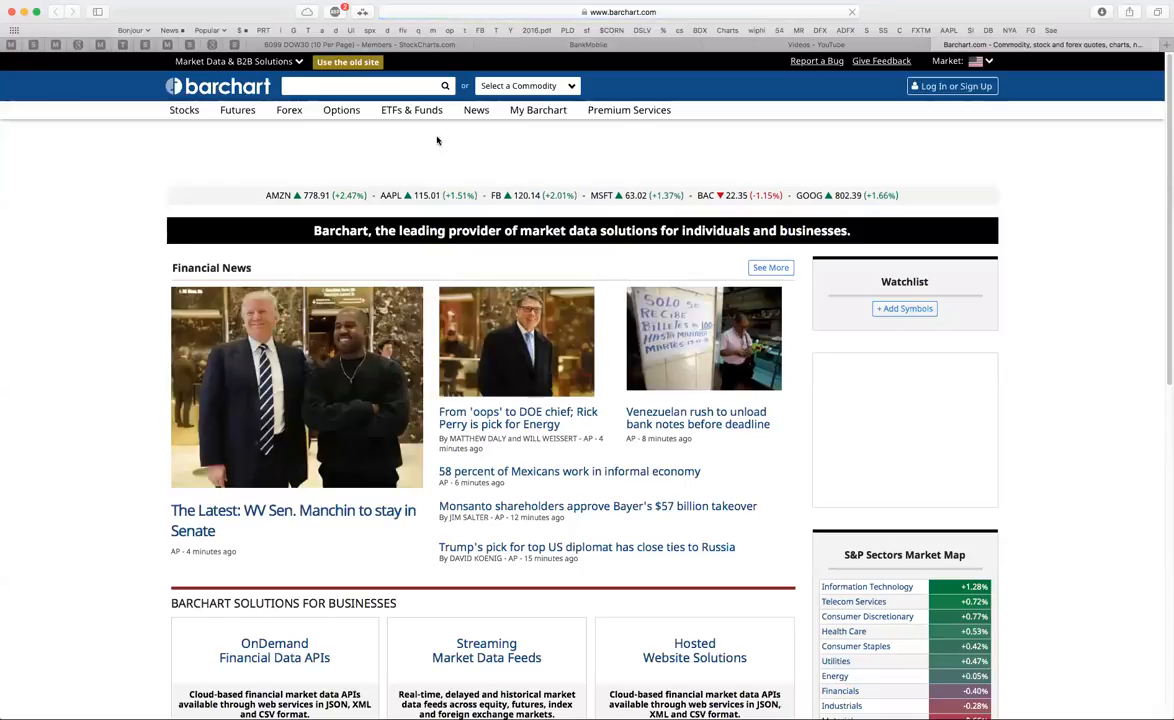
click(952, 84)
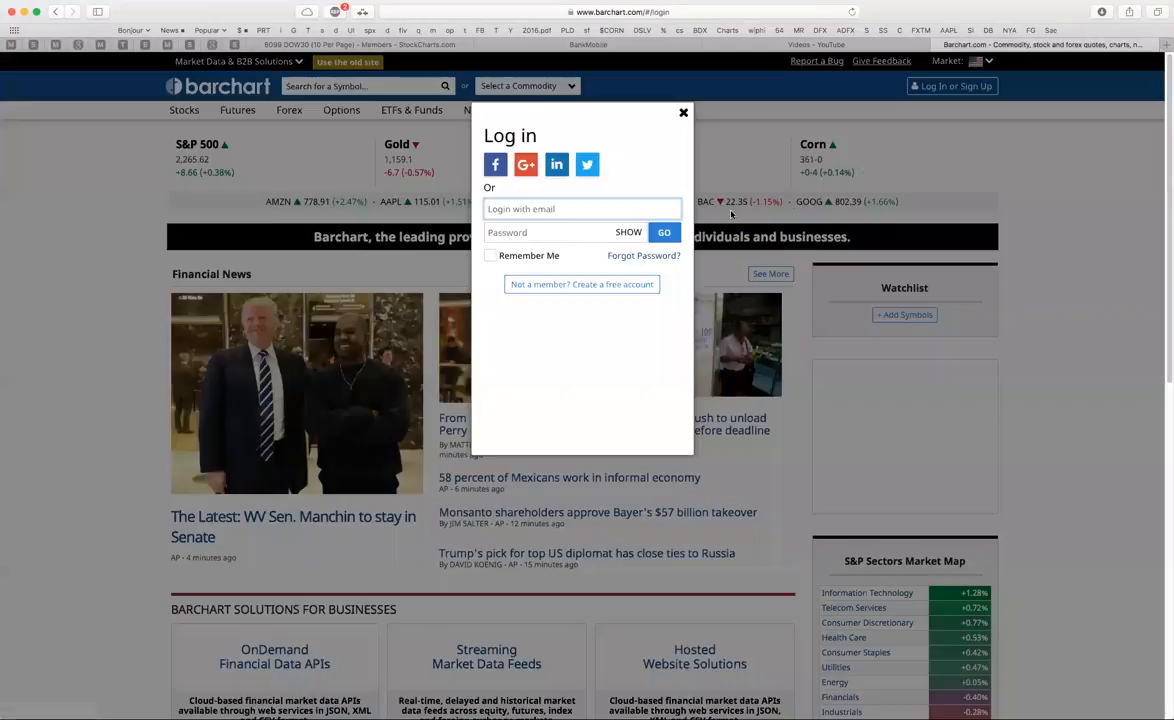
click(494, 164)
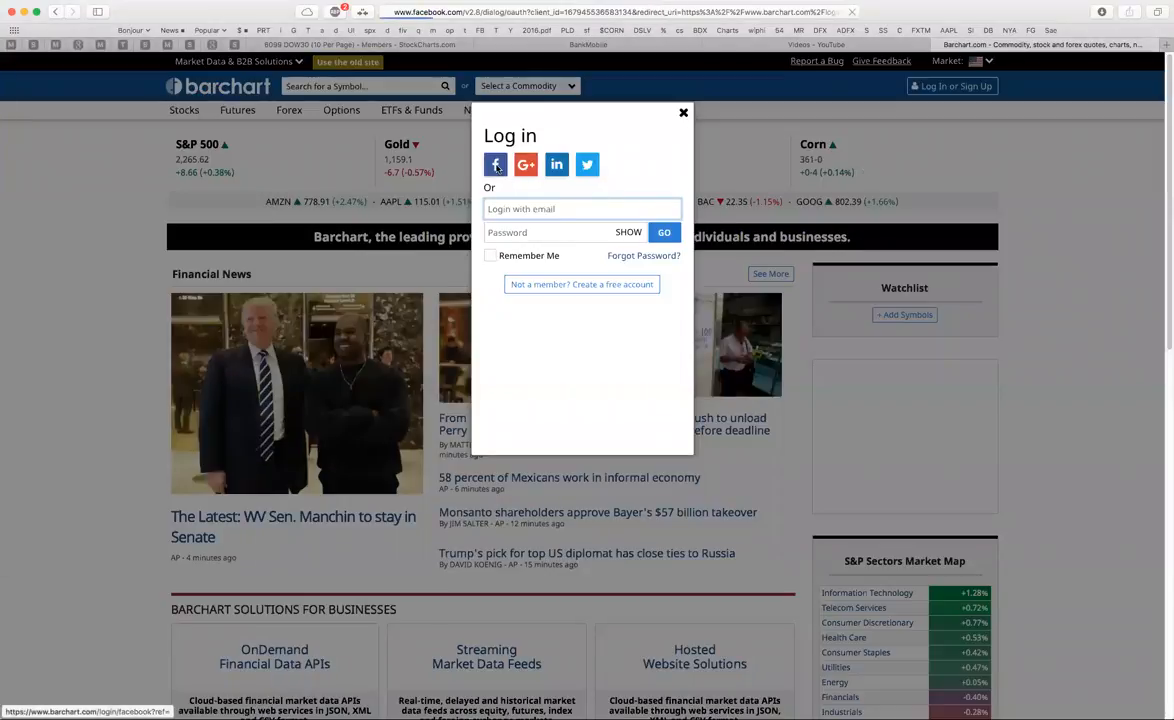
click(682, 112)
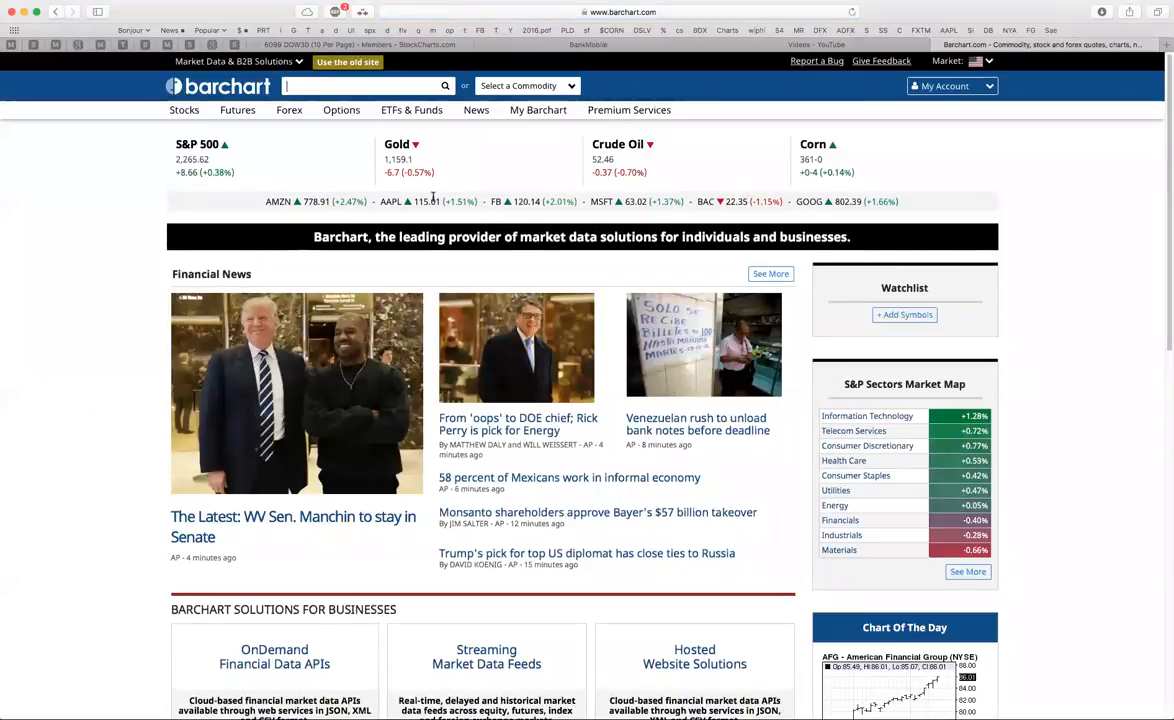
Step: Open Barchart's Futures Market Overview of major U.S. commodity prices
click(236, 110)
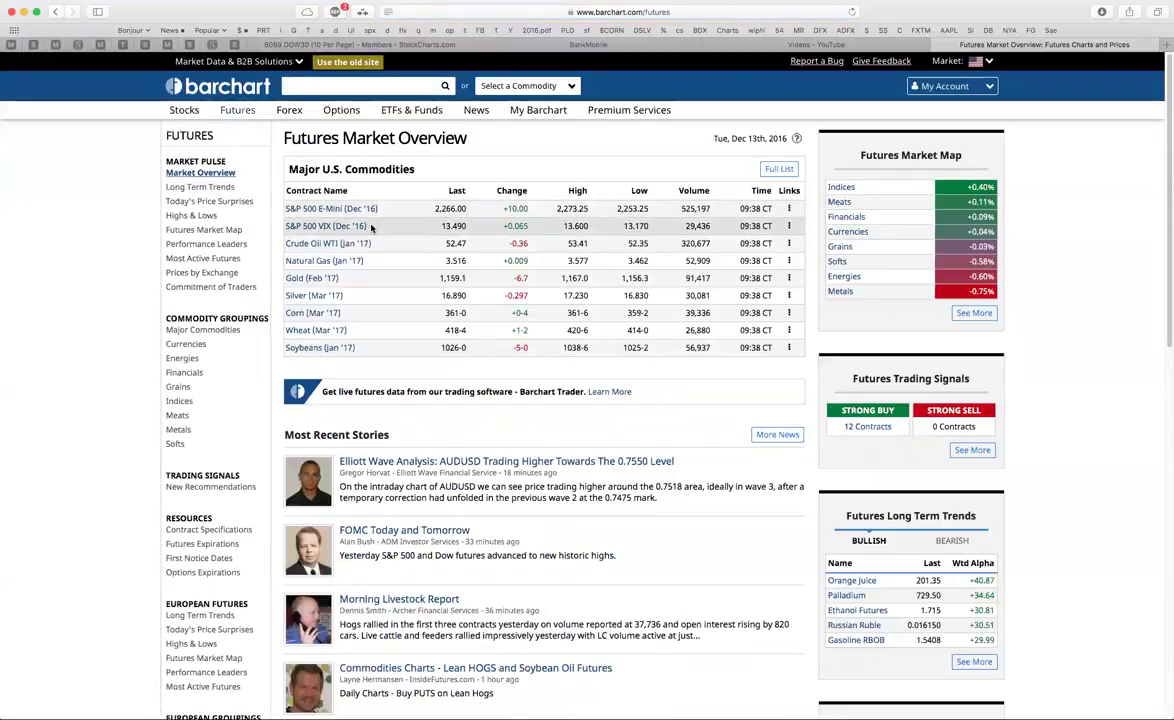
Step: Open the Crude Oil WTI (CLF17) quote from Major U.S. Commodities and request All Futures
click(308, 244)
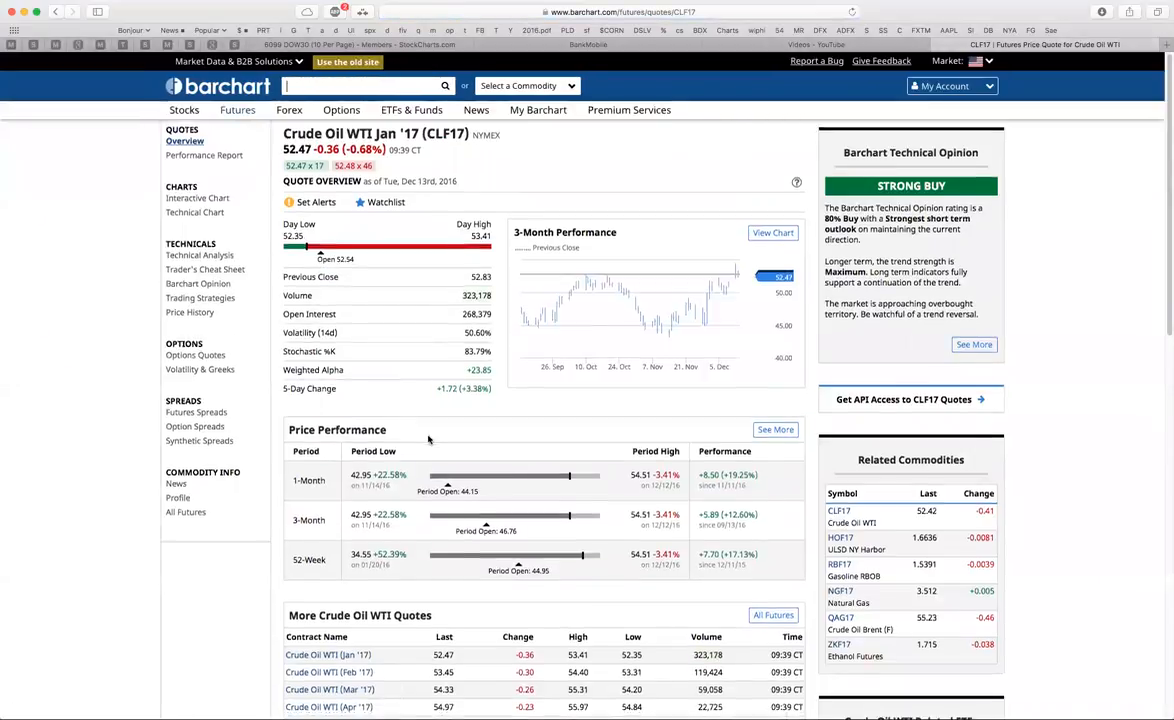
scroll(down, 3)
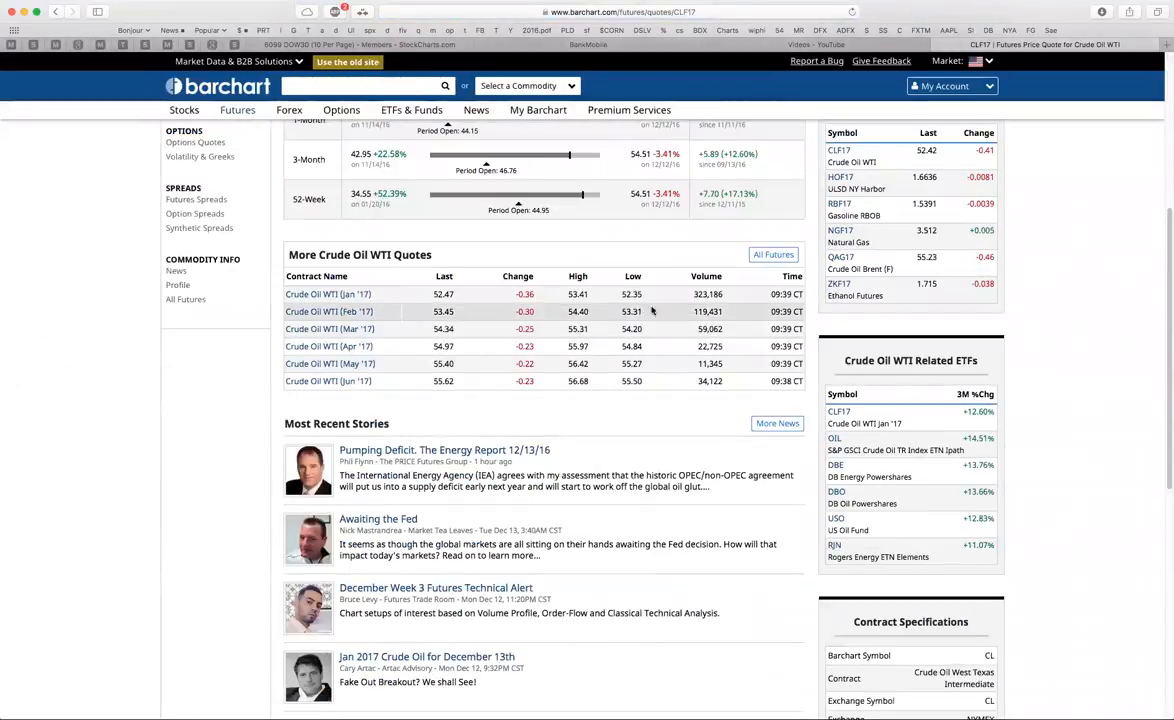
click(772, 254)
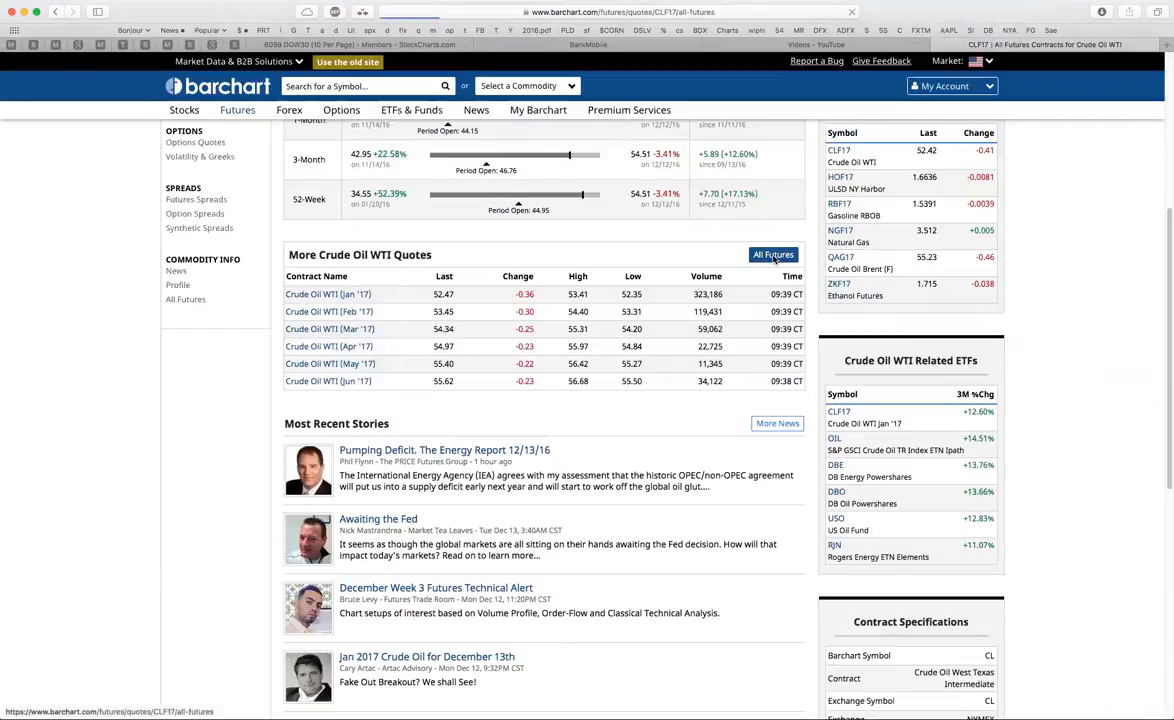
Step: Load the All Futures Contracts table for Crude Oil WTI and scroll through its contract months
click(772, 256)
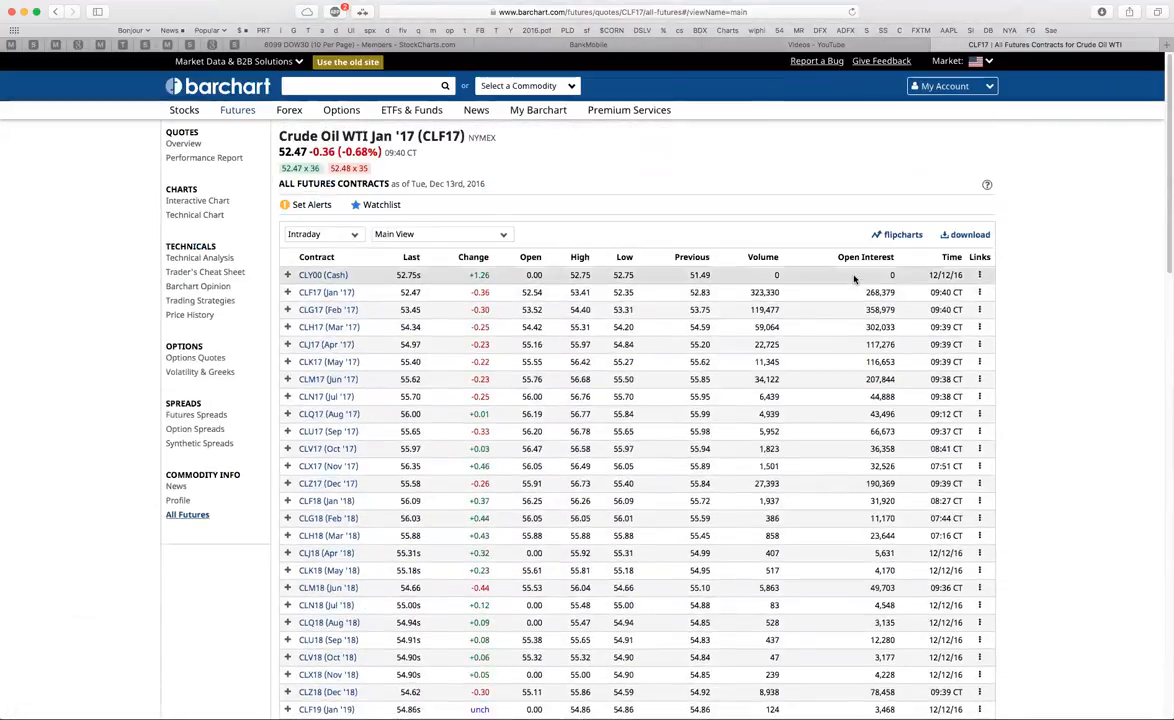
scroll(down, 3)
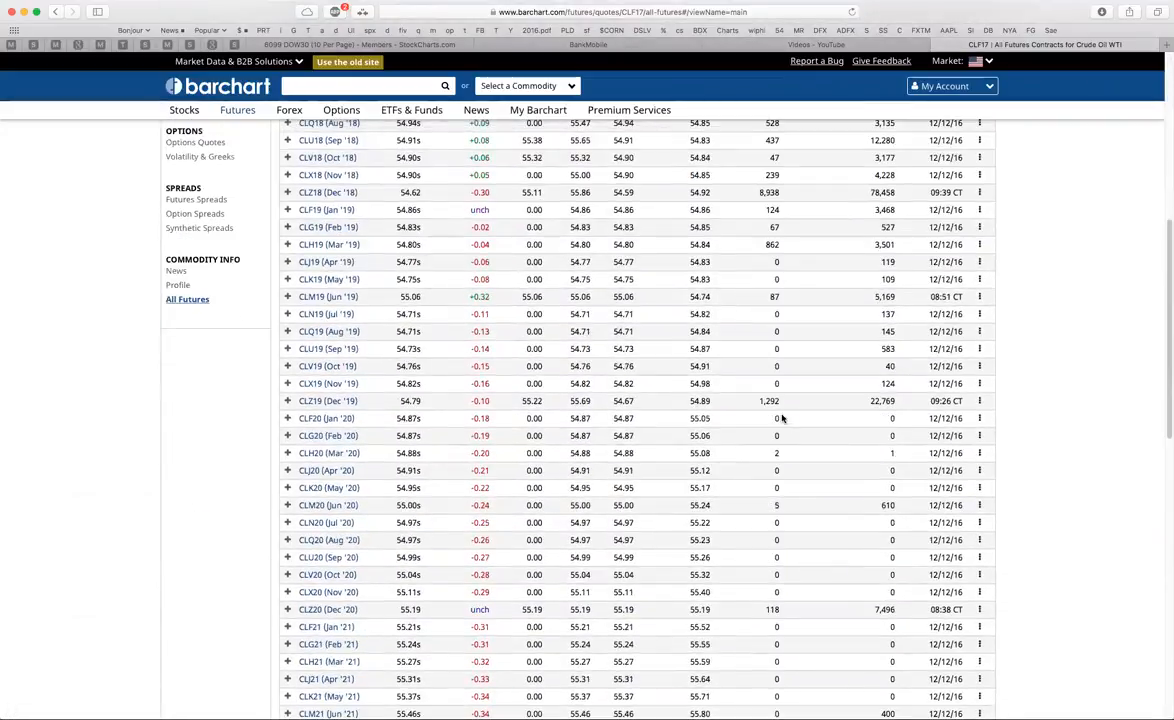
scroll(down, 3)
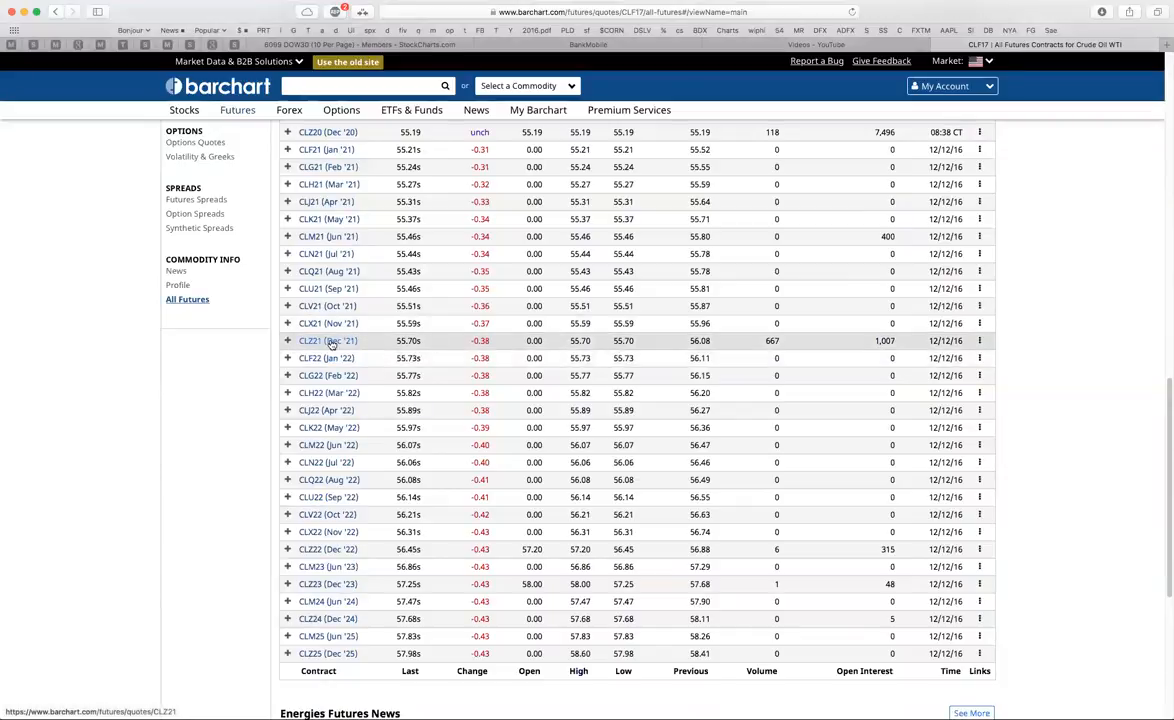
mouse_move(754, 352)
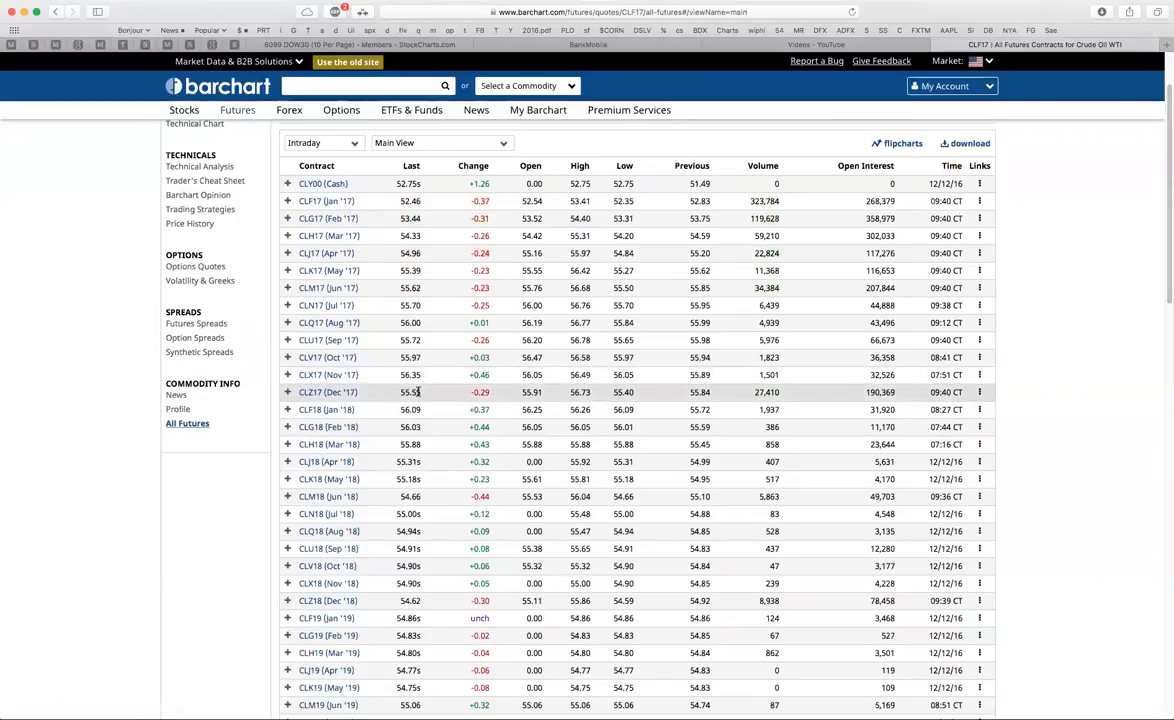
scroll(down, 3)
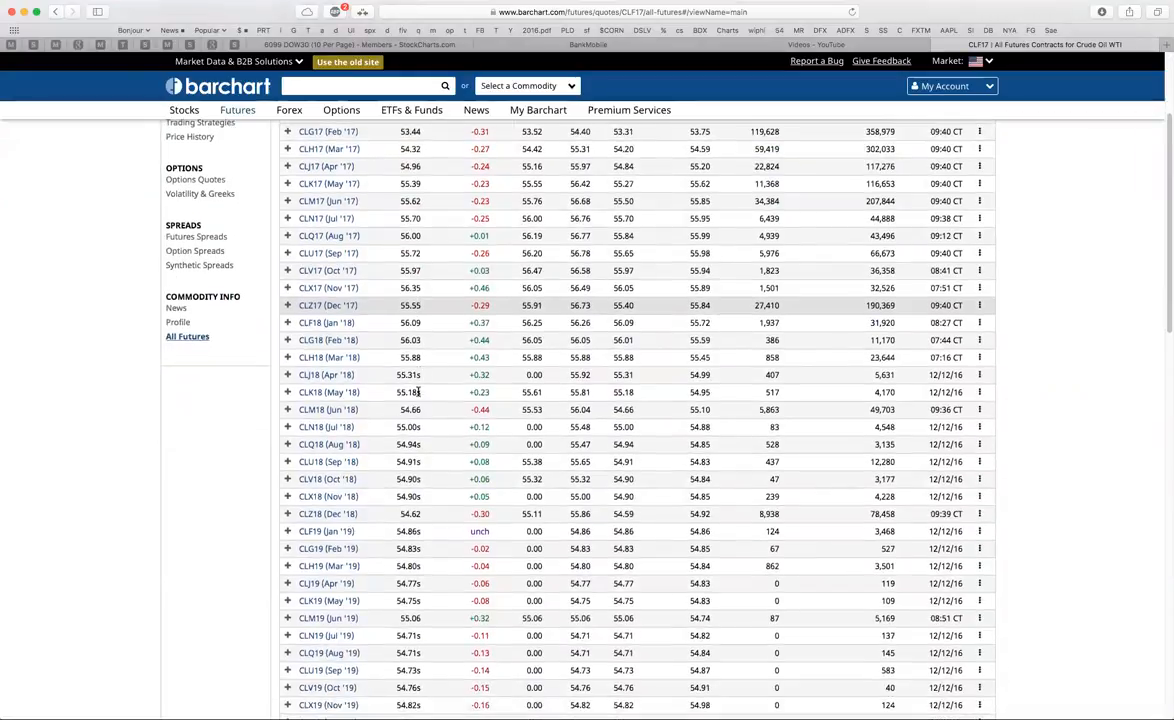
scroll(down, 3)
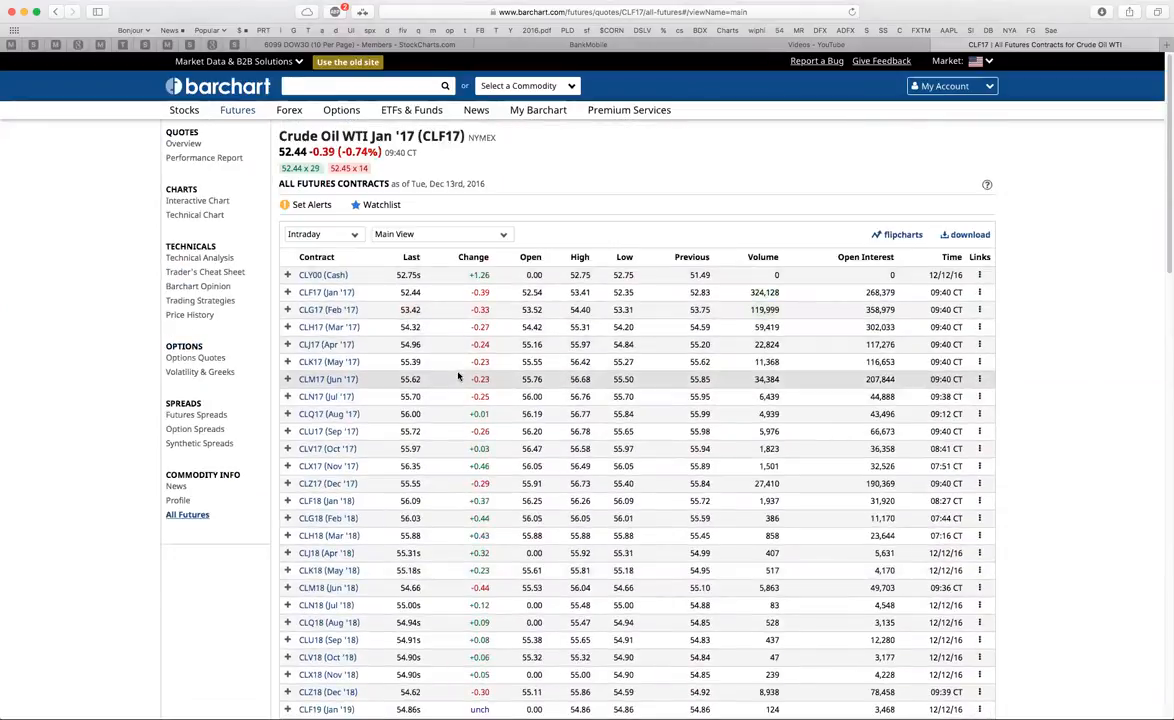
mouse_move(452, 380)
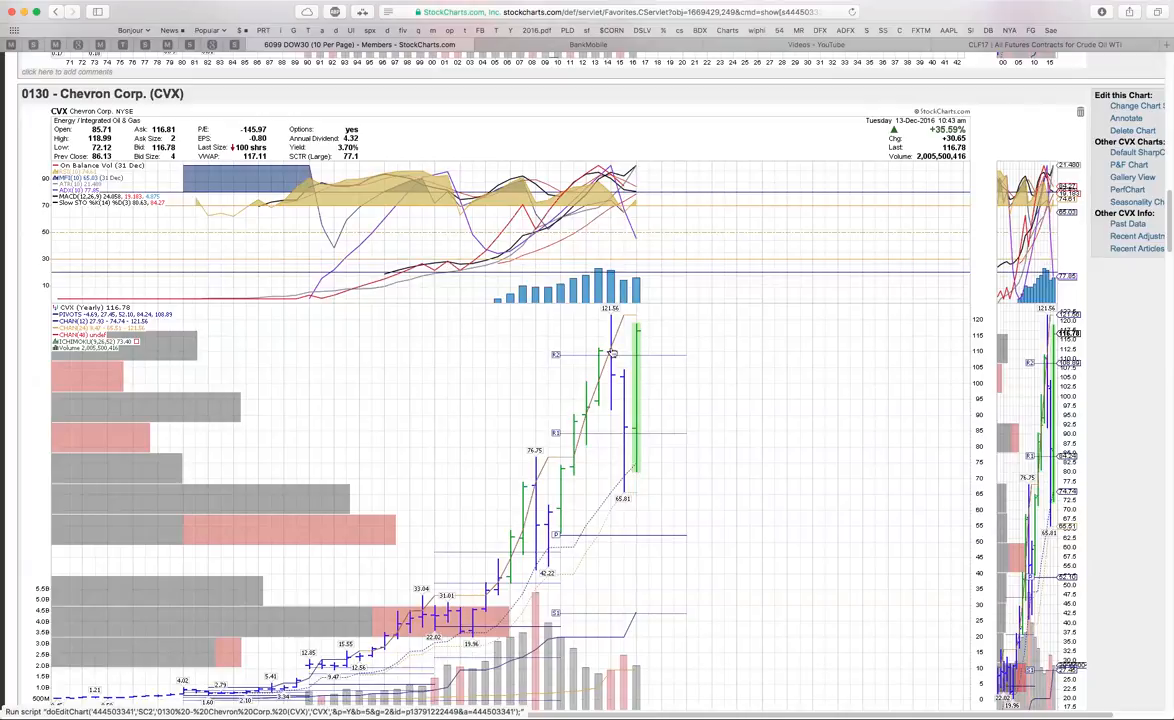
mouse_move(654, 416)
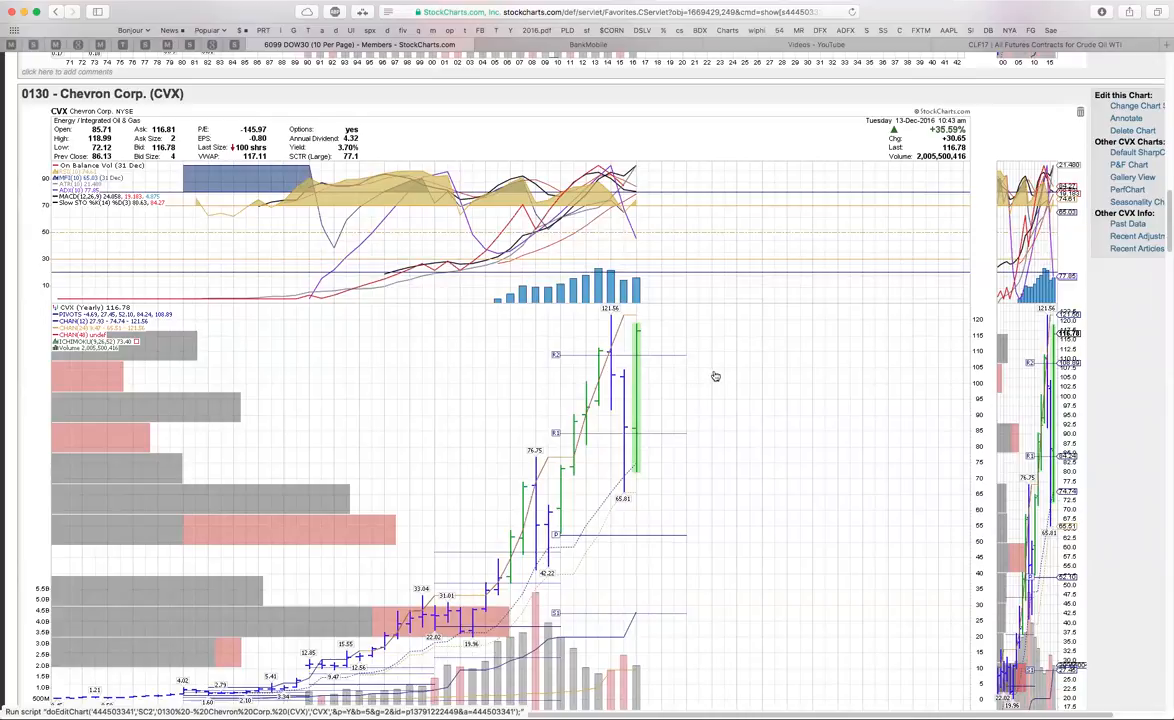
mouse_move(600, 336)
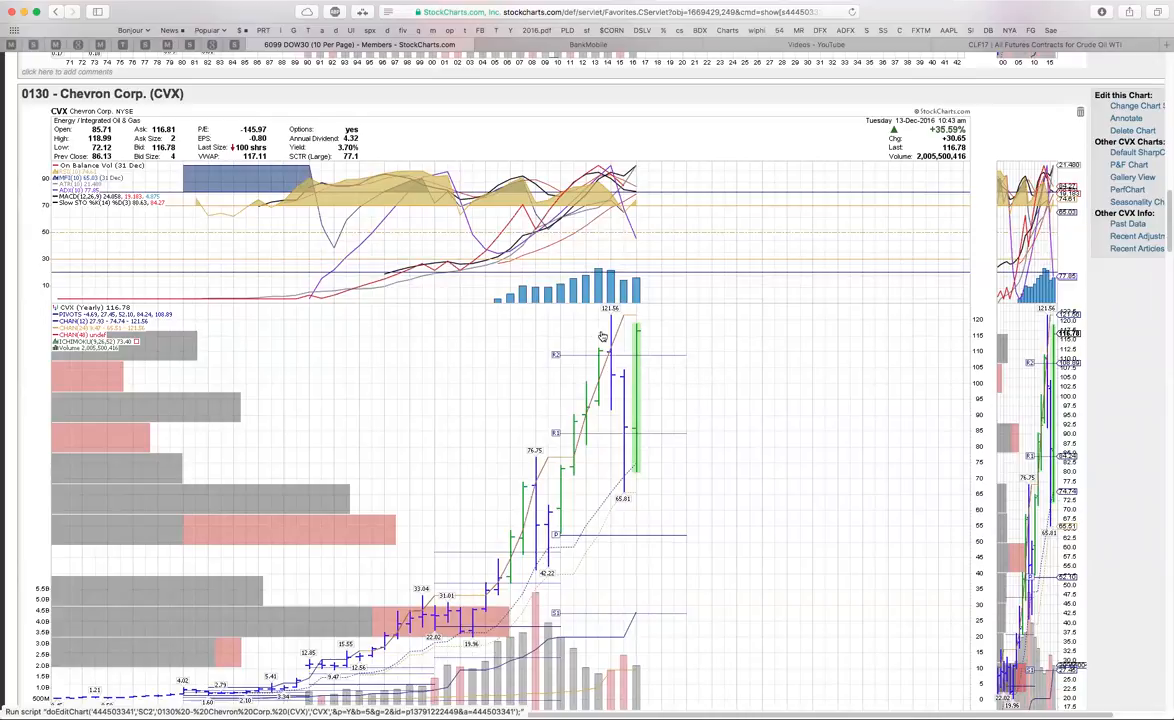
mouse_move(734, 340)
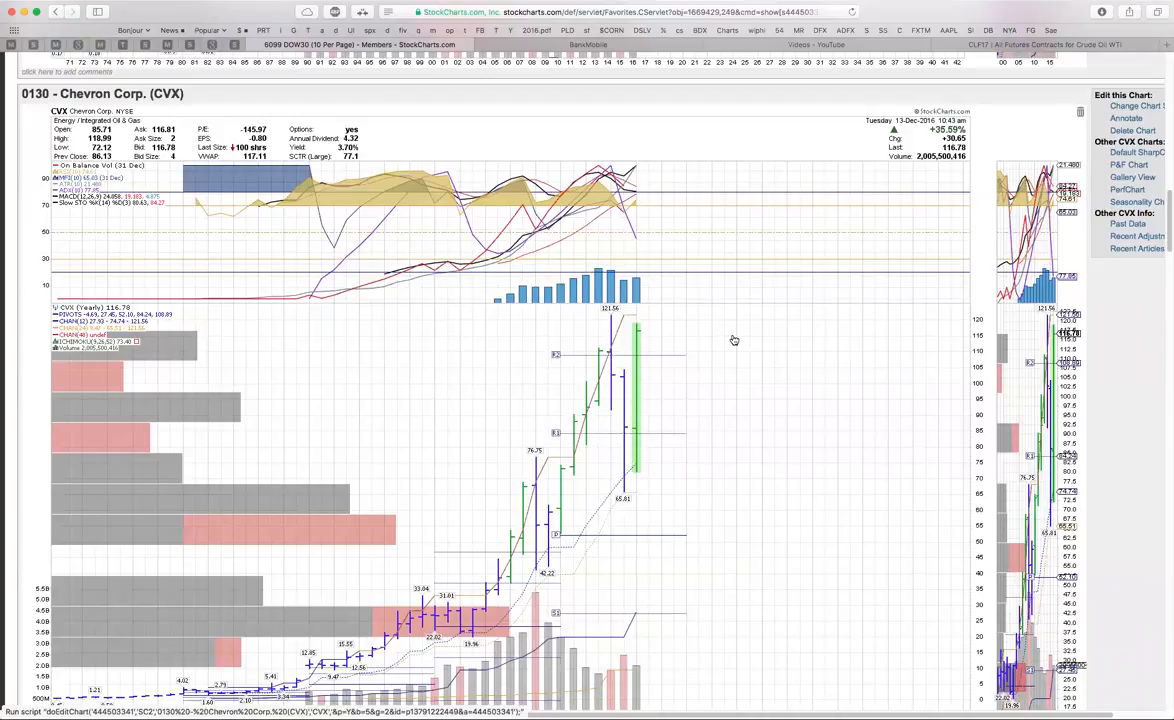
mouse_move(728, 358)
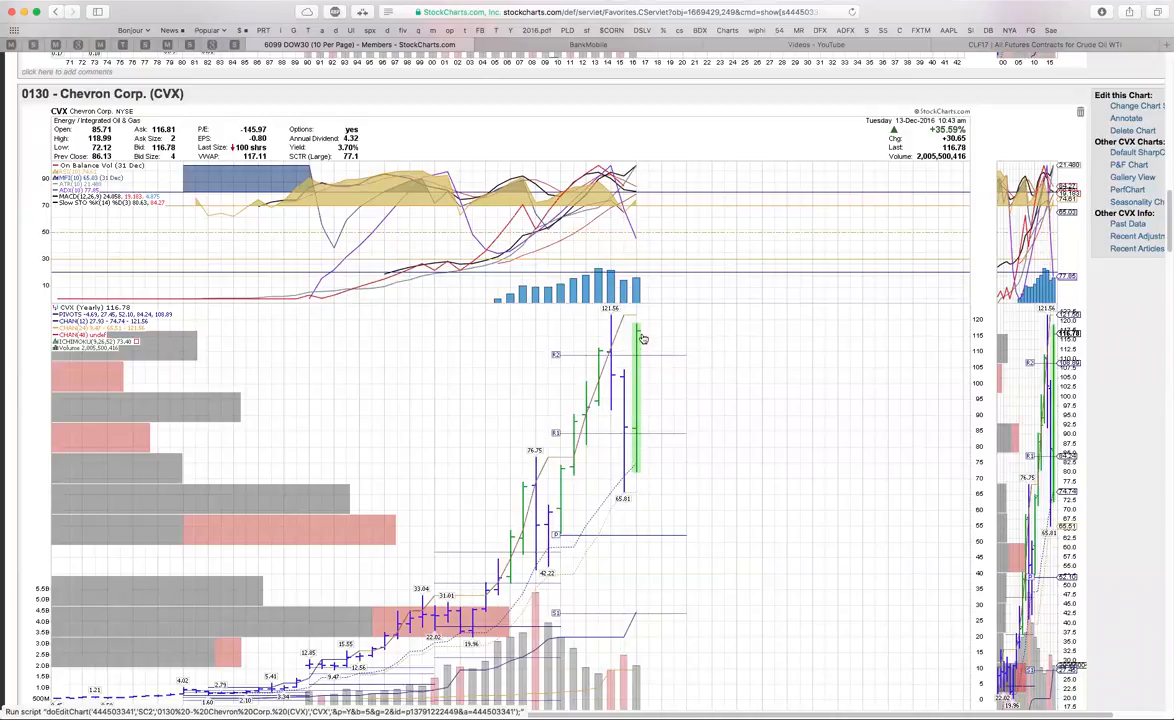
scroll(down, 3)
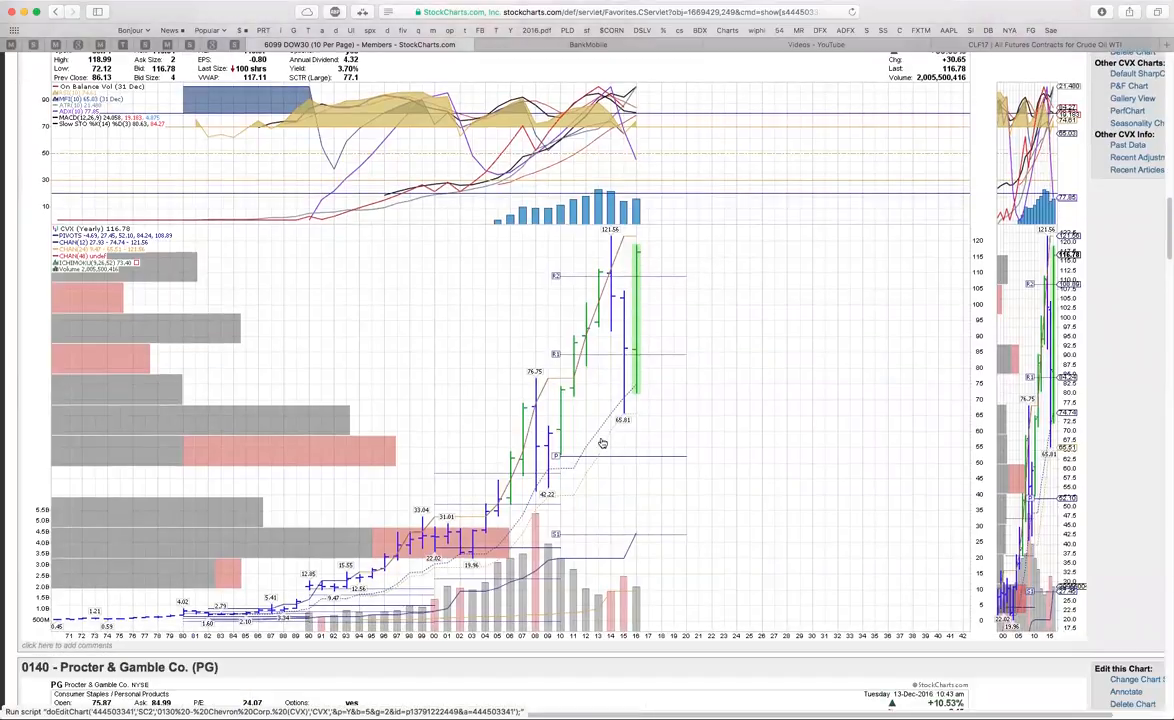
mouse_move(638, 358)
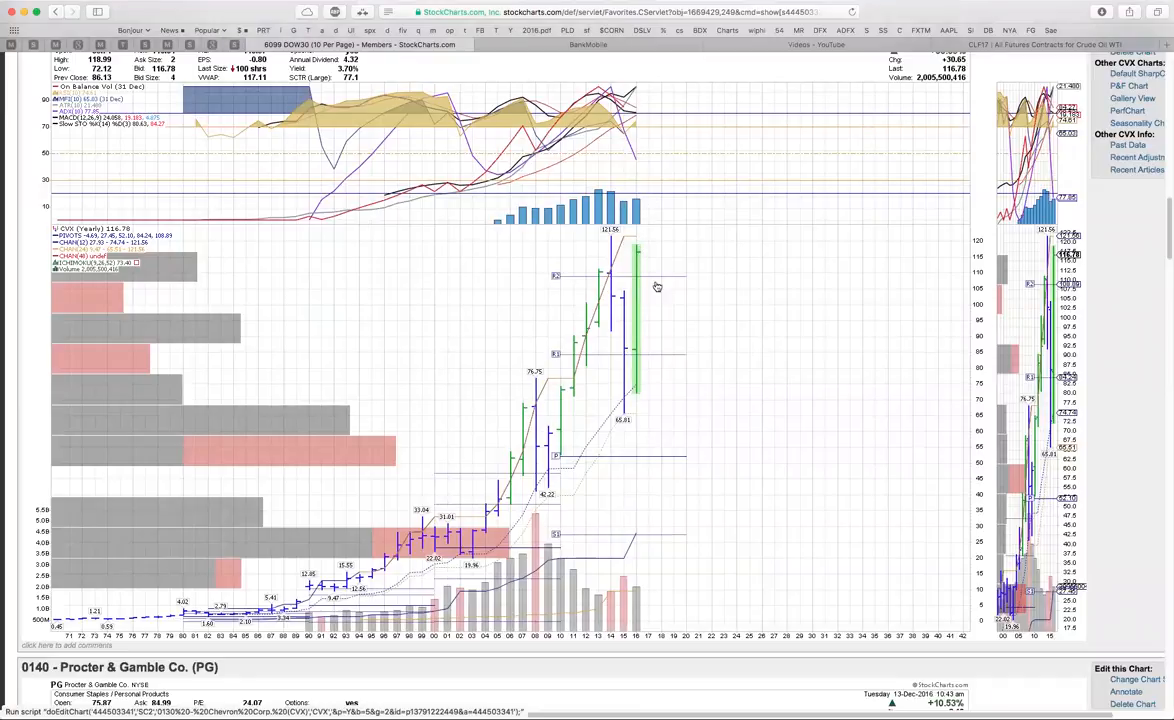
mouse_move(696, 376)
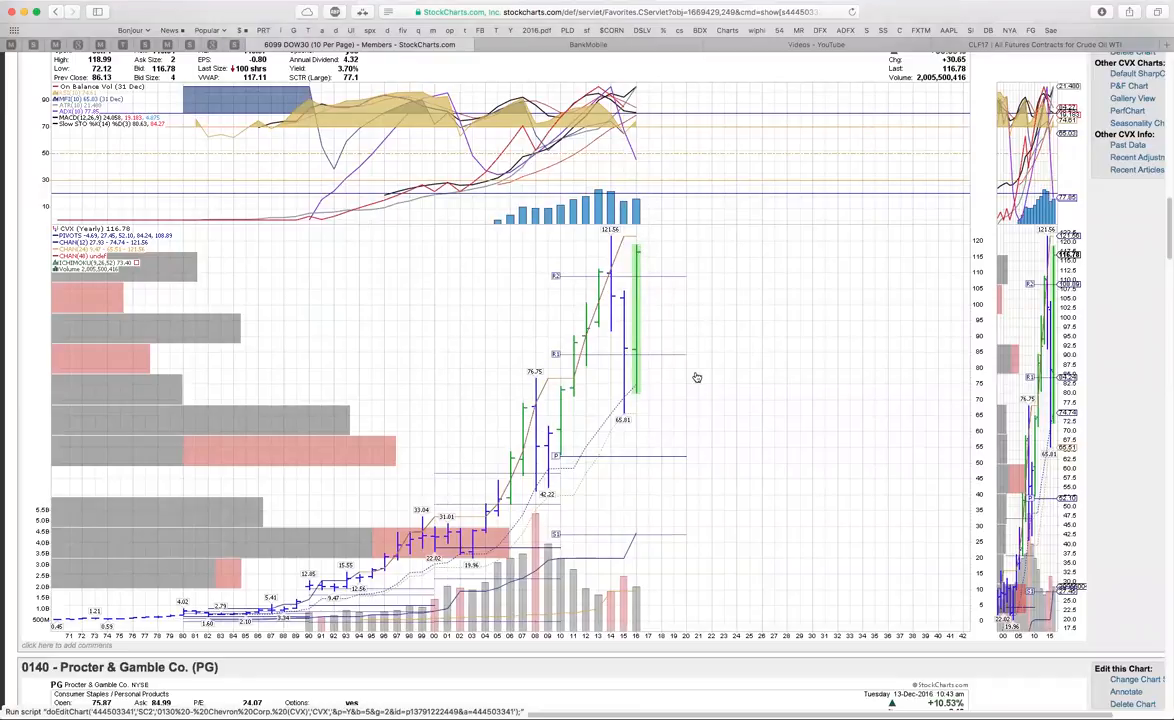
mouse_move(192, 640)
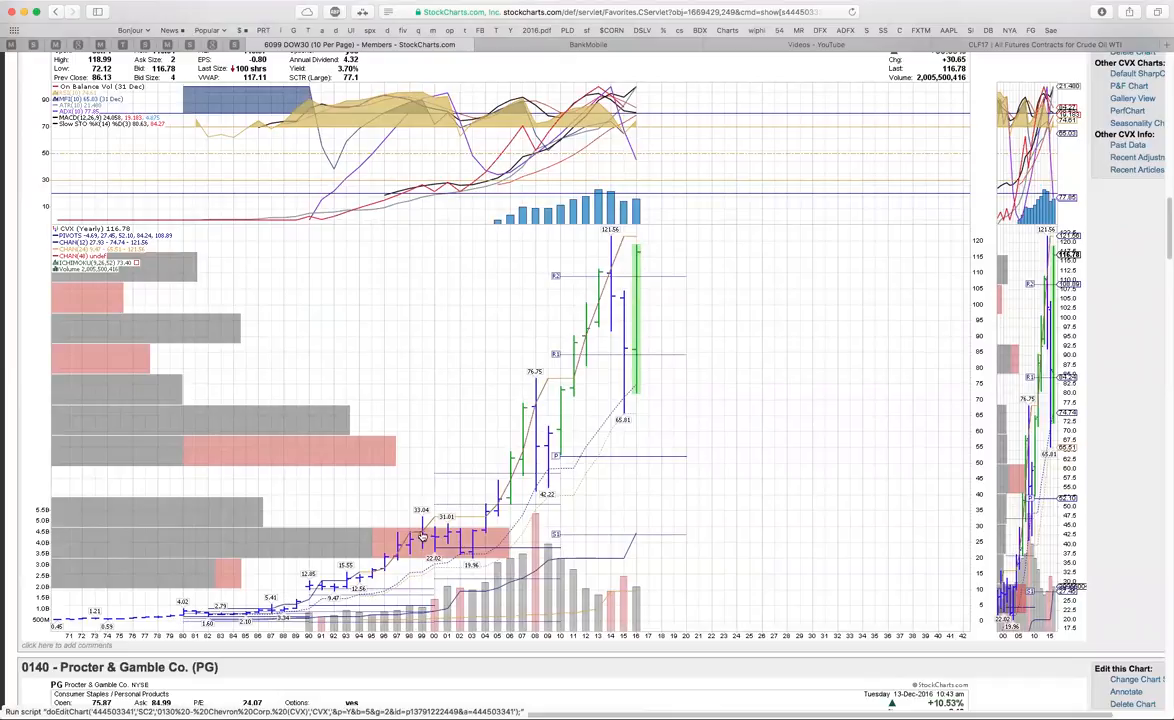
mouse_move(180, 600)
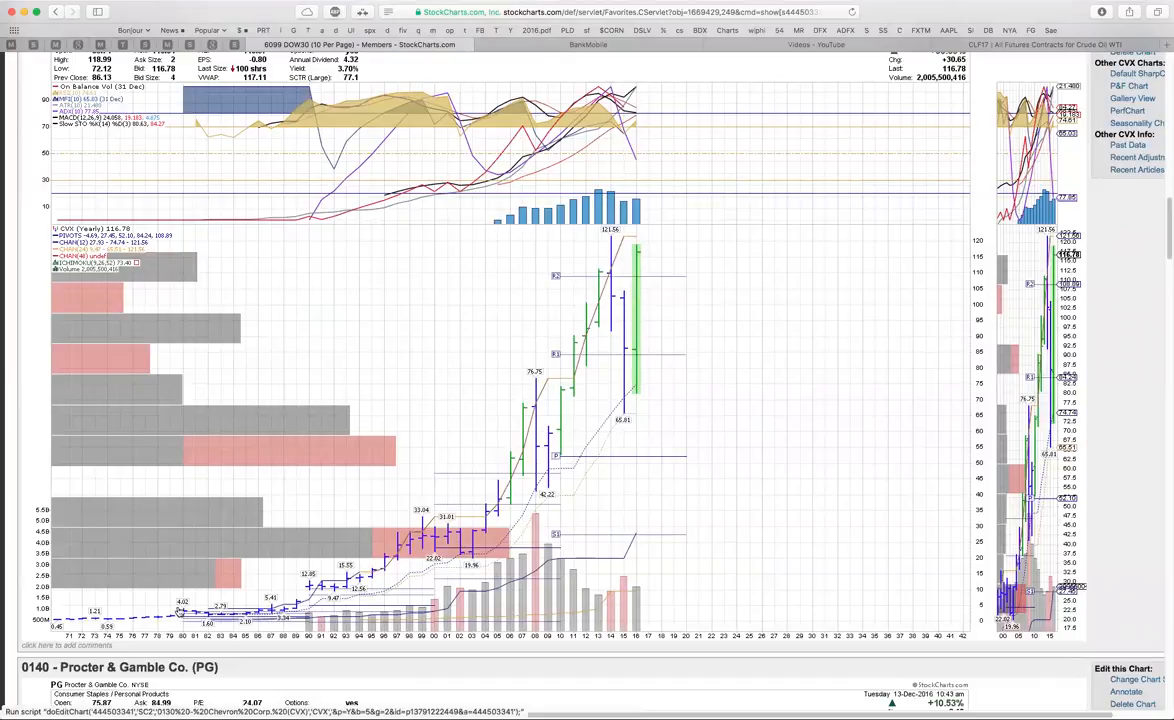
mouse_move(670, 244)
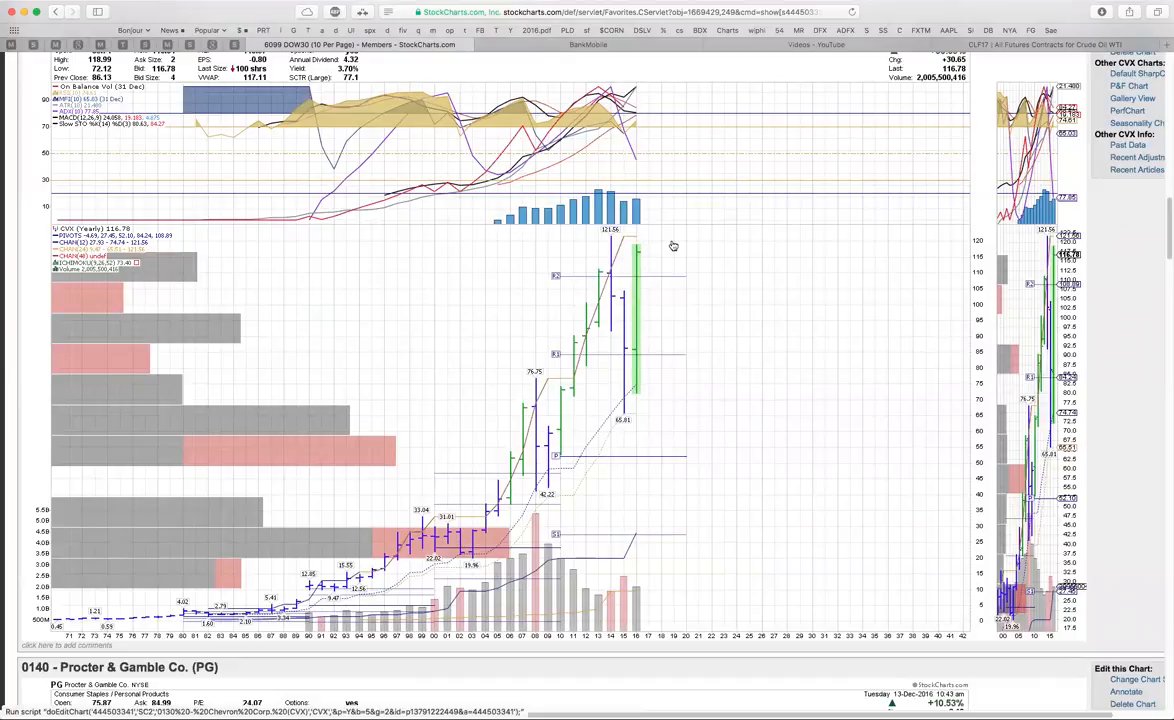
mouse_move(716, 312)
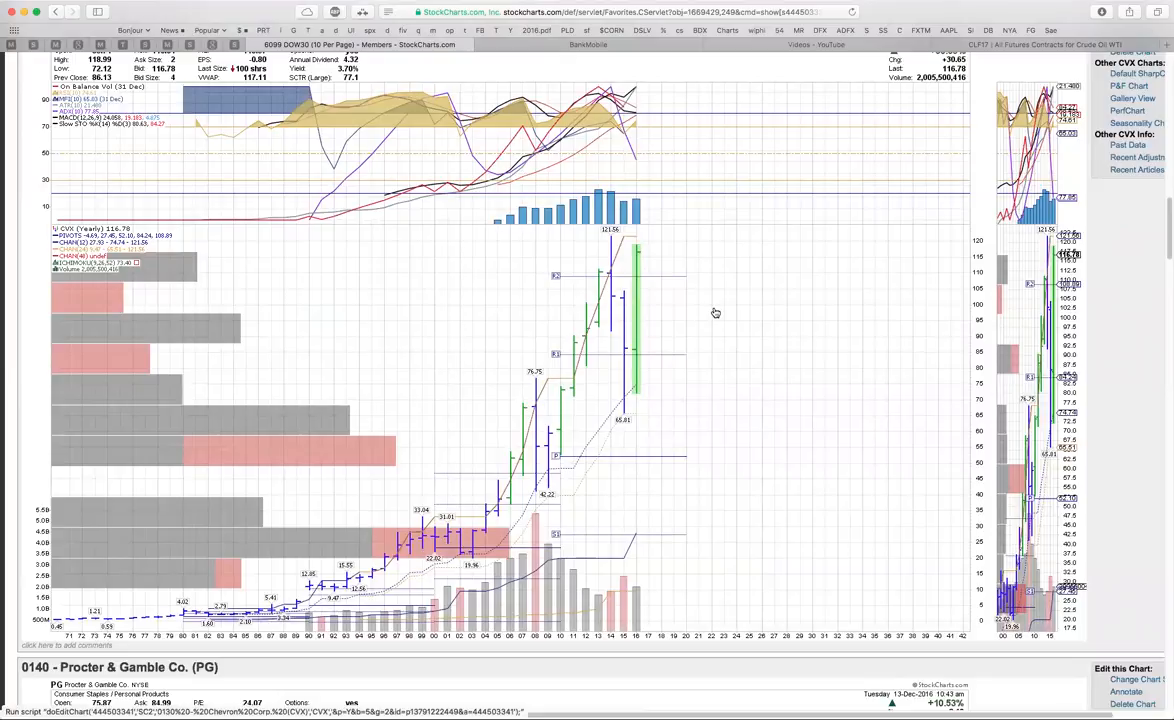
mouse_move(698, 300)
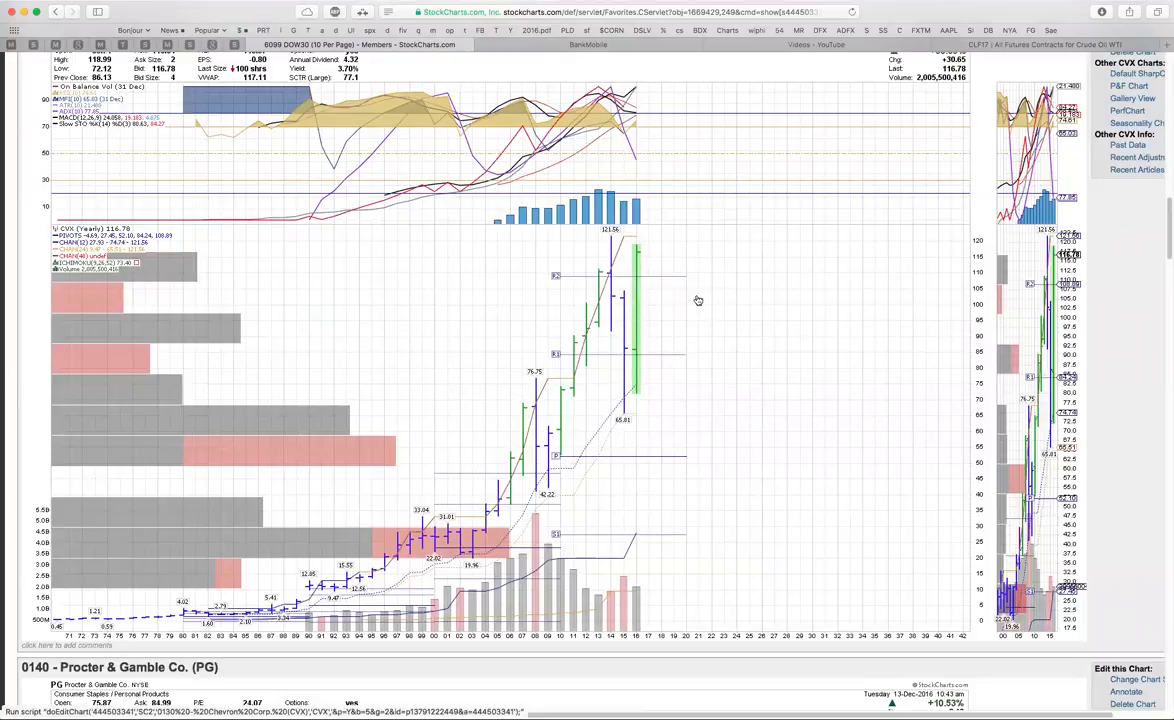
mouse_move(708, 300)
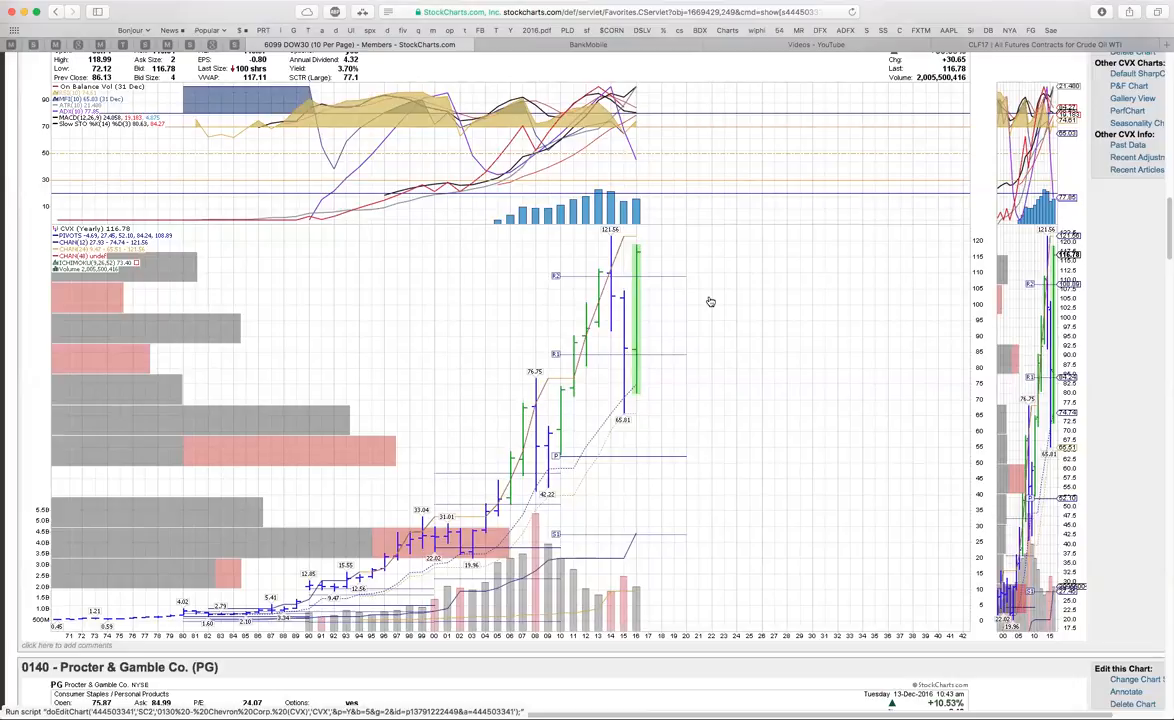
mouse_move(704, 312)
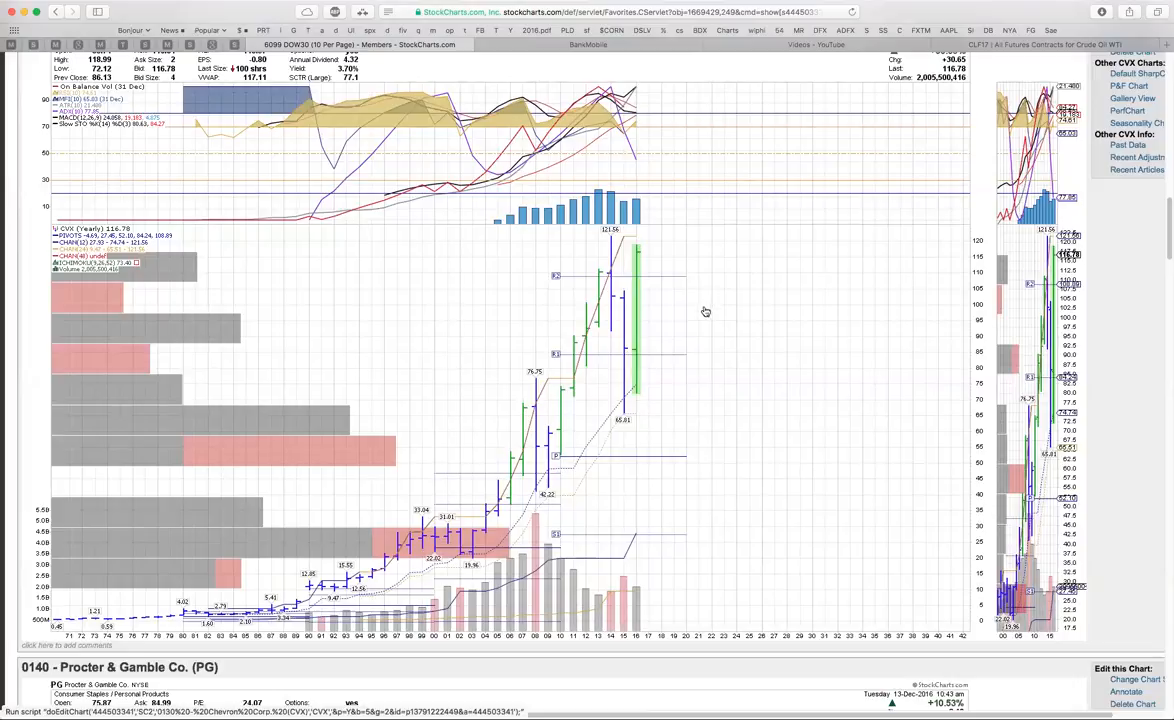
scroll(down, 3)
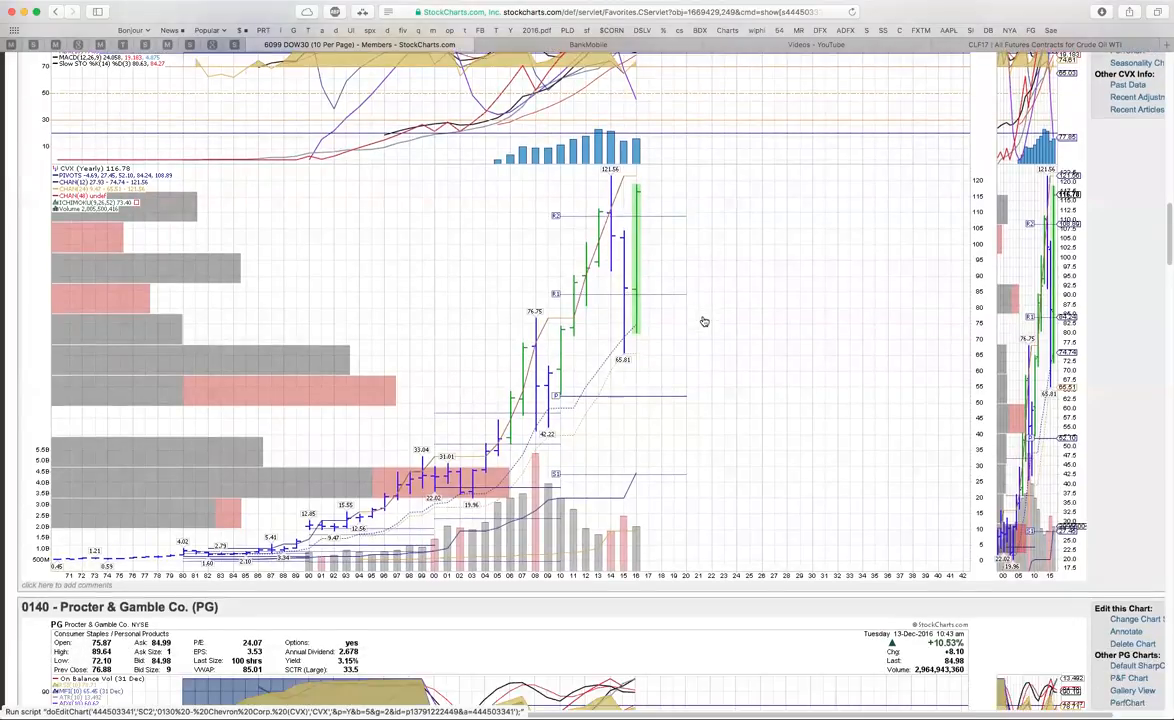
scroll(down, 3)
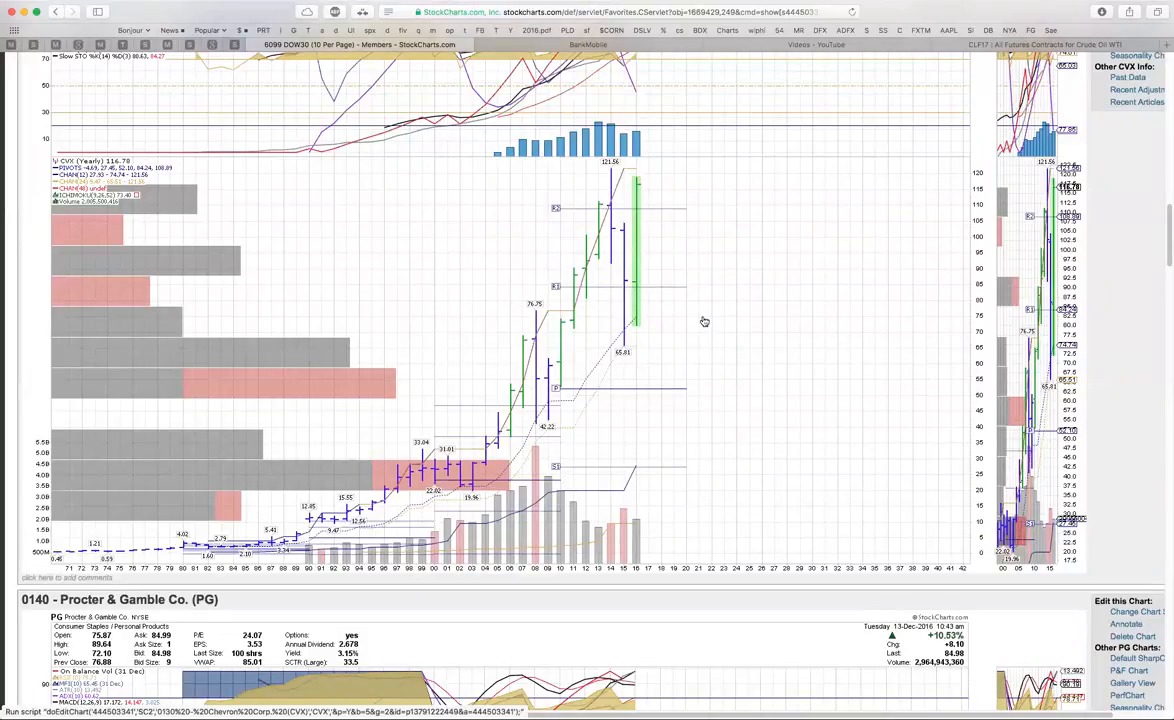
mouse_move(686, 316)
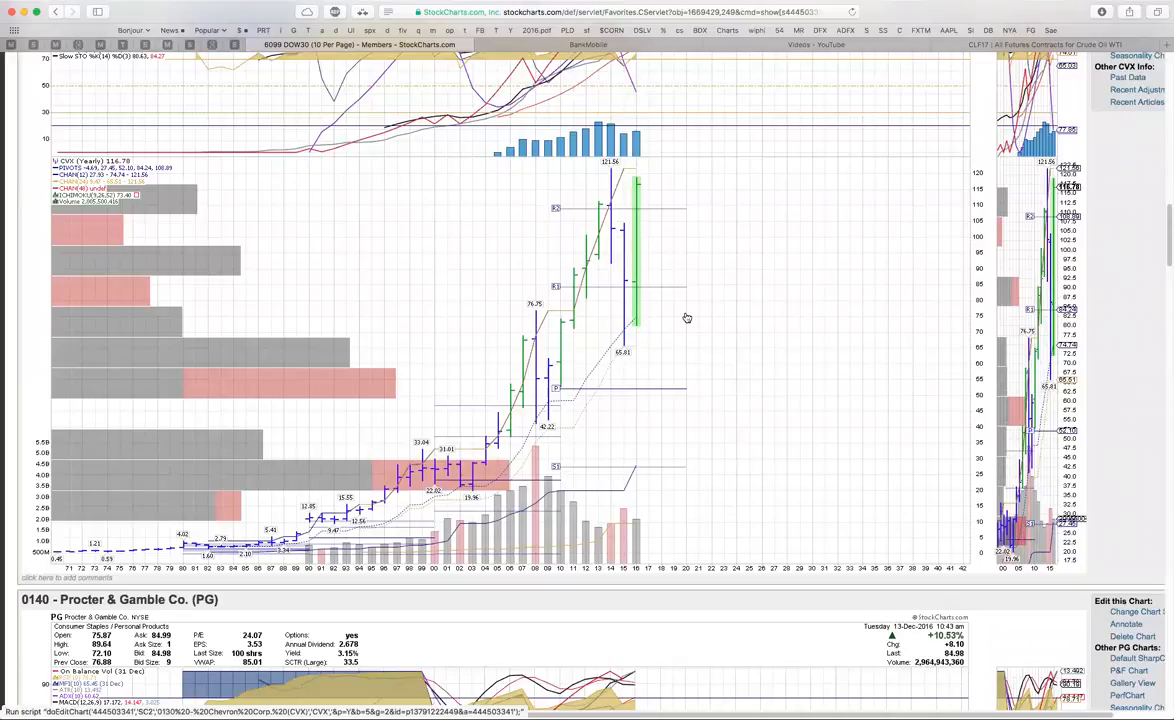
mouse_move(696, 316)
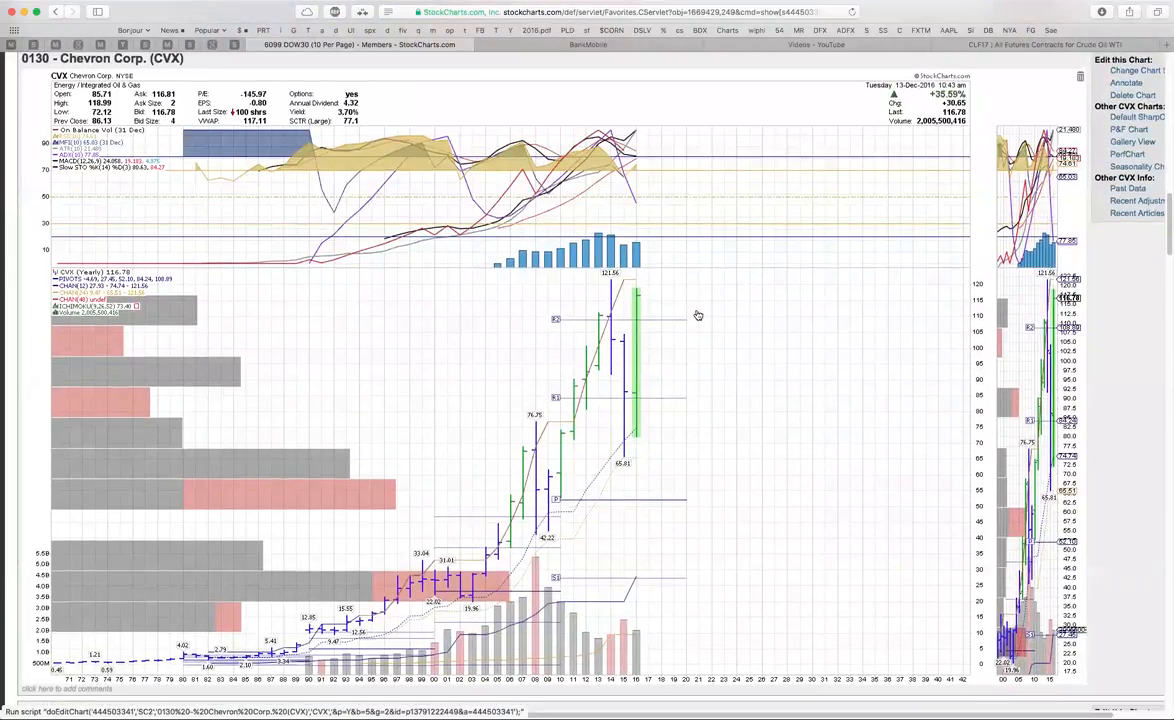
Step: Scroll down the favorites page to the 0140 Procter & Gamble Co. (PG) SharpChart
scroll(down, 3)
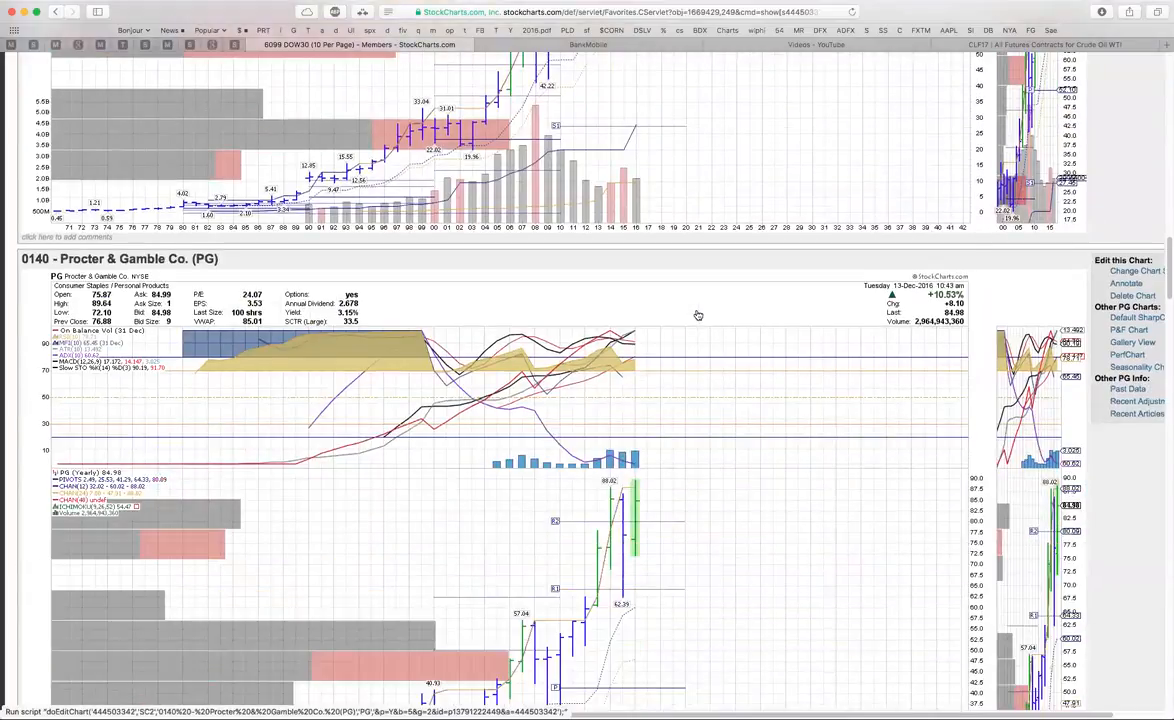
scroll(down, 3)
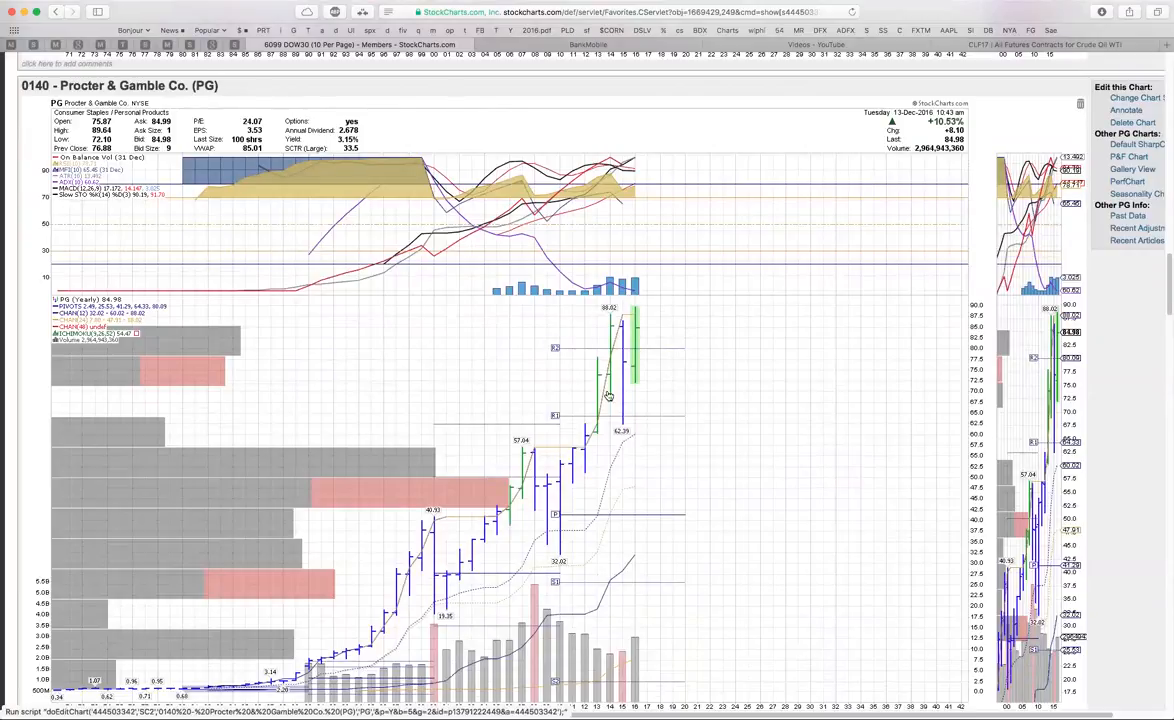
mouse_move(648, 390)
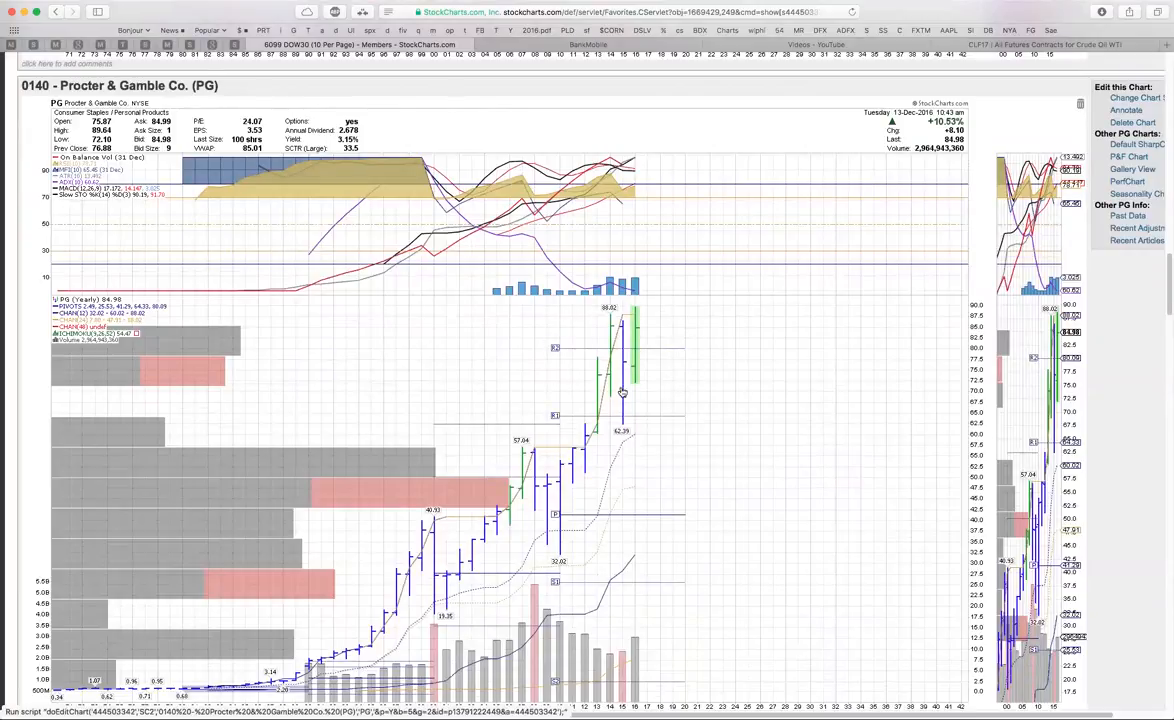
mouse_move(658, 384)
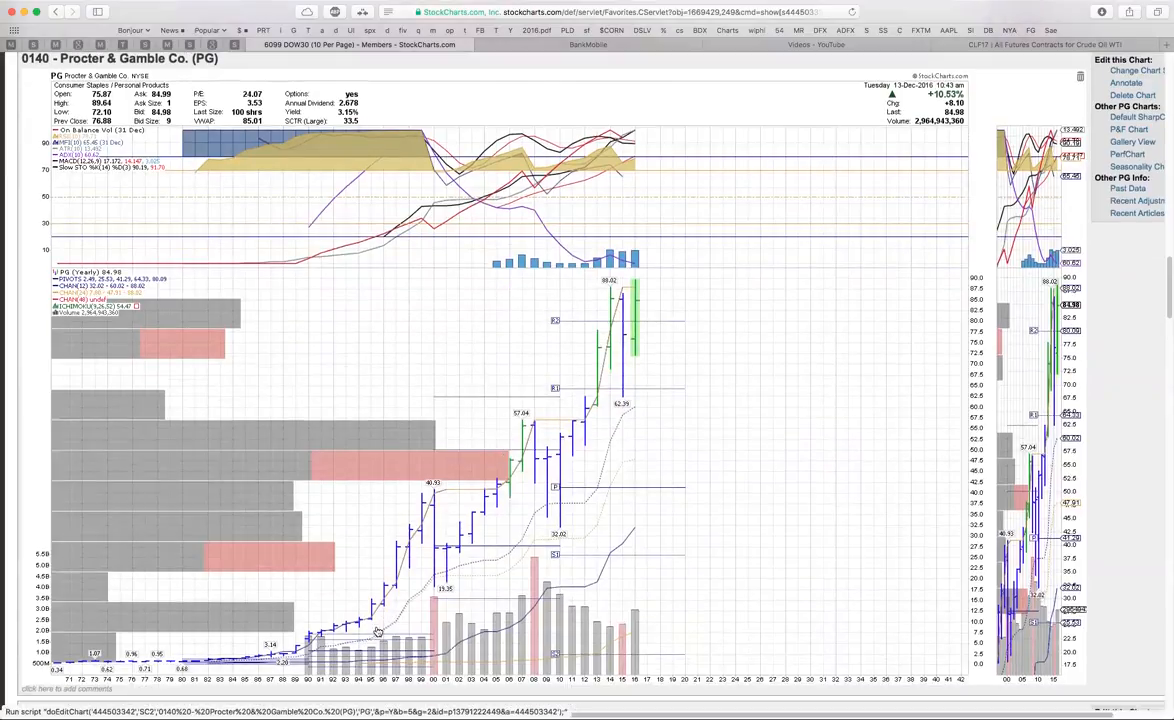
mouse_move(592, 398)
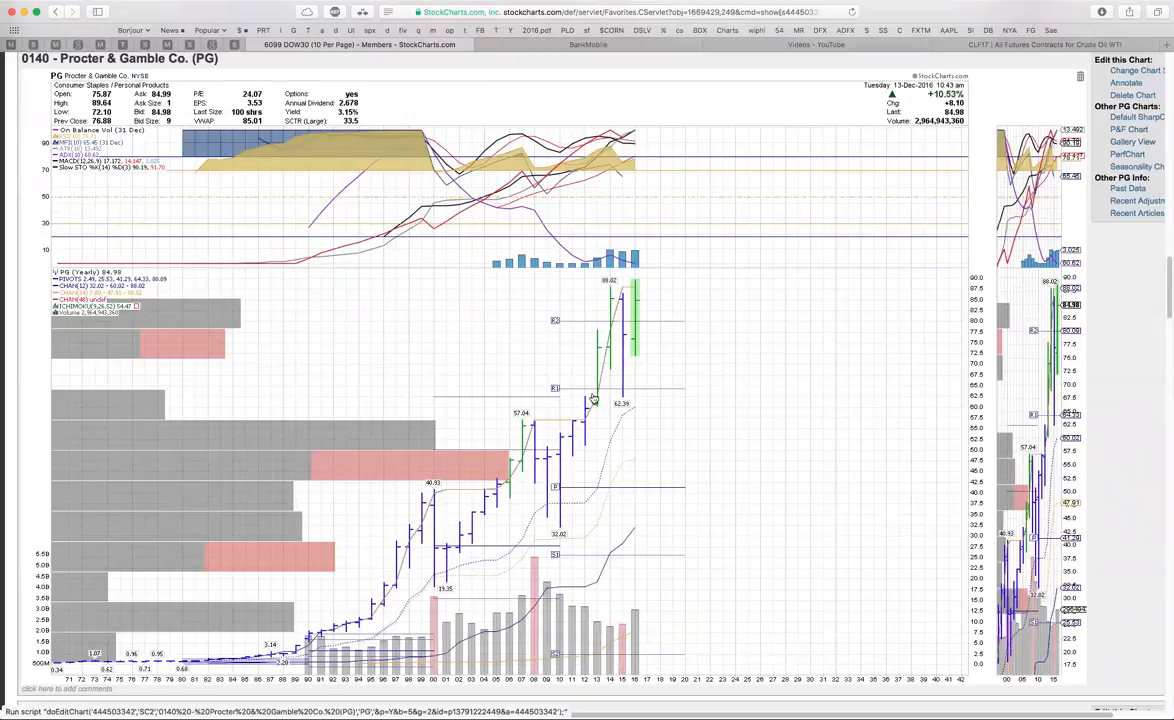
mouse_move(684, 344)
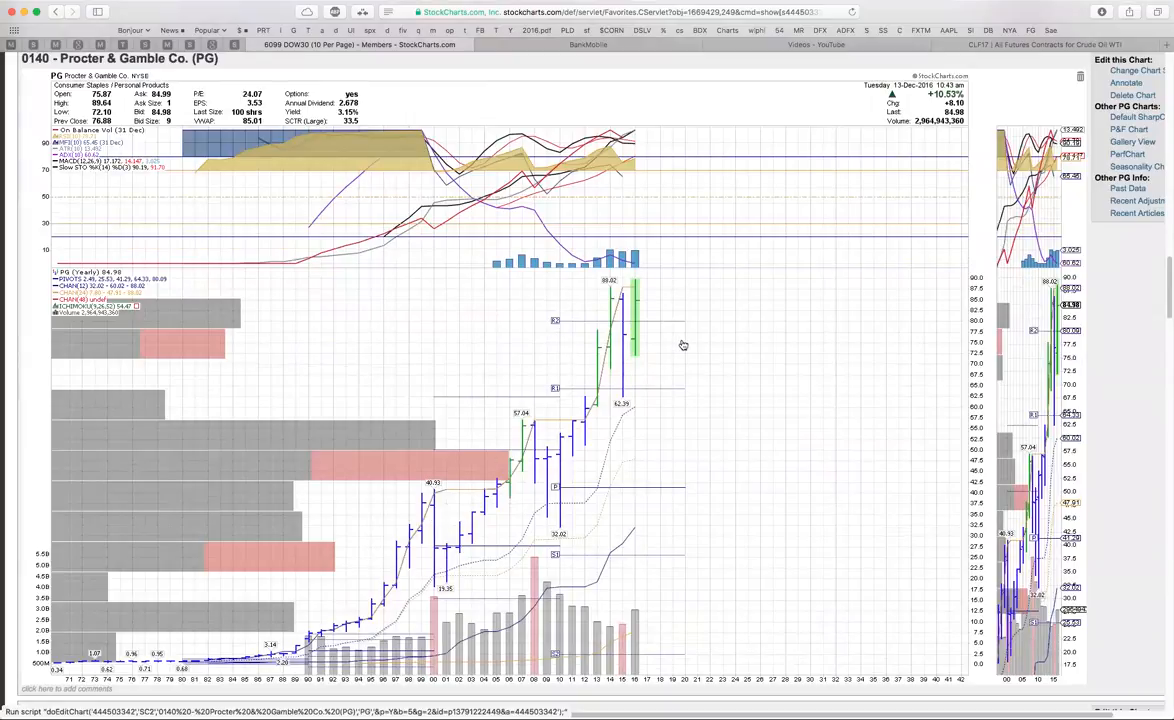
mouse_move(742, 368)
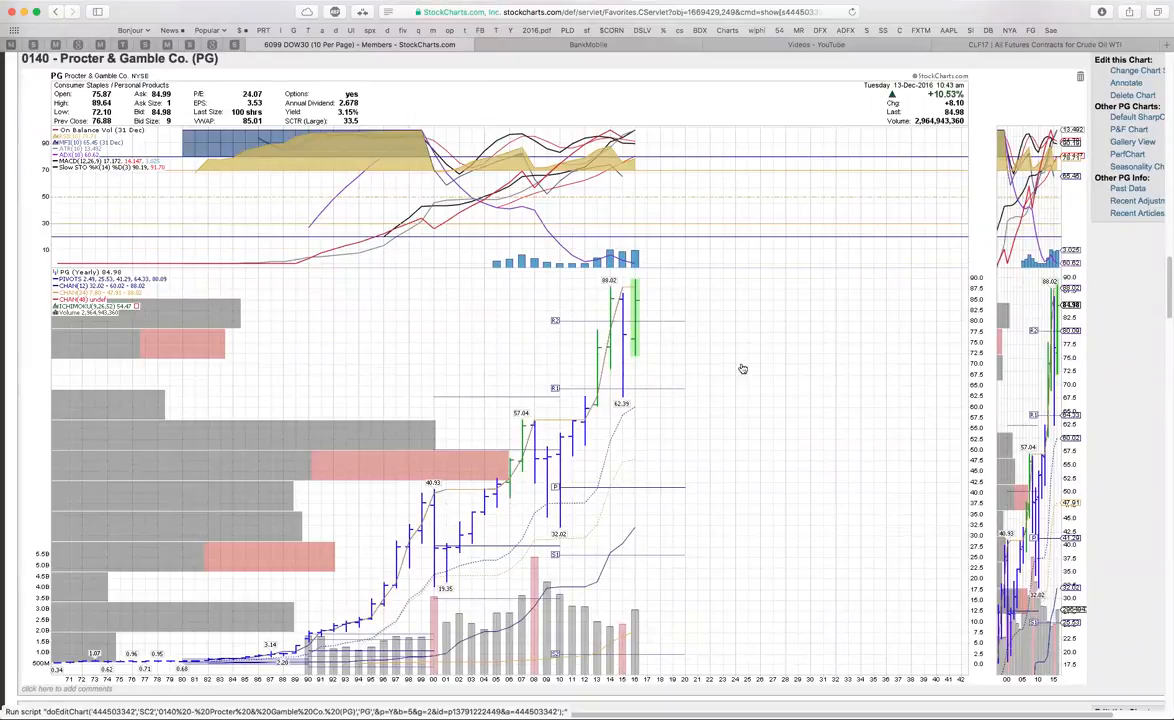
mouse_move(648, 348)
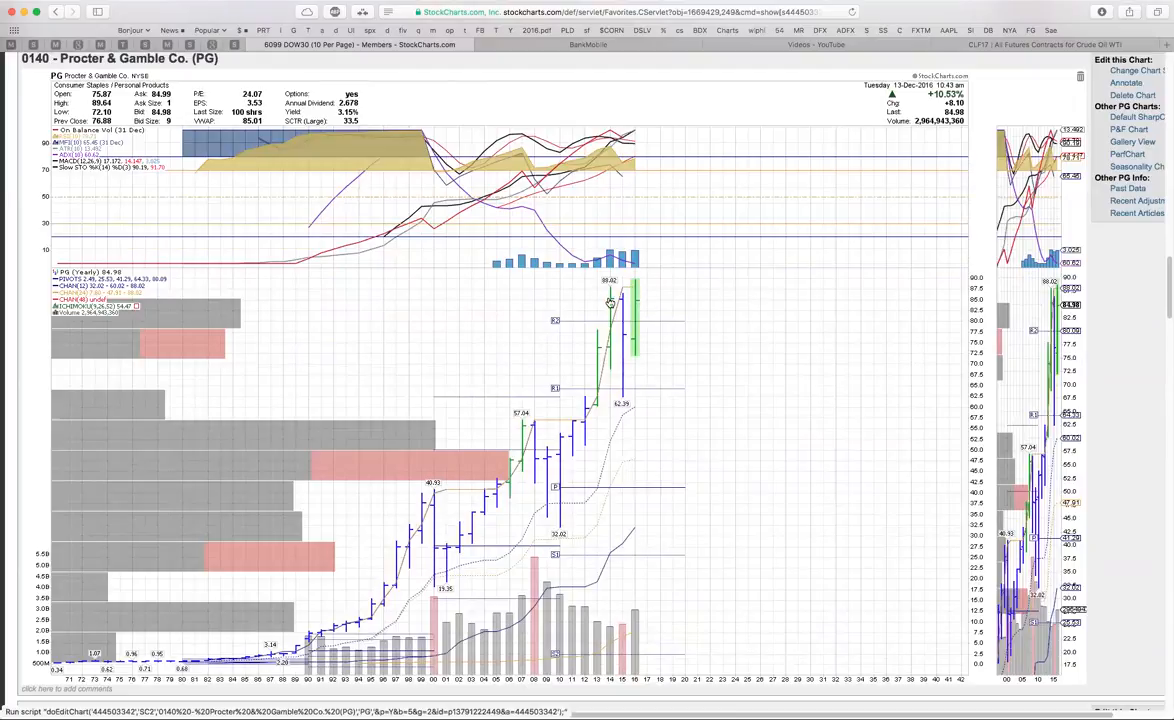
mouse_move(614, 298)
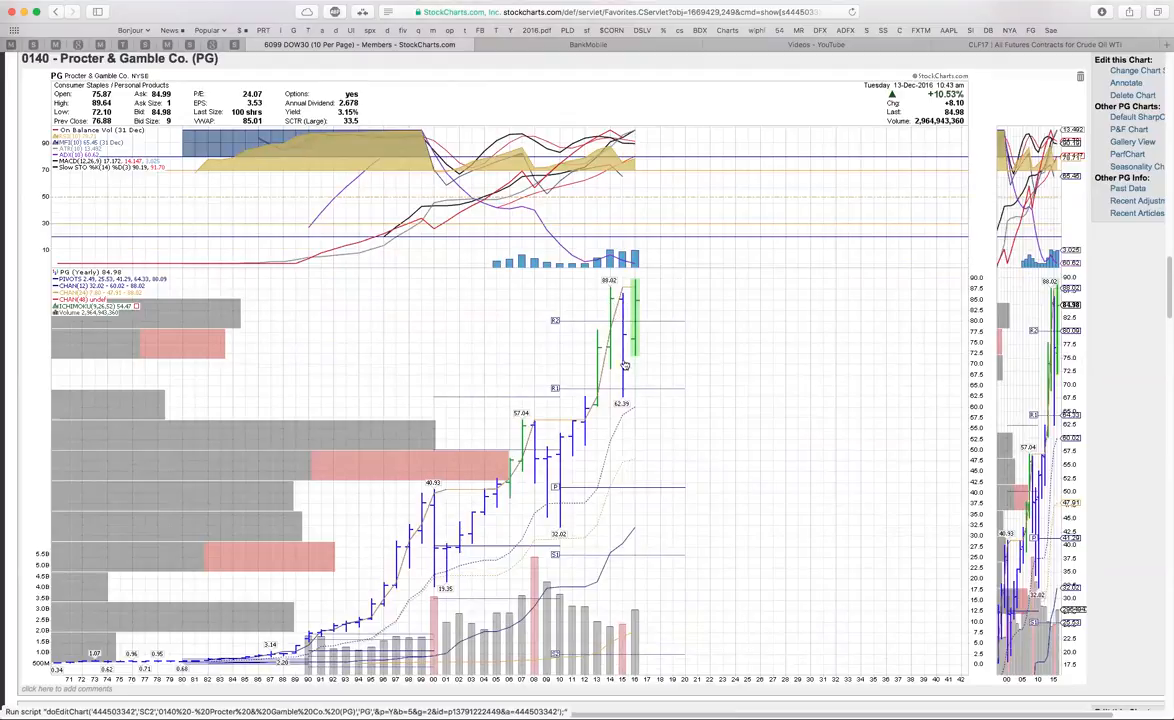
mouse_move(632, 344)
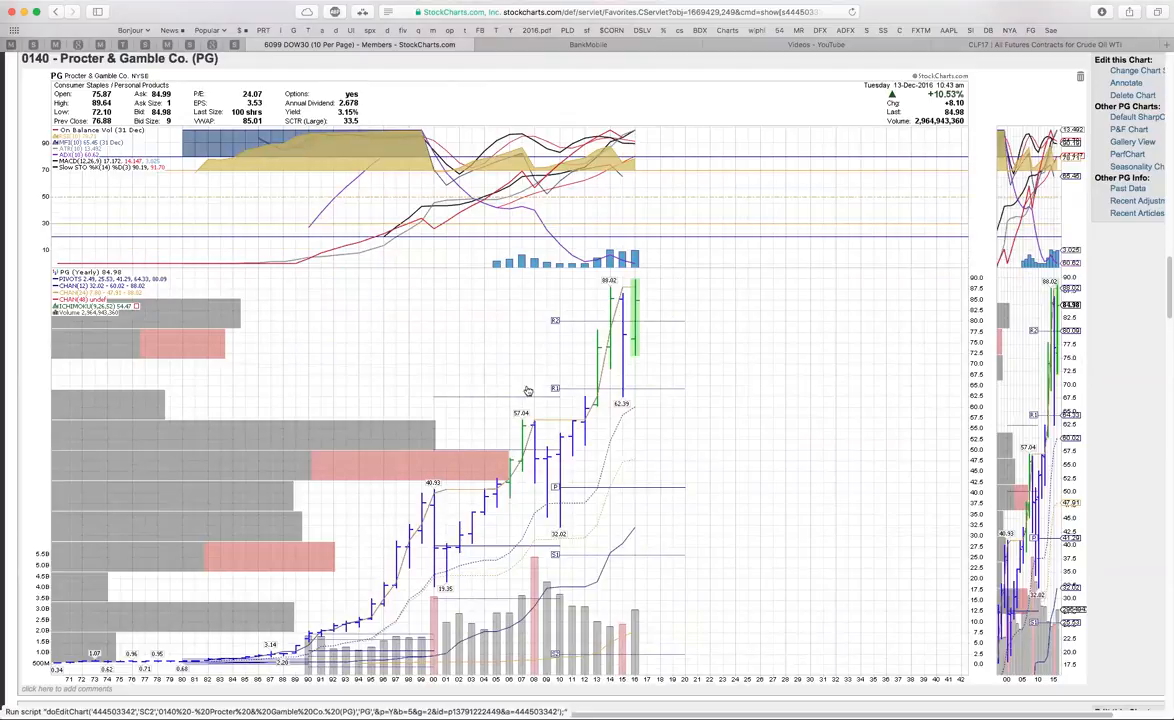
Step: Scroll past the Exxon Mobil (XOM) chart to the Visa Inc. (V) SharpChart
scroll(down, 3)
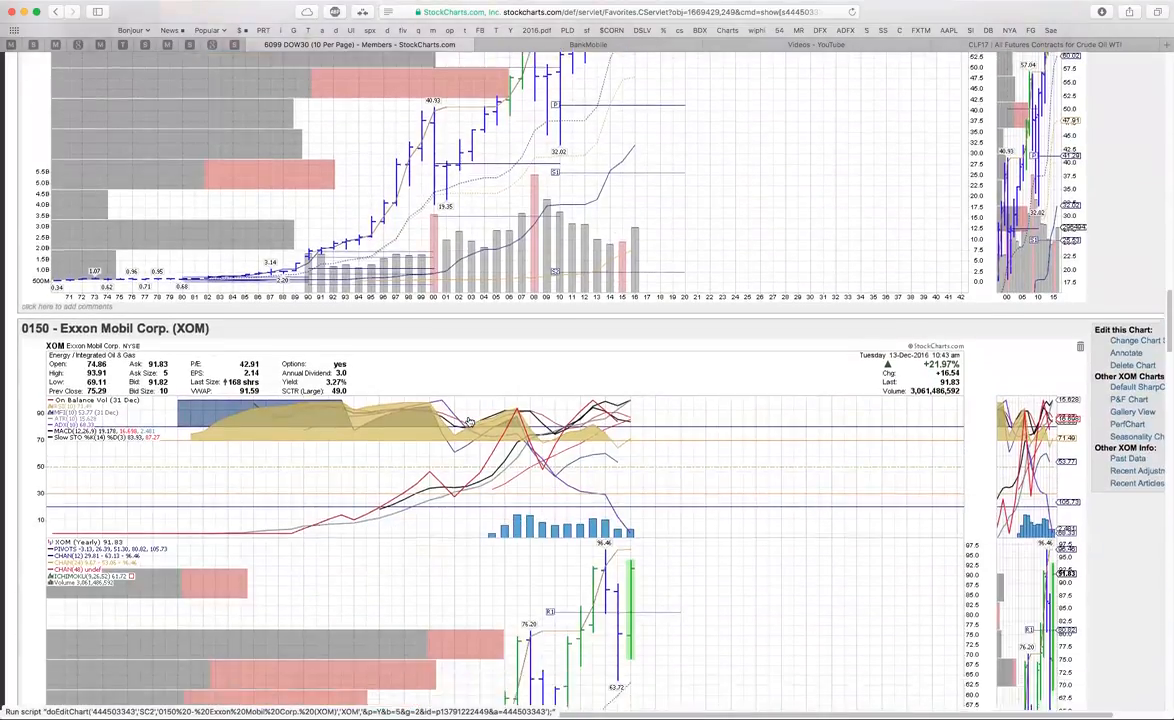
scroll(down, 3)
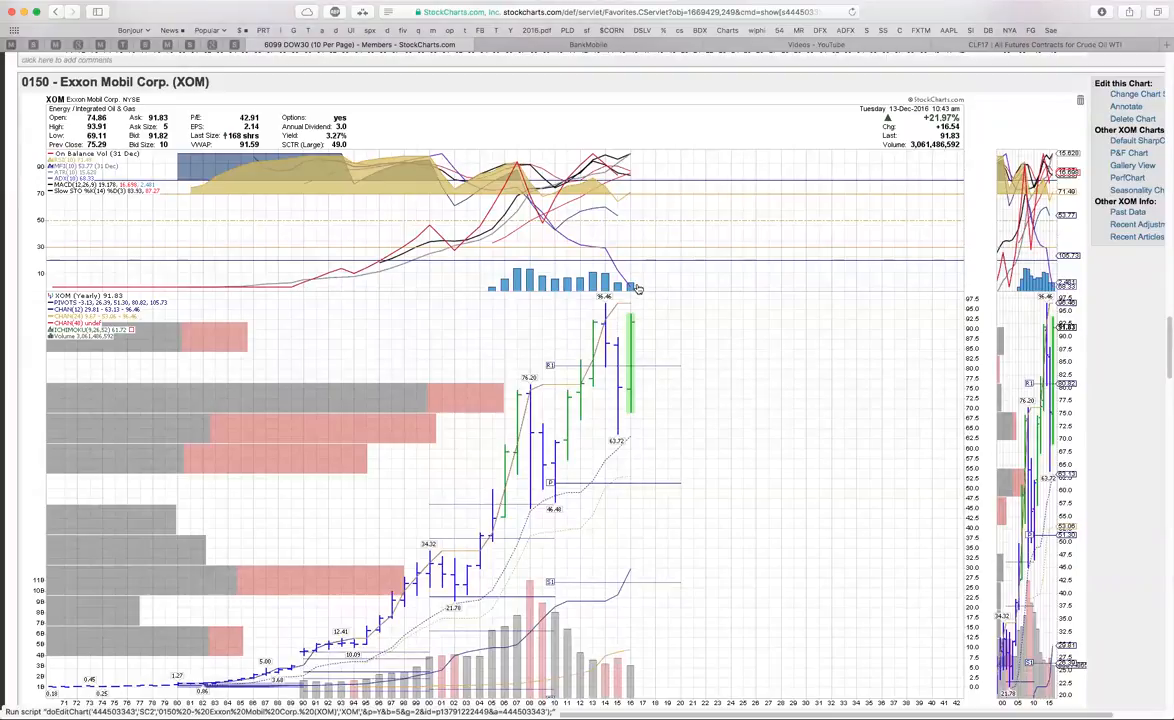
mouse_move(636, 288)
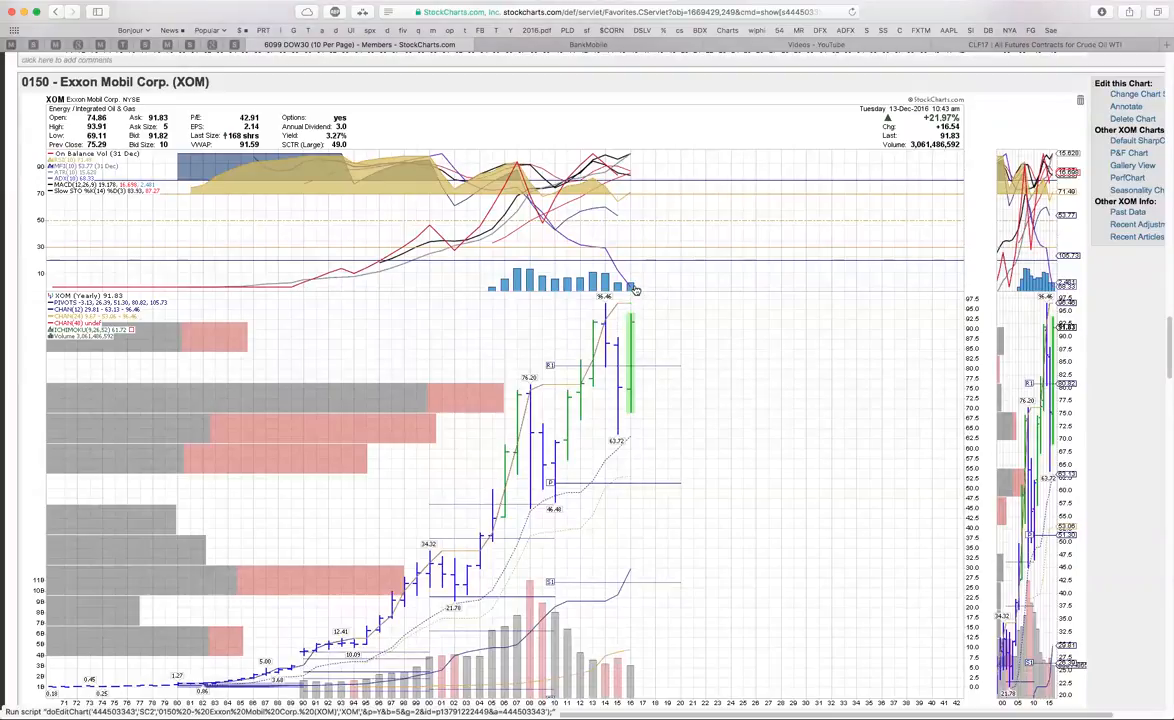
mouse_move(474, 358)
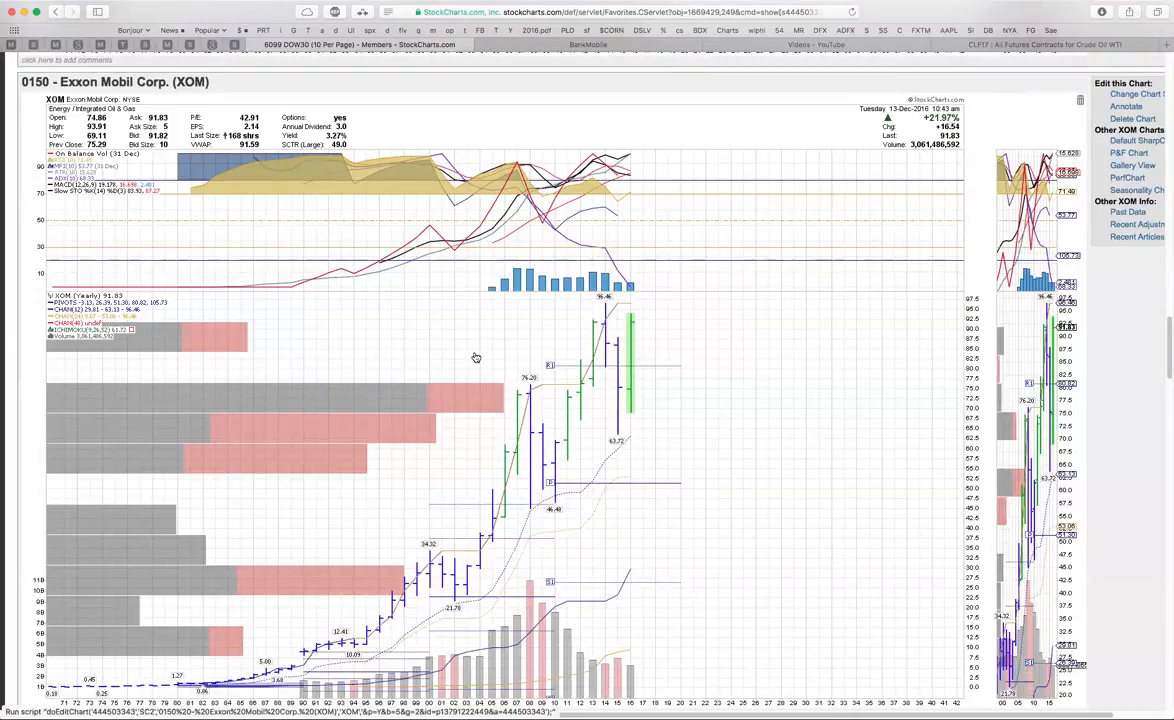
scroll(down, 3)
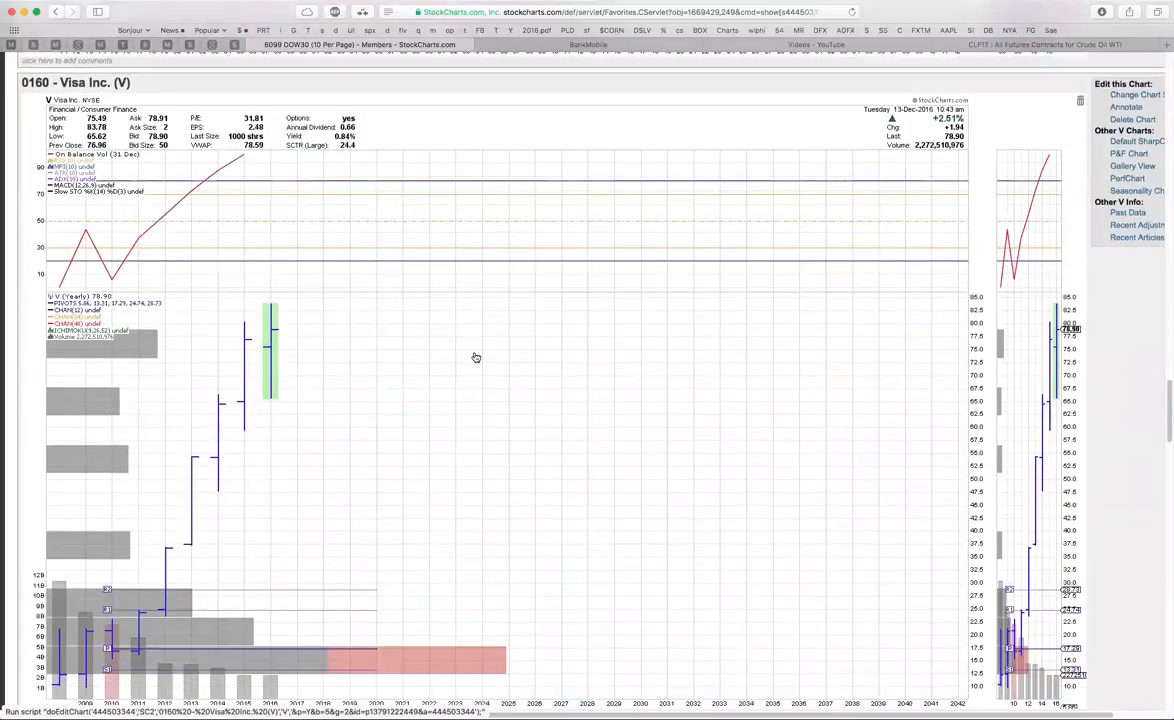
scroll(down, 3)
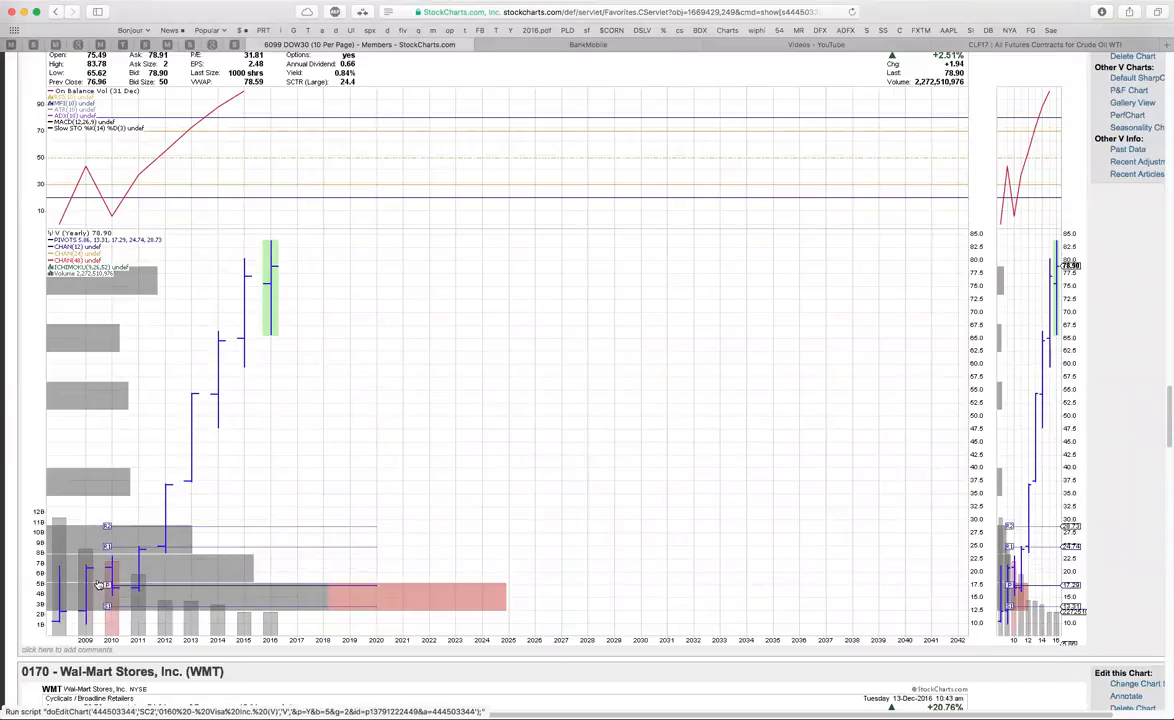
mouse_move(252, 276)
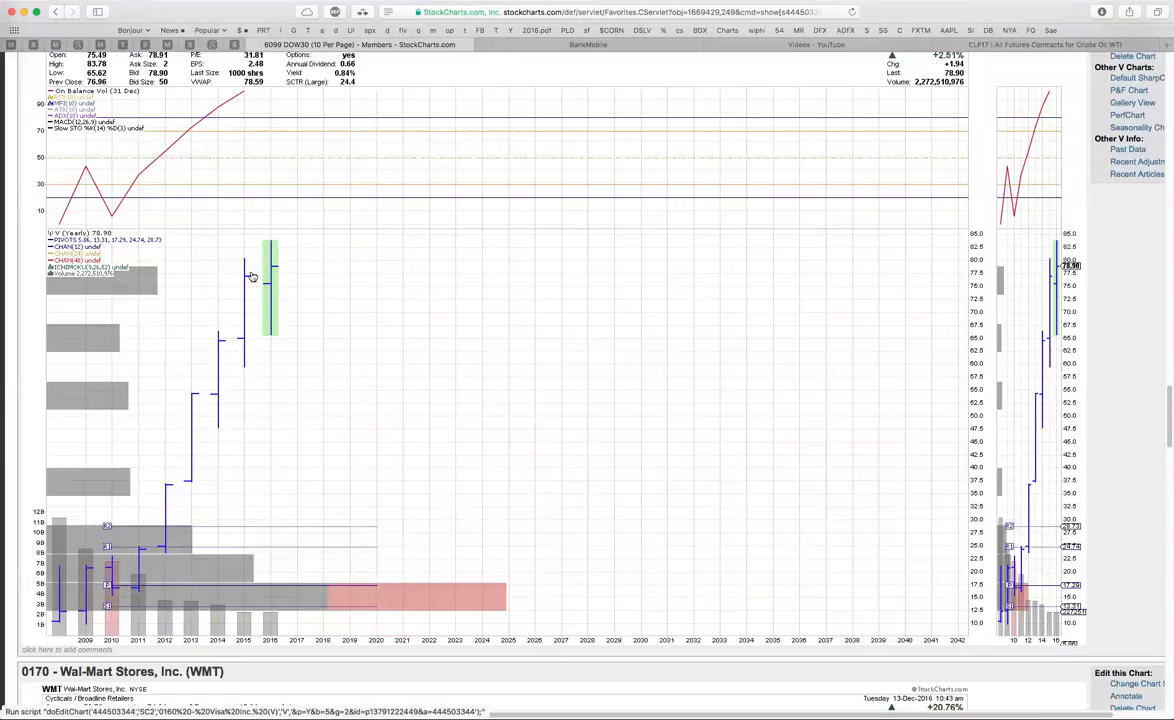
mouse_move(284, 270)
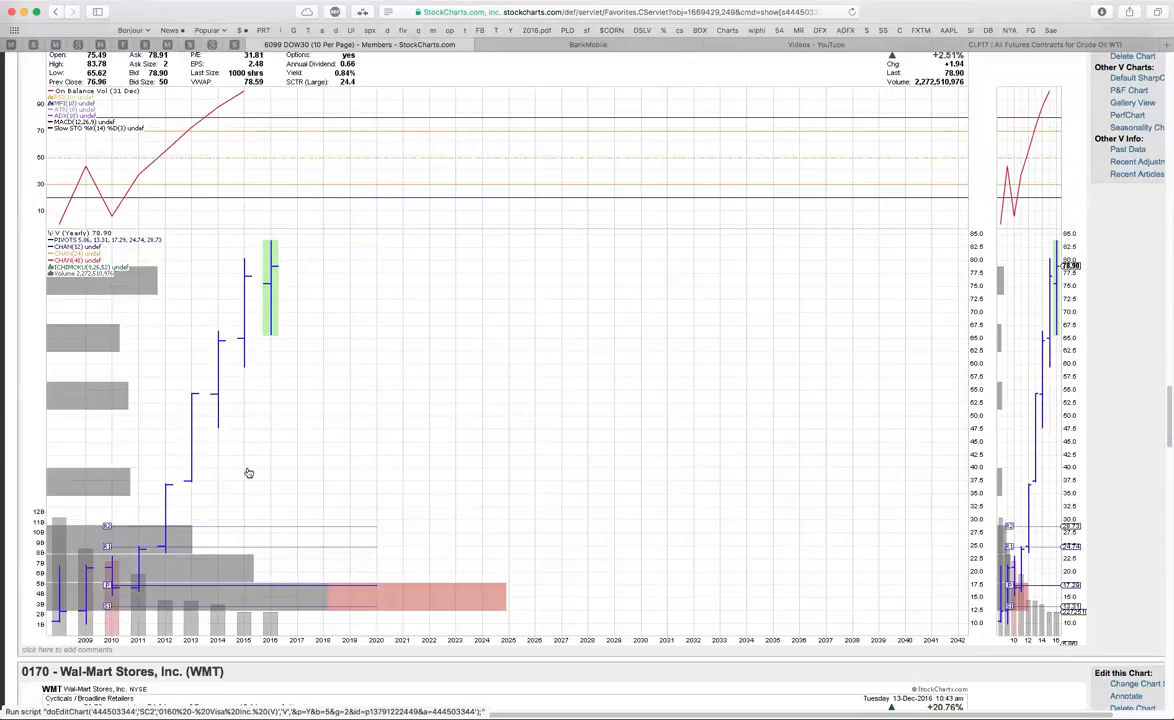
mouse_move(290, 272)
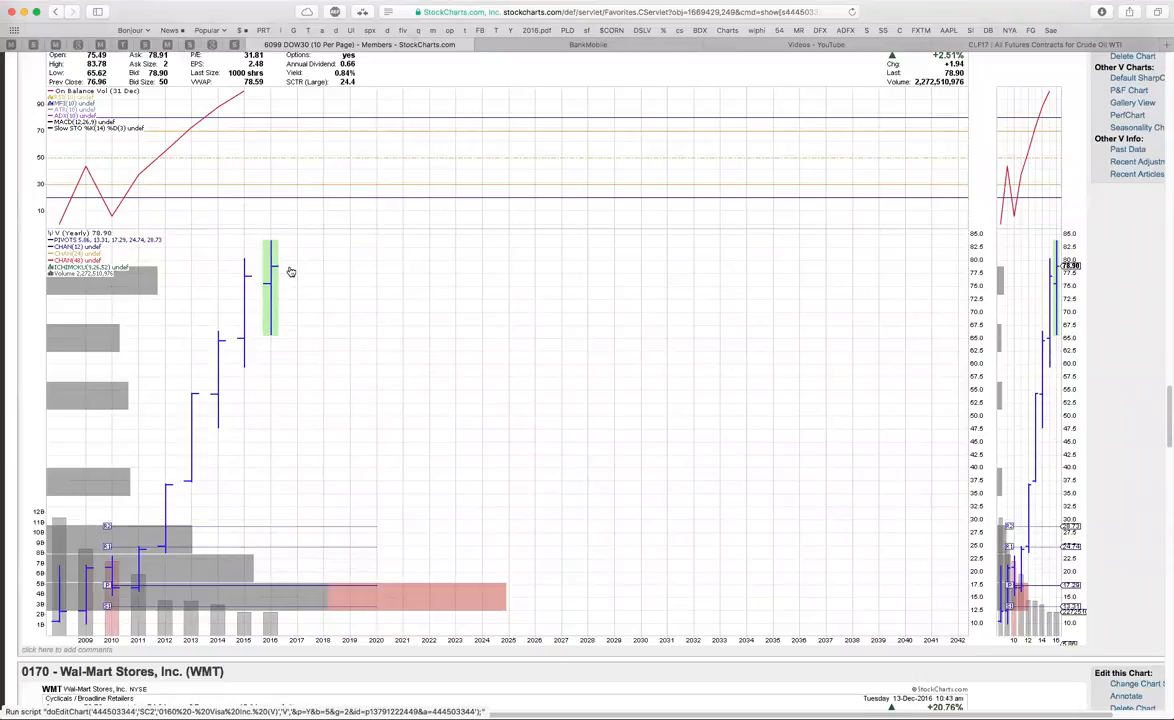
mouse_move(316, 296)
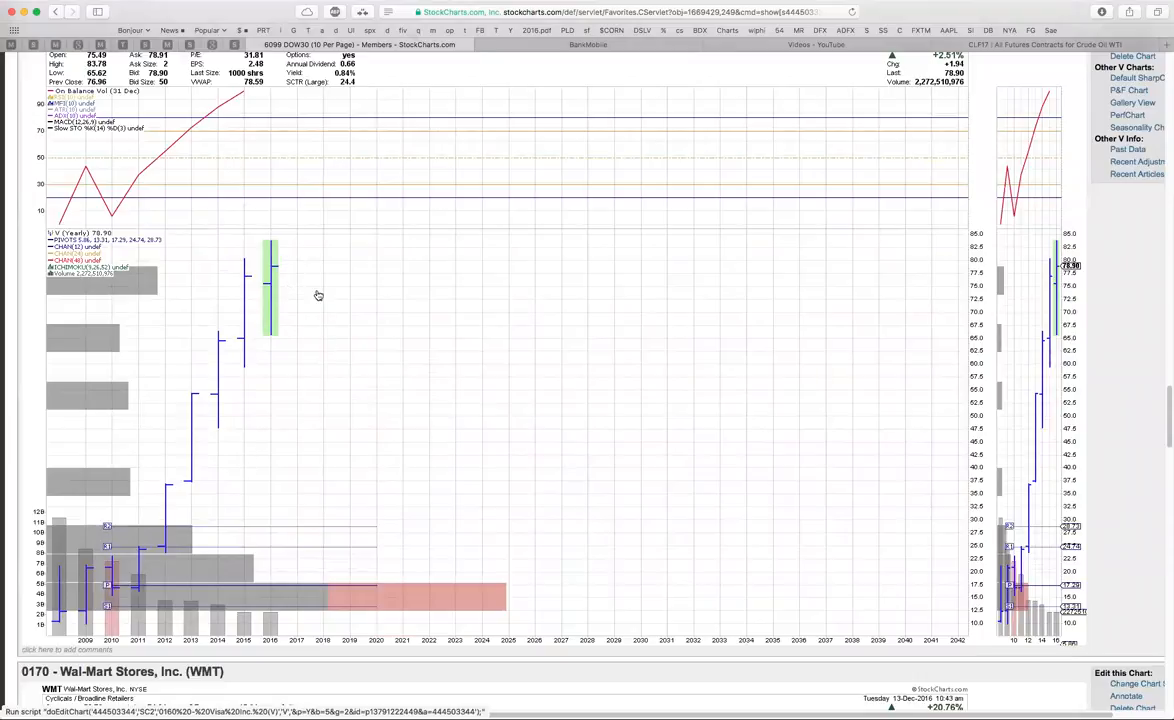
mouse_move(296, 288)
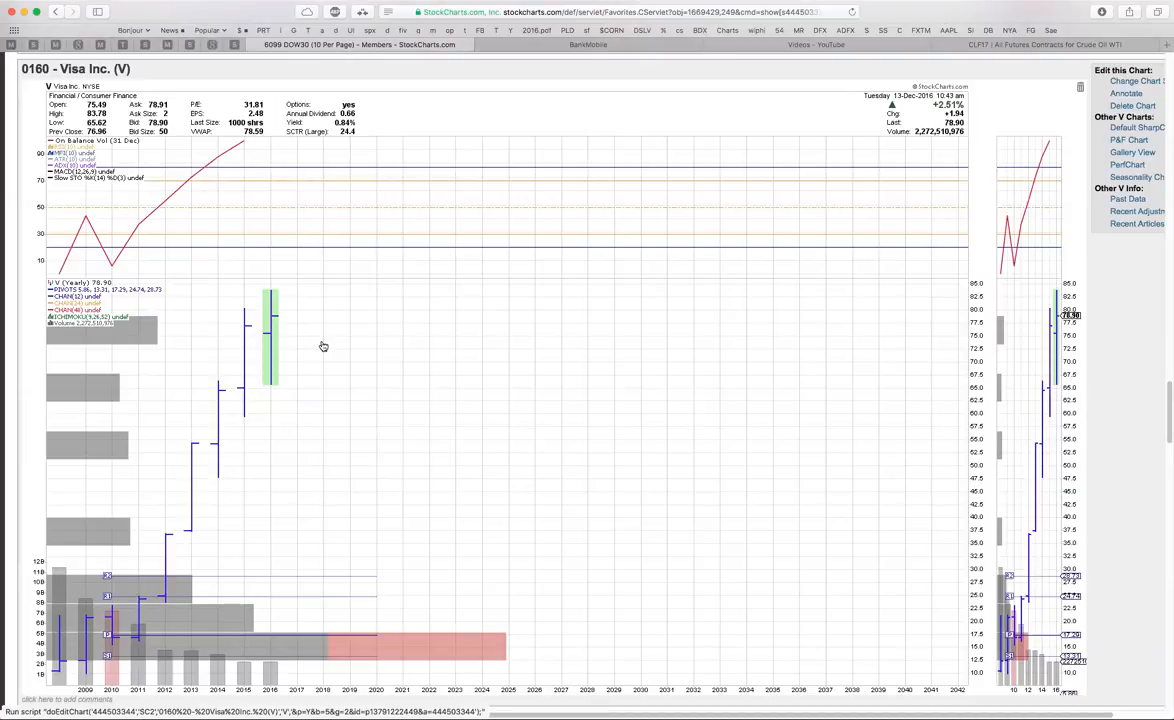
mouse_move(378, 364)
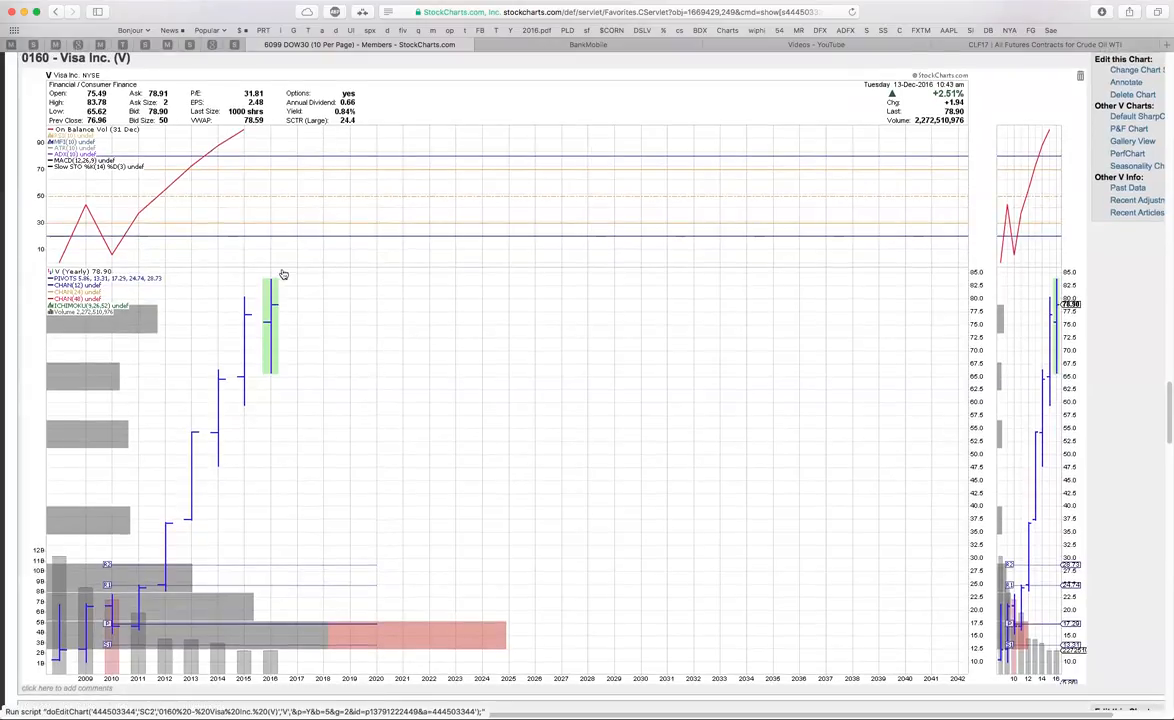
mouse_move(304, 324)
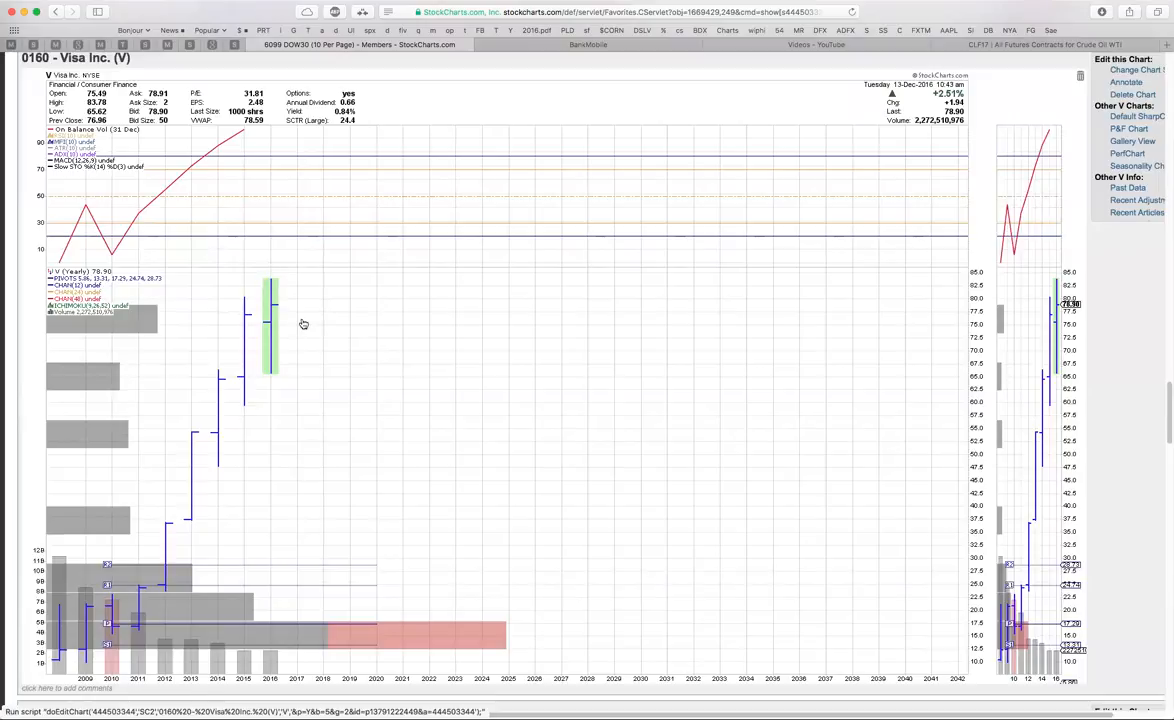
mouse_move(292, 266)
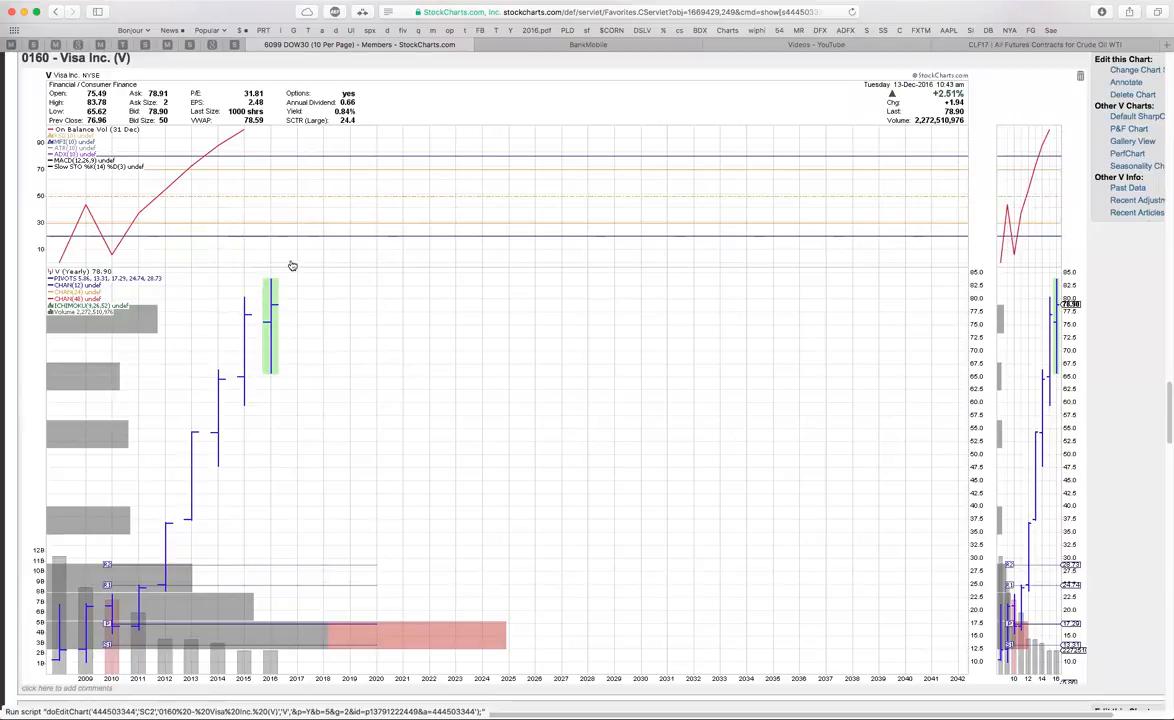
mouse_move(170, 552)
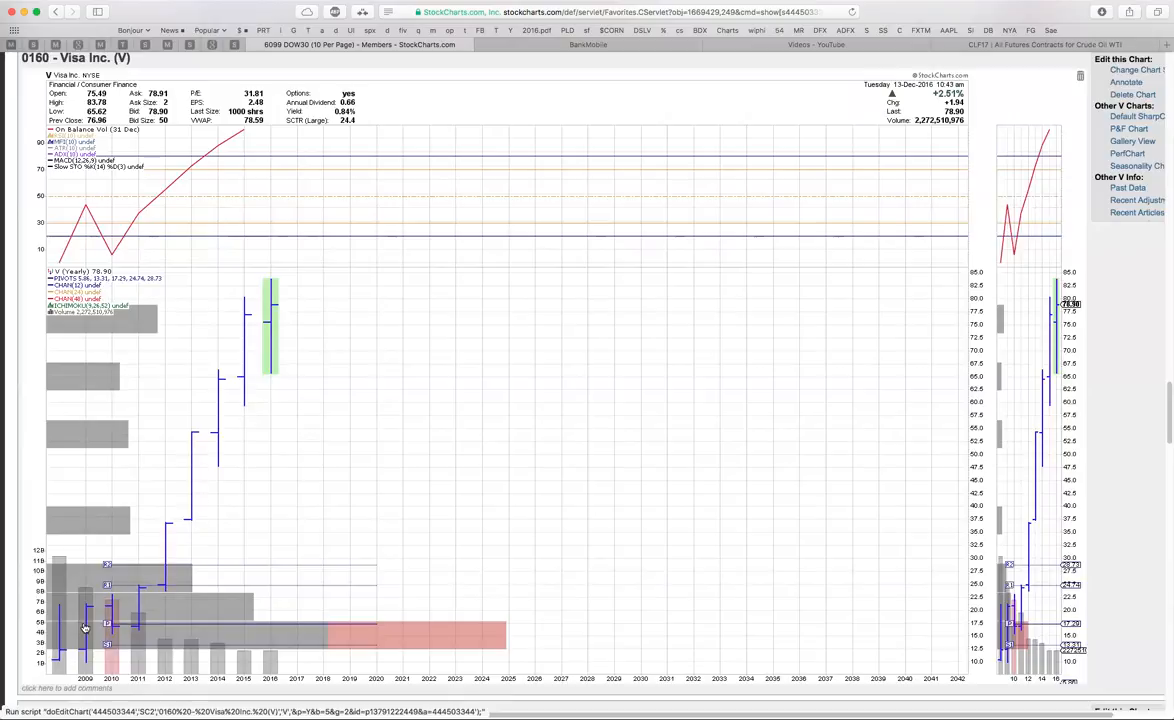
mouse_move(270, 332)
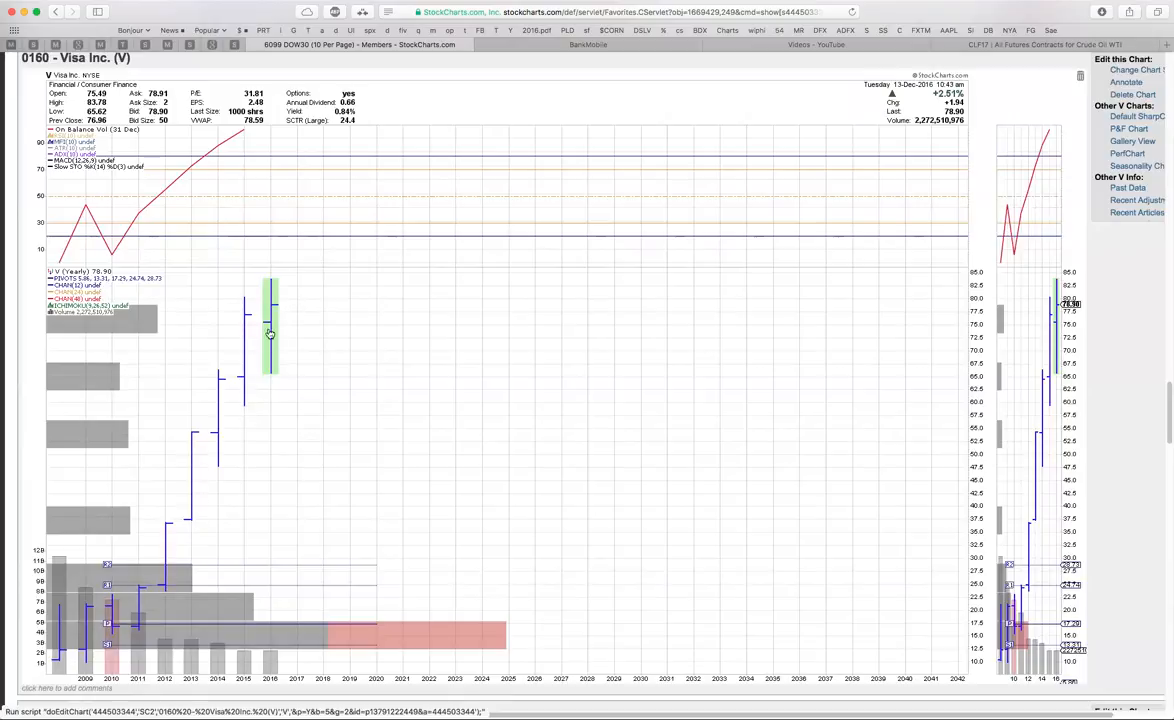
mouse_move(312, 342)
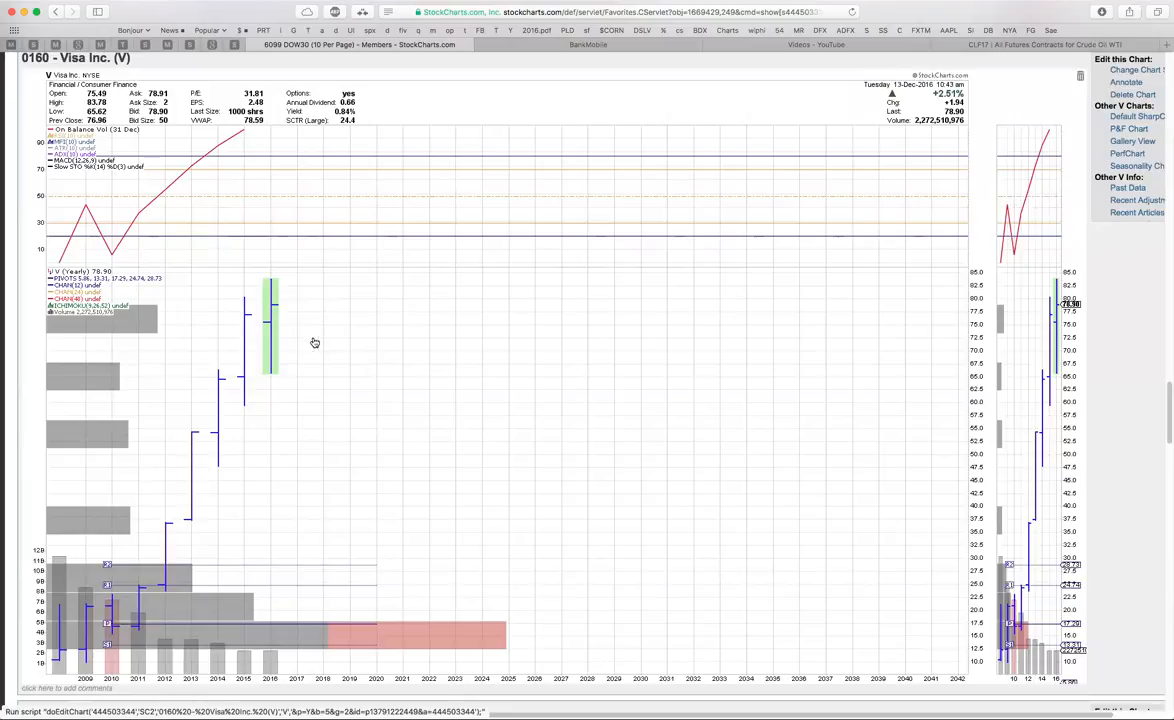
mouse_move(302, 312)
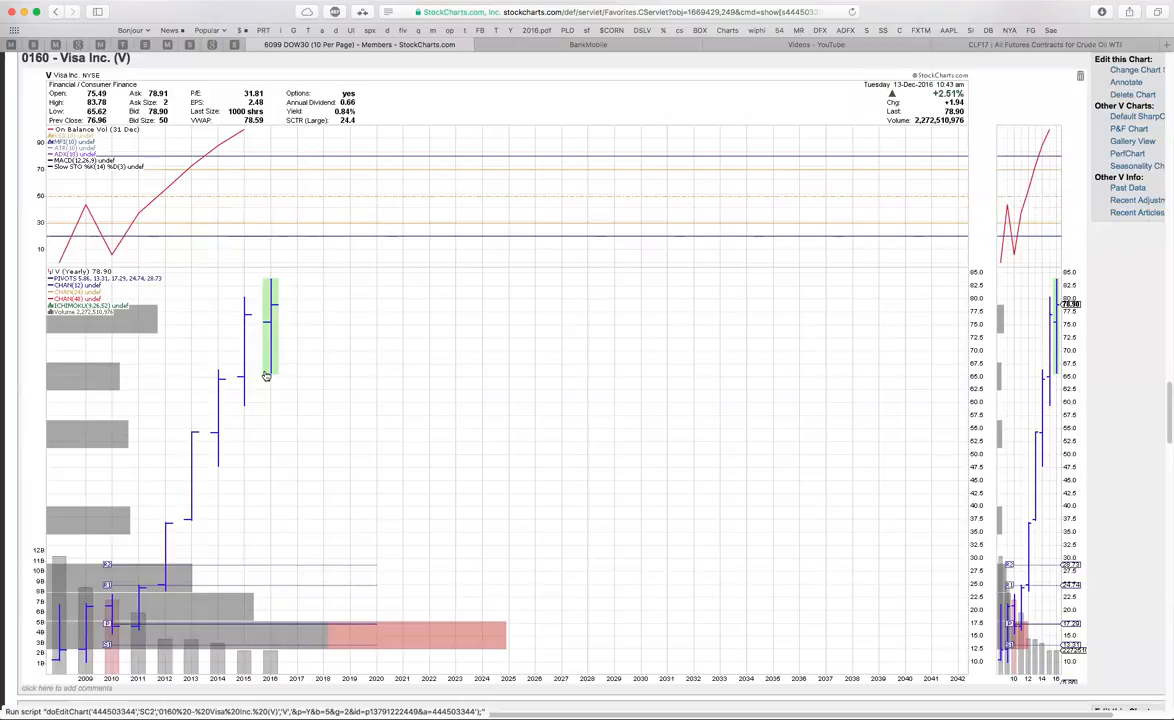
mouse_move(278, 308)
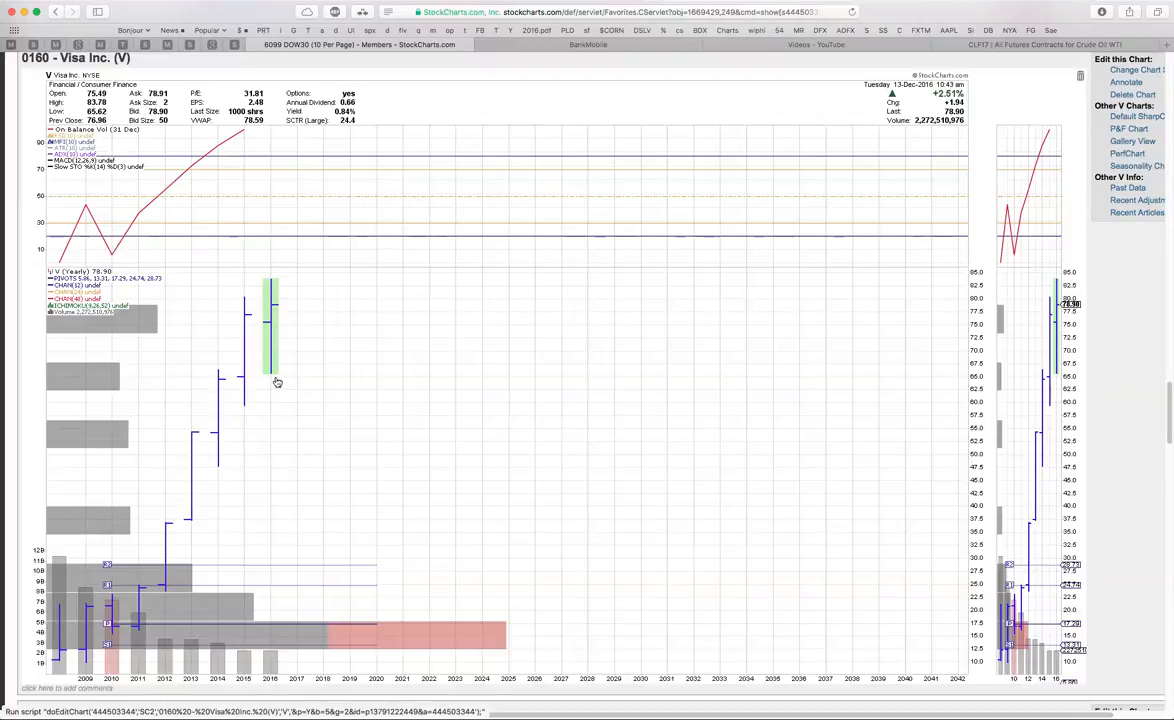
mouse_move(270, 382)
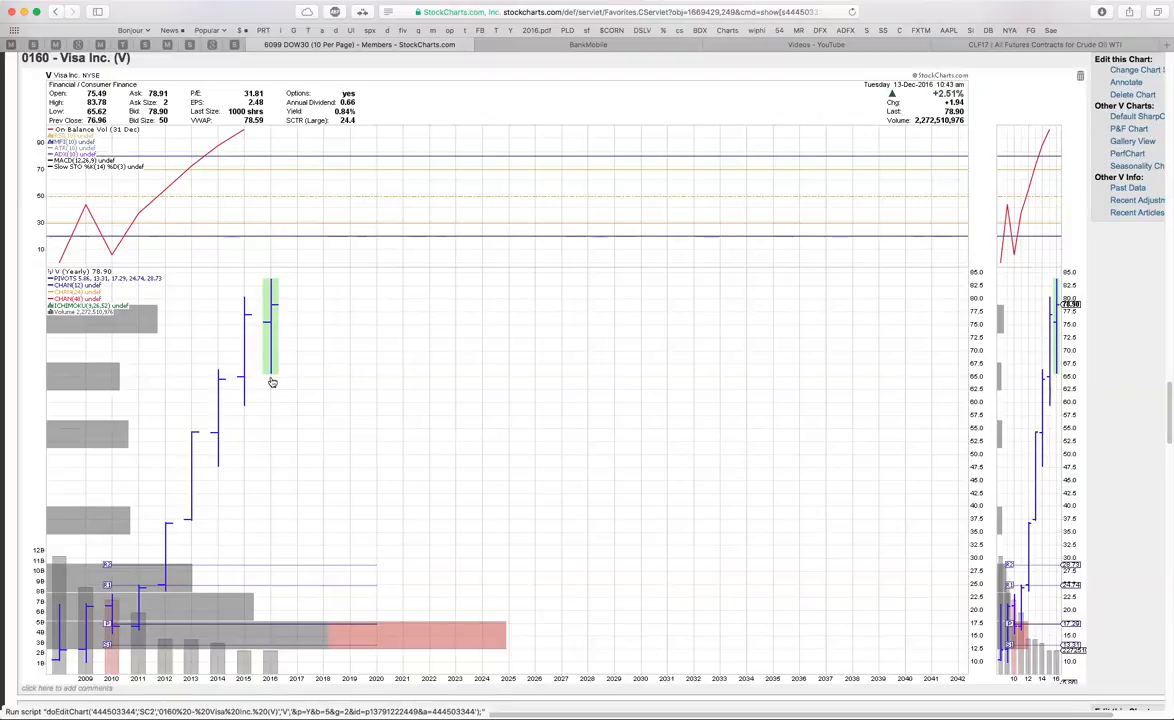
scroll(down, 3)
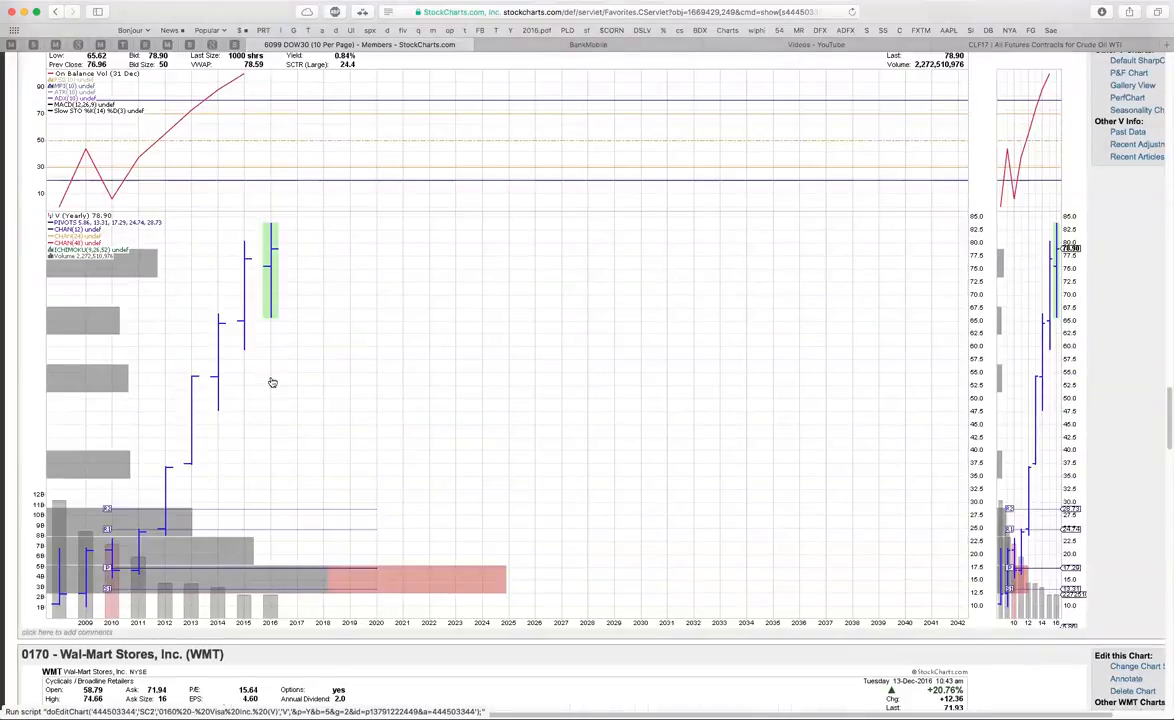
mouse_move(276, 248)
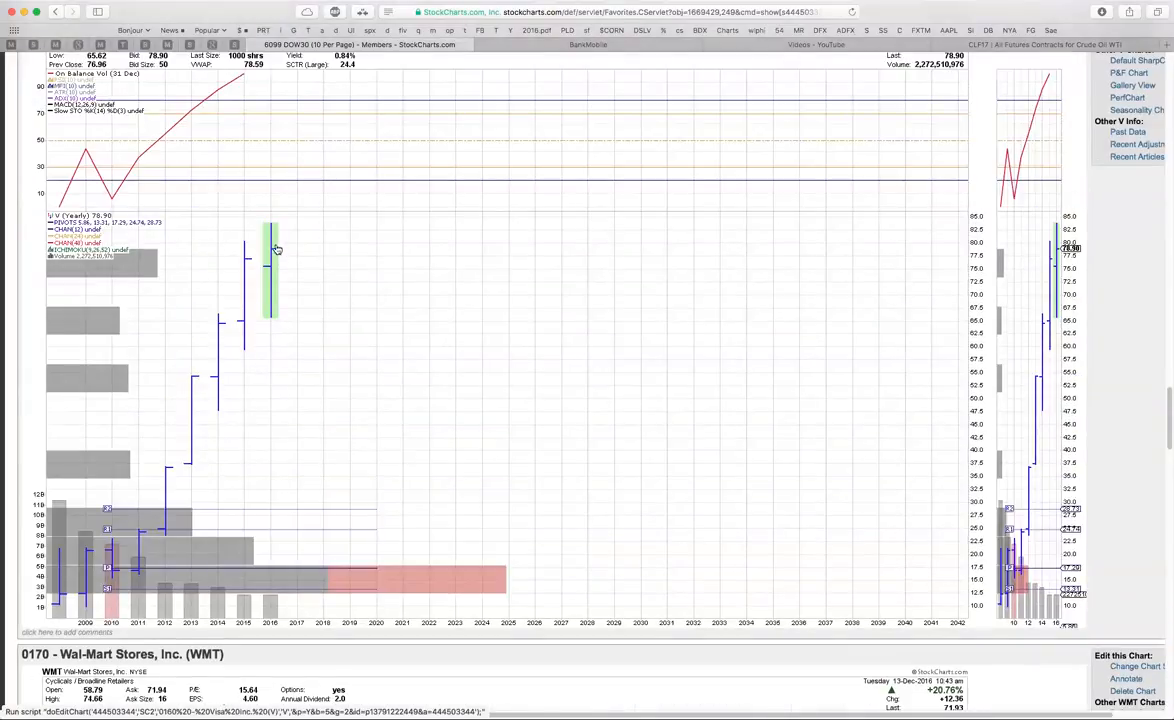
mouse_move(276, 326)
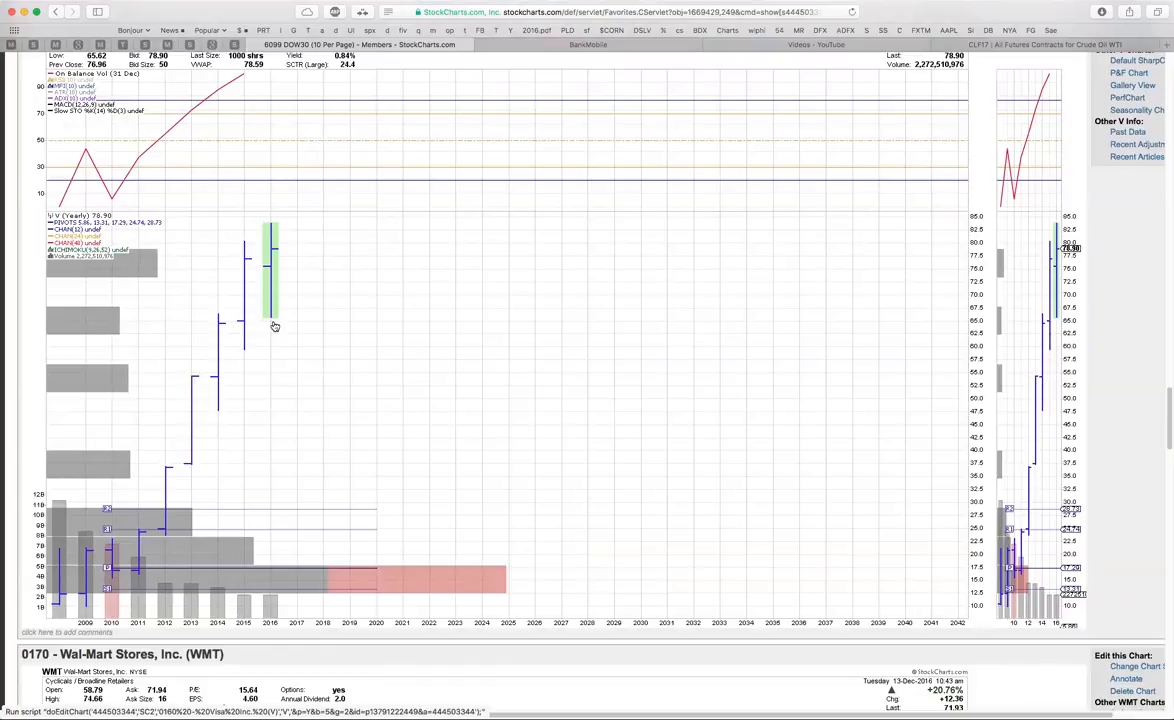
mouse_move(296, 378)
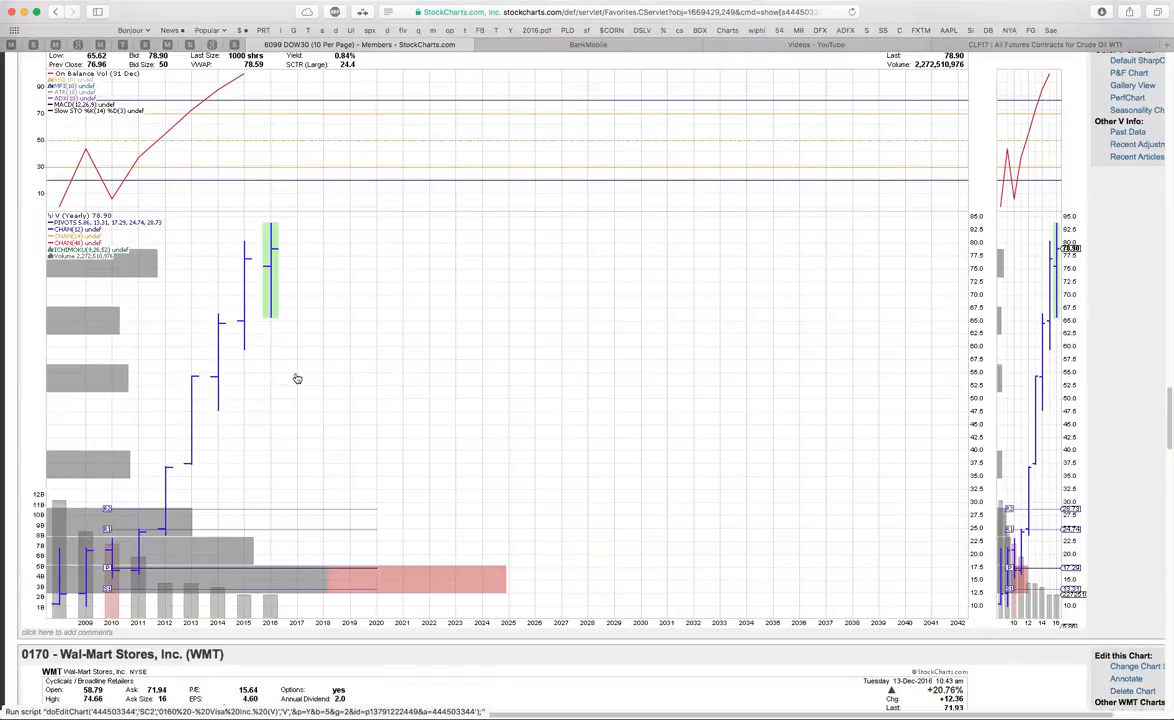
mouse_move(282, 380)
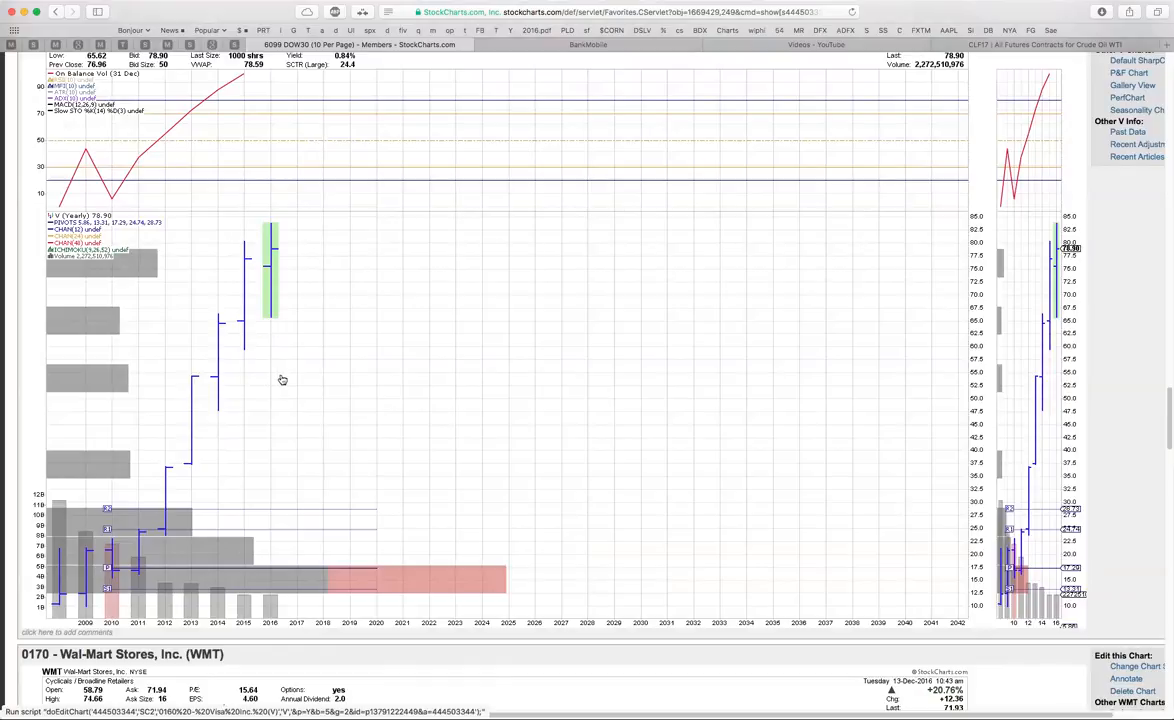
mouse_move(270, 358)
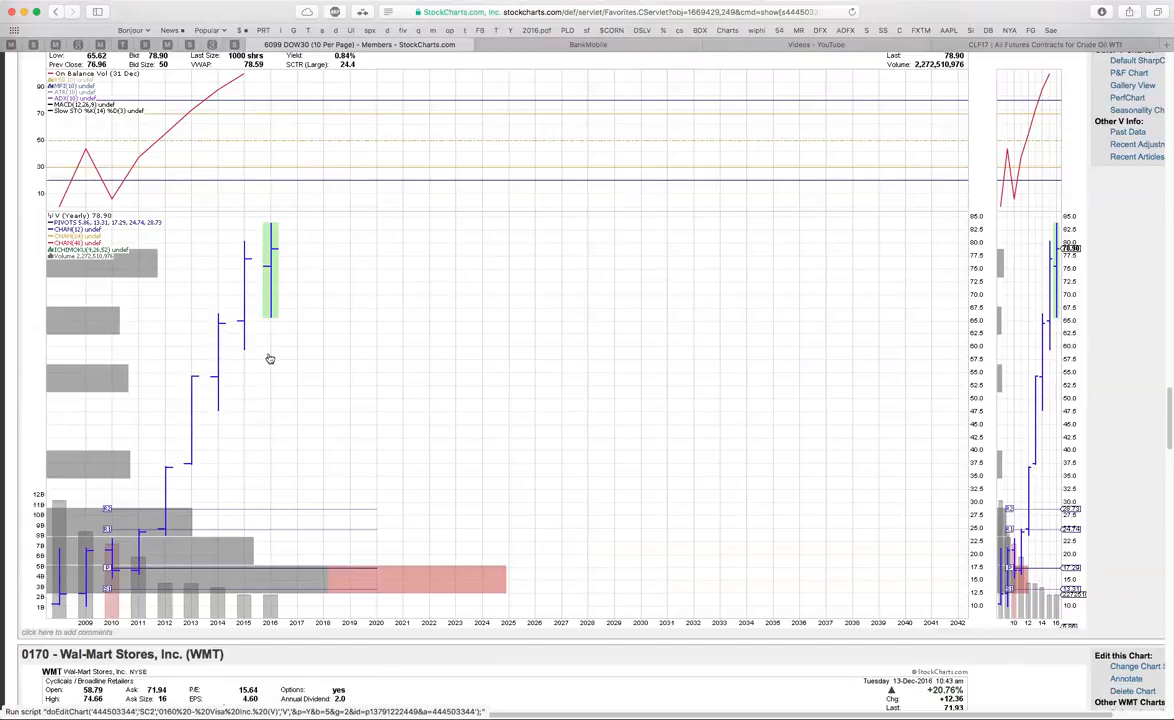
mouse_move(322, 418)
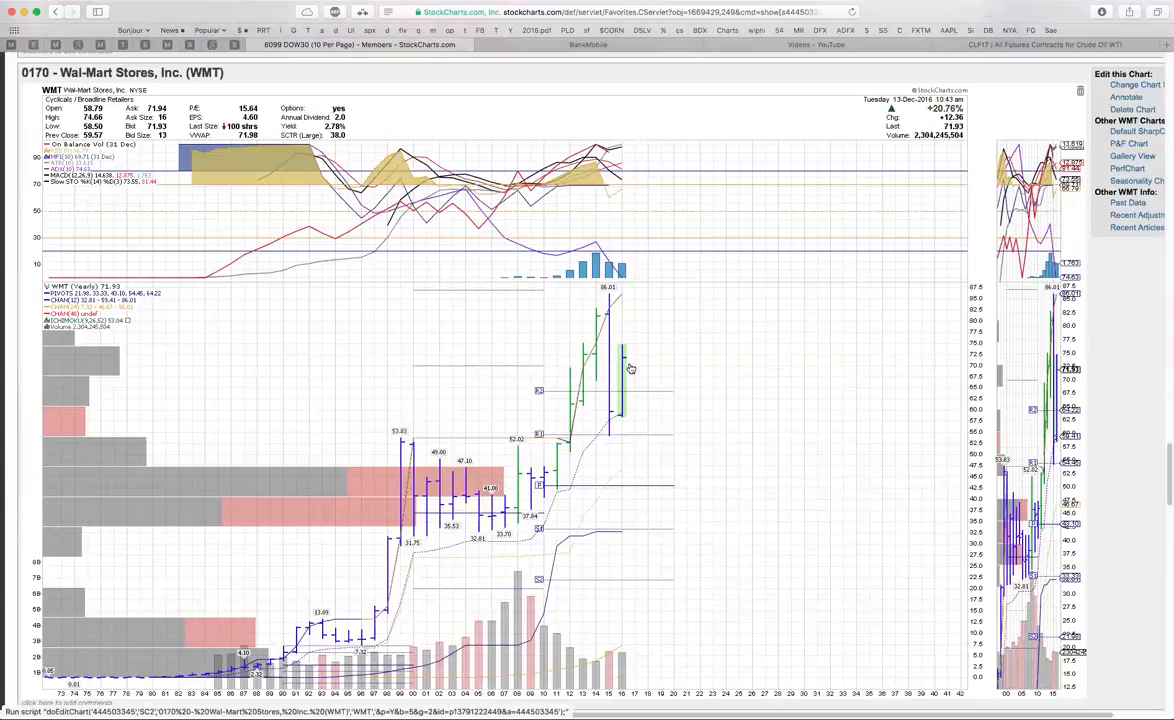
mouse_move(612, 352)
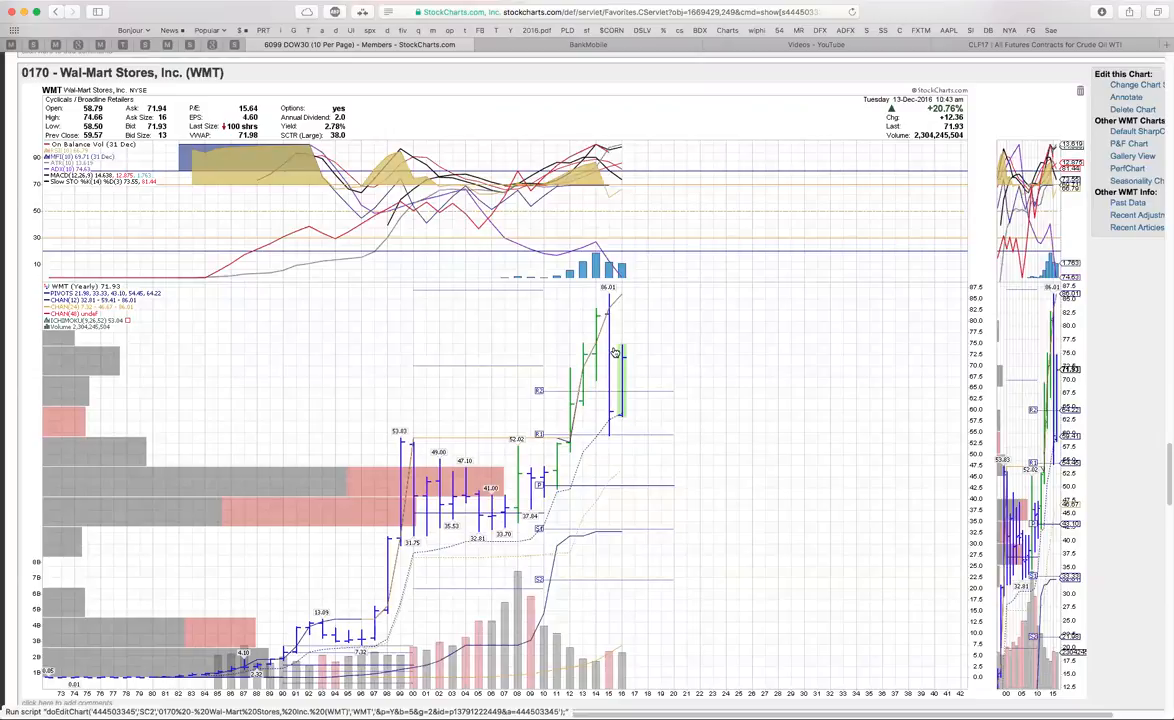
mouse_move(686, 330)
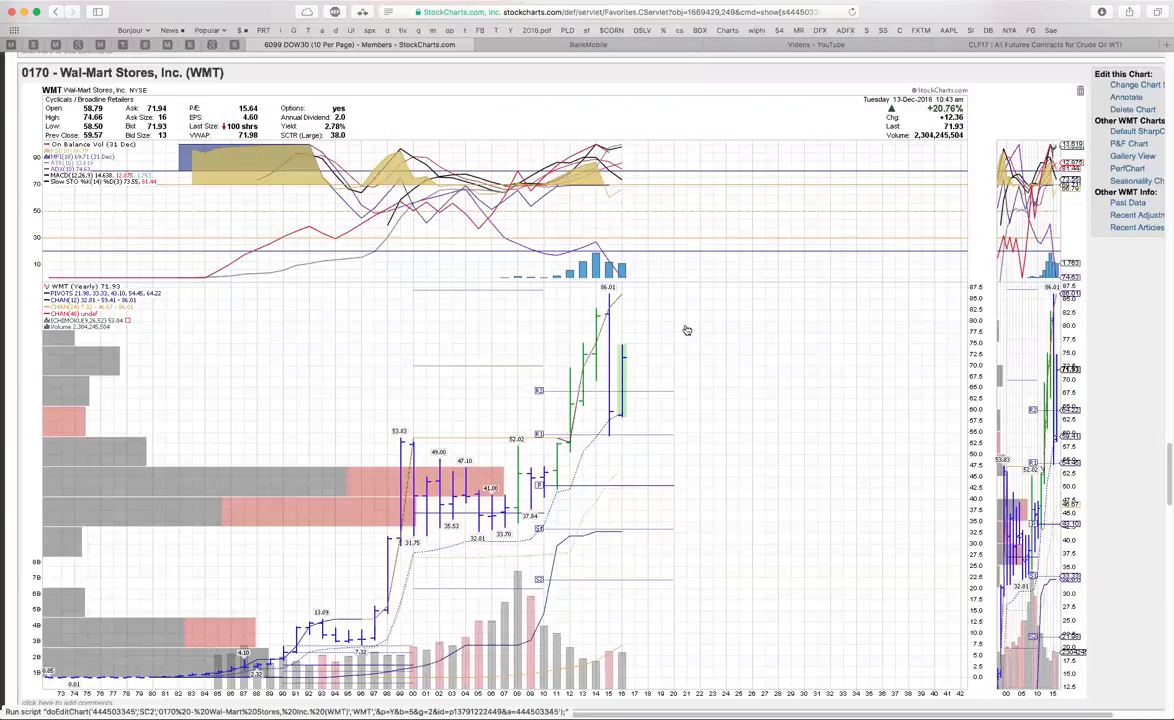
mouse_move(580, 324)
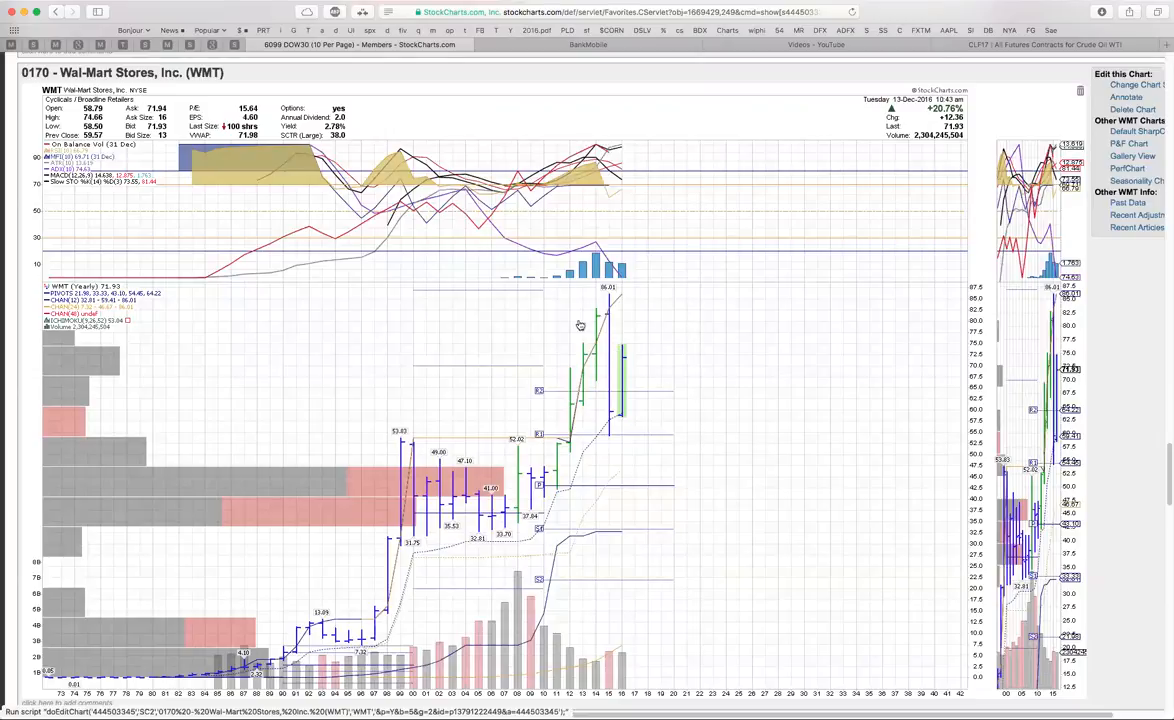
mouse_move(640, 370)
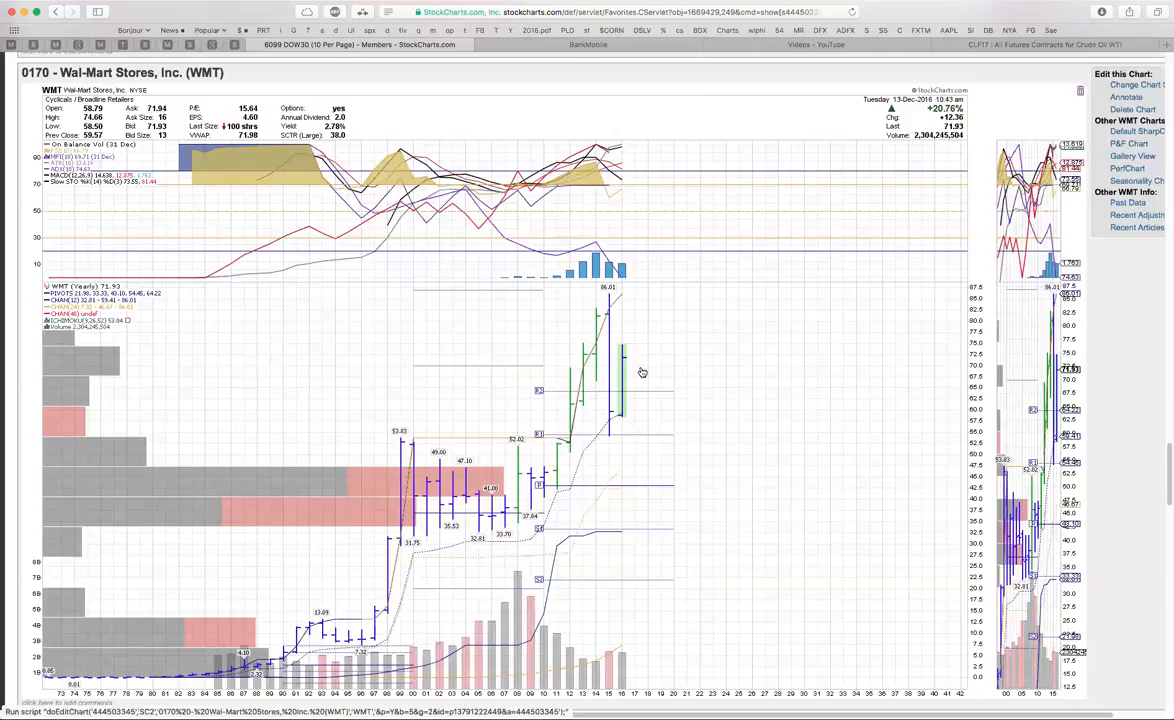
mouse_move(612, 358)
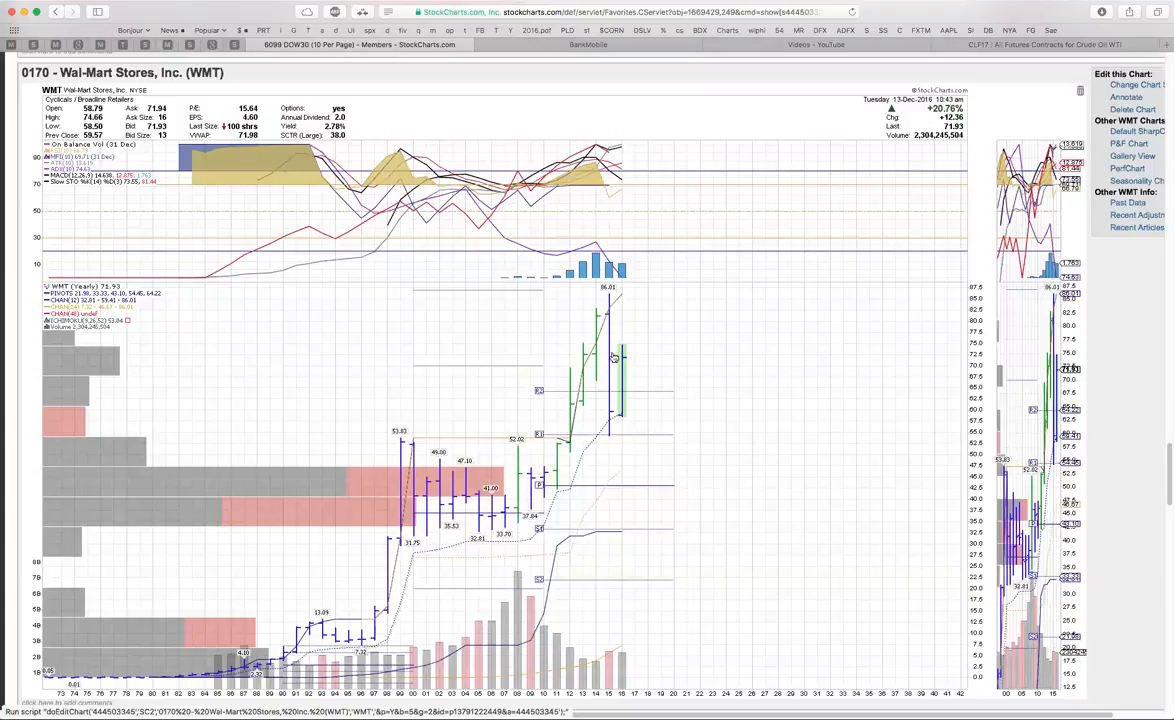
mouse_move(620, 356)
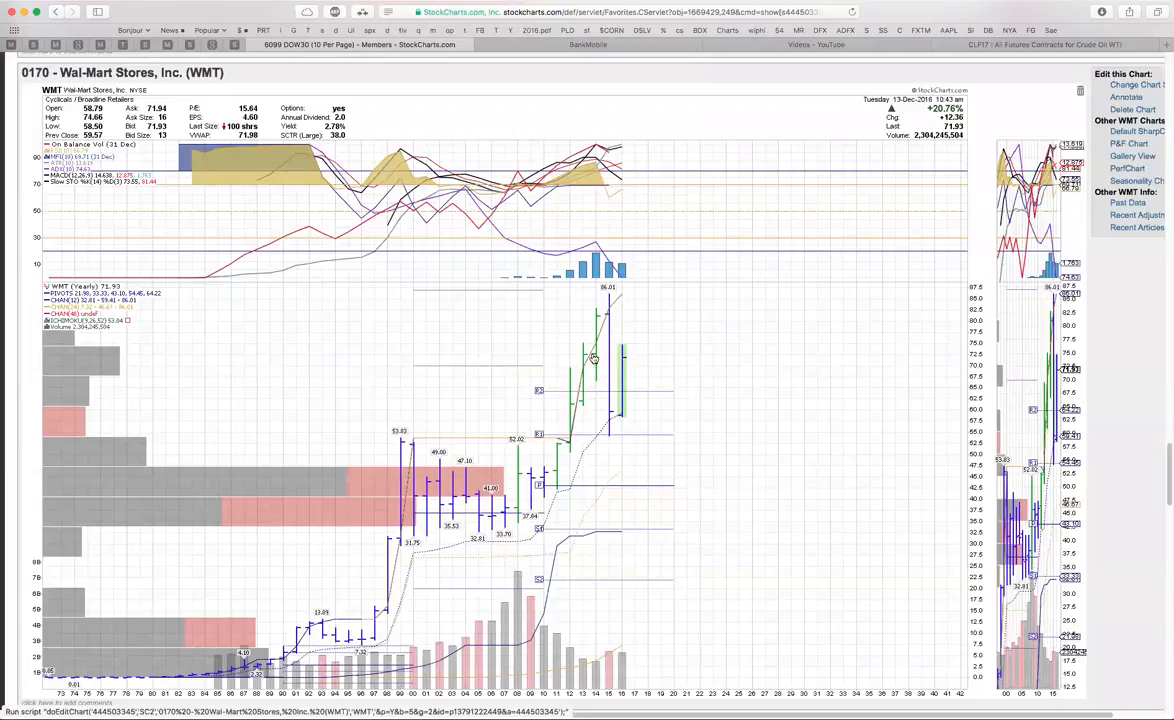
mouse_move(652, 360)
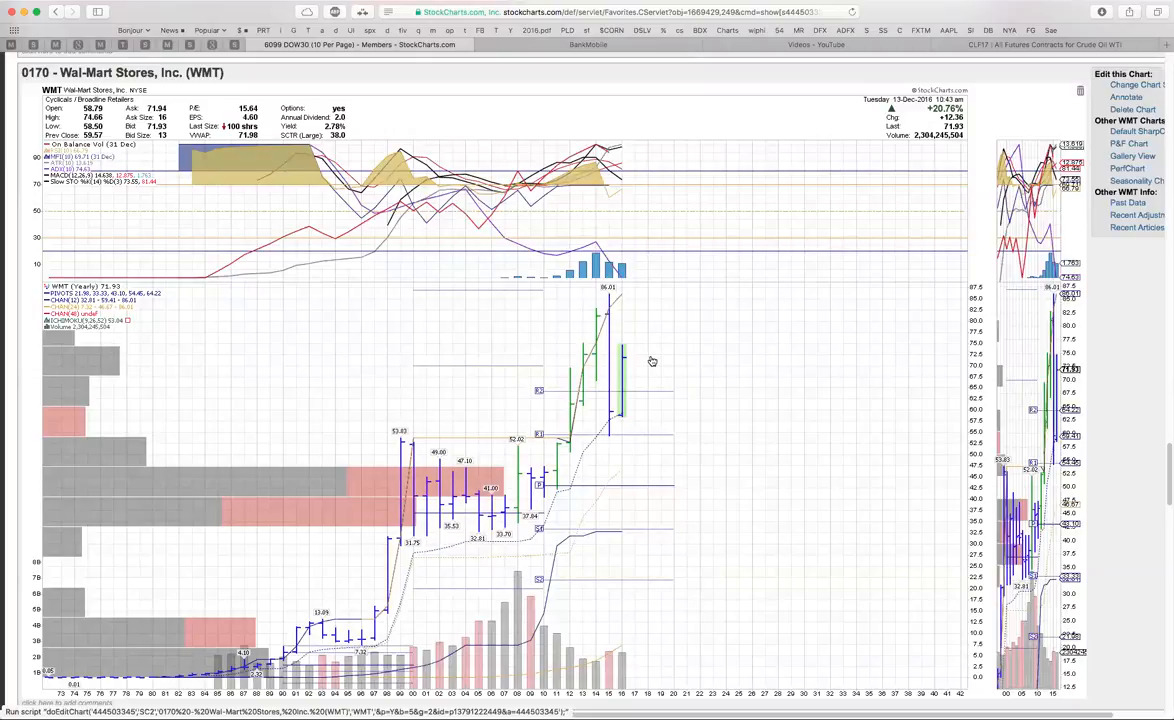
mouse_move(608, 358)
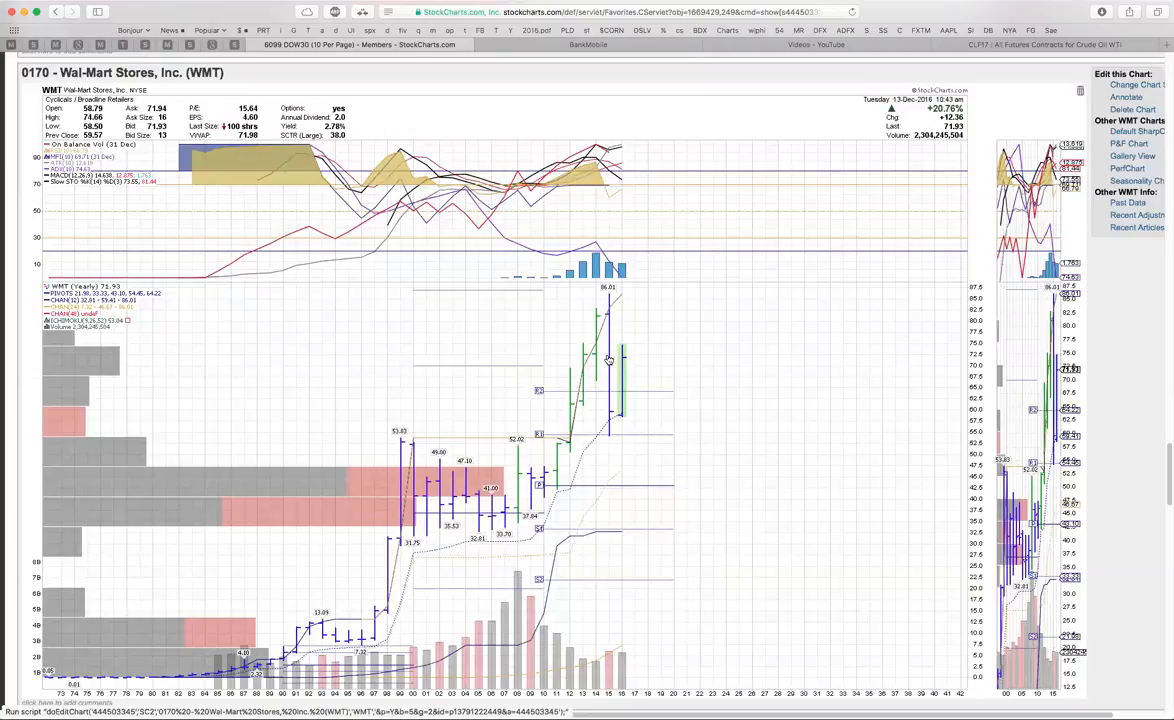
mouse_move(648, 356)
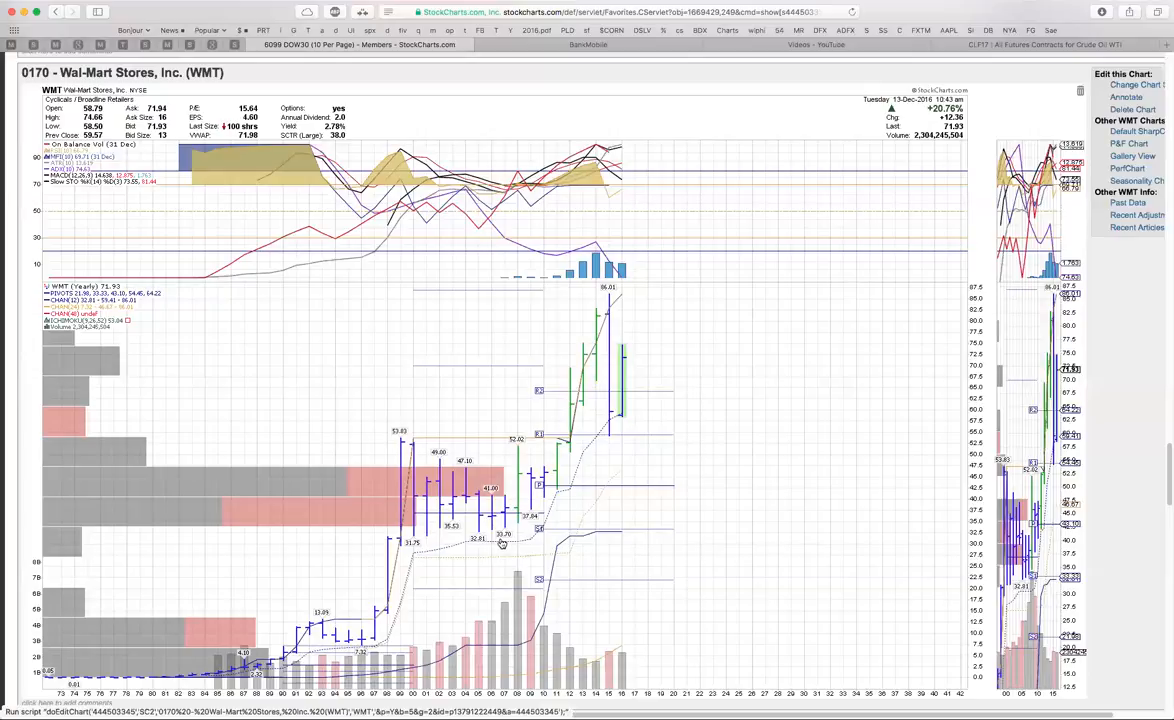
mouse_move(616, 340)
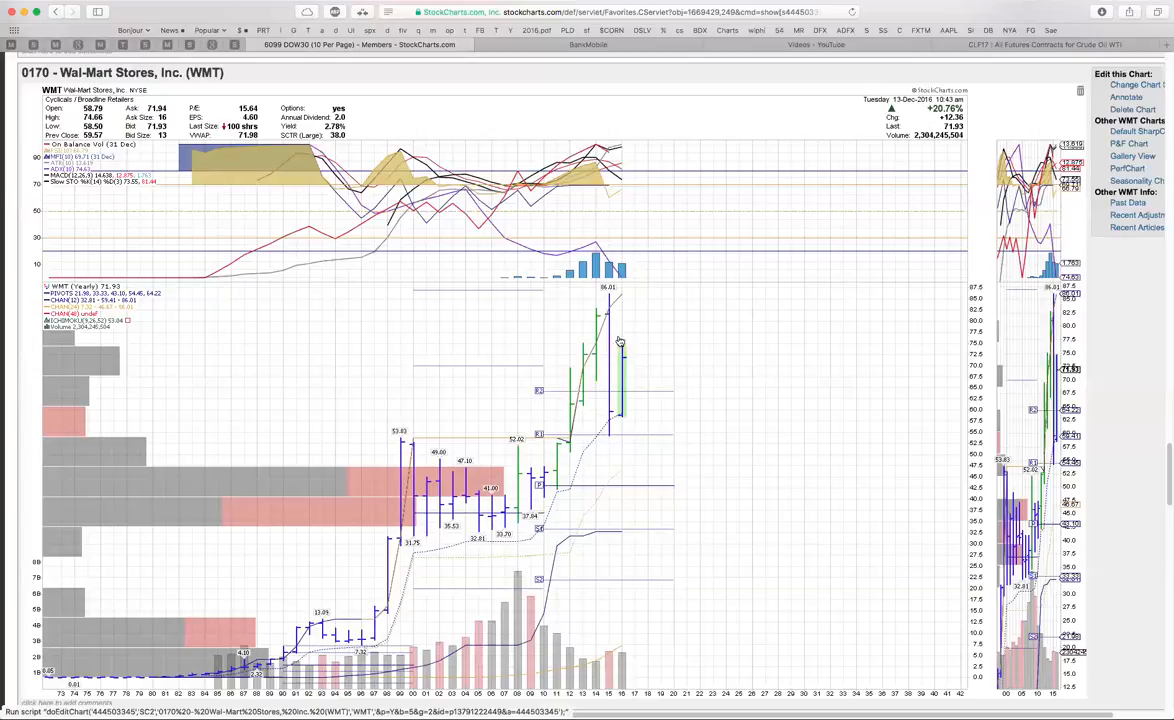
mouse_move(588, 356)
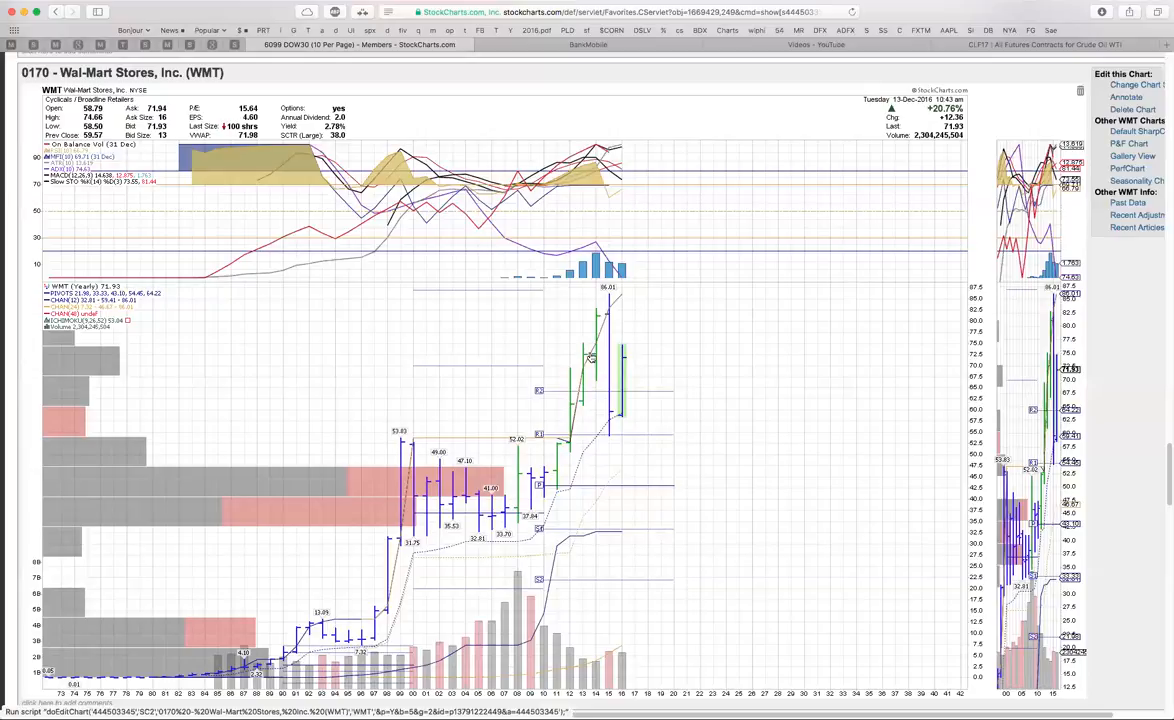
mouse_move(704, 374)
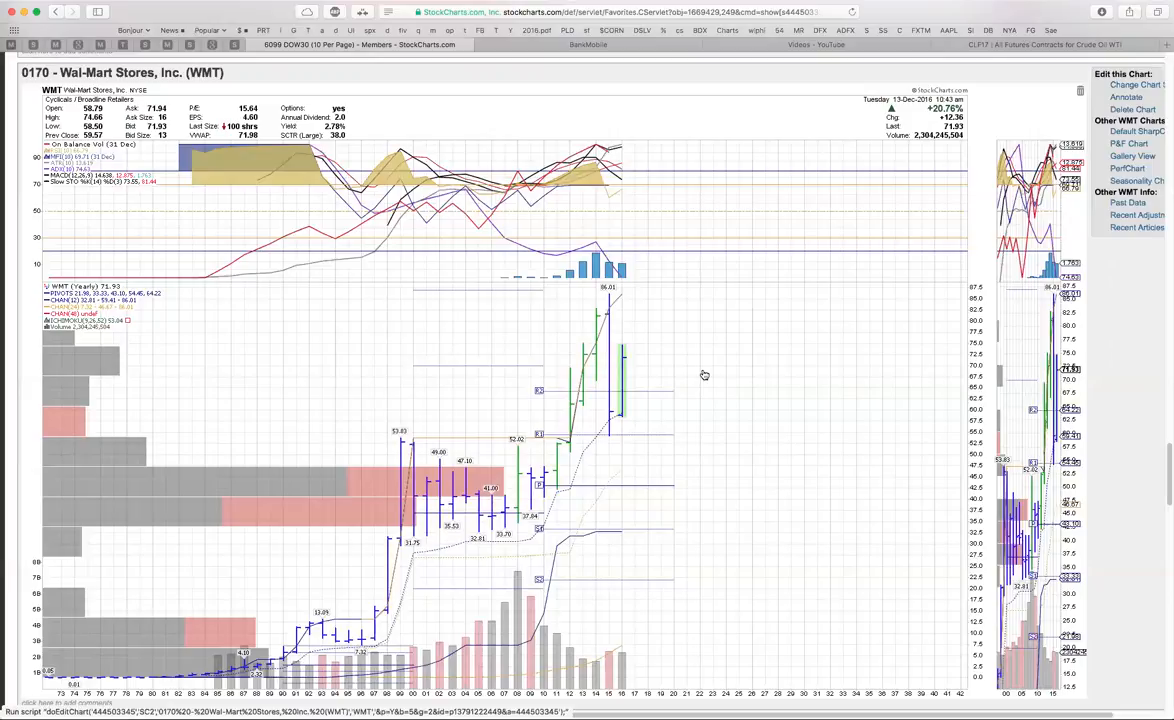
mouse_move(704, 374)
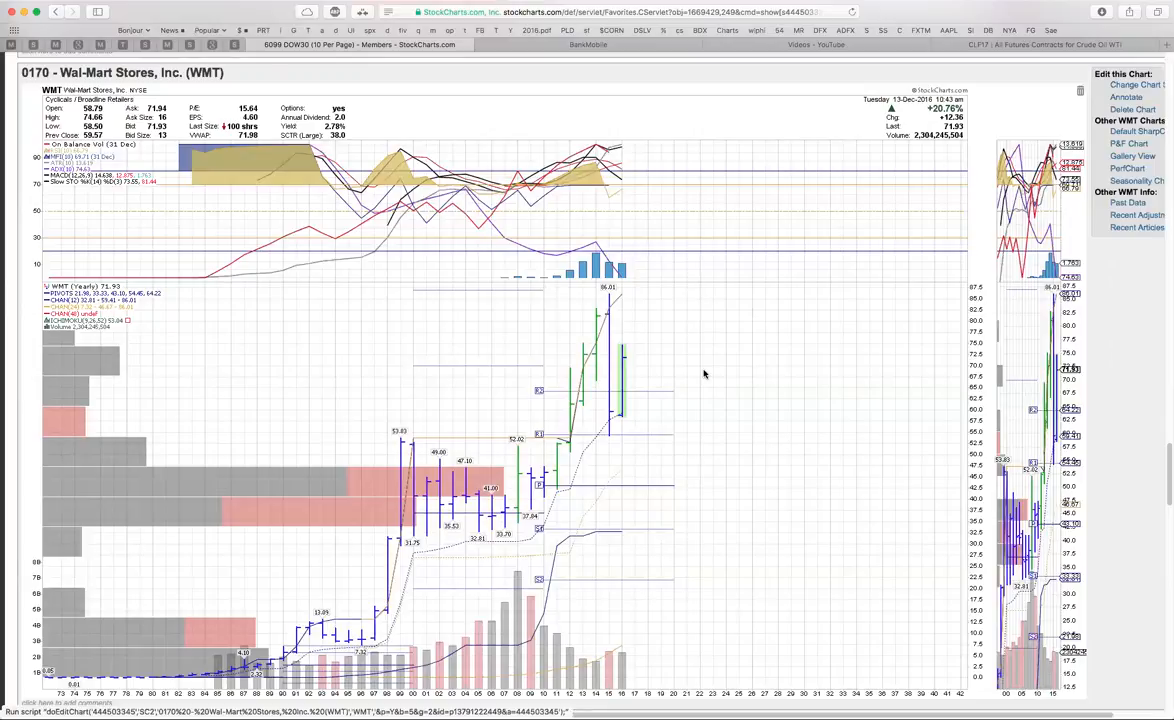
mouse_move(688, 372)
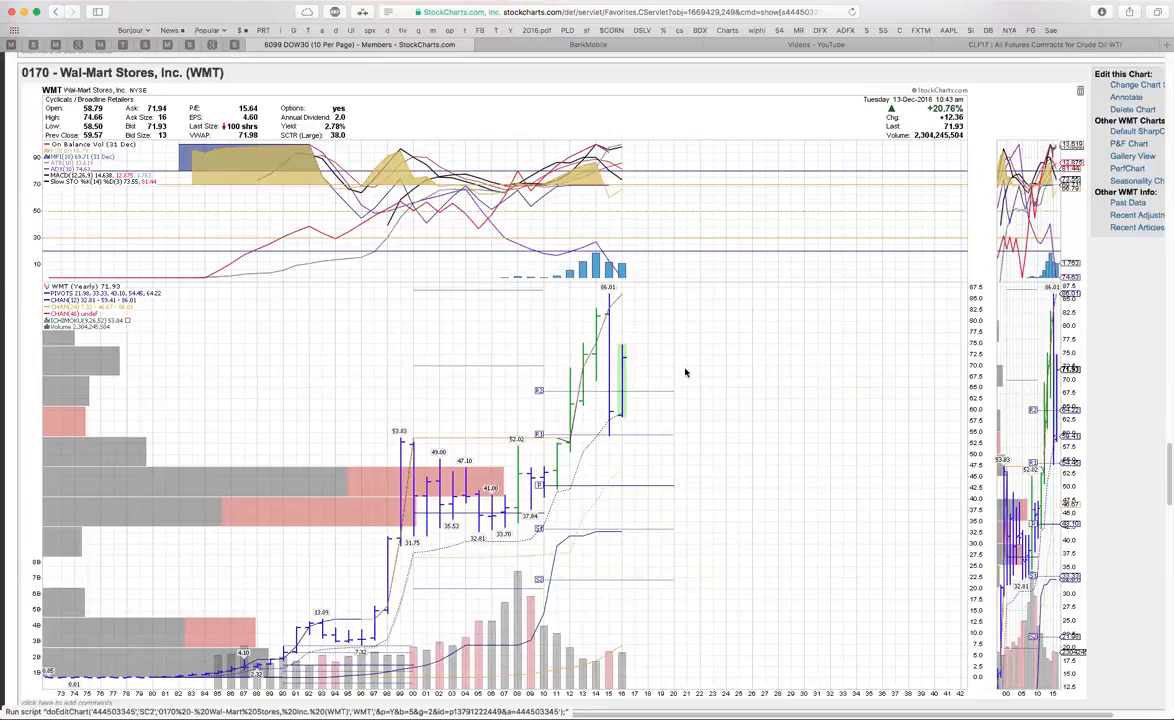
mouse_move(652, 356)
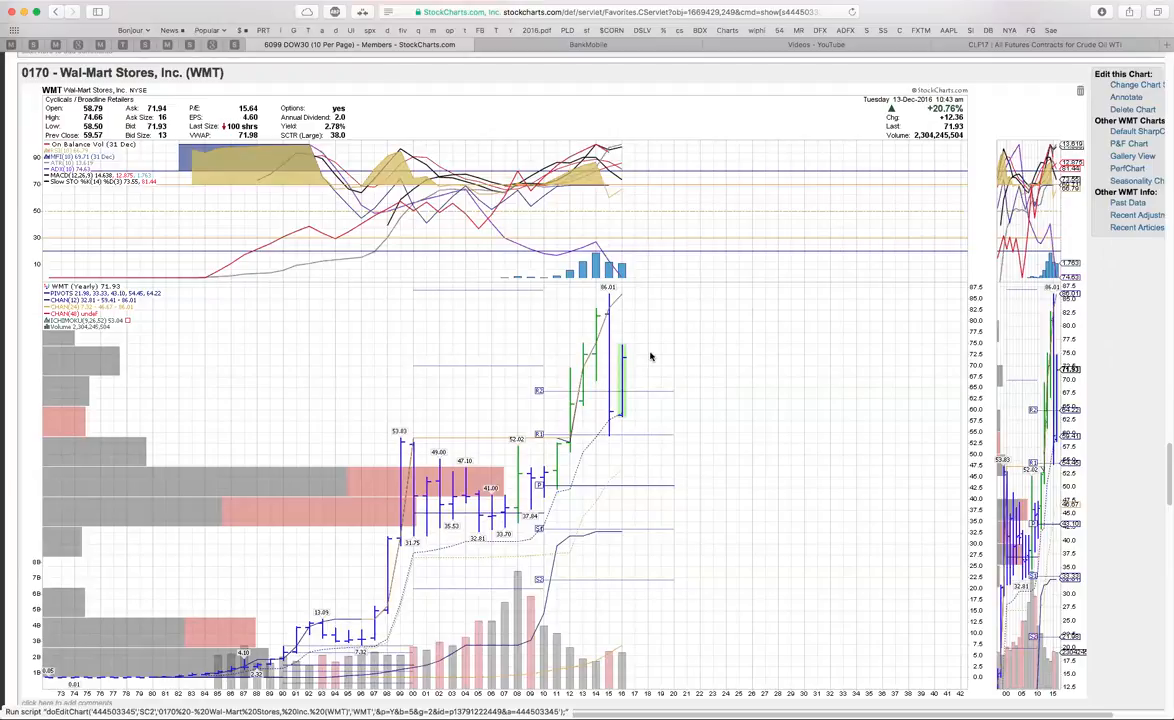
mouse_move(652, 356)
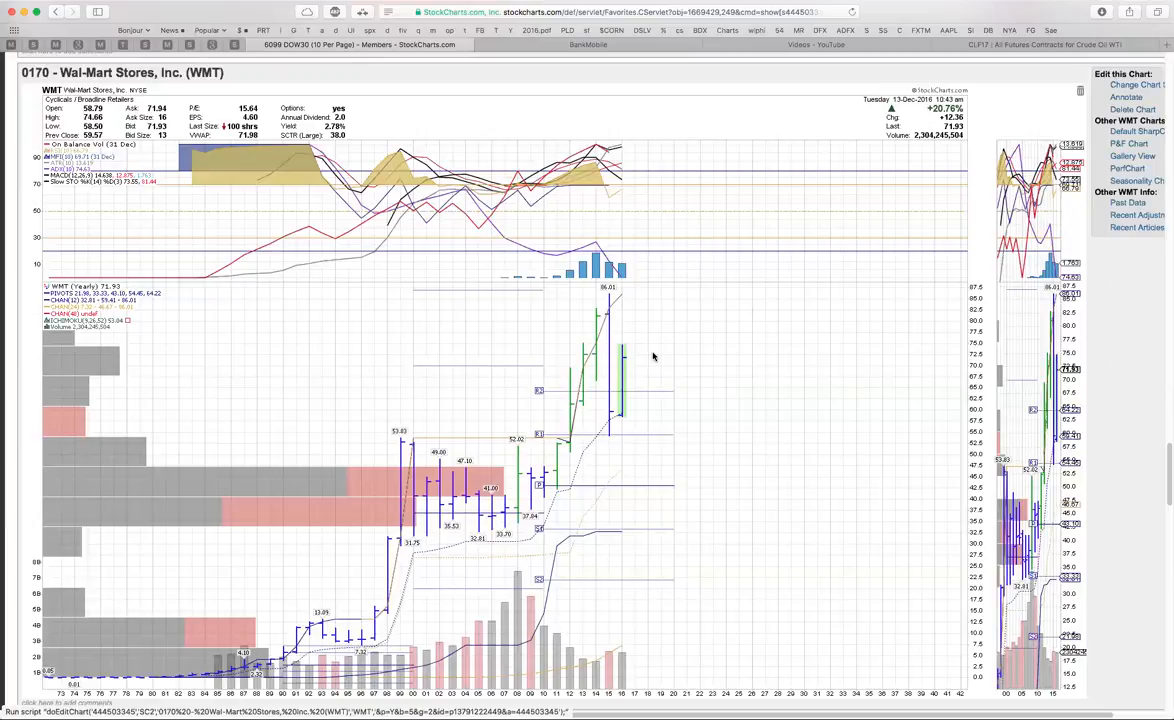
mouse_move(642, 356)
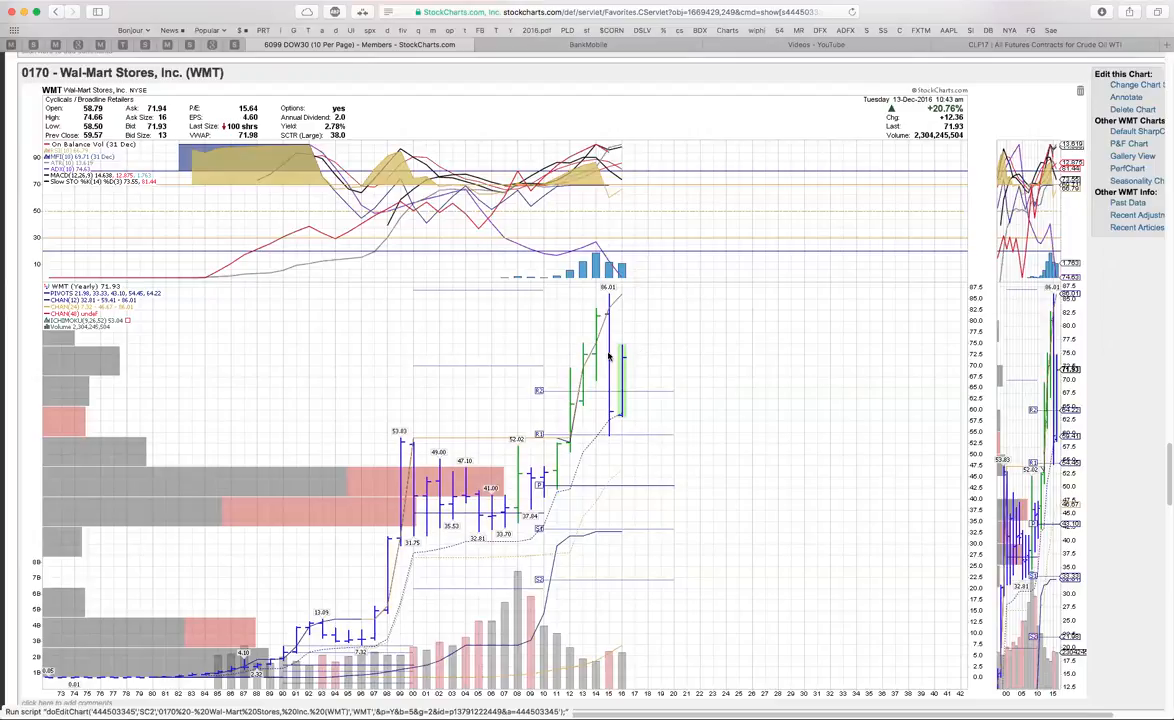
mouse_move(588, 352)
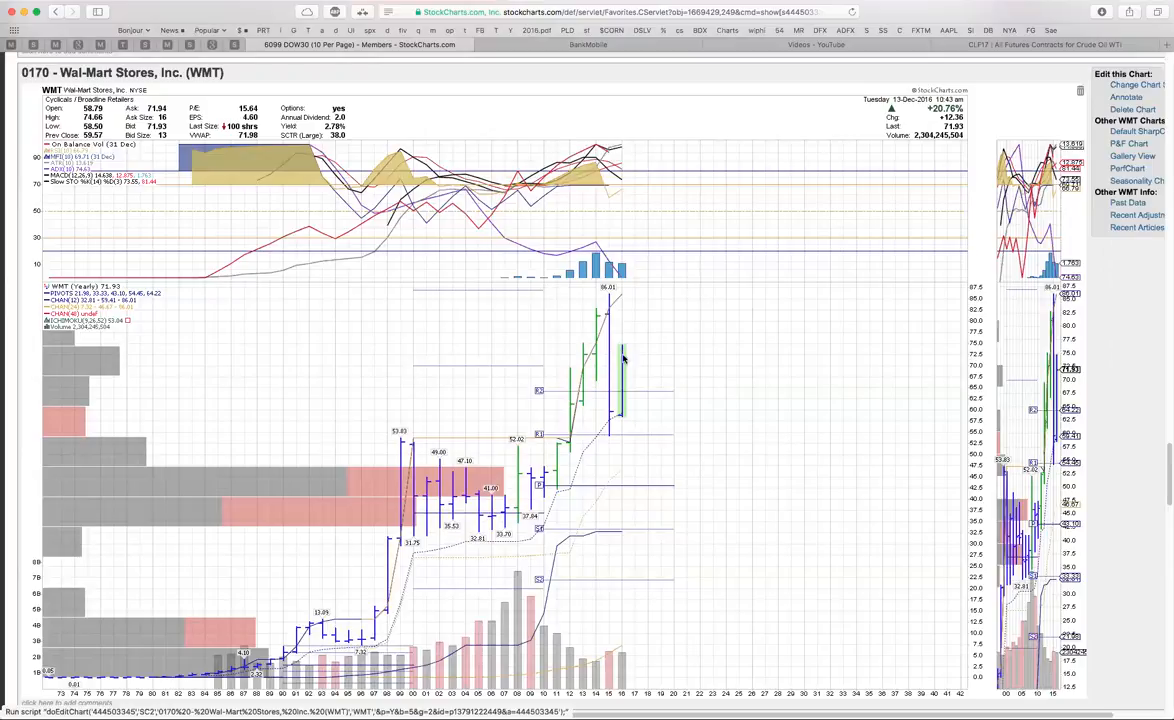
mouse_move(552, 352)
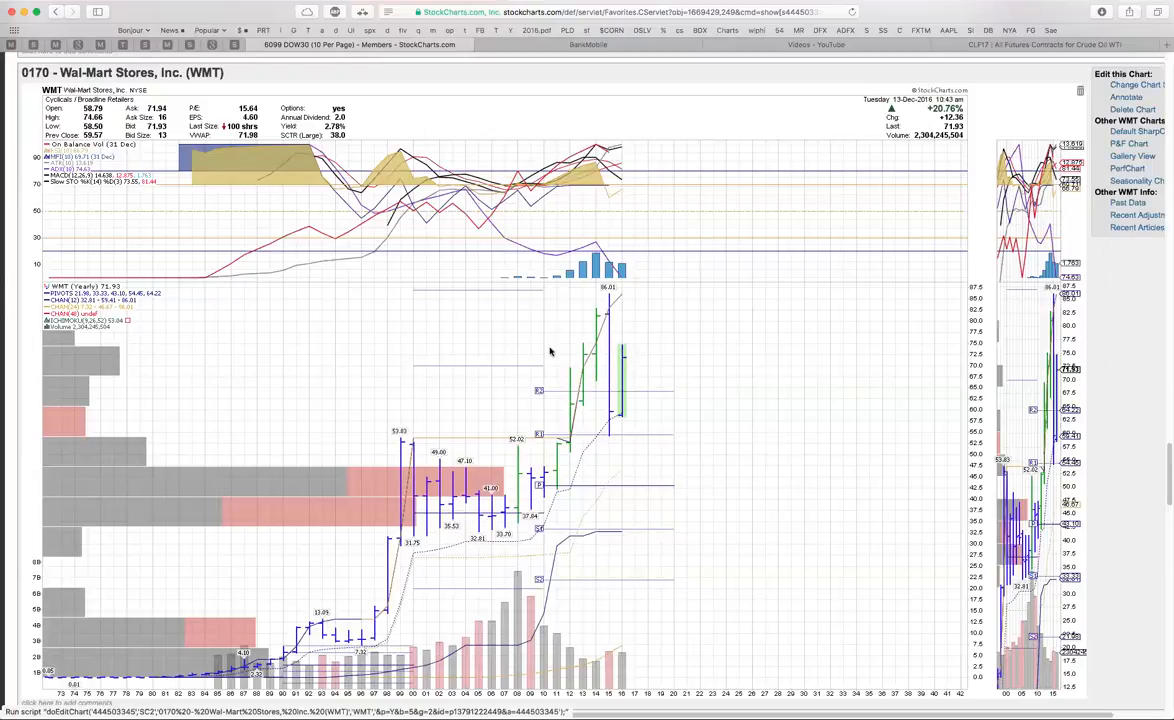
mouse_move(628, 356)
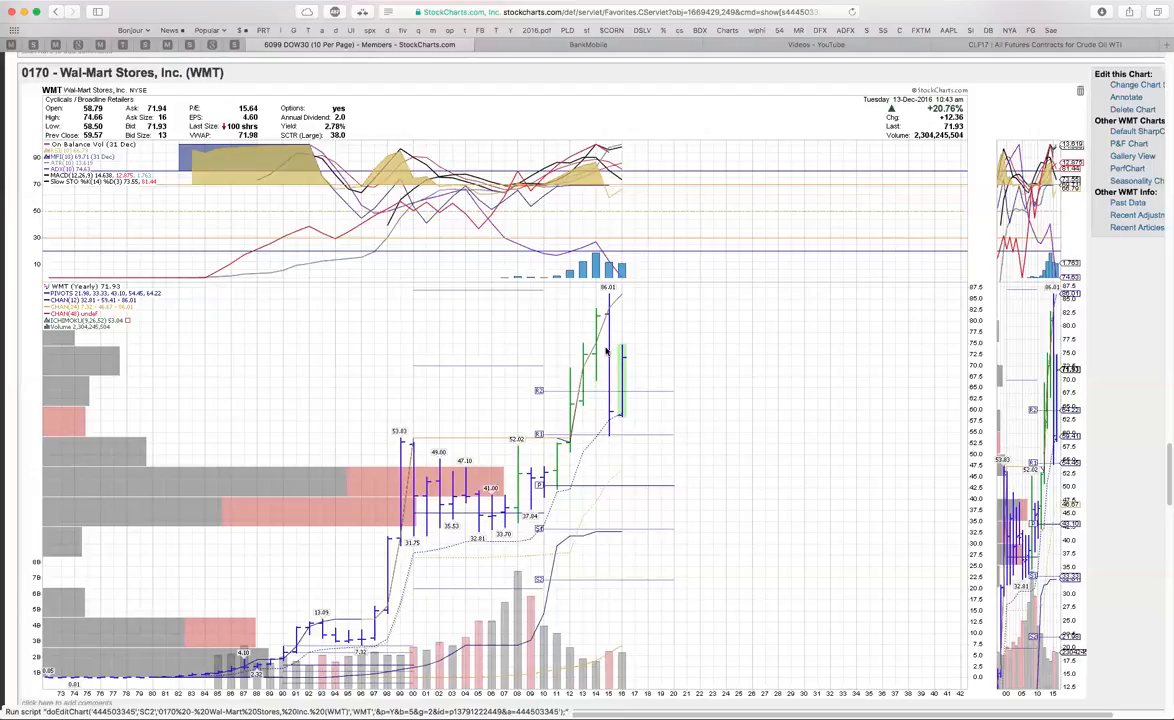
mouse_move(642, 338)
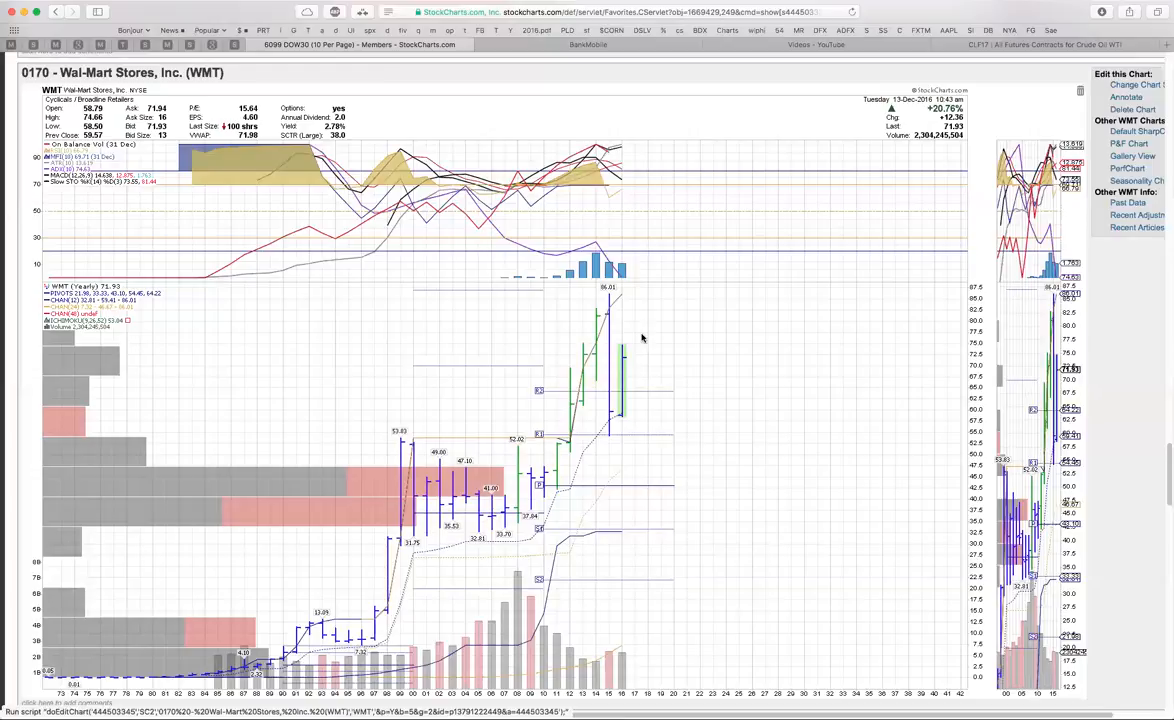
mouse_move(662, 336)
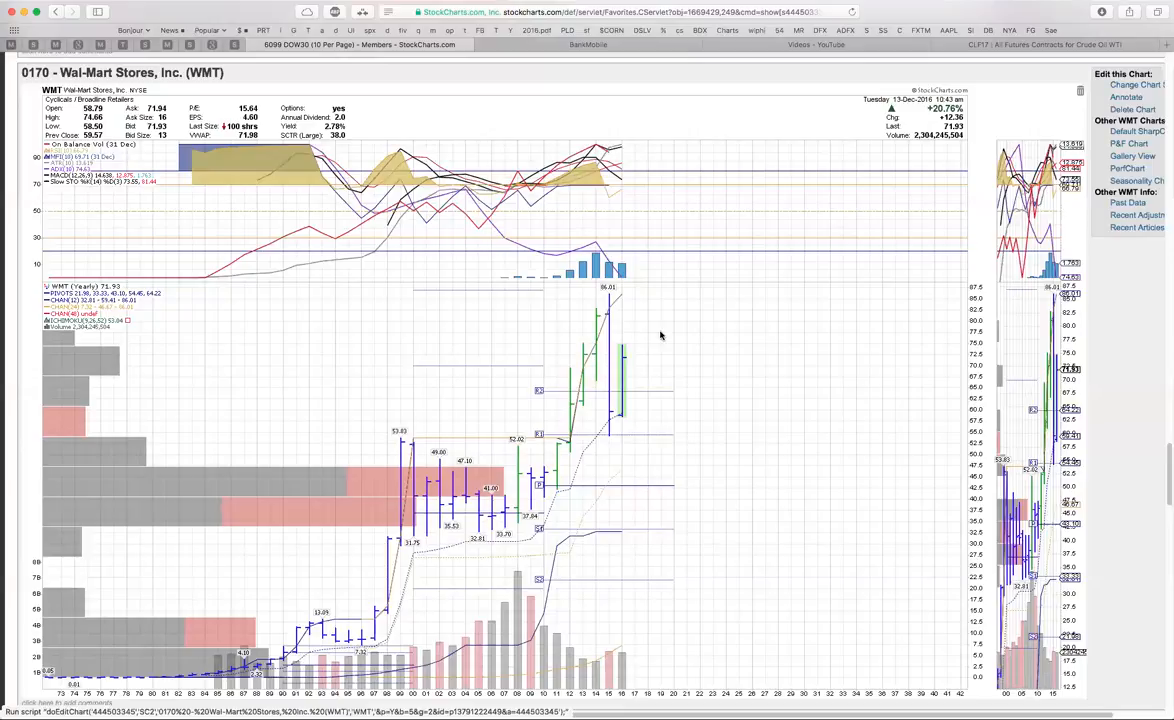
mouse_move(648, 350)
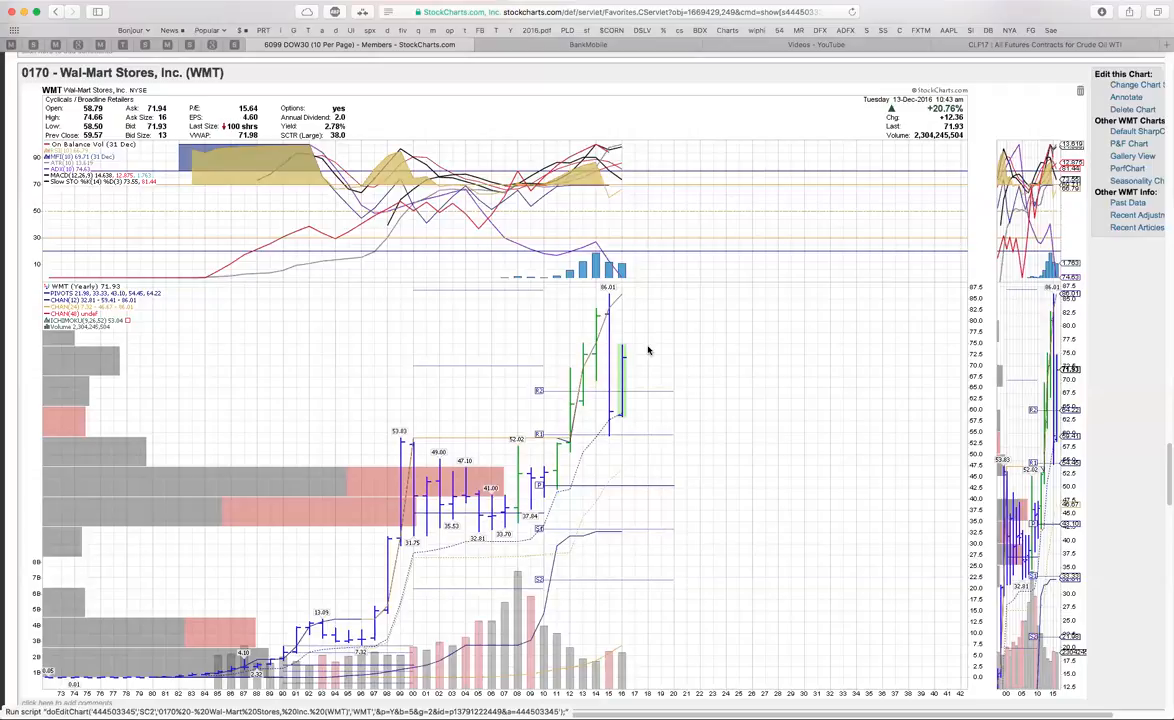
mouse_move(658, 352)
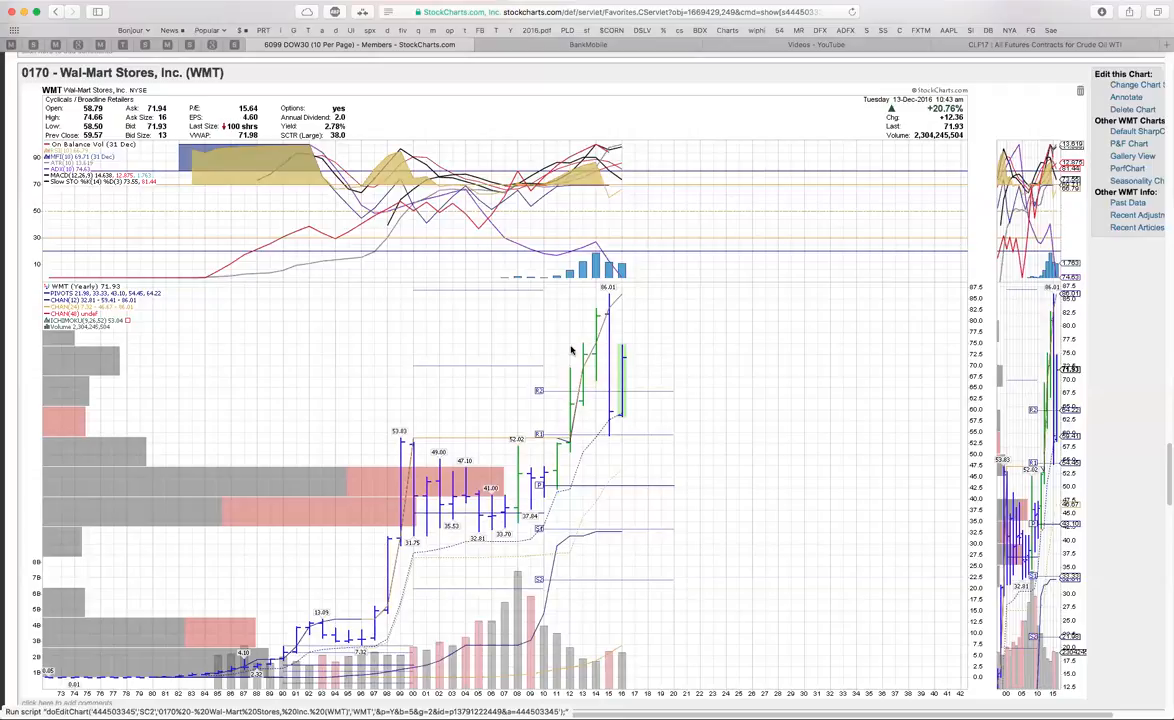
mouse_move(596, 318)
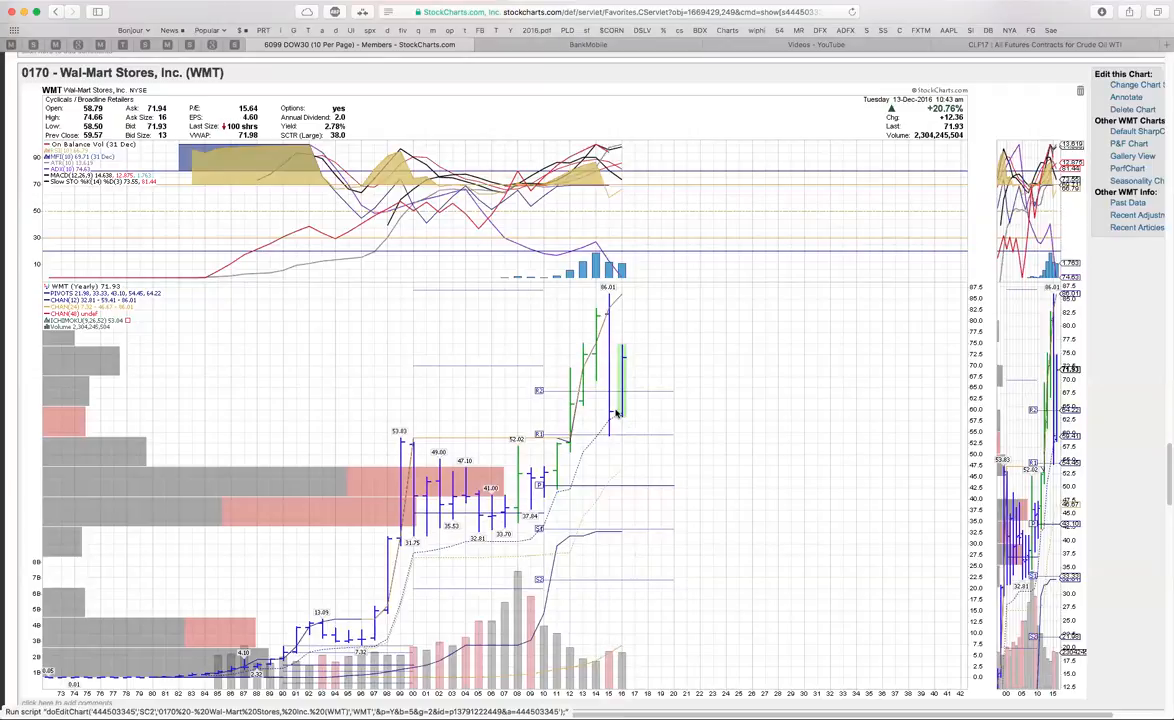
mouse_move(628, 356)
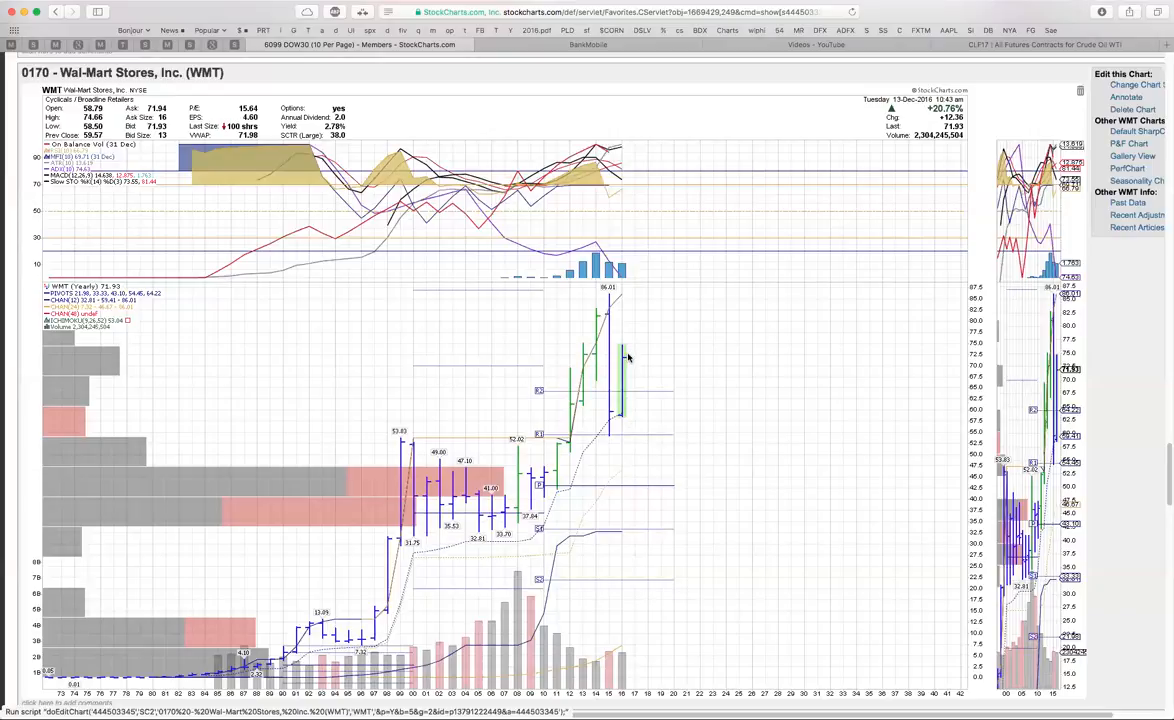
mouse_move(640, 336)
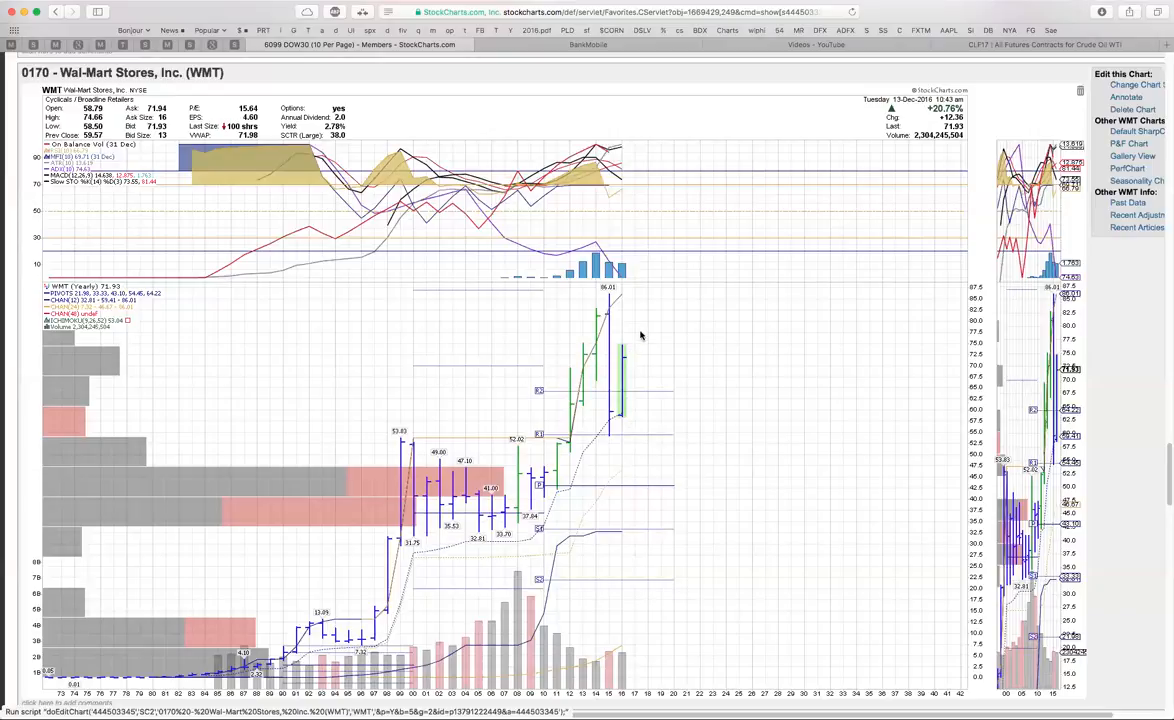
mouse_move(600, 432)
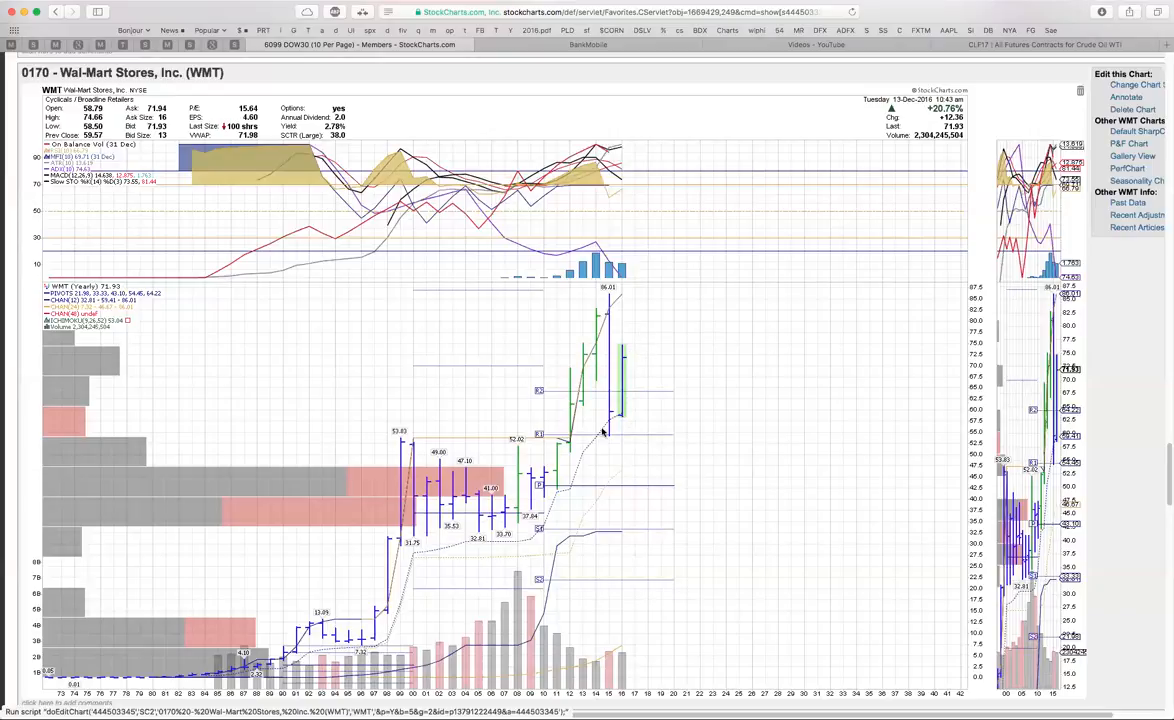
mouse_move(638, 372)
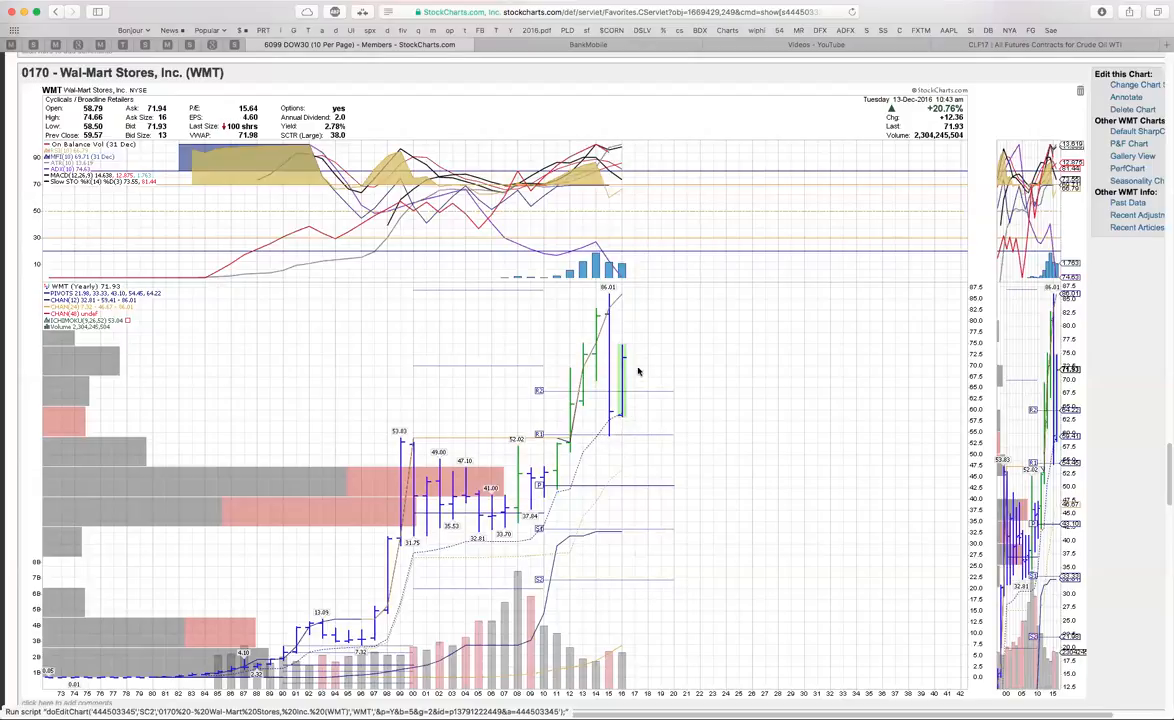
mouse_move(600, 360)
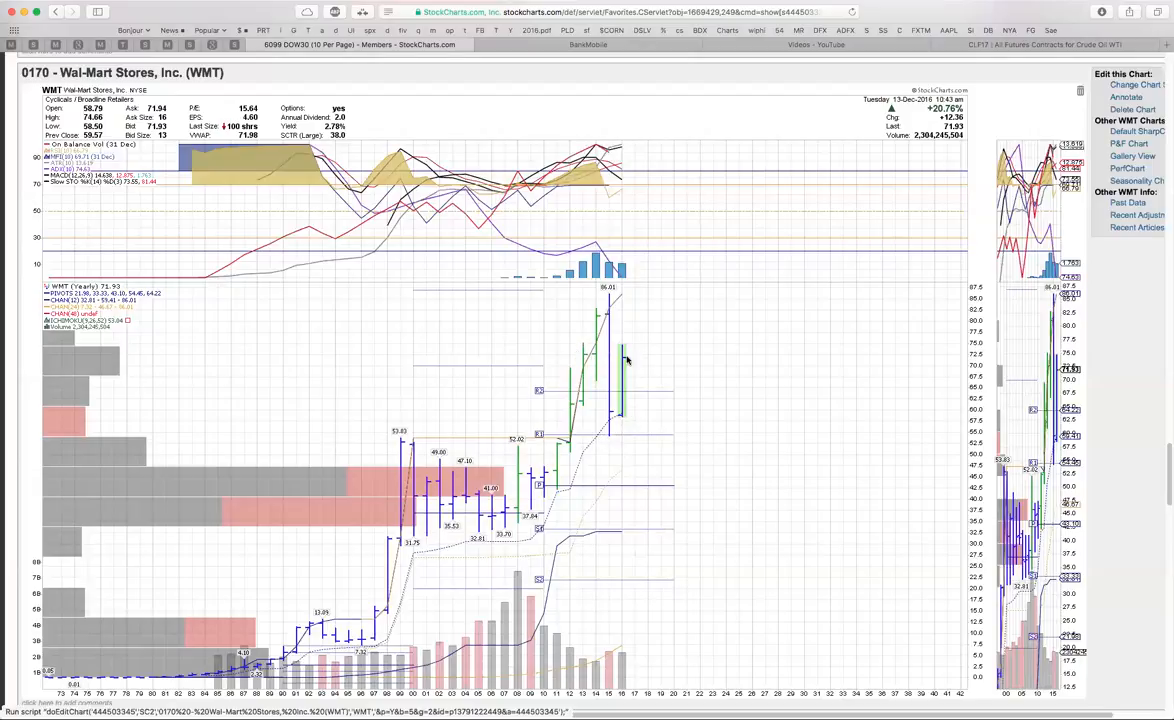
mouse_move(622, 360)
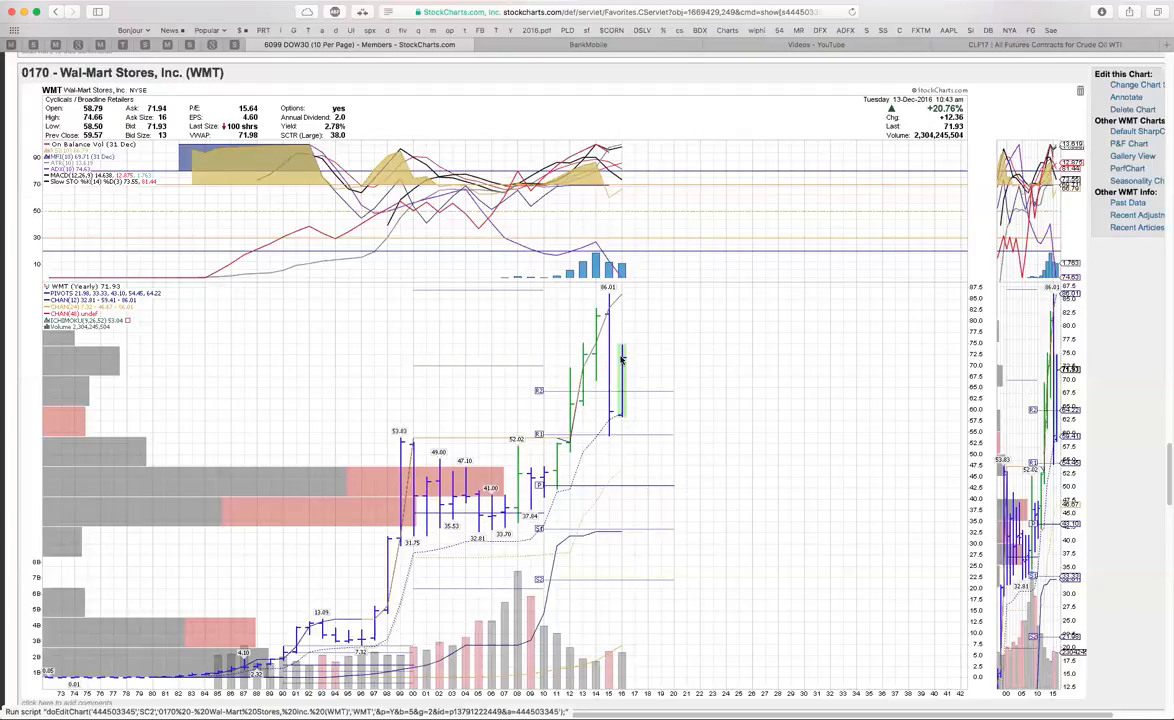
mouse_move(592, 360)
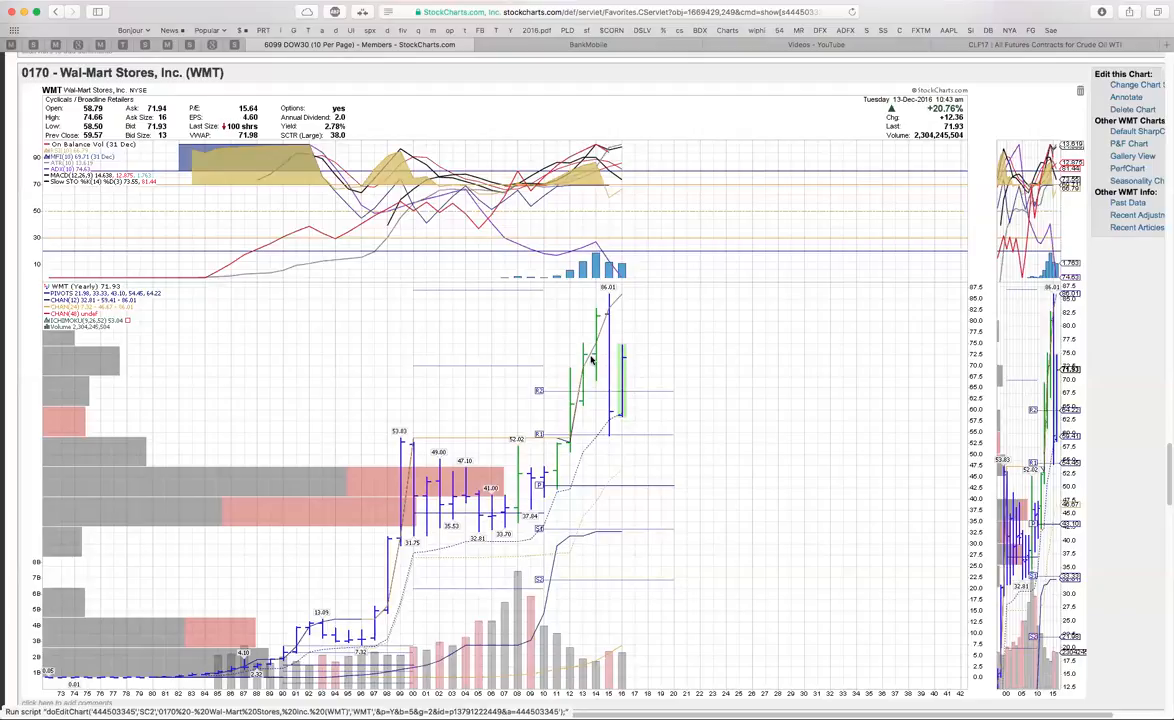
mouse_move(592, 356)
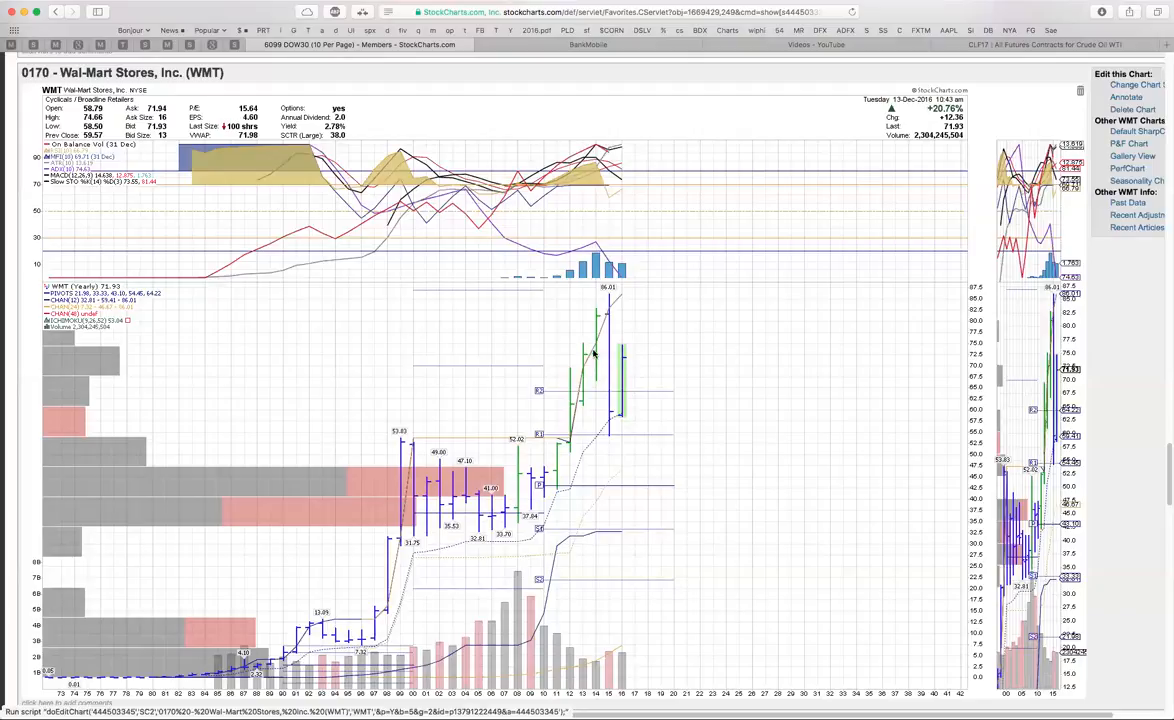
mouse_move(606, 316)
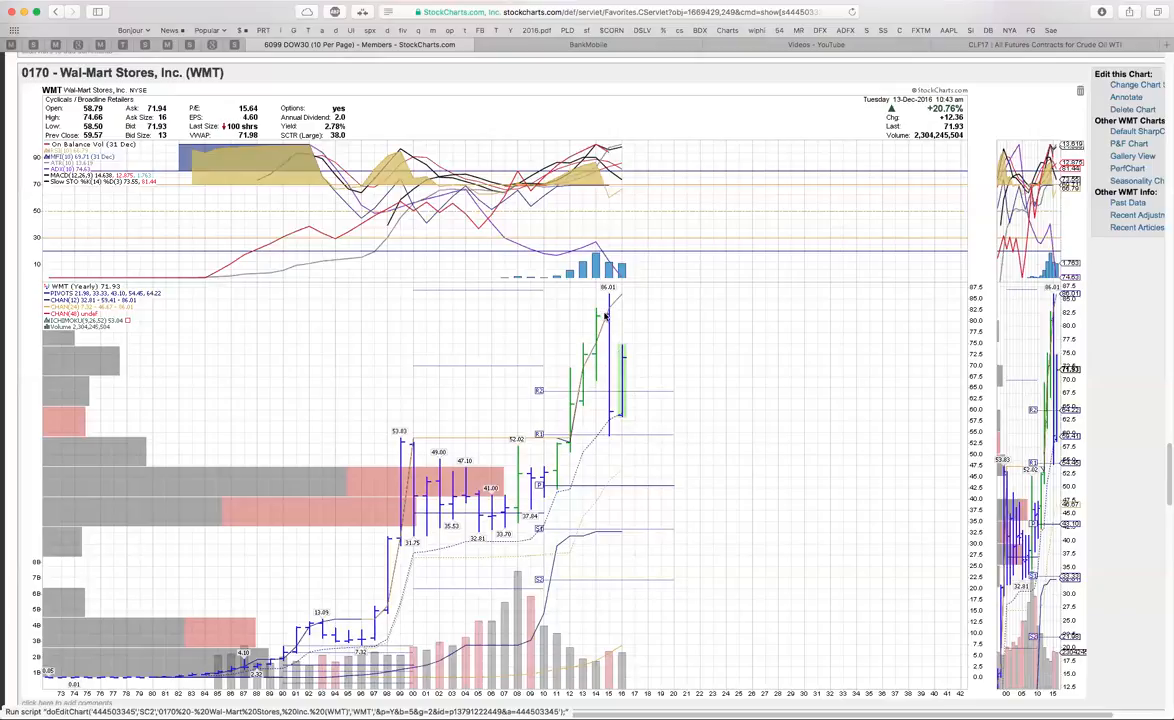
mouse_move(500, 498)
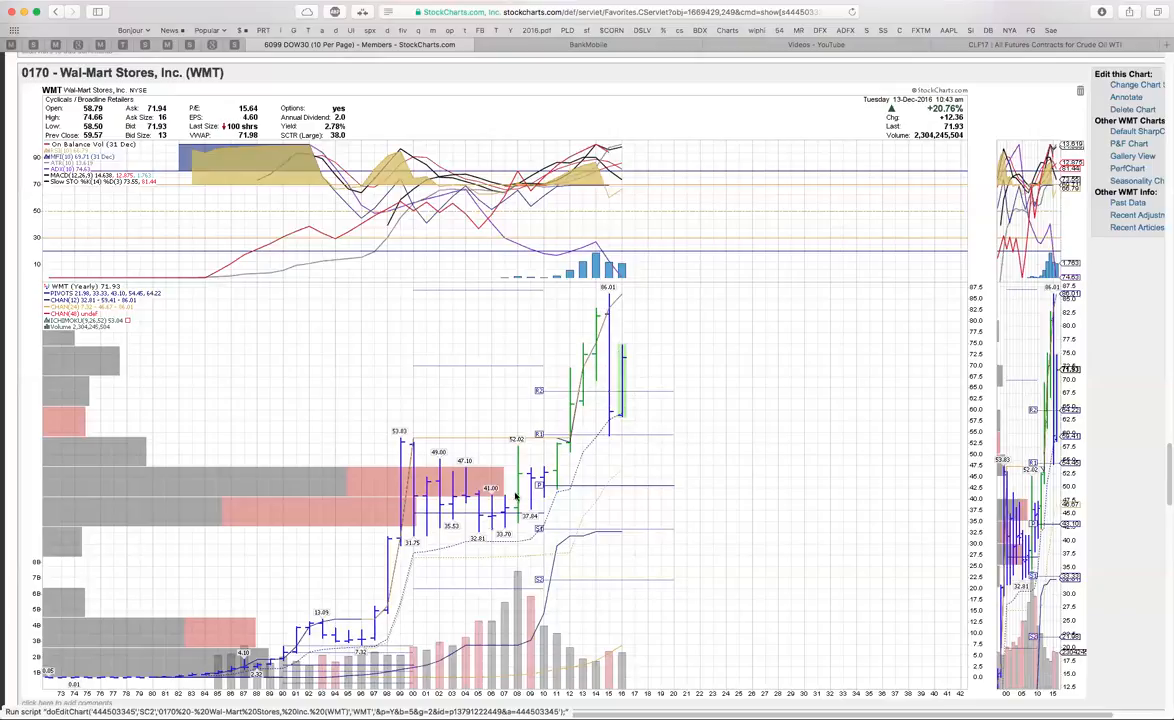
mouse_move(632, 404)
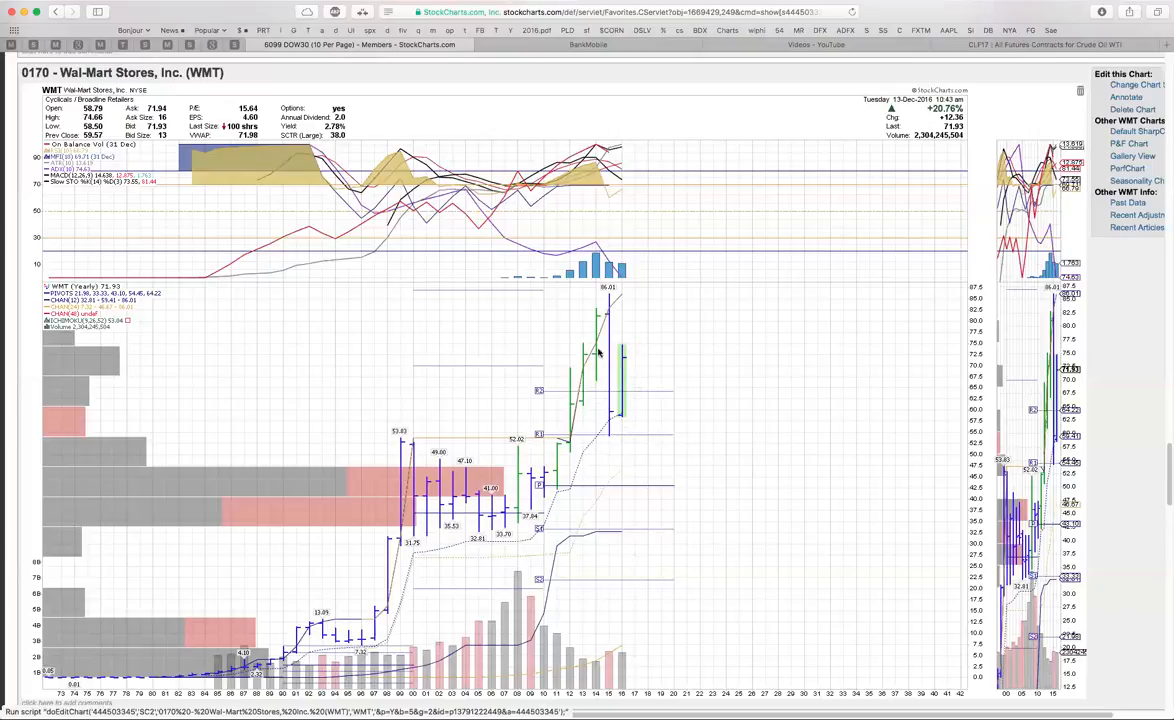
mouse_move(628, 372)
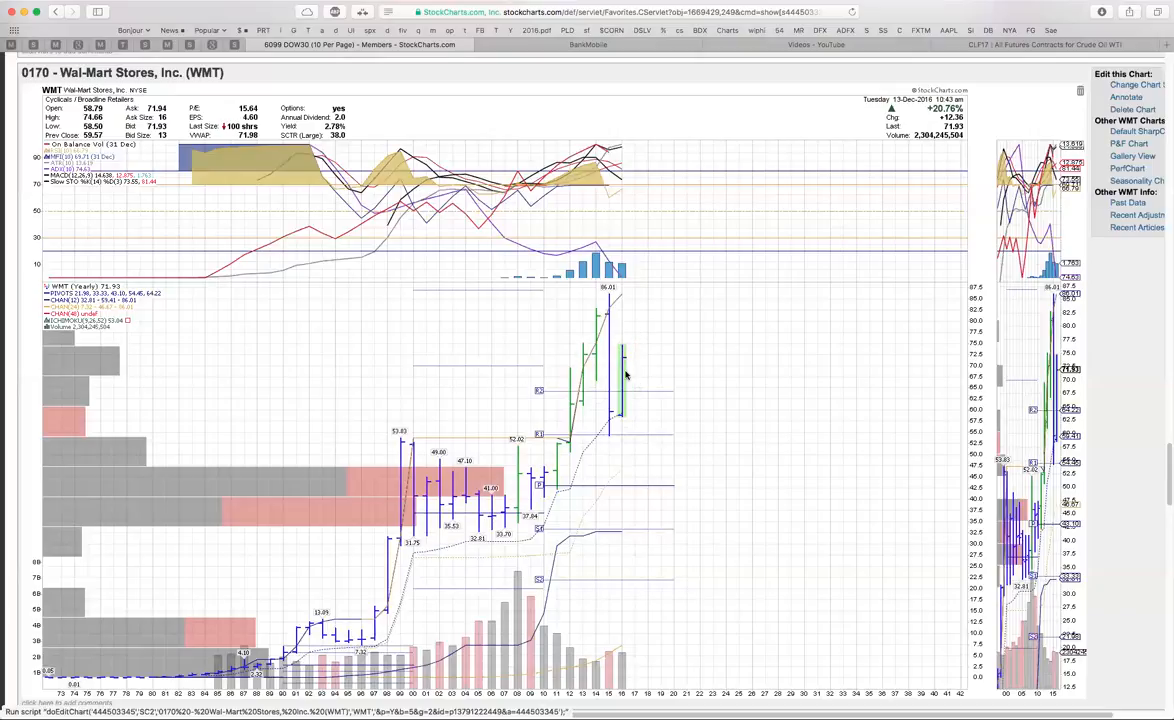
Step: Scroll past Wal-Mart Stores to the Caterpillar Inc. (CAT) SharpChart
scroll(down, 3)
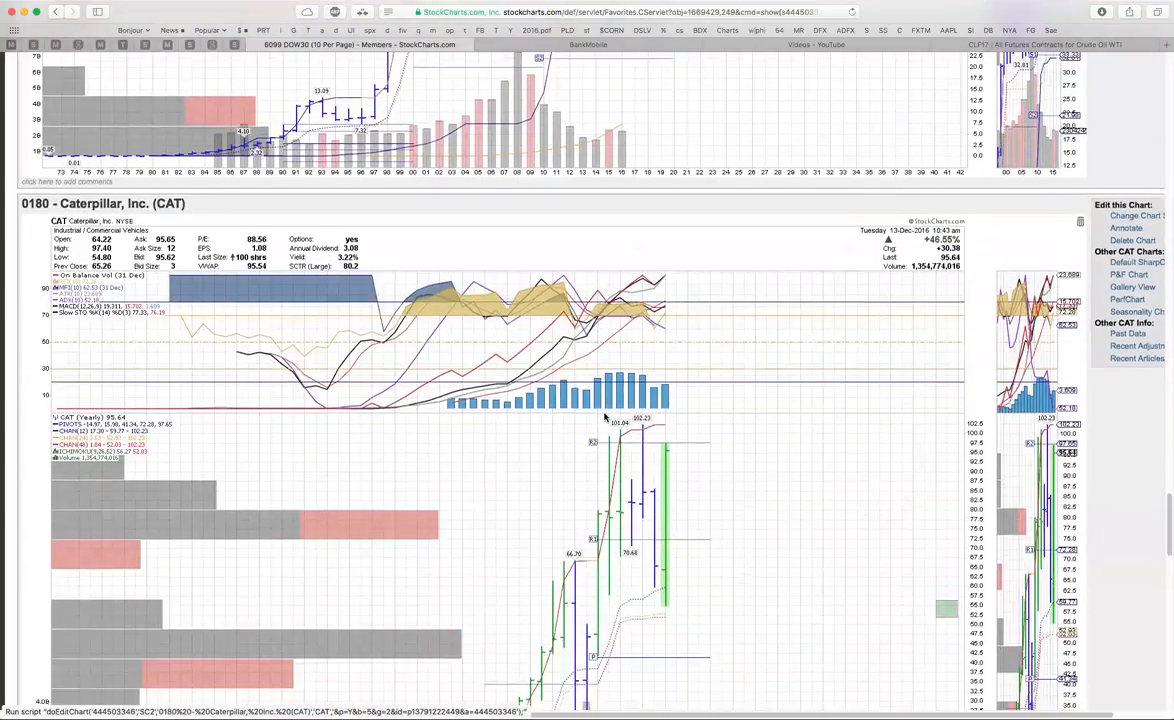
scroll(down, 3)
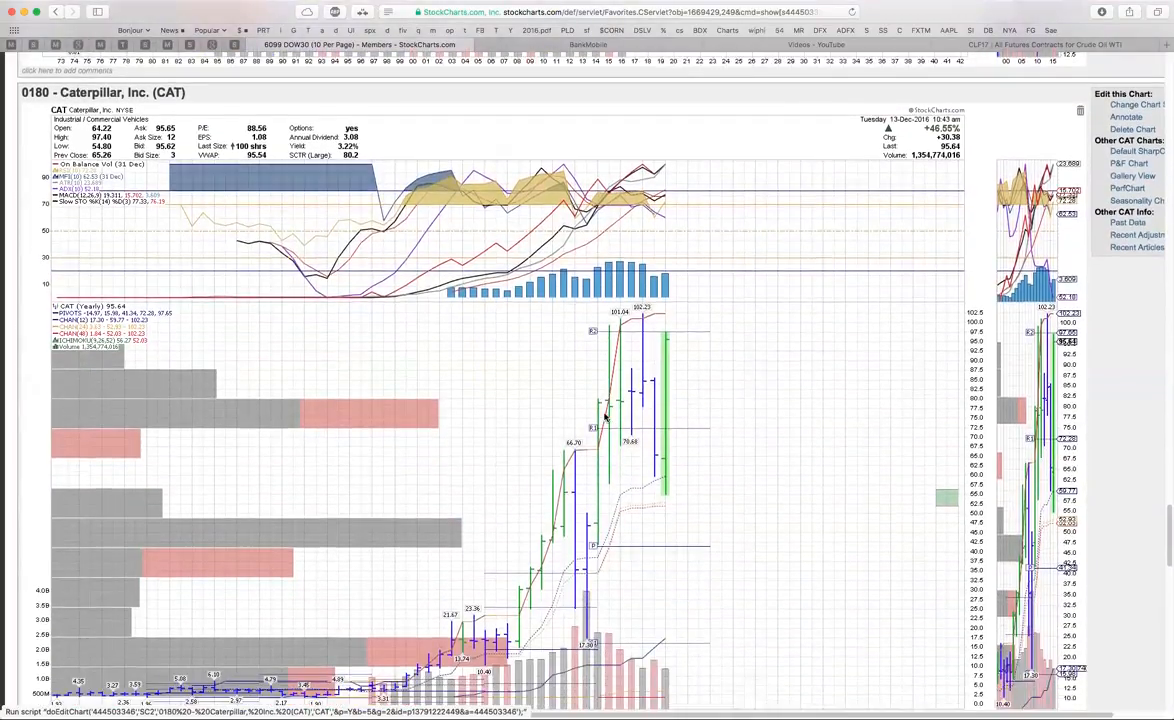
mouse_move(612, 340)
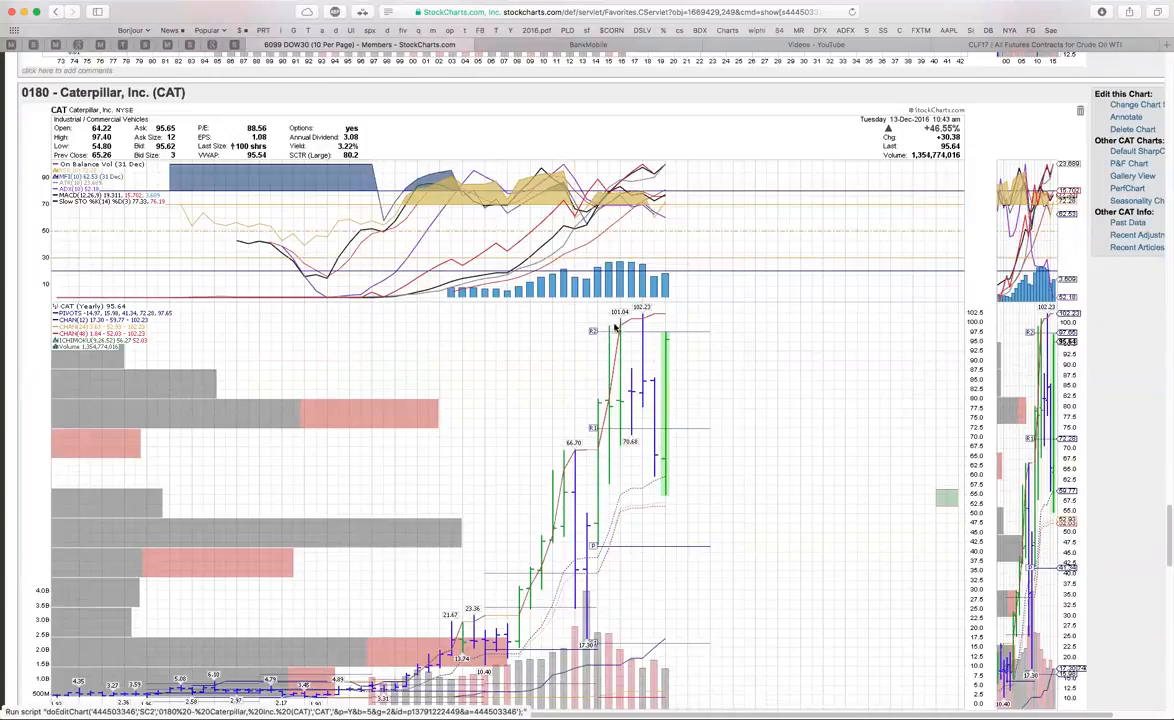
mouse_move(662, 344)
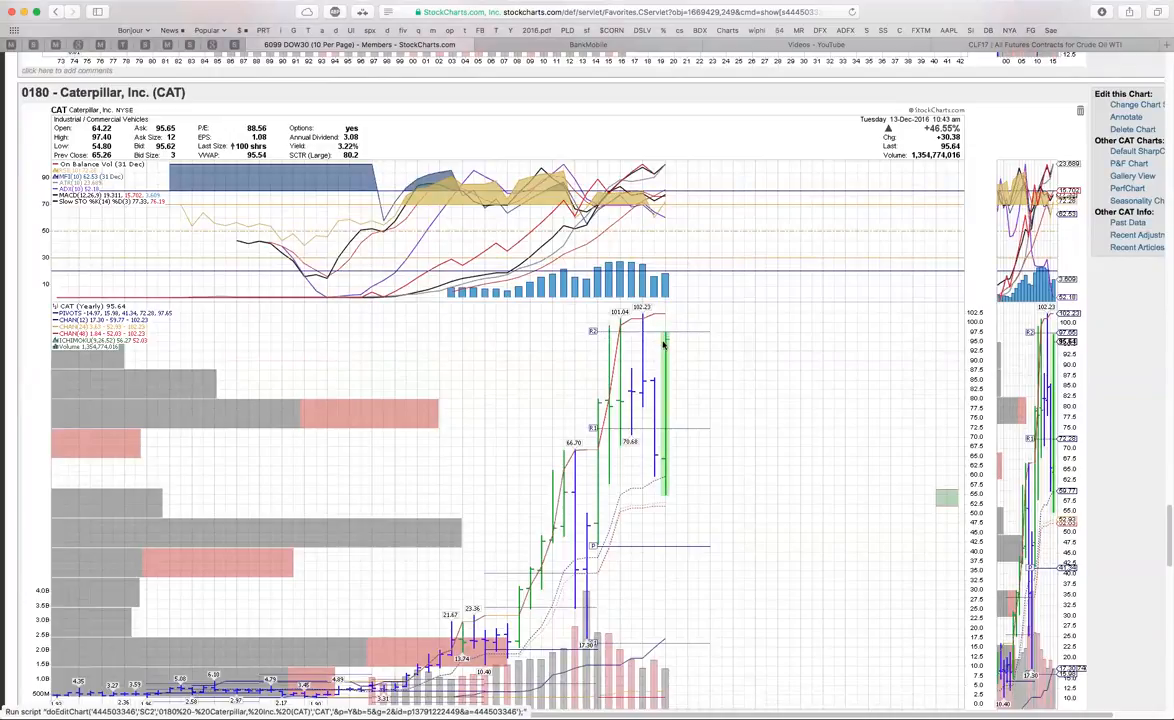
mouse_move(652, 396)
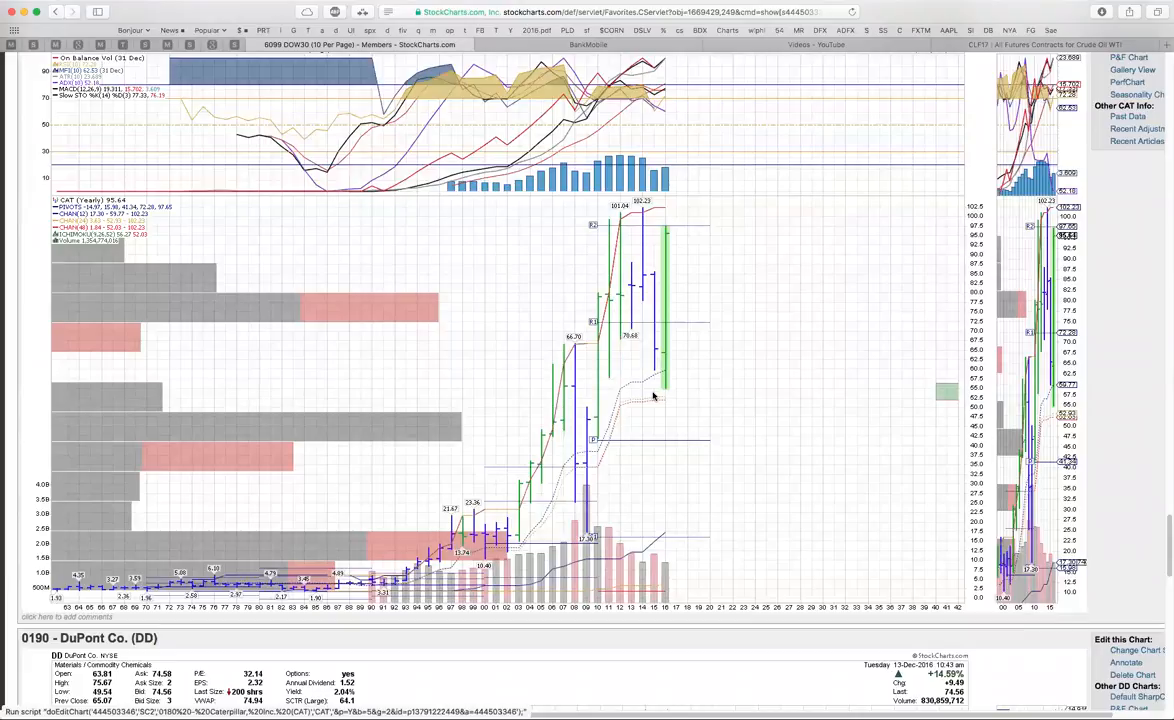
mouse_move(752, 276)
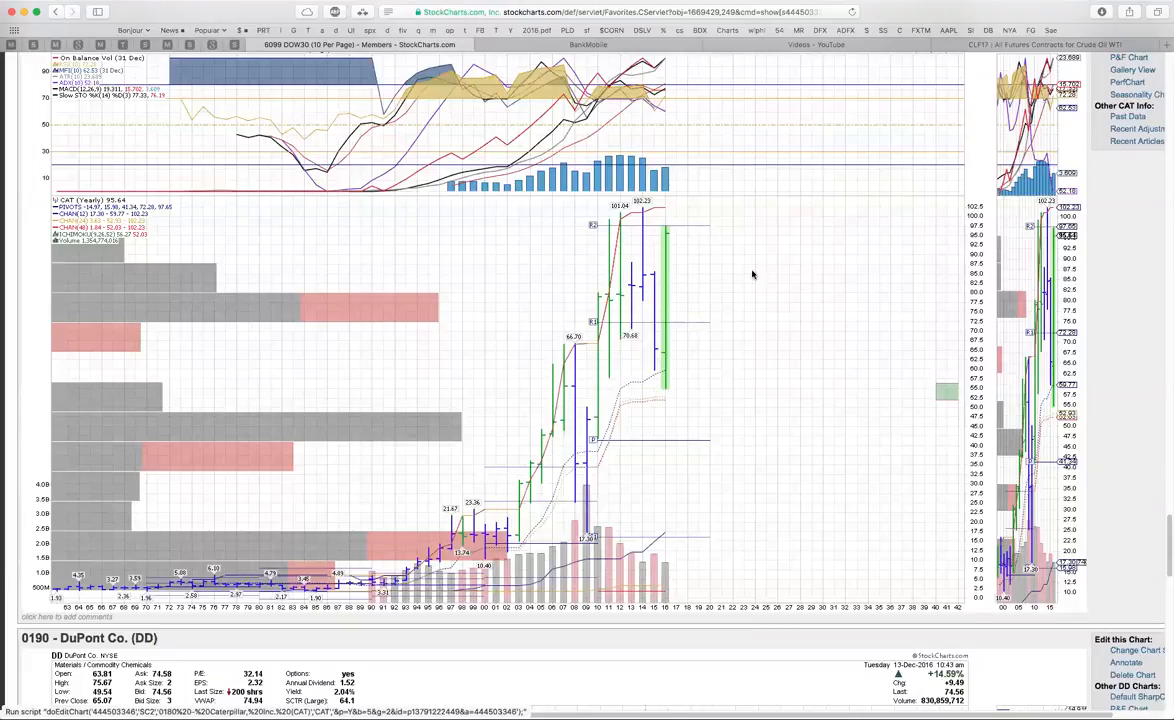
mouse_move(640, 232)
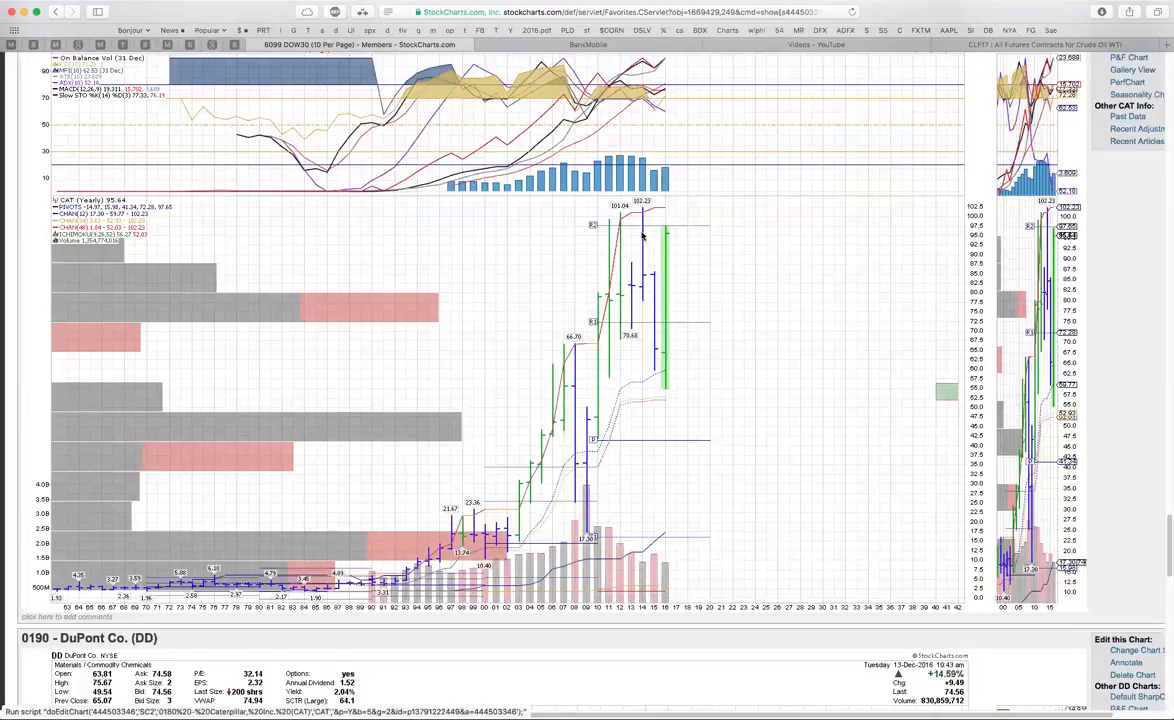
mouse_move(602, 300)
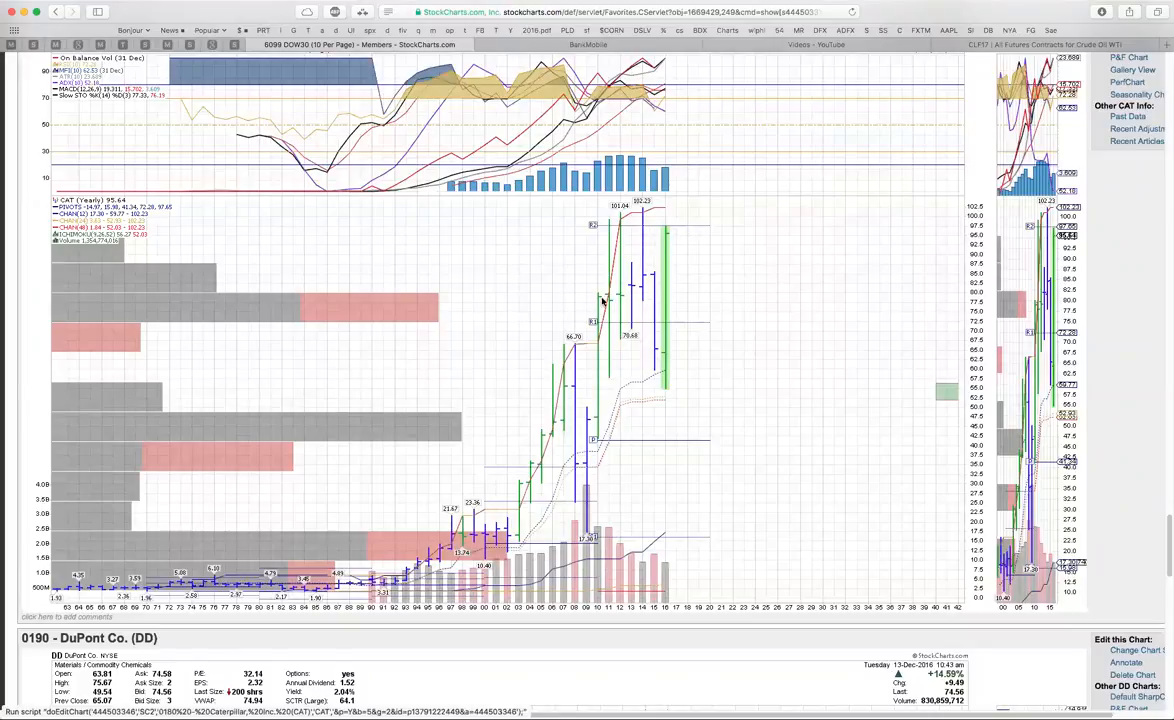
mouse_move(662, 318)
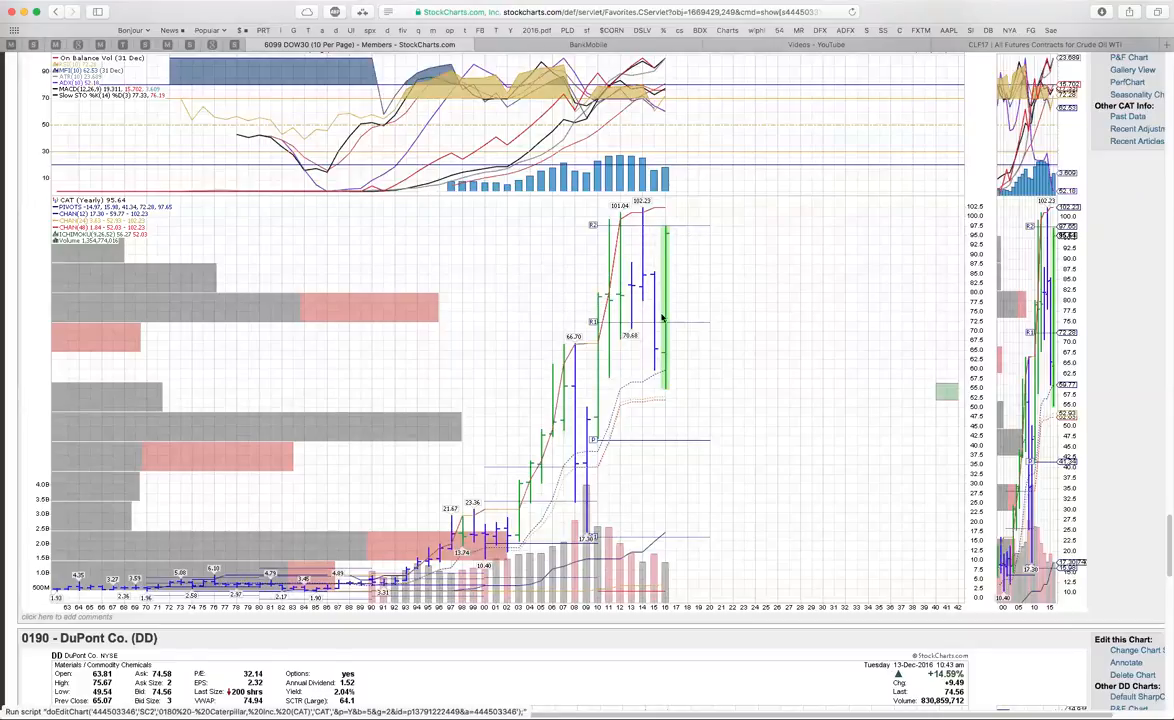
mouse_move(630, 224)
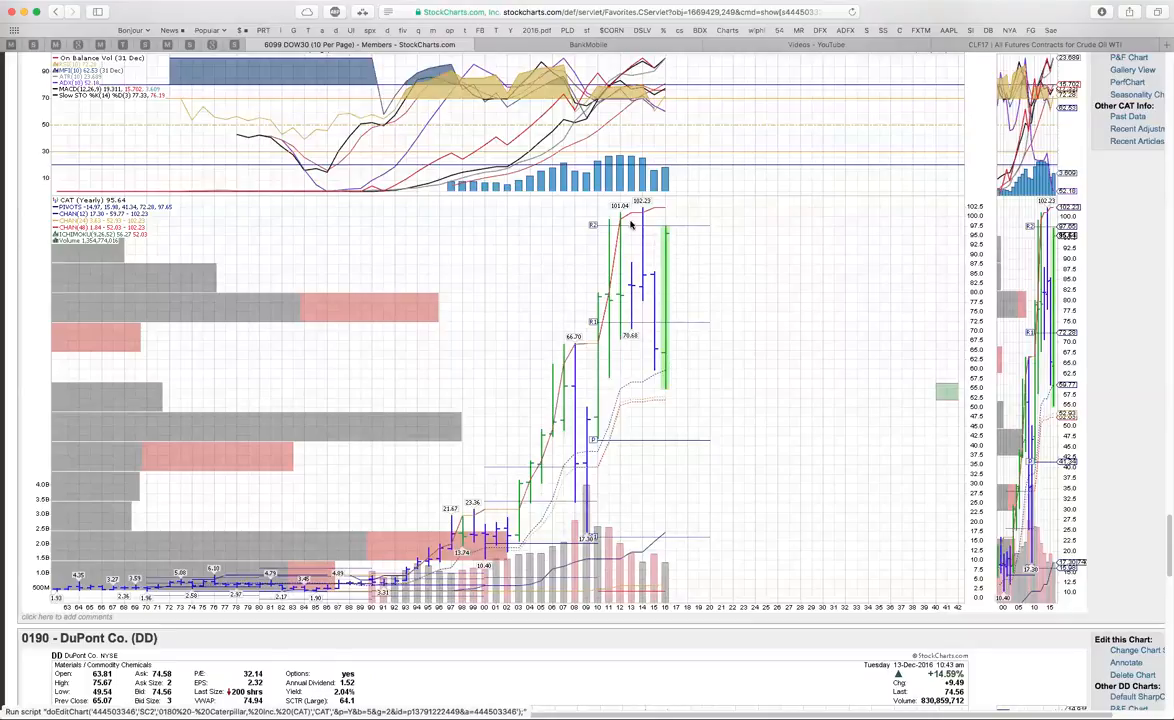
scroll(down, 3)
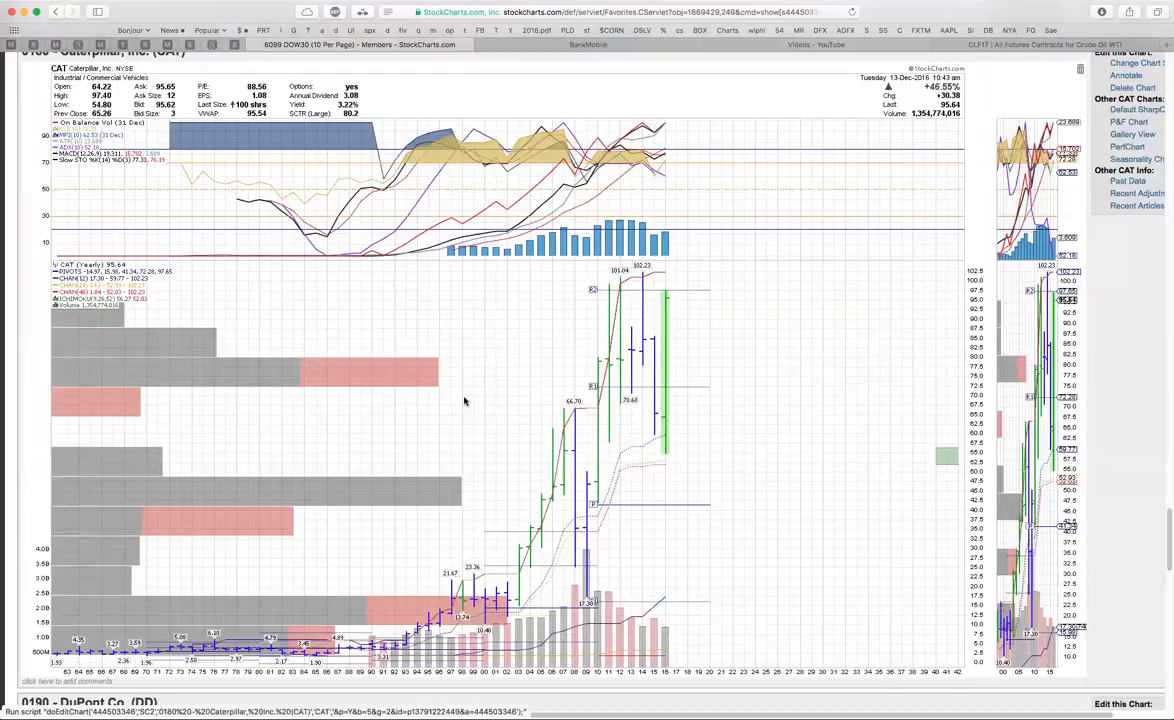
scroll(down, 3)
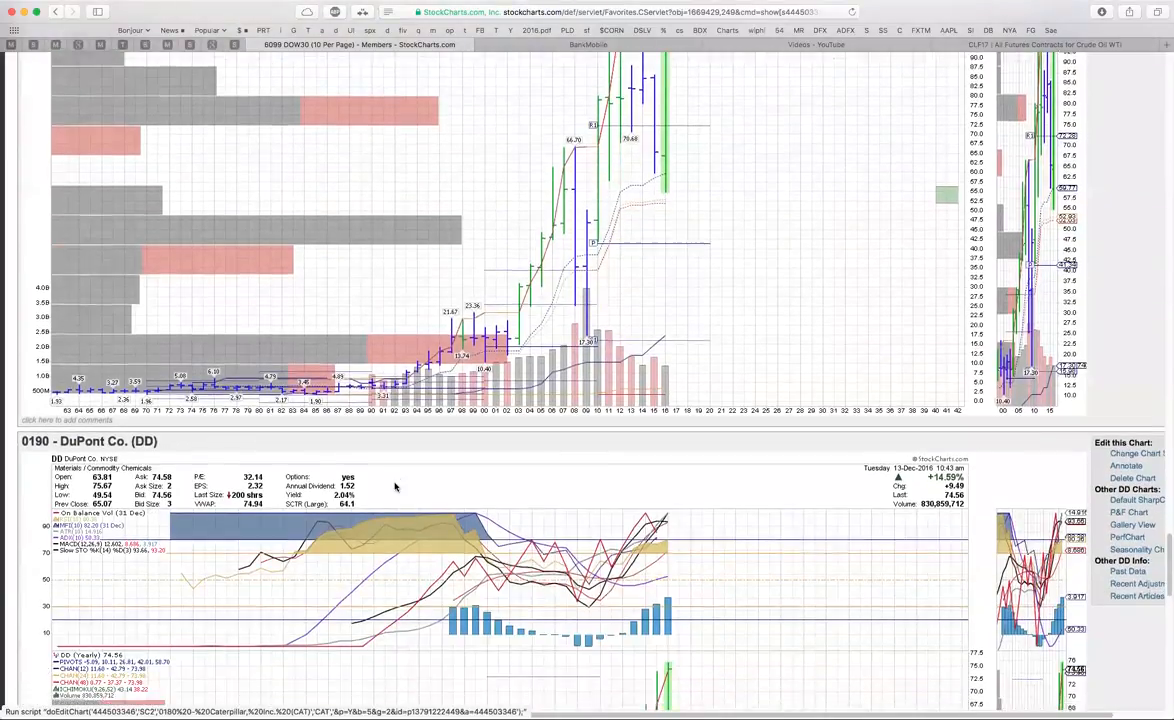
scroll(down, 3)
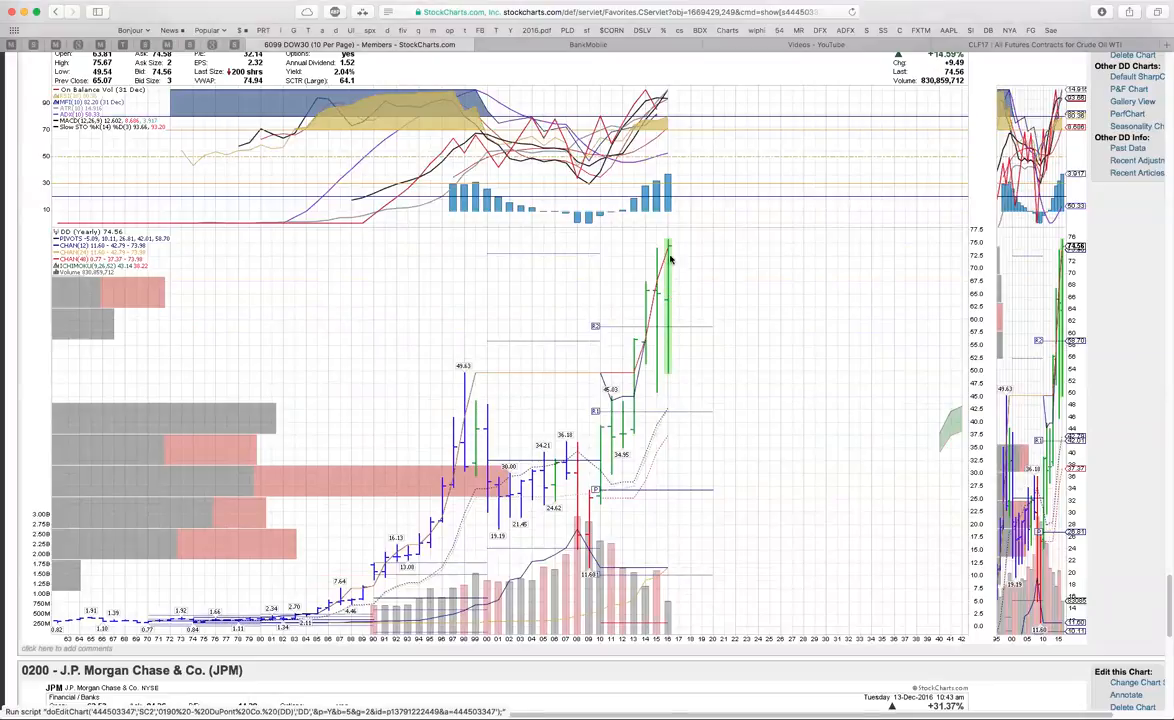
mouse_move(576, 252)
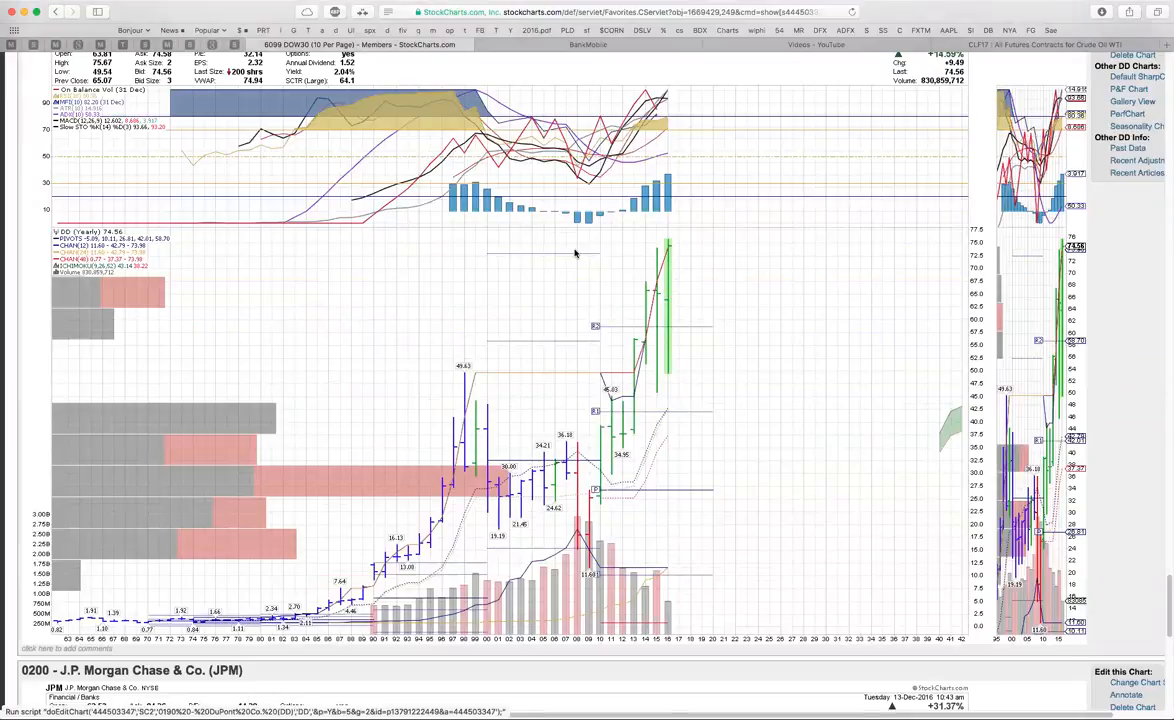
mouse_move(588, 258)
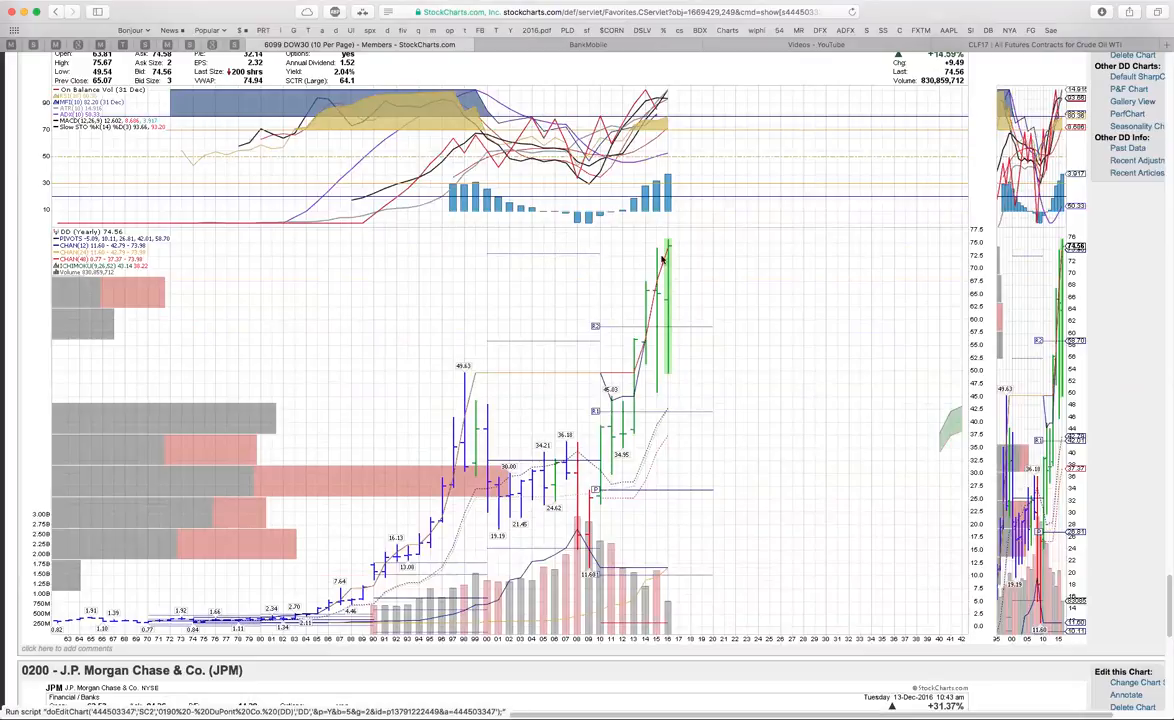
mouse_move(678, 244)
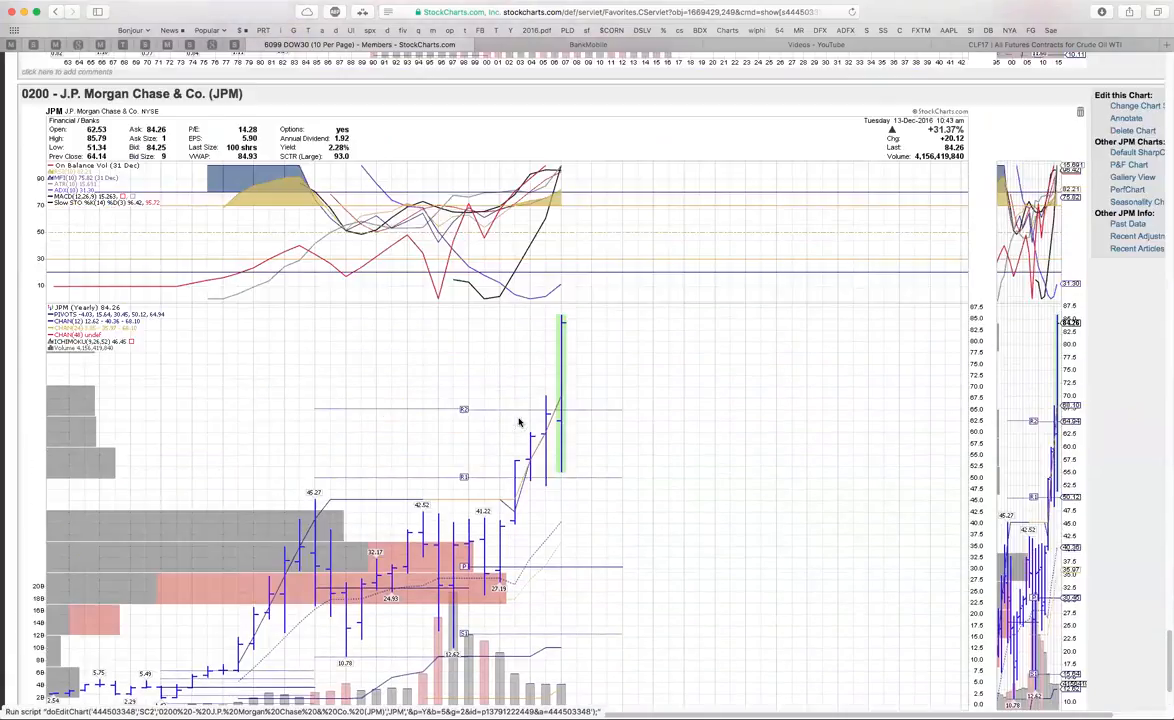
mouse_move(590, 328)
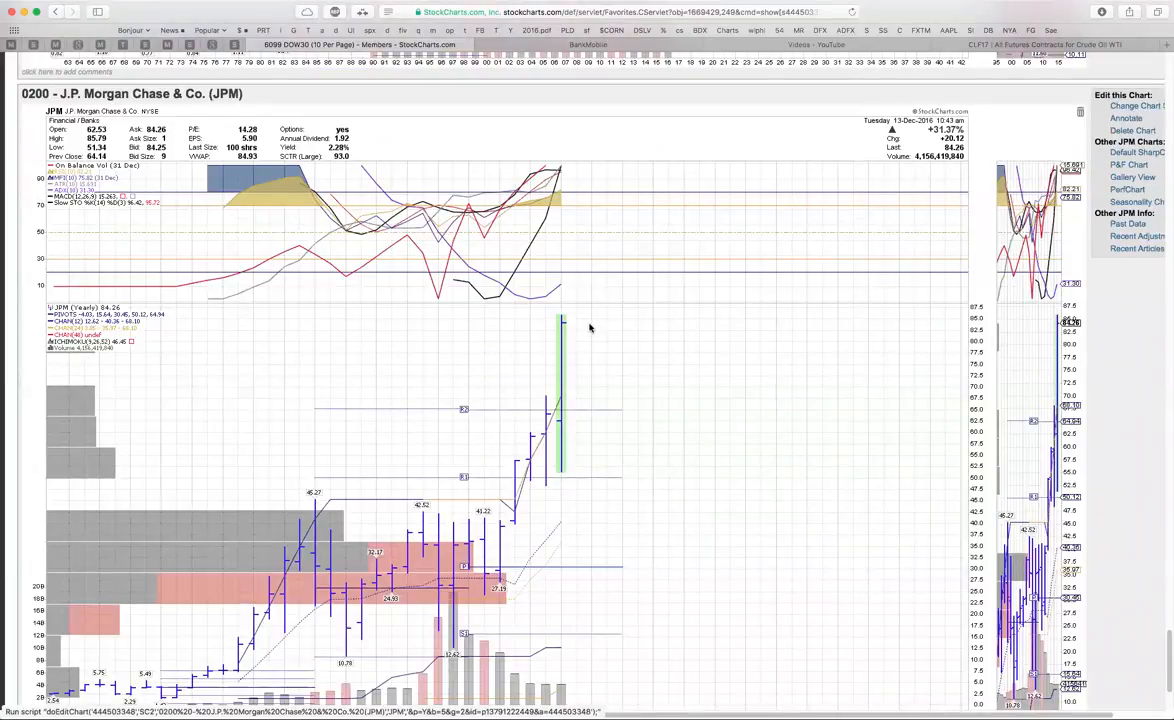
mouse_move(486, 522)
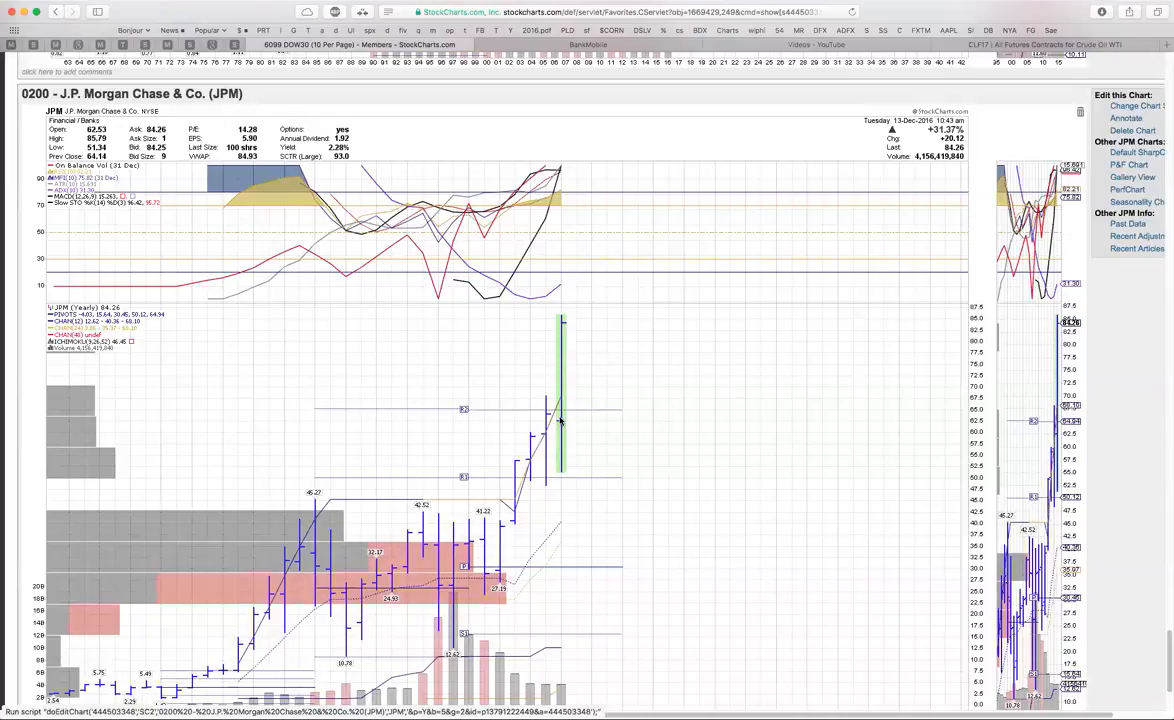
mouse_move(556, 362)
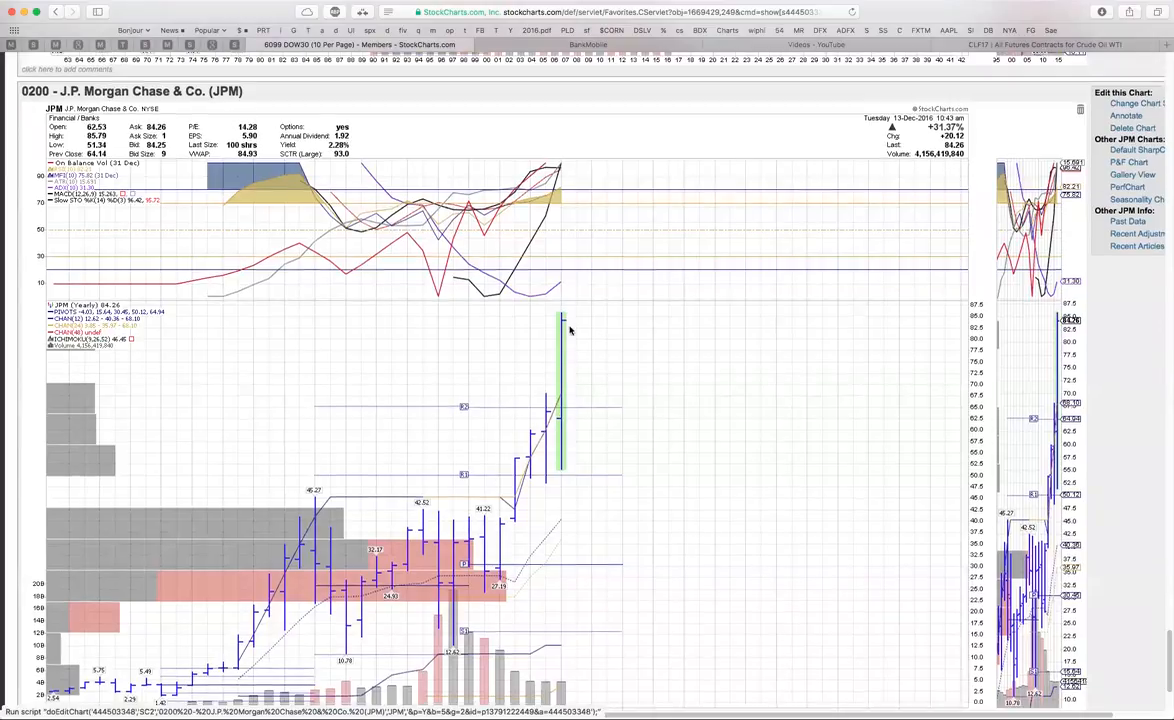
scroll(down, 3)
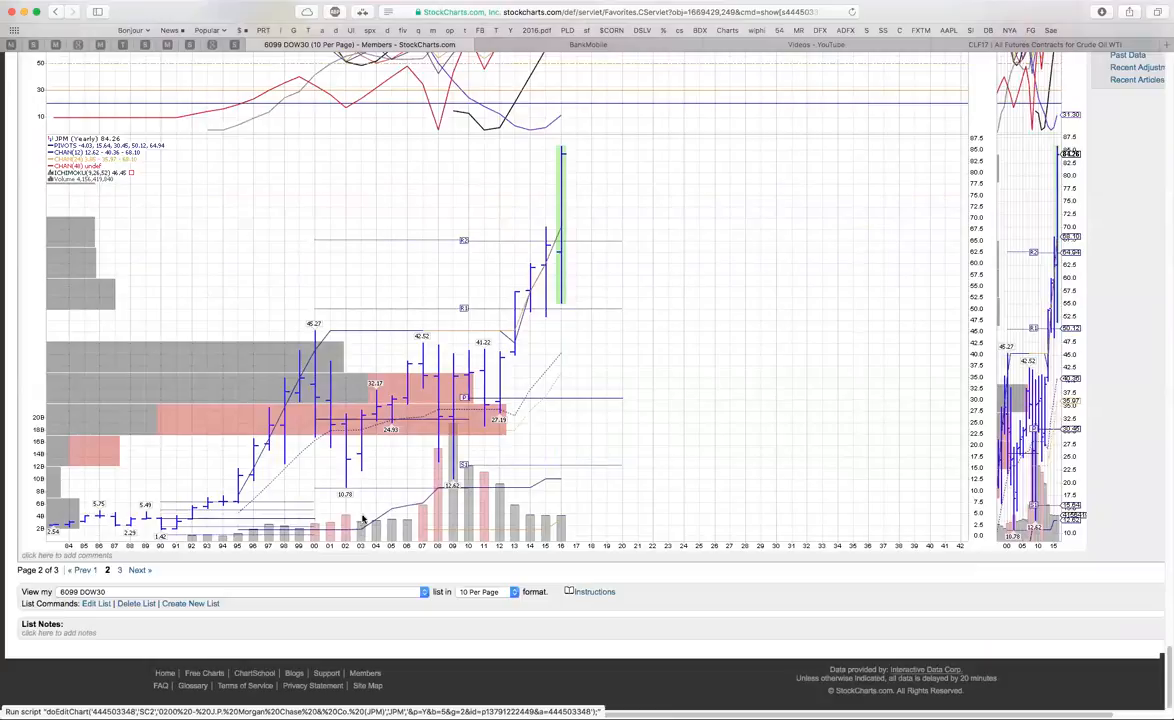
mouse_move(340, 314)
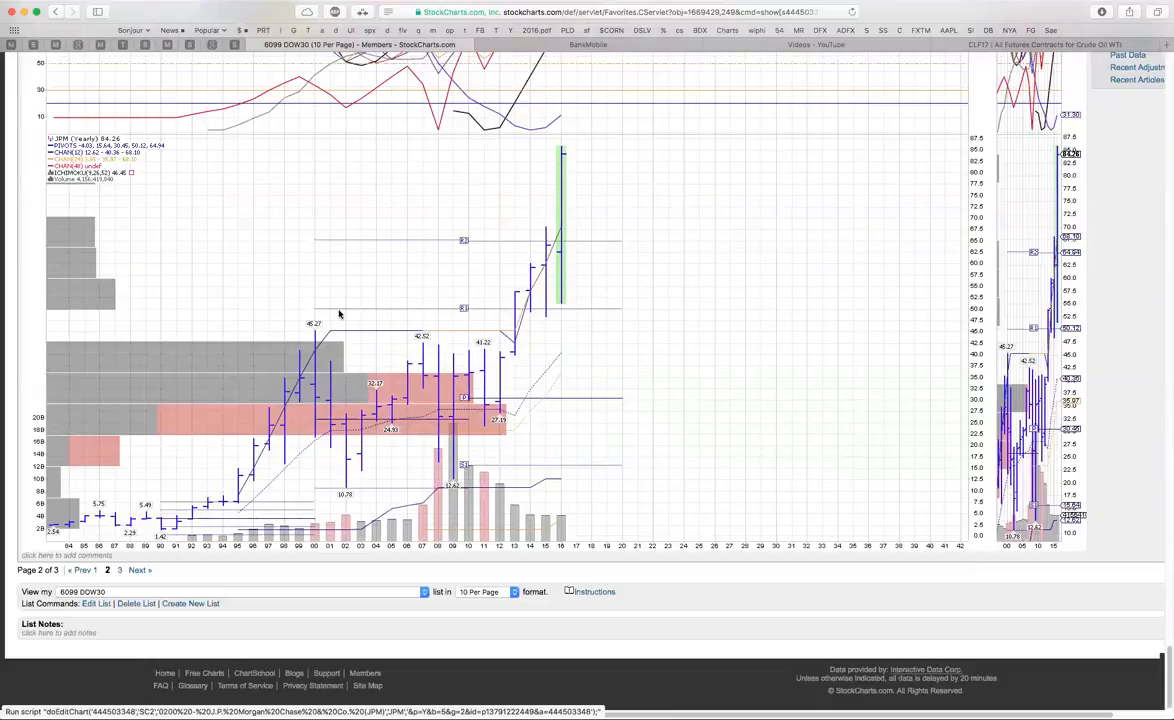
mouse_move(378, 392)
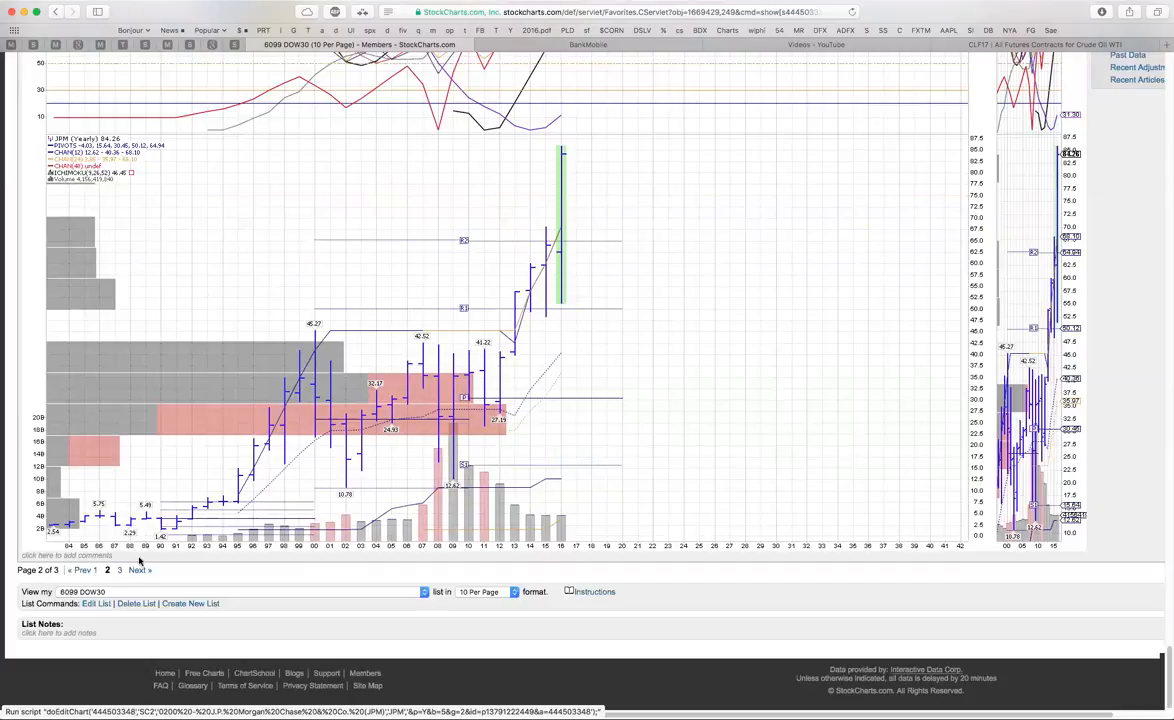
click(140, 568)
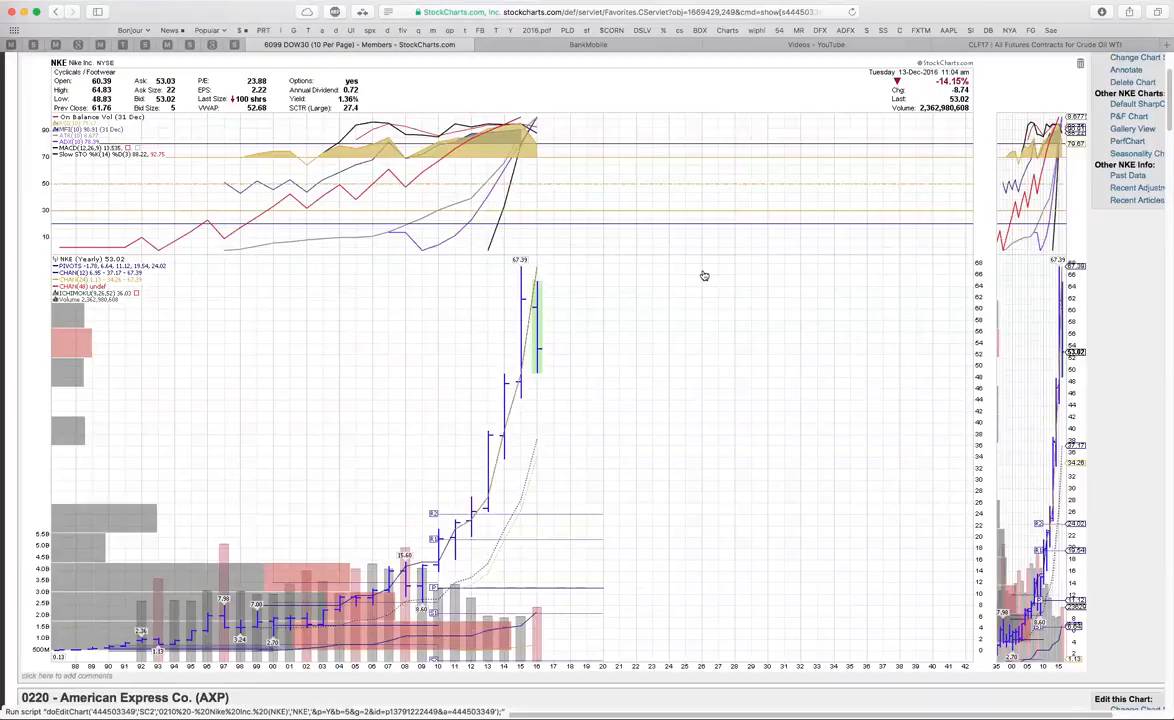
mouse_move(584, 376)
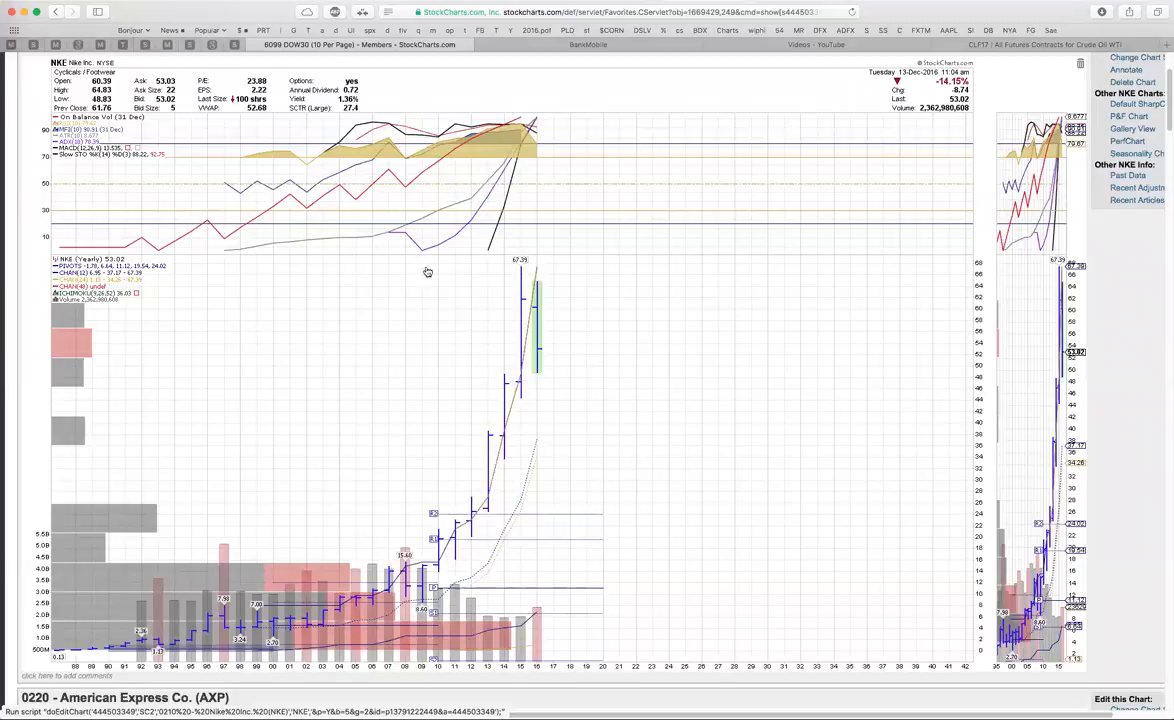
mouse_move(432, 538)
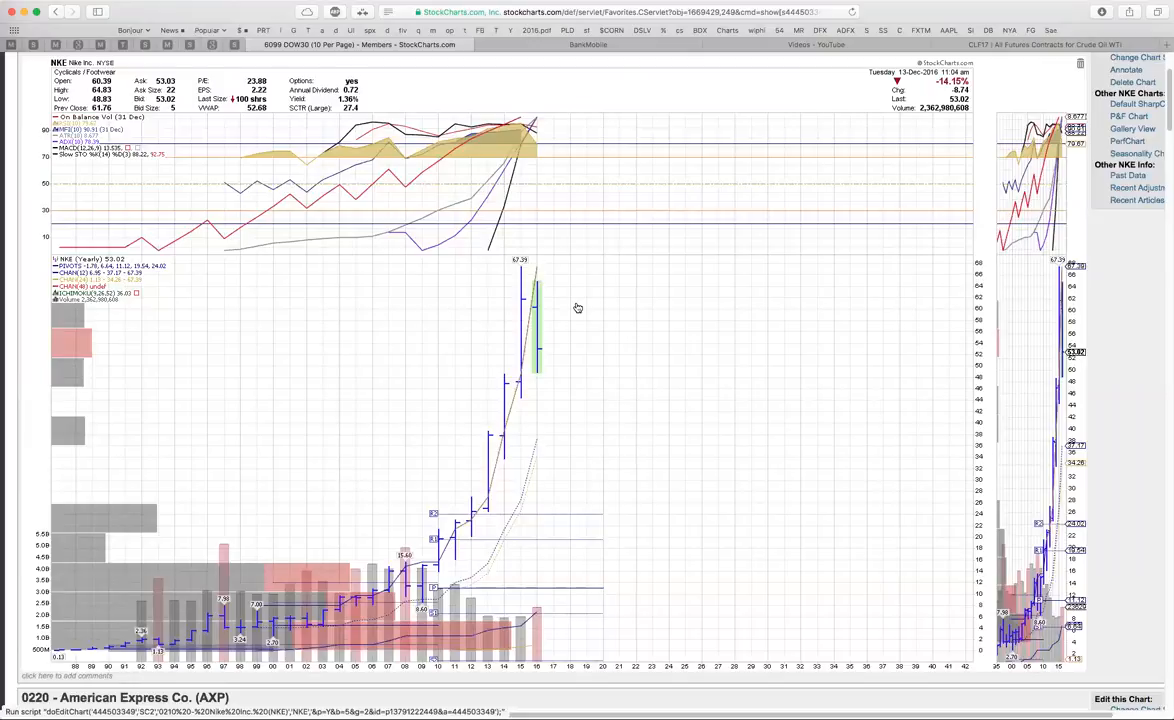
mouse_move(572, 284)
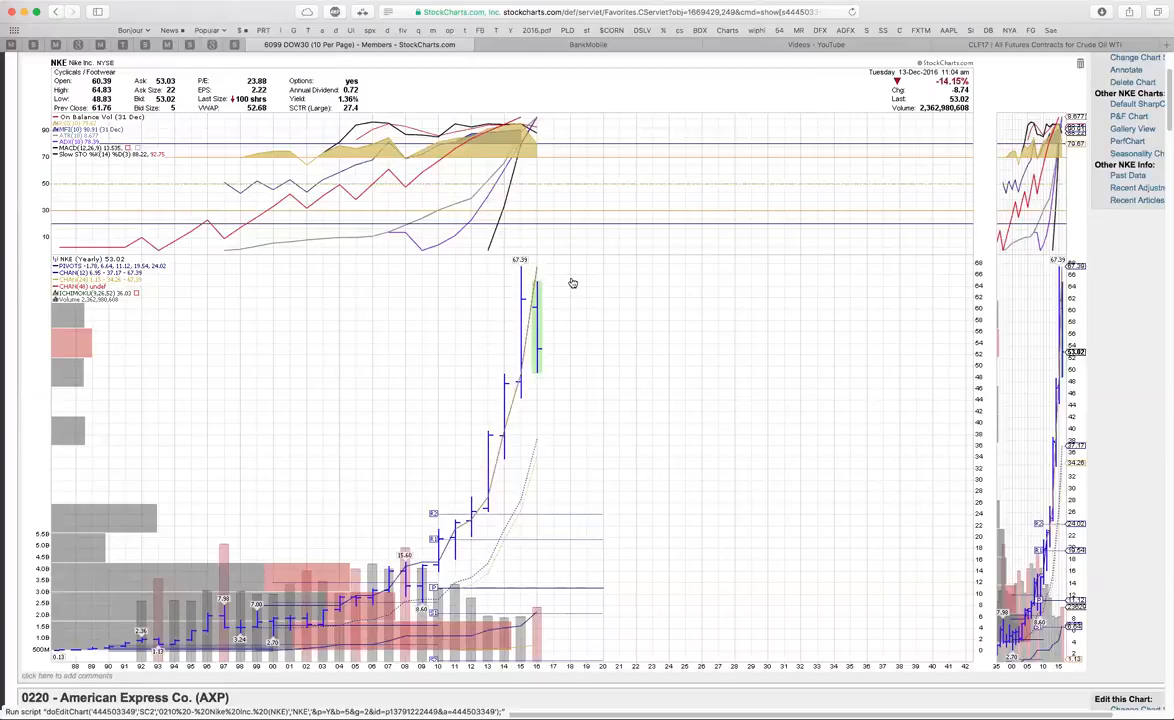
mouse_move(592, 306)
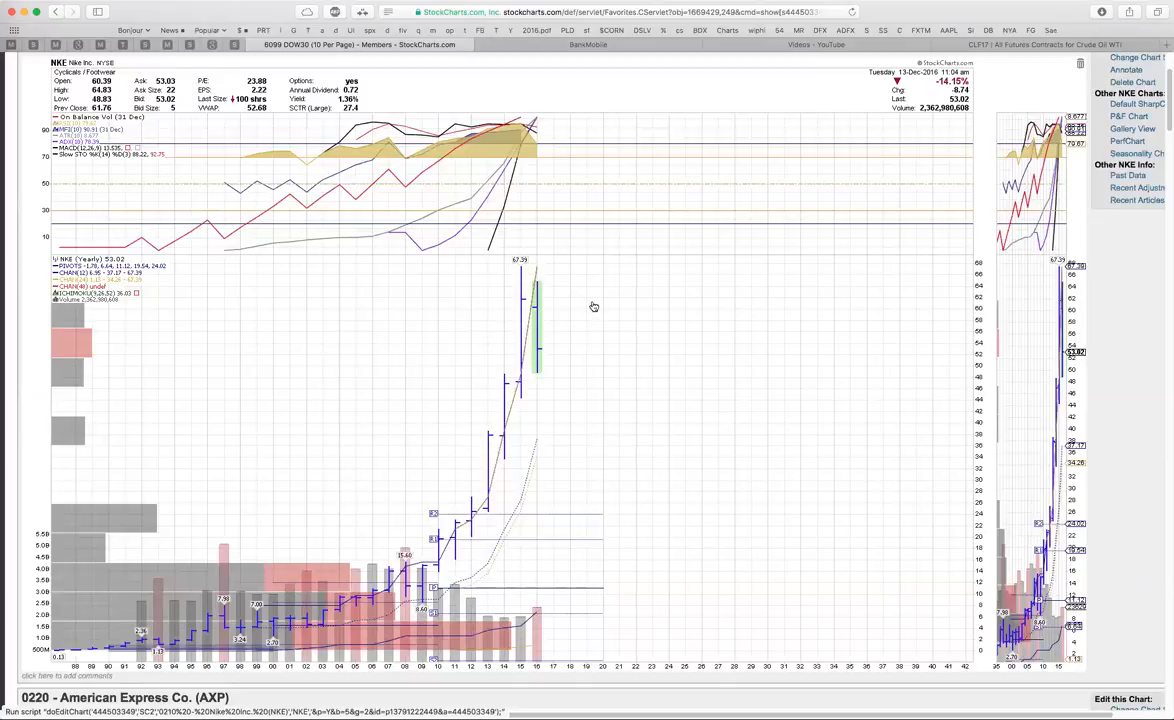
mouse_move(548, 356)
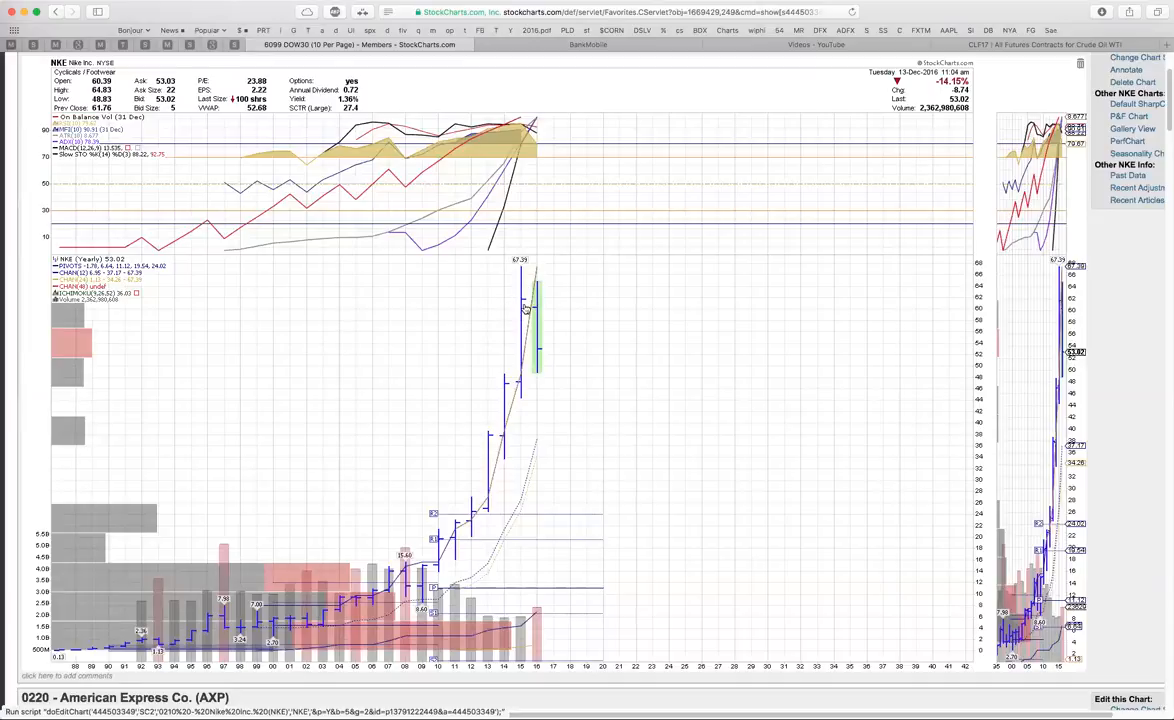
mouse_move(532, 304)
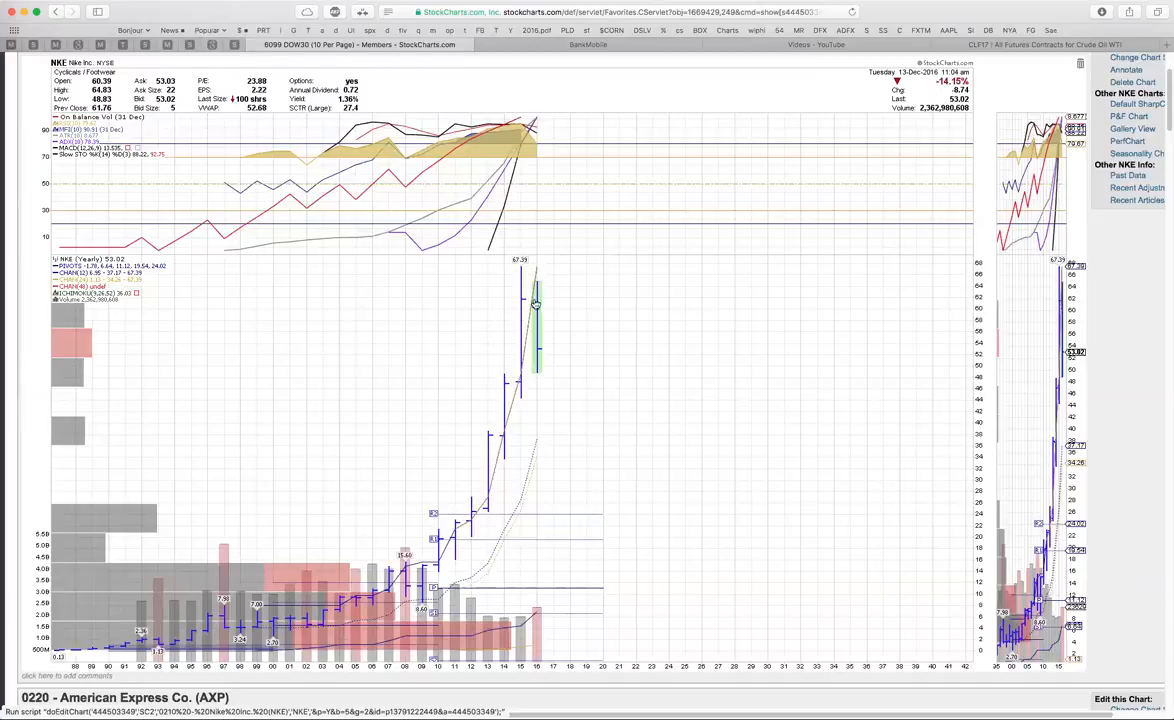
mouse_move(548, 316)
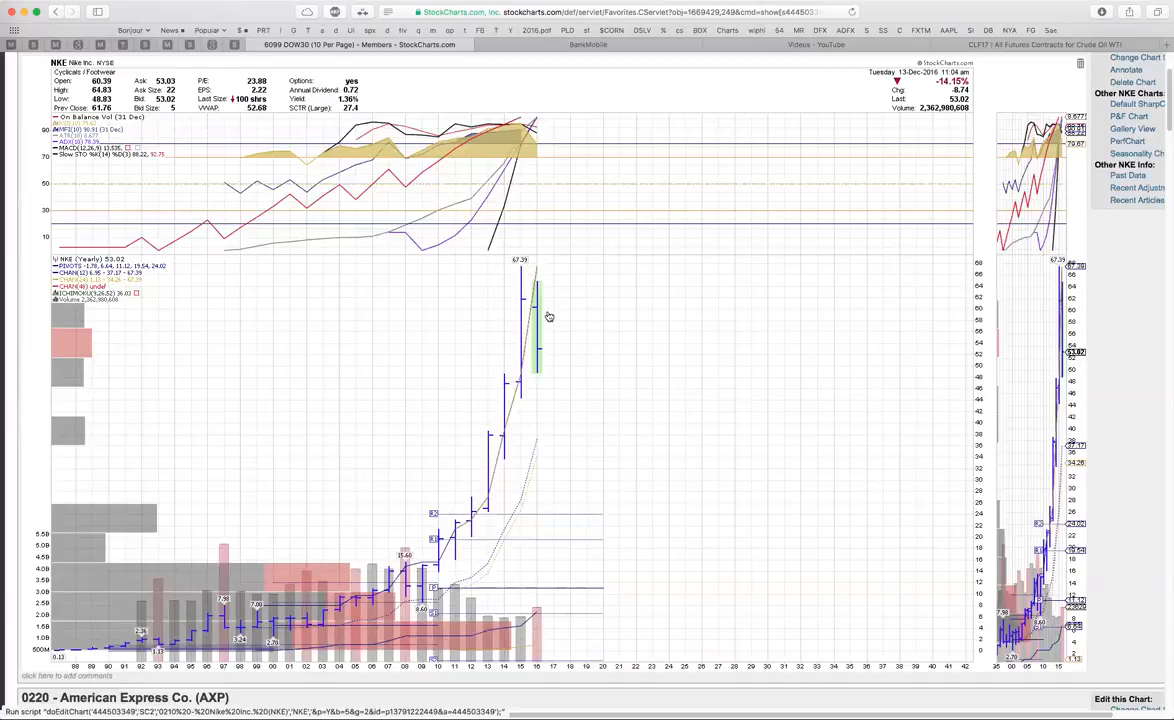
mouse_move(548, 342)
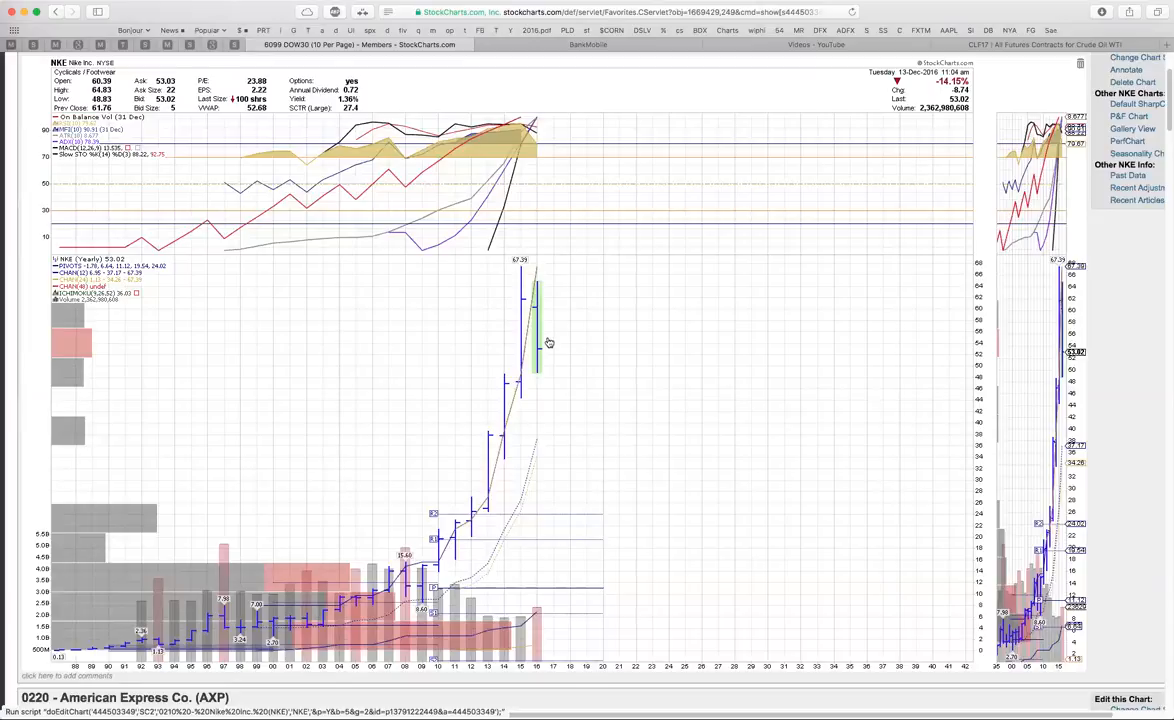
mouse_move(552, 308)
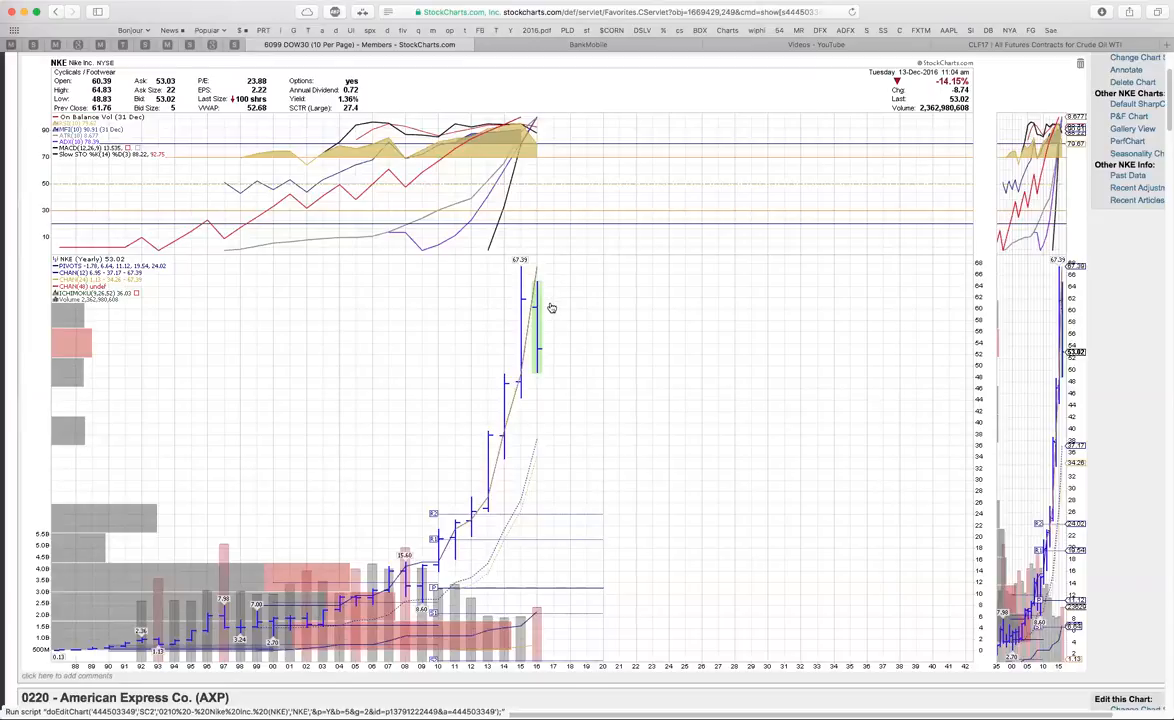
mouse_move(570, 306)
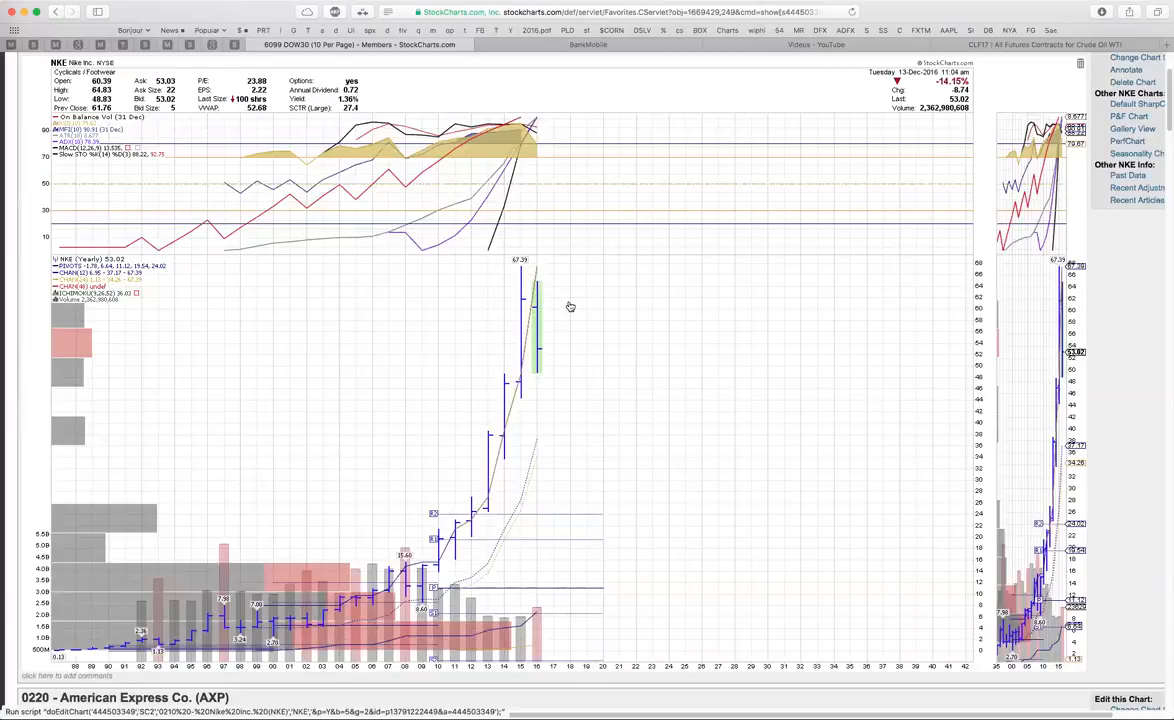
mouse_move(554, 304)
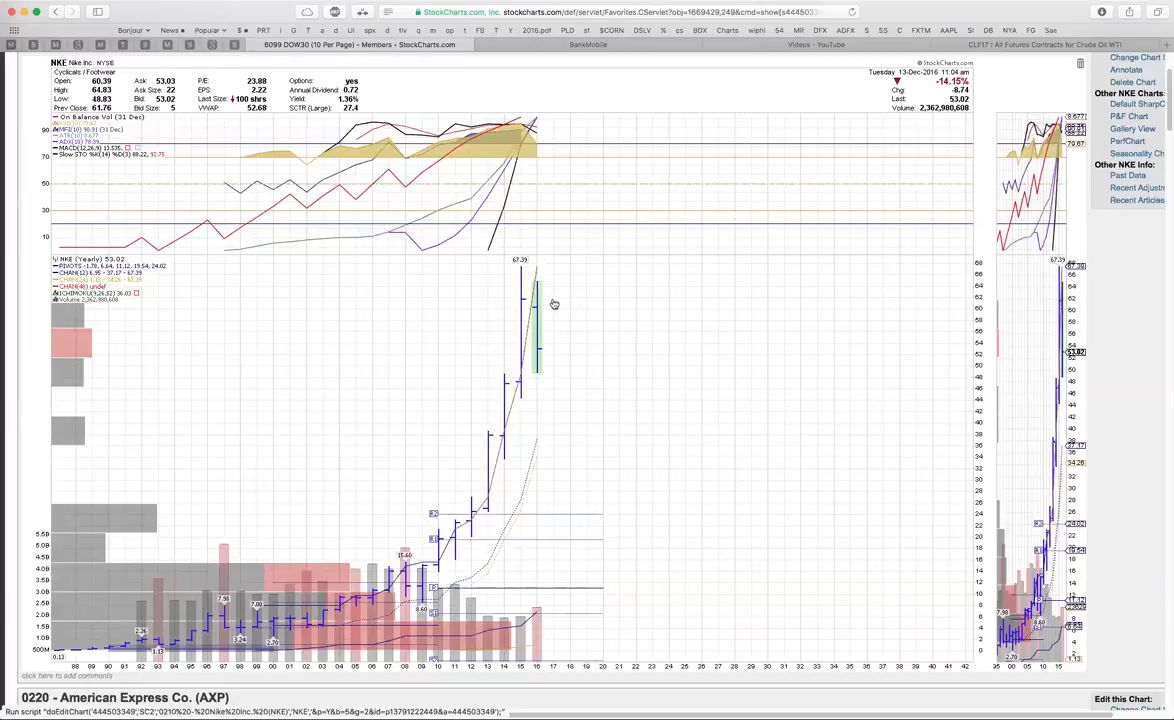
mouse_move(524, 348)
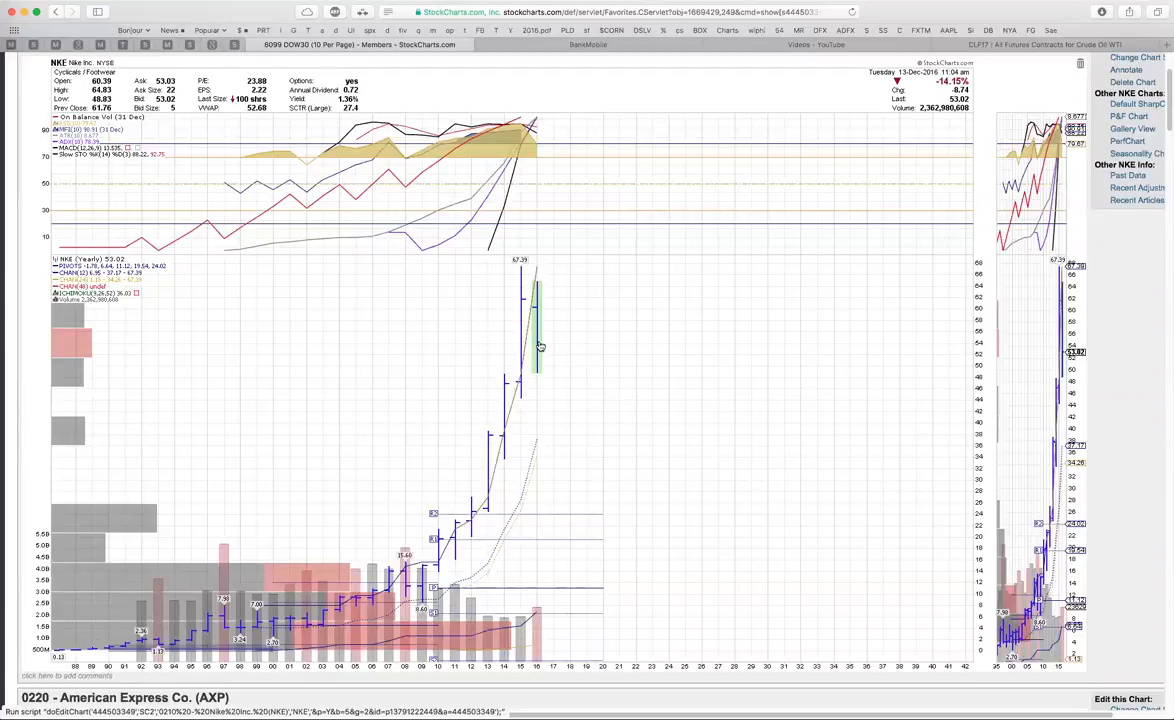
mouse_move(526, 304)
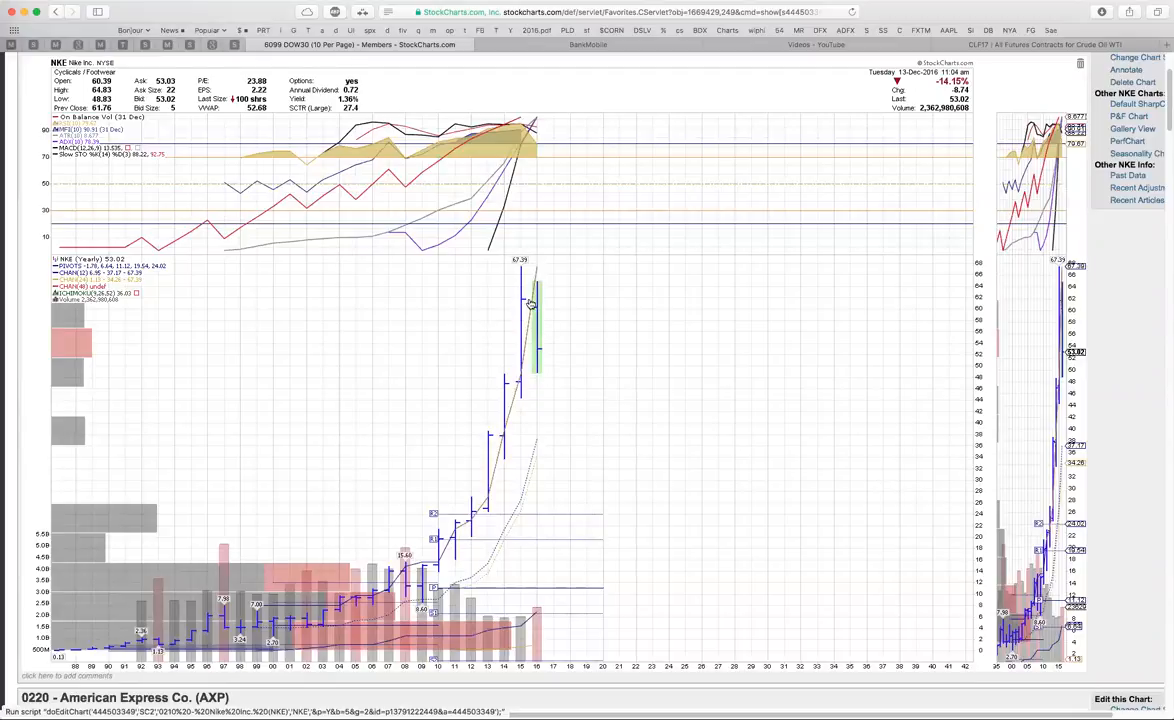
mouse_move(538, 312)
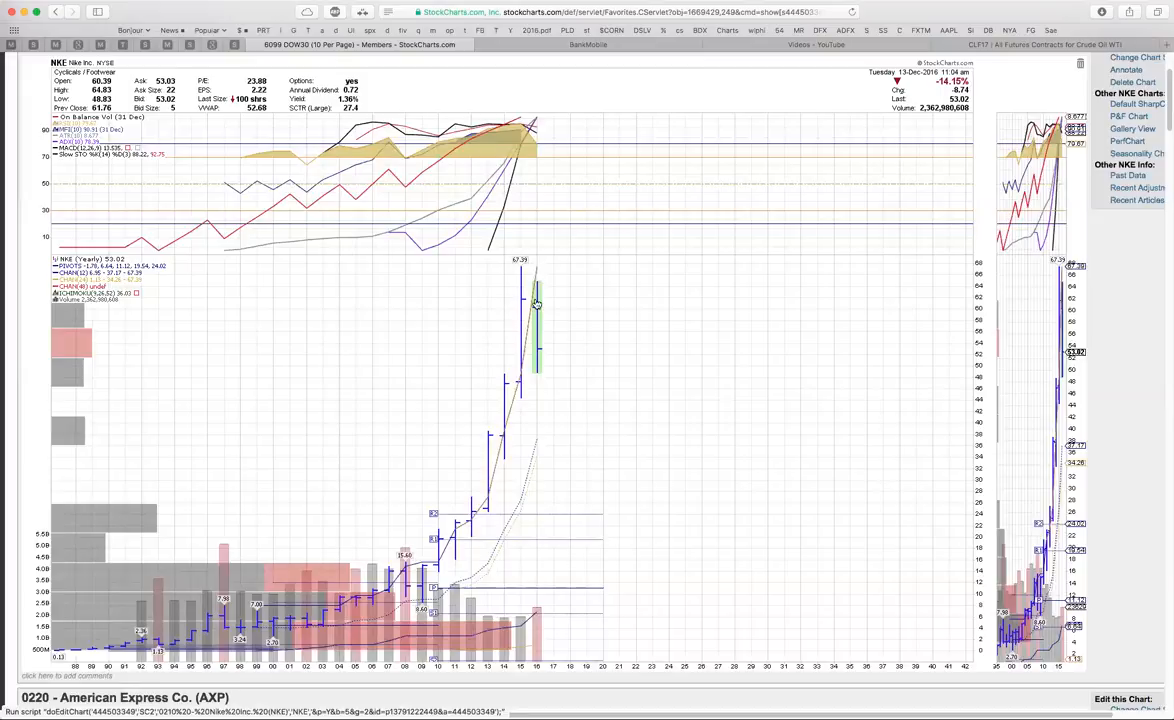
mouse_move(538, 356)
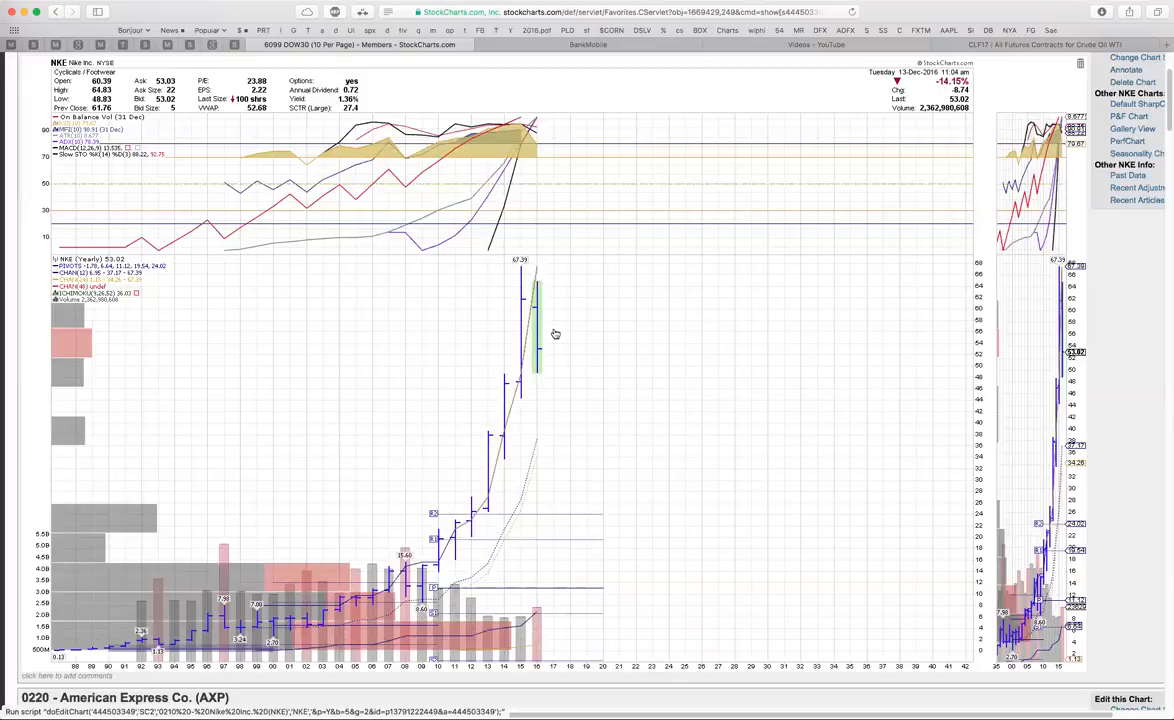
mouse_move(500, 340)
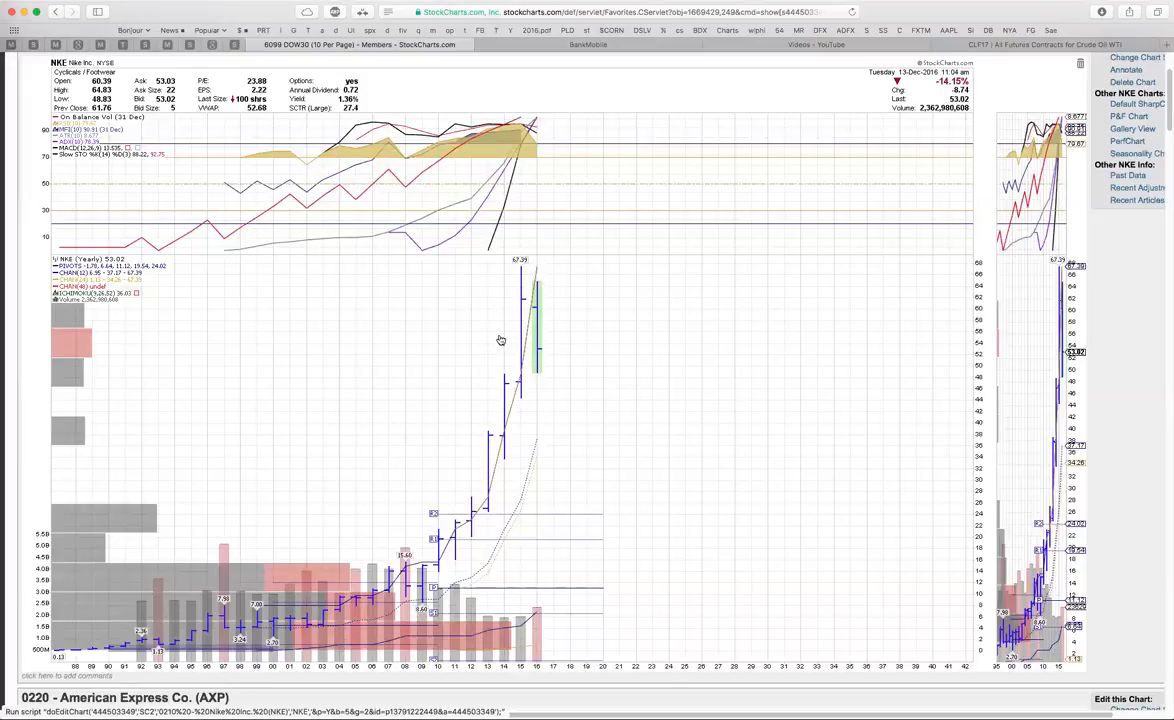
mouse_move(608, 312)
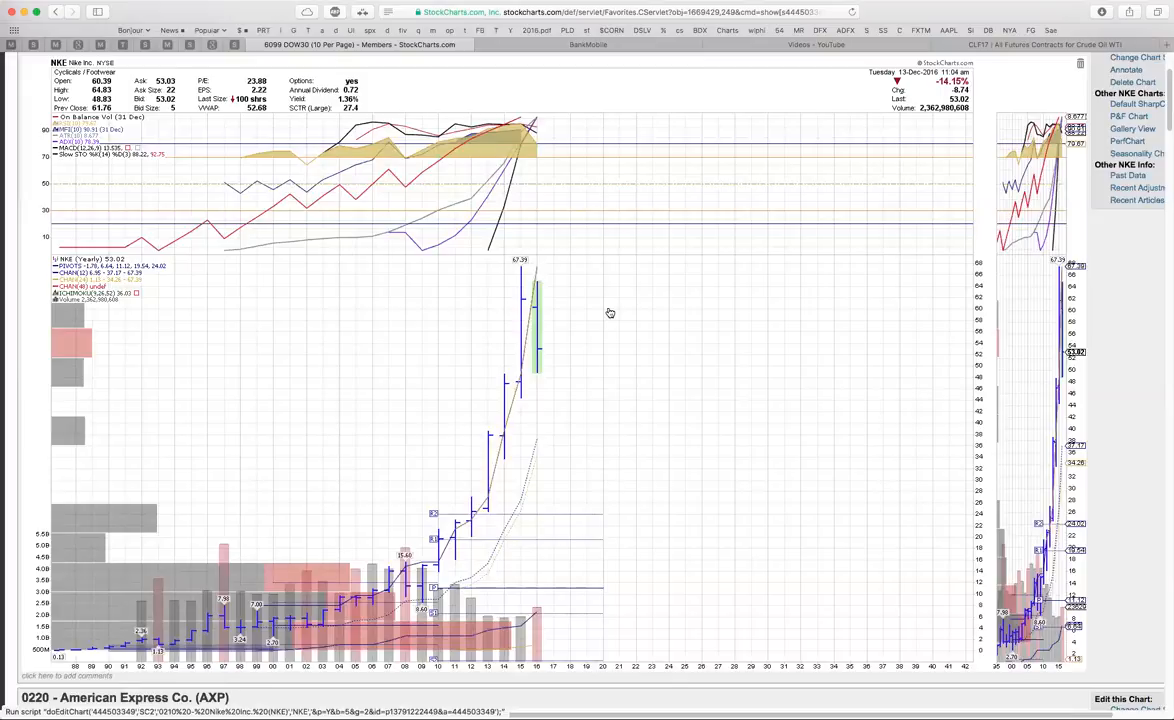
mouse_move(584, 368)
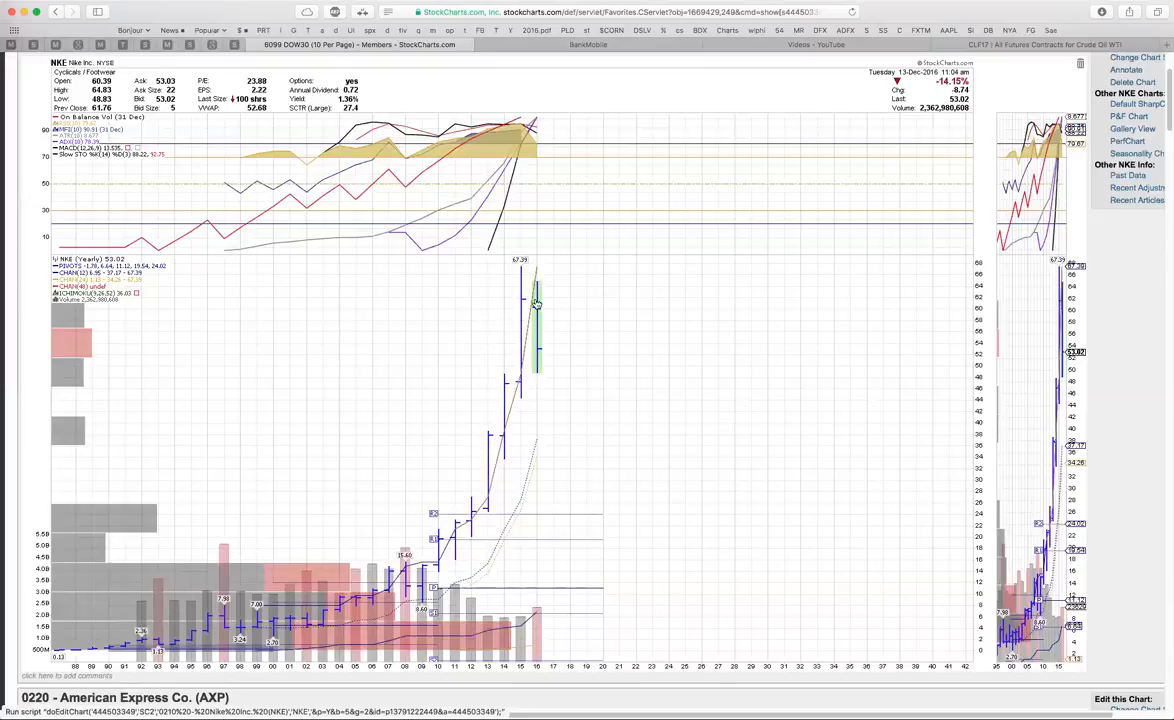
mouse_move(552, 348)
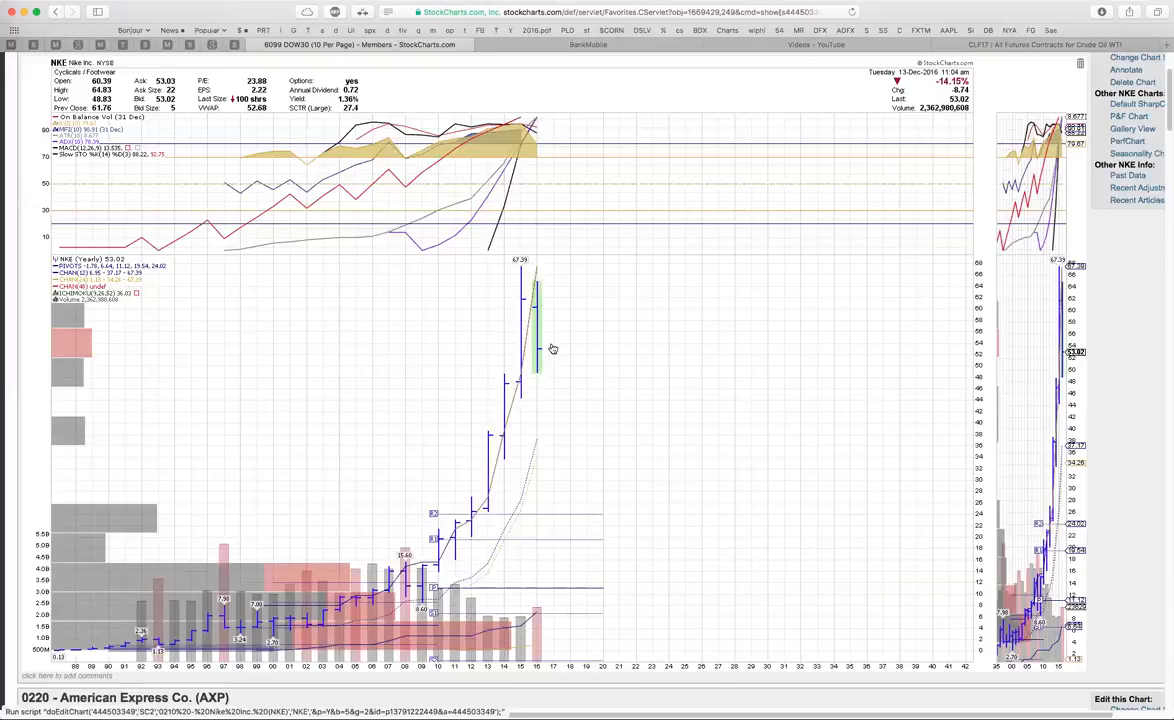
mouse_move(550, 348)
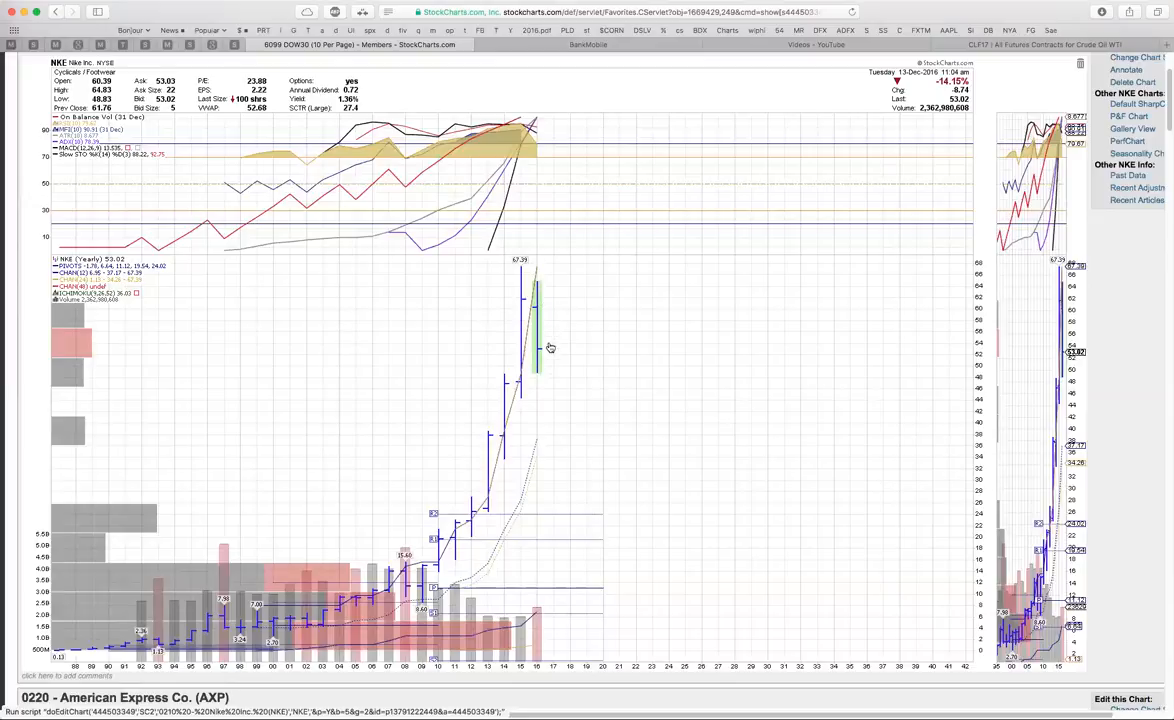
mouse_move(480, 344)
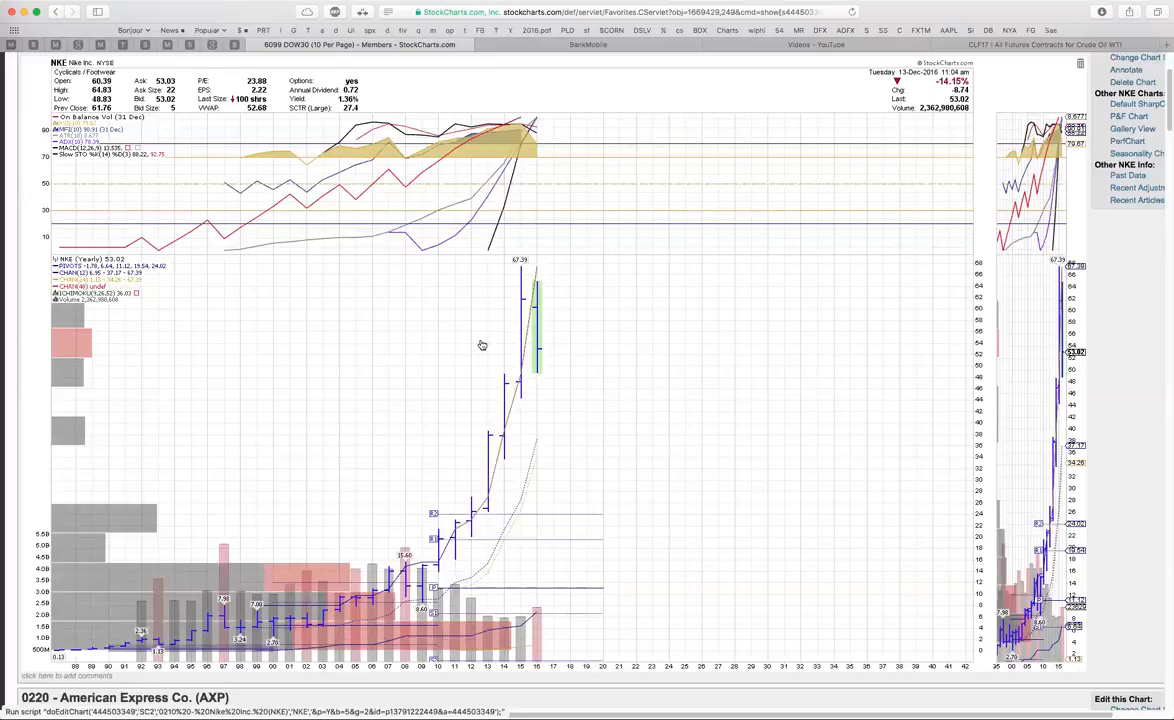
mouse_move(556, 320)
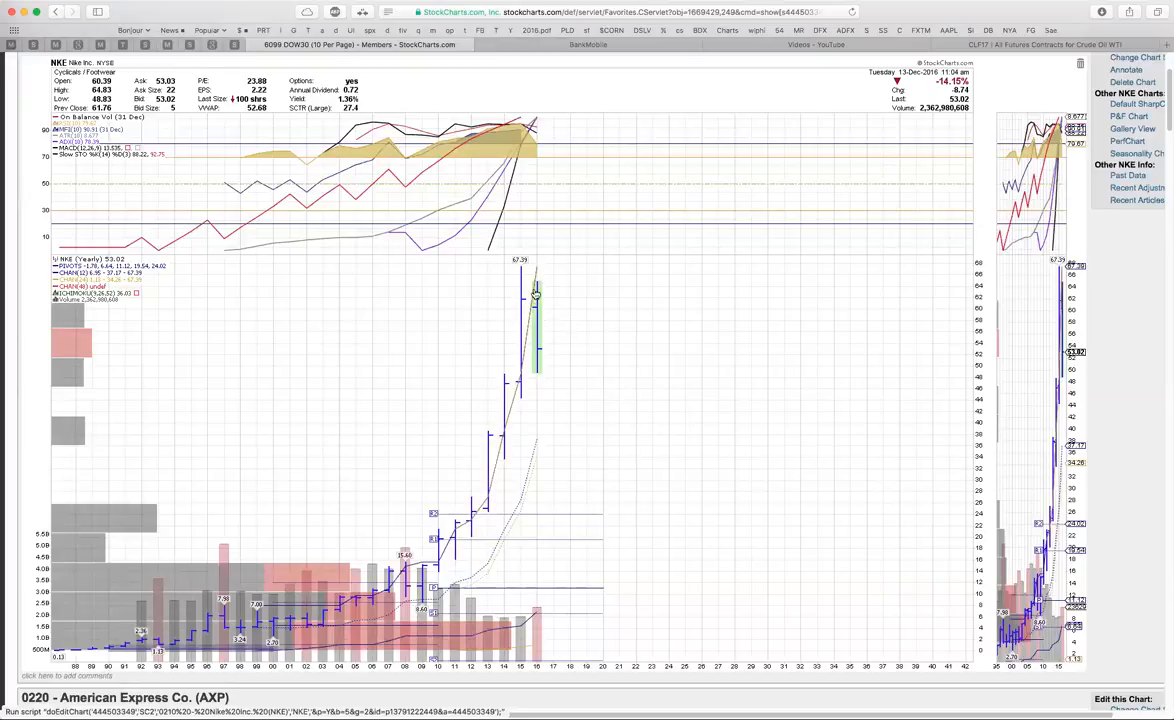
mouse_move(538, 330)
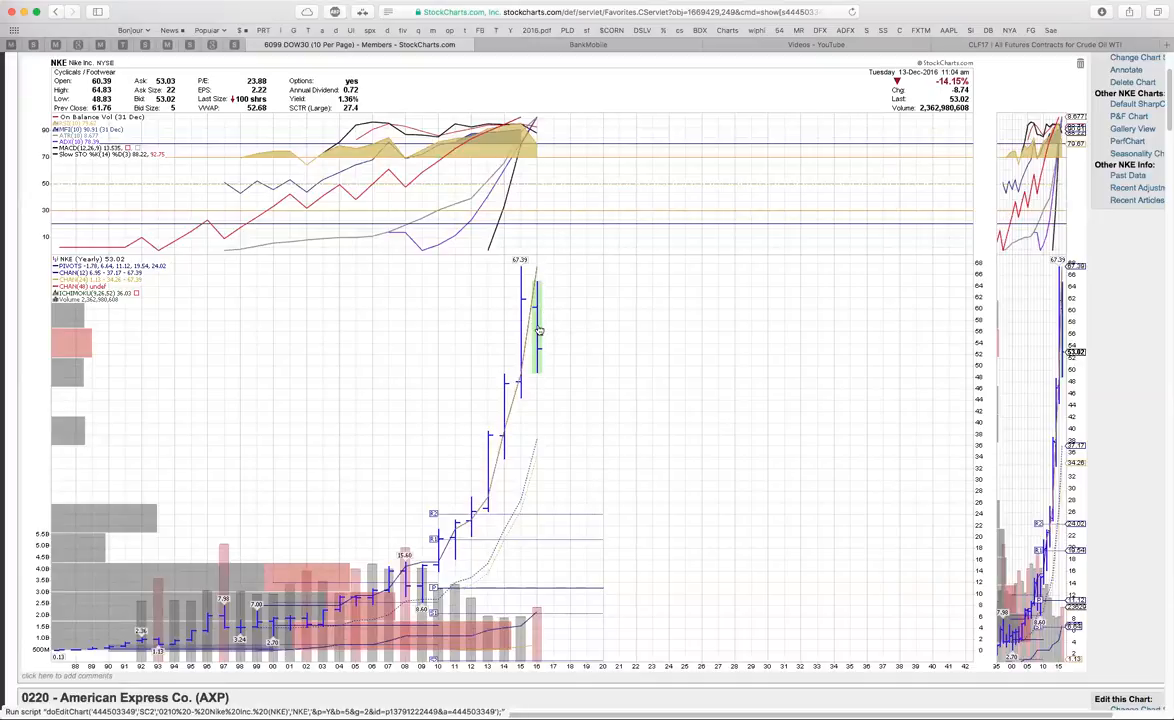
mouse_move(546, 308)
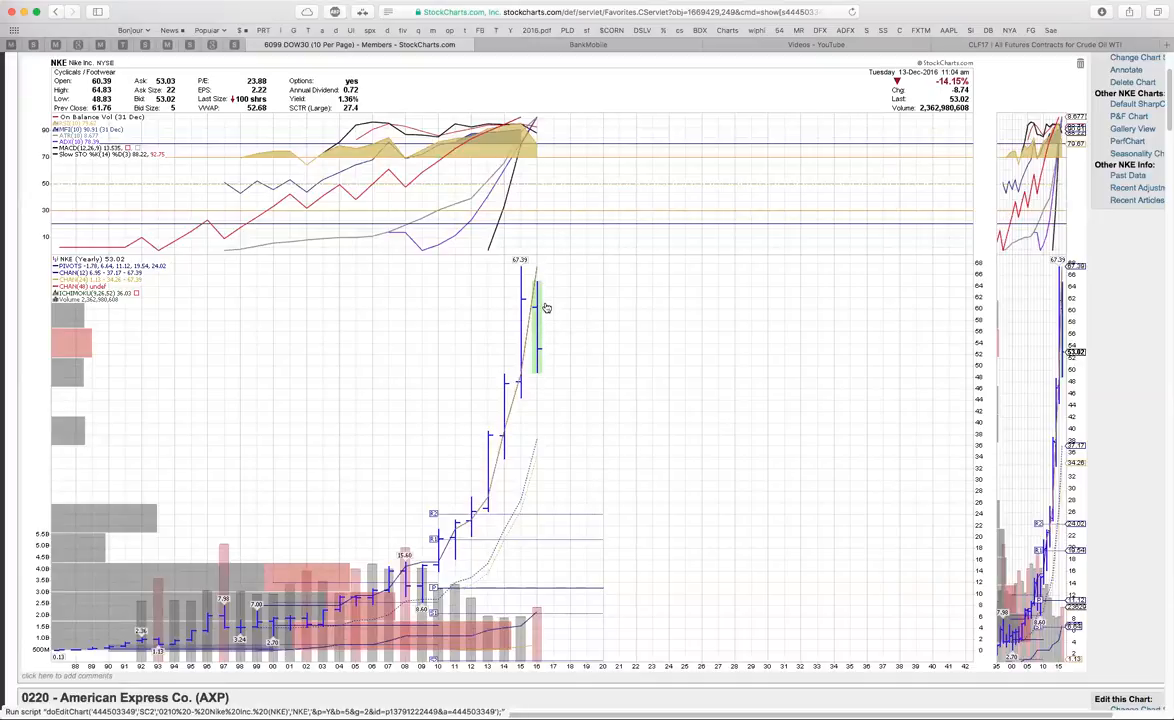
mouse_move(532, 308)
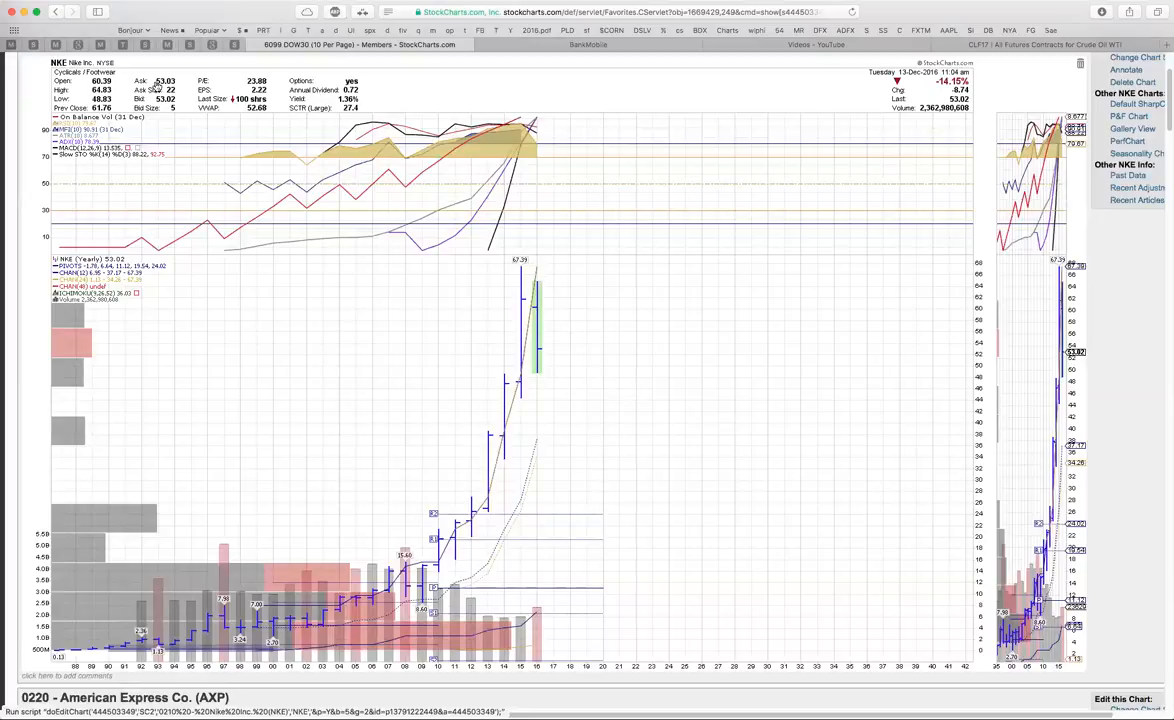
Step: Scroll past the Nike (NKE) chart to the American Express Co. (AXP) SharpChart
scroll(down, 3)
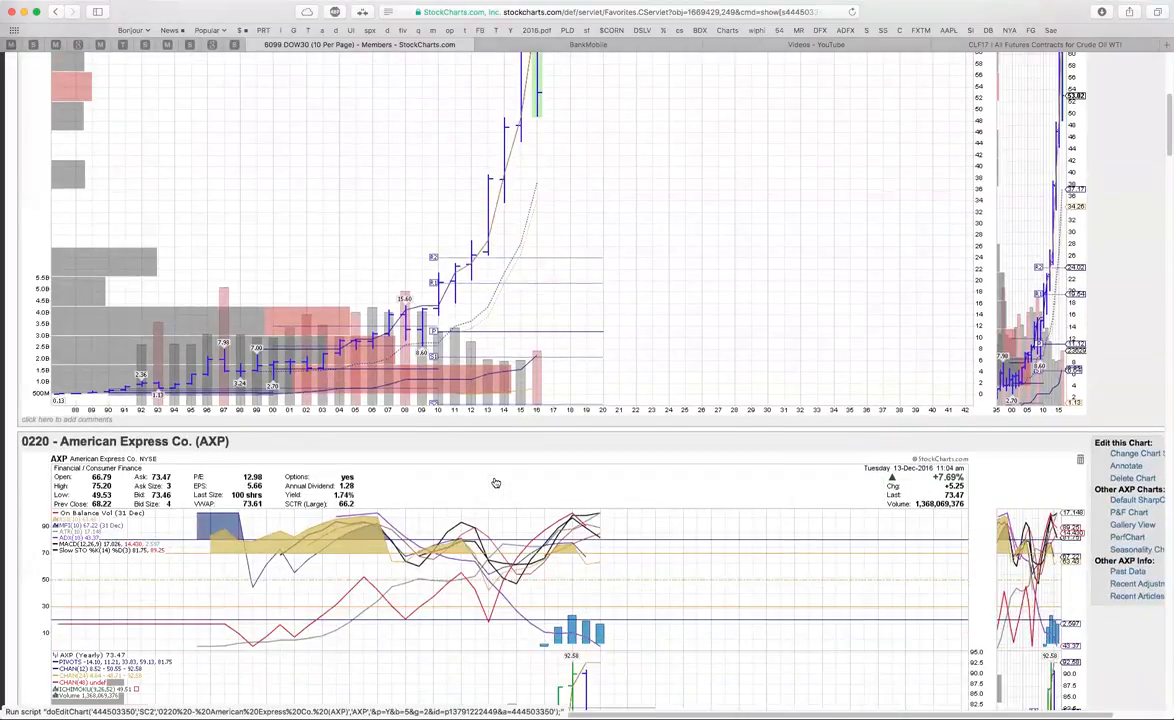
scroll(down, 3)
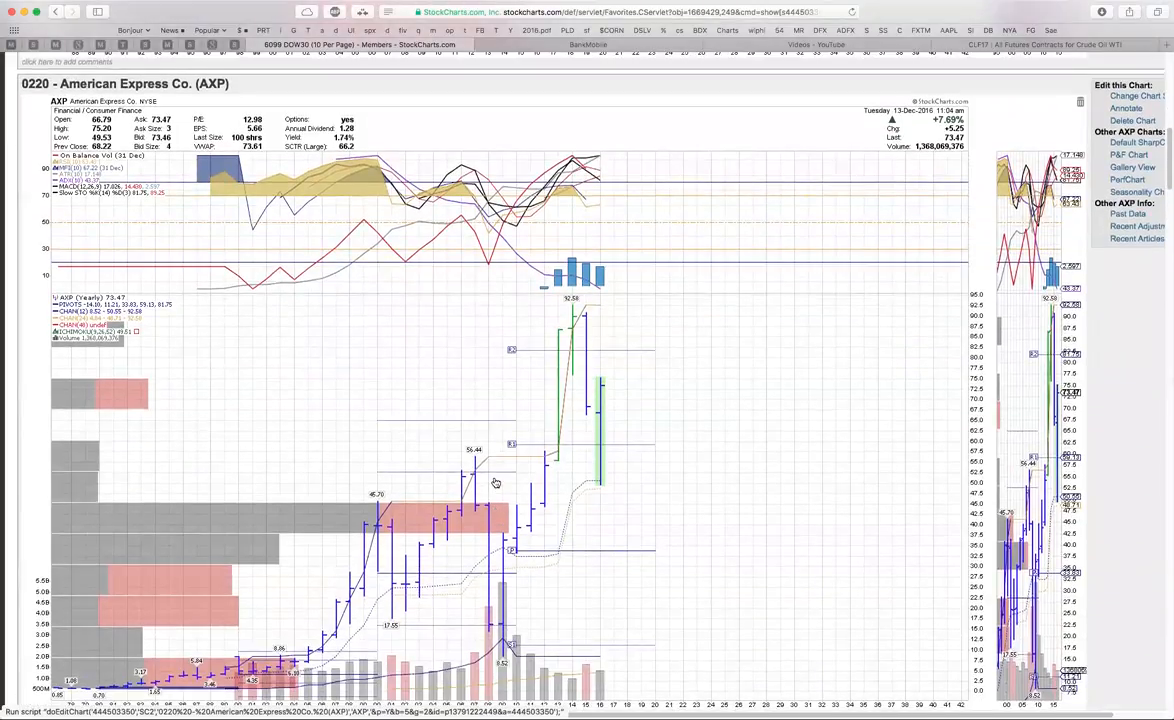
mouse_move(438, 360)
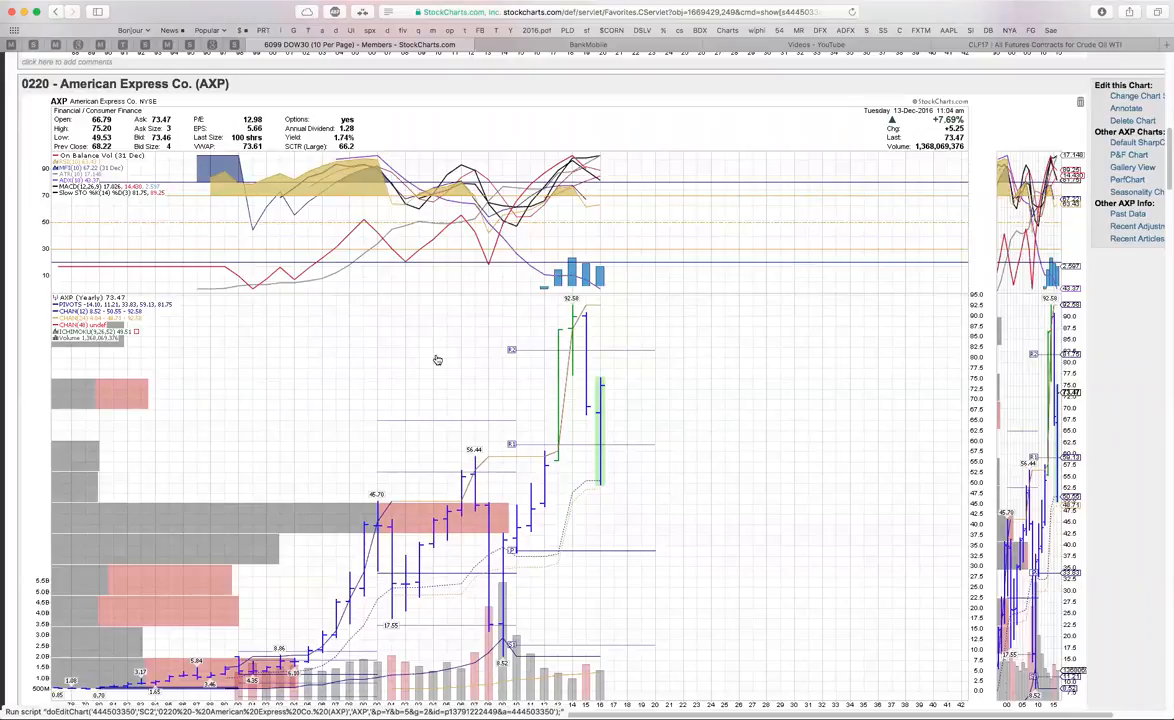
mouse_move(550, 200)
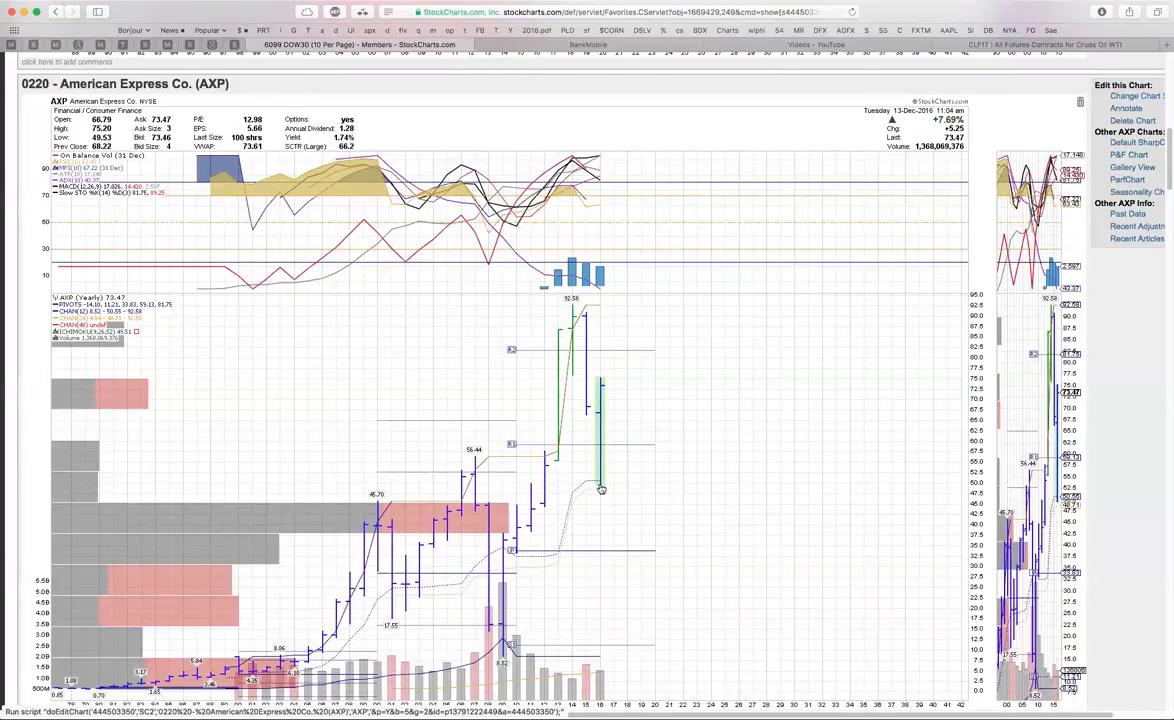
mouse_move(424, 598)
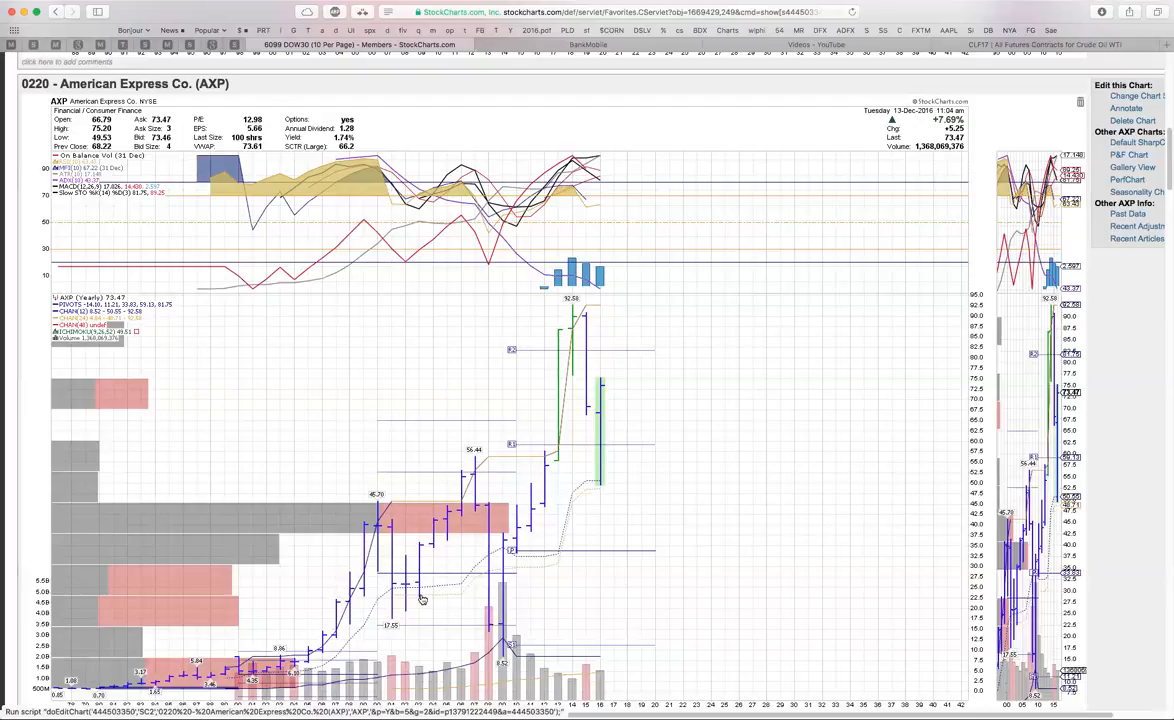
mouse_move(596, 492)
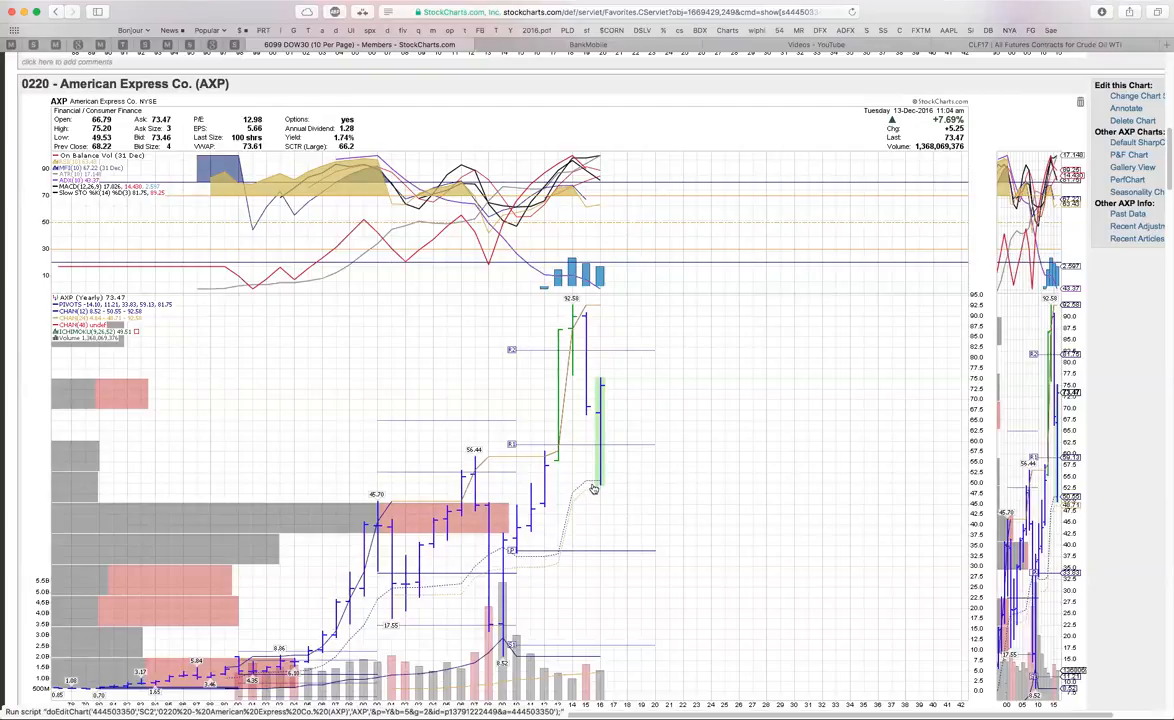
mouse_move(592, 488)
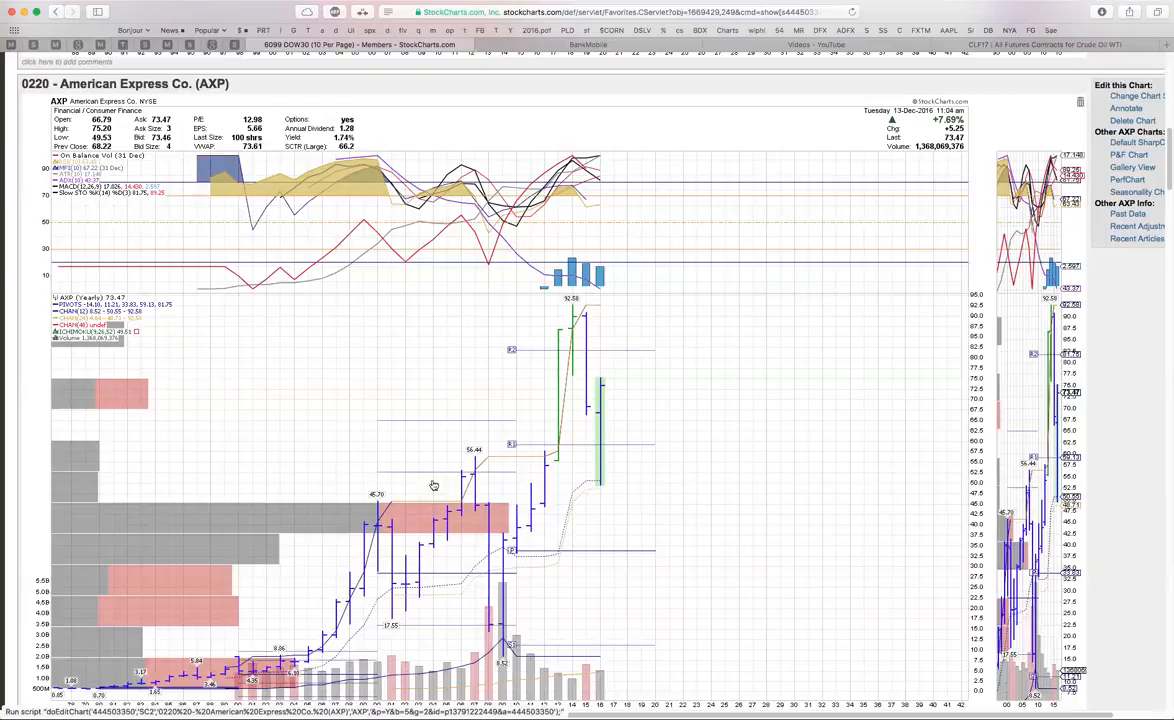
mouse_move(610, 412)
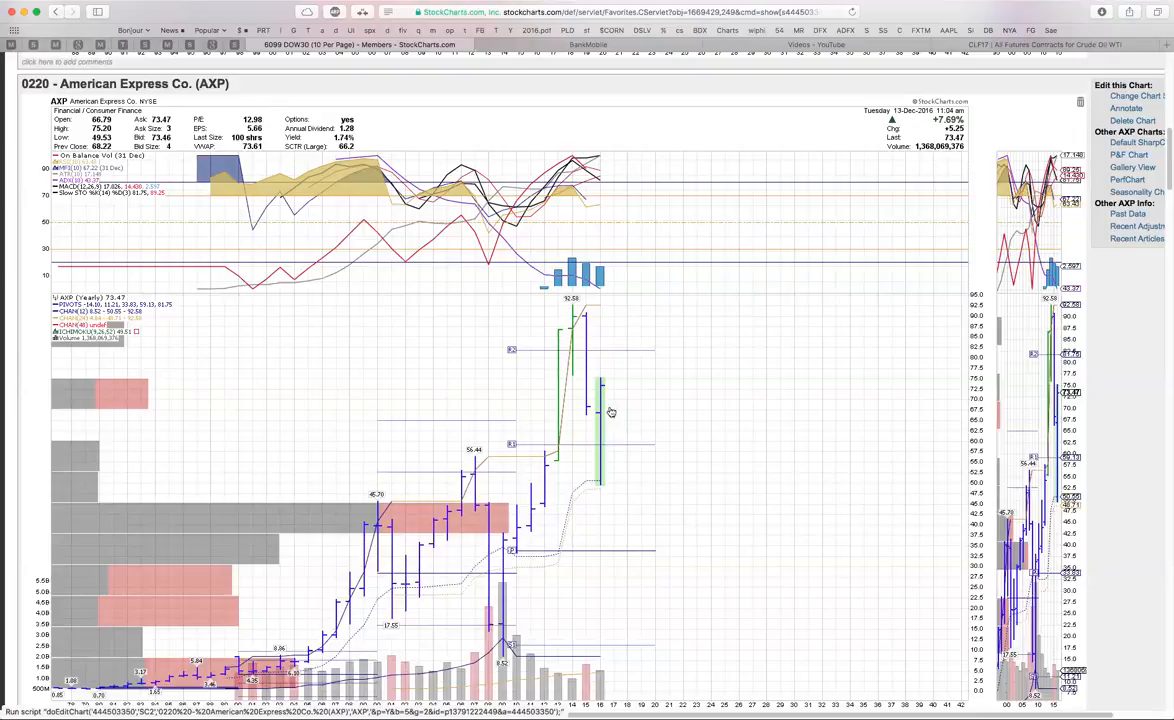
mouse_move(618, 356)
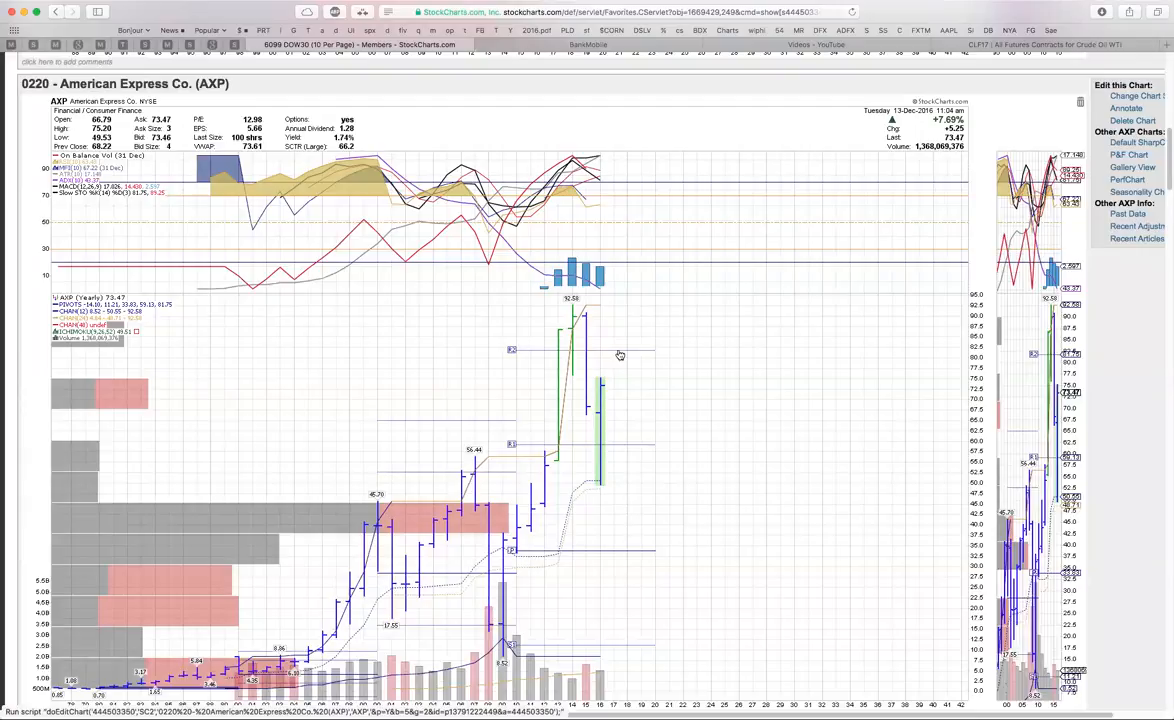
mouse_move(600, 384)
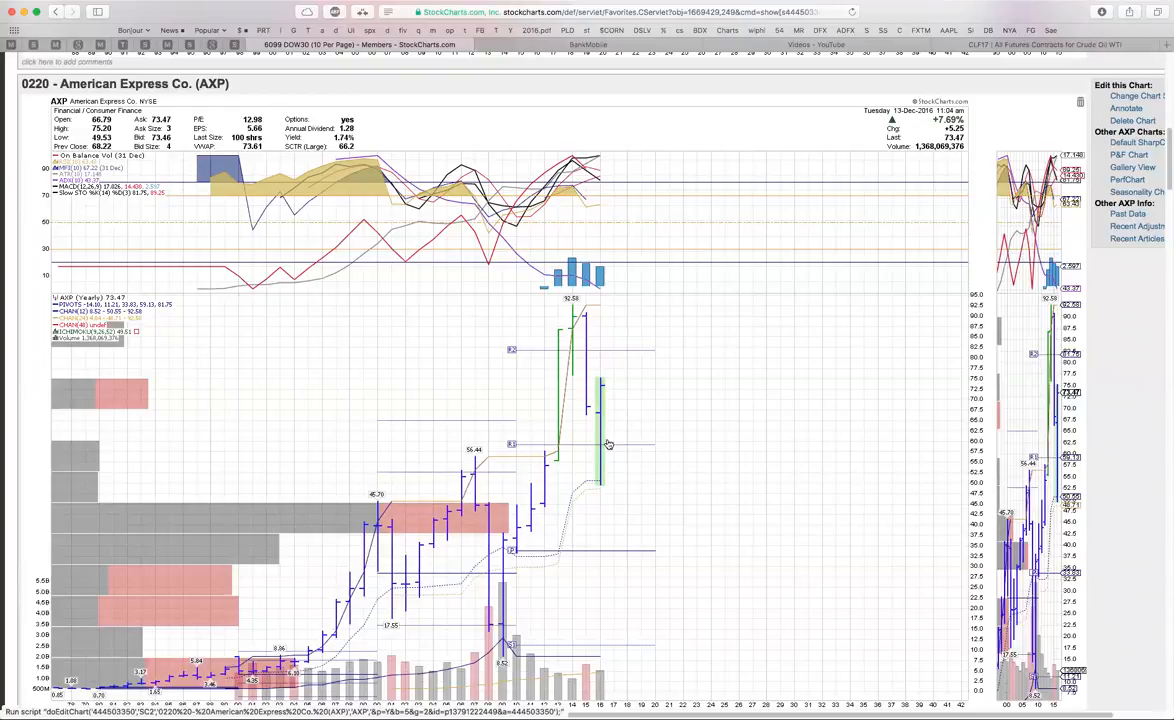
mouse_move(636, 356)
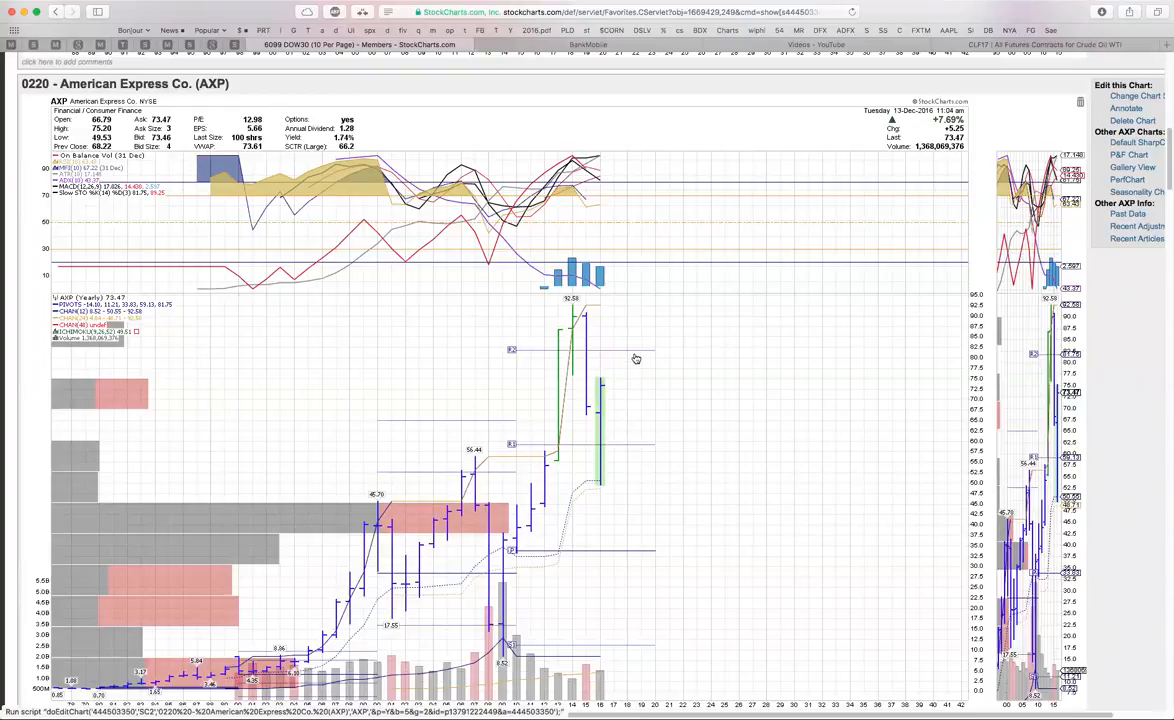
mouse_move(610, 382)
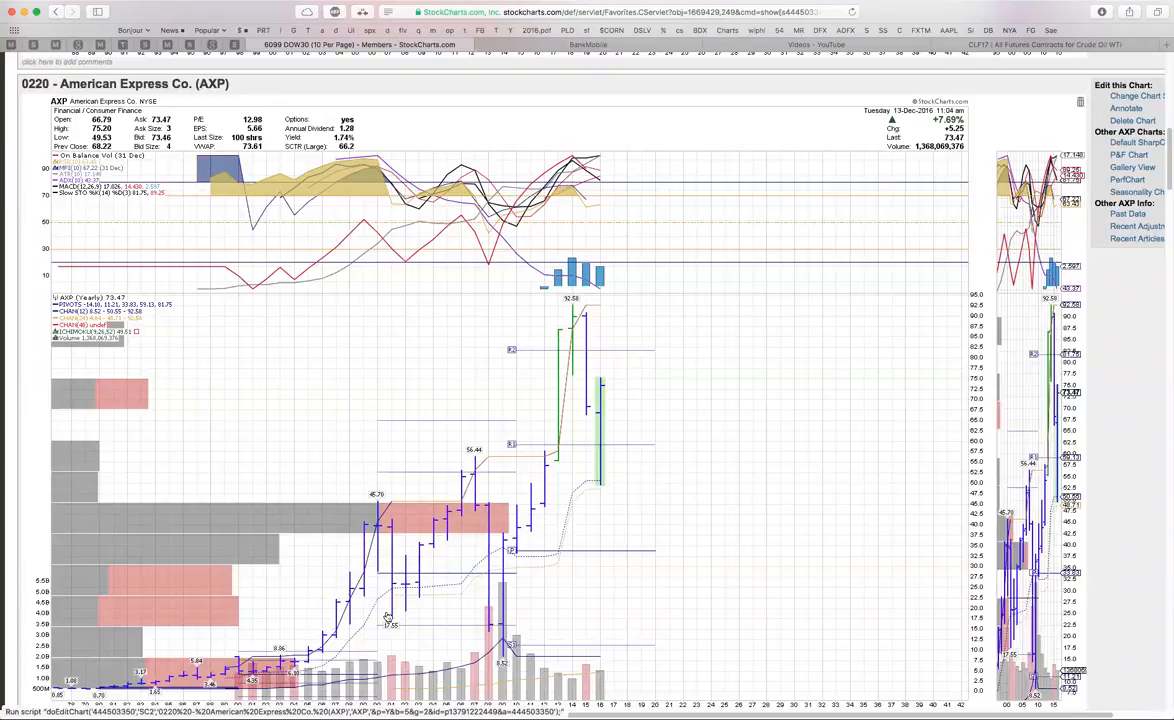
mouse_move(632, 400)
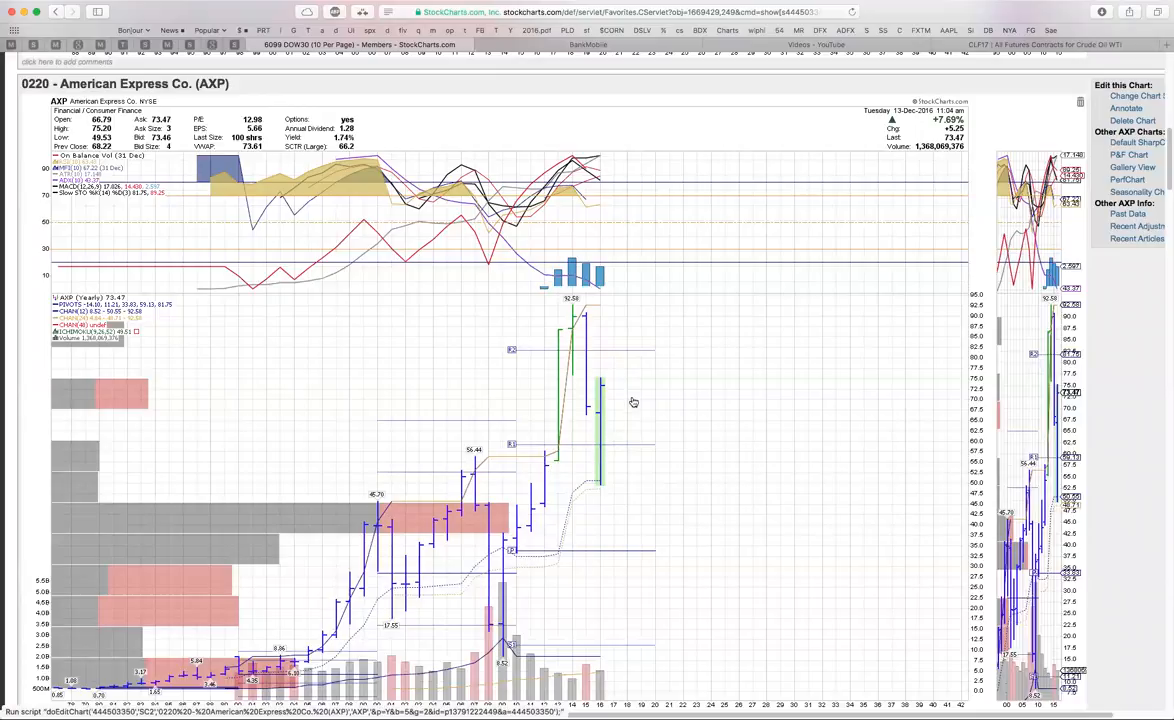
mouse_move(694, 422)
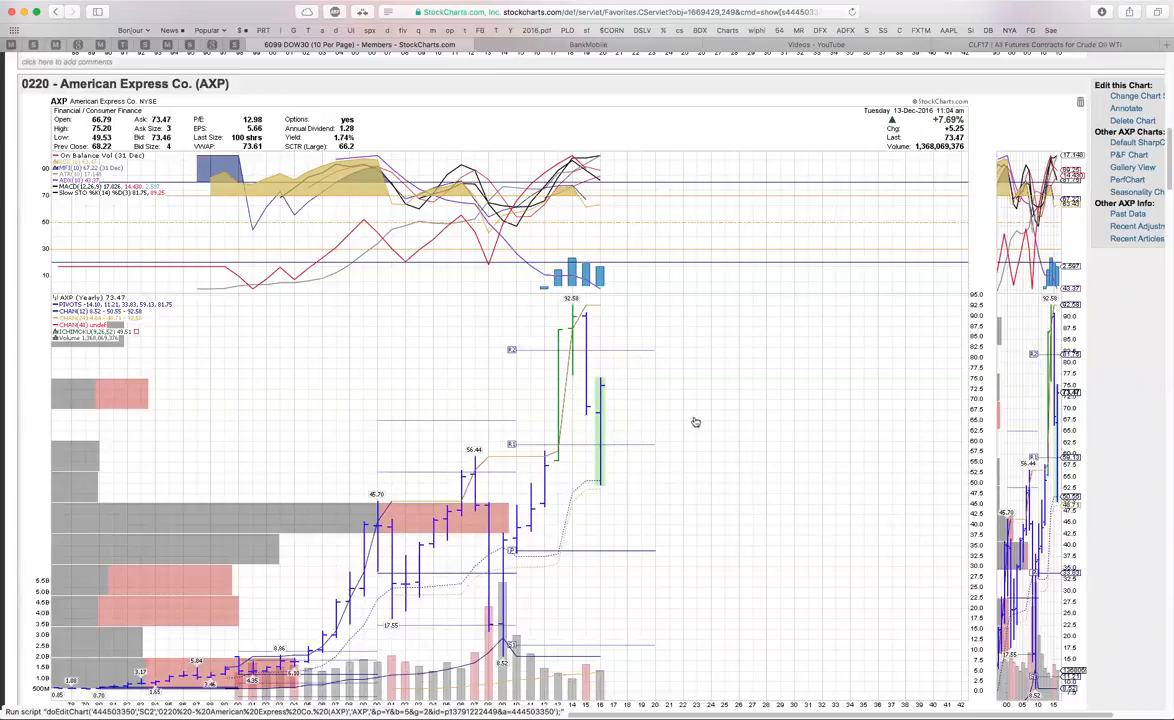
mouse_move(688, 386)
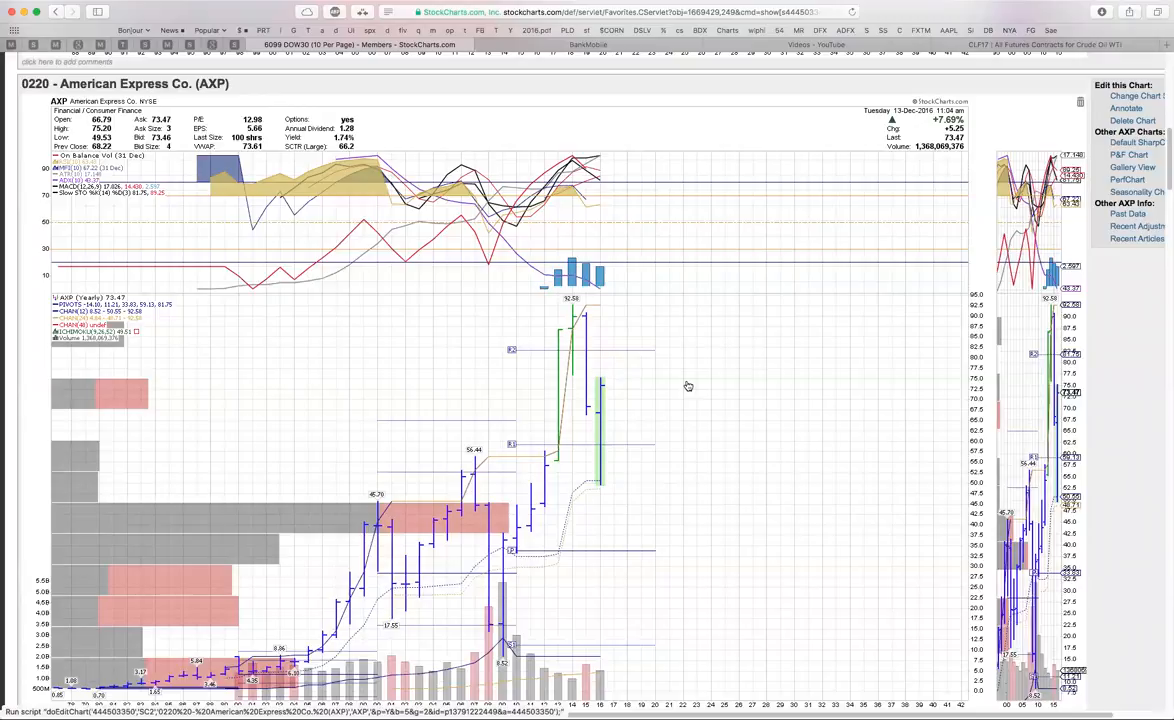
mouse_move(636, 412)
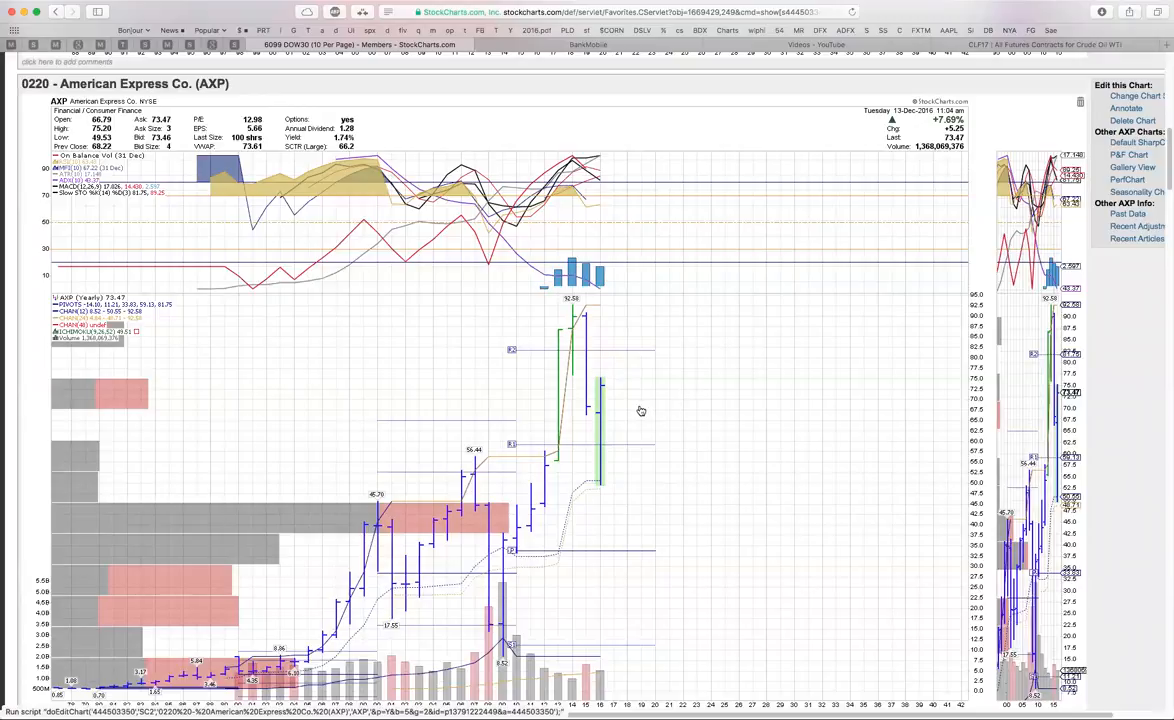
mouse_move(644, 400)
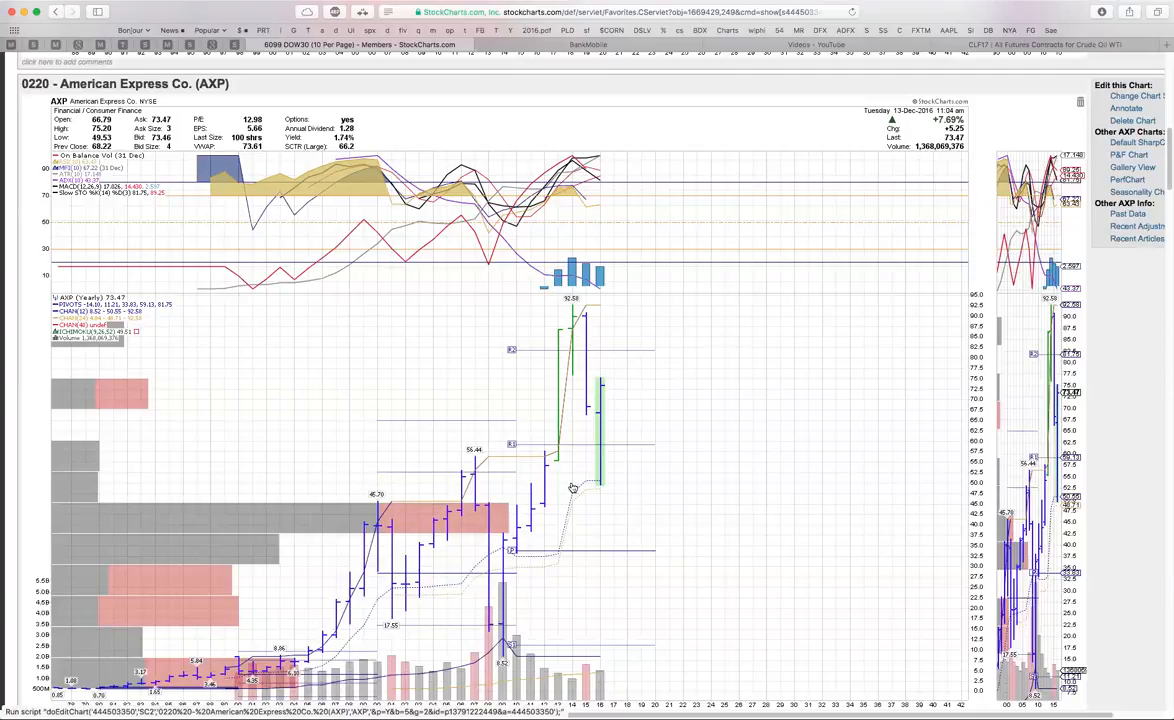
mouse_move(650, 488)
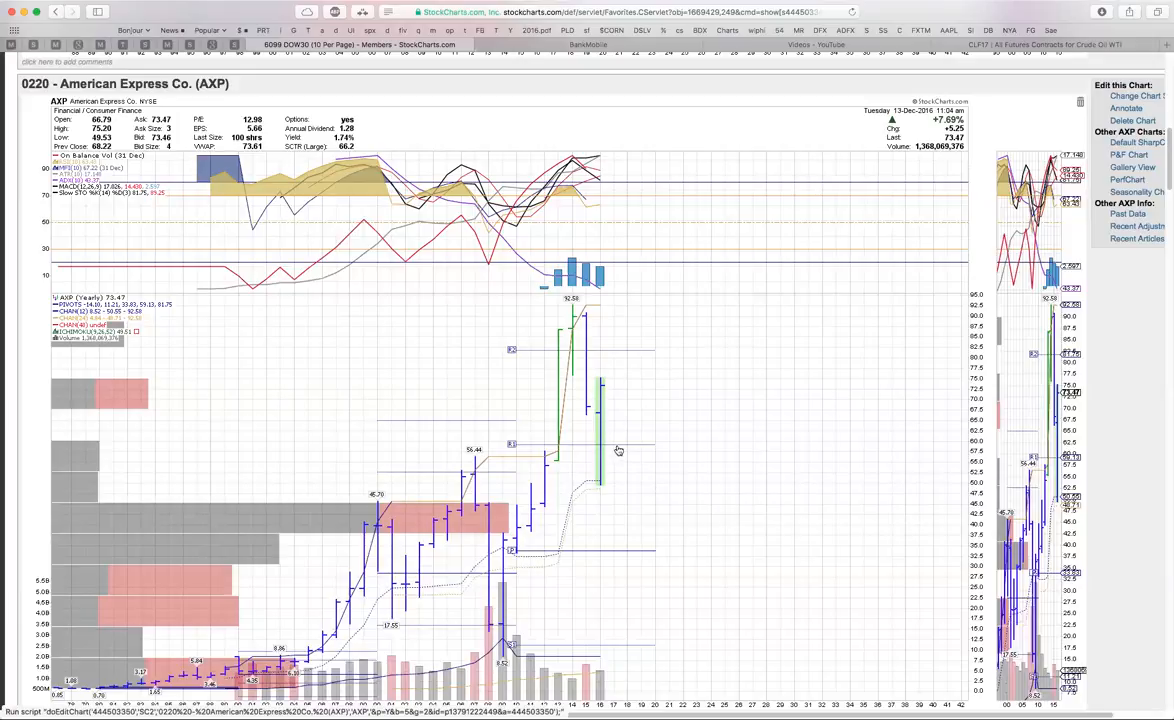
mouse_move(588, 388)
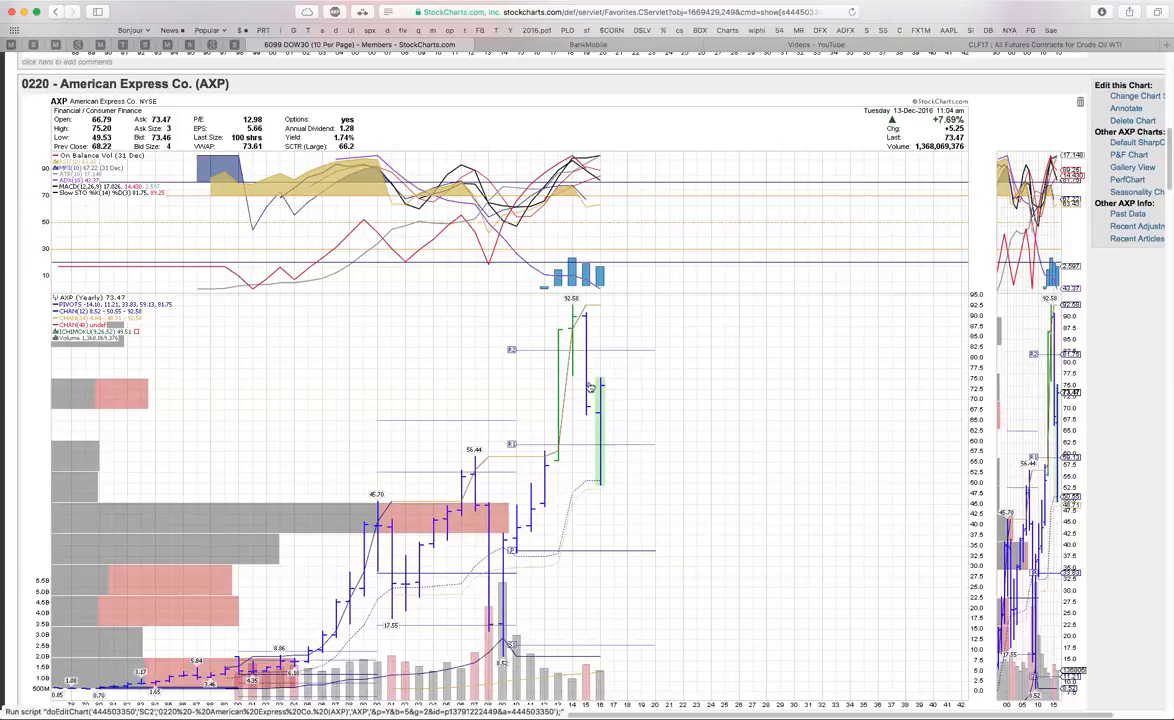
mouse_move(596, 438)
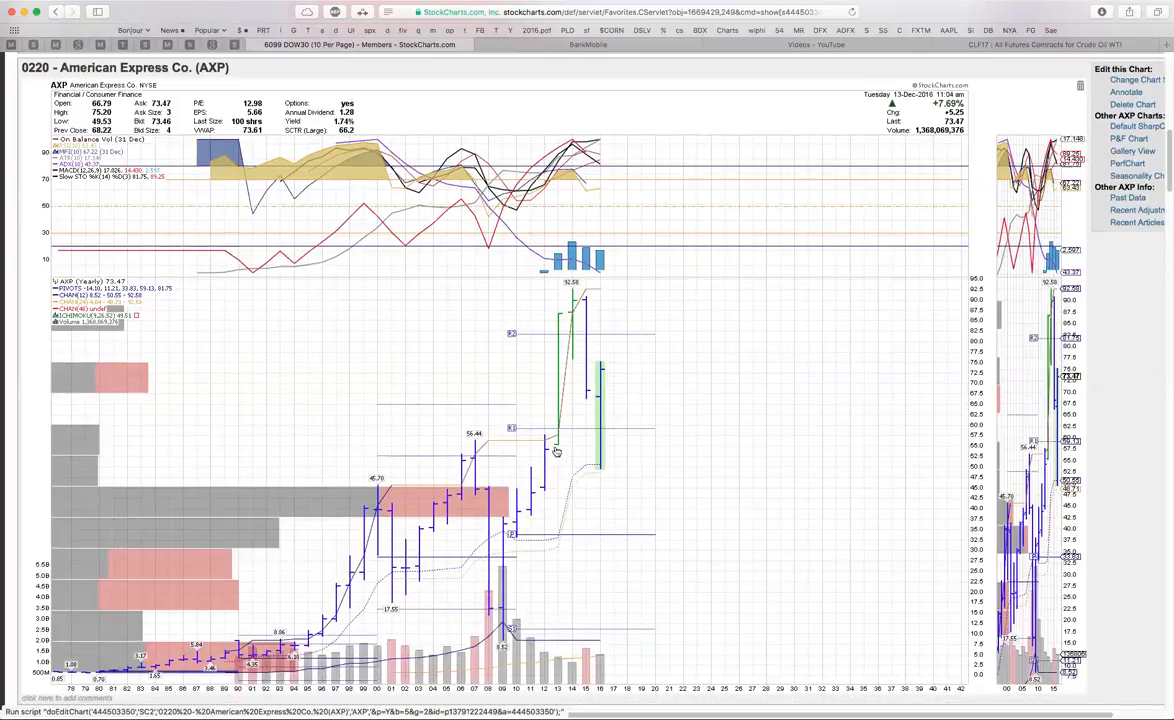
mouse_move(608, 388)
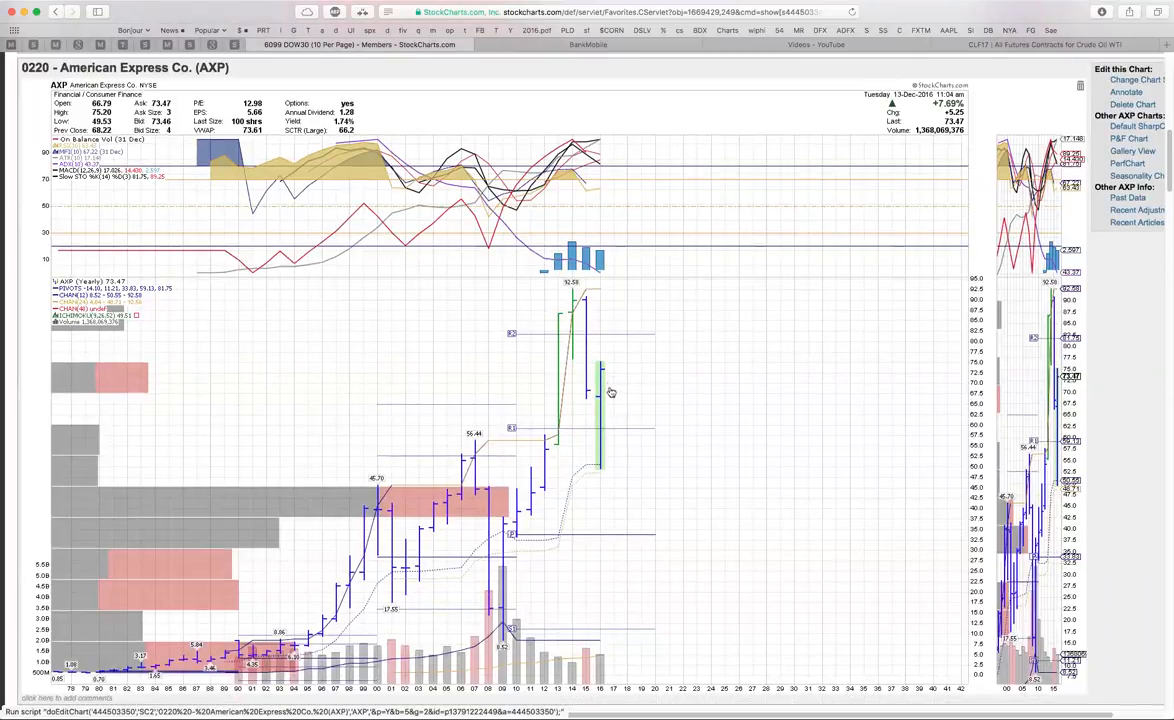
mouse_move(600, 418)
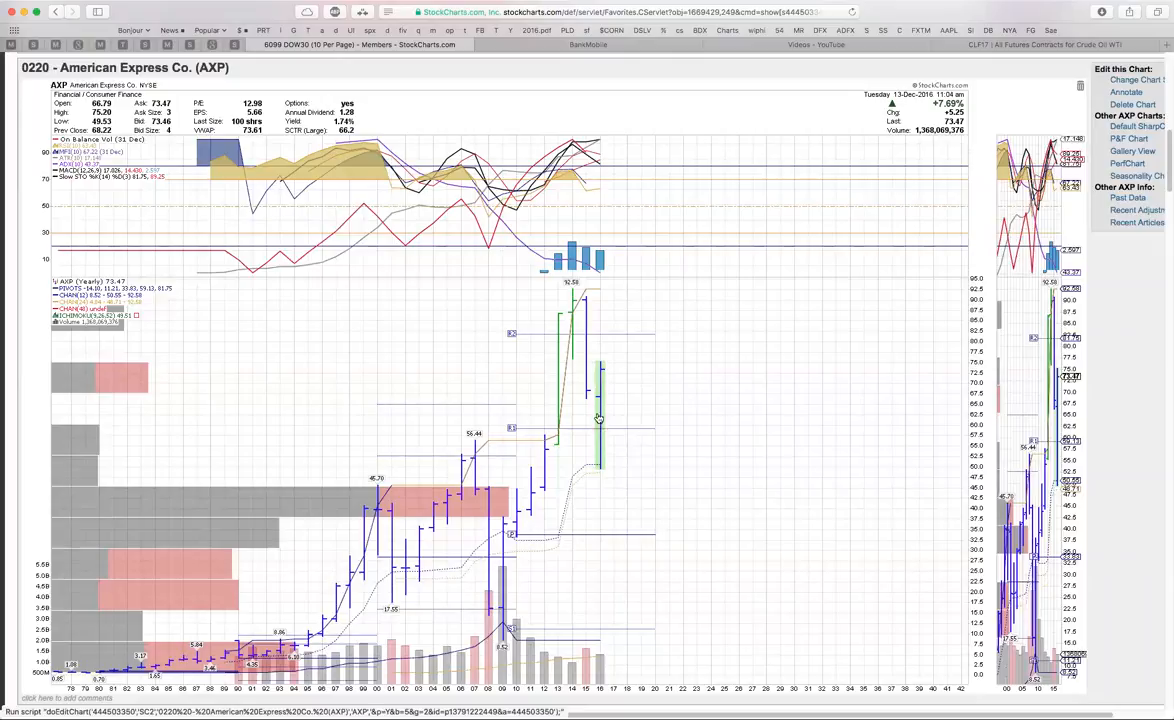
mouse_move(608, 340)
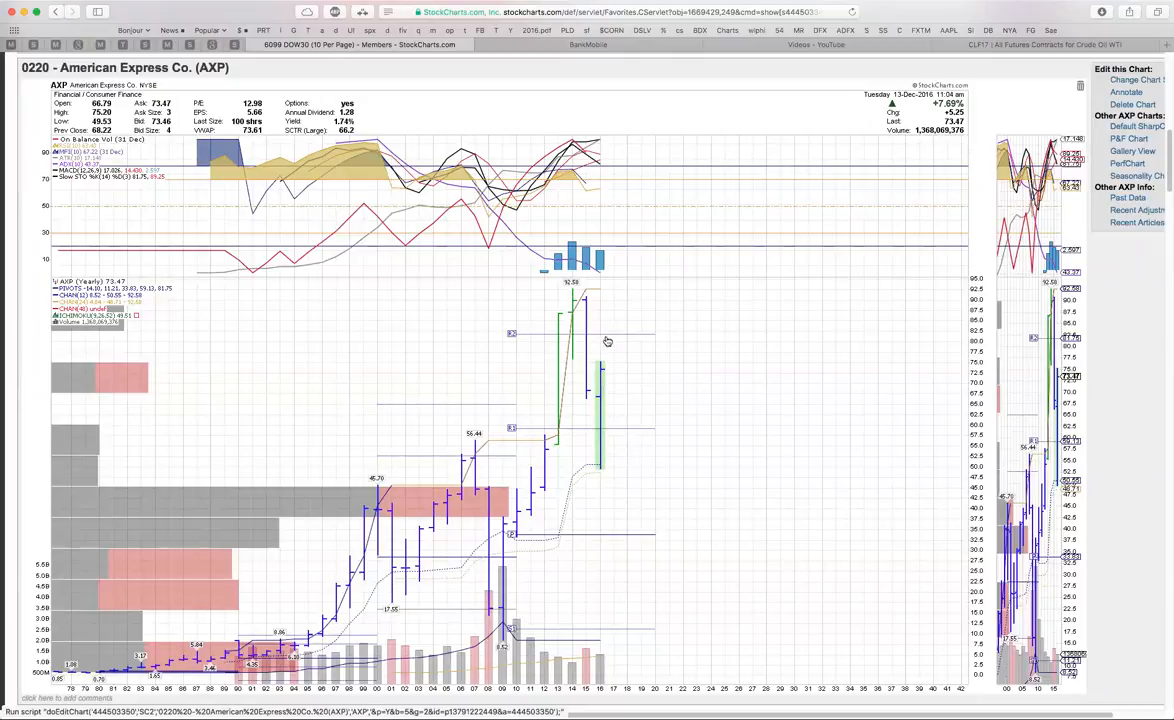
mouse_move(612, 336)
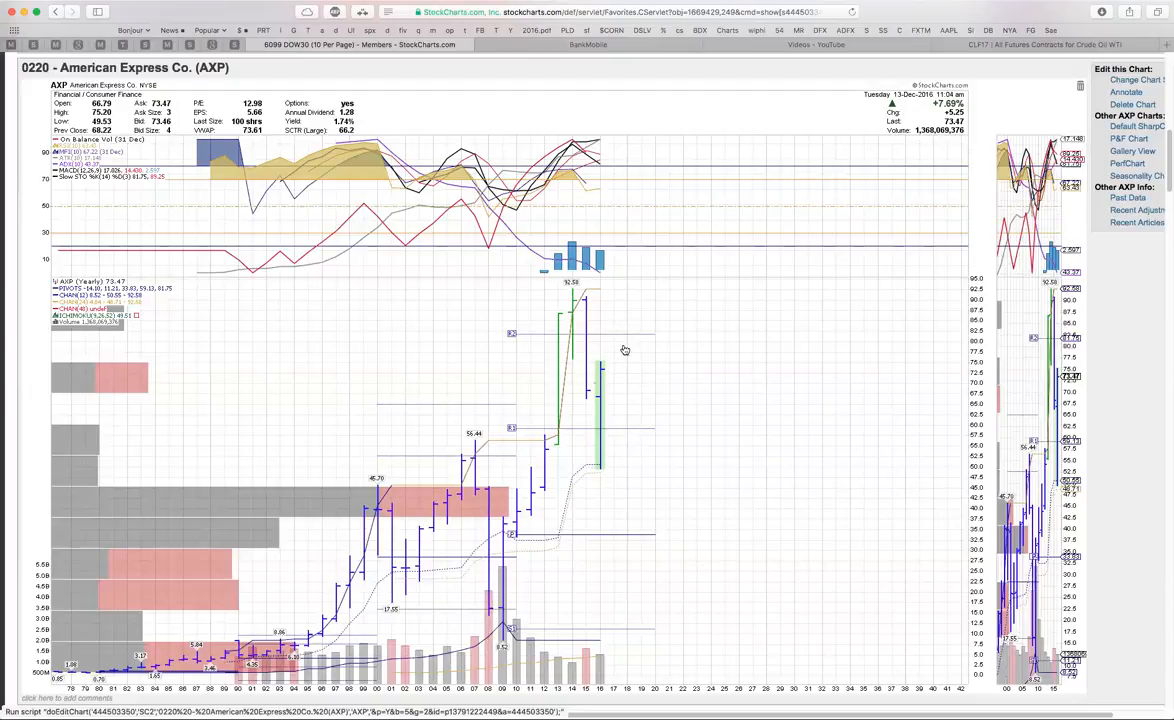
scroll(down, 3)
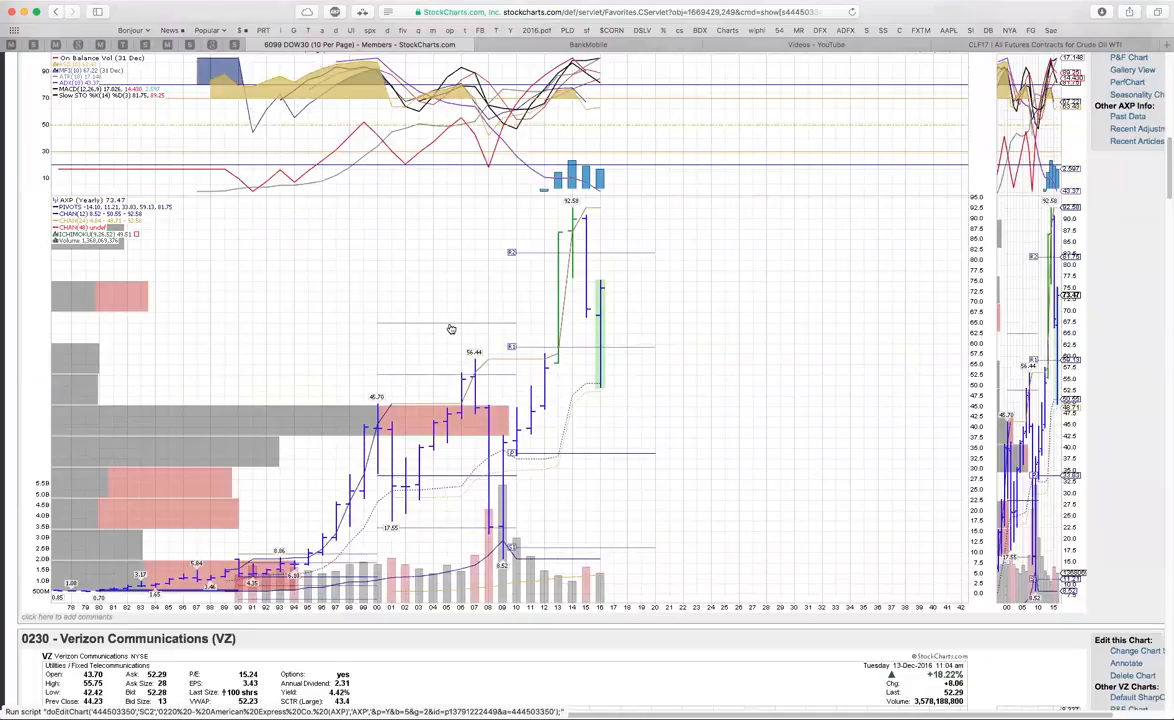
Step: Scroll past the AXP chart to the Verizon Communications (VZ) header and indicators
scroll(down, 3)
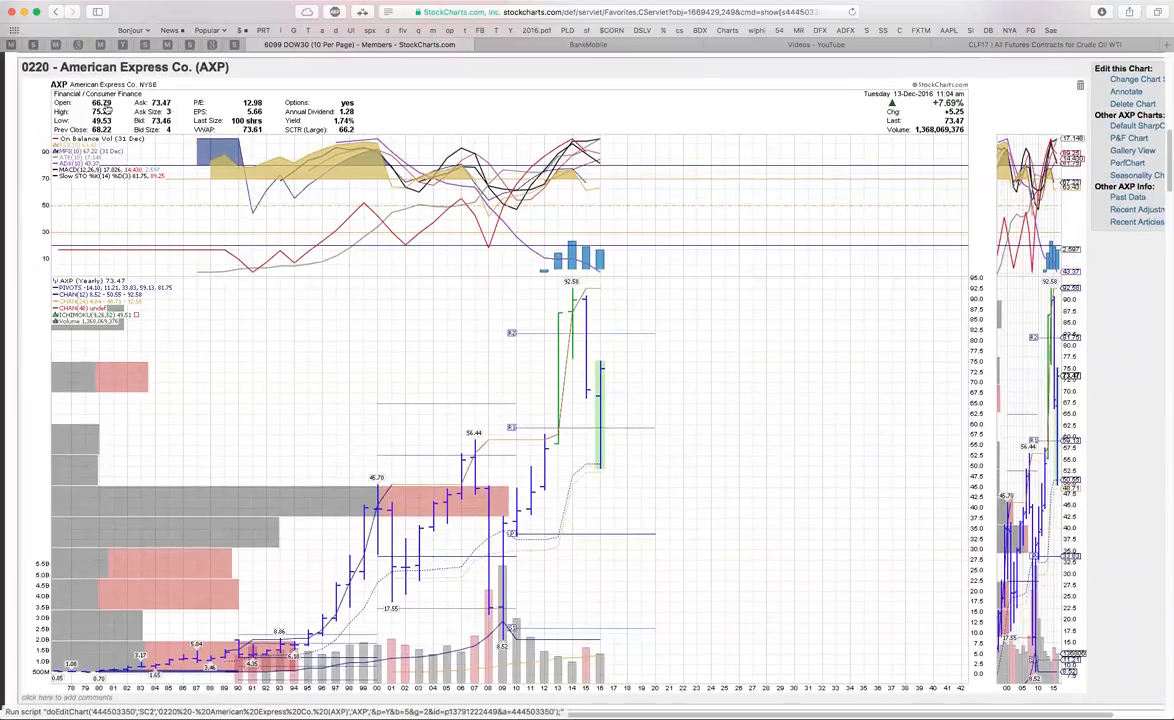
mouse_move(592, 406)
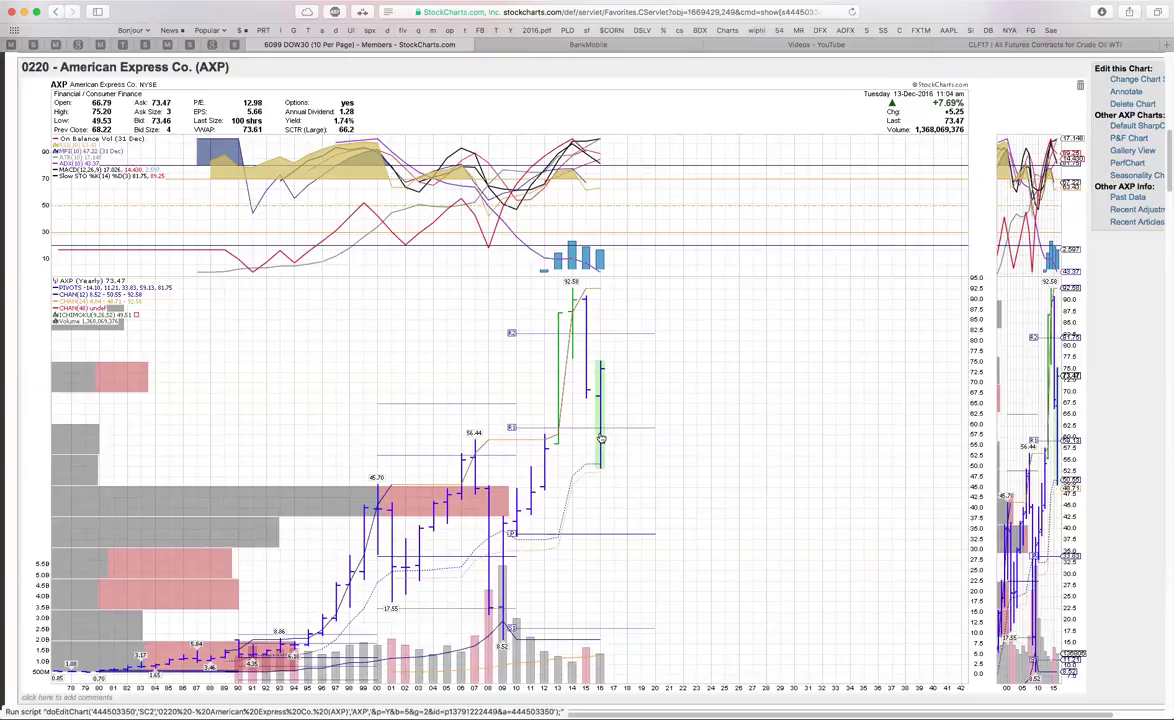
mouse_move(604, 384)
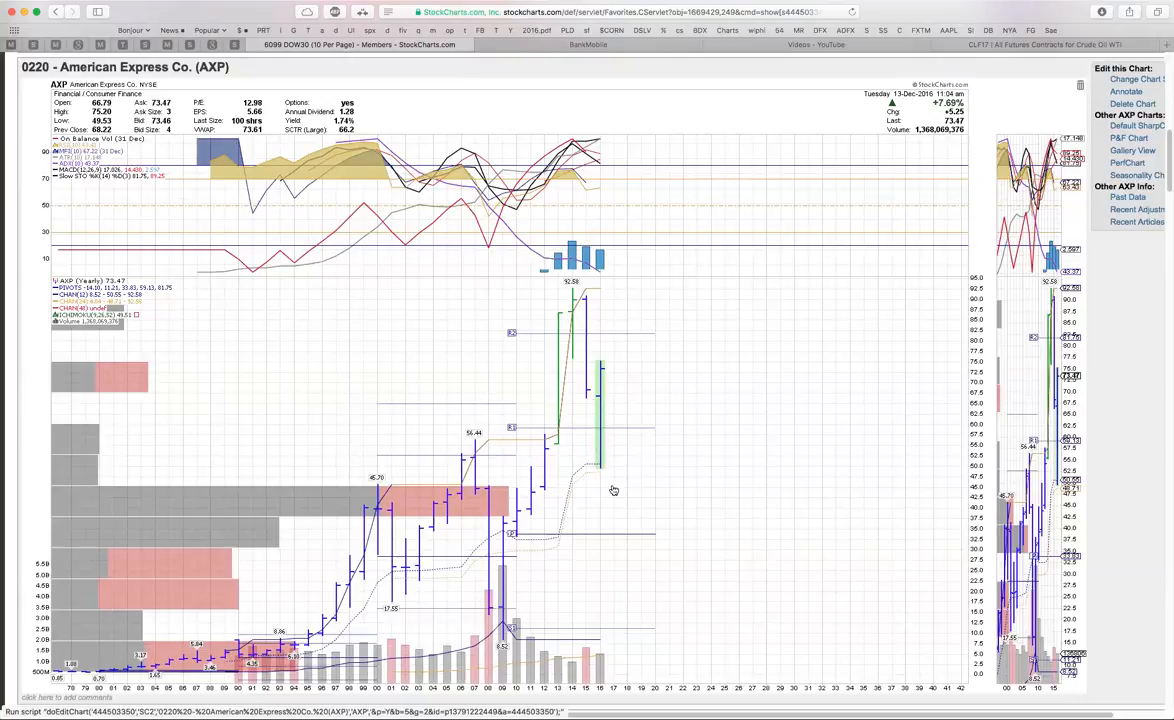
scroll(down, 3)
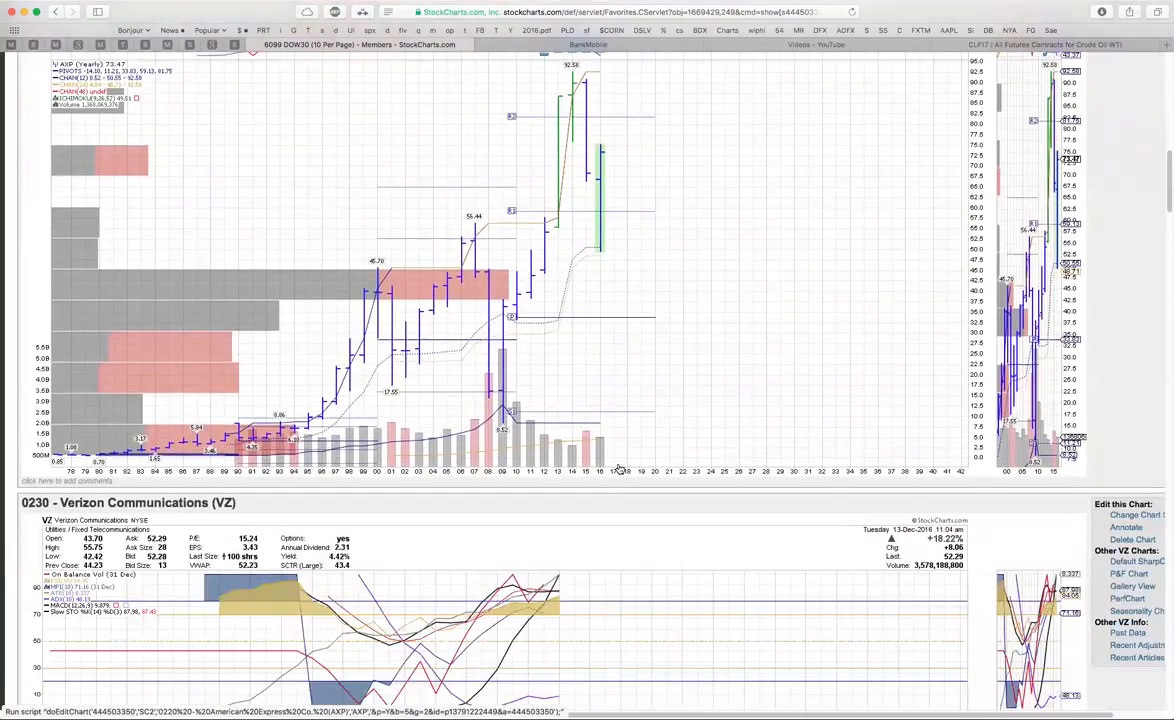
Step: Scroll through the VZ SharpChart and on to the Microsoft Corp. (MSFT) header
scroll(down, 3)
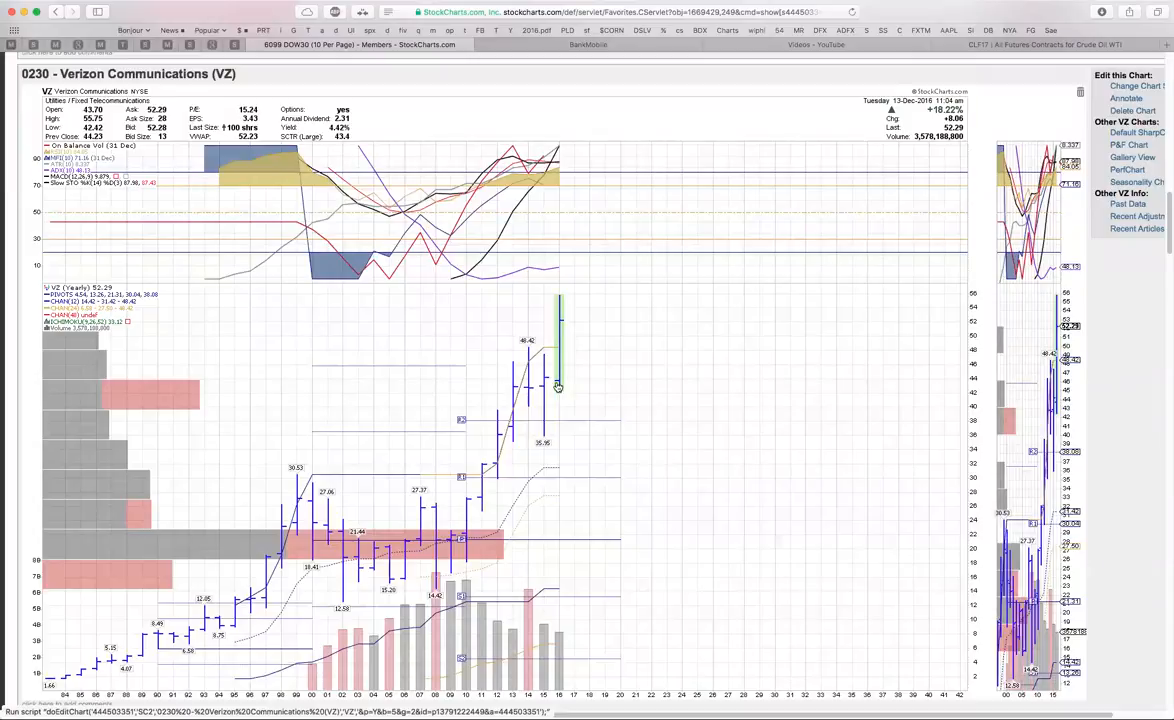
mouse_move(590, 386)
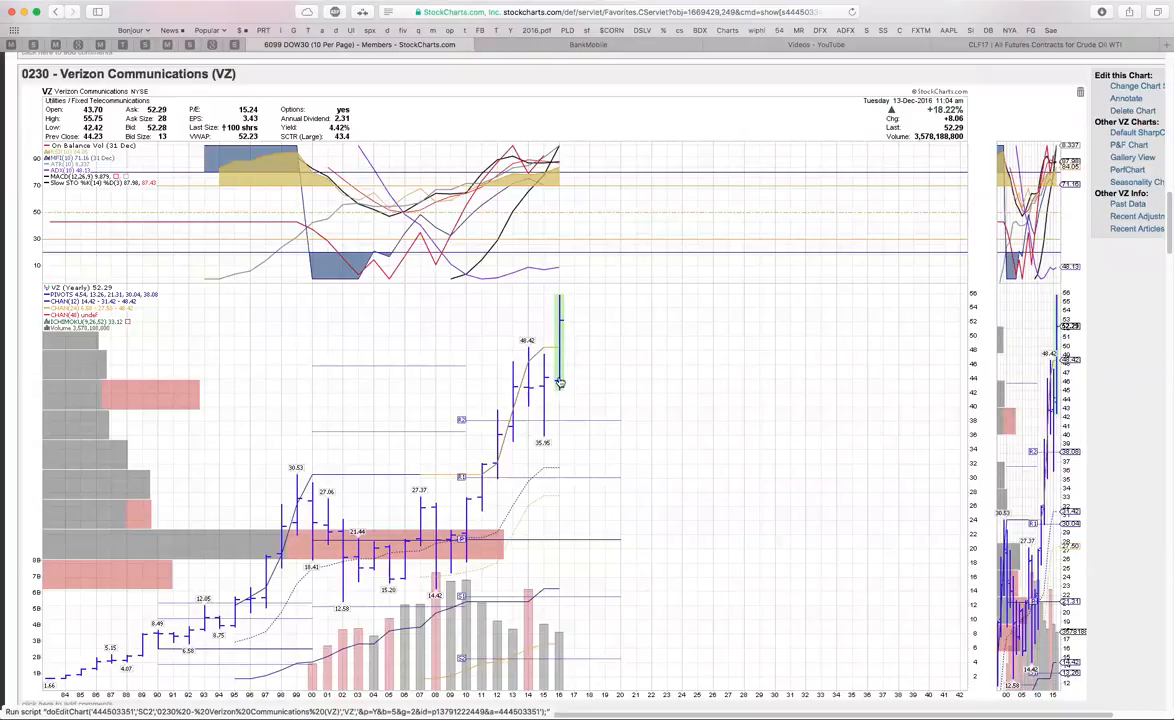
mouse_move(548, 374)
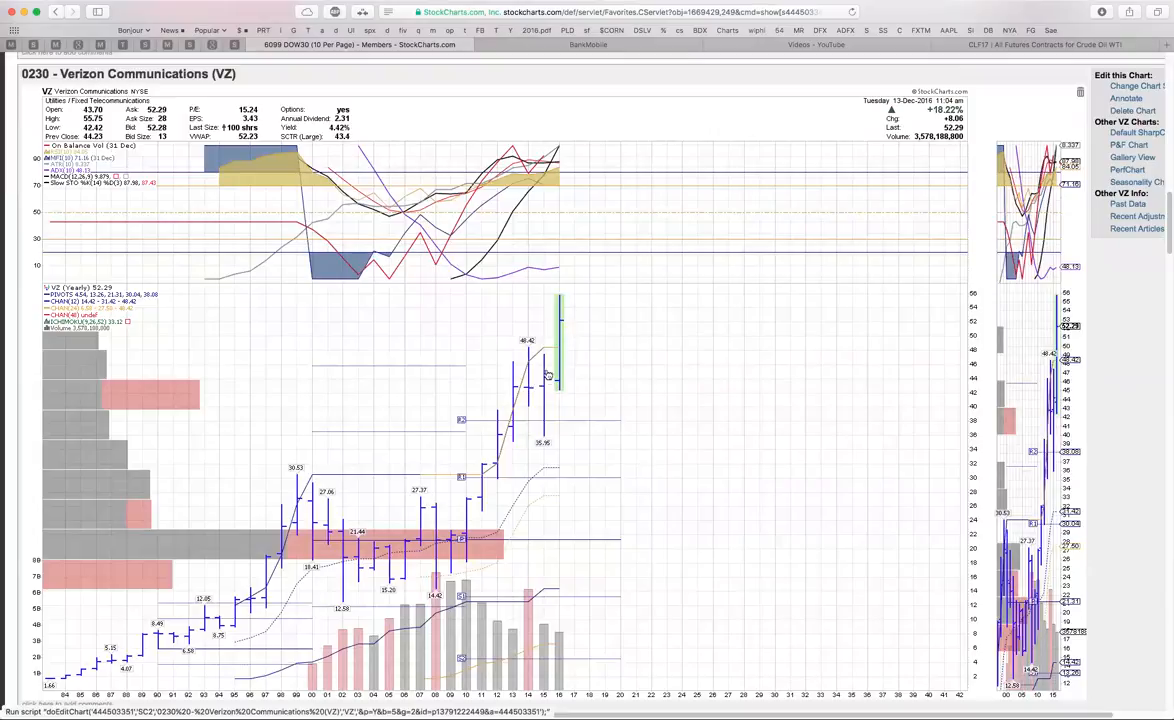
mouse_move(556, 388)
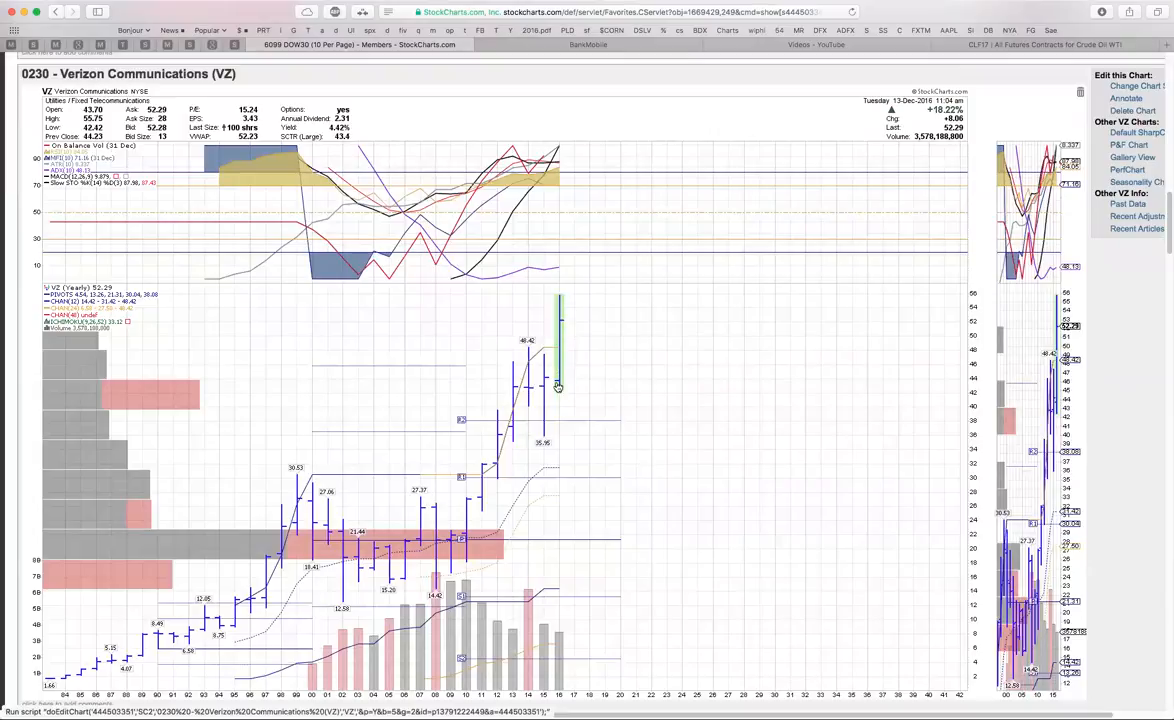
mouse_move(540, 314)
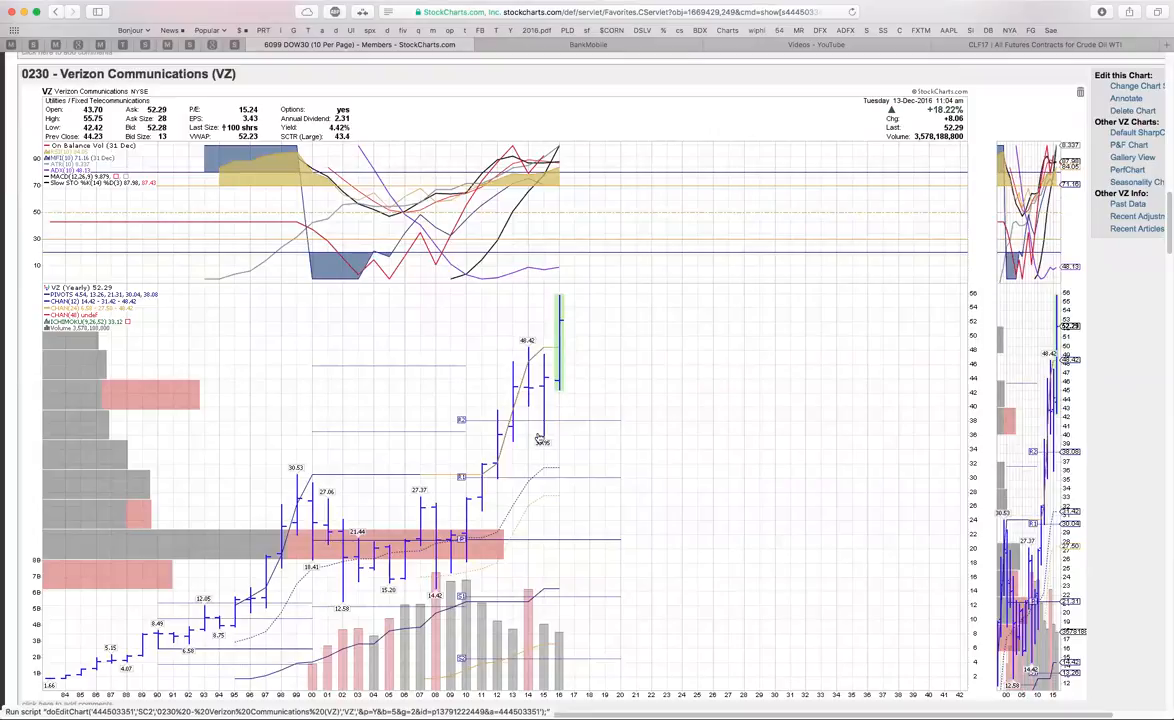
scroll(down, 3)
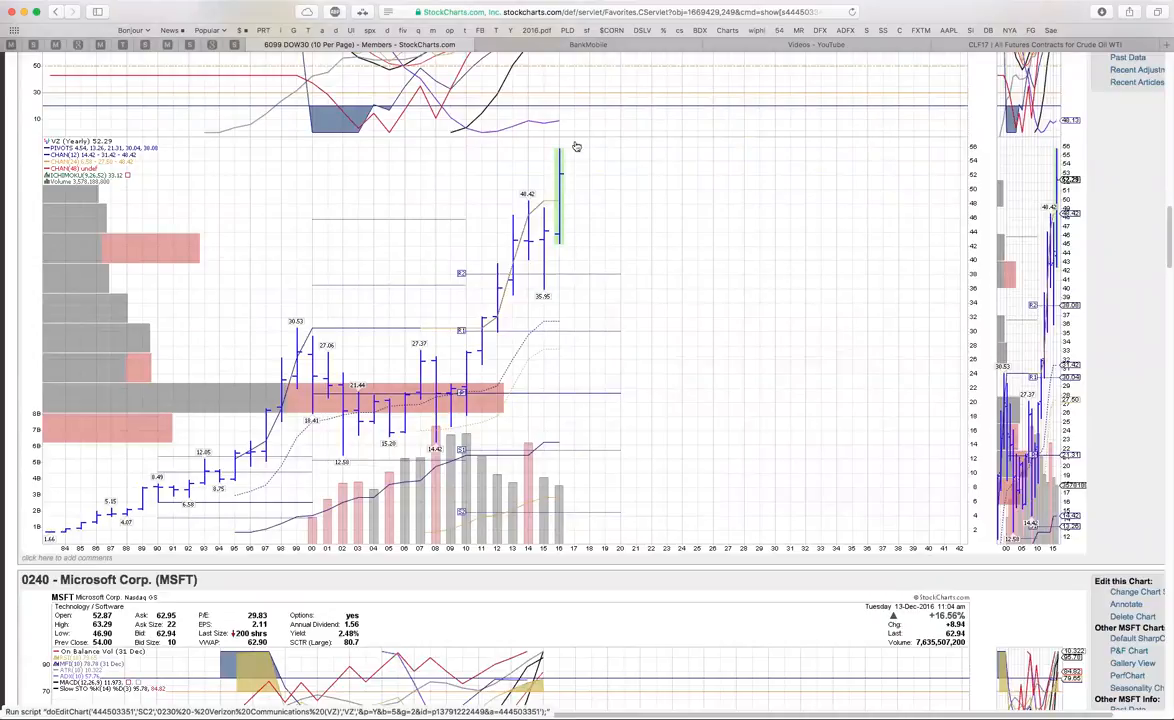
scroll(down, 3)
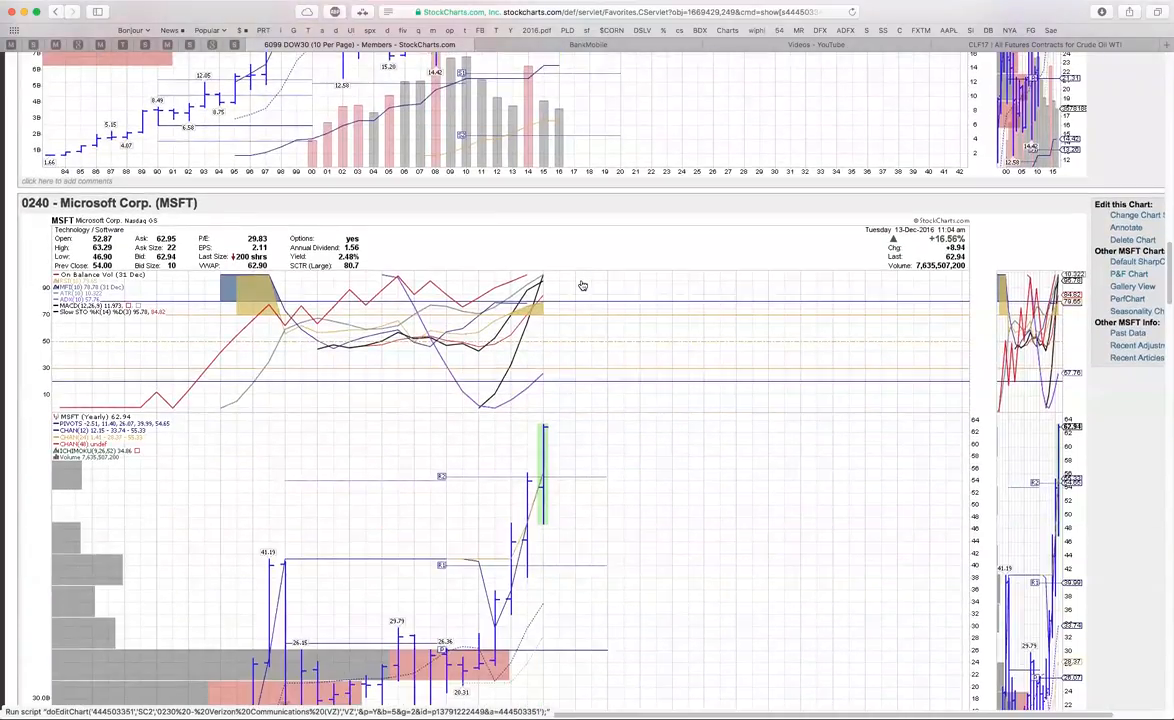
scroll(down, 3)
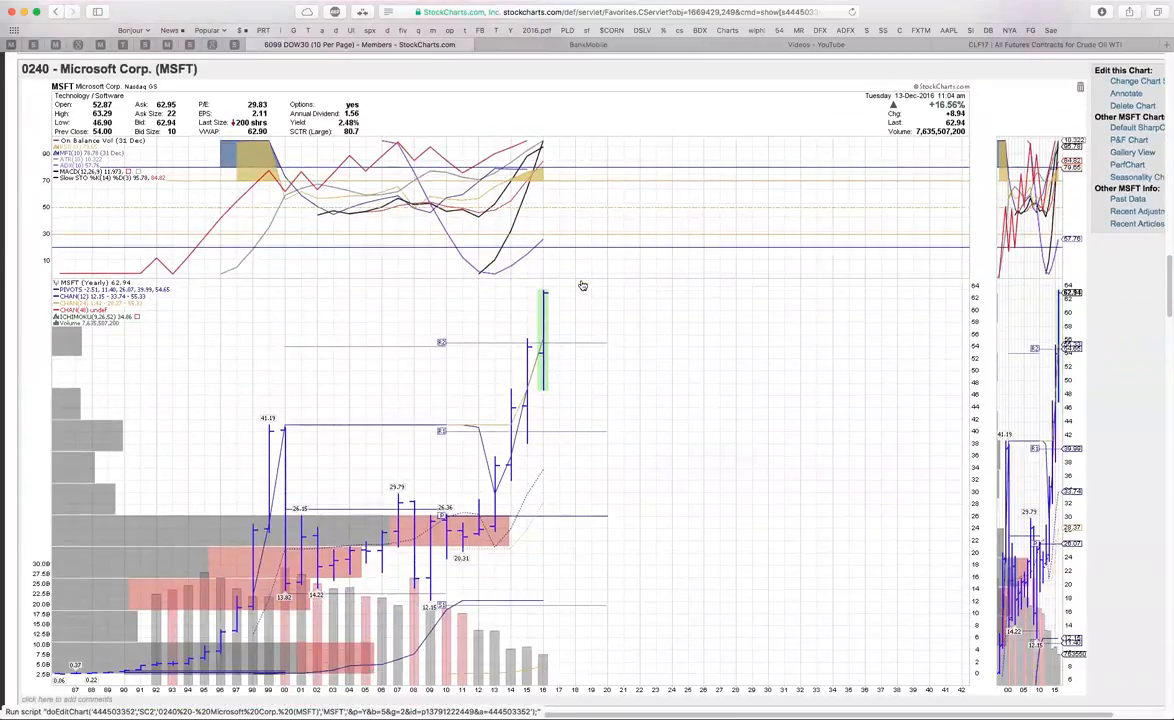
scroll(down, 3)
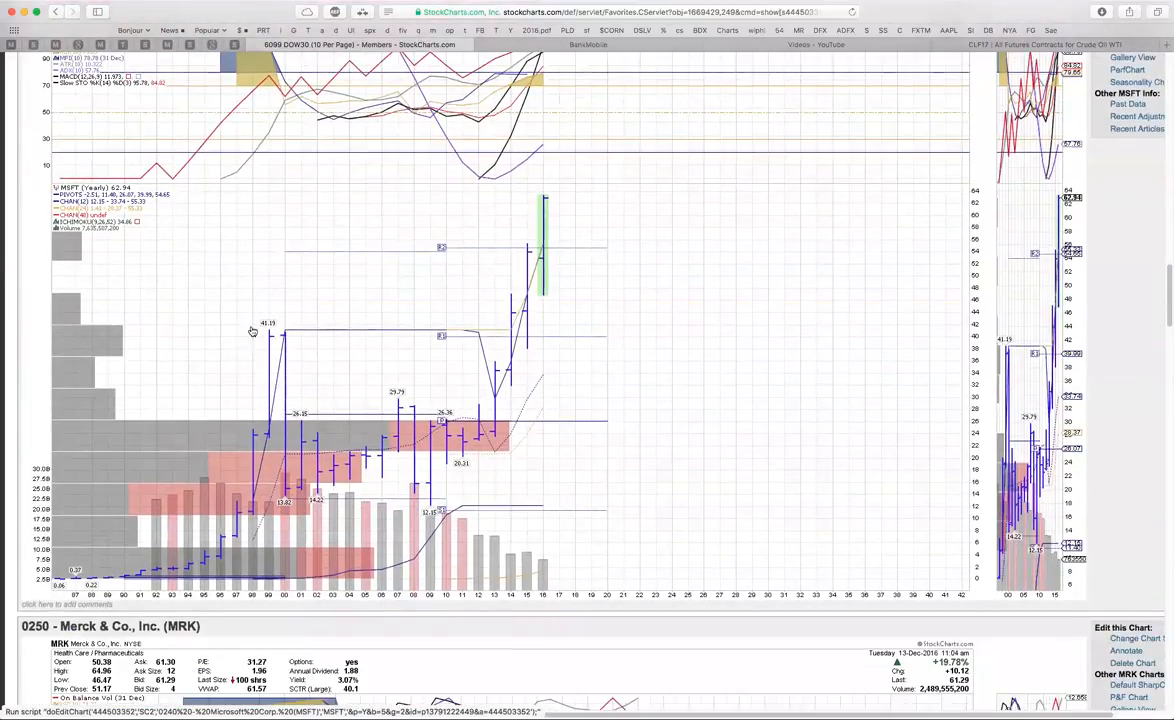
mouse_move(280, 336)
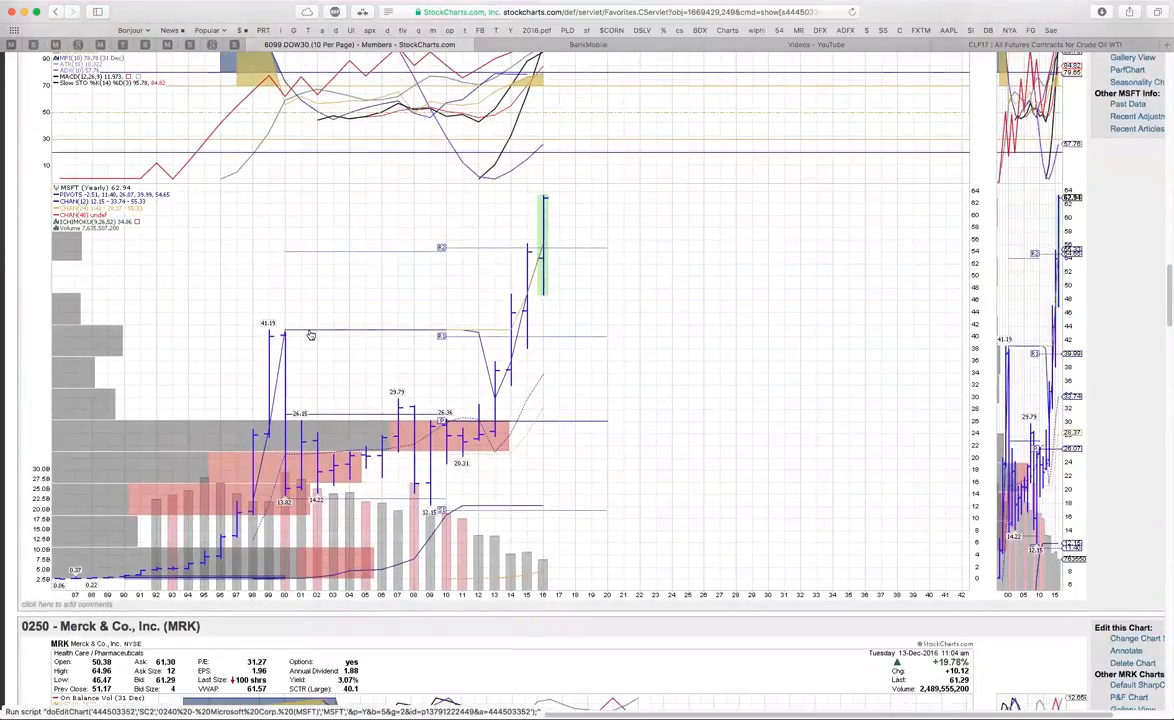
mouse_move(382, 432)
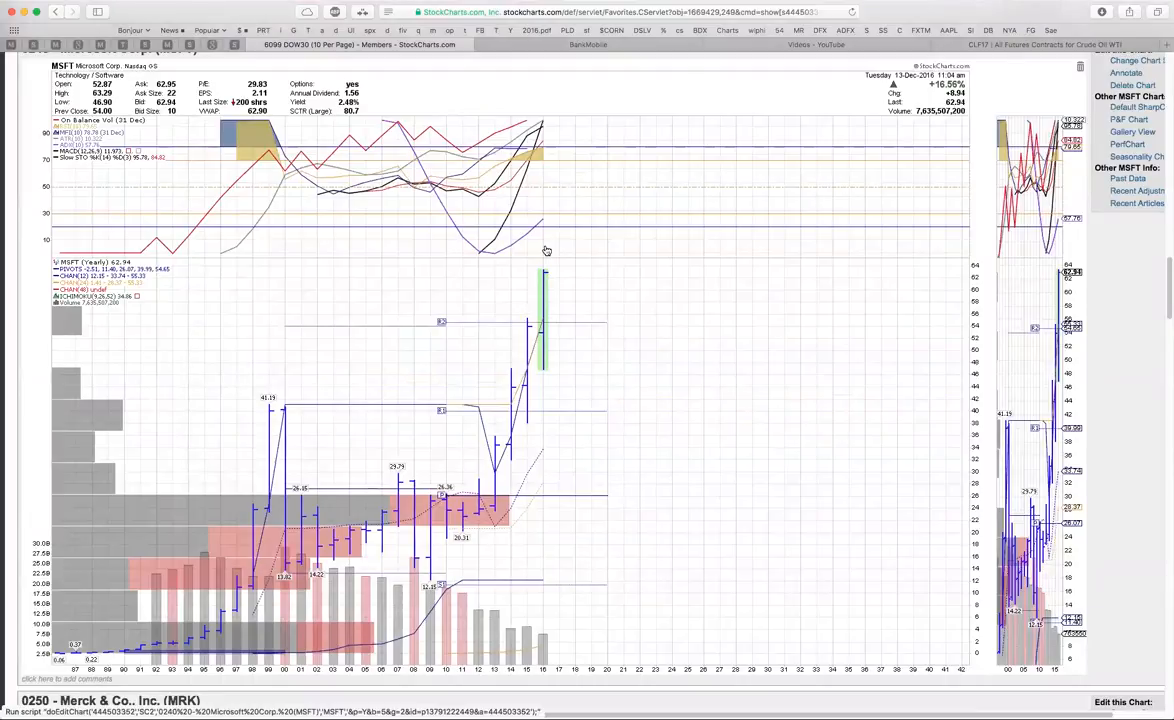
mouse_move(576, 256)
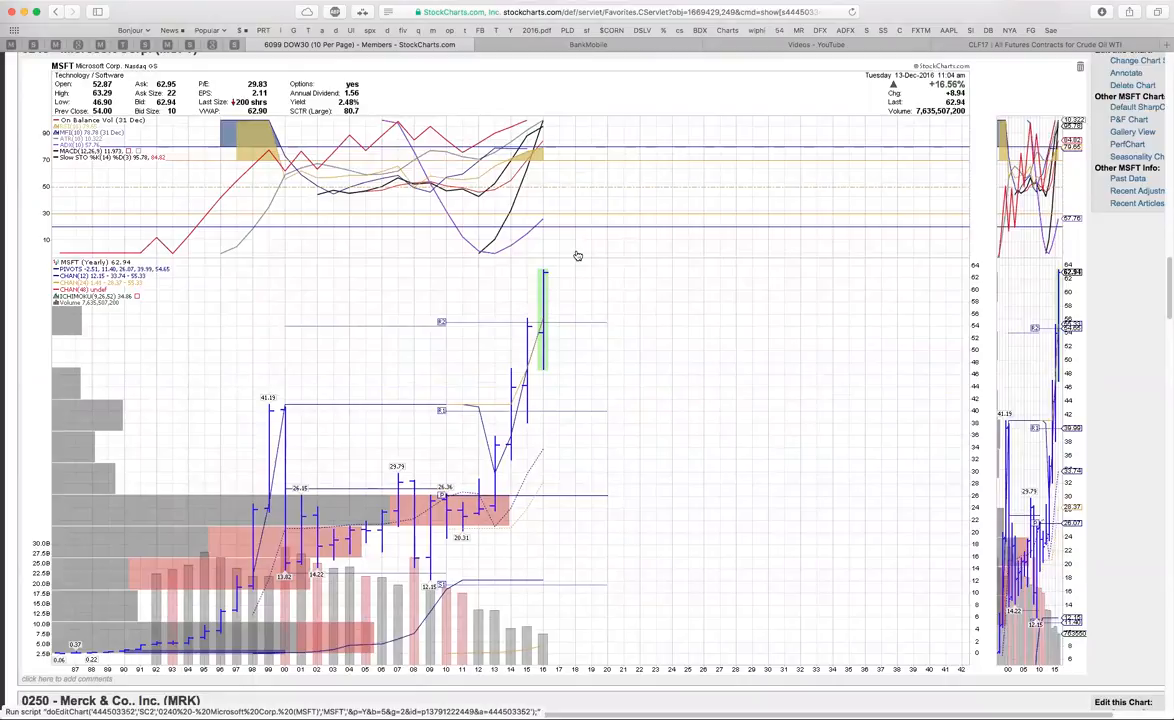
mouse_move(520, 276)
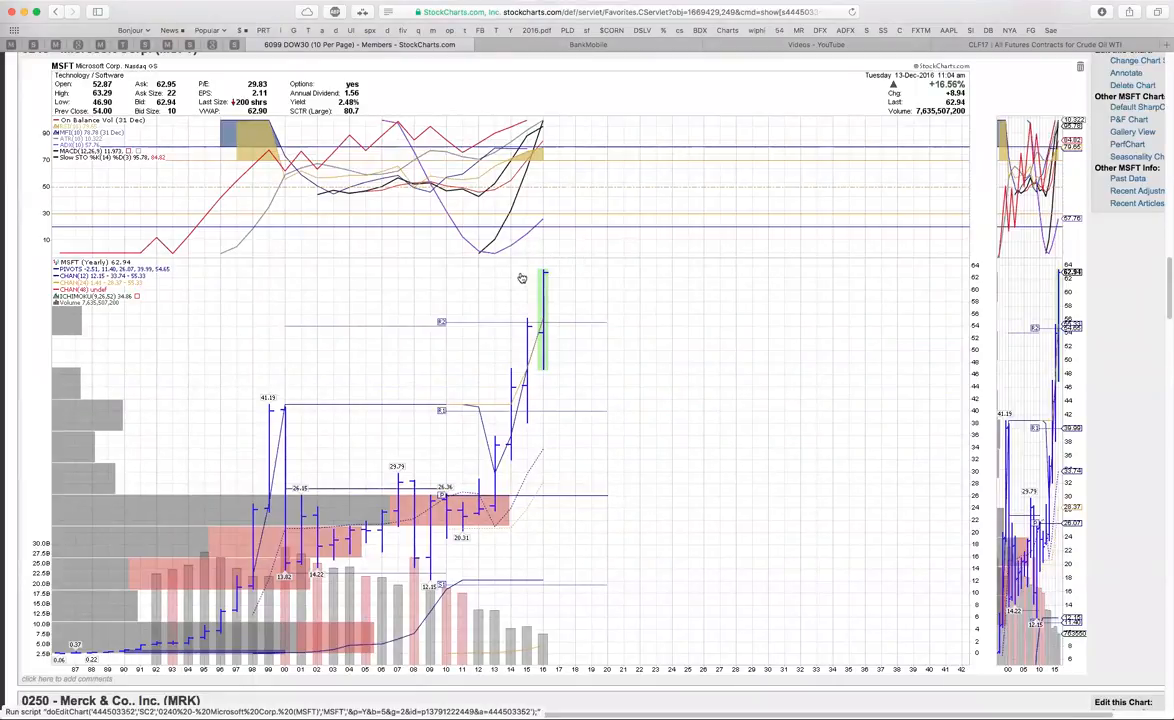
mouse_move(510, 264)
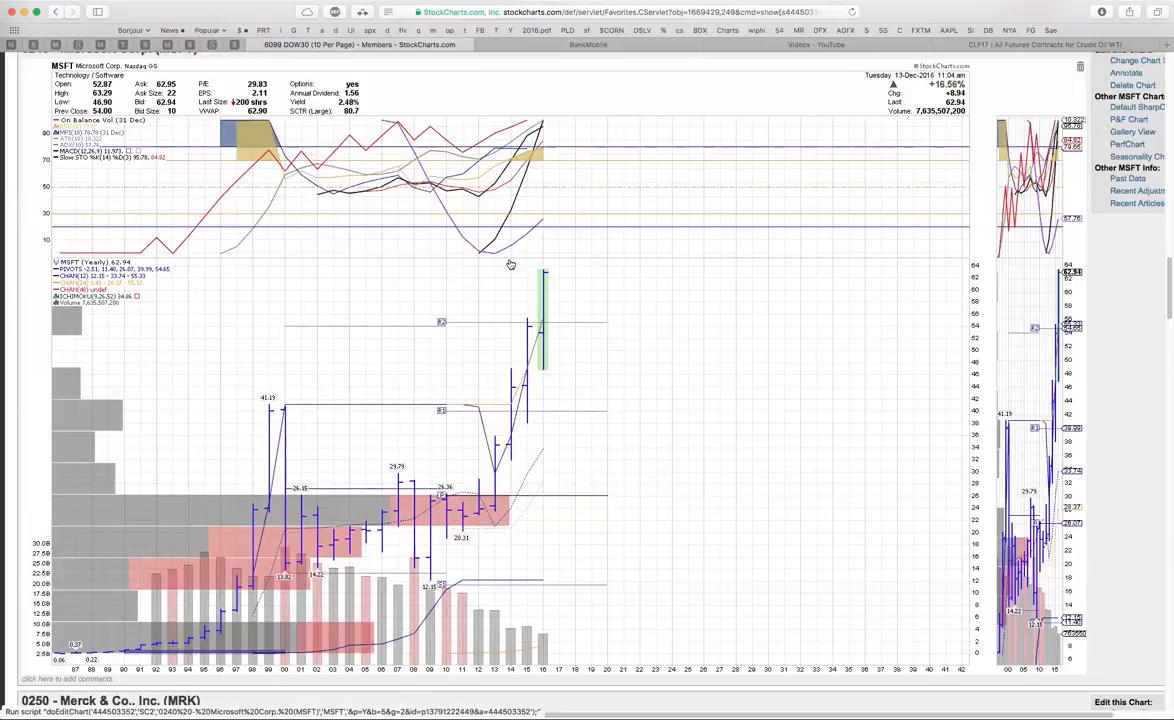
mouse_move(492, 300)
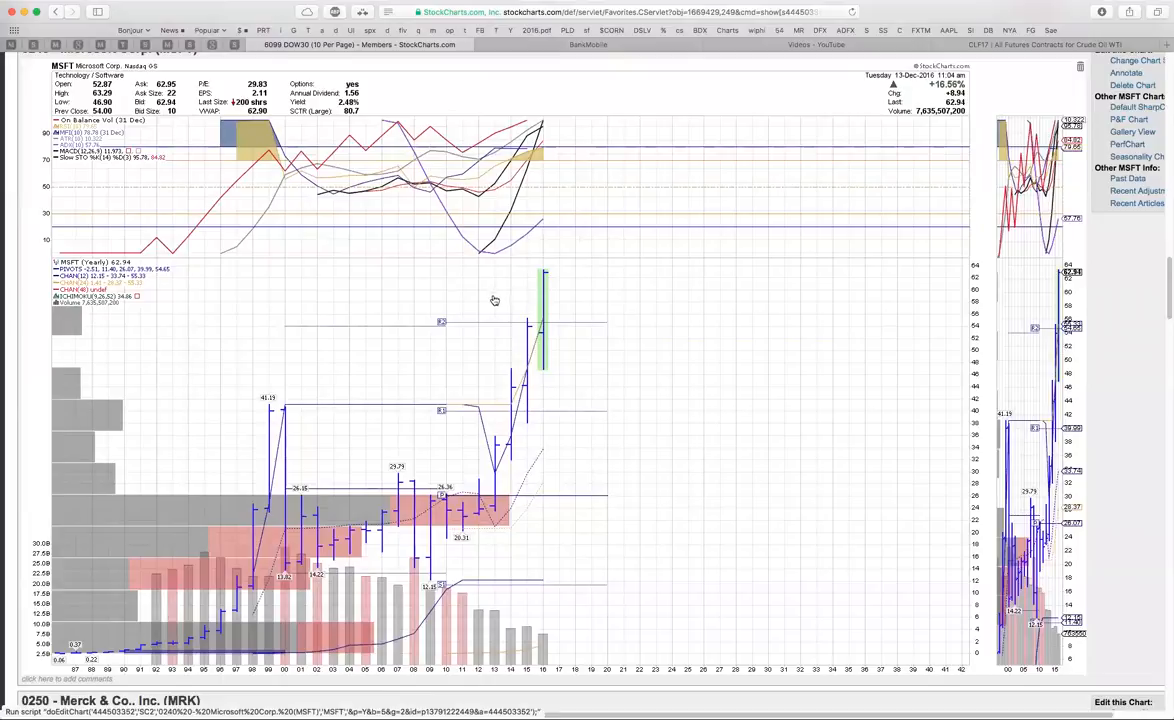
mouse_move(582, 272)
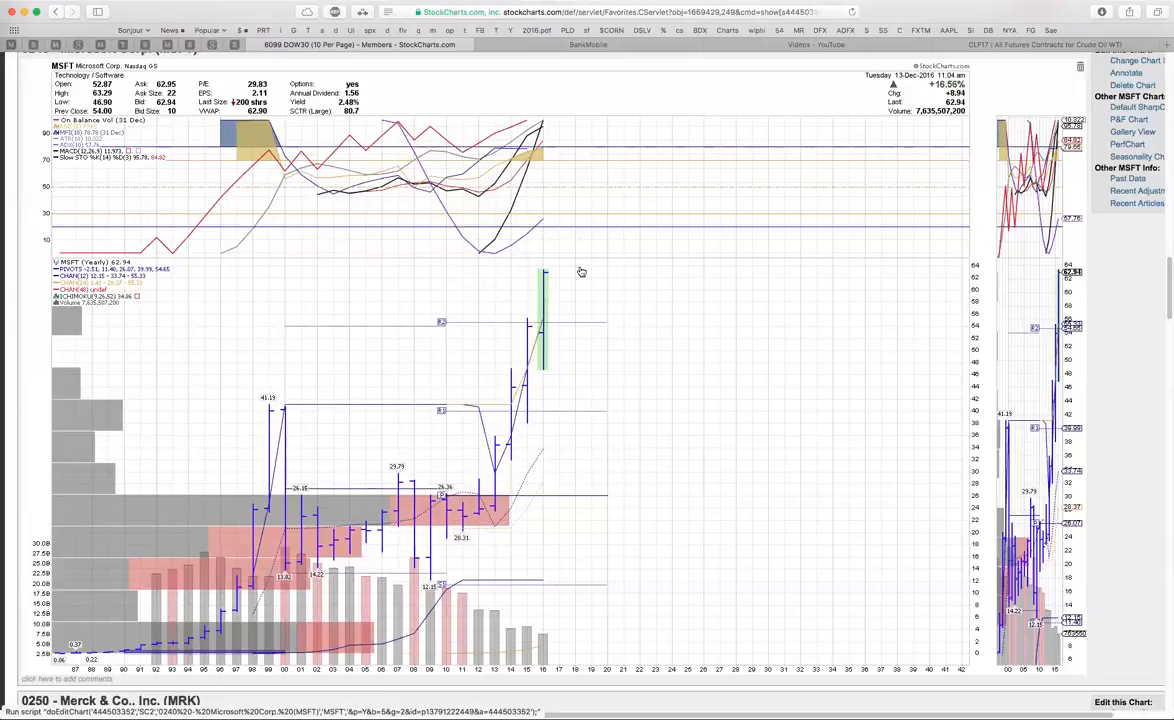
mouse_move(494, 288)
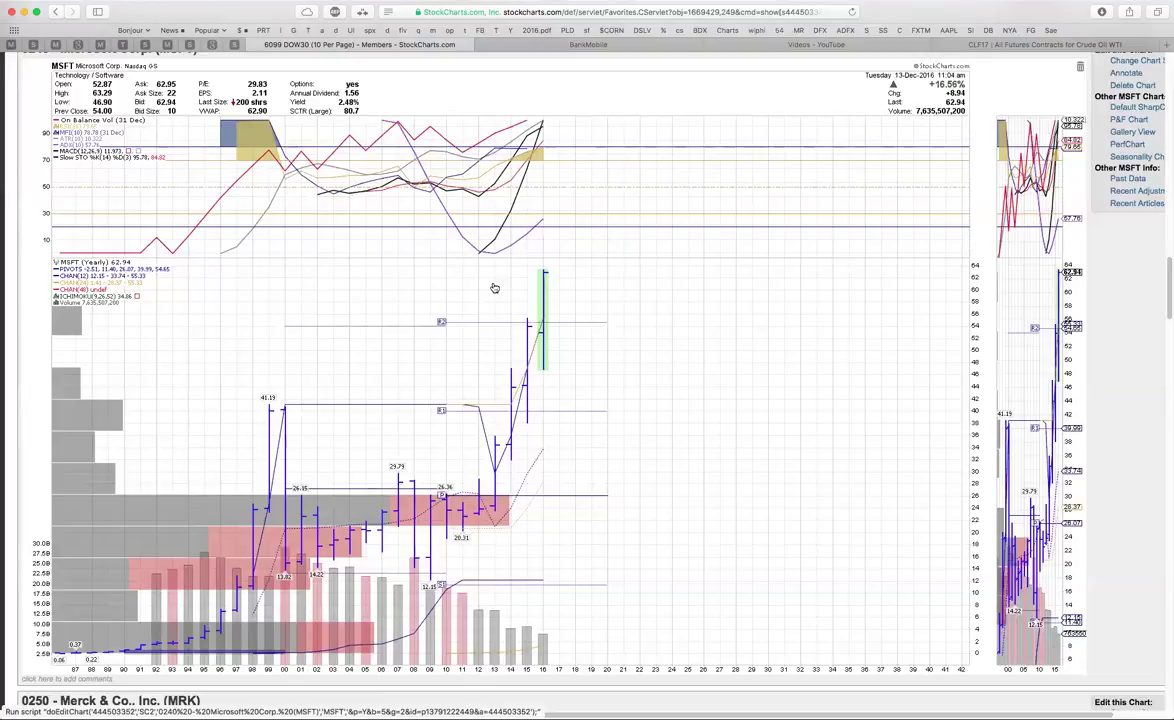
mouse_move(496, 272)
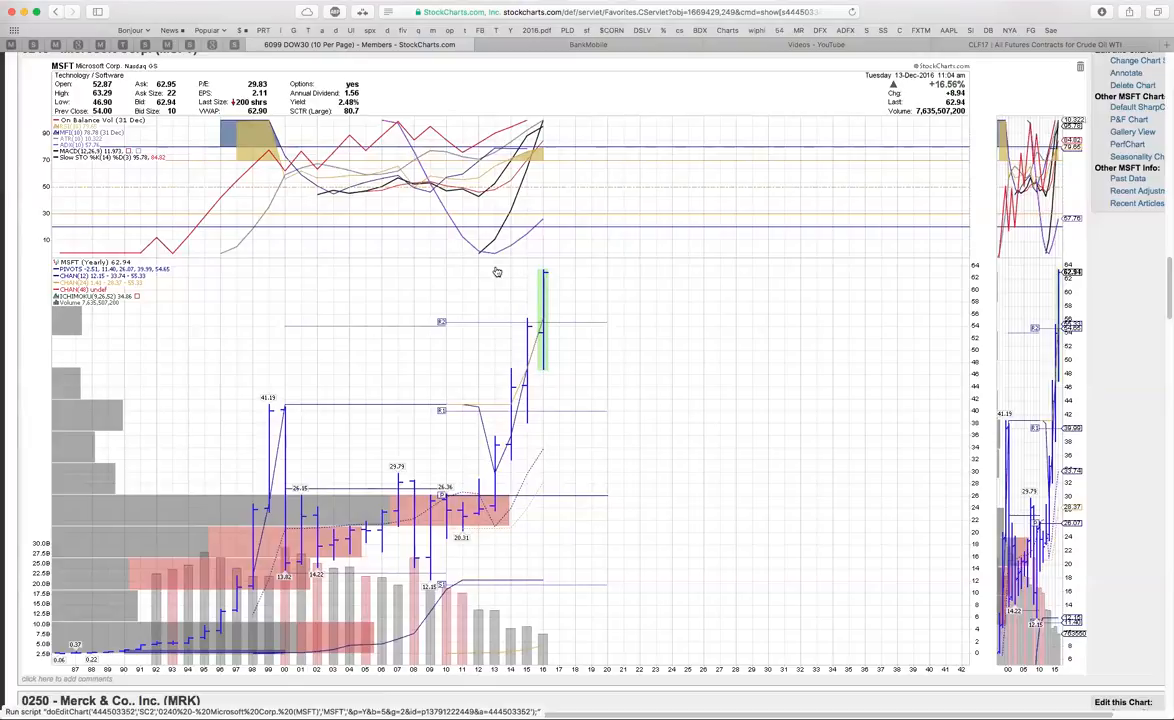
mouse_move(772, 288)
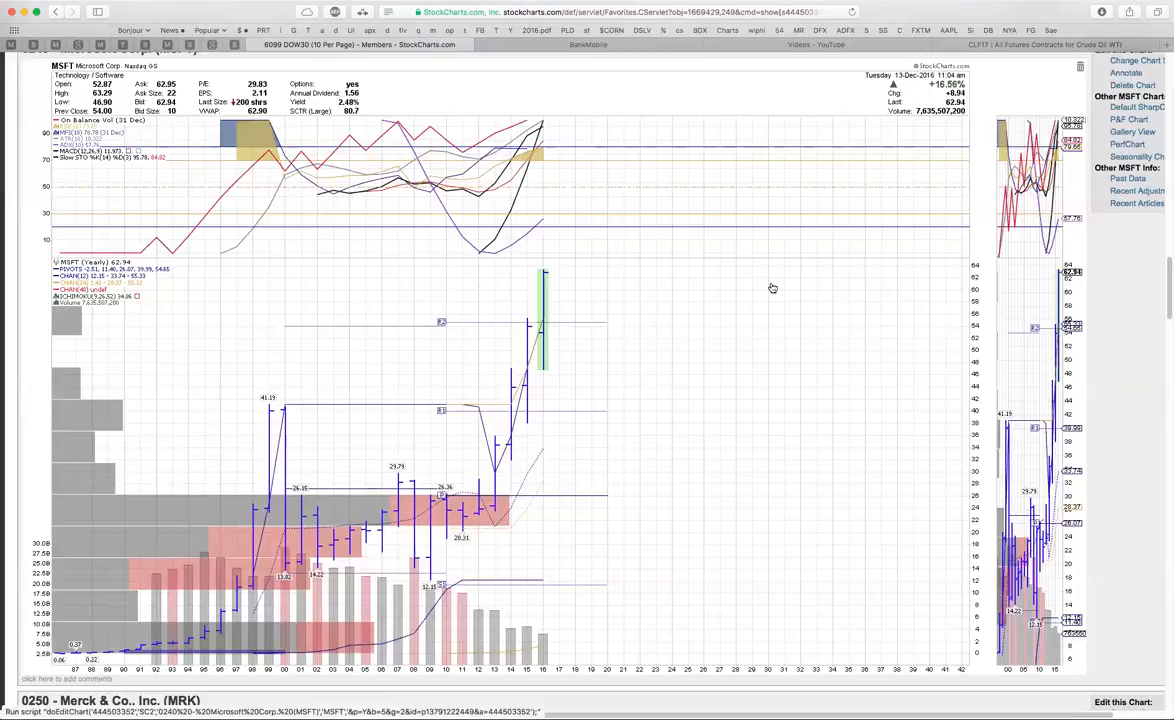
mouse_move(1096, 76)
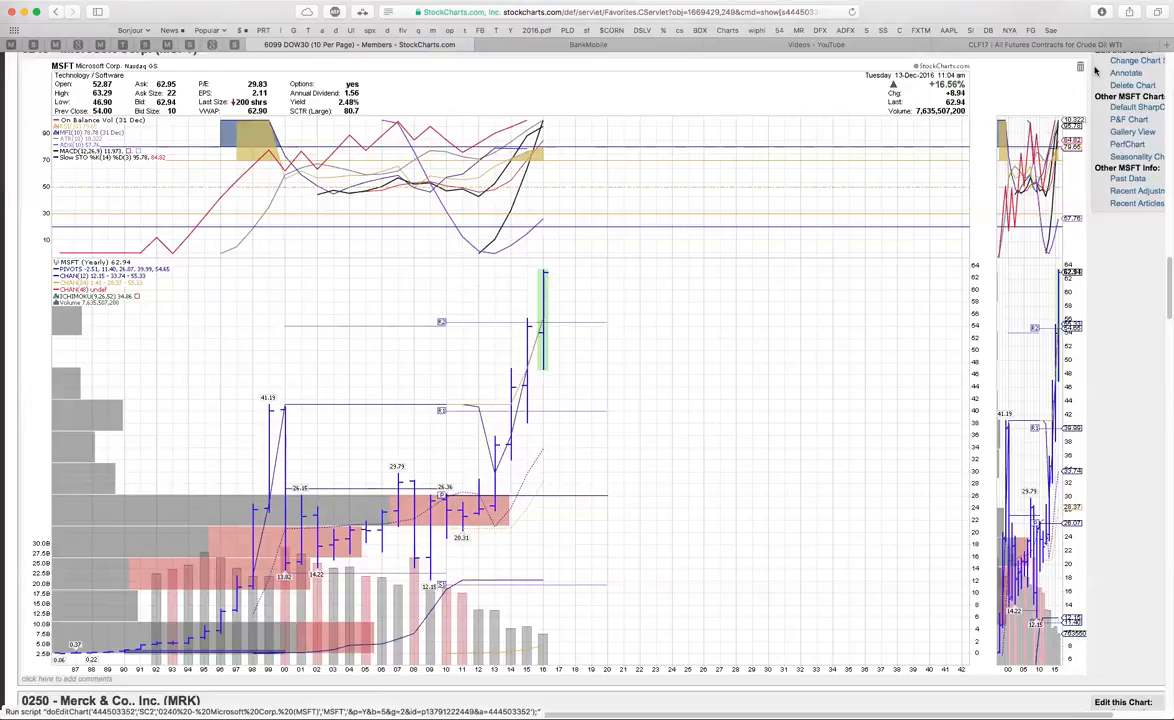
mouse_move(600, 324)
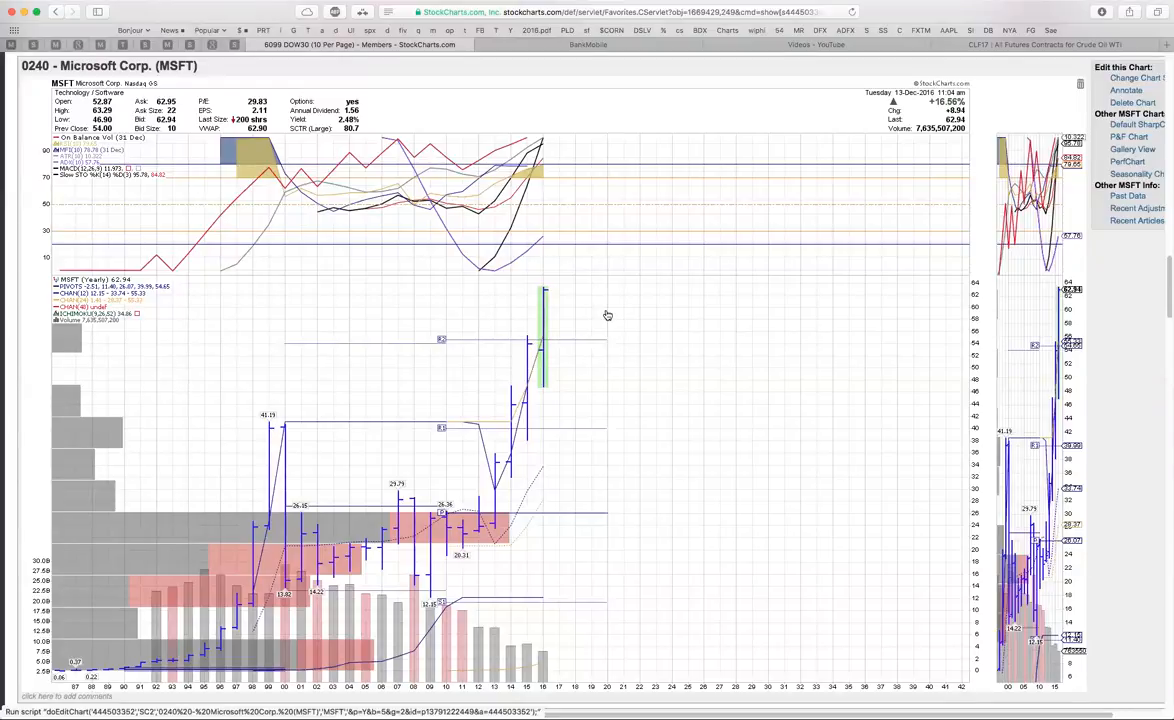
mouse_move(582, 328)
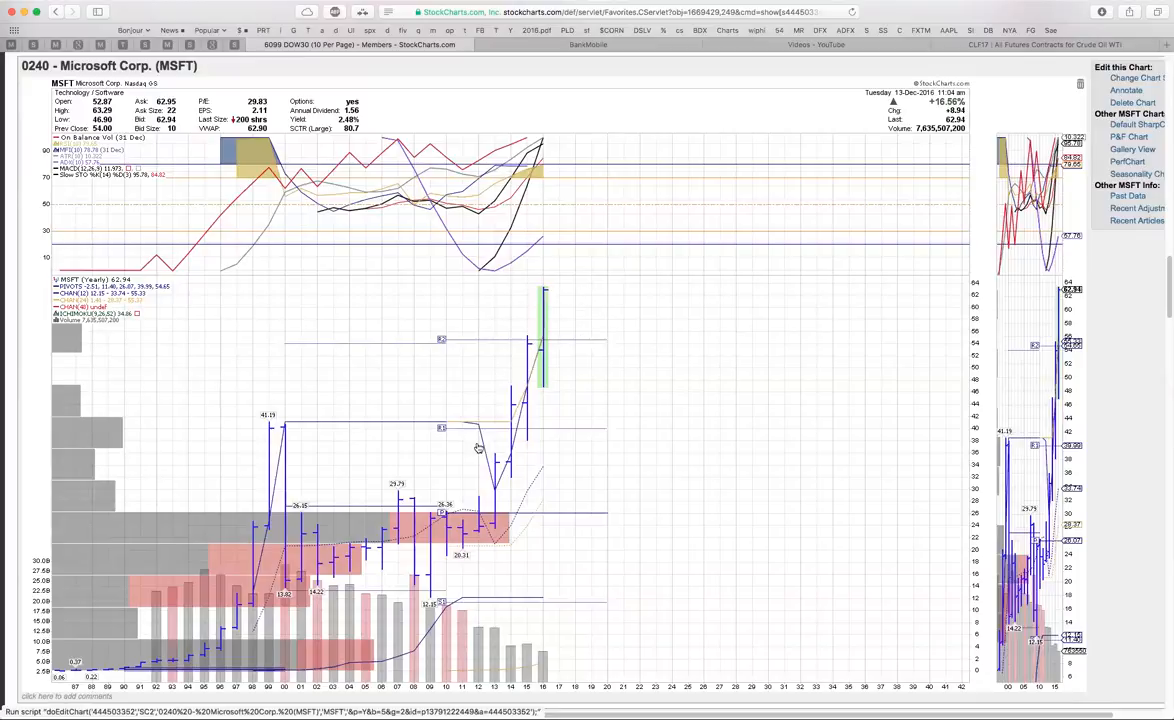
mouse_move(558, 280)
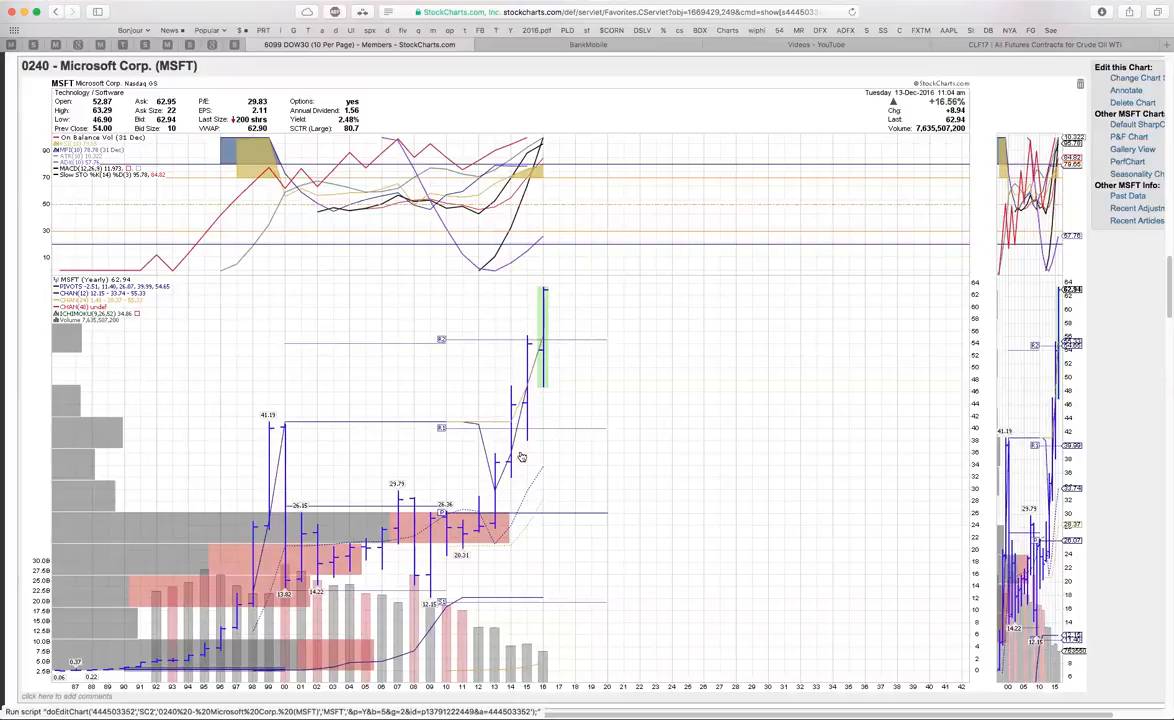
mouse_move(548, 308)
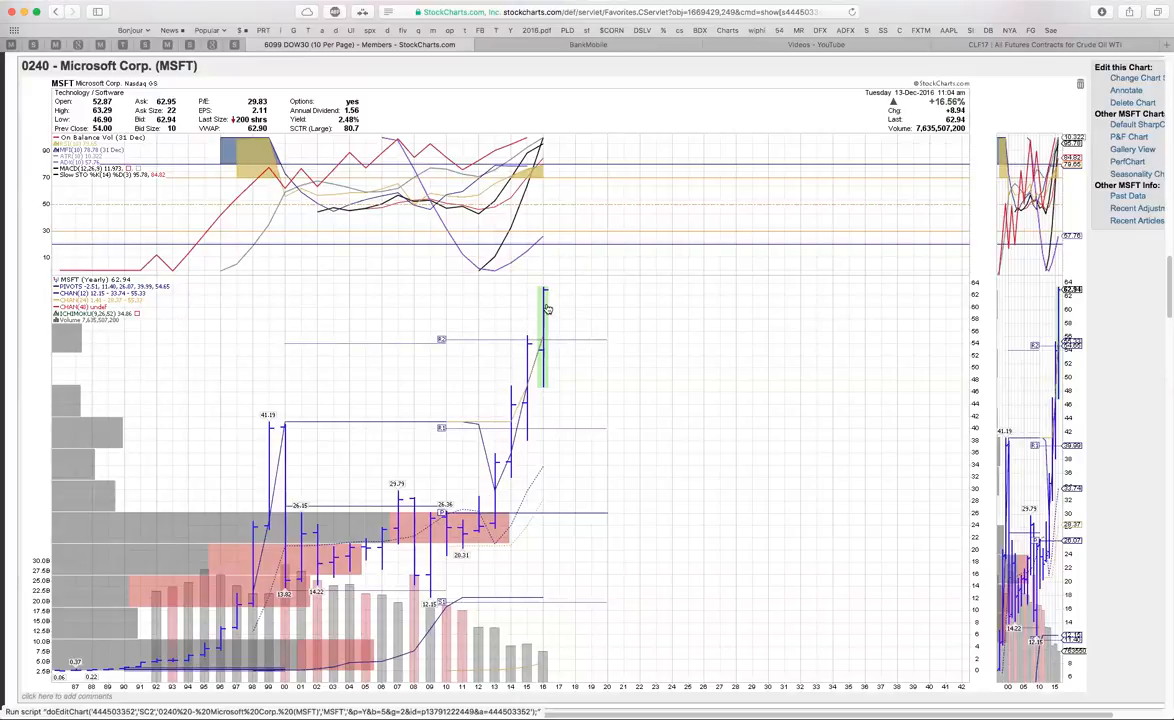
mouse_move(582, 336)
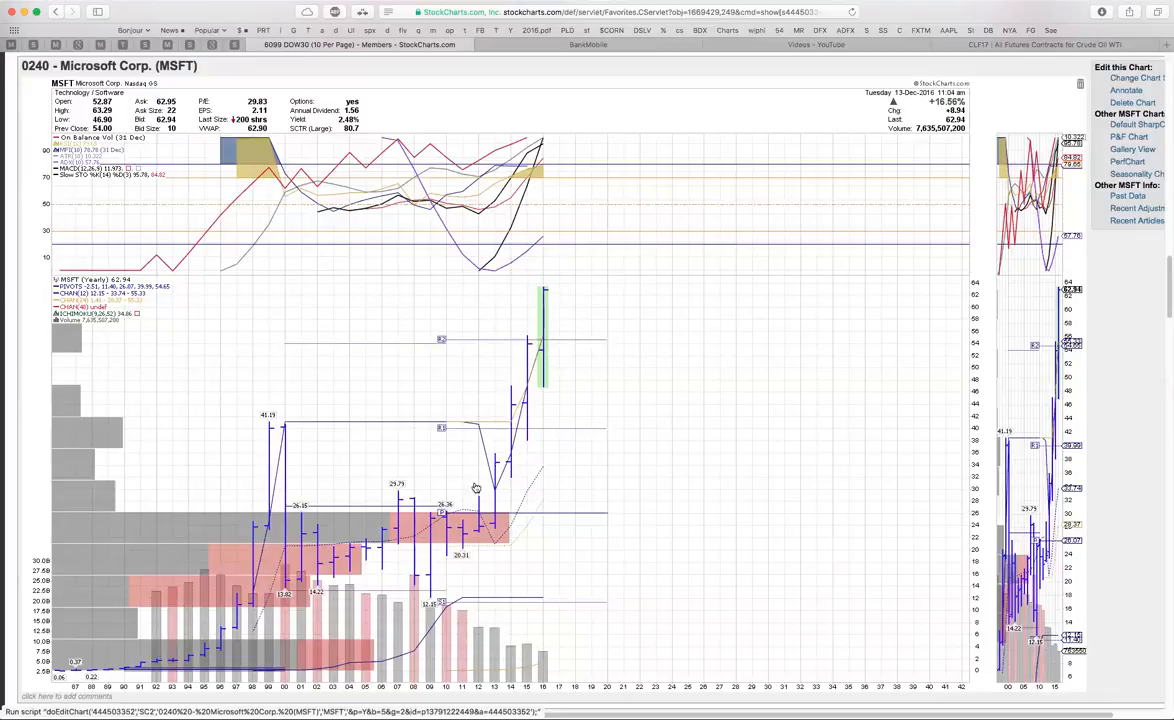
mouse_move(582, 370)
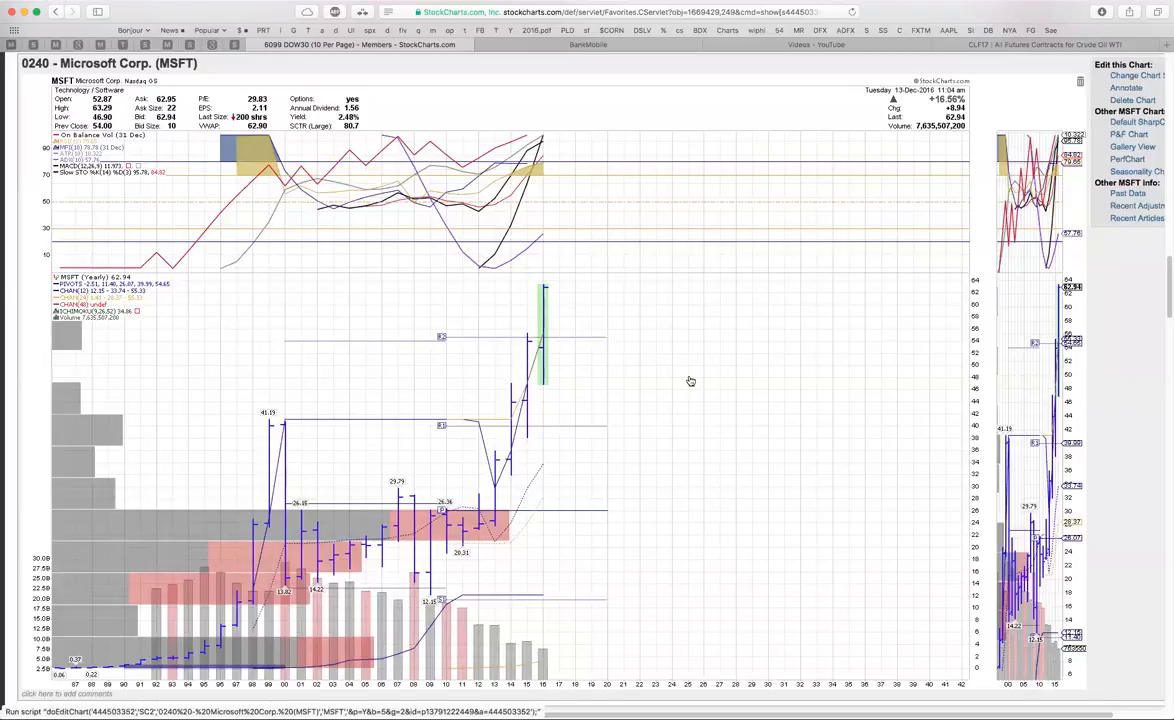
mouse_move(692, 380)
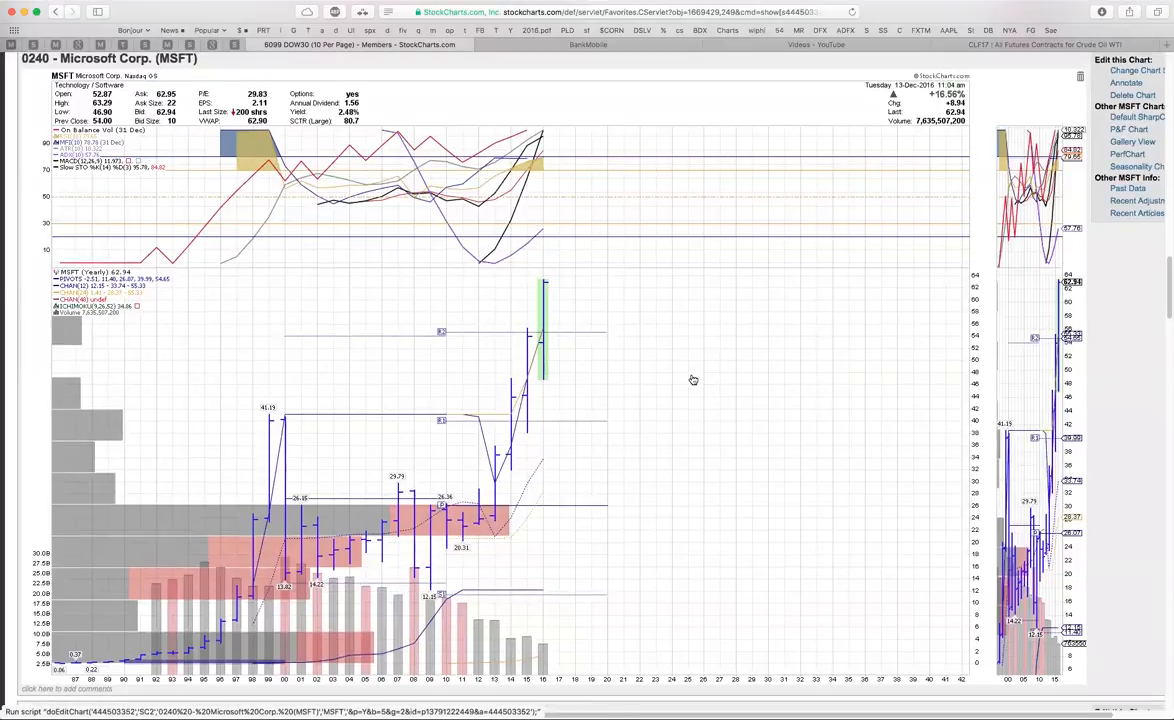
Step: Scroll past the MSFT chart toward the Merck & Co. (MRK) header and indicators
scroll(down, 3)
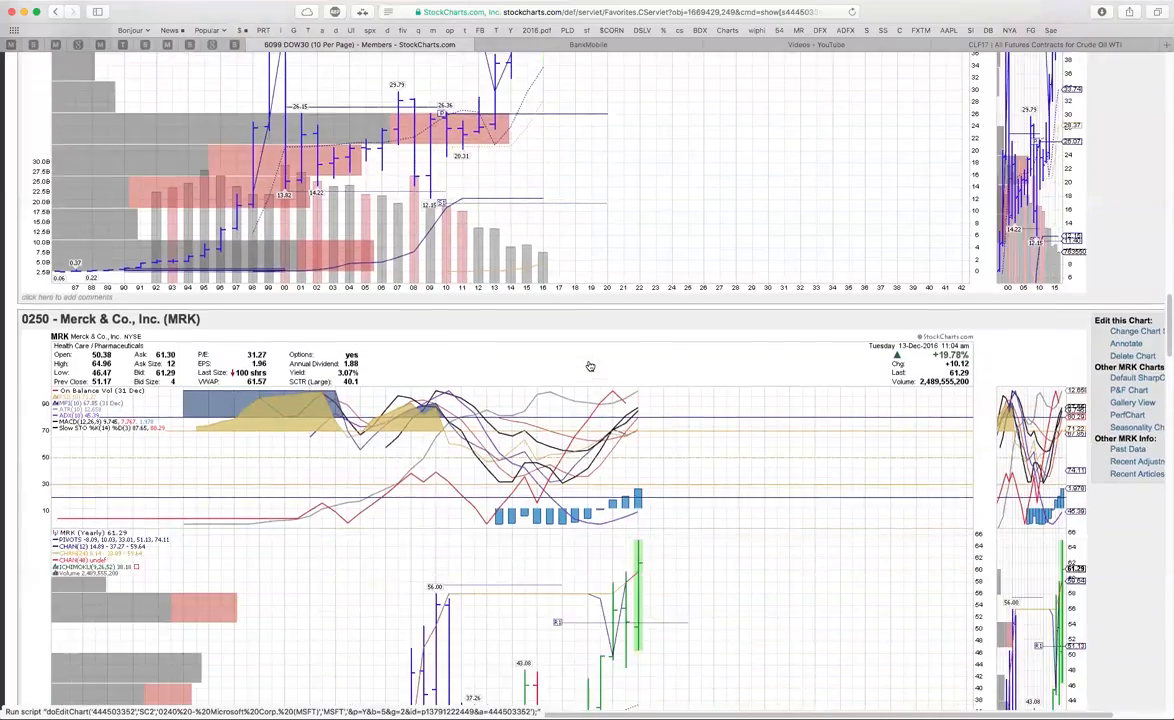
Step: Scroll so the 0250 Merck & Co. (MRK) SharpChart fills the window
scroll(down, 3)
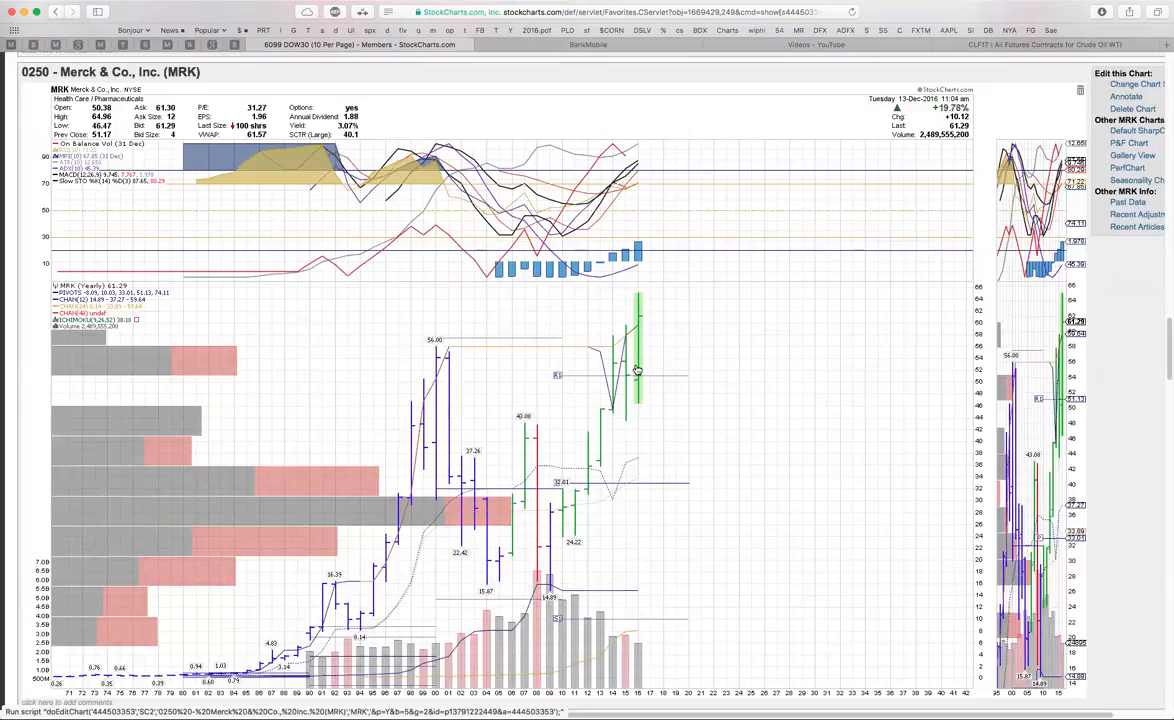
mouse_move(612, 360)
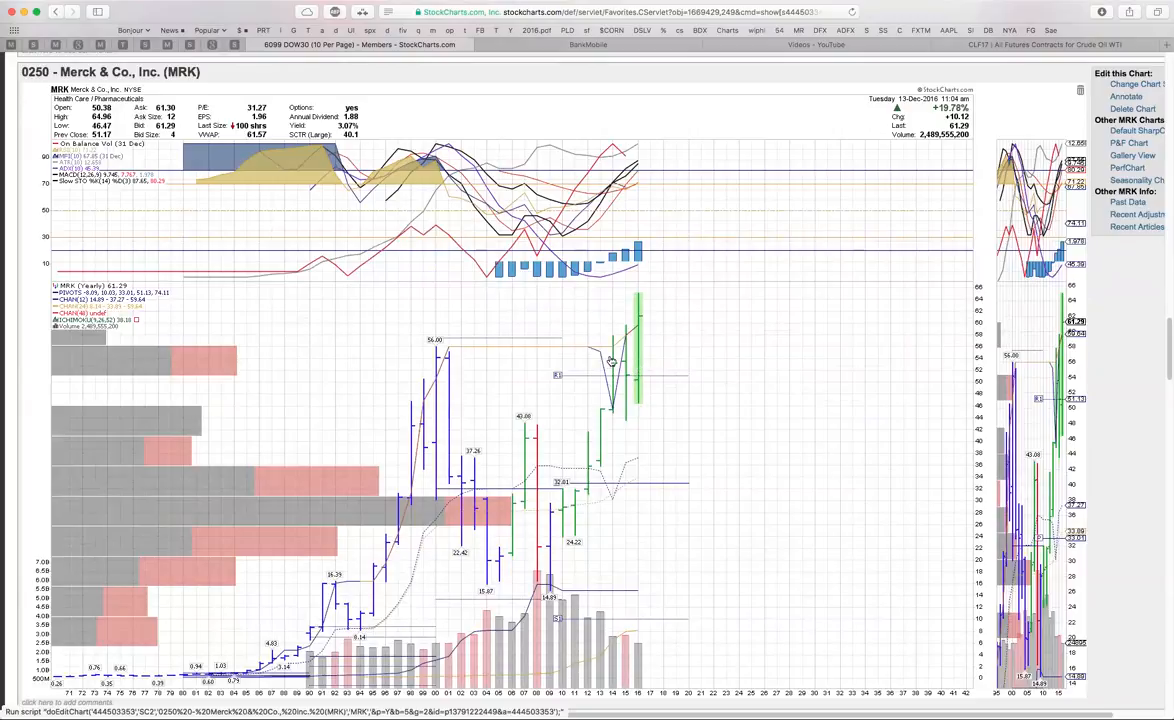
mouse_move(644, 356)
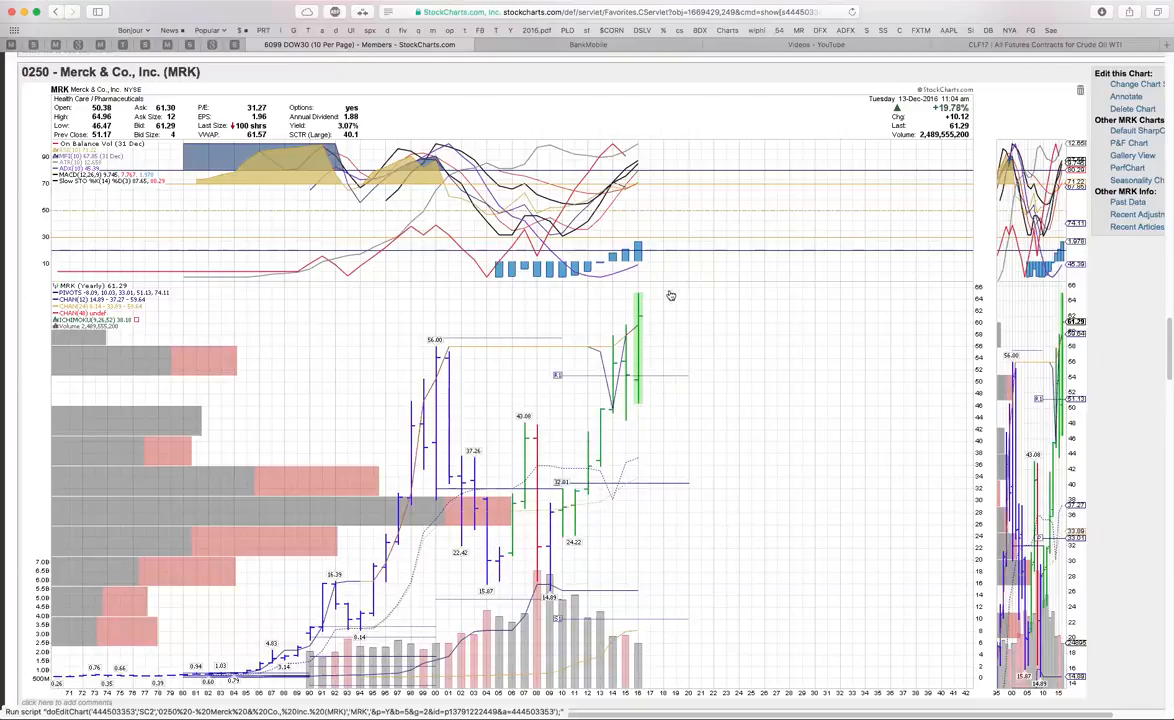
mouse_move(604, 328)
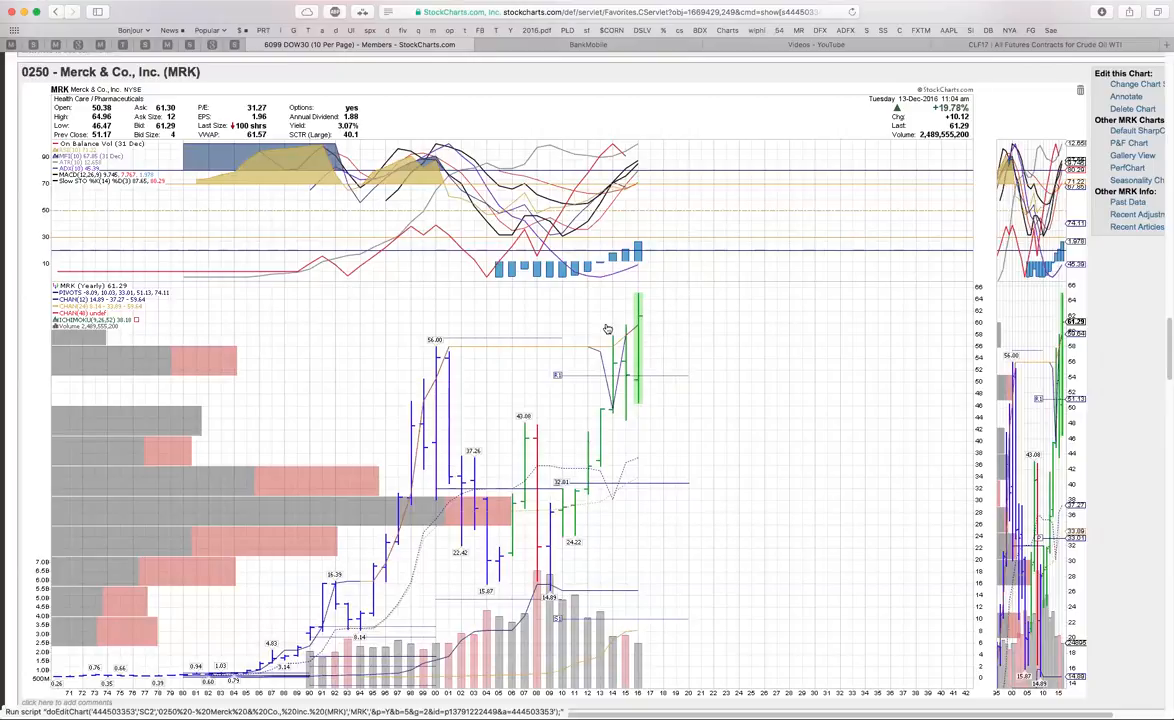
mouse_move(618, 352)
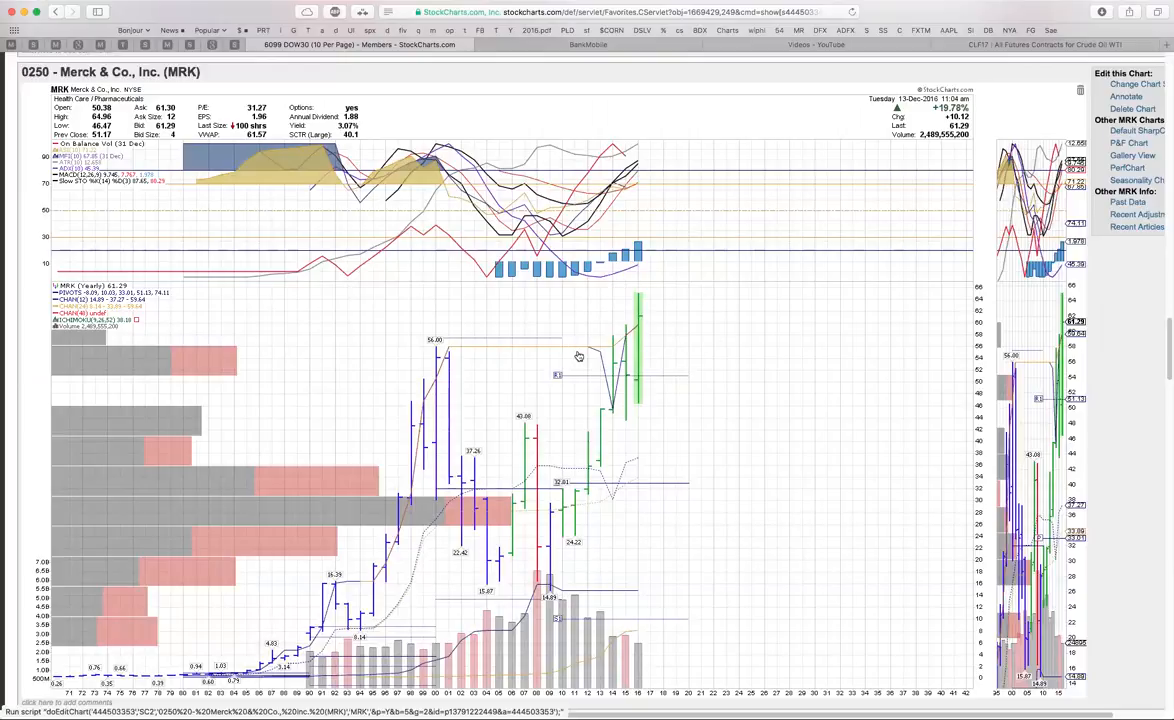
mouse_move(584, 306)
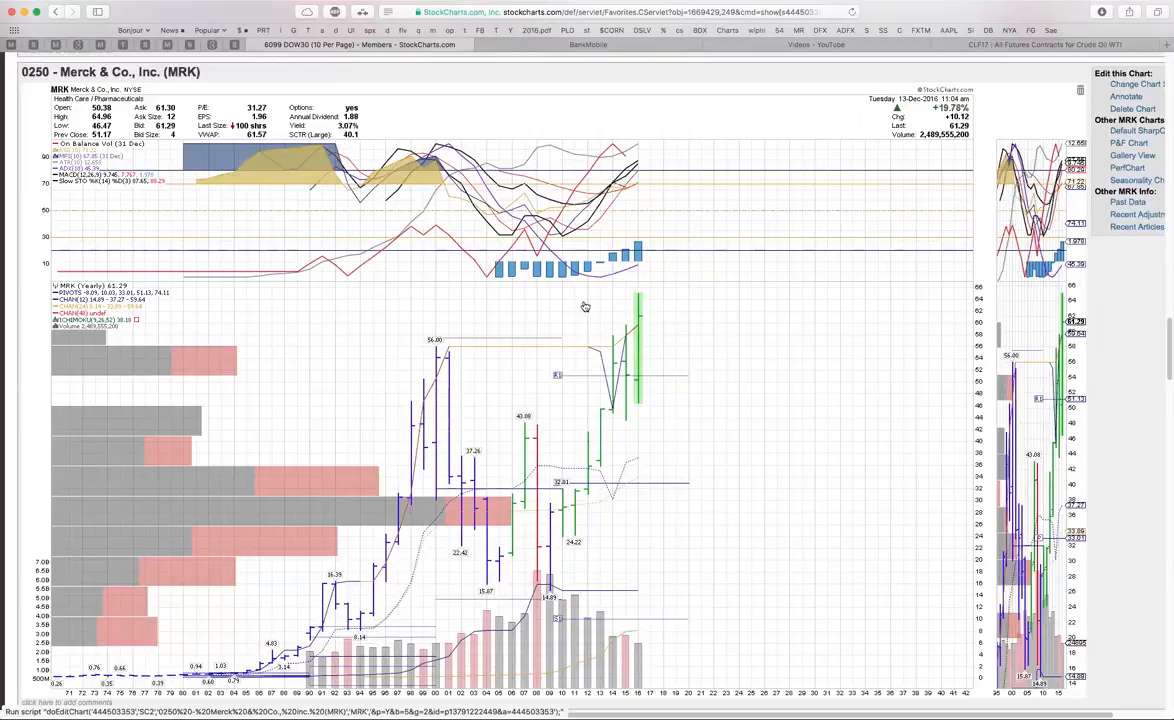
mouse_move(552, 348)
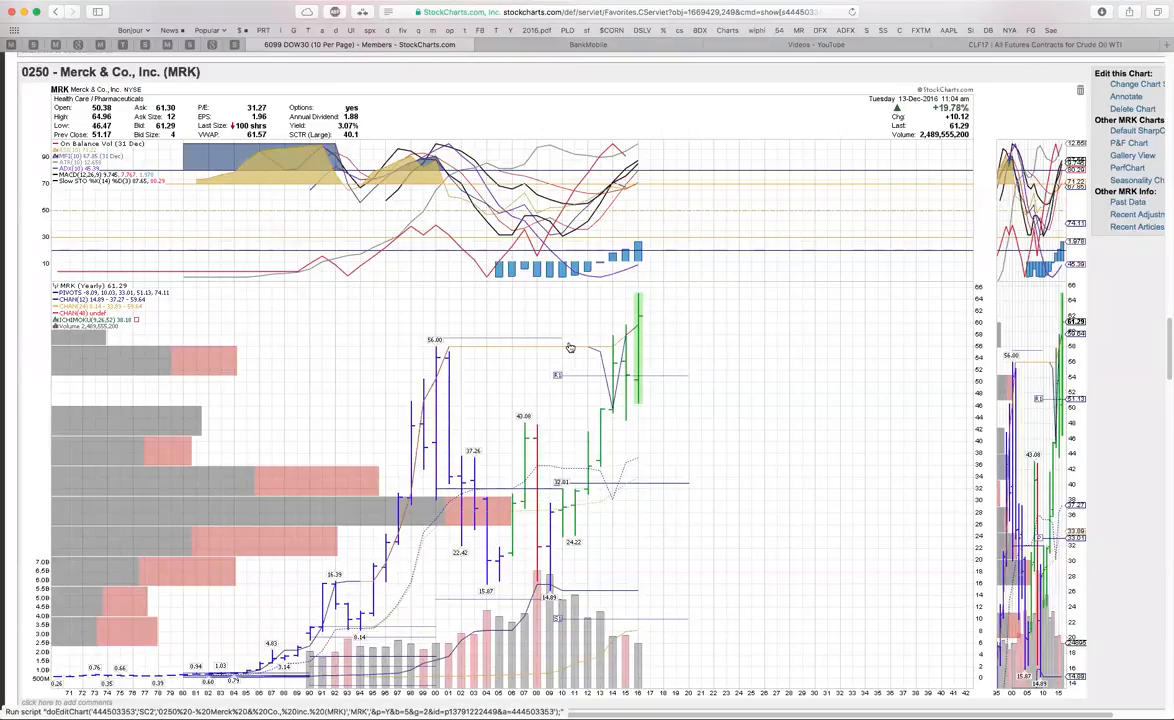
mouse_move(516, 356)
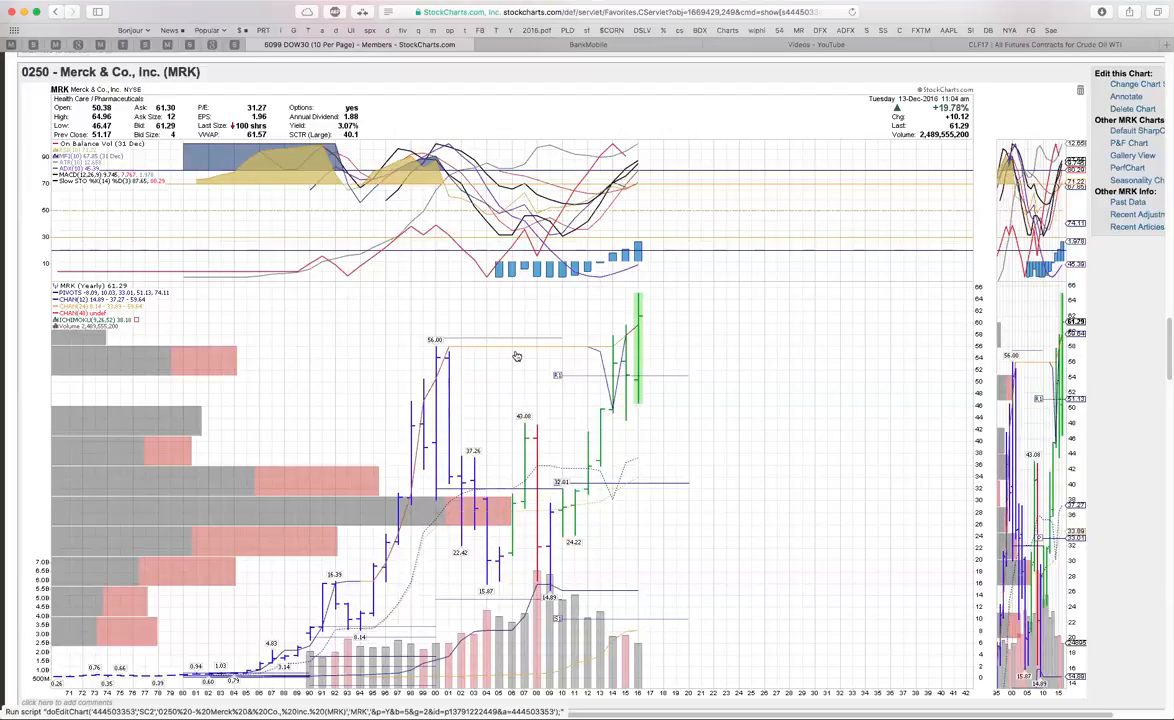
mouse_move(466, 344)
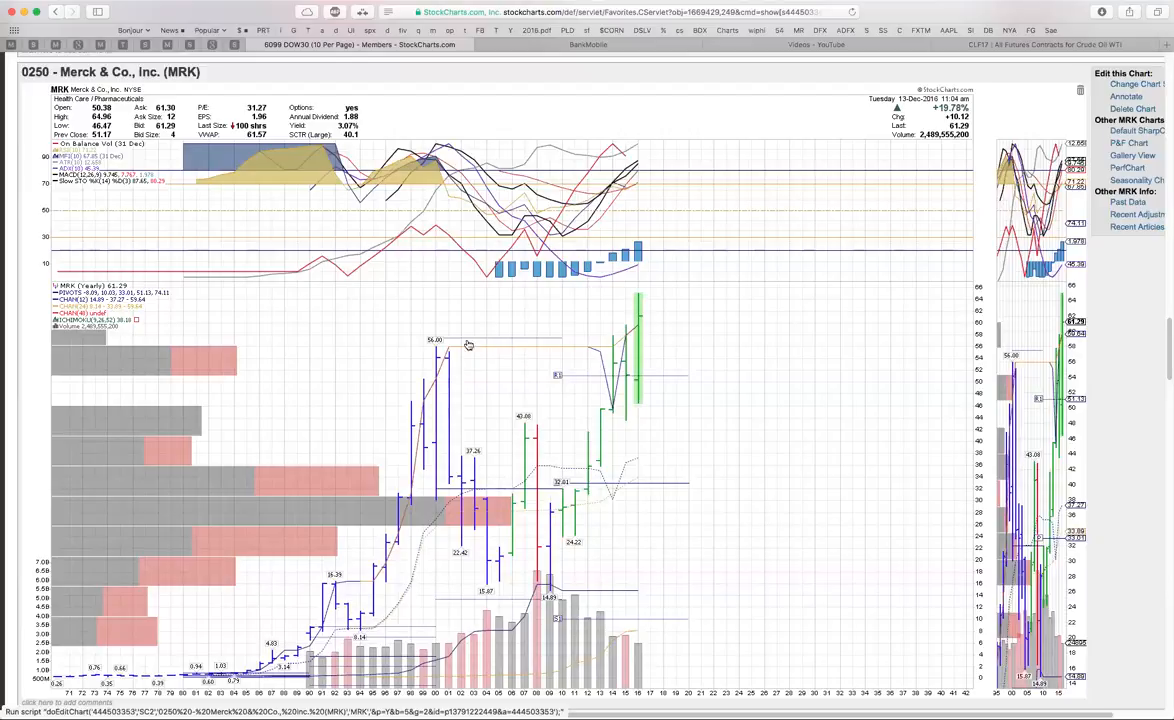
mouse_move(492, 344)
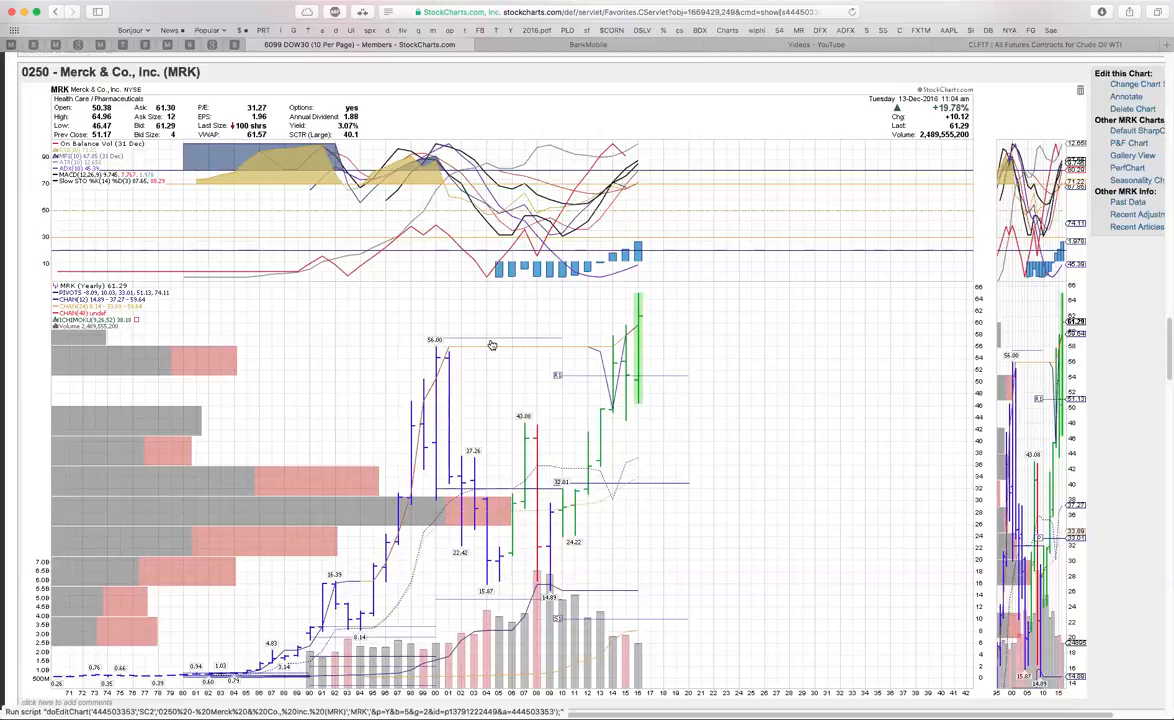
mouse_move(508, 346)
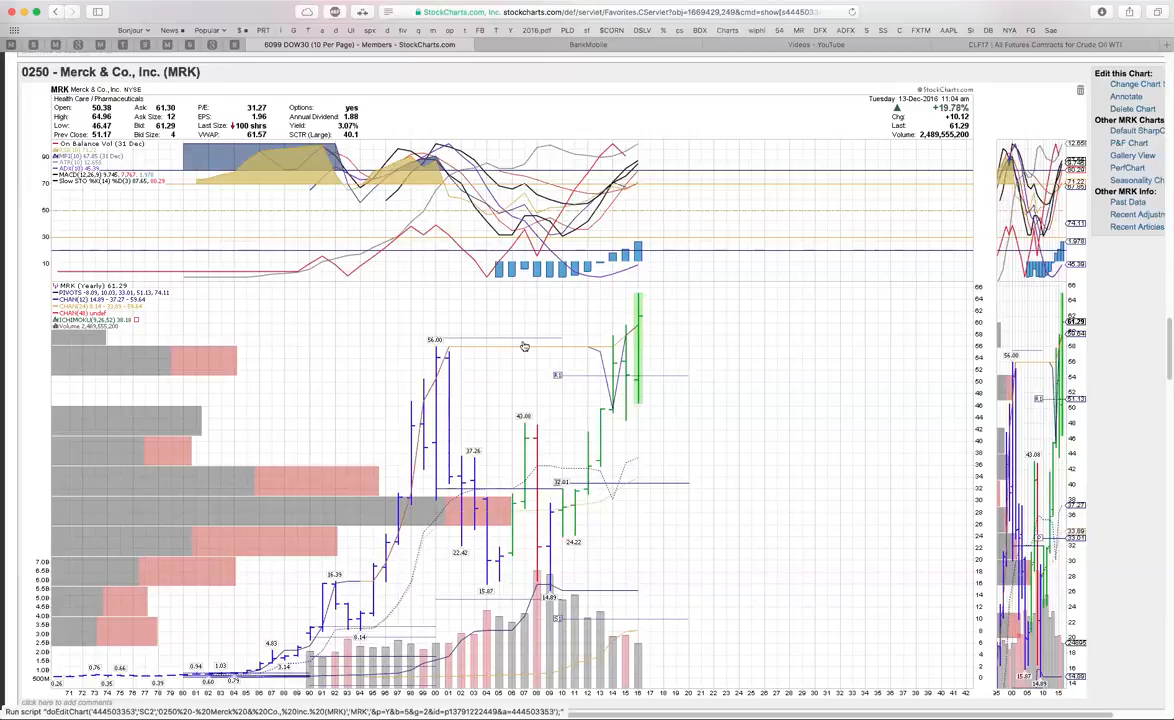
mouse_move(480, 358)
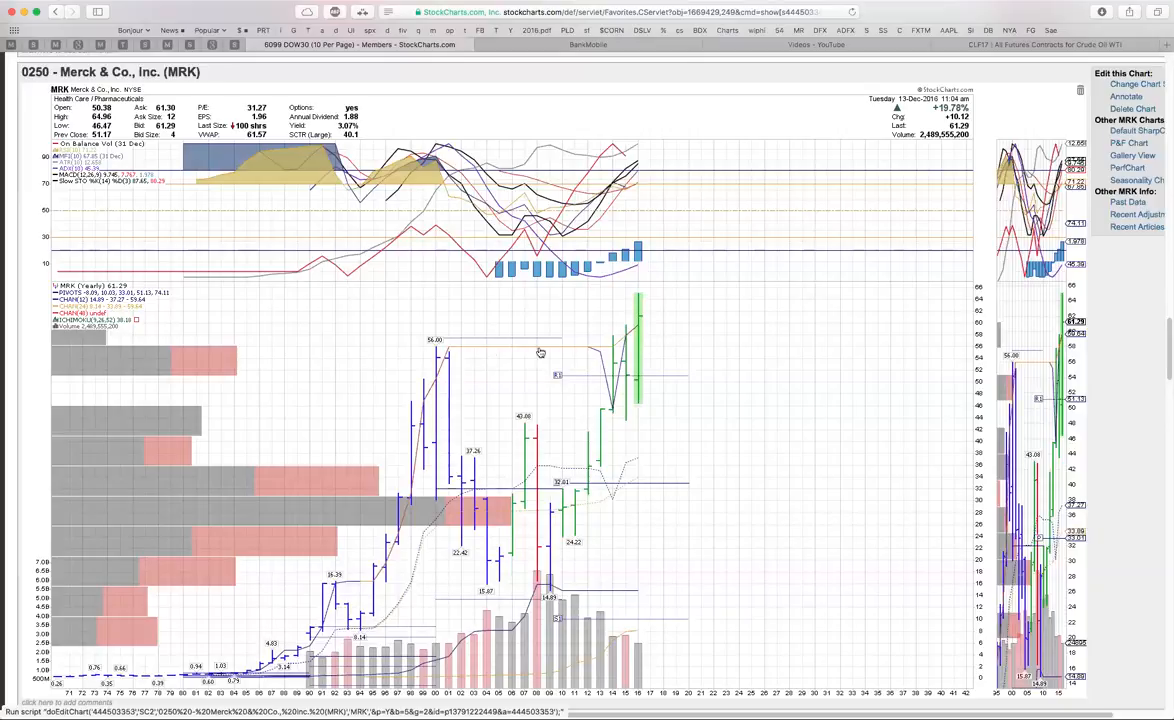
mouse_move(636, 314)
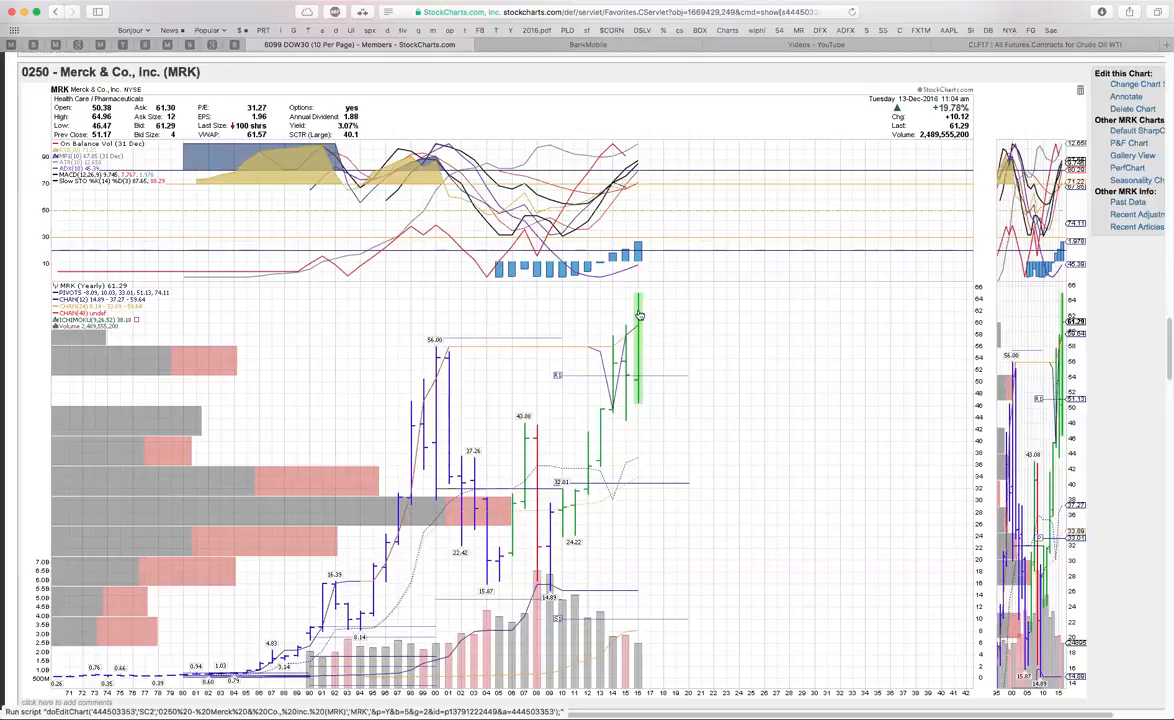
mouse_move(648, 388)
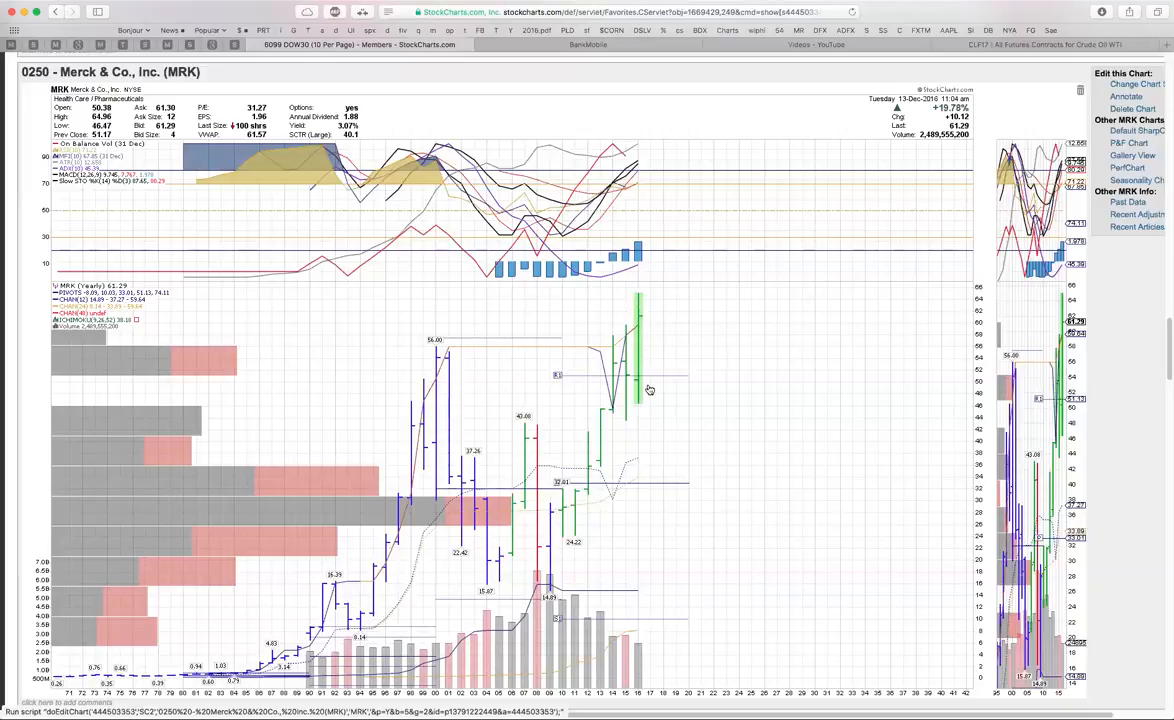
mouse_move(600, 348)
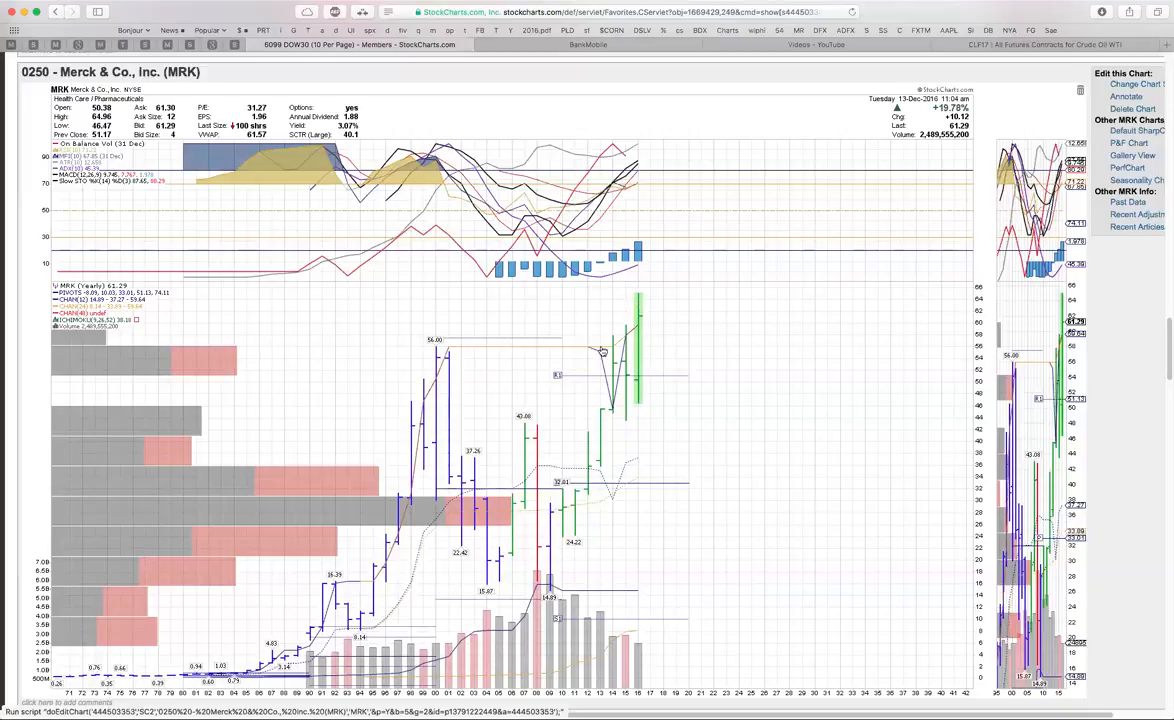
mouse_move(592, 292)
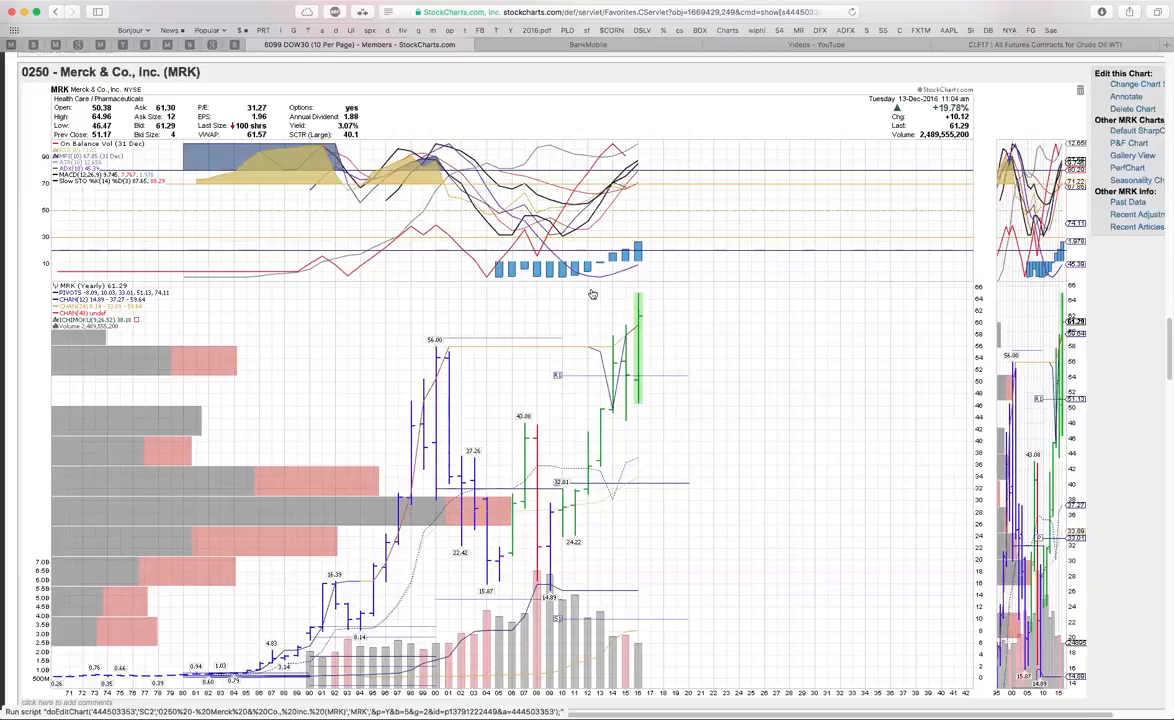
mouse_move(576, 316)
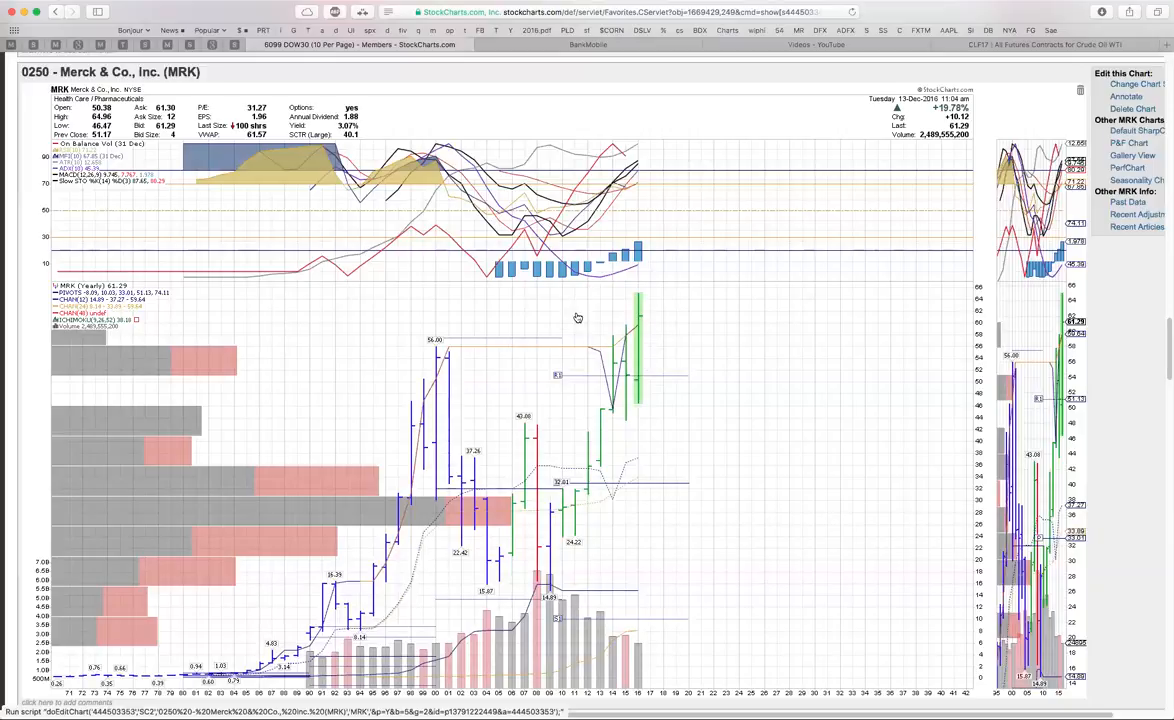
mouse_move(592, 332)
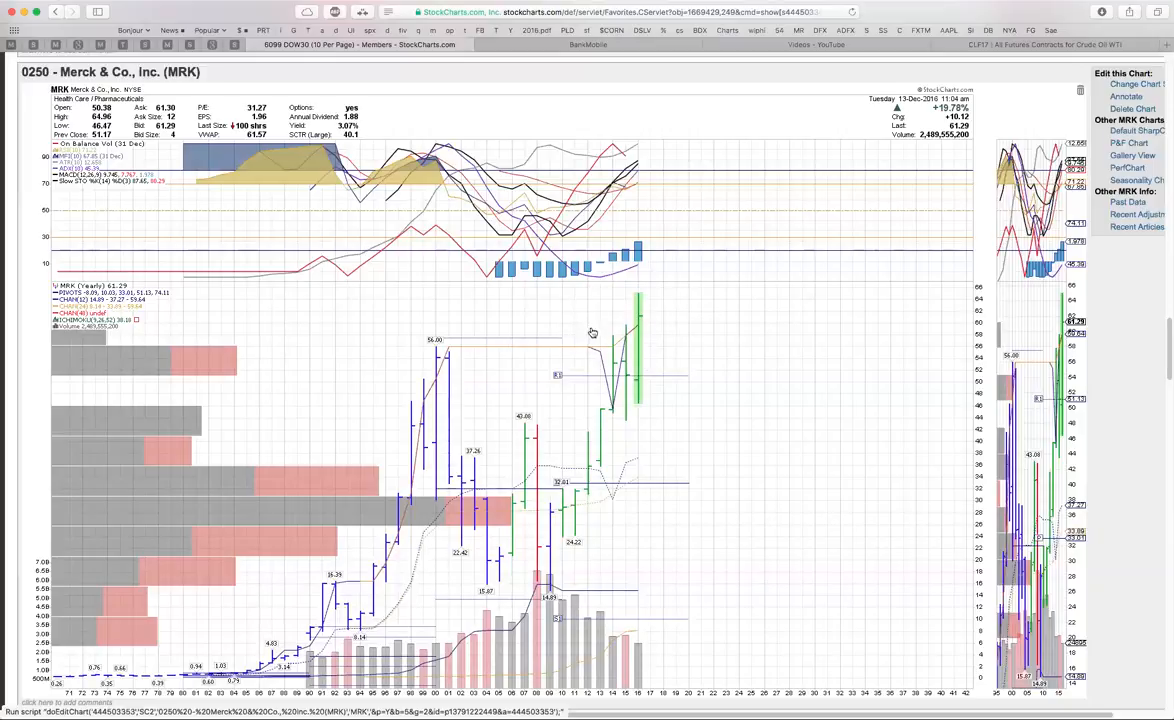
mouse_move(692, 296)
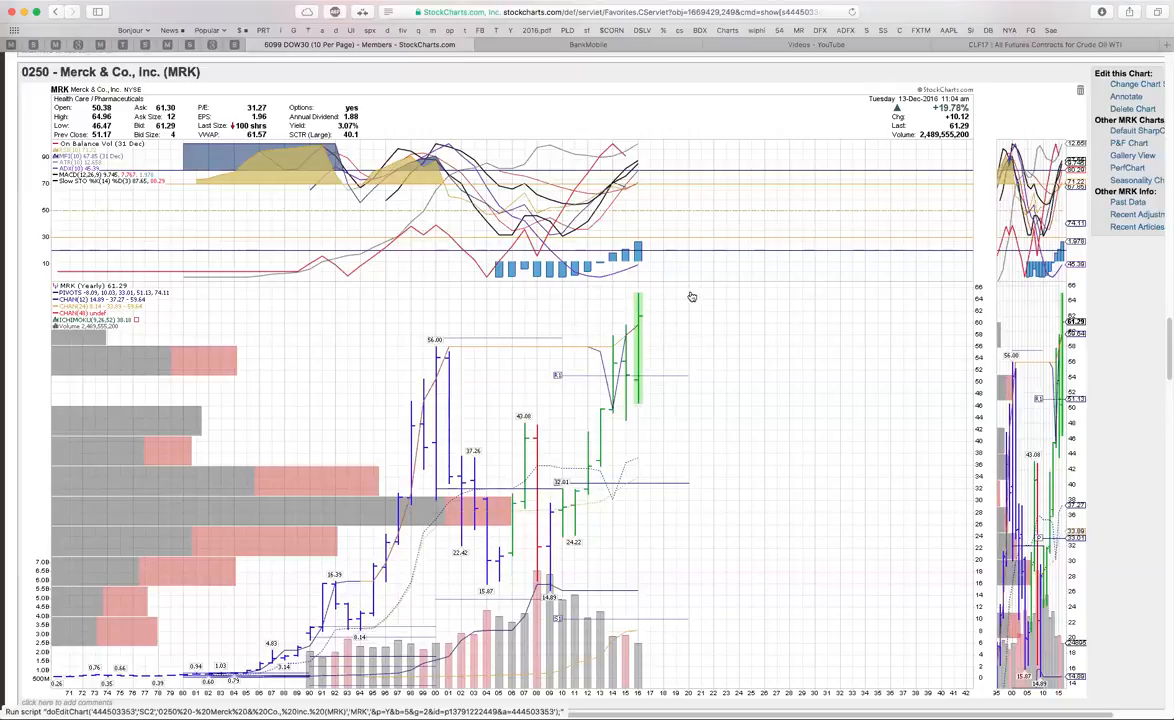
mouse_move(666, 312)
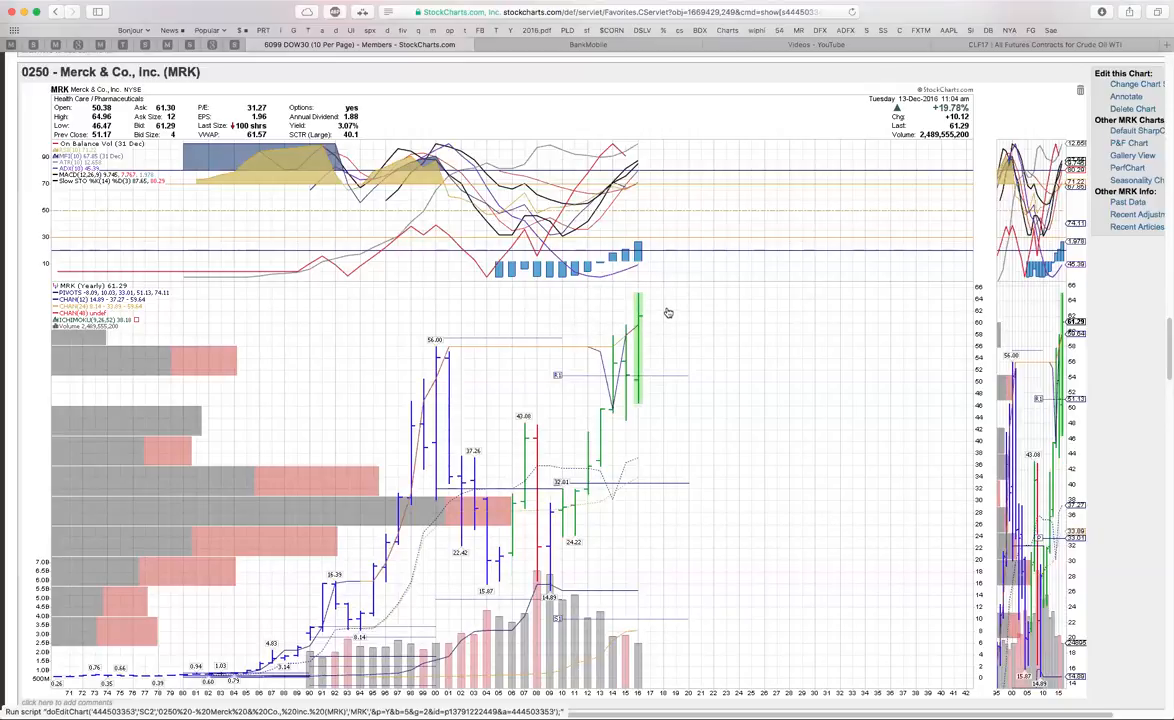
mouse_move(686, 304)
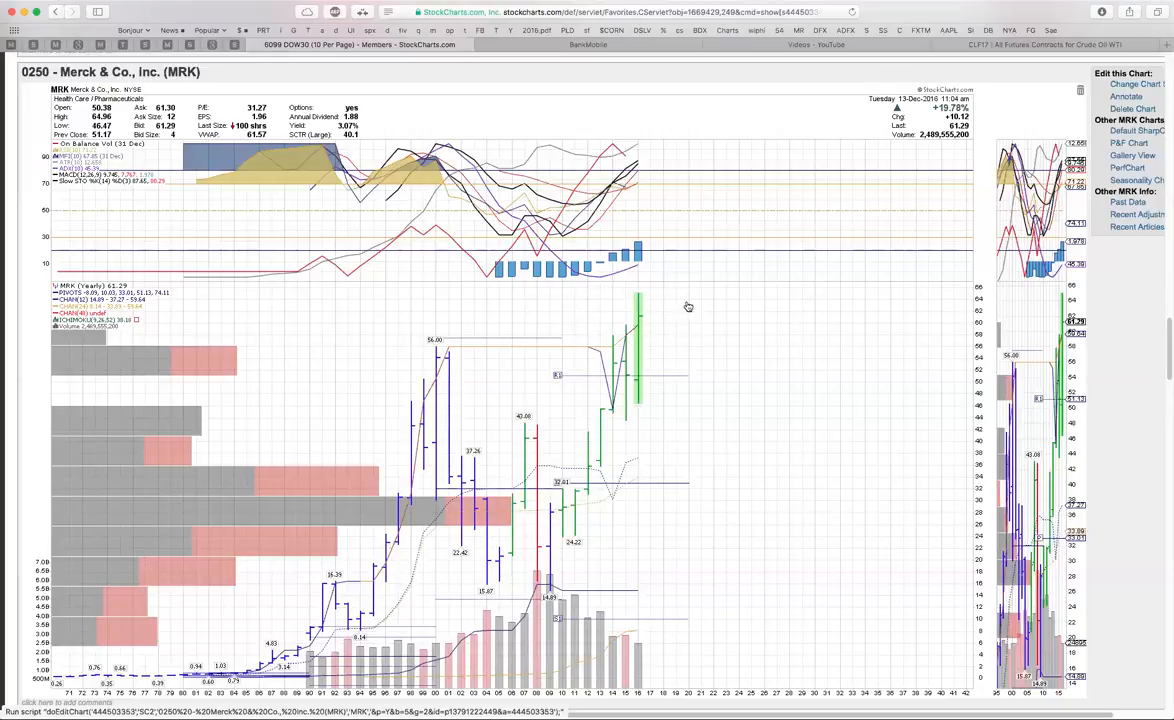
mouse_move(654, 340)
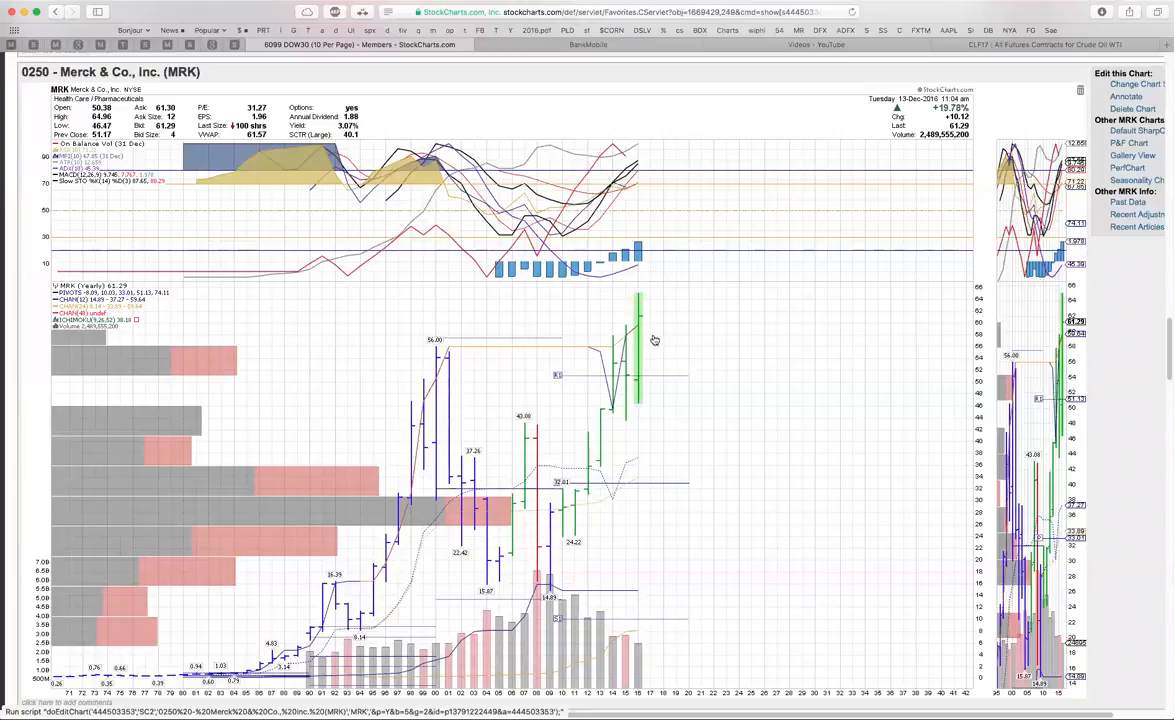
mouse_move(578, 328)
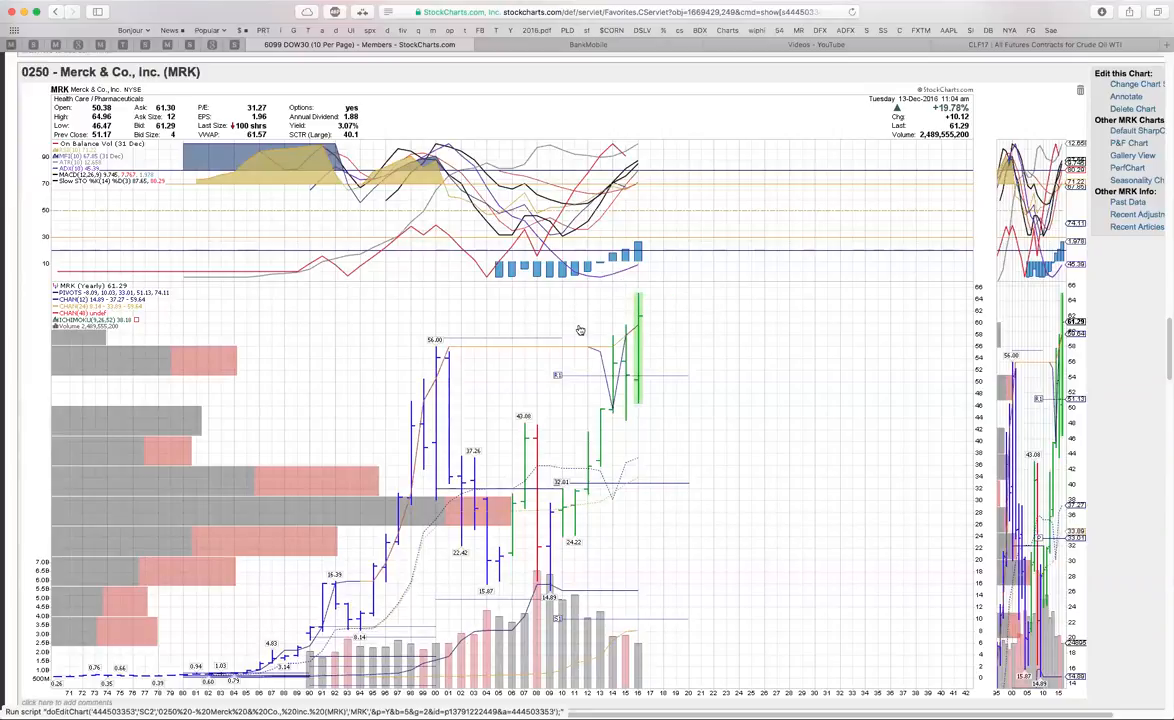
mouse_move(584, 336)
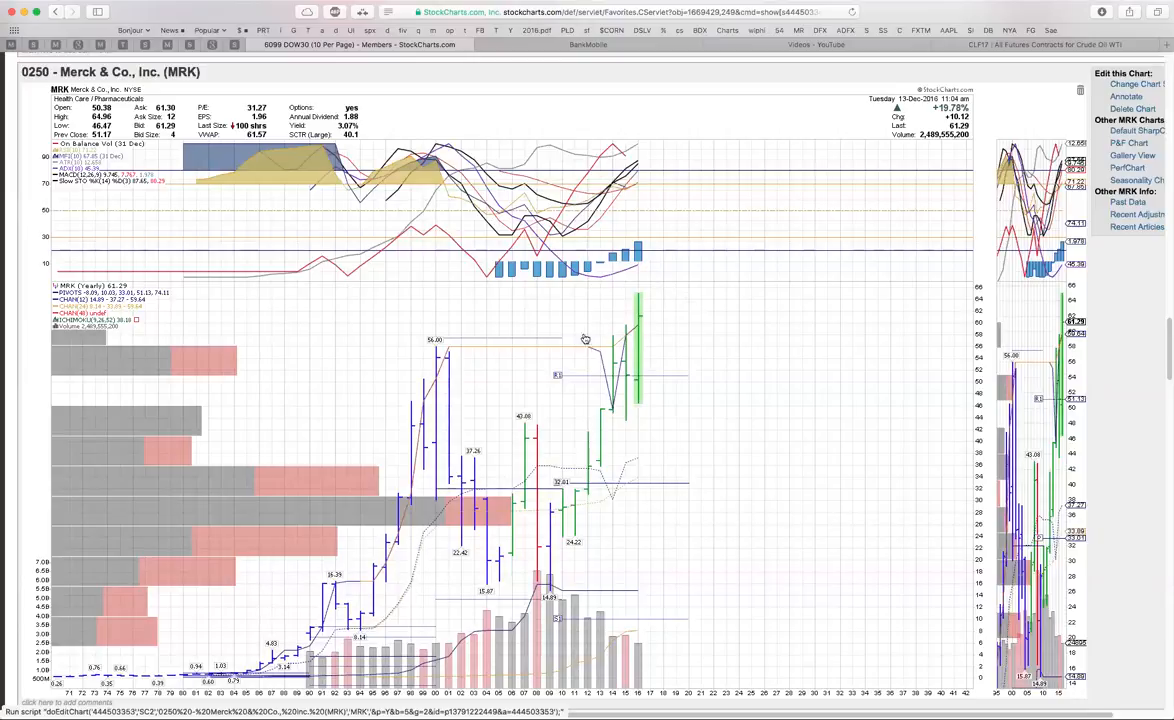
mouse_move(666, 296)
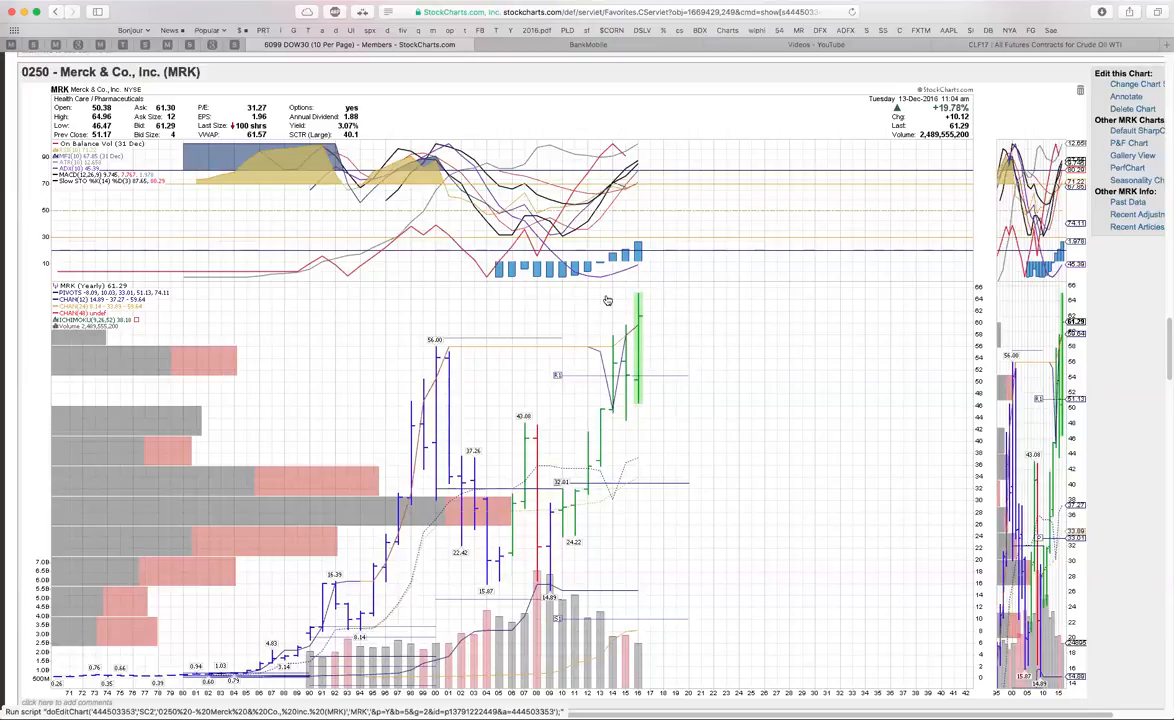
mouse_move(618, 298)
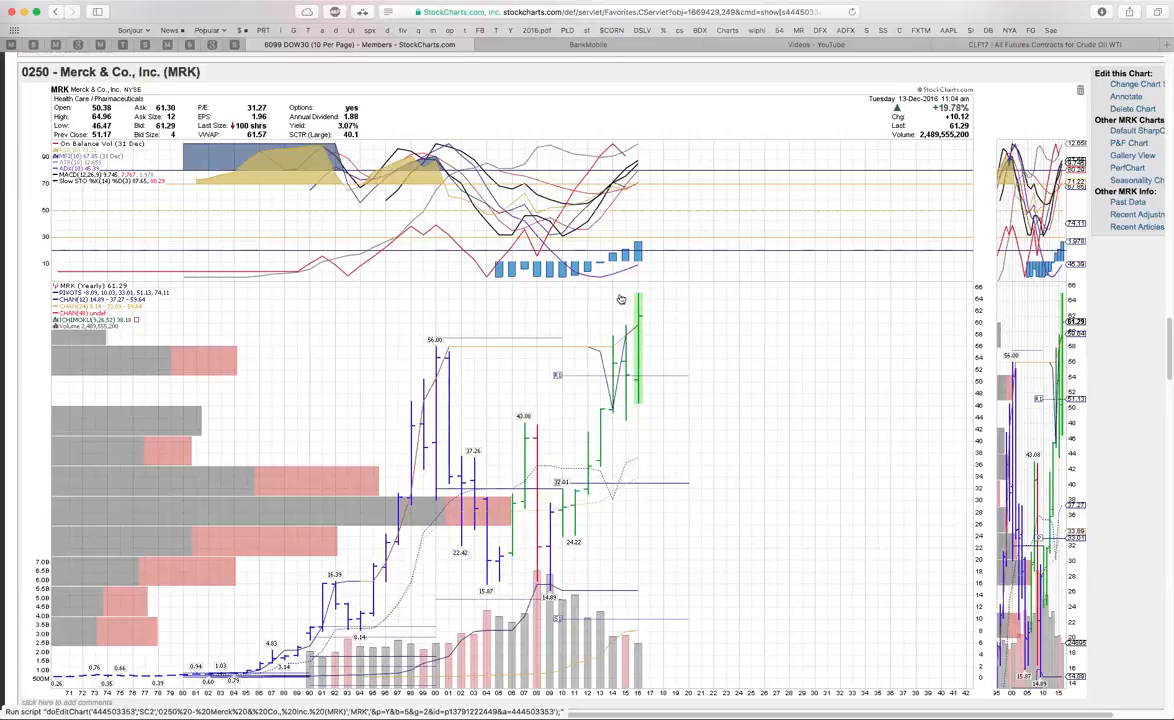
mouse_move(600, 332)
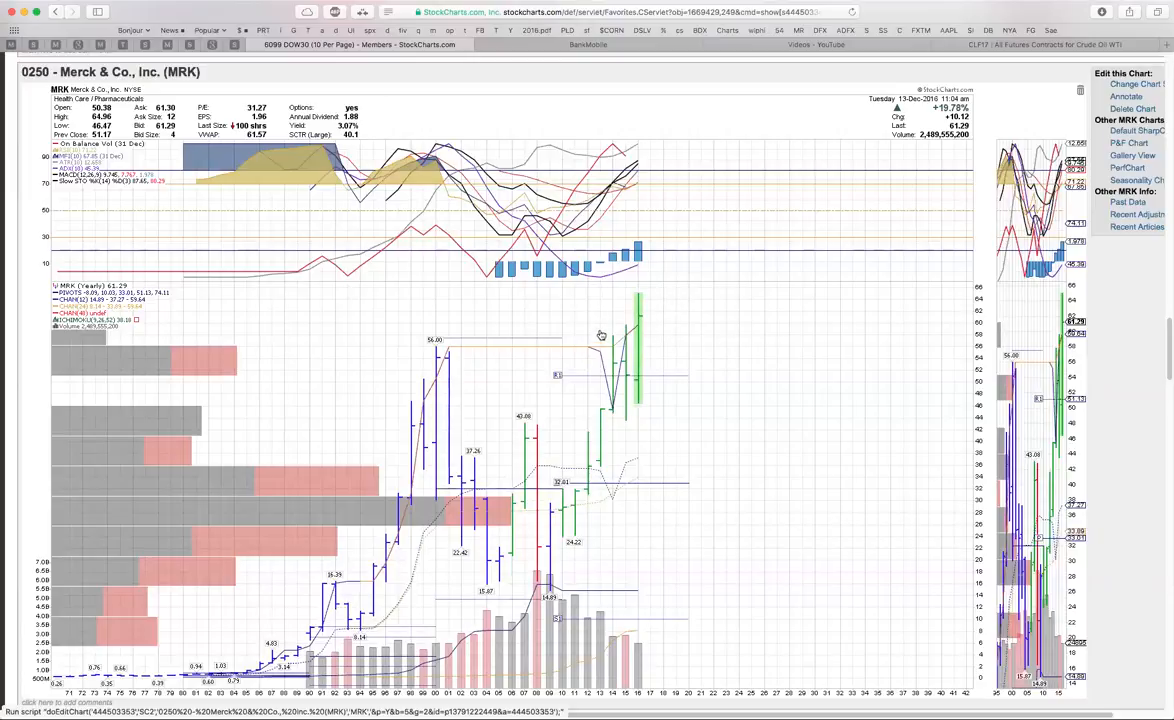
mouse_move(696, 378)
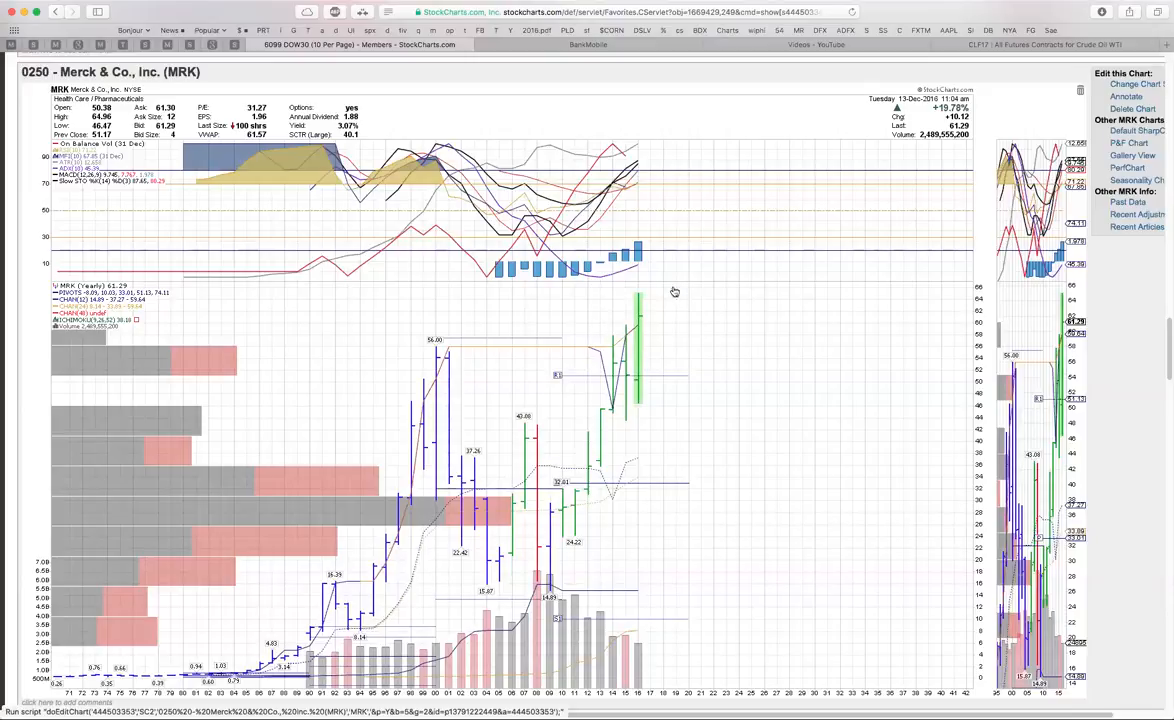
mouse_move(592, 314)
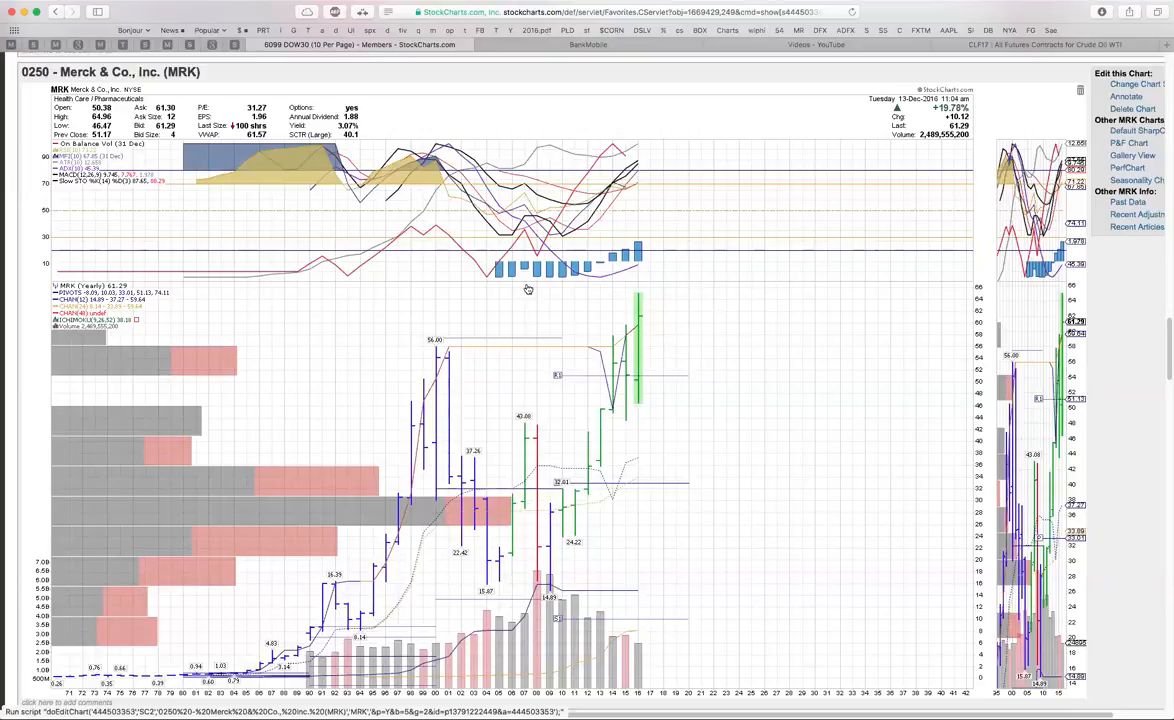
mouse_move(622, 338)
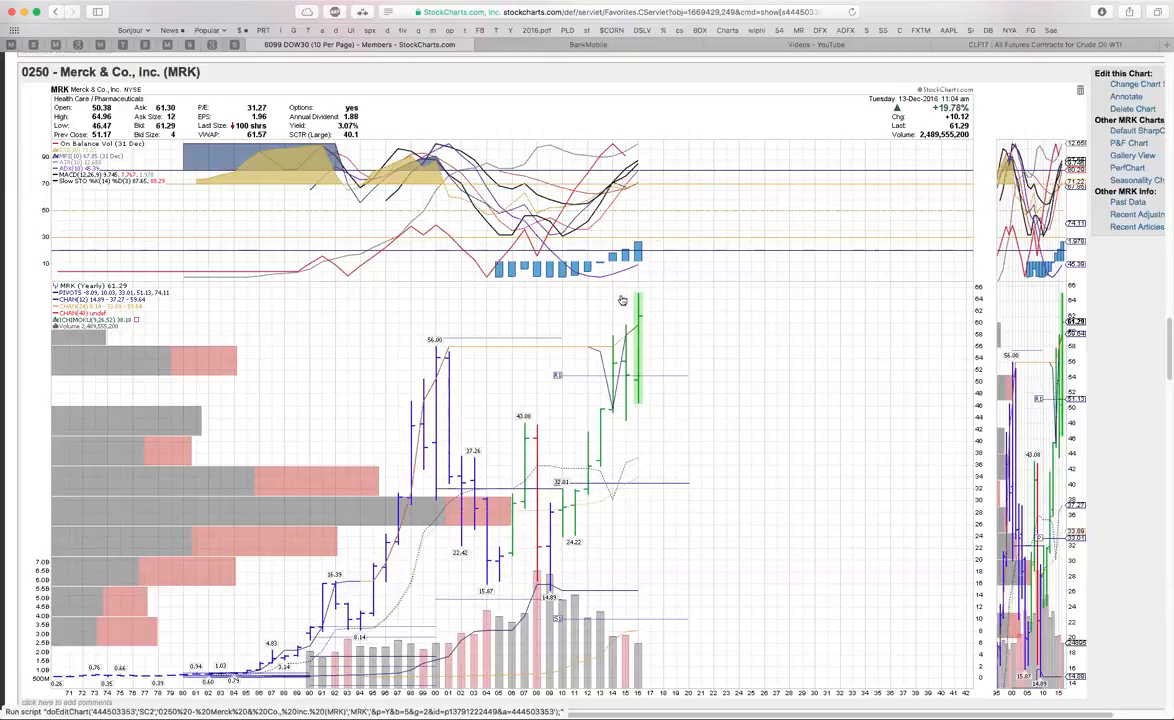
Step: Scroll down the chart list past MRK to the annotated Coca-Cola (KO) chart
scroll(down, 3)
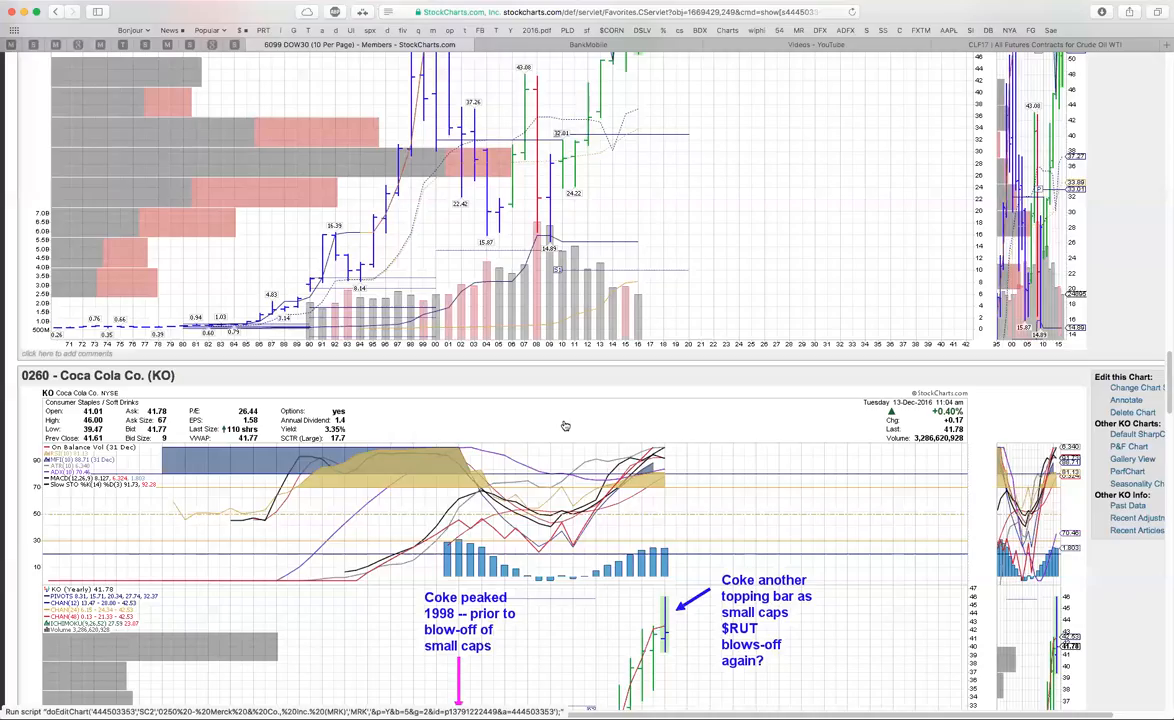
scroll(down, 3)
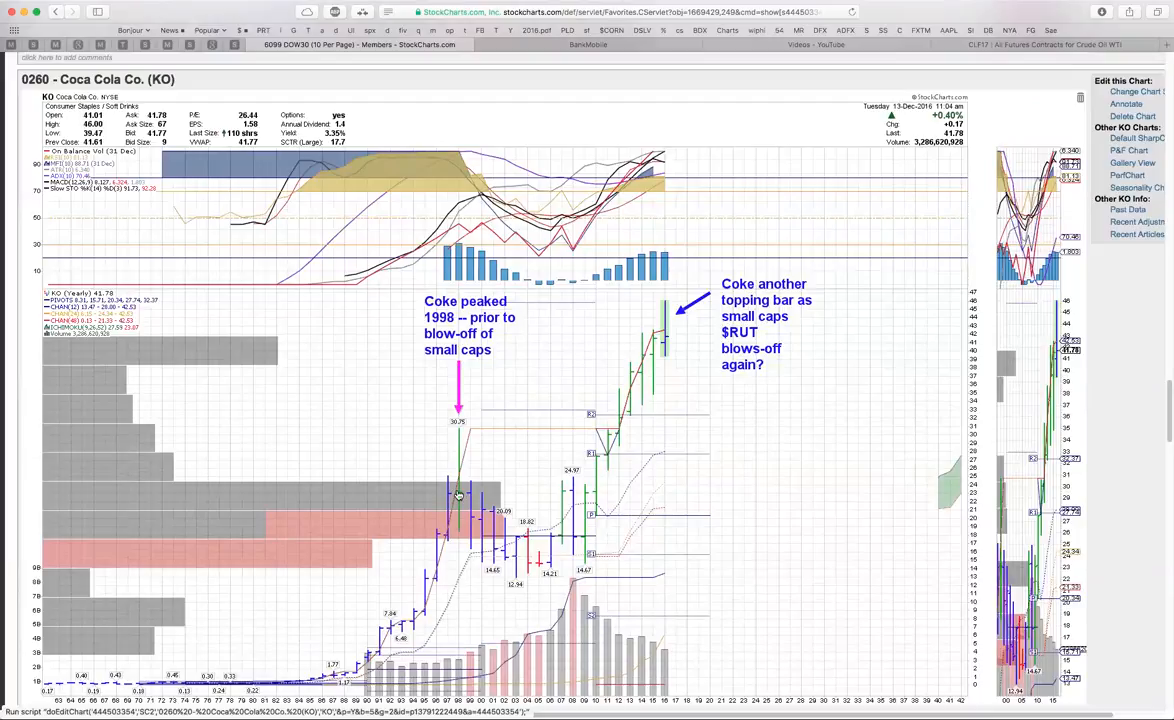
mouse_move(458, 494)
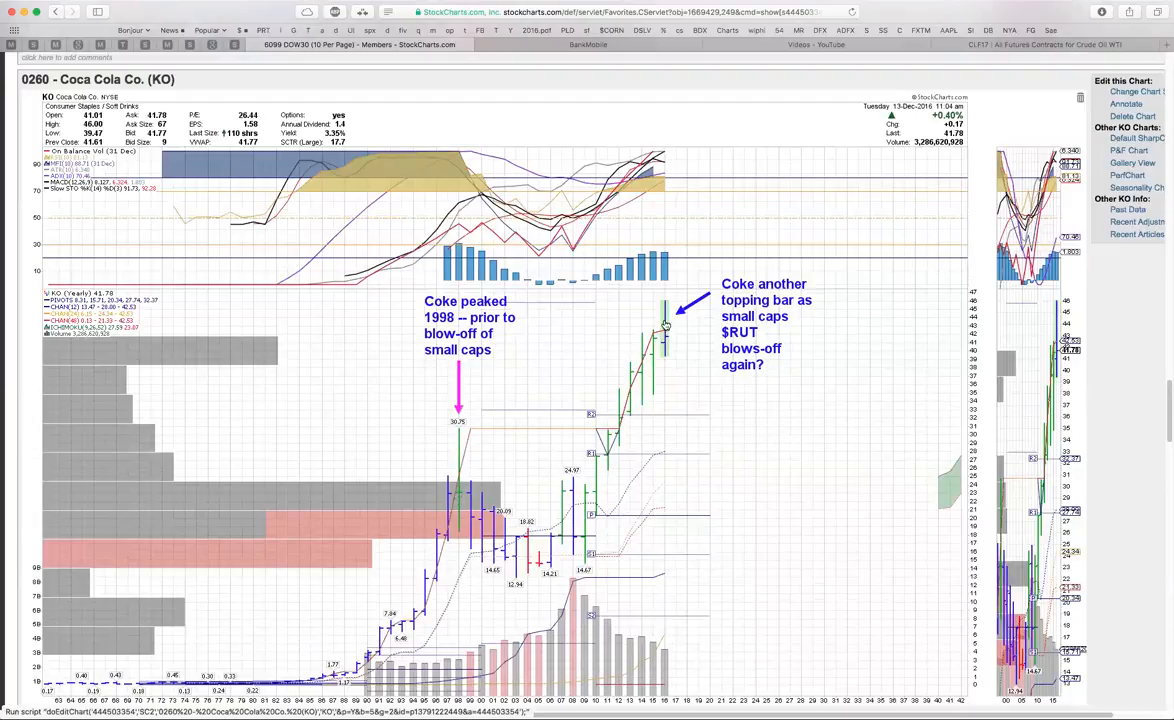
mouse_move(670, 344)
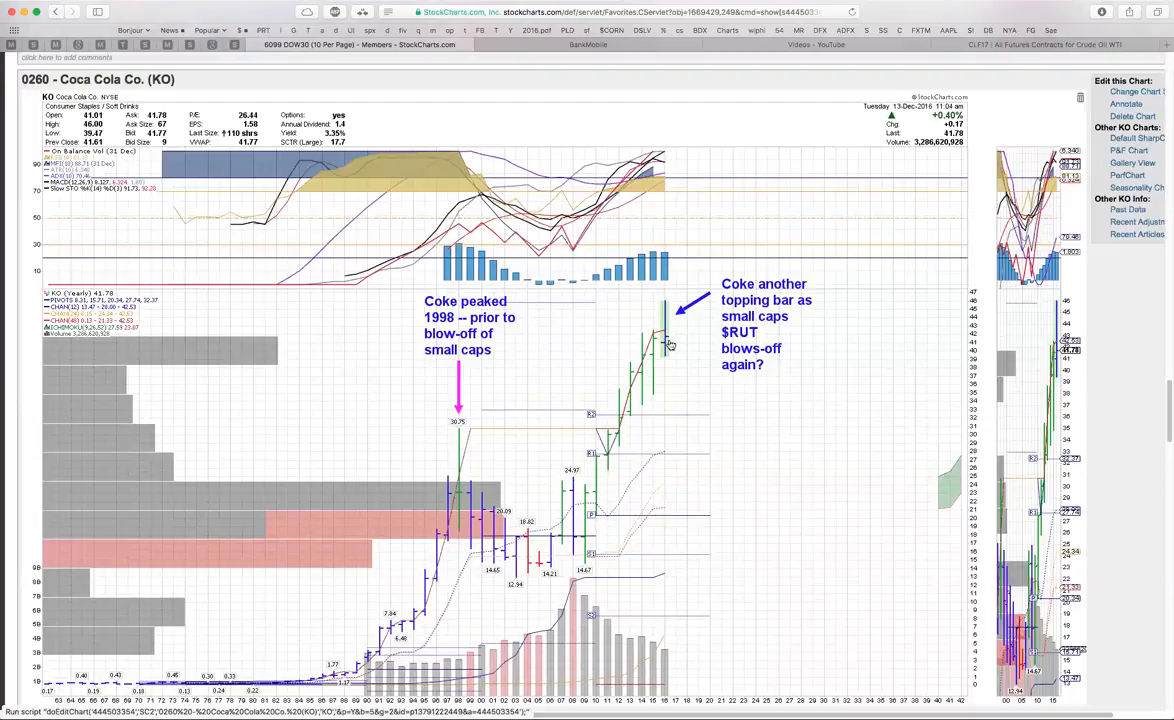
mouse_move(672, 312)
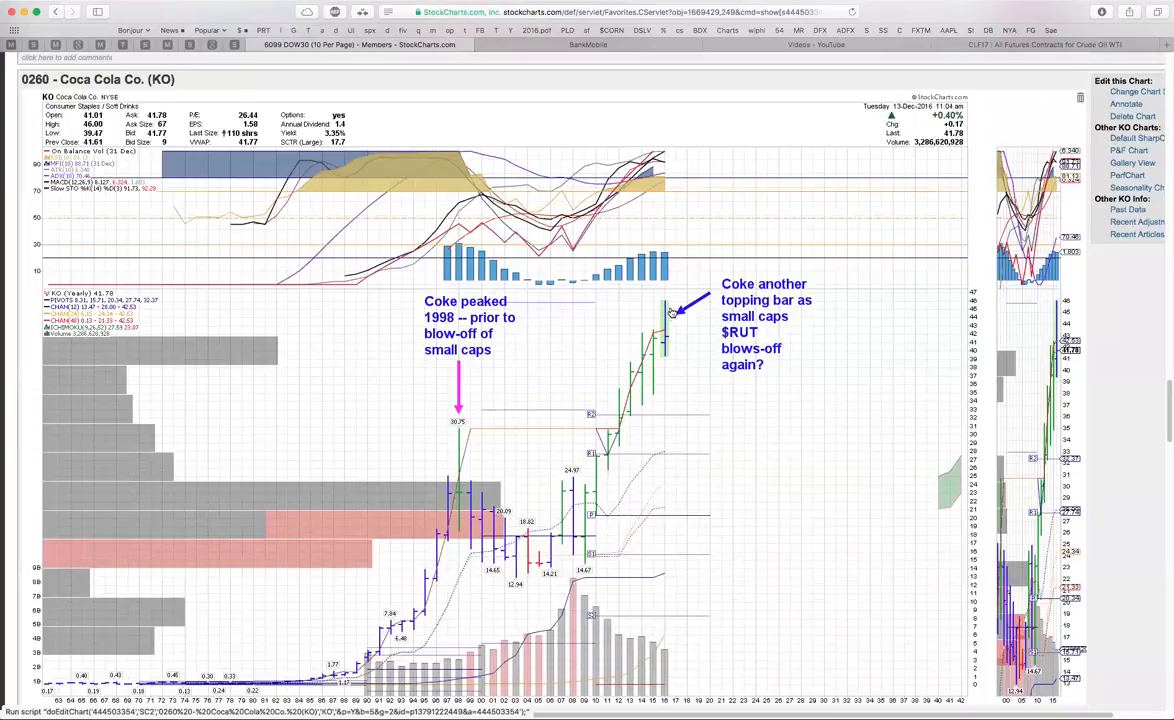
mouse_move(666, 304)
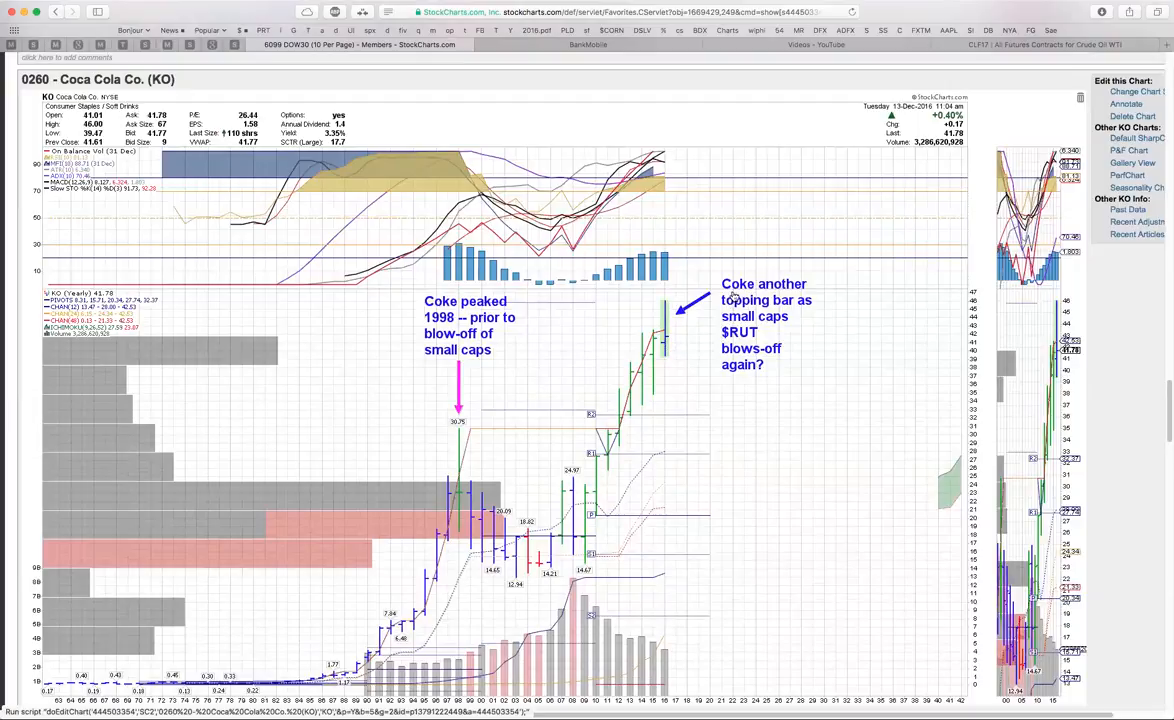
mouse_move(608, 368)
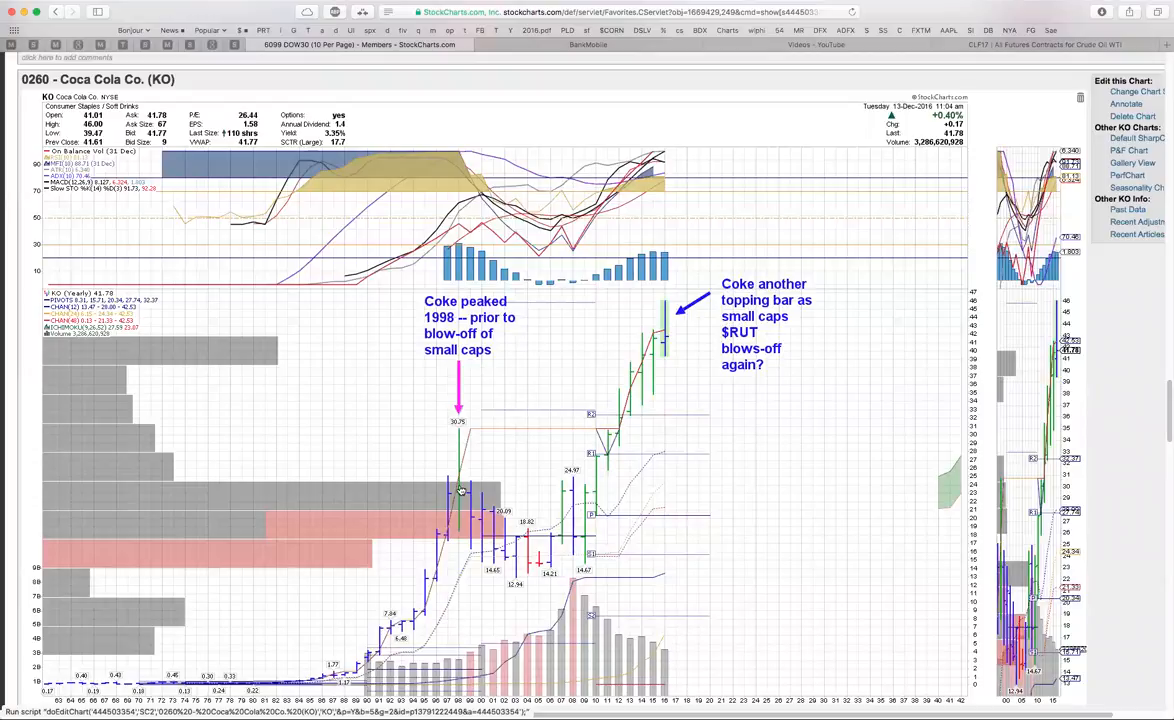
mouse_move(458, 488)
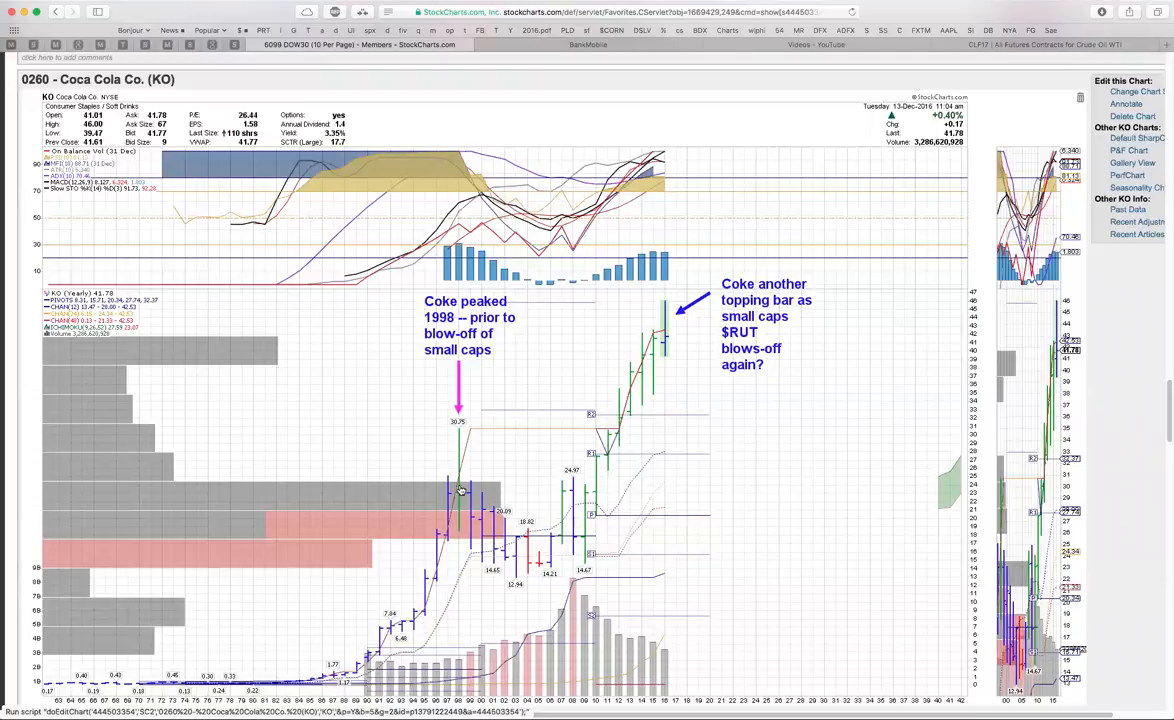
mouse_move(508, 540)
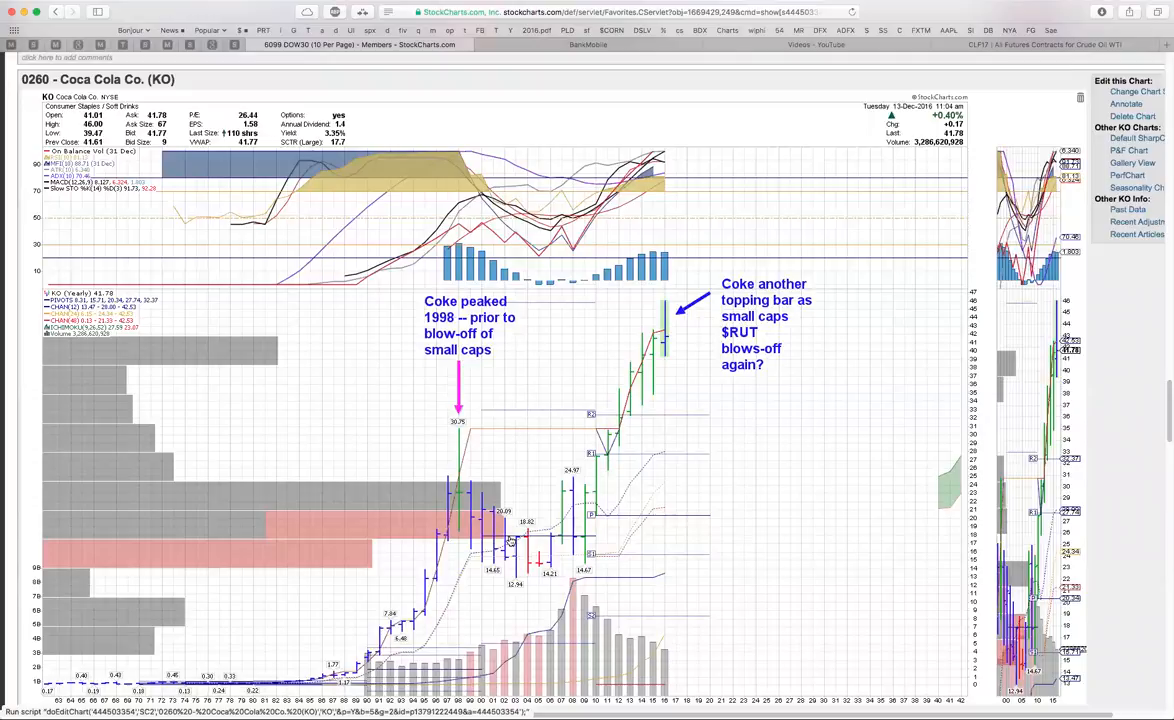
mouse_move(604, 474)
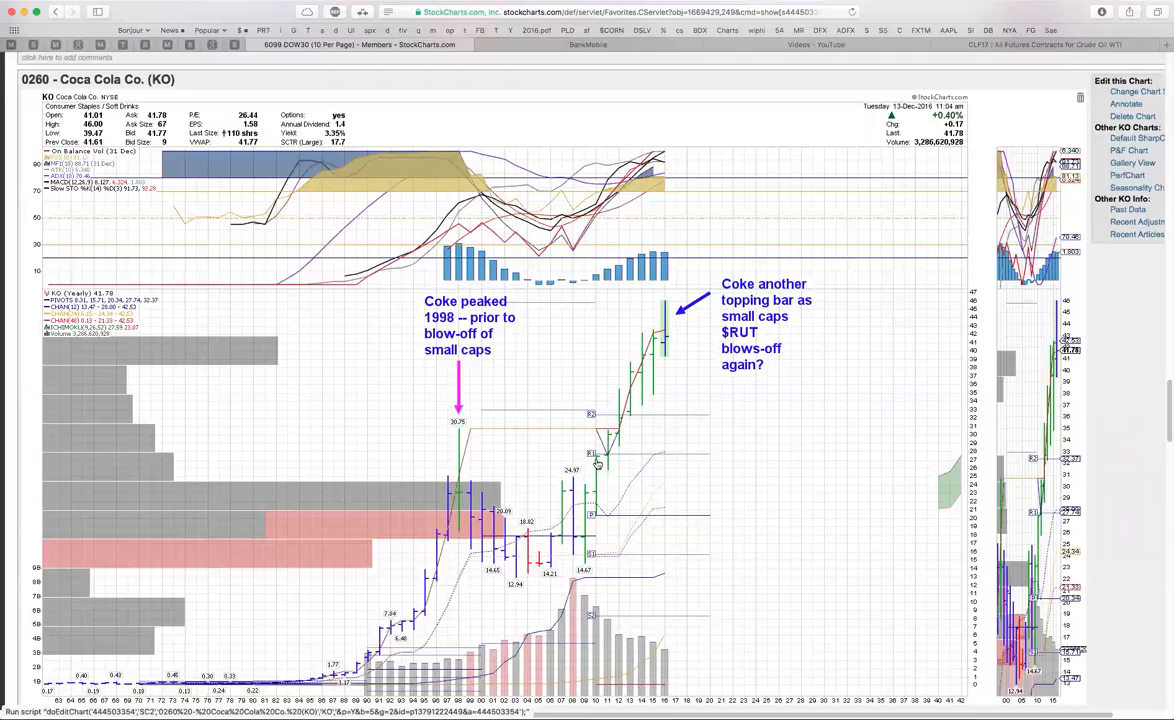
mouse_move(626, 412)
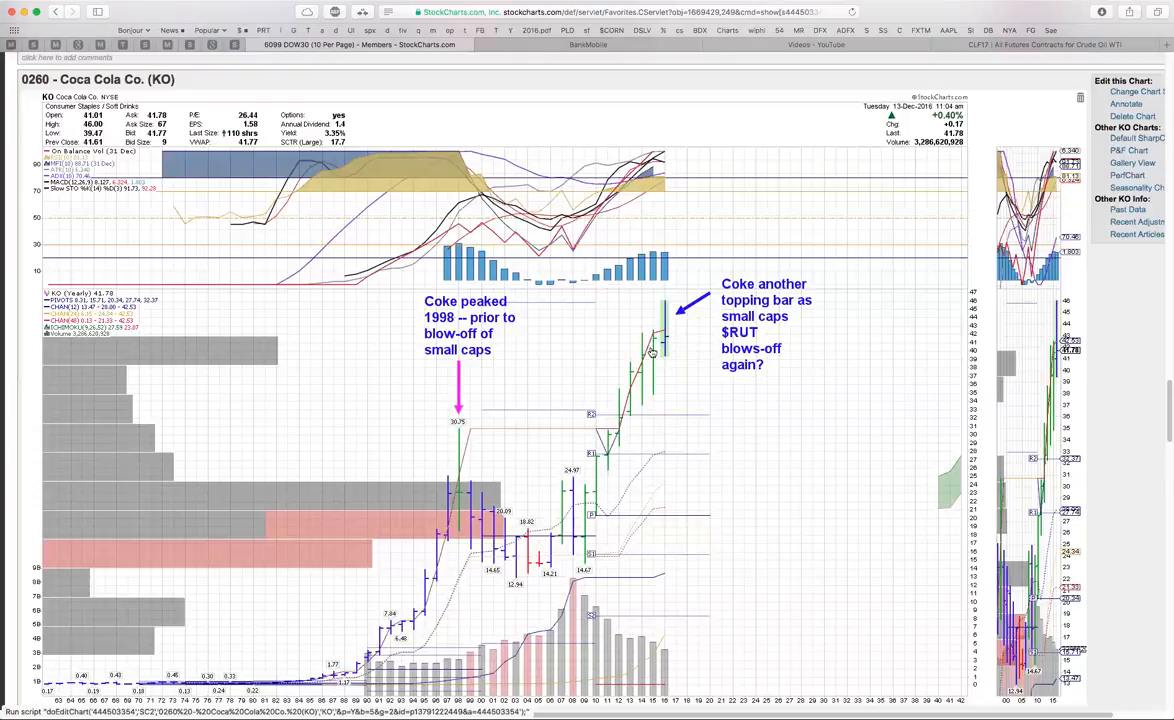
mouse_move(678, 354)
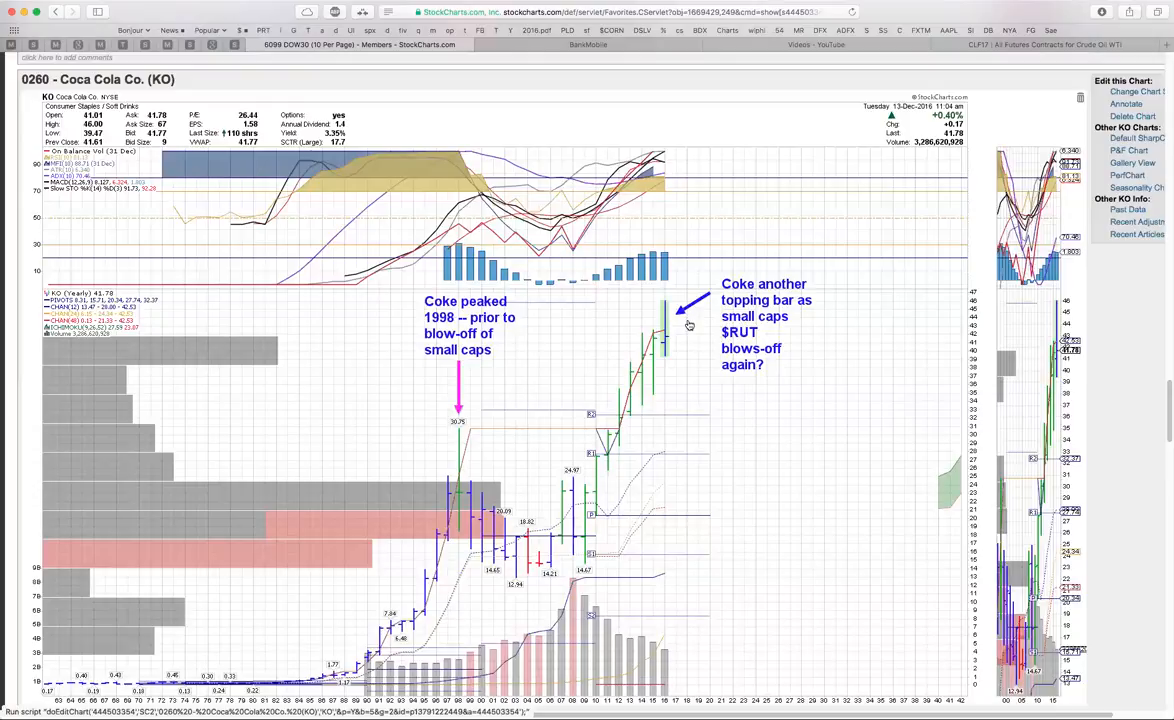
mouse_move(682, 342)
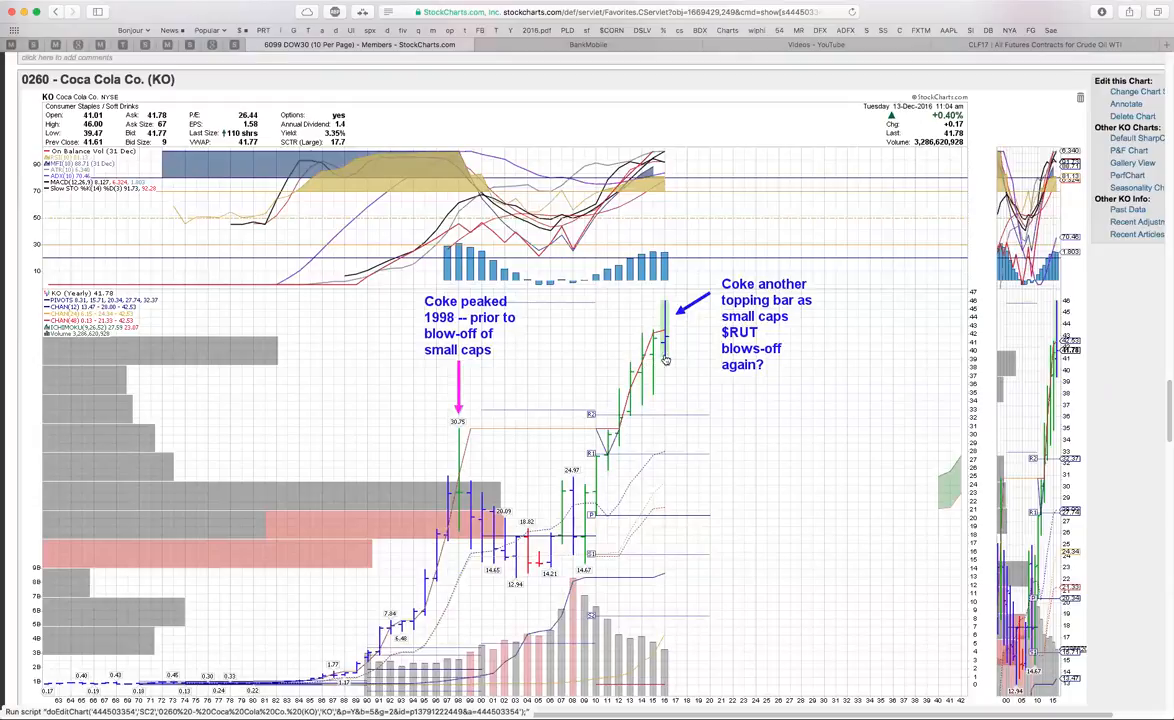
mouse_move(688, 340)
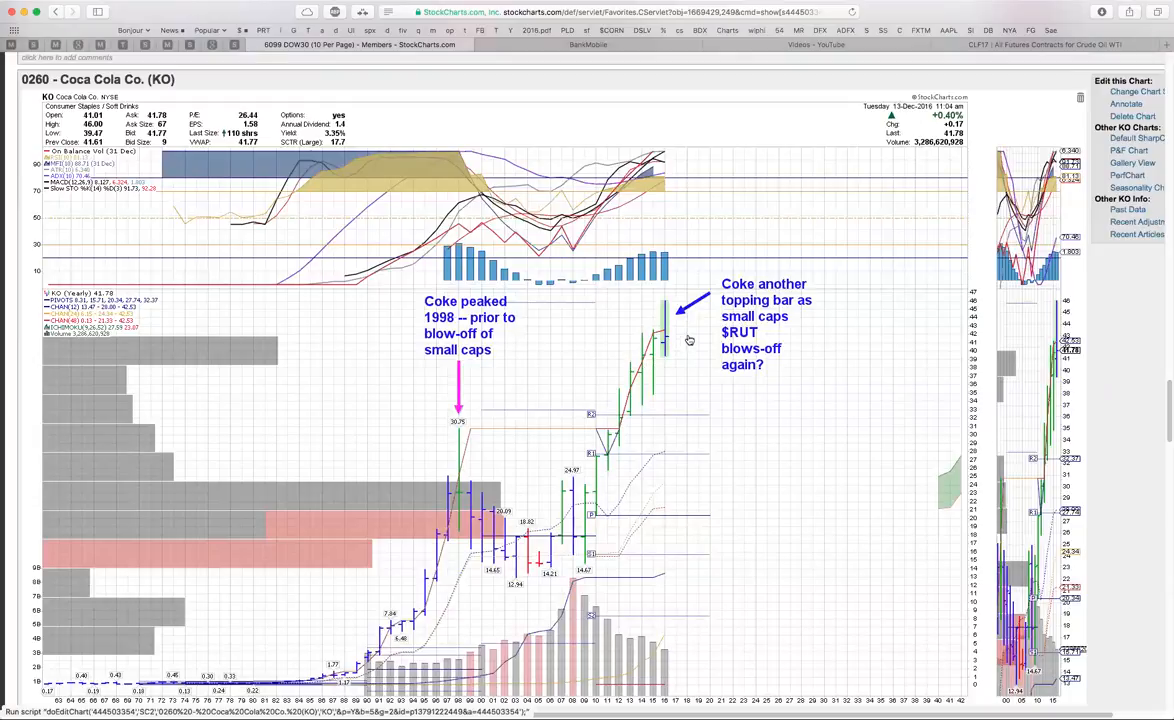
mouse_move(666, 348)
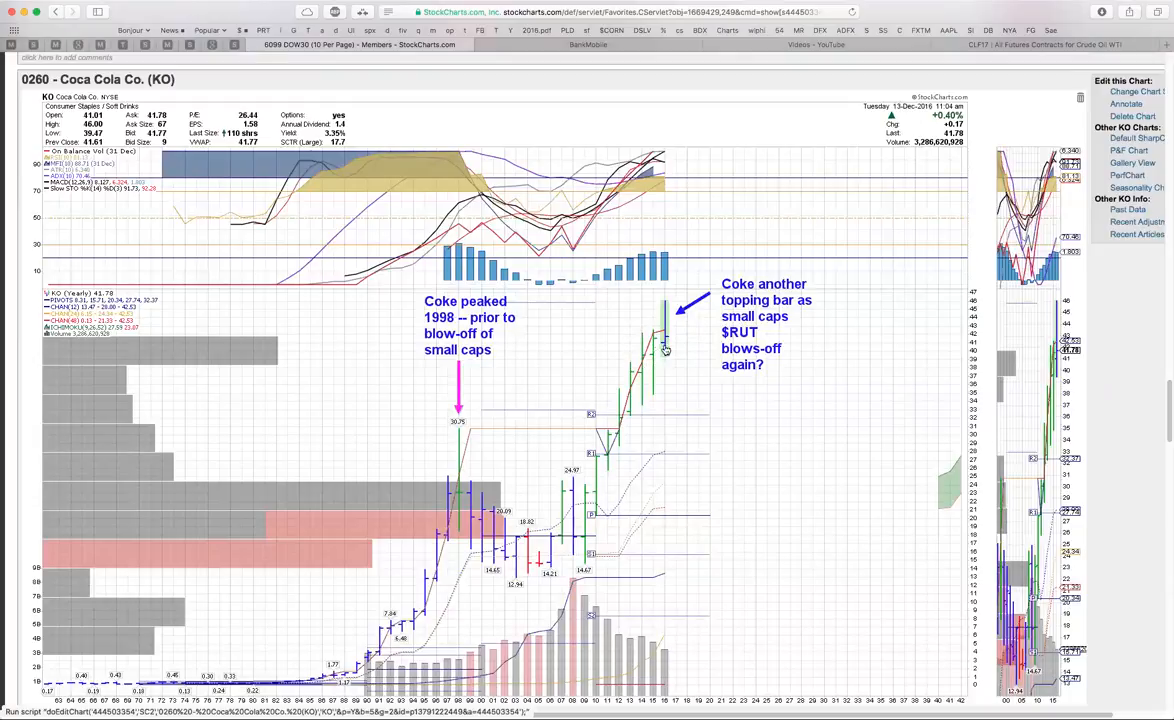
mouse_move(684, 340)
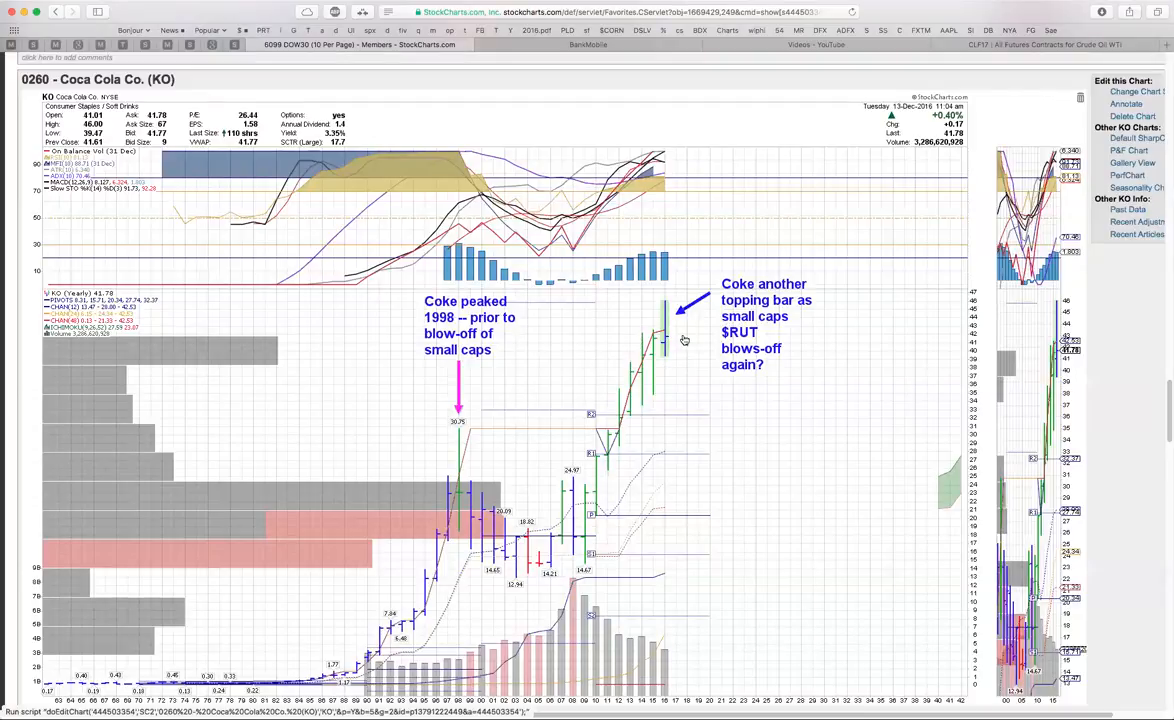
mouse_move(642, 336)
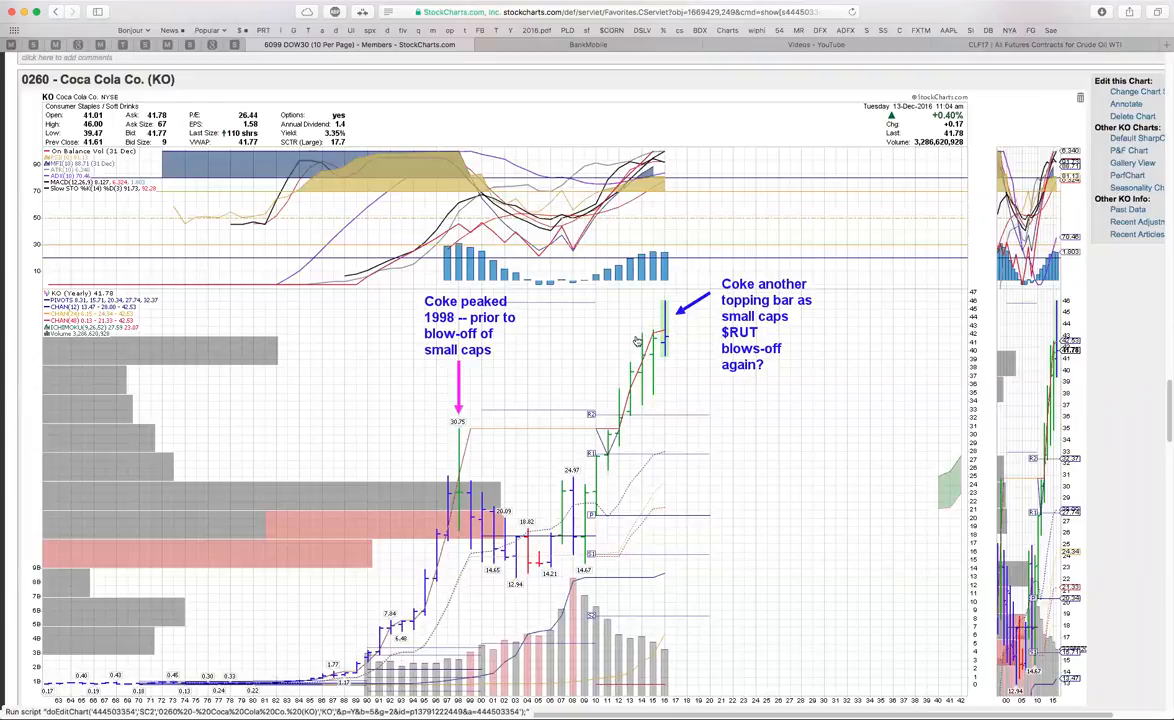
mouse_move(676, 348)
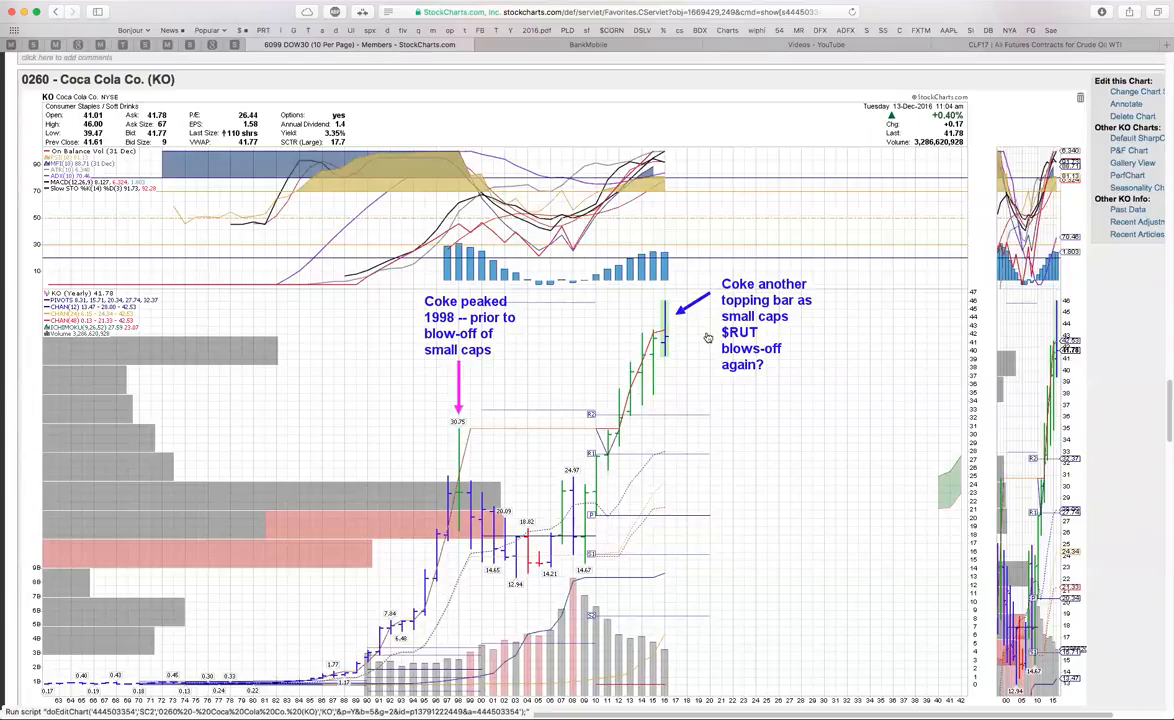
mouse_move(646, 324)
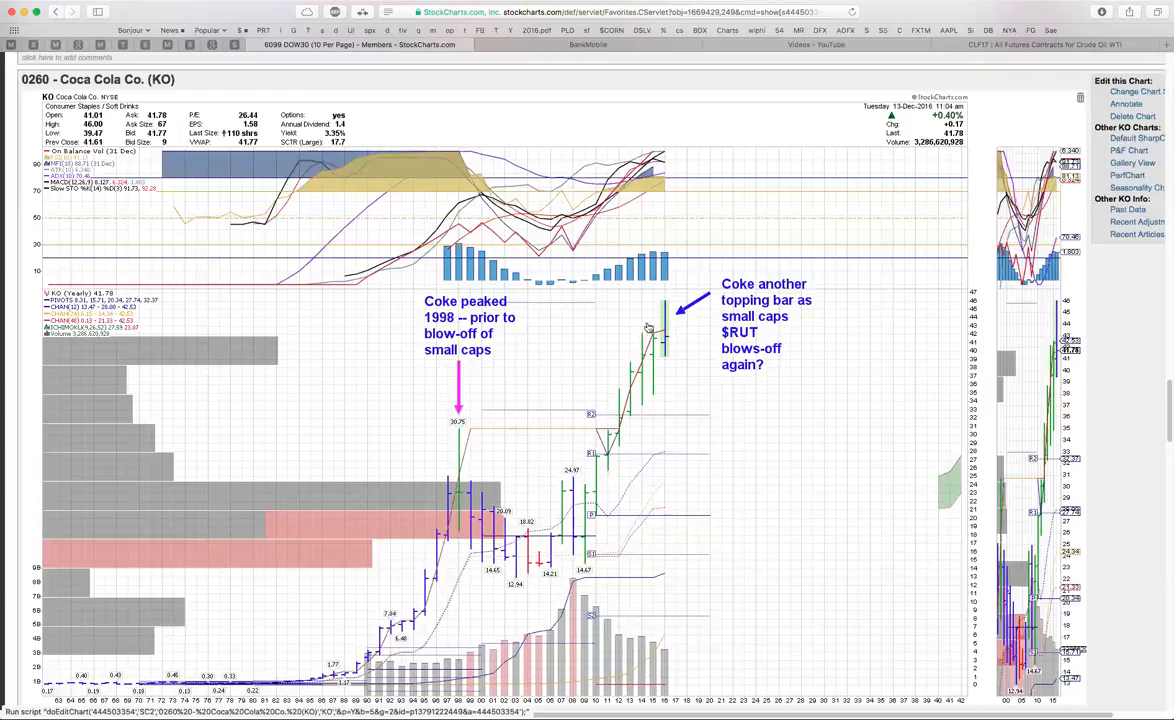
mouse_move(632, 340)
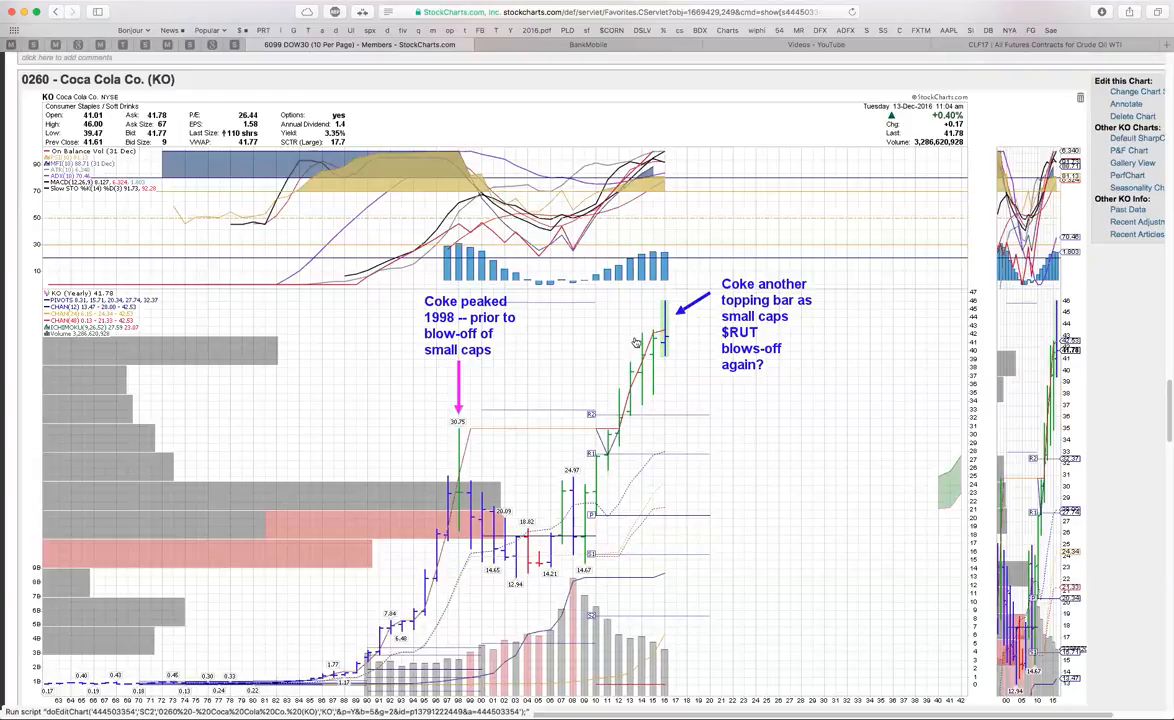
mouse_move(648, 332)
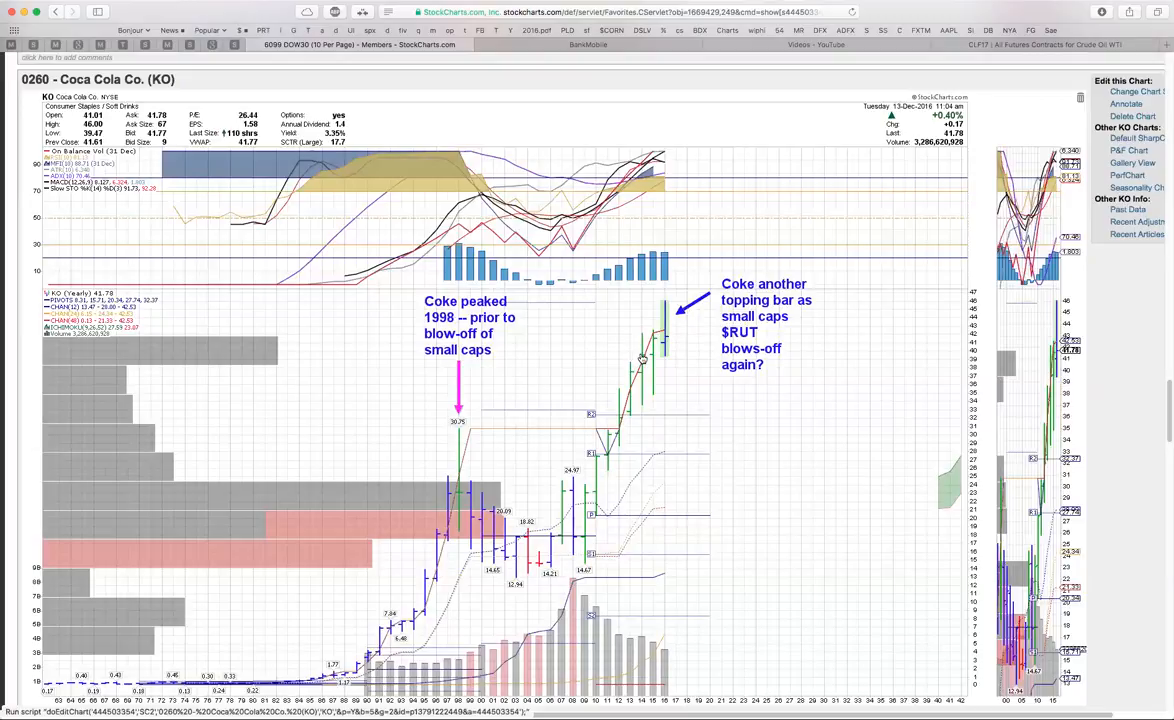
mouse_move(648, 354)
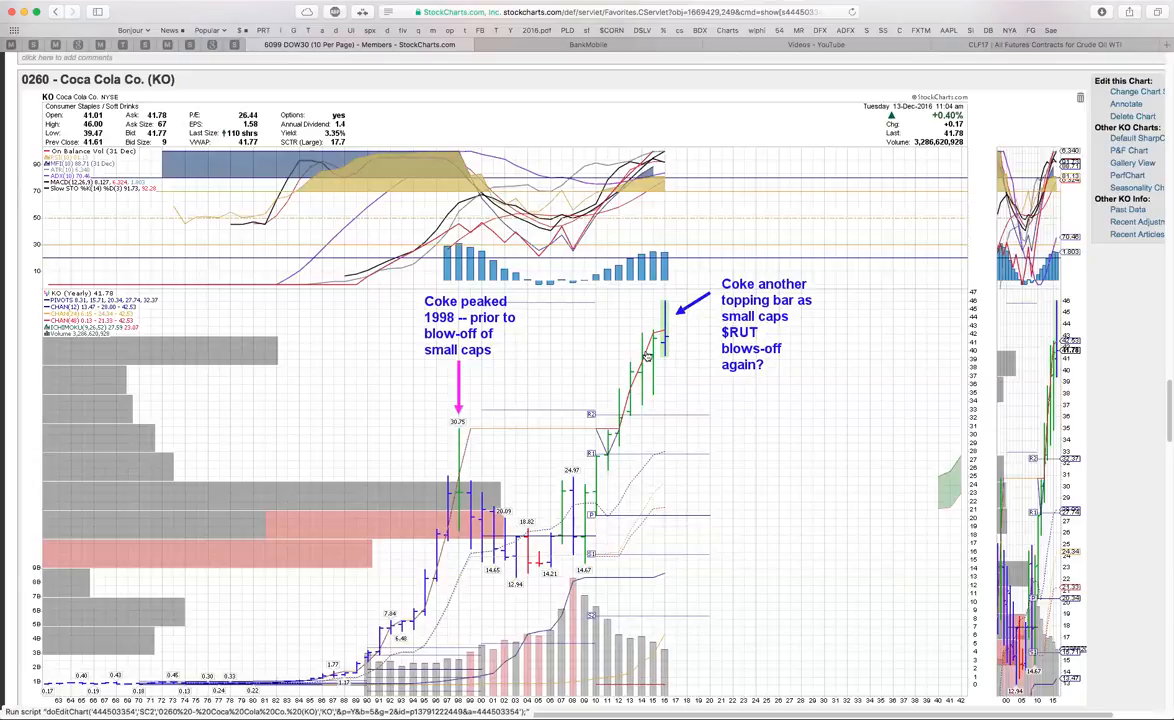
mouse_move(652, 382)
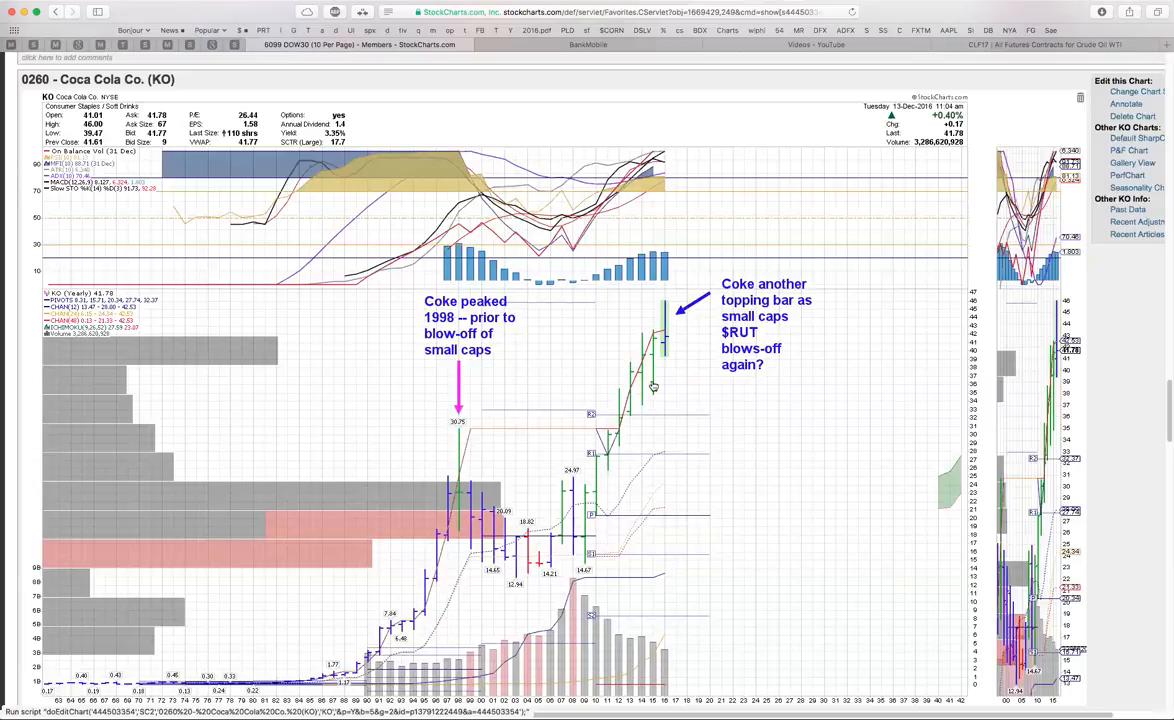
mouse_move(624, 340)
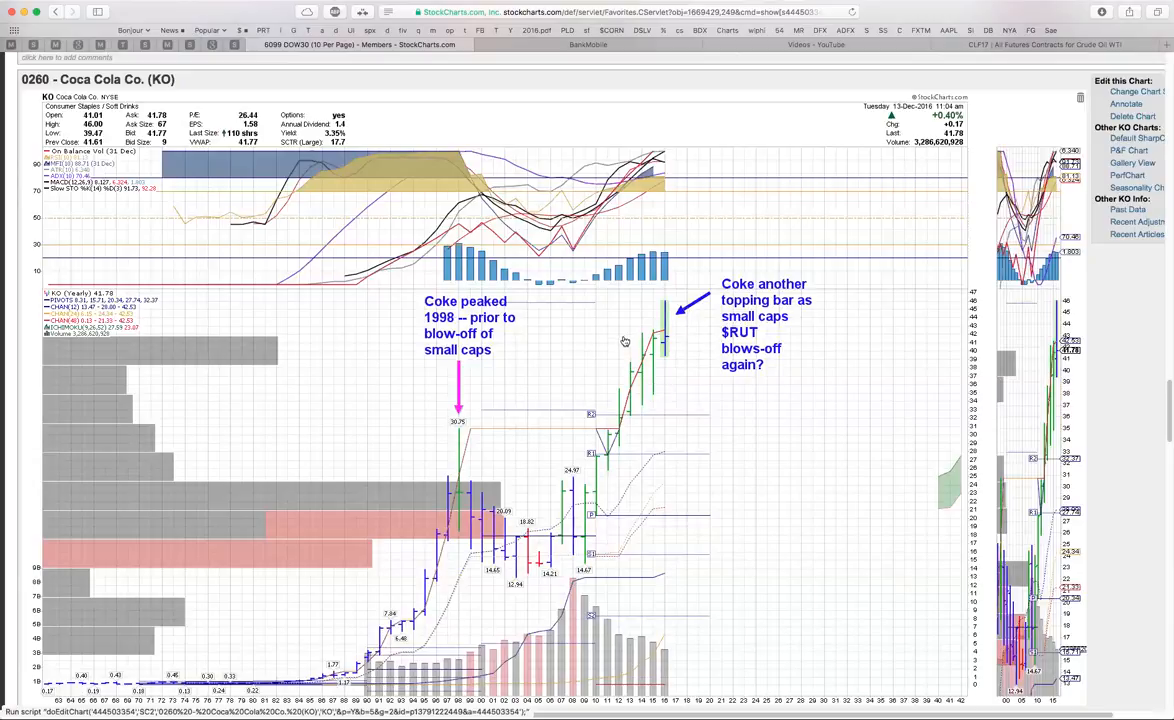
mouse_move(688, 362)
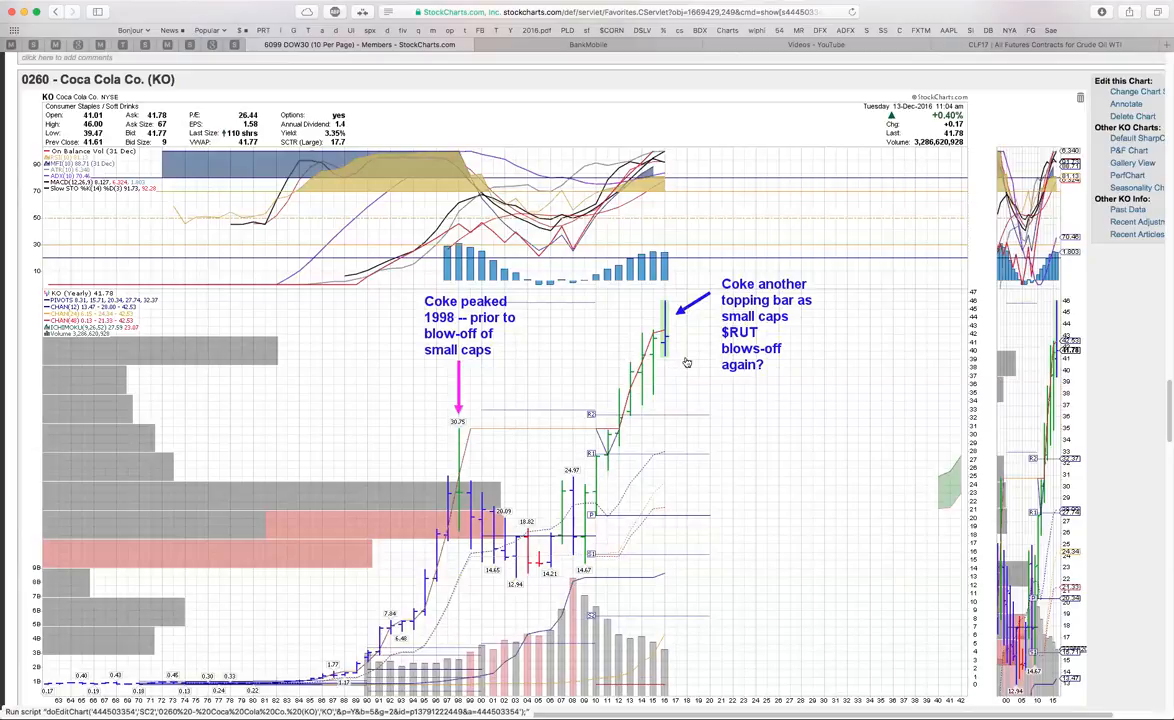
mouse_move(714, 368)
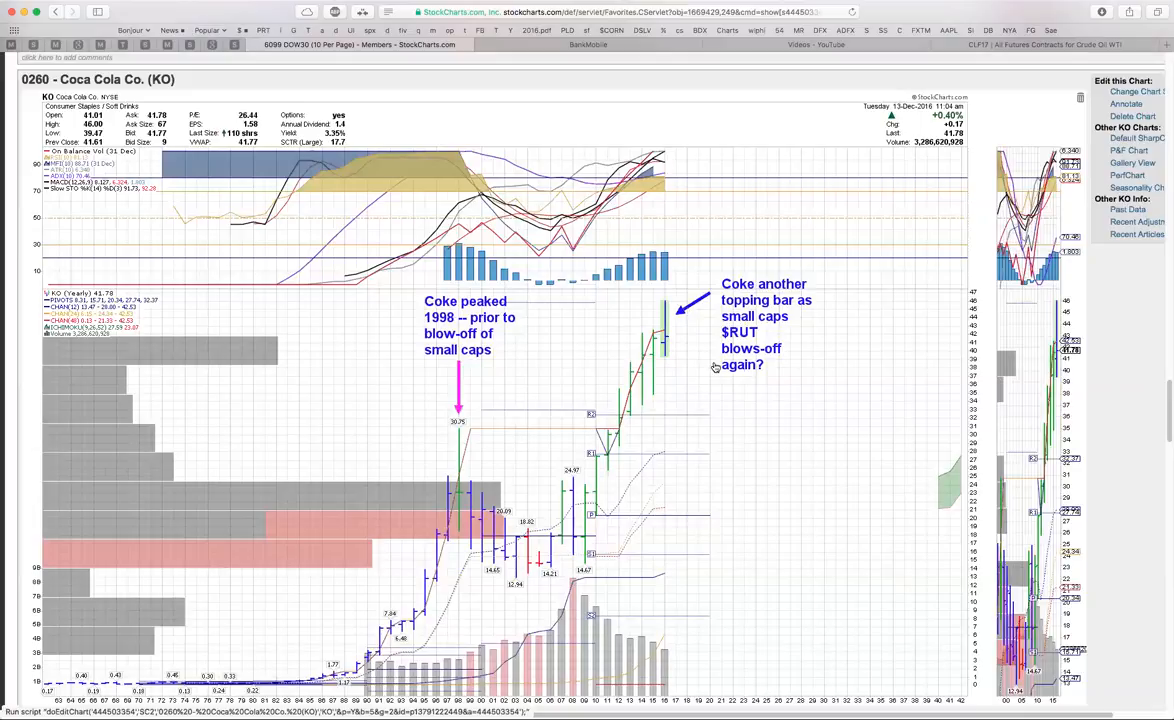
mouse_move(720, 332)
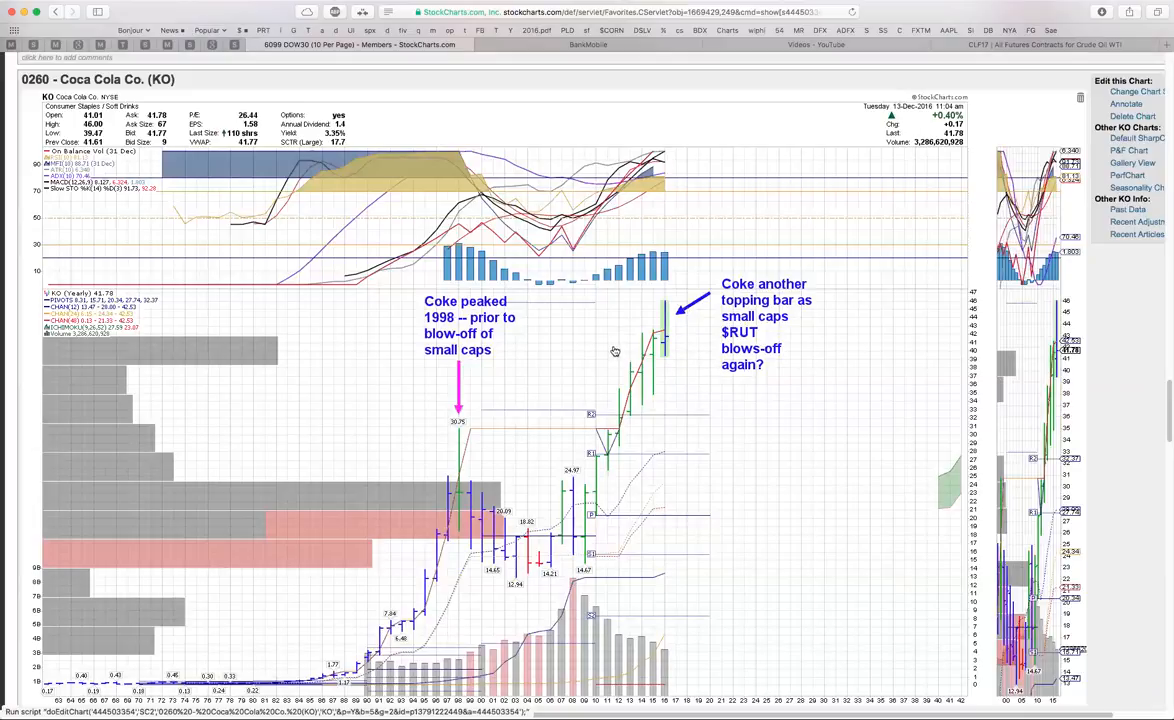
mouse_move(694, 364)
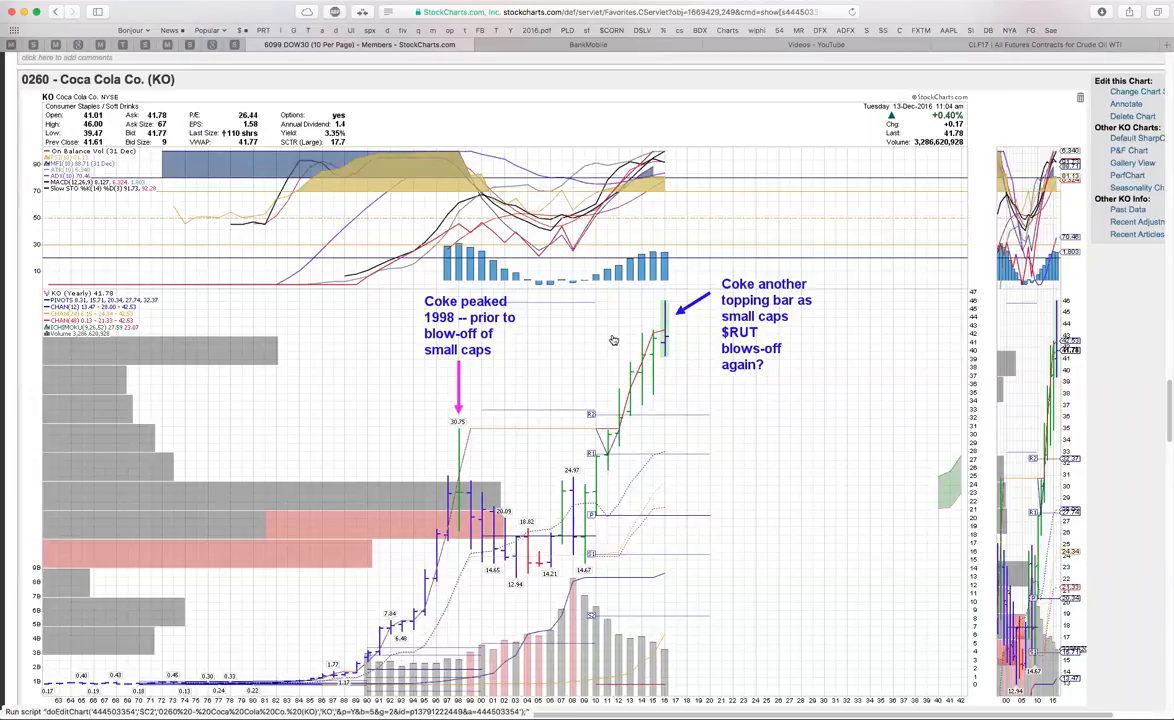
mouse_move(684, 340)
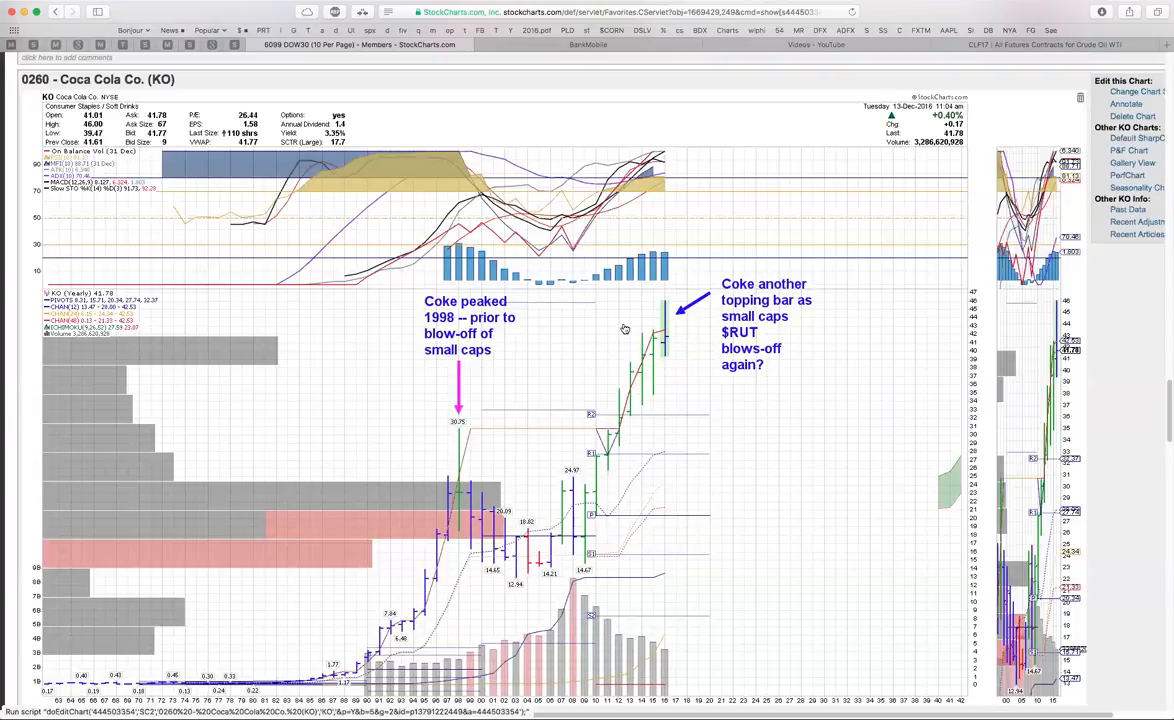
mouse_move(688, 352)
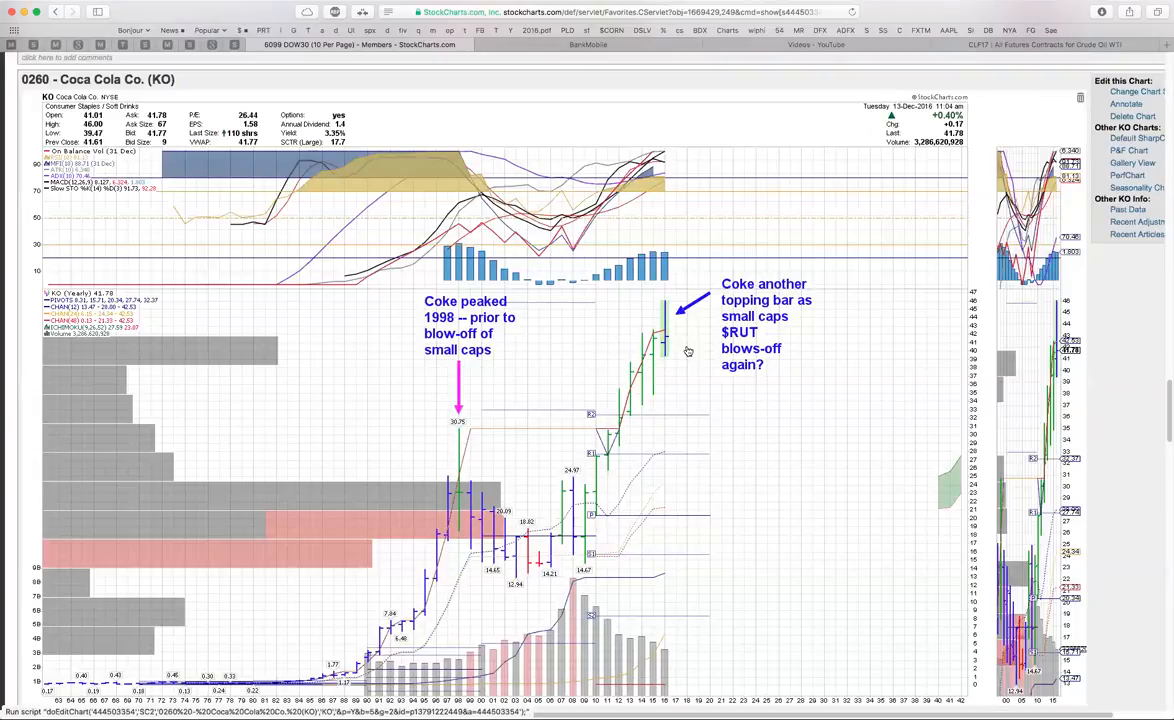
mouse_move(658, 366)
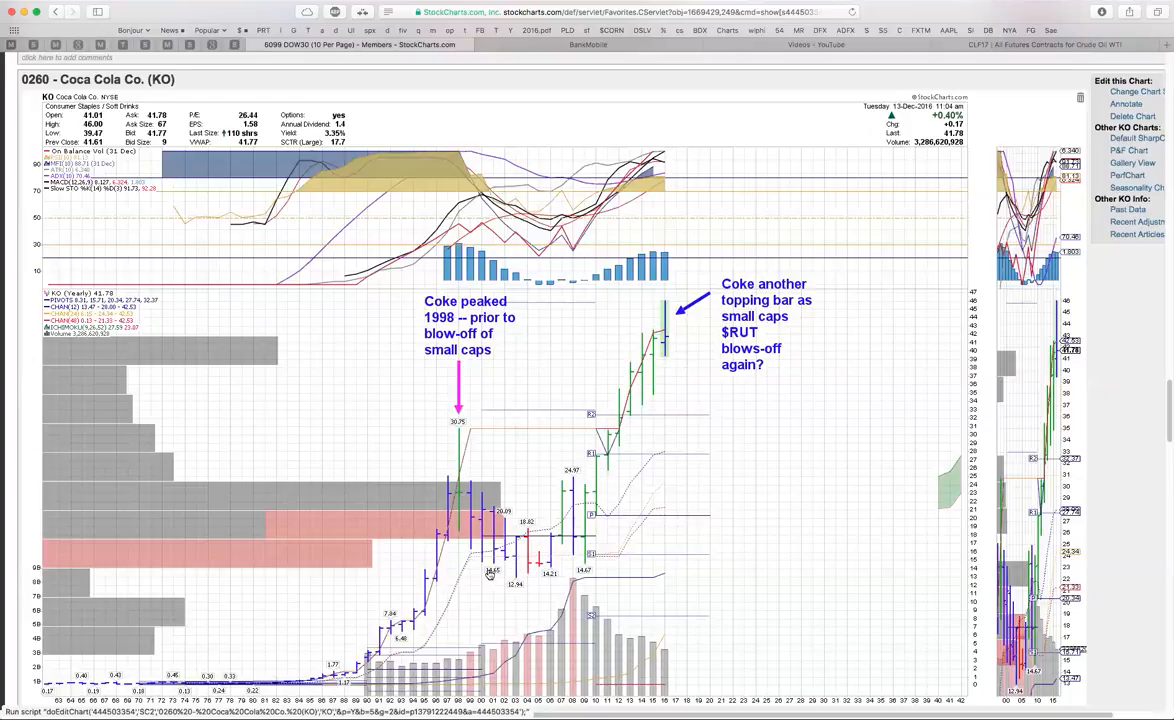
mouse_move(728, 444)
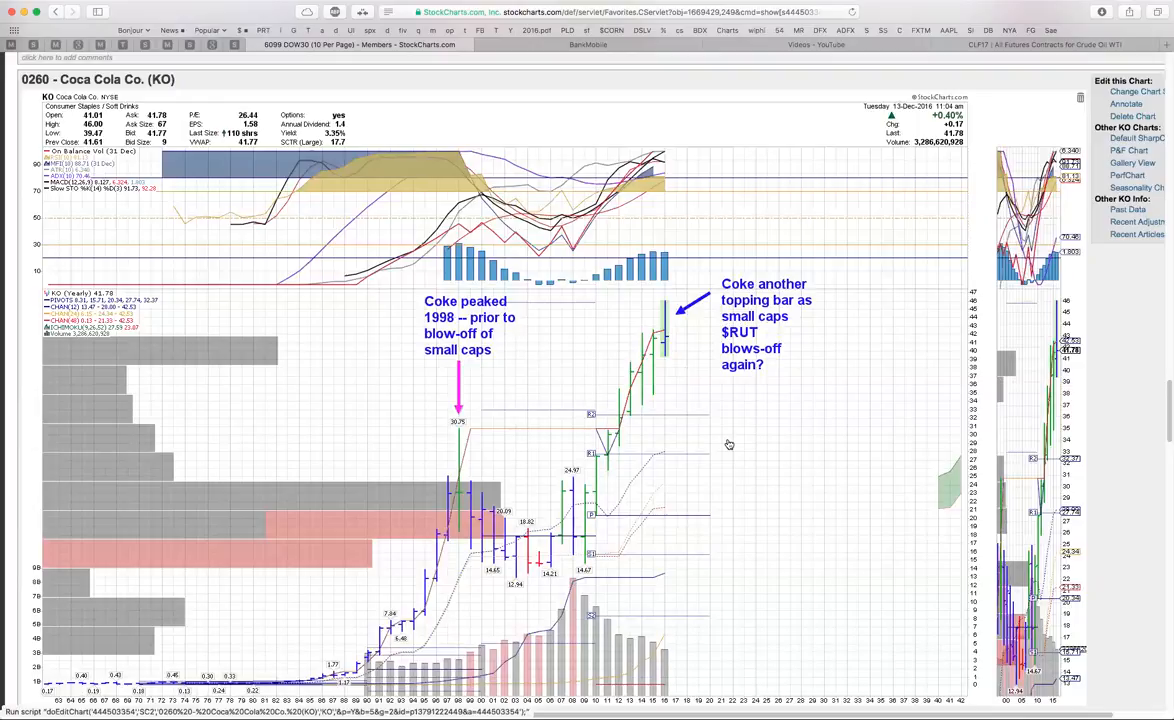
mouse_move(680, 370)
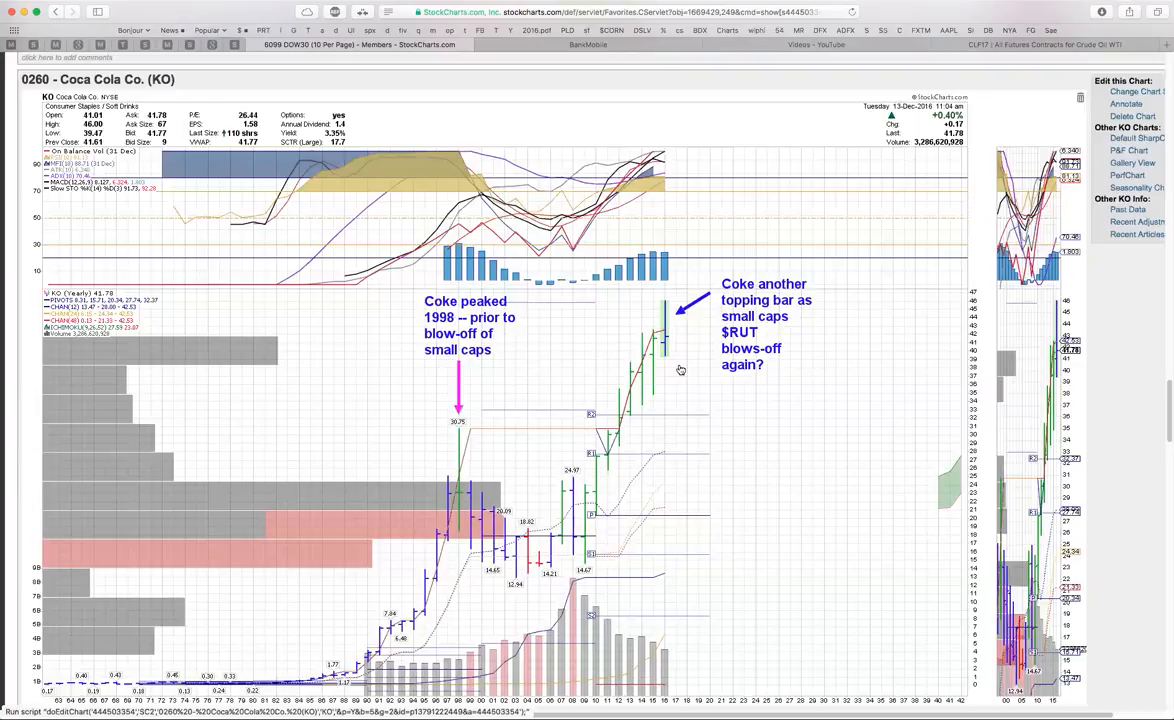
mouse_move(700, 458)
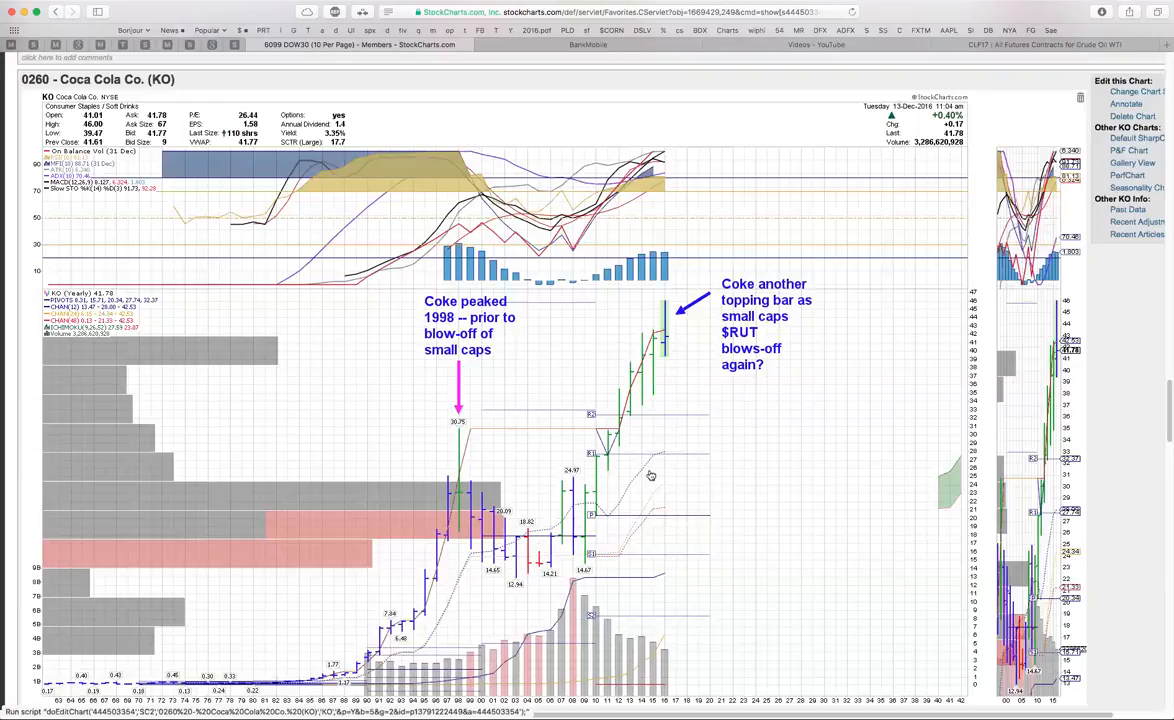
mouse_move(656, 476)
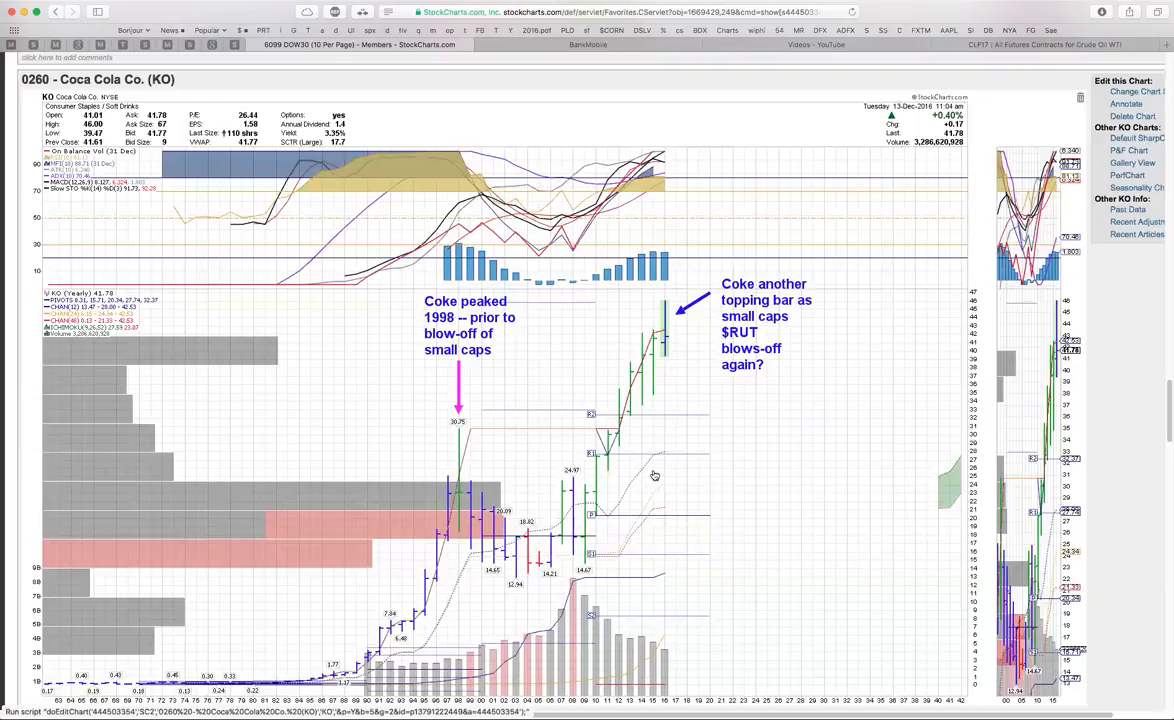
mouse_move(662, 356)
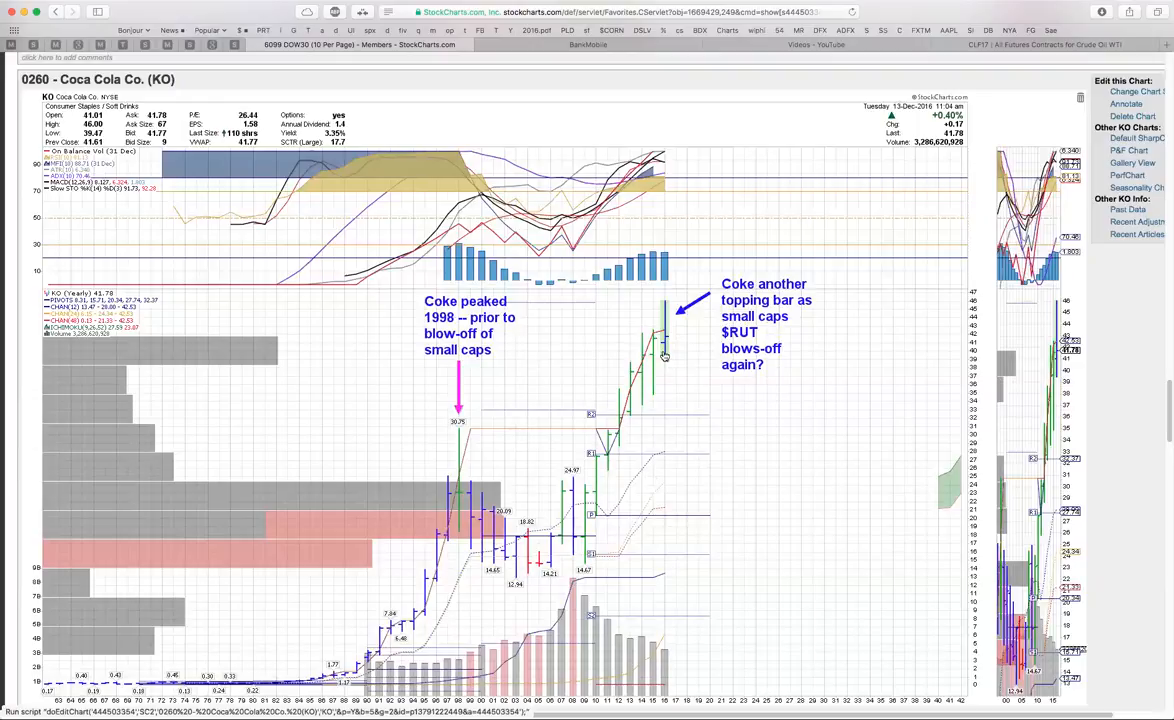
mouse_move(674, 404)
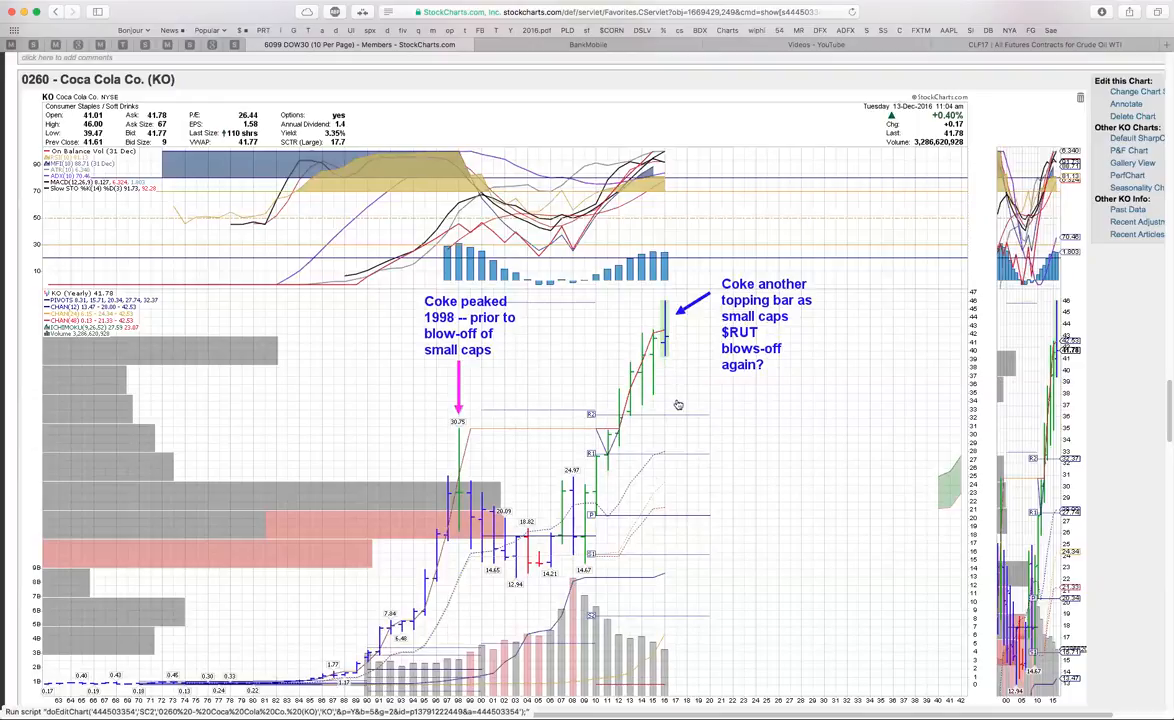
mouse_move(678, 412)
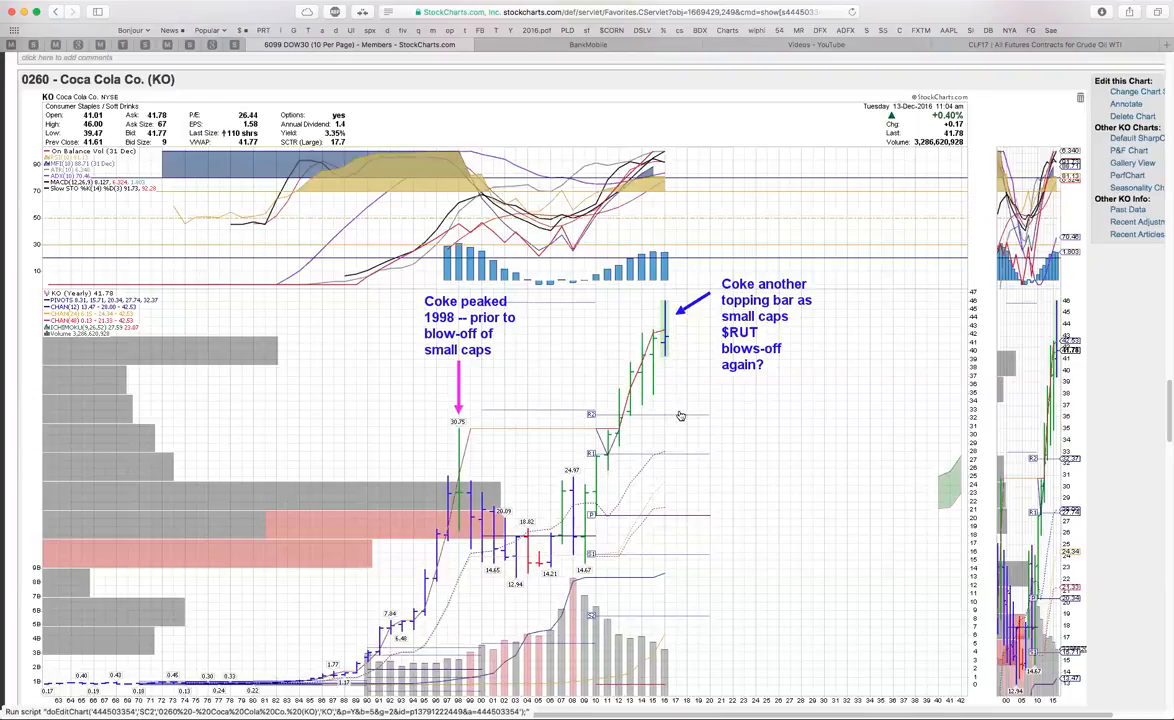
mouse_move(678, 412)
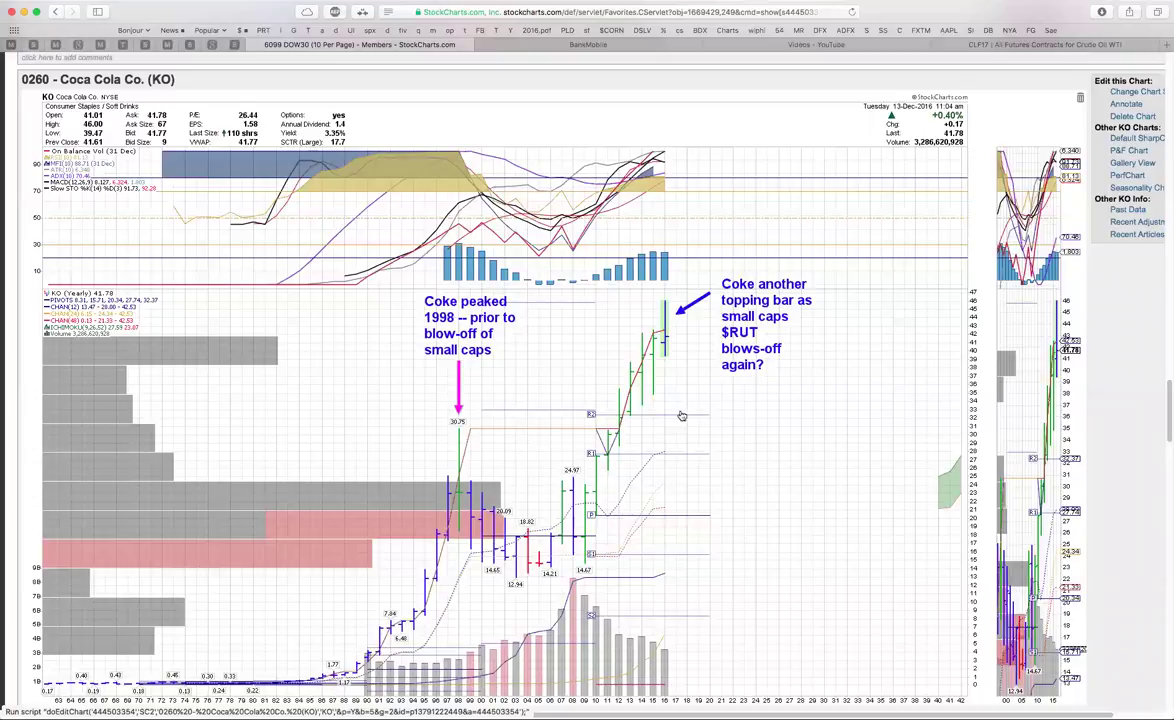
mouse_move(696, 416)
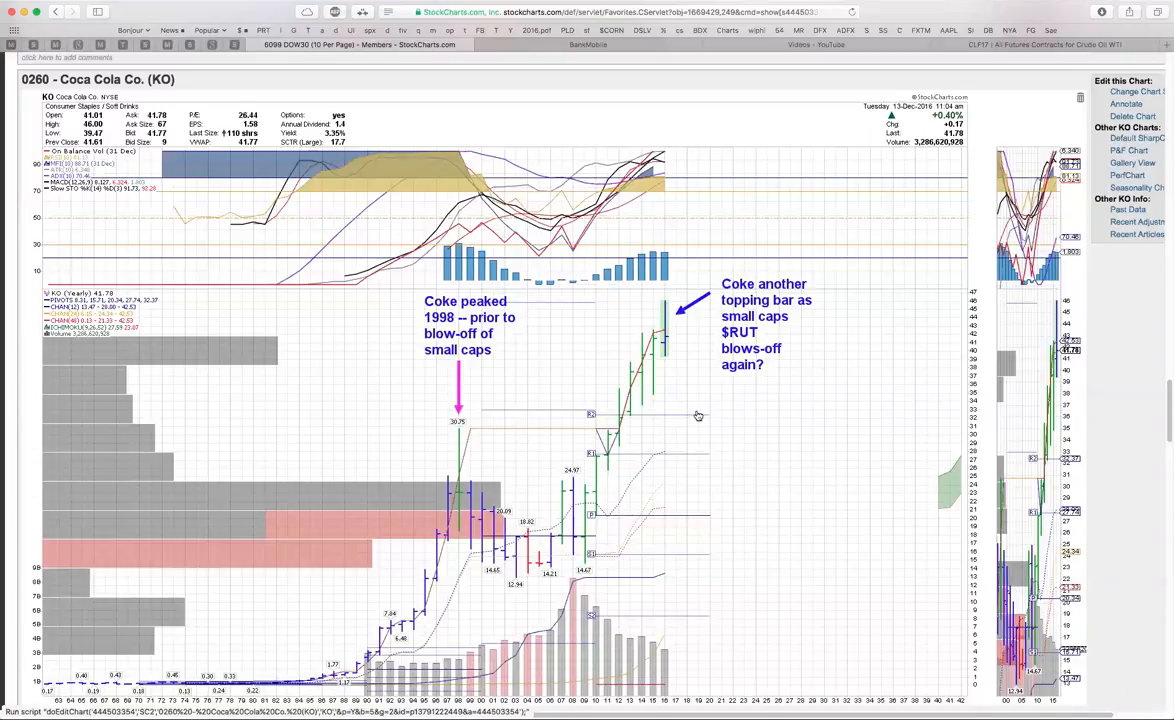
Step: Scroll down the chart list past INTC until the Pfizer (PFE) chart fills the page
scroll(down, 3)
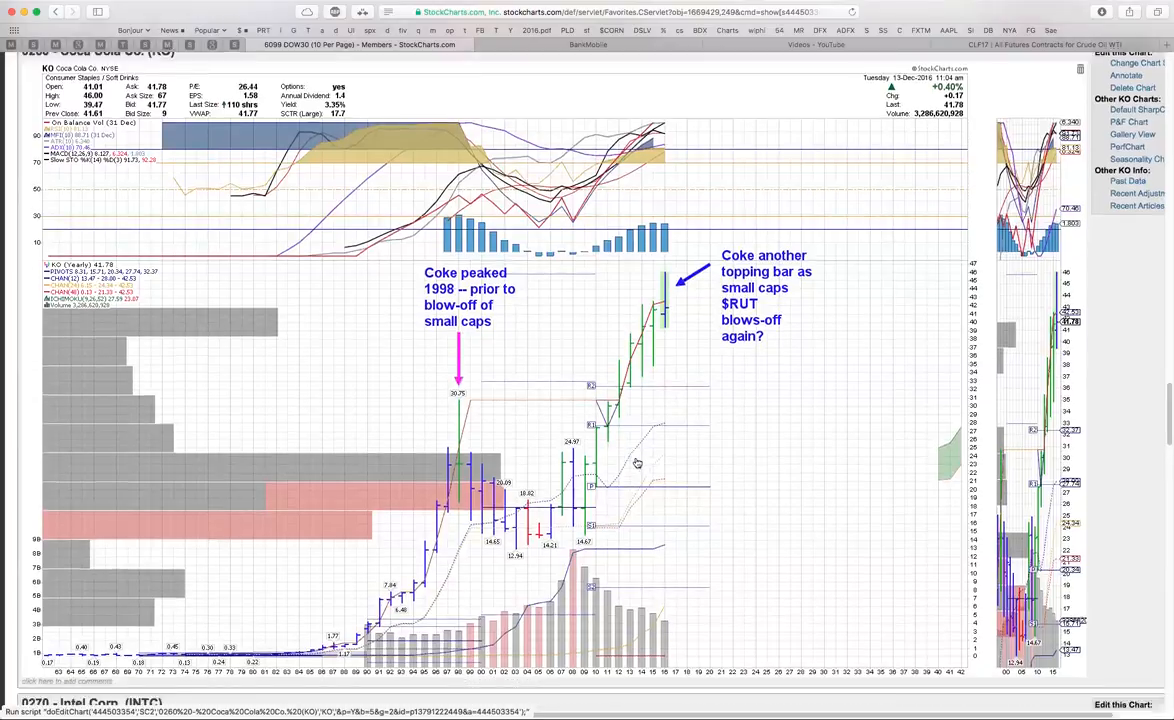
scroll(down, 3)
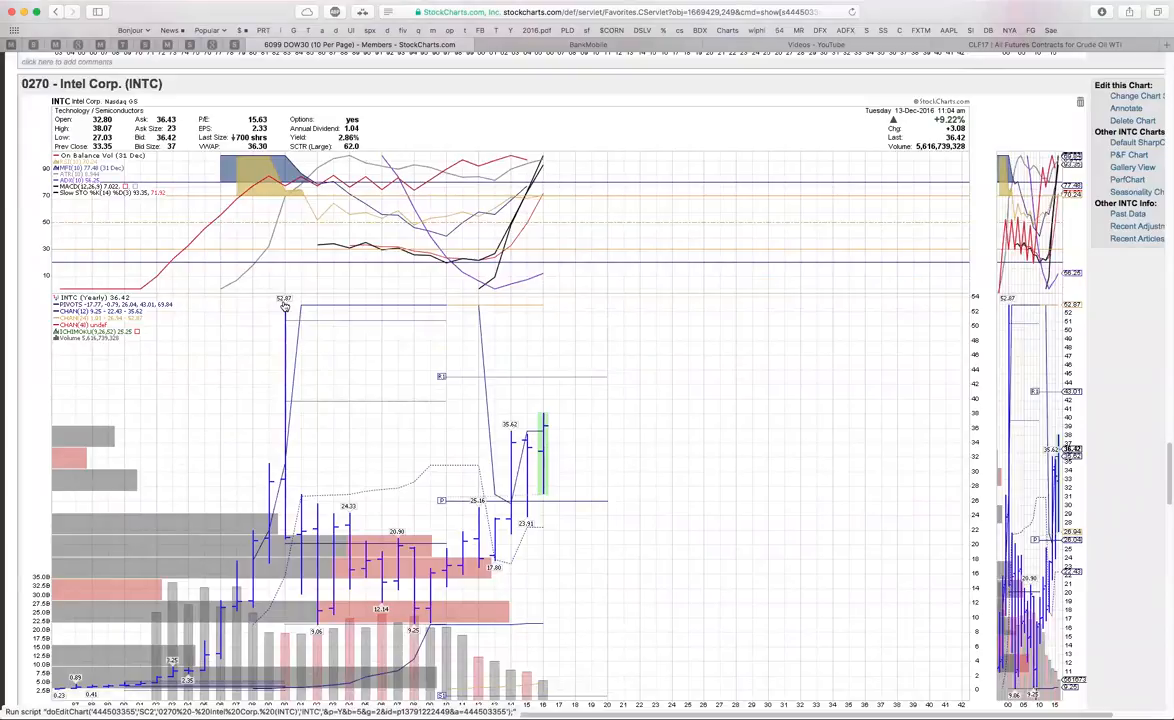
mouse_move(546, 380)
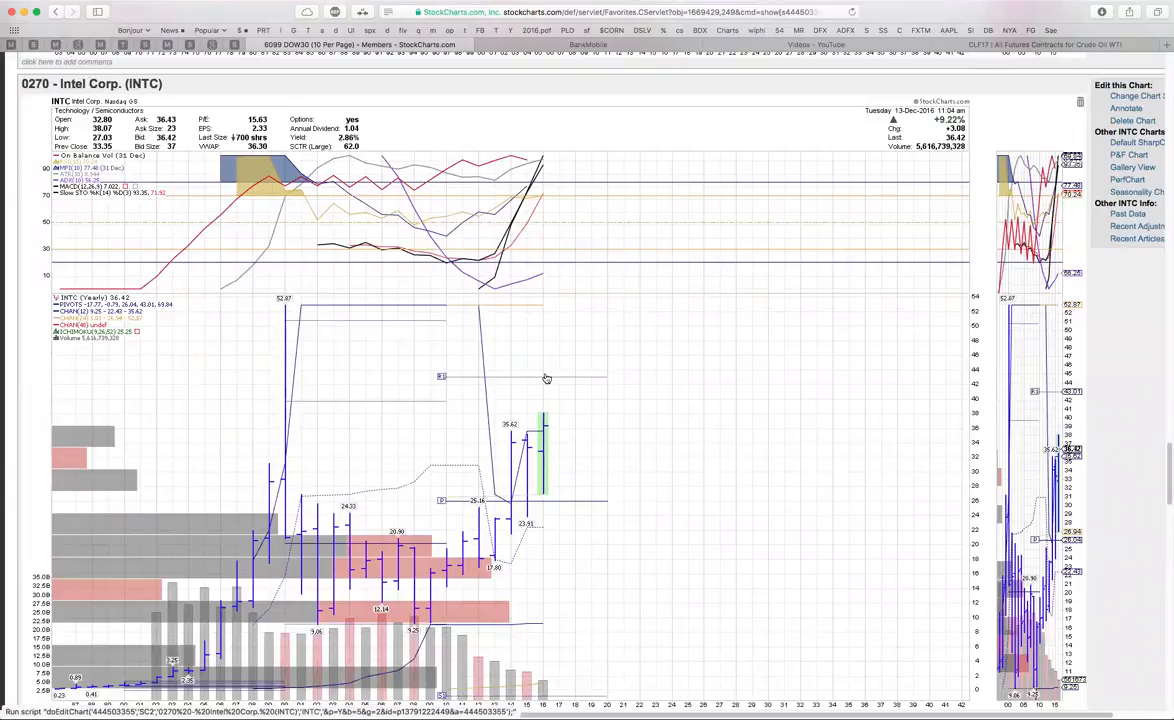
mouse_move(348, 368)
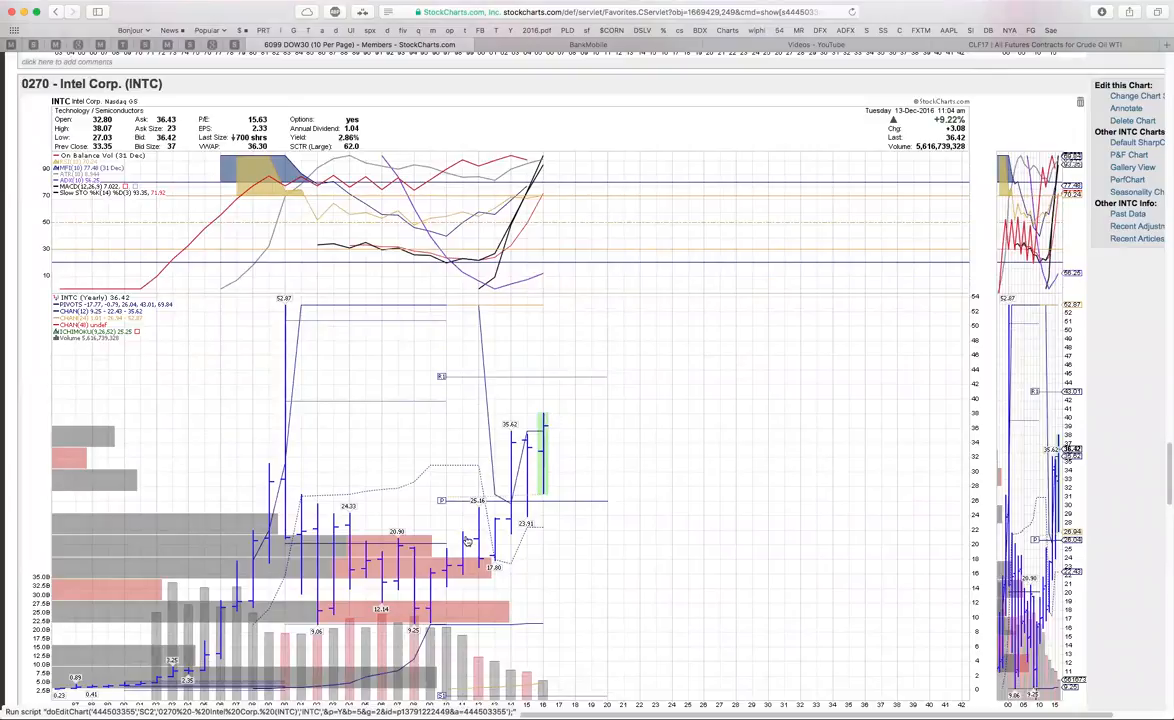
mouse_move(540, 412)
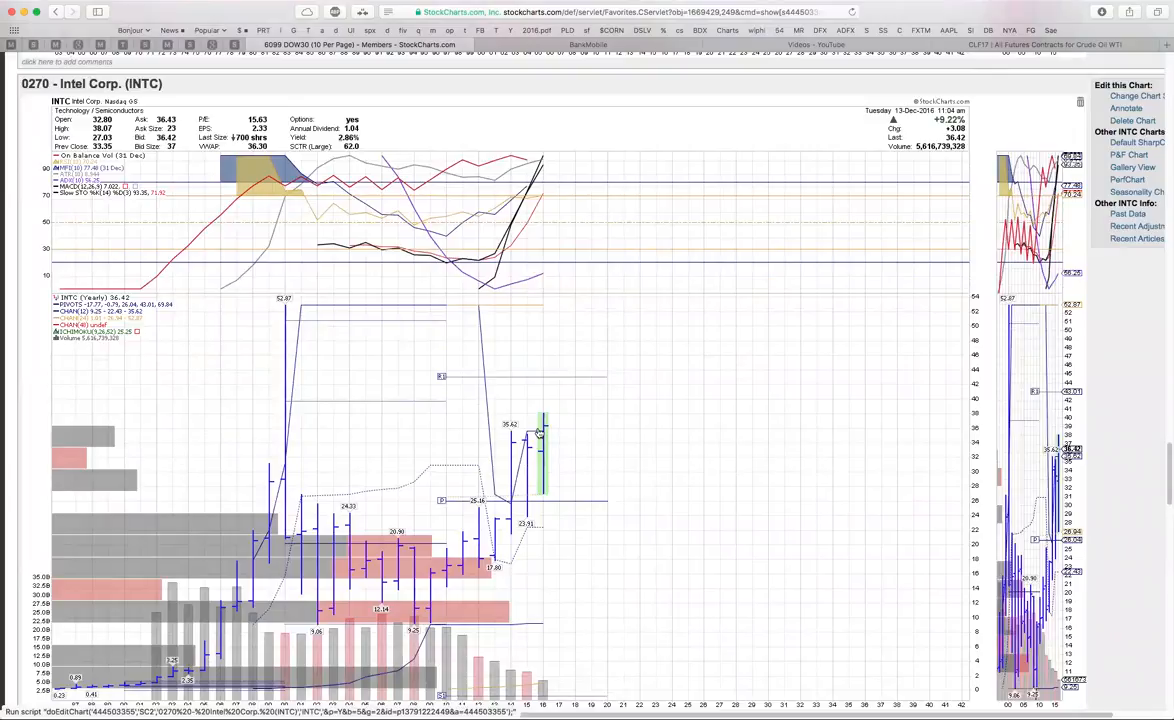
mouse_move(406, 178)
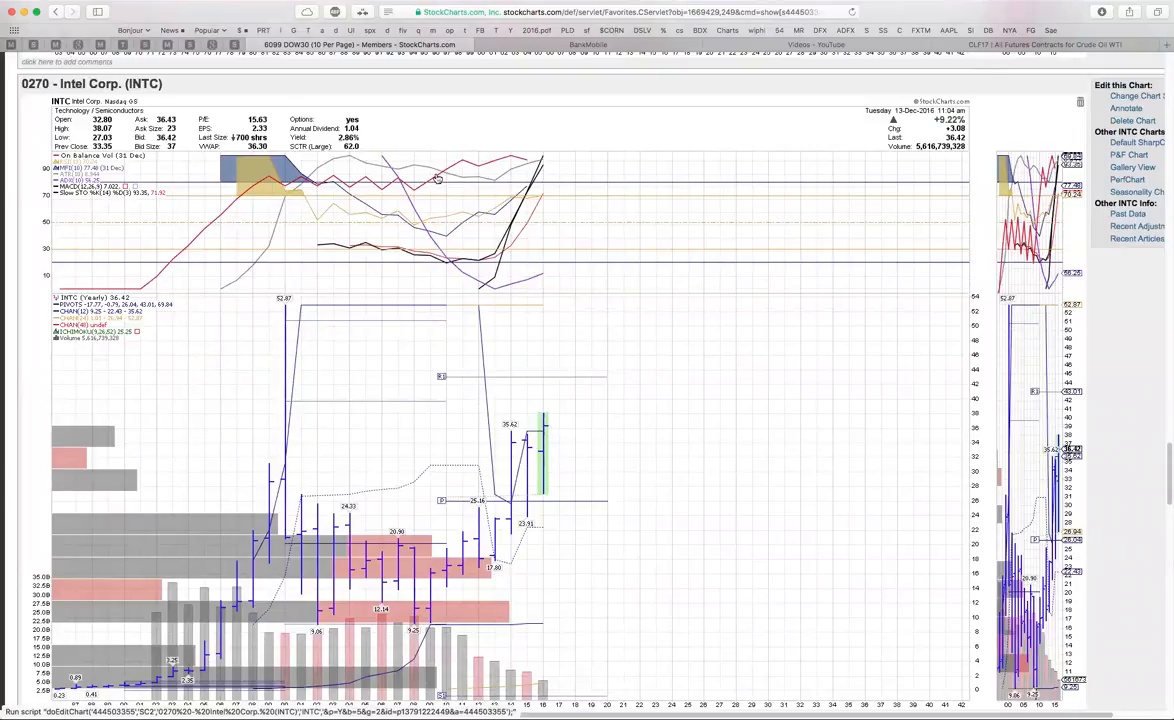
mouse_move(352, 304)
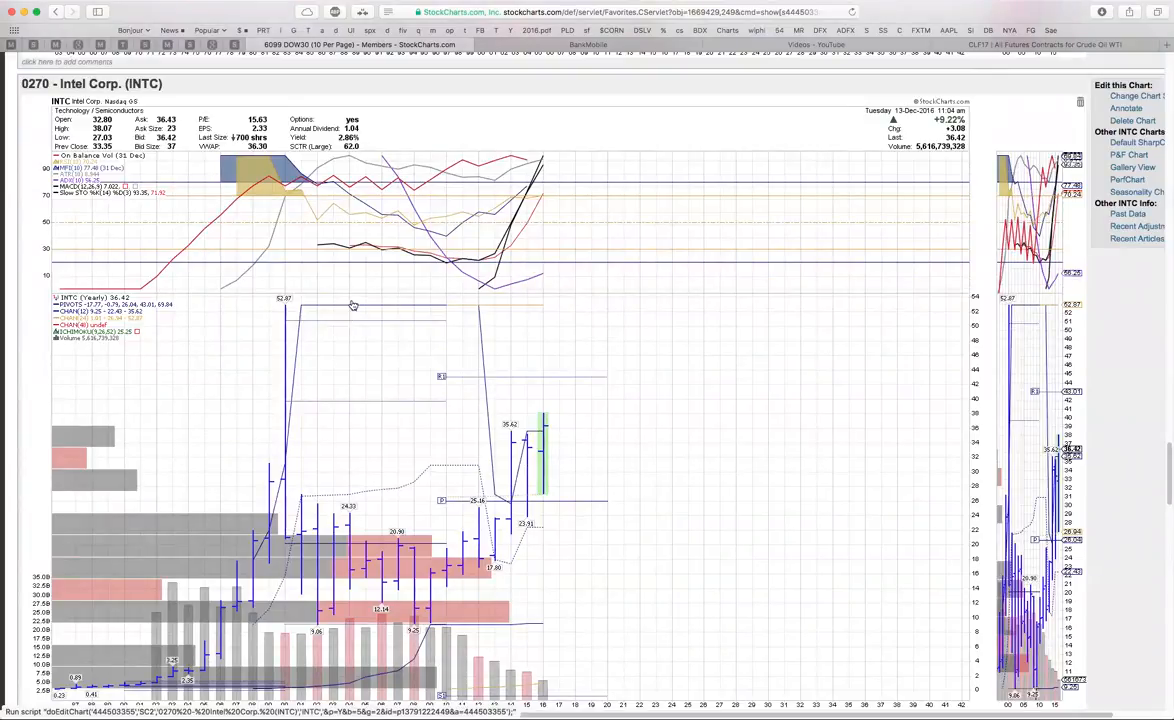
mouse_move(280, 332)
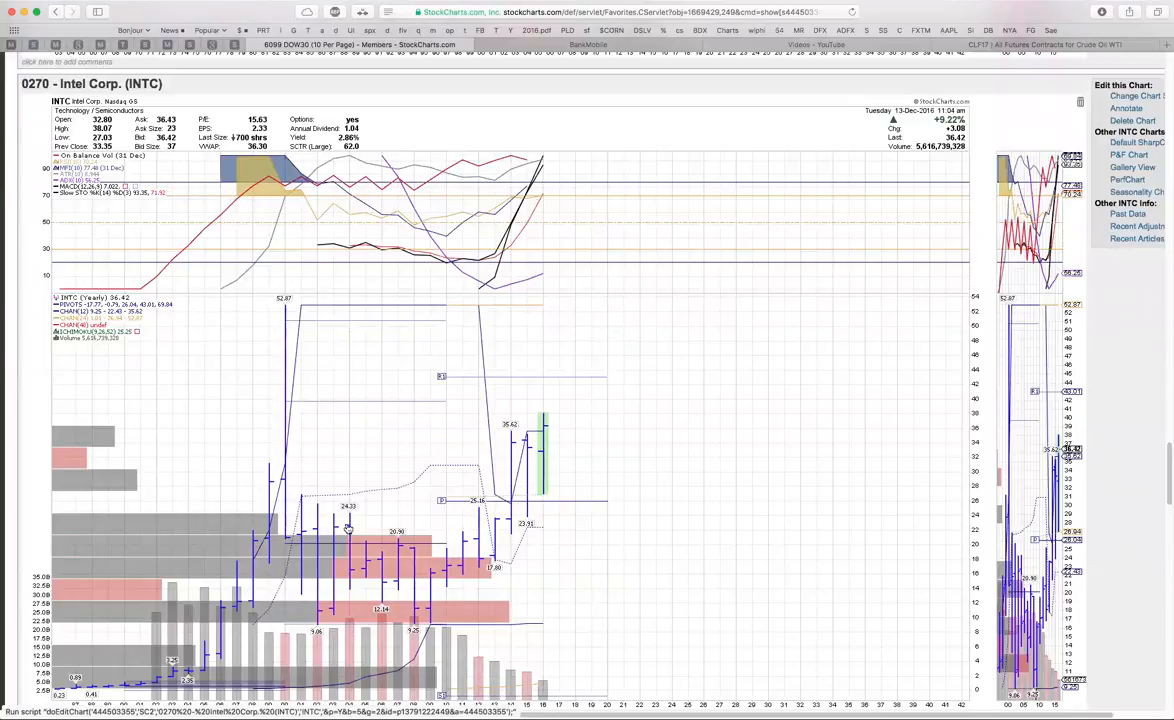
mouse_move(402, 396)
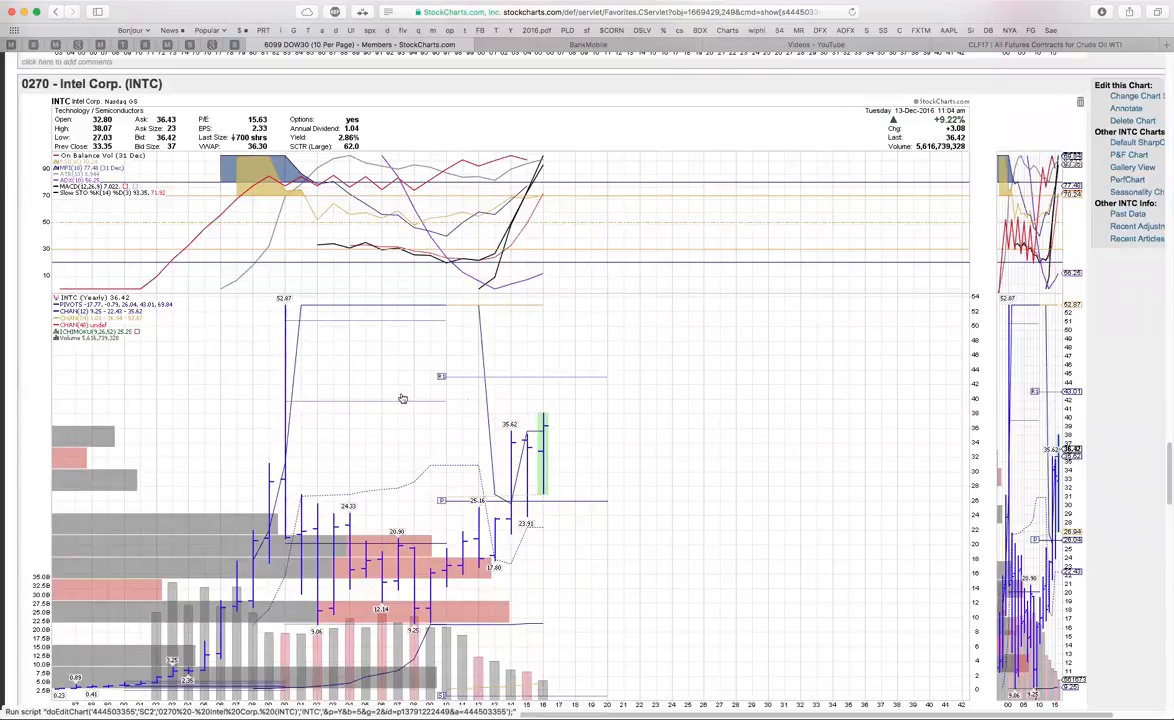
mouse_move(536, 438)
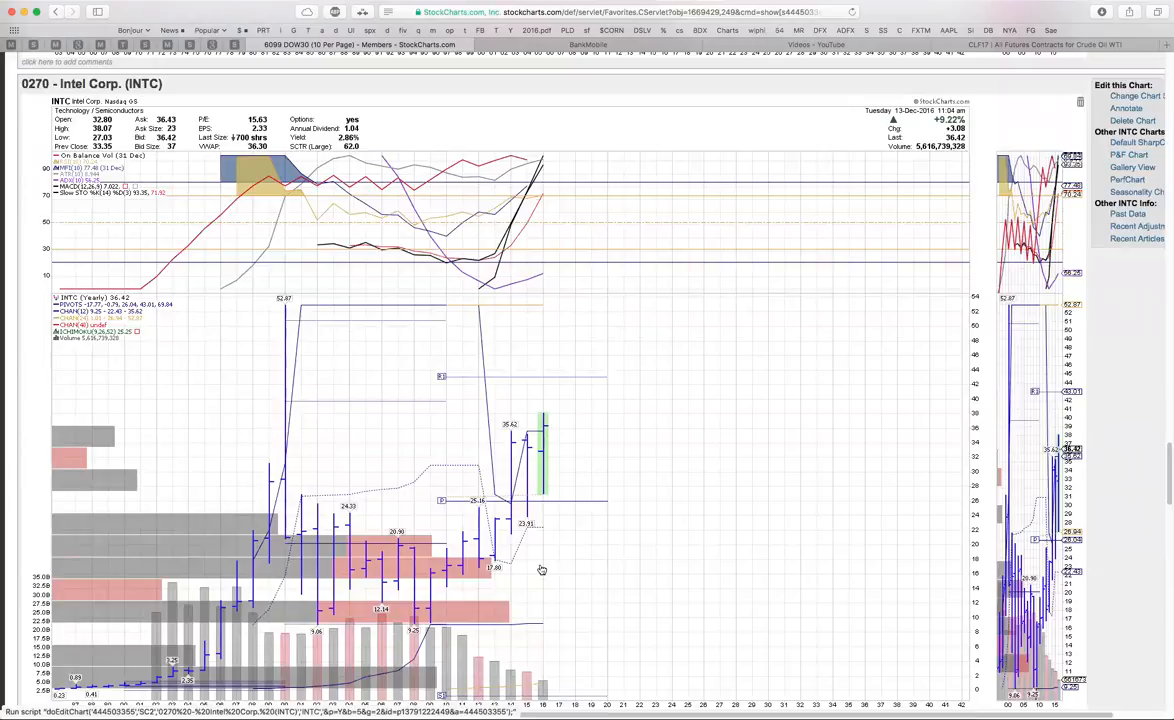
mouse_move(552, 380)
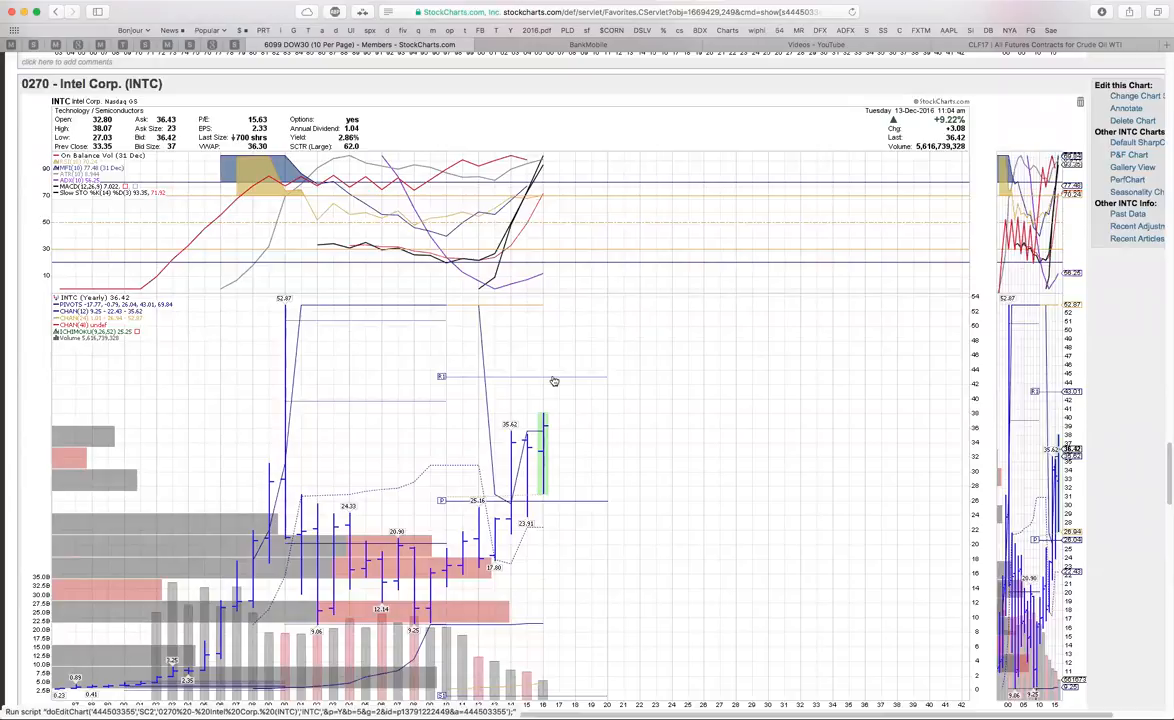
scroll(down, 3)
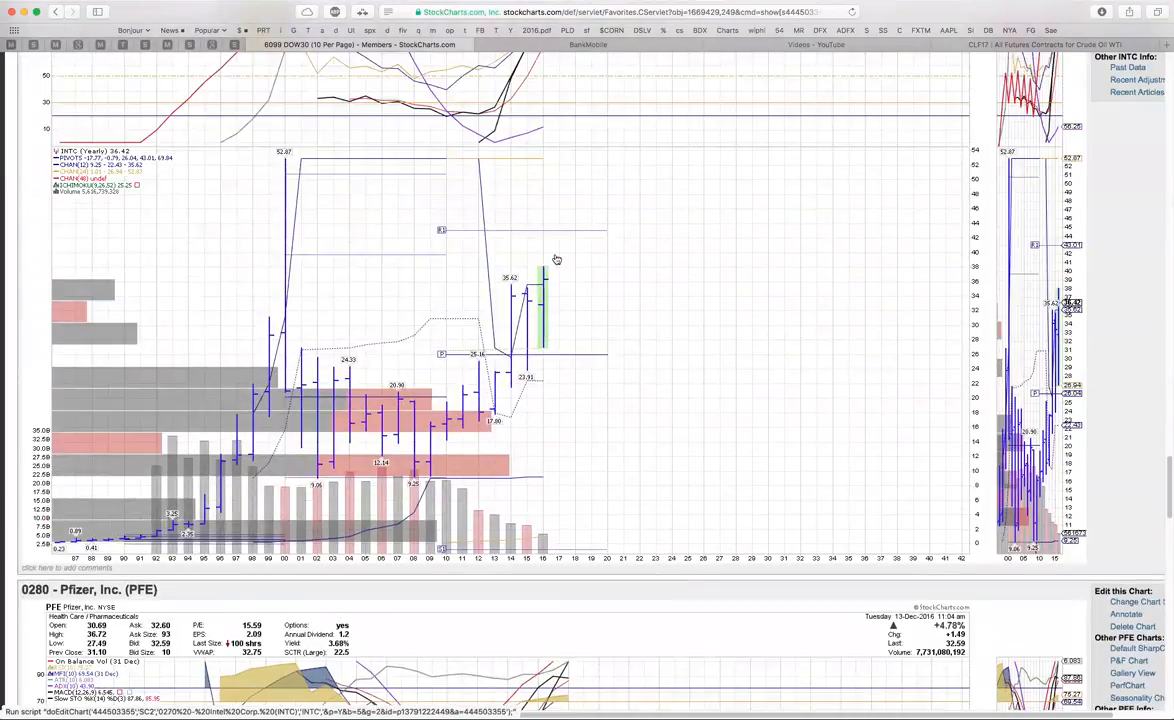
mouse_move(566, 272)
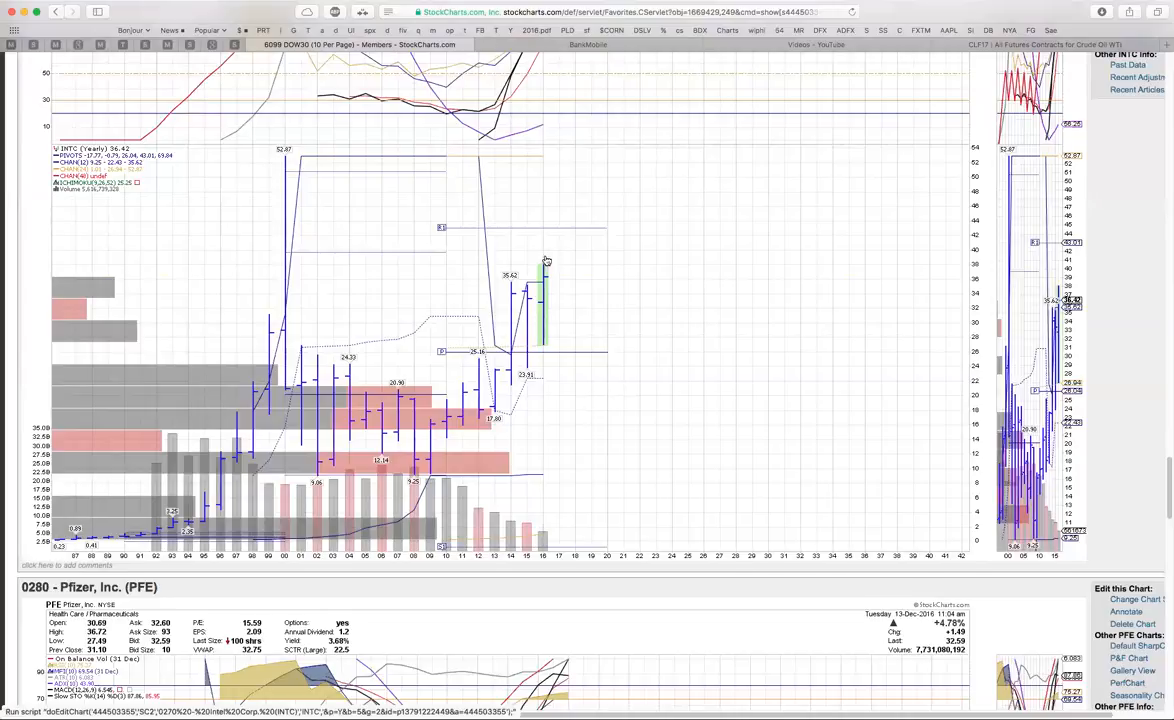
scroll(down, 3)
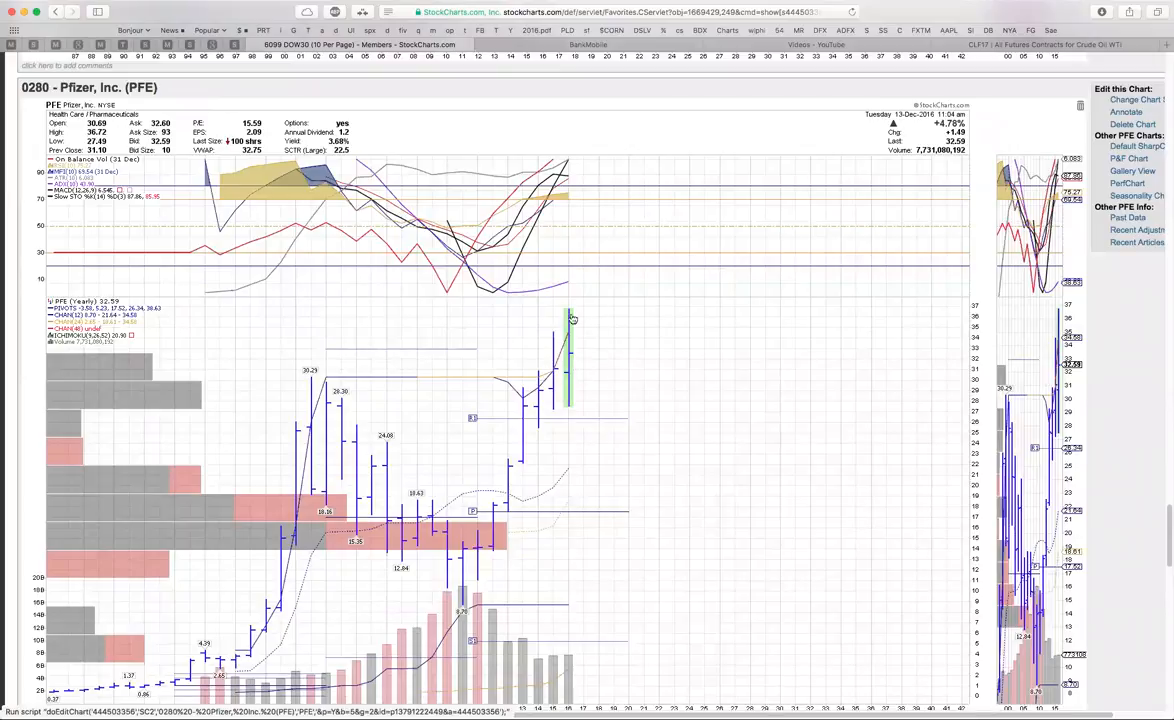
scroll(down, 3)
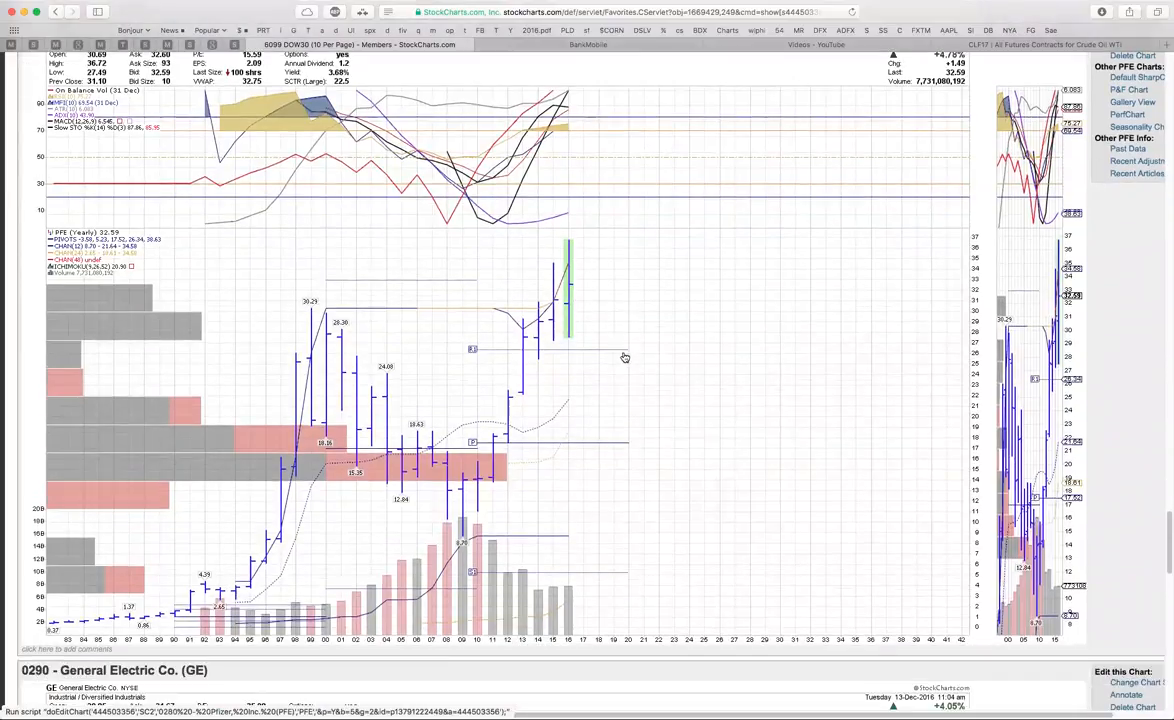
scroll(down, 3)
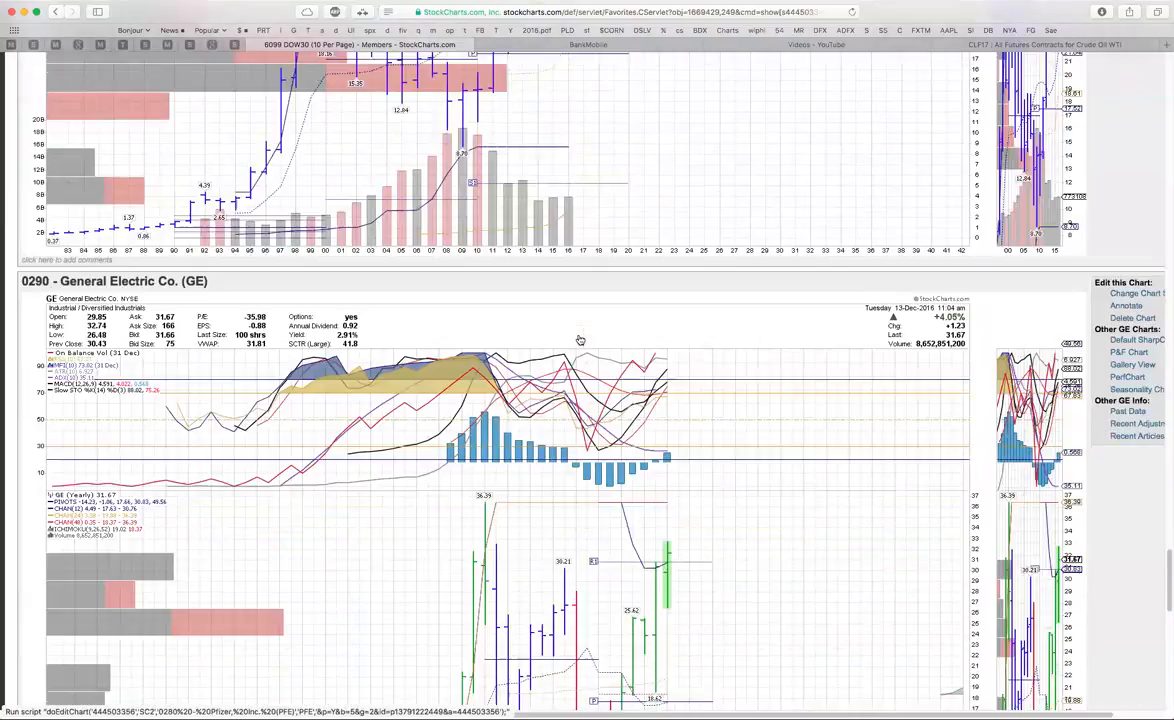
scroll(down, 3)
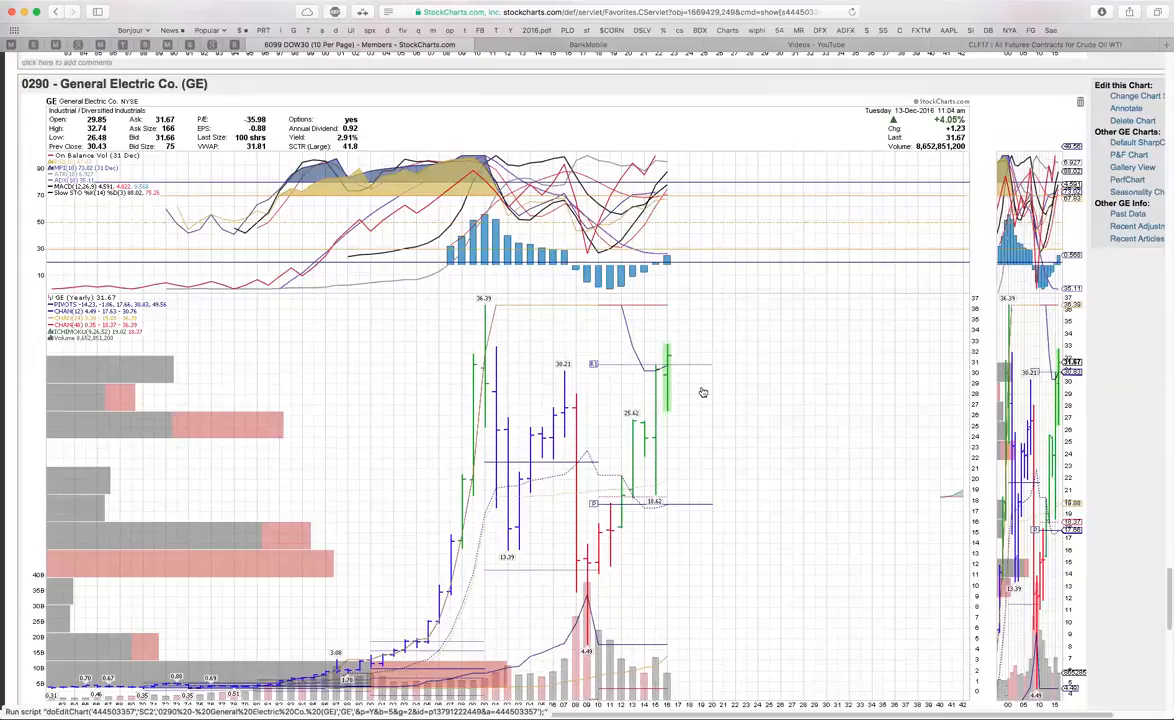
mouse_move(482, 434)
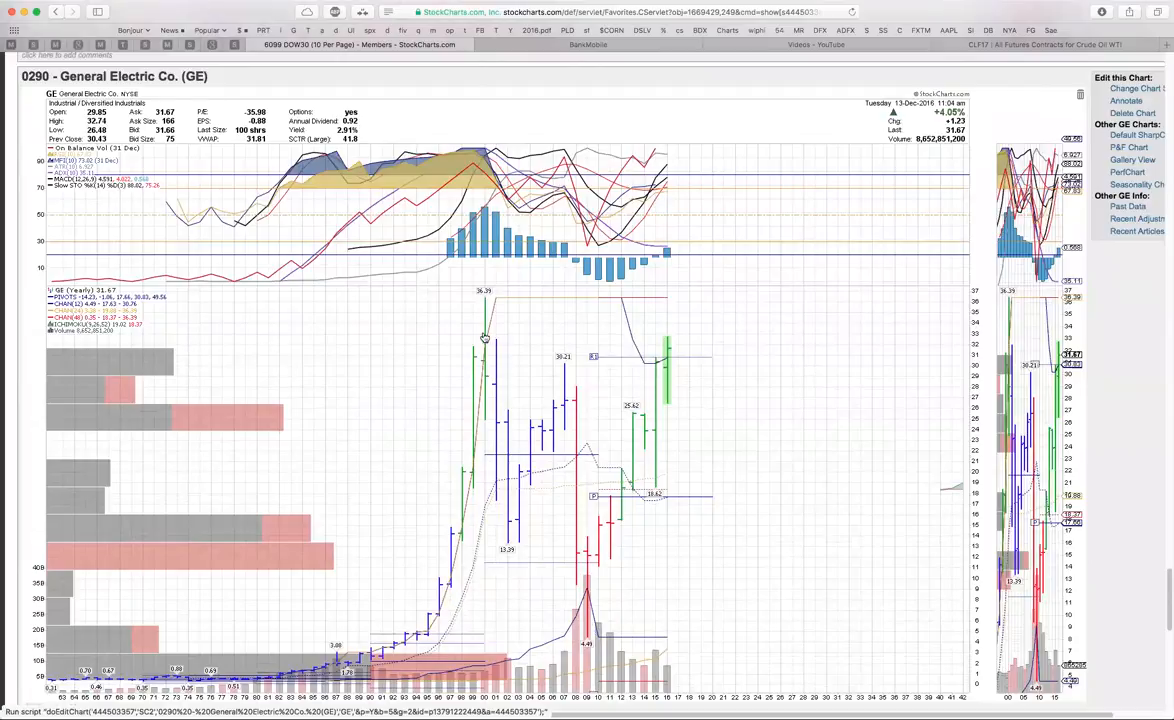
mouse_move(690, 398)
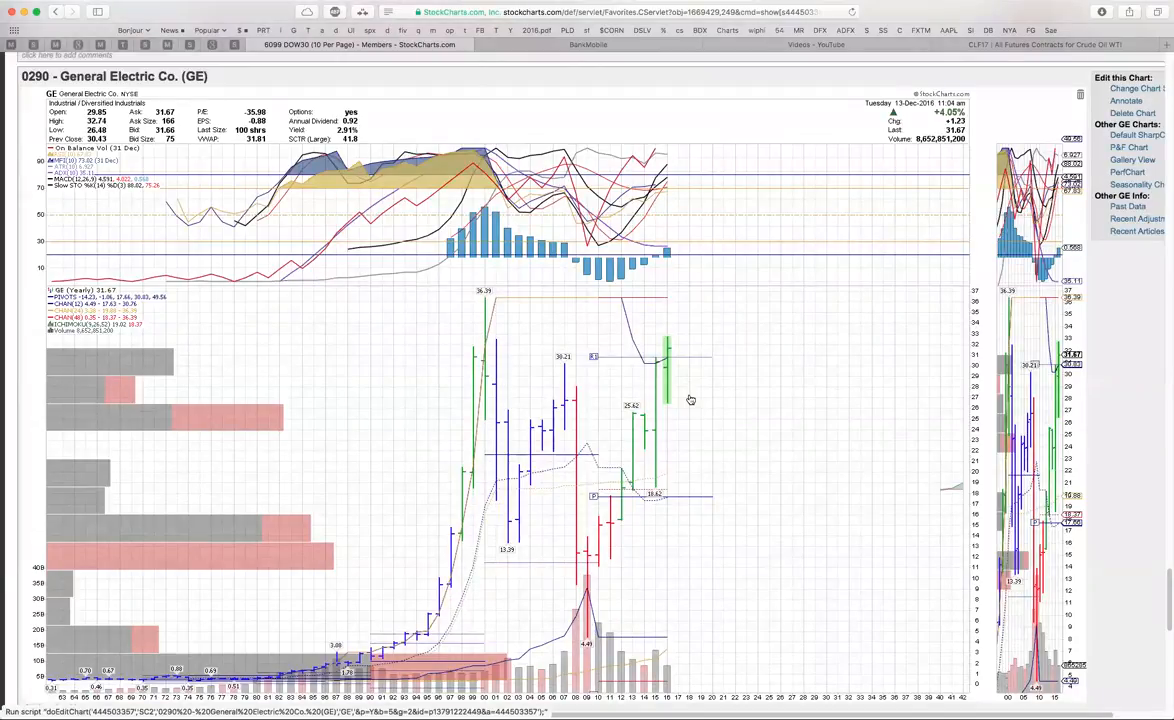
mouse_move(568, 432)
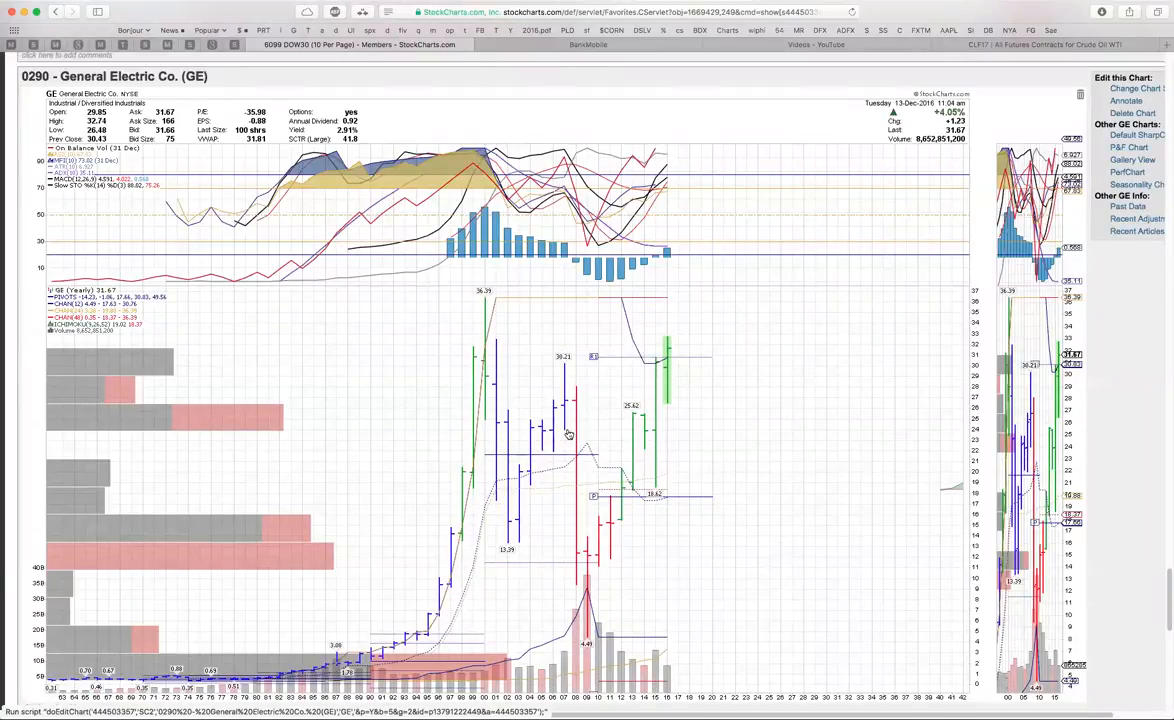
mouse_move(684, 368)
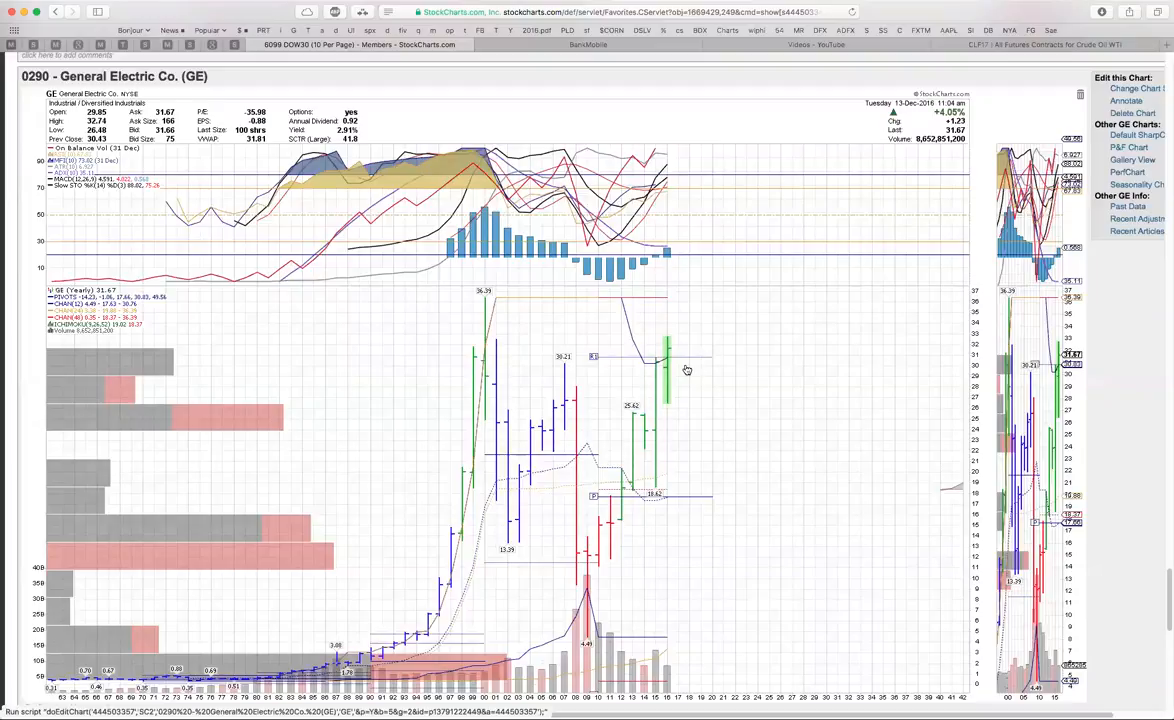
mouse_move(684, 352)
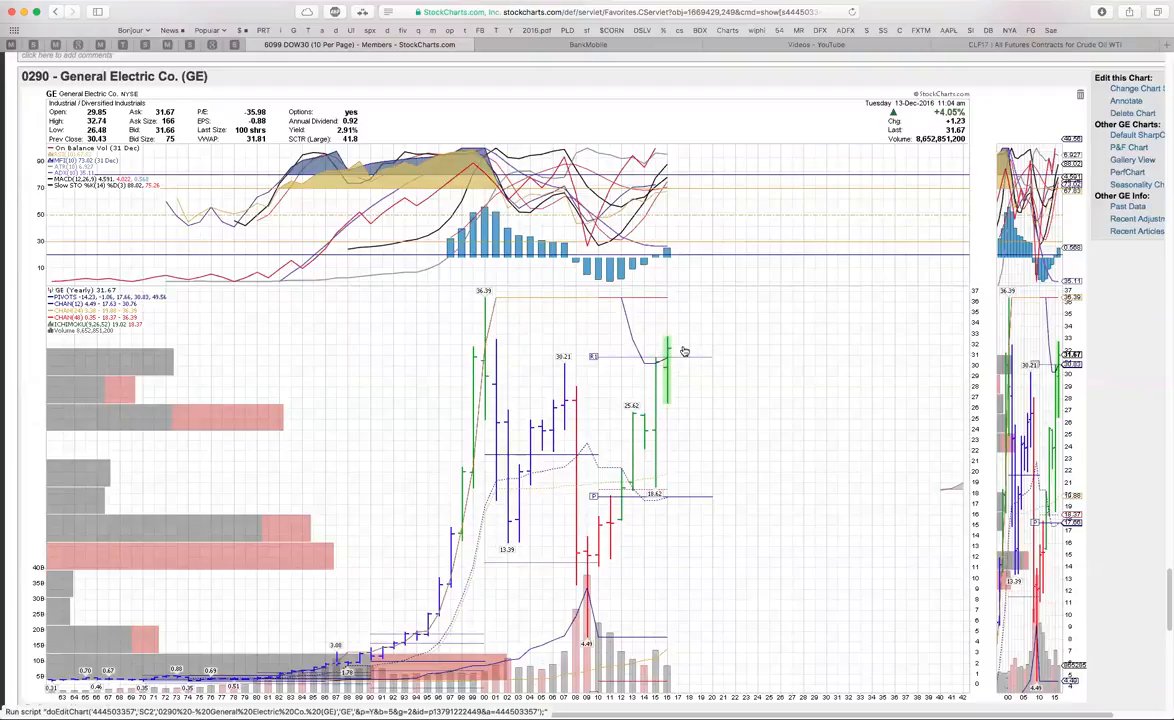
mouse_move(688, 380)
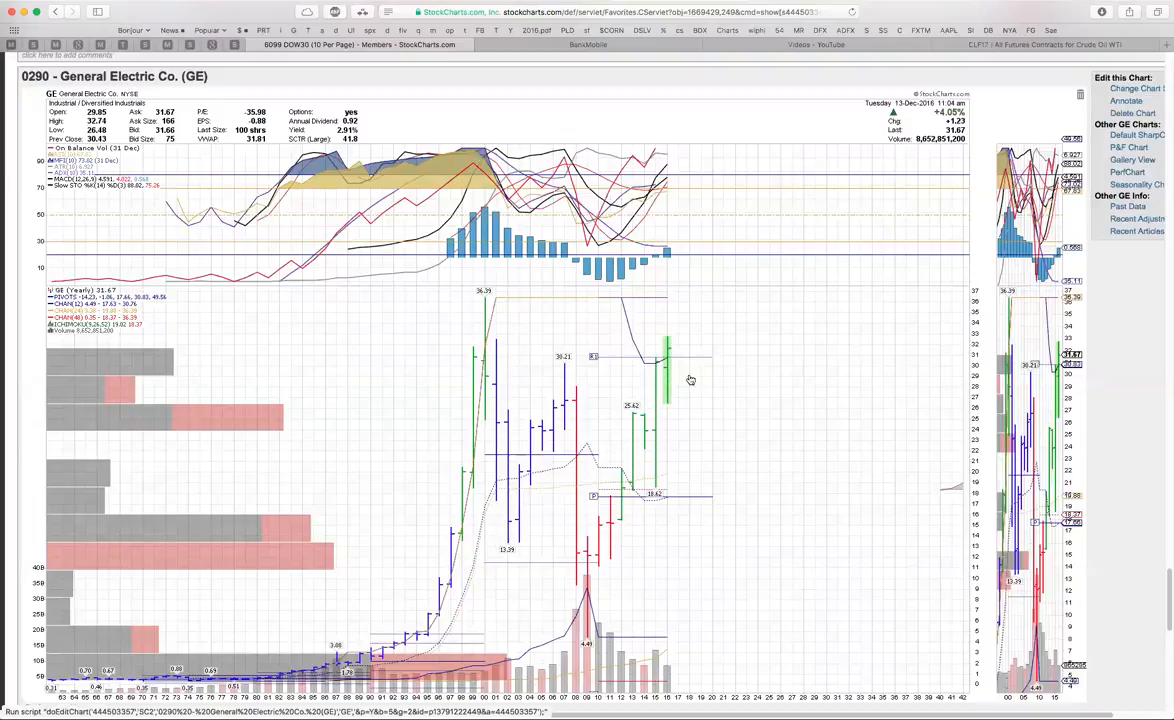
mouse_move(704, 388)
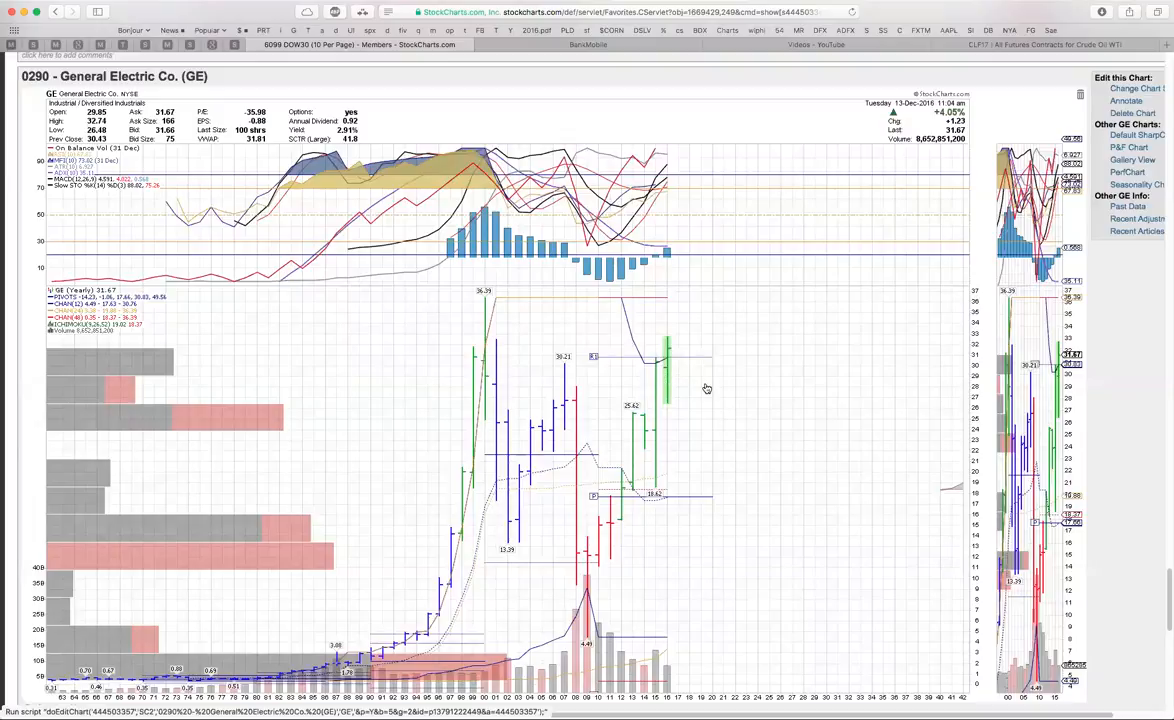
mouse_move(644, 378)
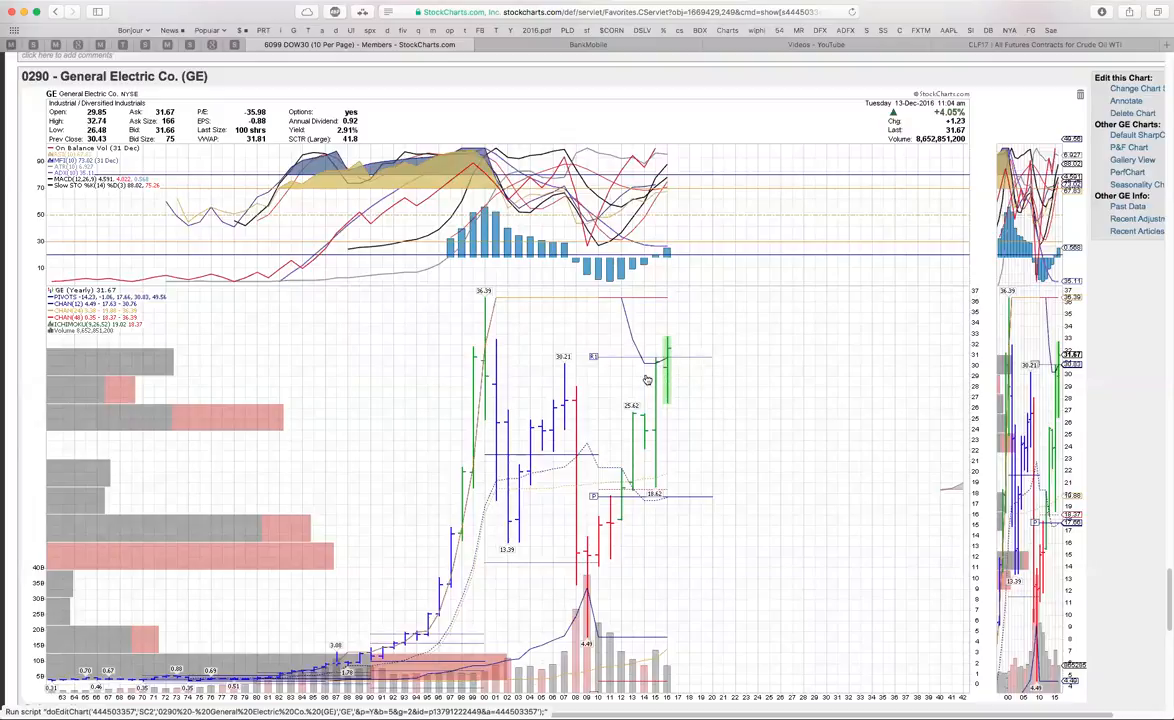
mouse_move(704, 278)
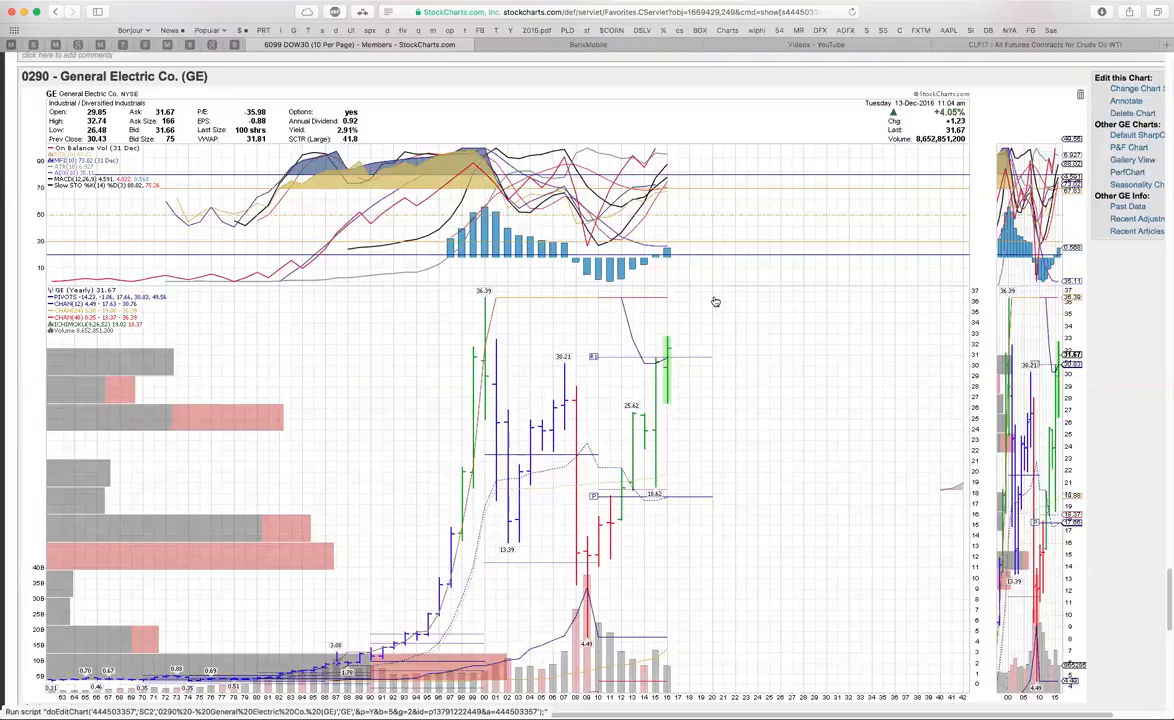
mouse_move(644, 428)
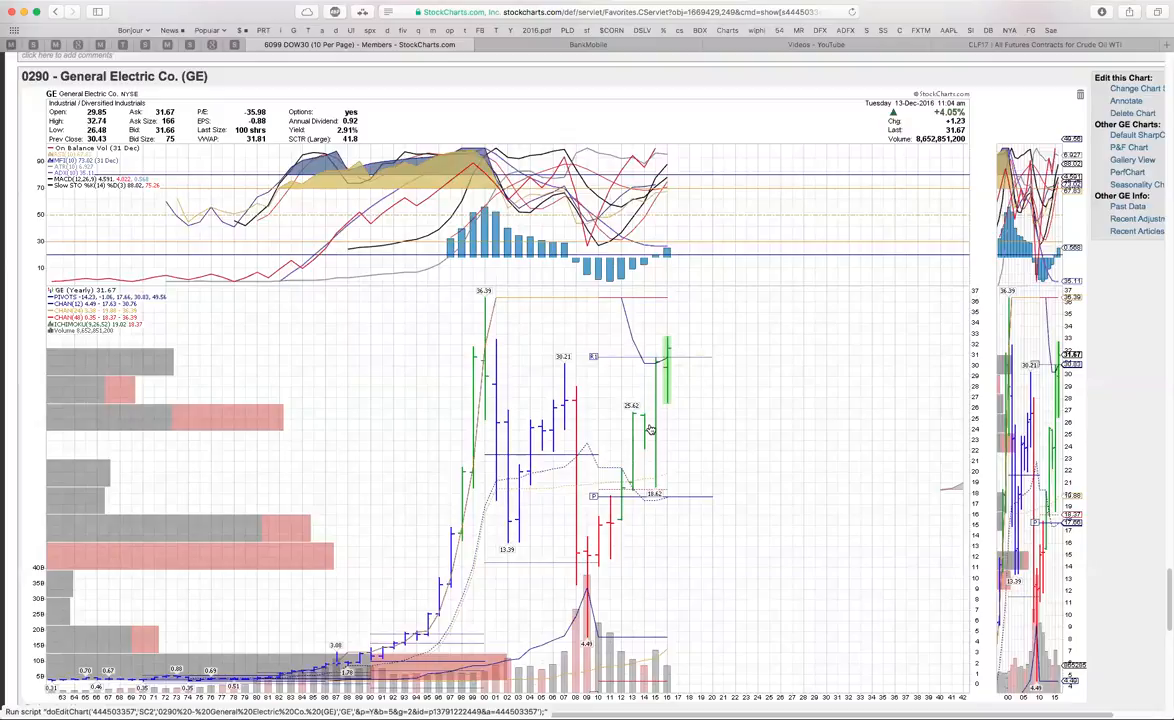
mouse_move(624, 428)
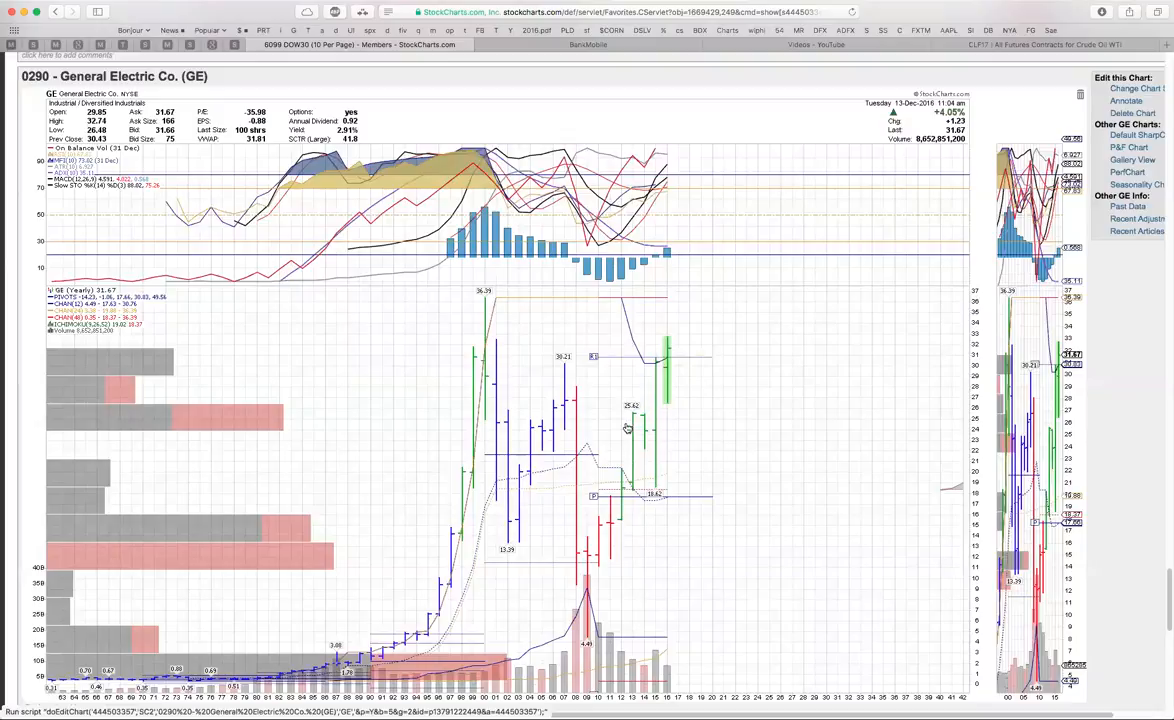
mouse_move(644, 418)
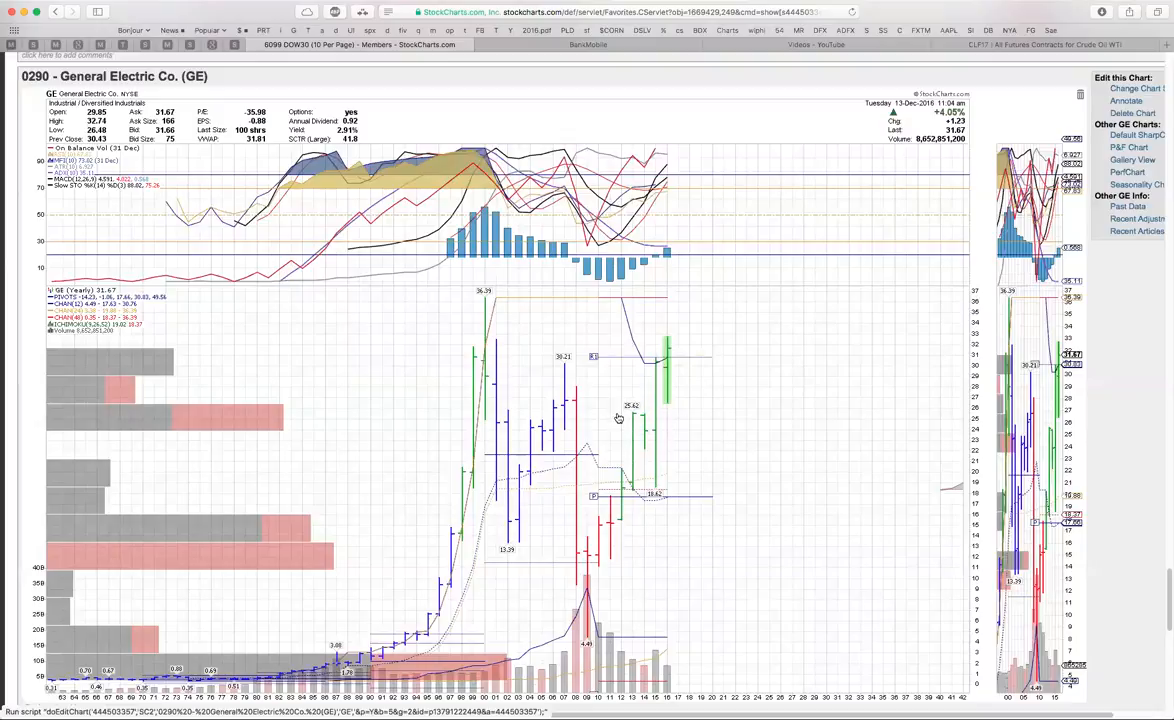
mouse_move(656, 418)
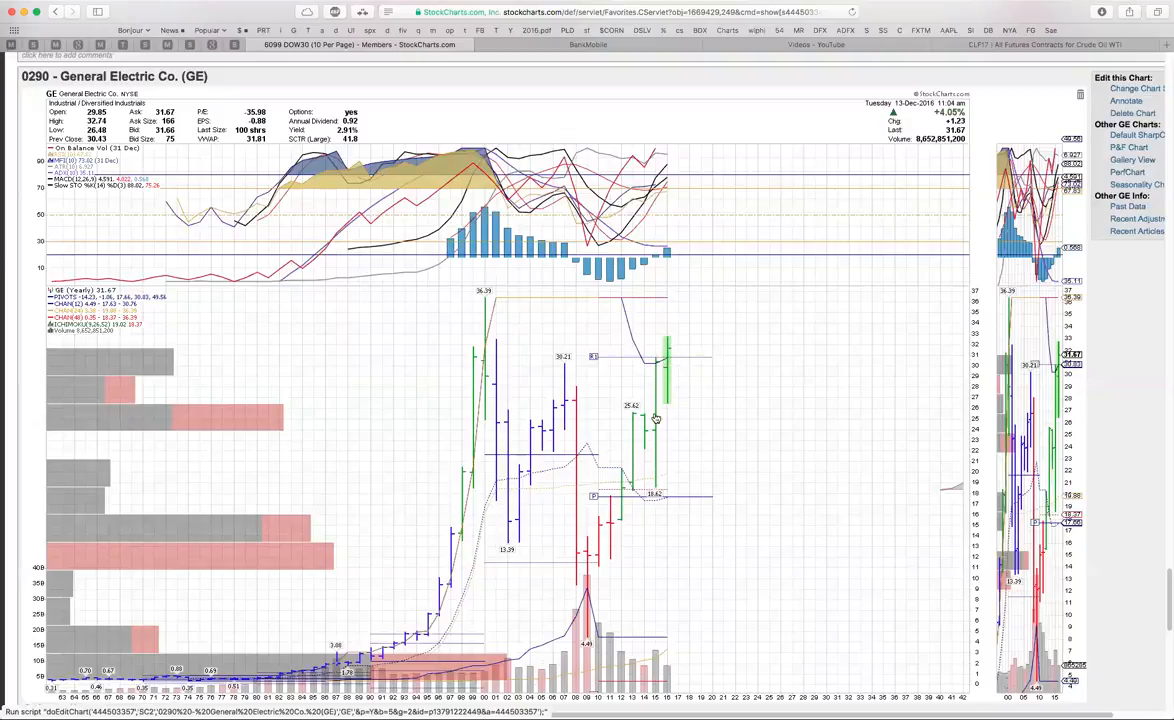
mouse_move(662, 426)
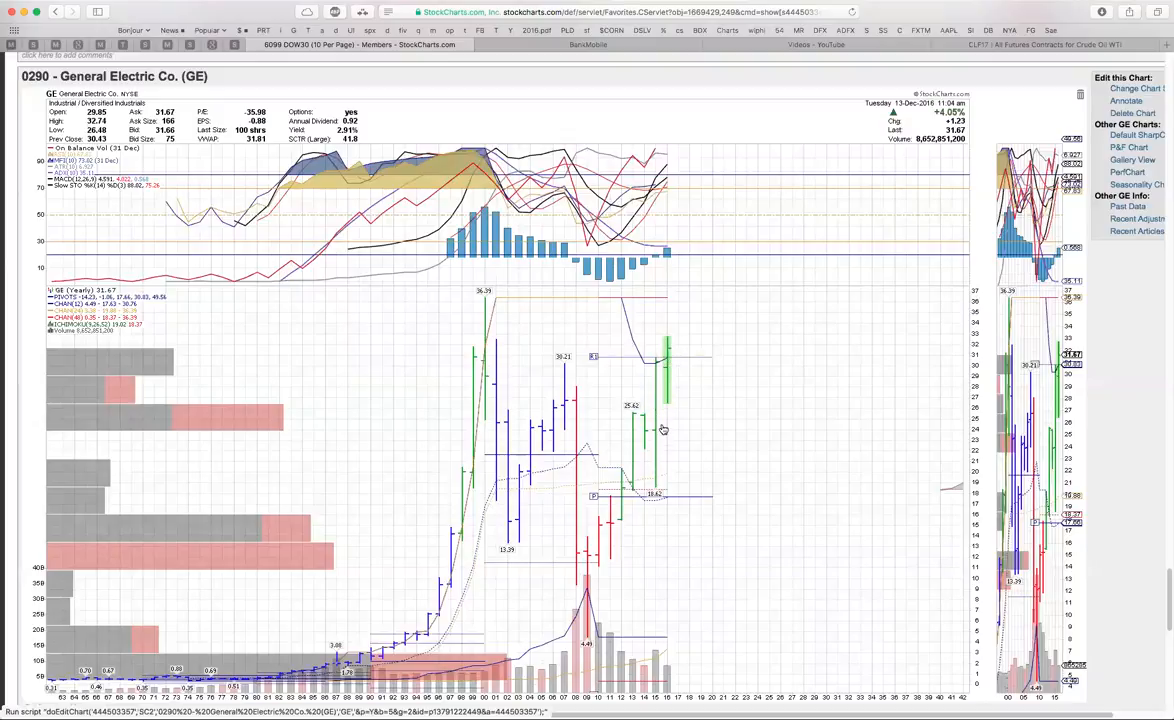
mouse_move(678, 336)
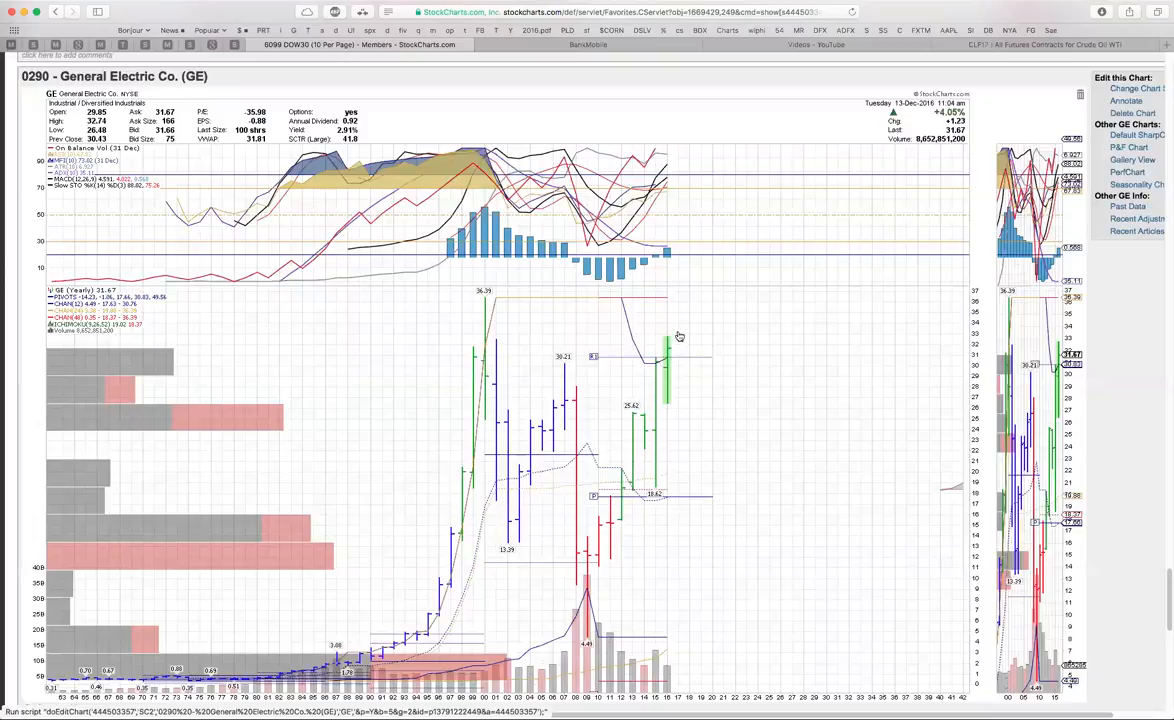
mouse_move(680, 362)
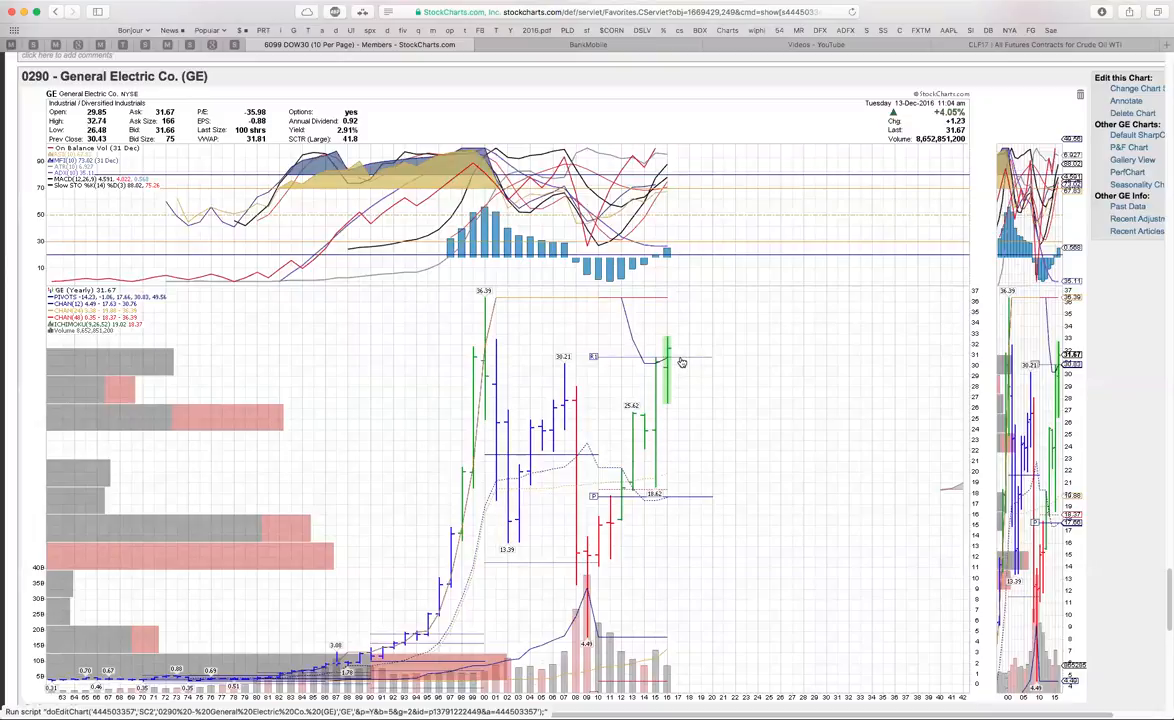
mouse_move(698, 300)
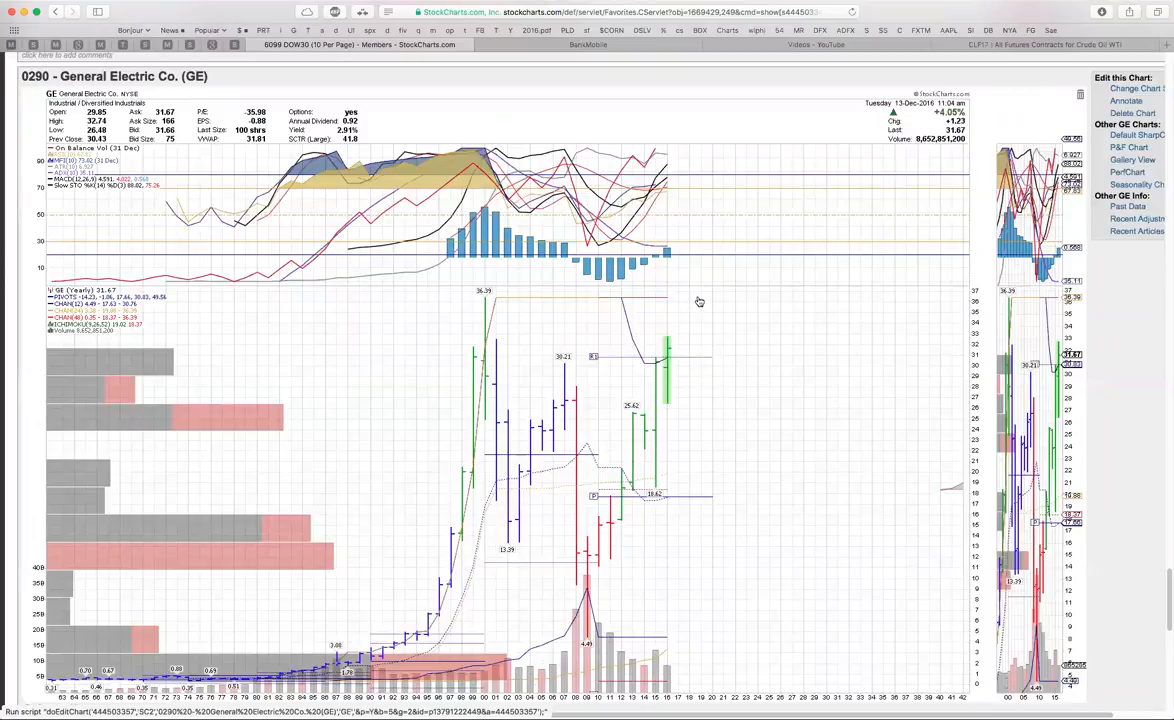
mouse_move(690, 324)
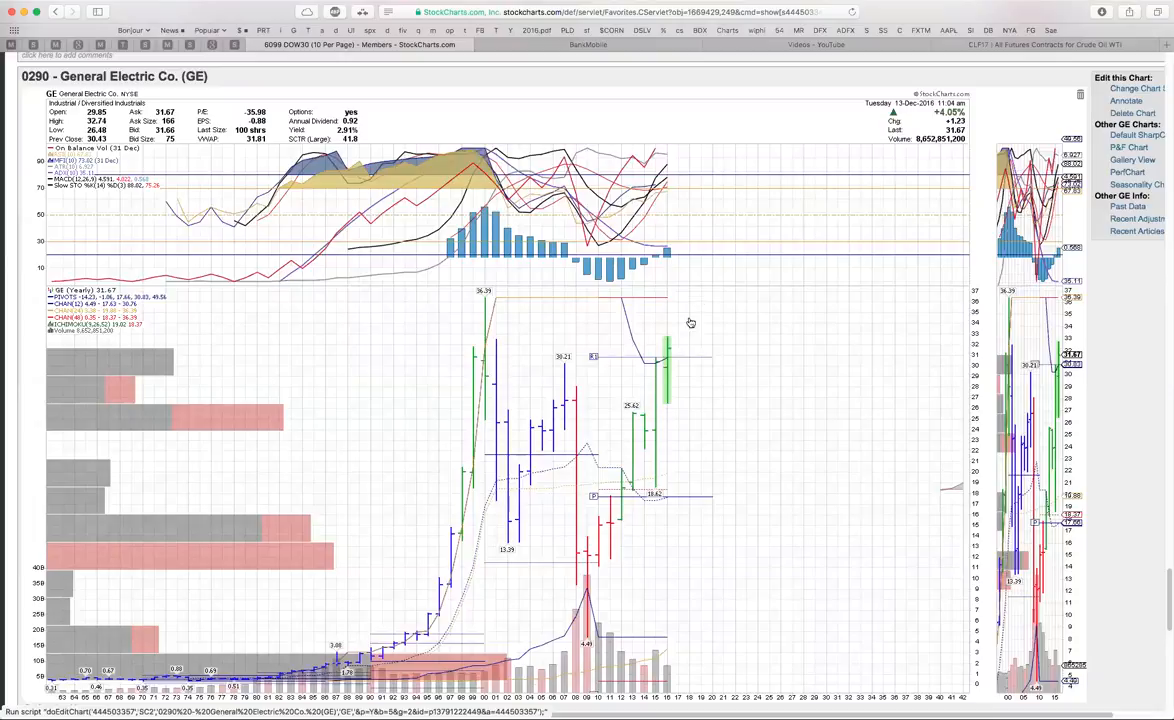
mouse_move(676, 400)
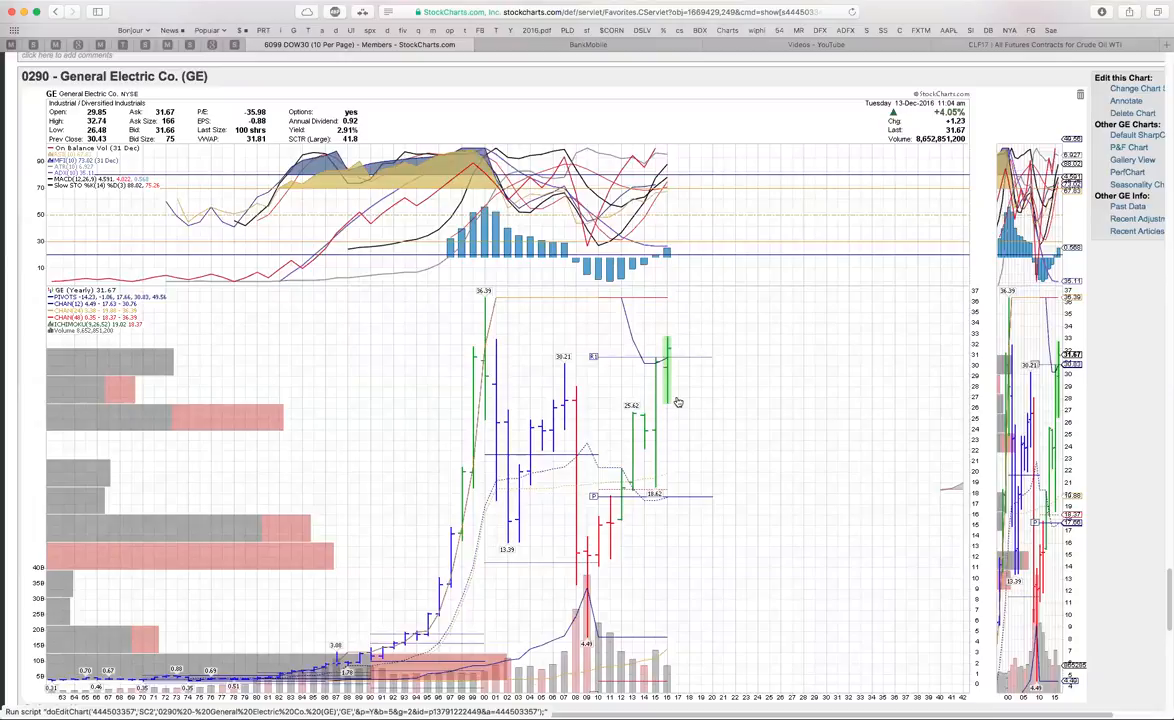
Step: Scroll down the chart list past GE until the Cisco (CSCO) chart fills the view
scroll(down, 3)
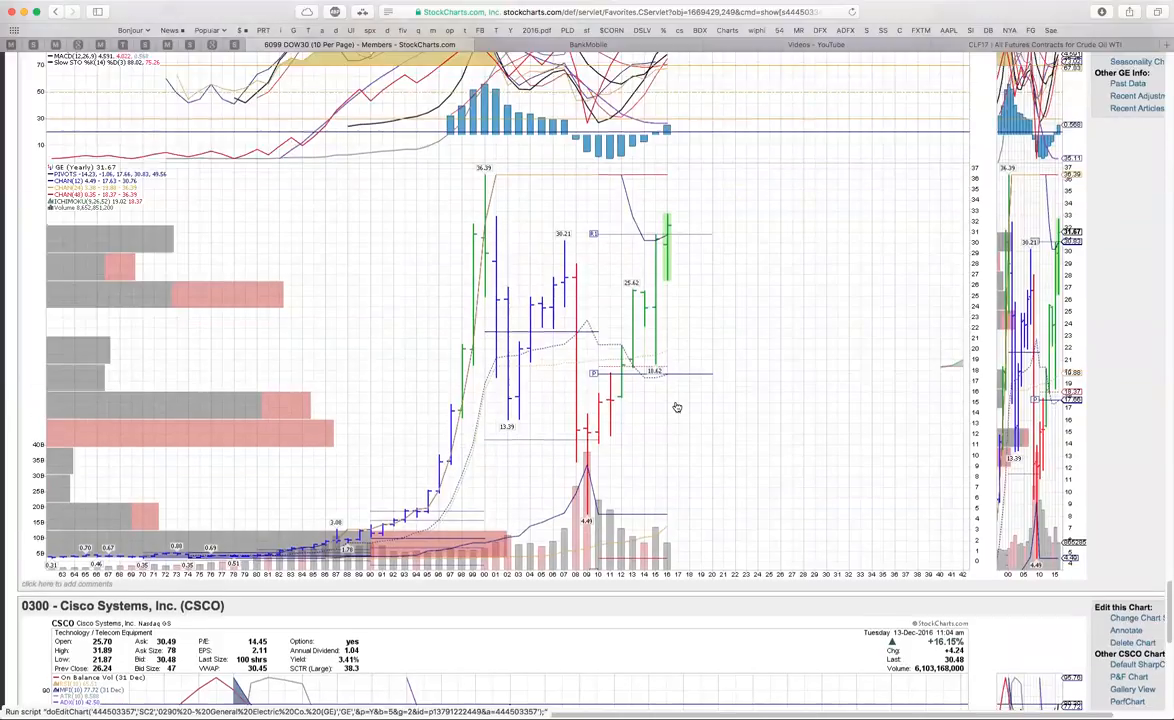
scroll(down, 3)
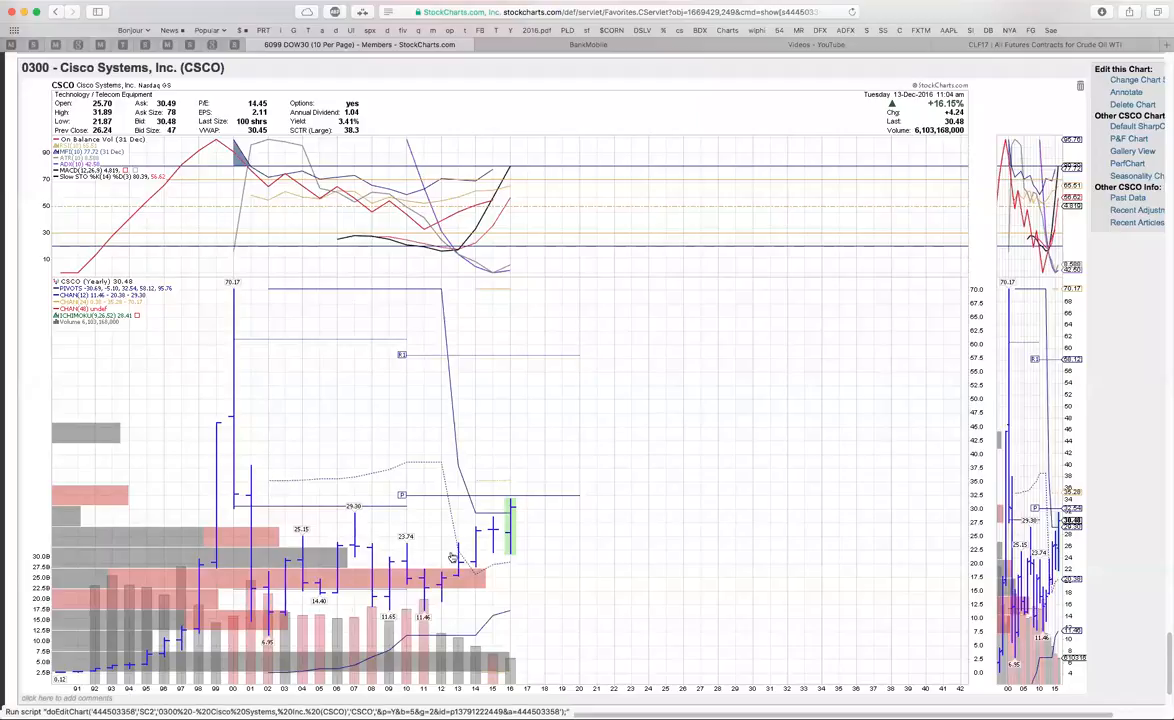
mouse_move(560, 416)
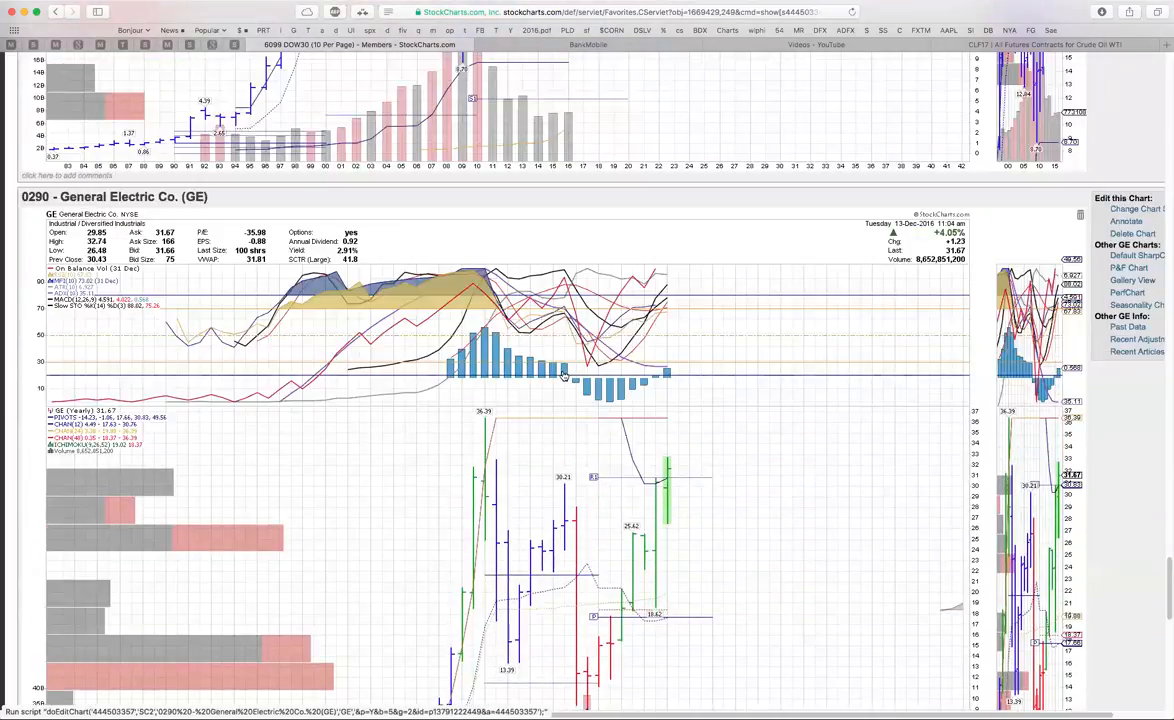
scroll(down, 3)
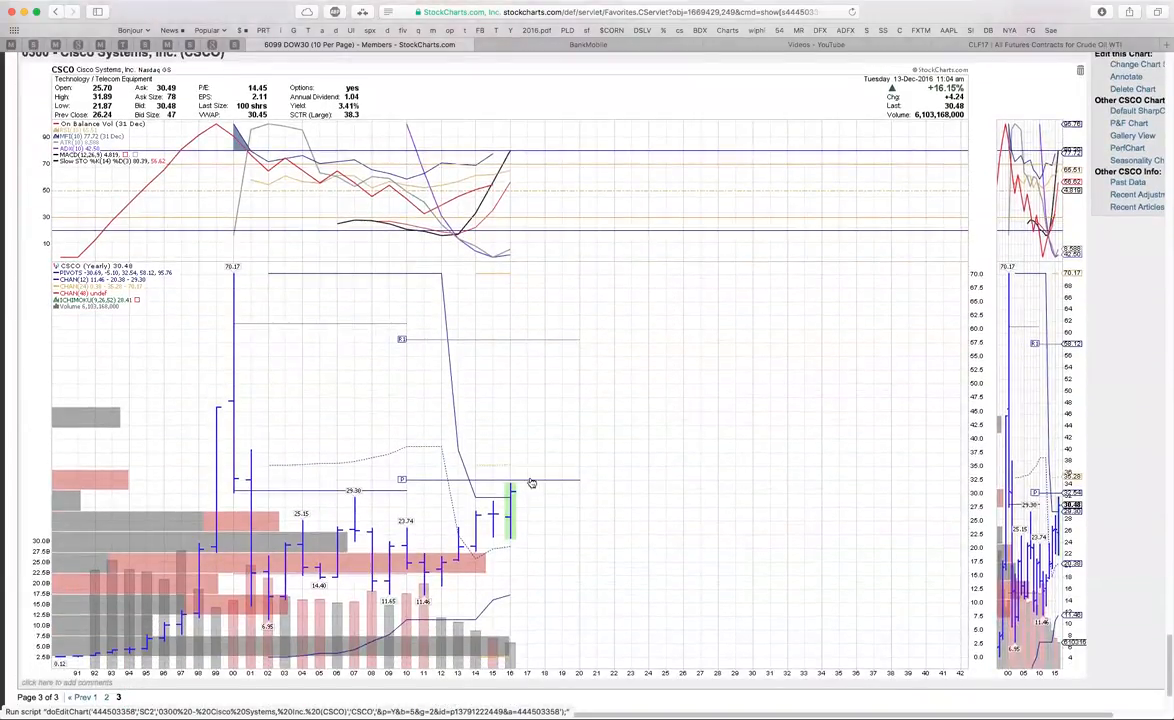
mouse_move(520, 540)
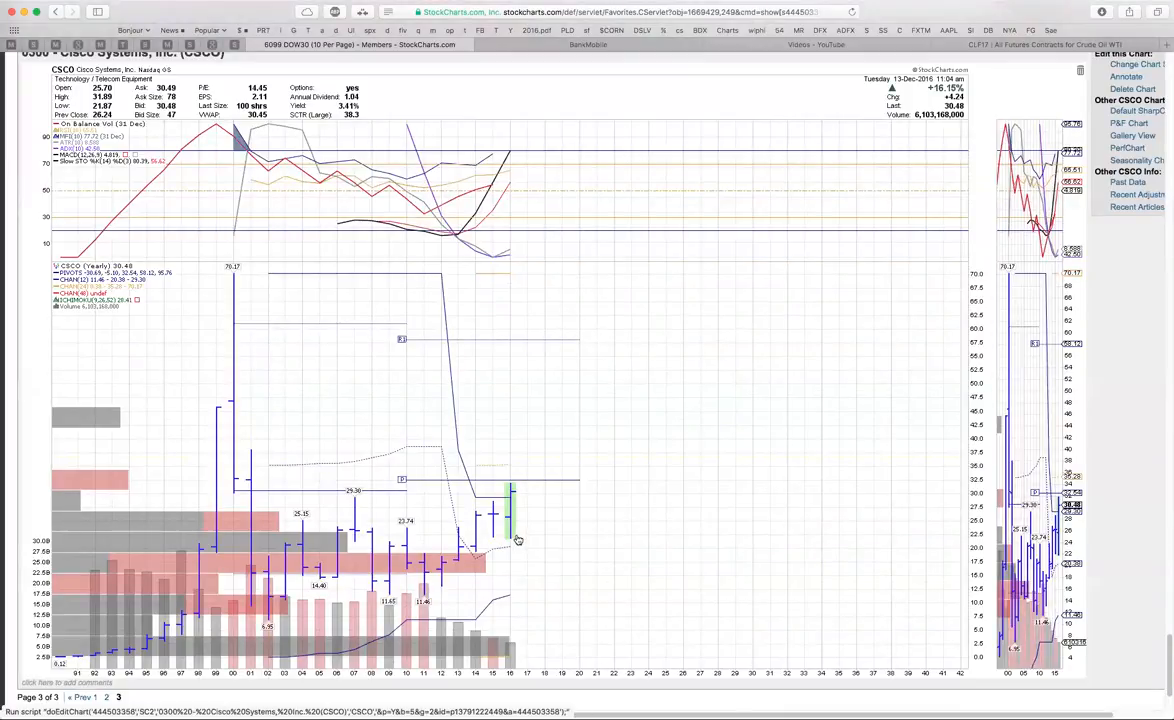
mouse_move(584, 376)
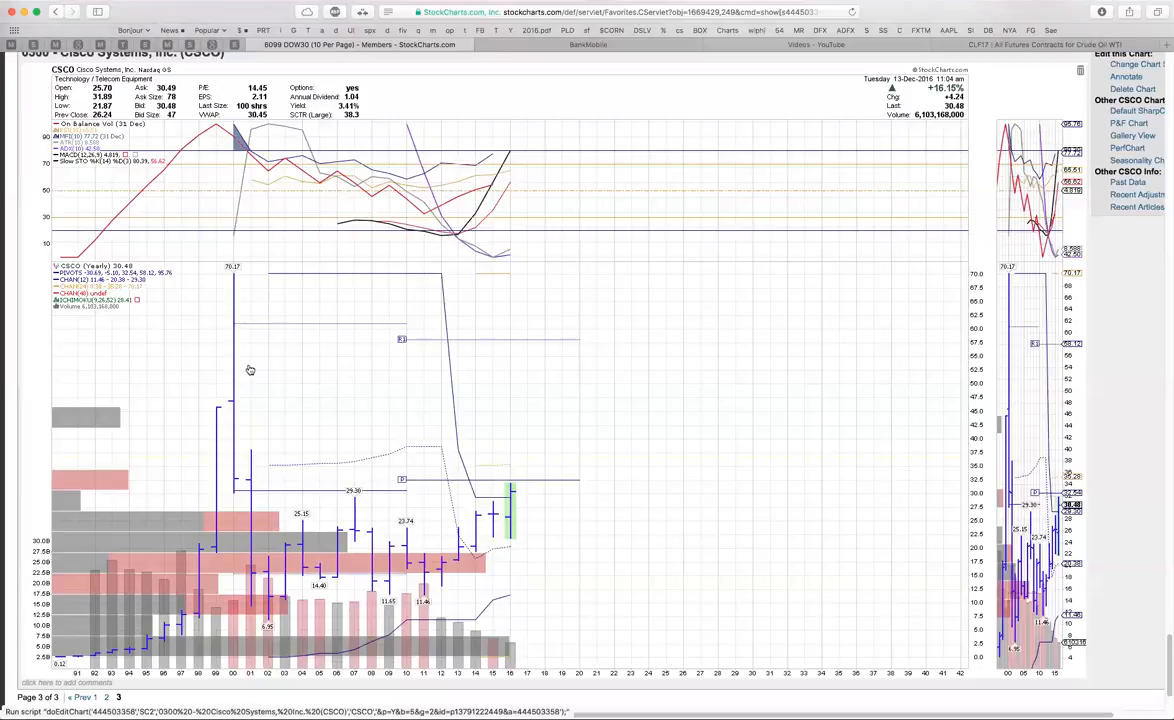
mouse_move(558, 400)
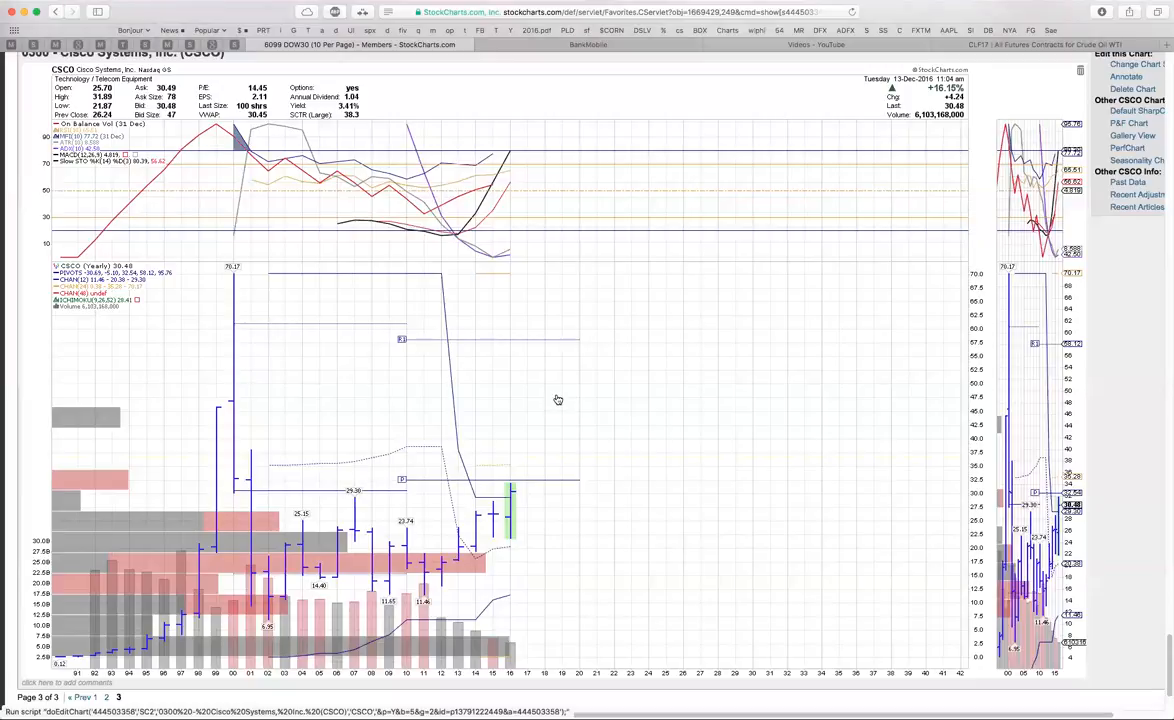
mouse_move(534, 504)
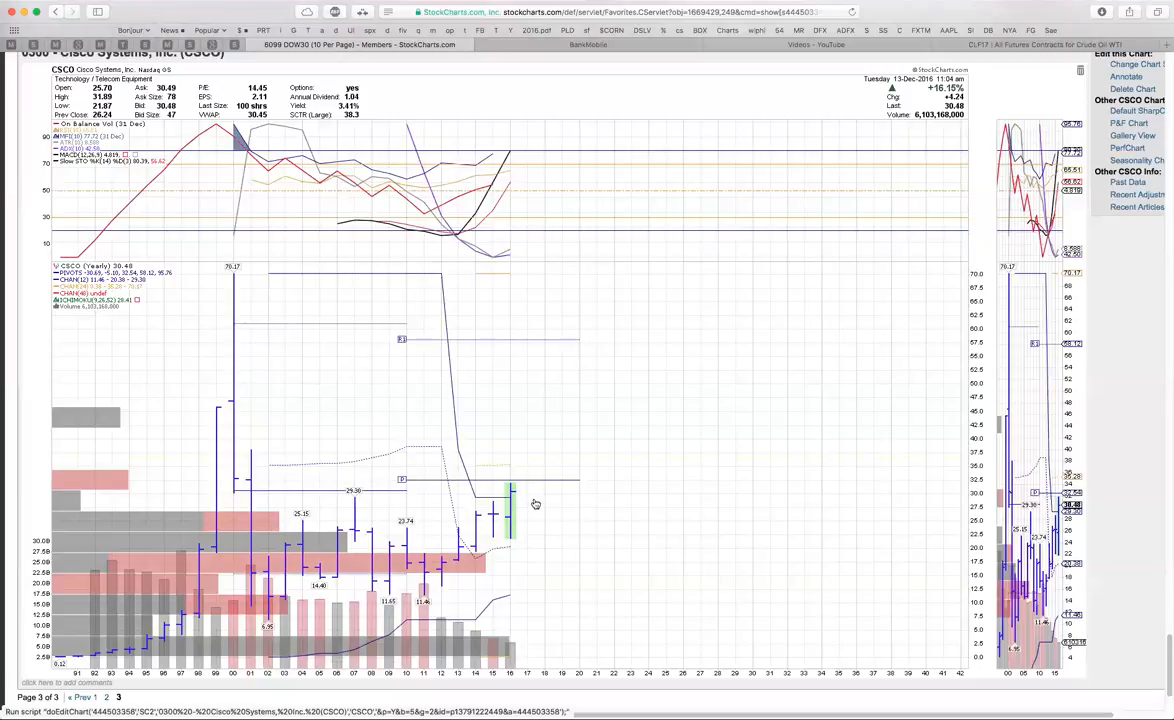
mouse_move(632, 408)
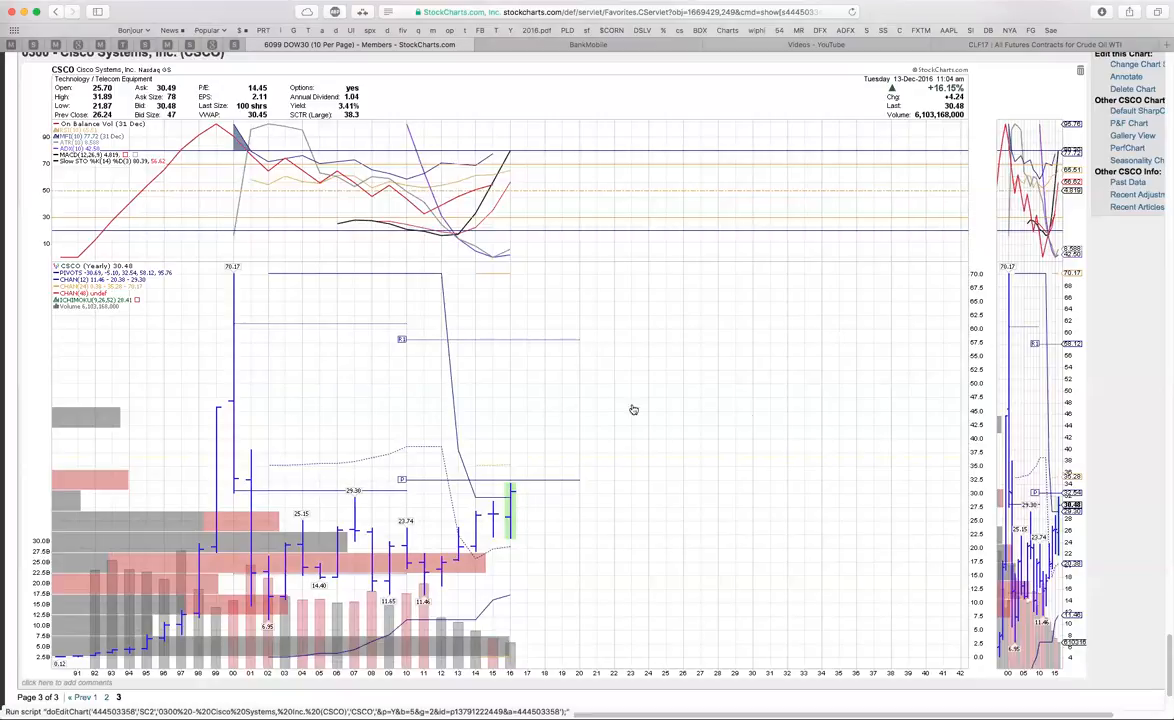
mouse_move(750, 496)
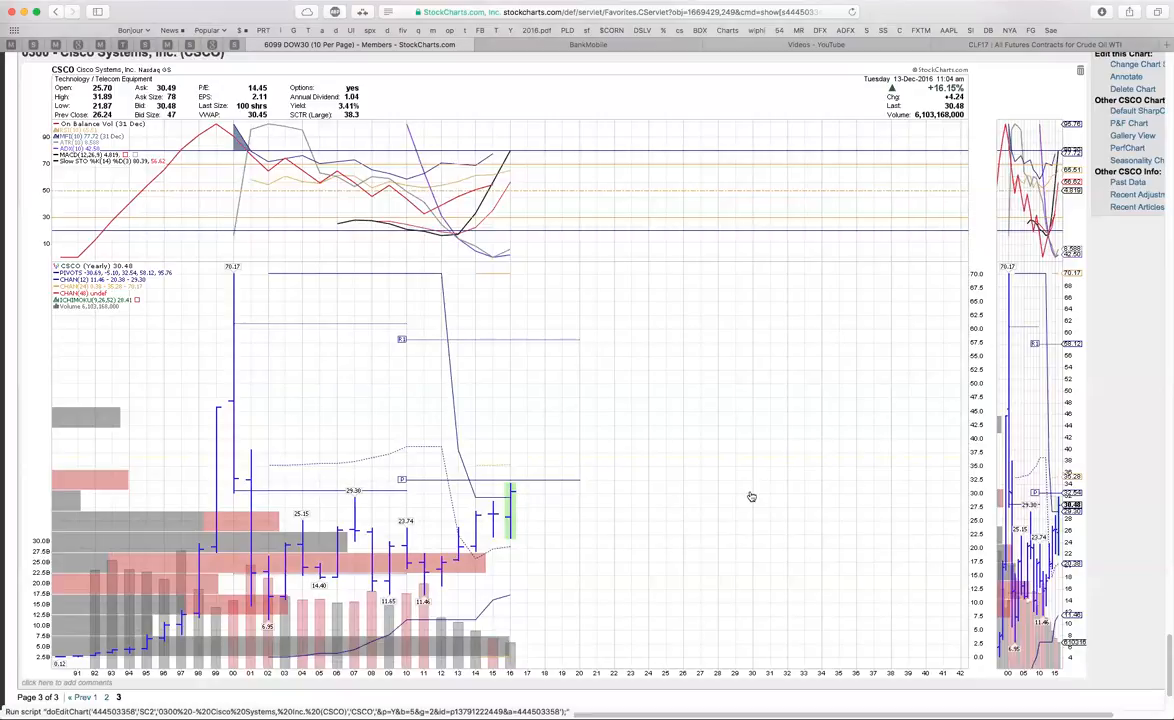
mouse_move(548, 444)
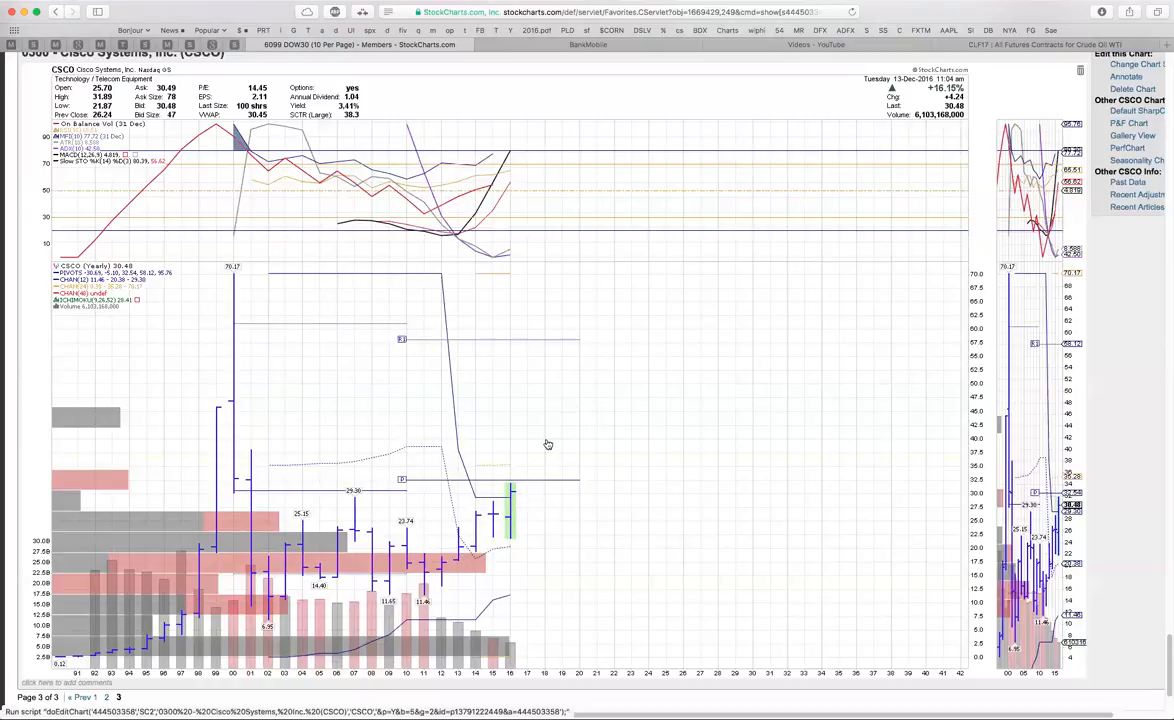
mouse_move(522, 470)
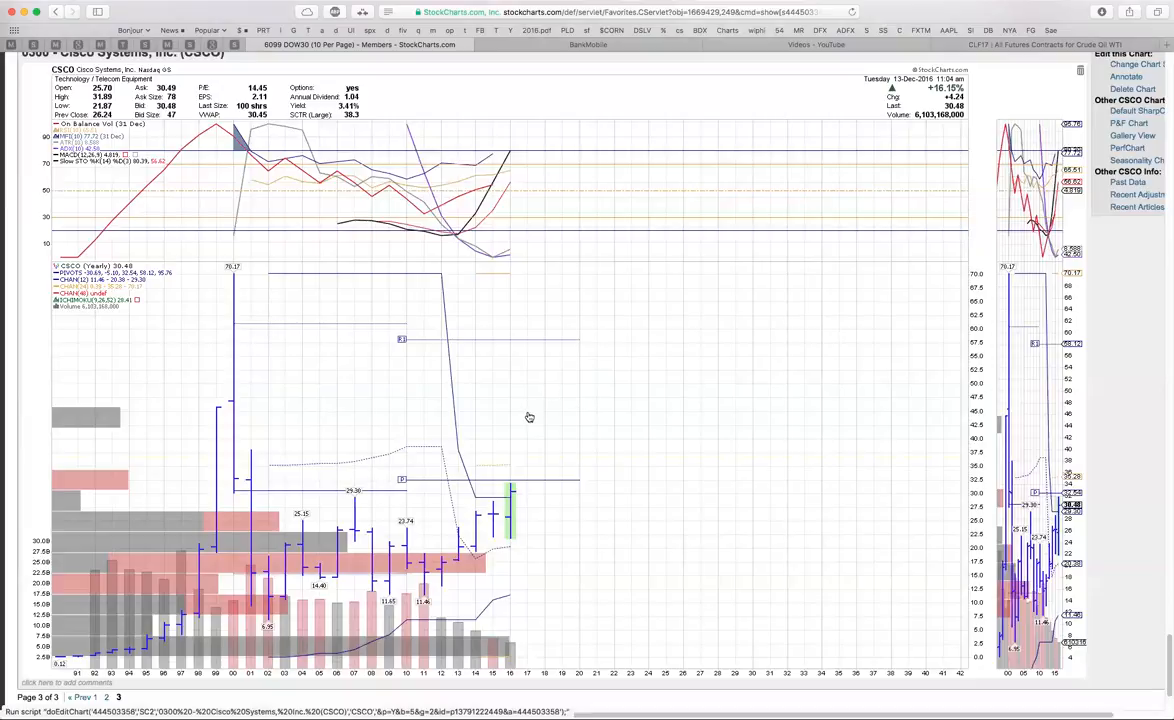
mouse_move(240, 356)
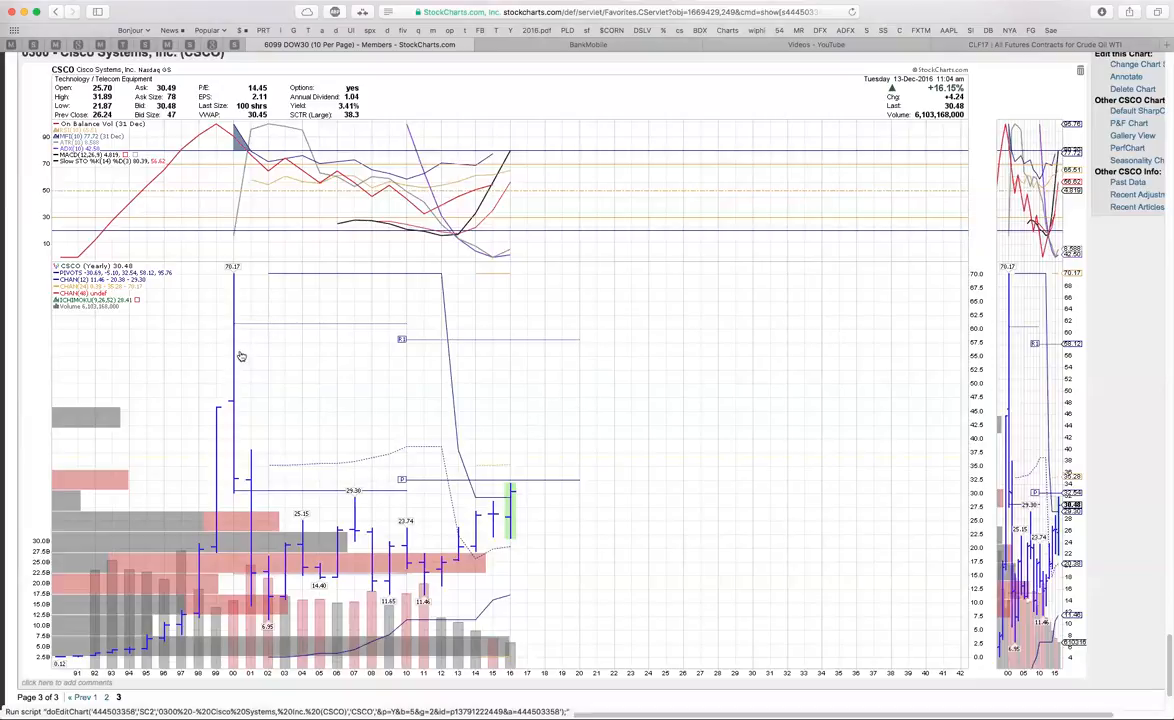
Step: Scroll to the bottom of the CSCO chart, reaching the page 3 footer of the Dow 30 list
scroll(down, 3)
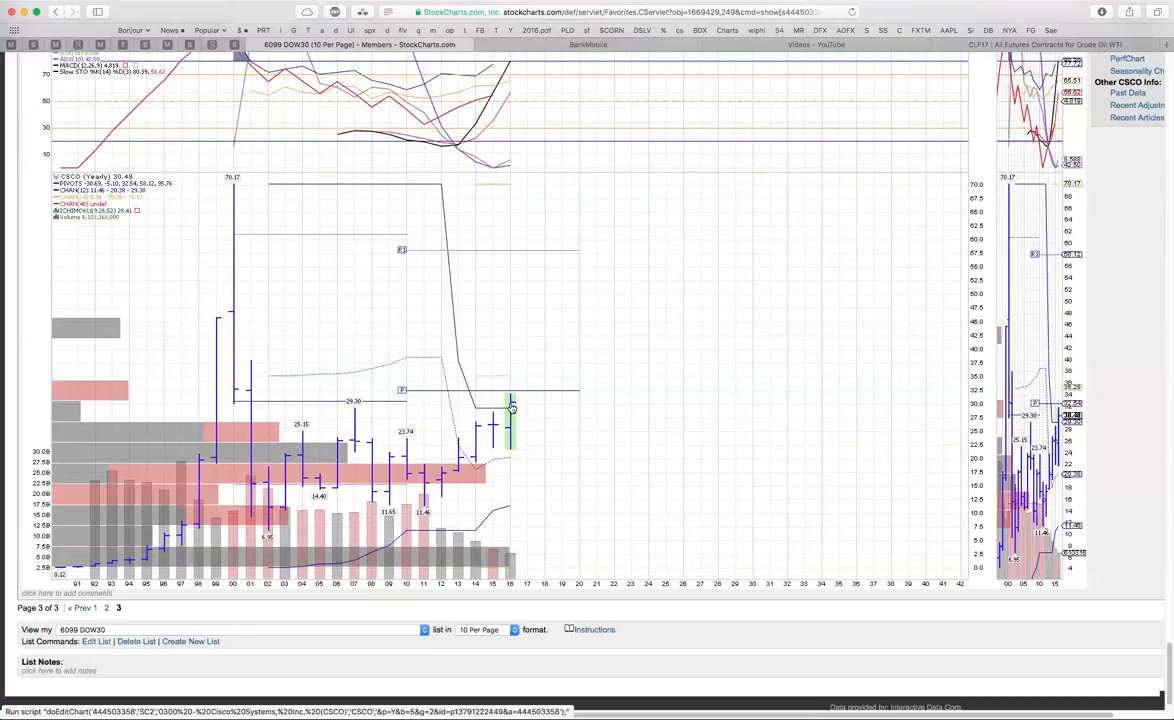
mouse_move(508, 426)
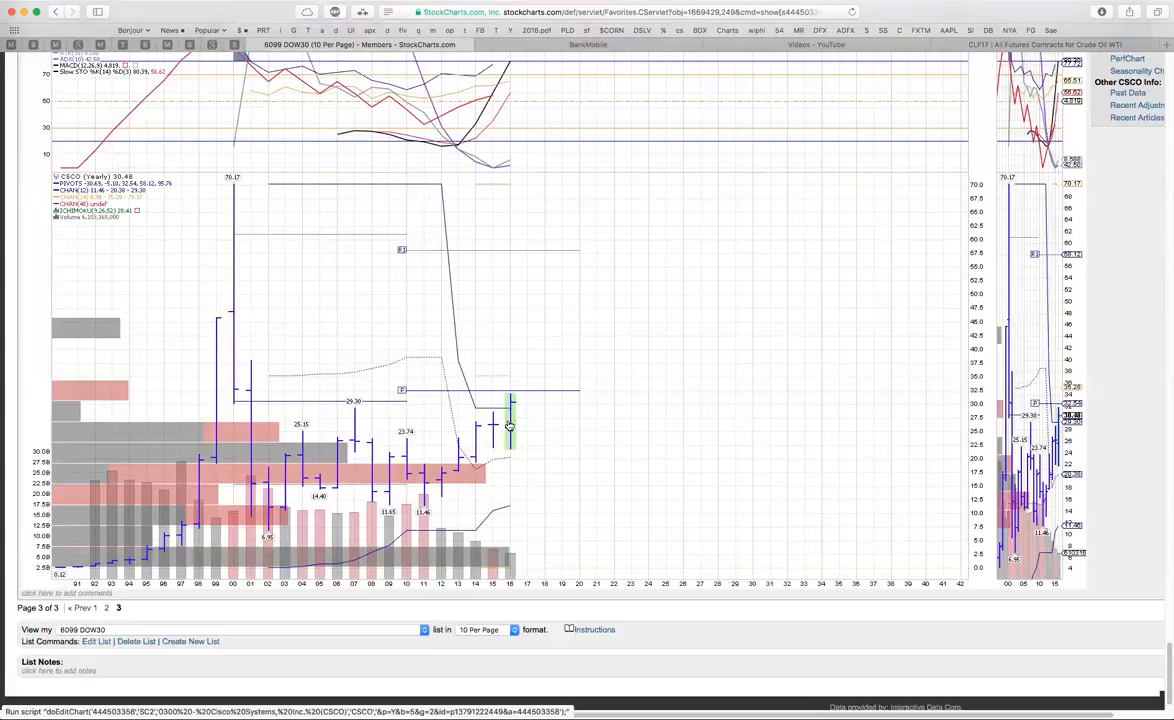
mouse_move(448, 442)
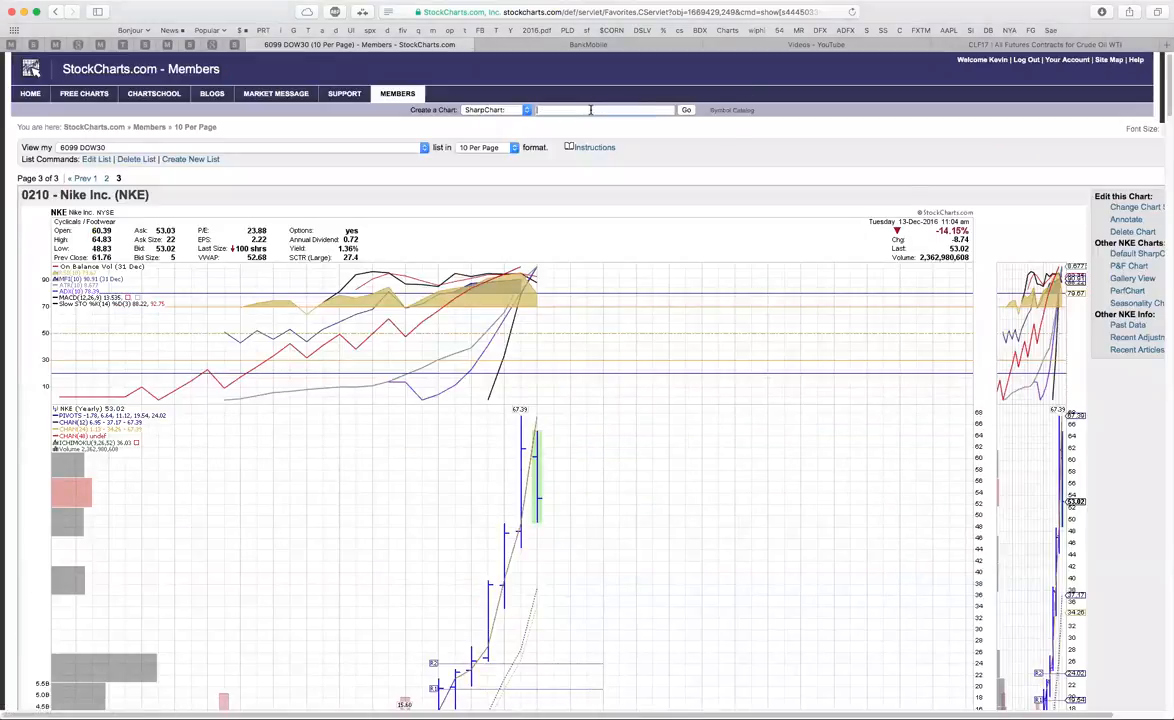
Step: Load the RUSS symbol and switch its SharpChart from weekly to daily bars
text(russ)
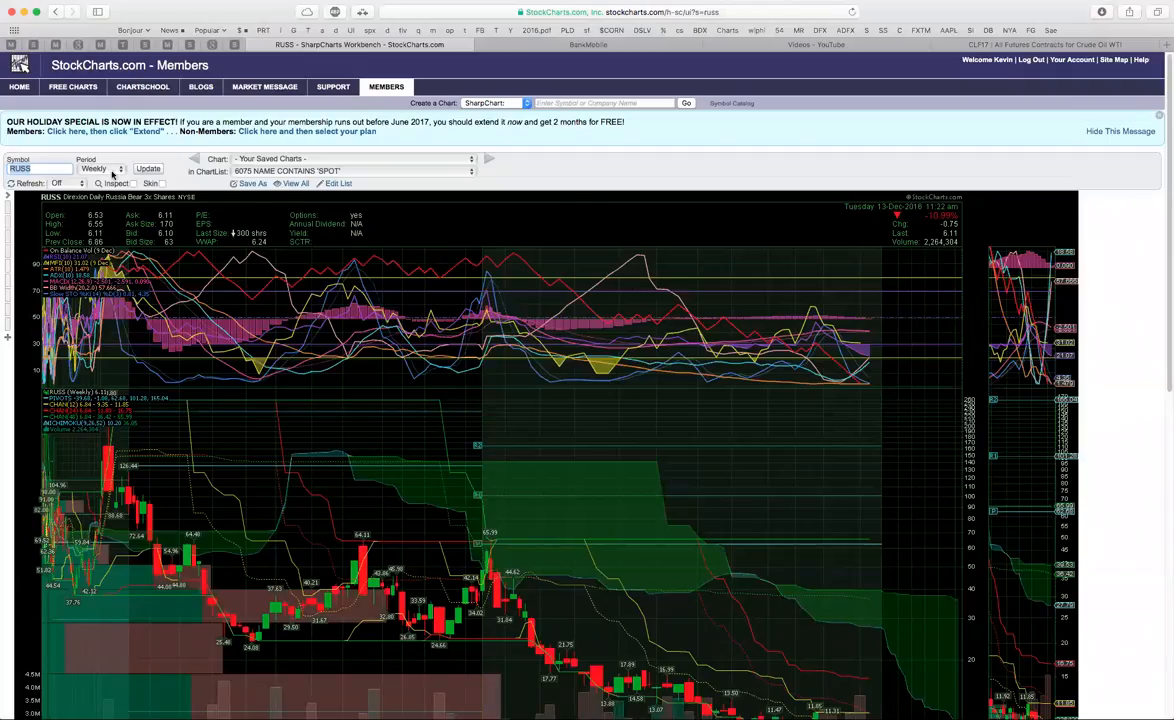
click(118, 168)
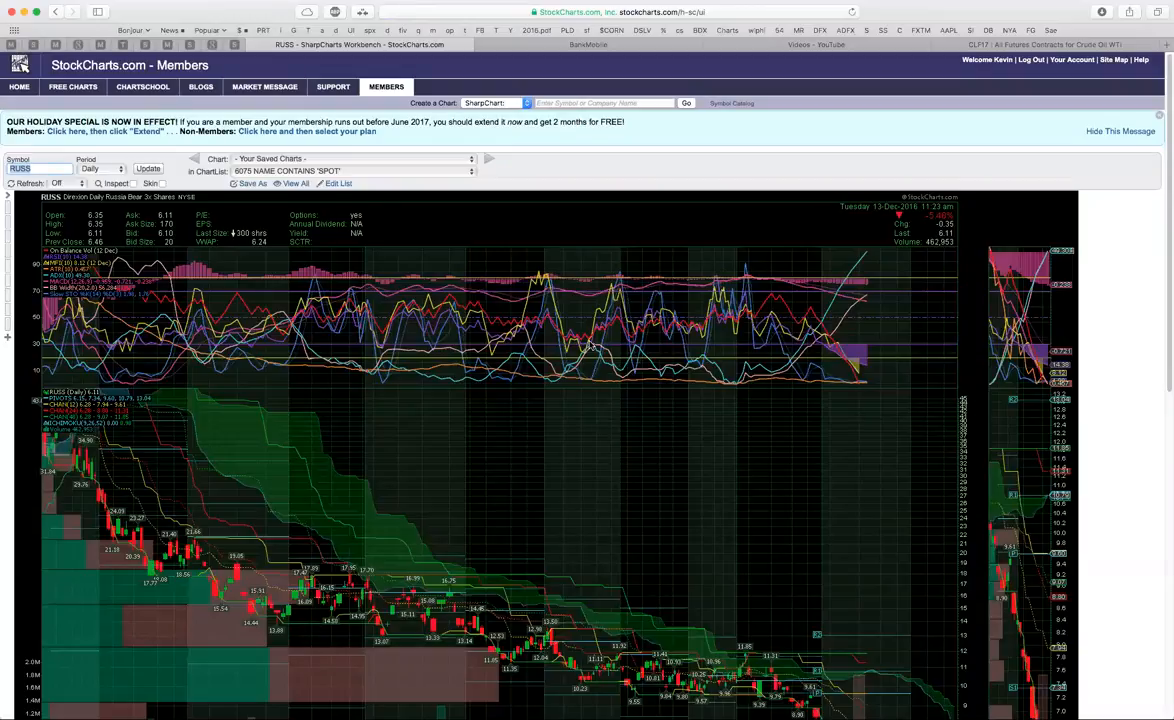
scroll(down, 3)
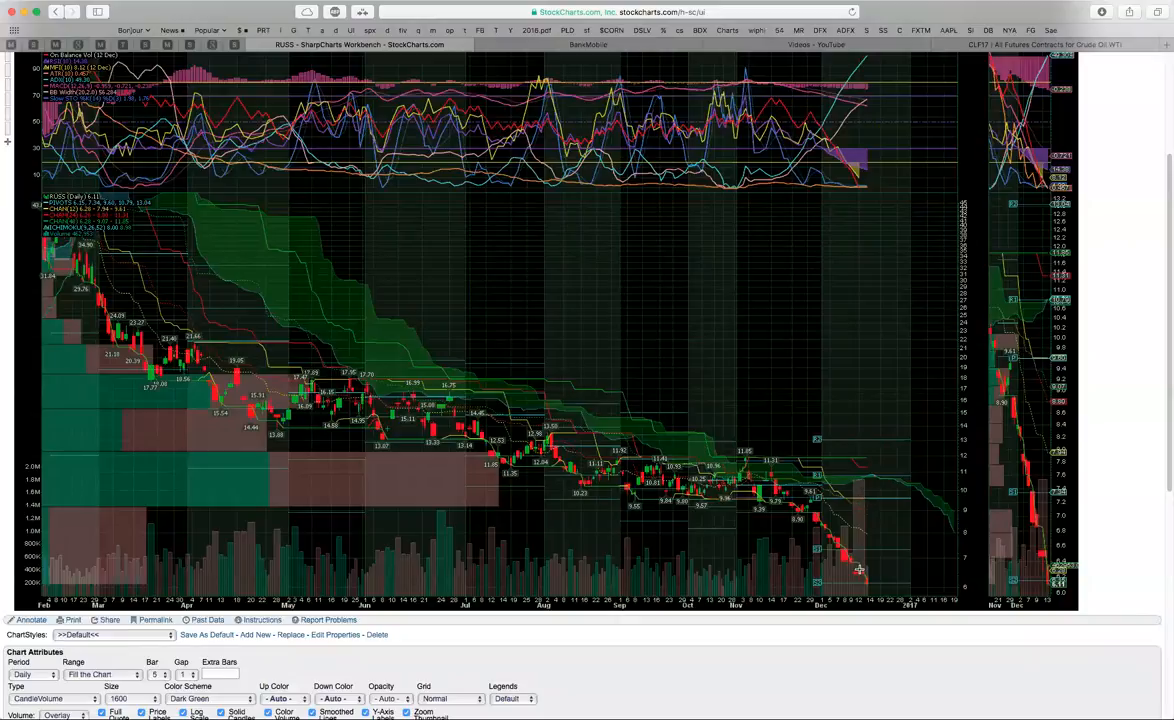
mouse_move(832, 580)
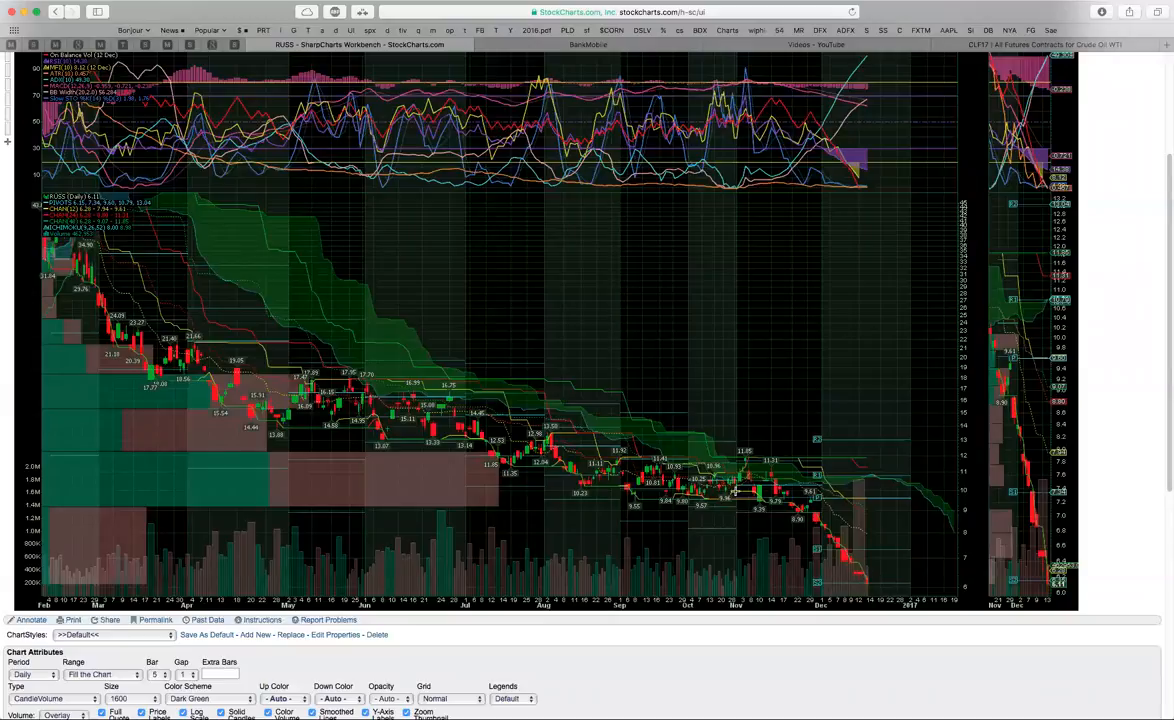
mouse_move(862, 584)
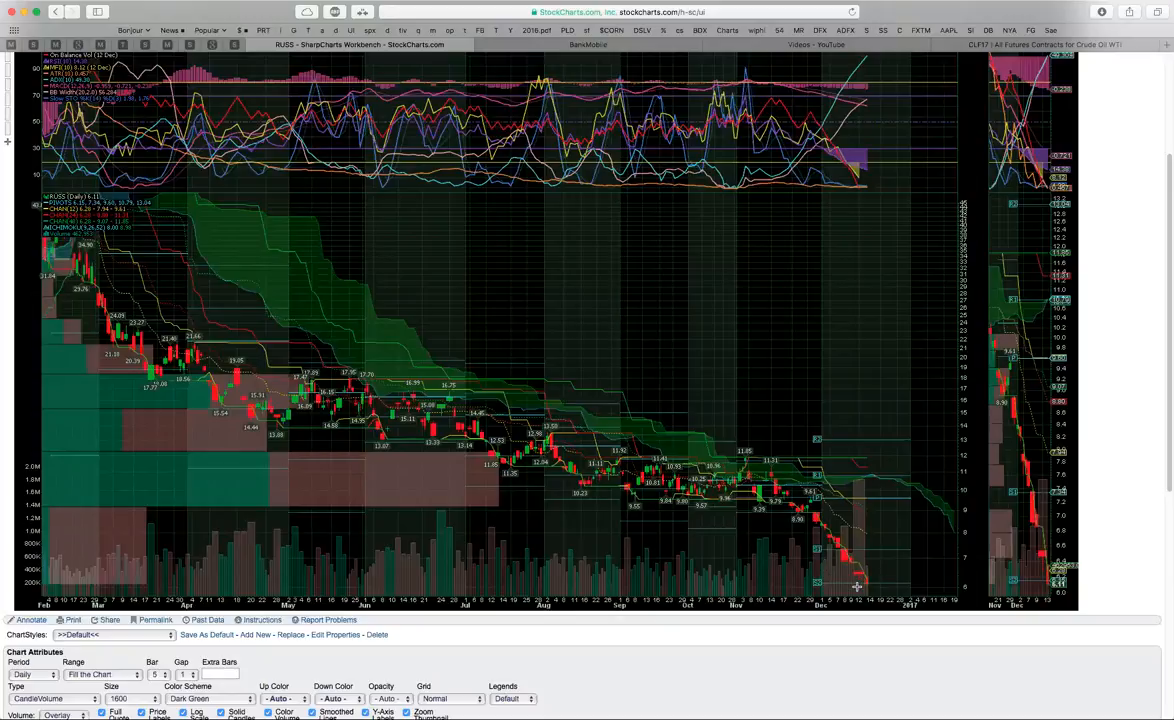
mouse_move(866, 586)
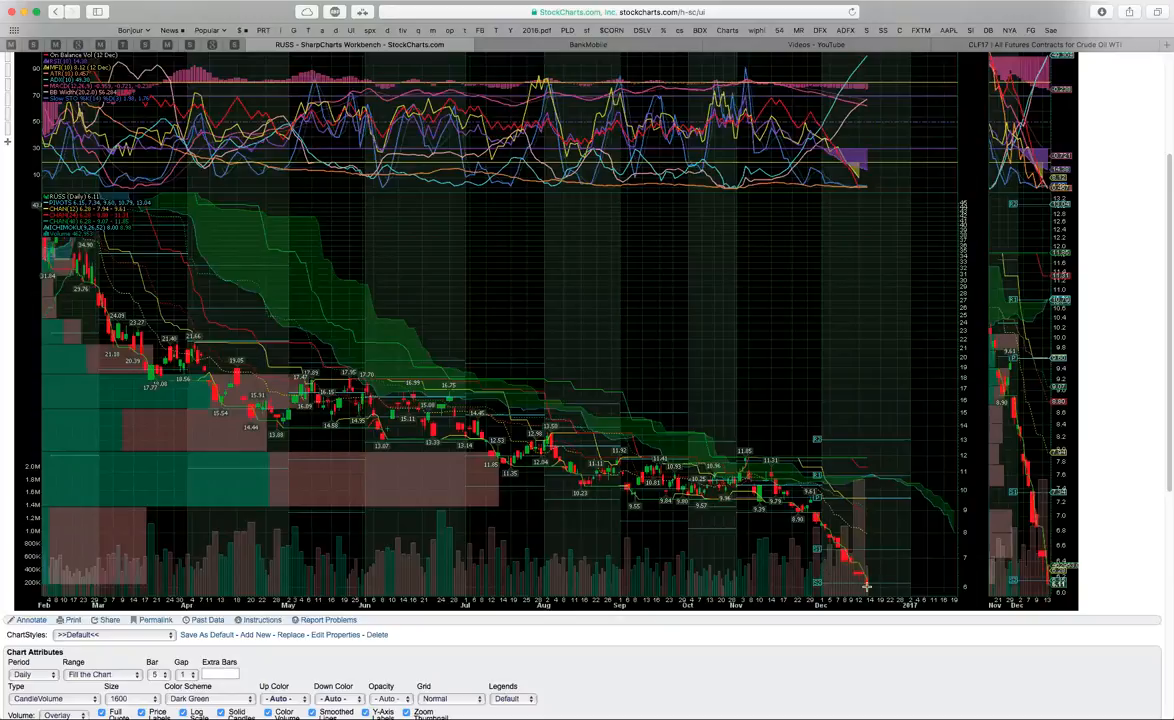
mouse_move(856, 564)
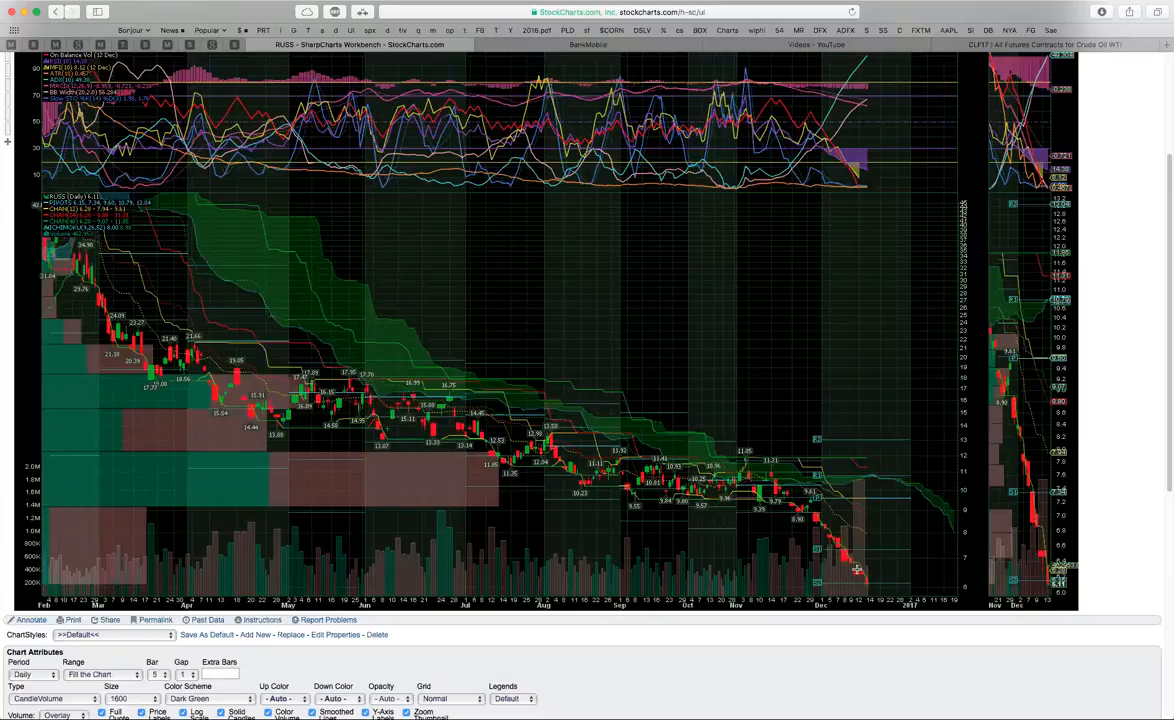
mouse_move(860, 576)
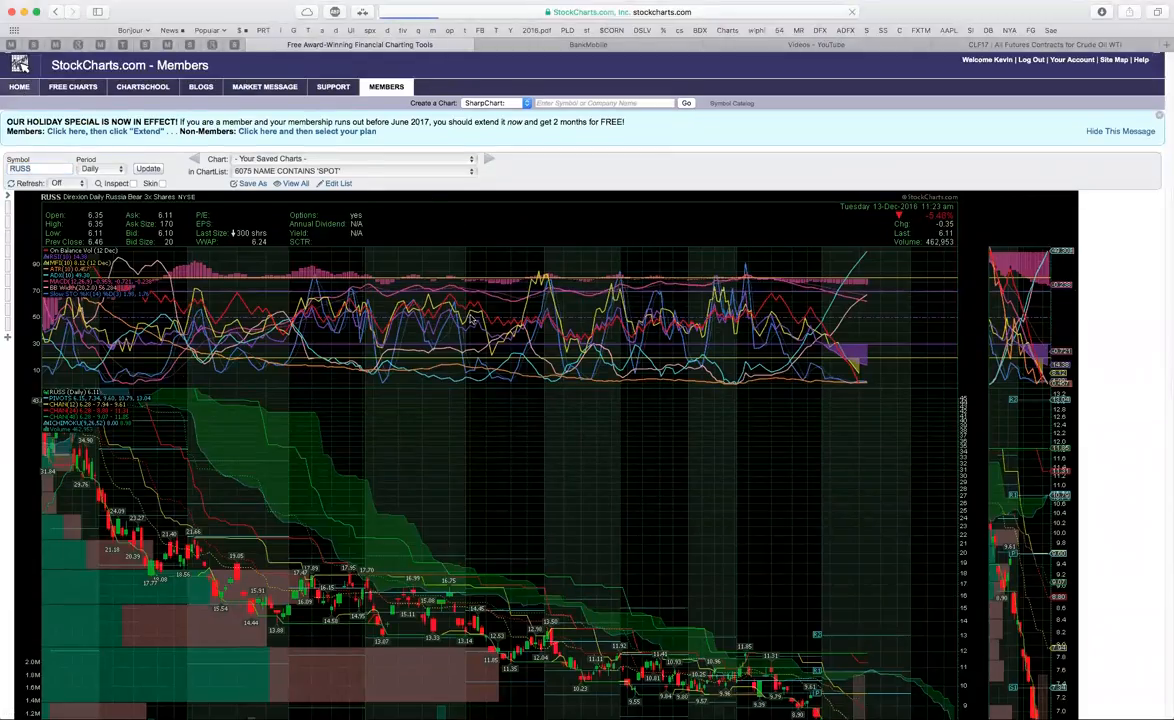
Step: Return to the StockCharts home page from the RUSS chart
click(32, 98)
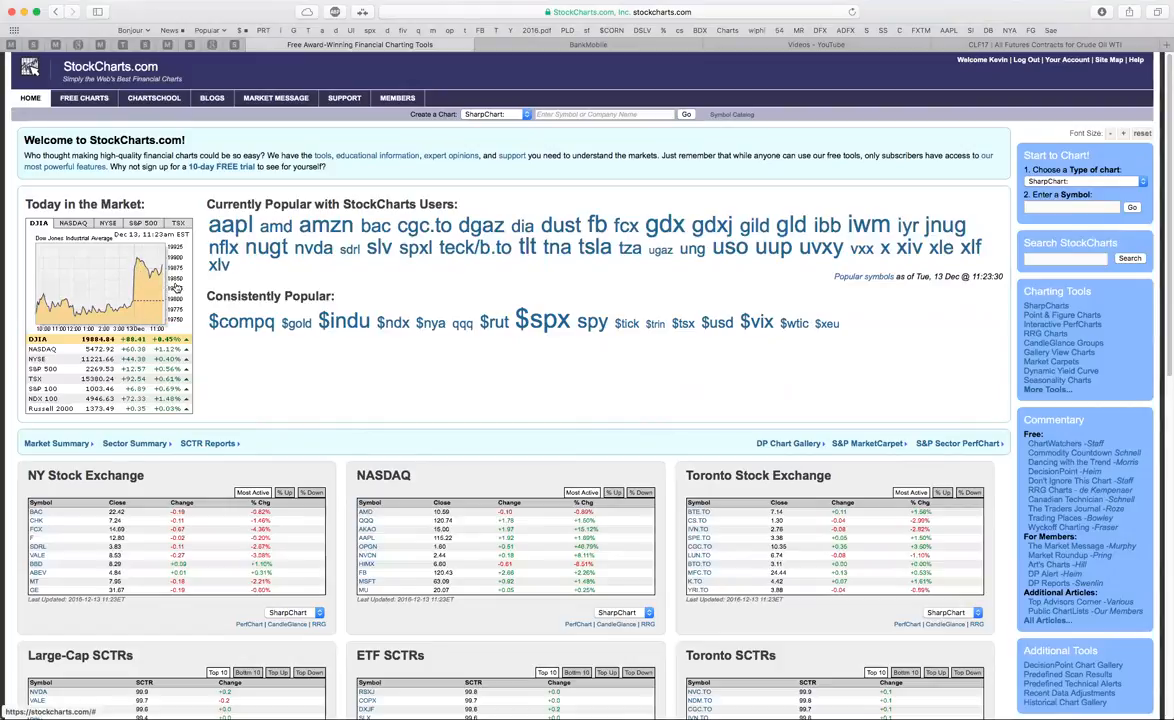
mouse_move(372, 276)
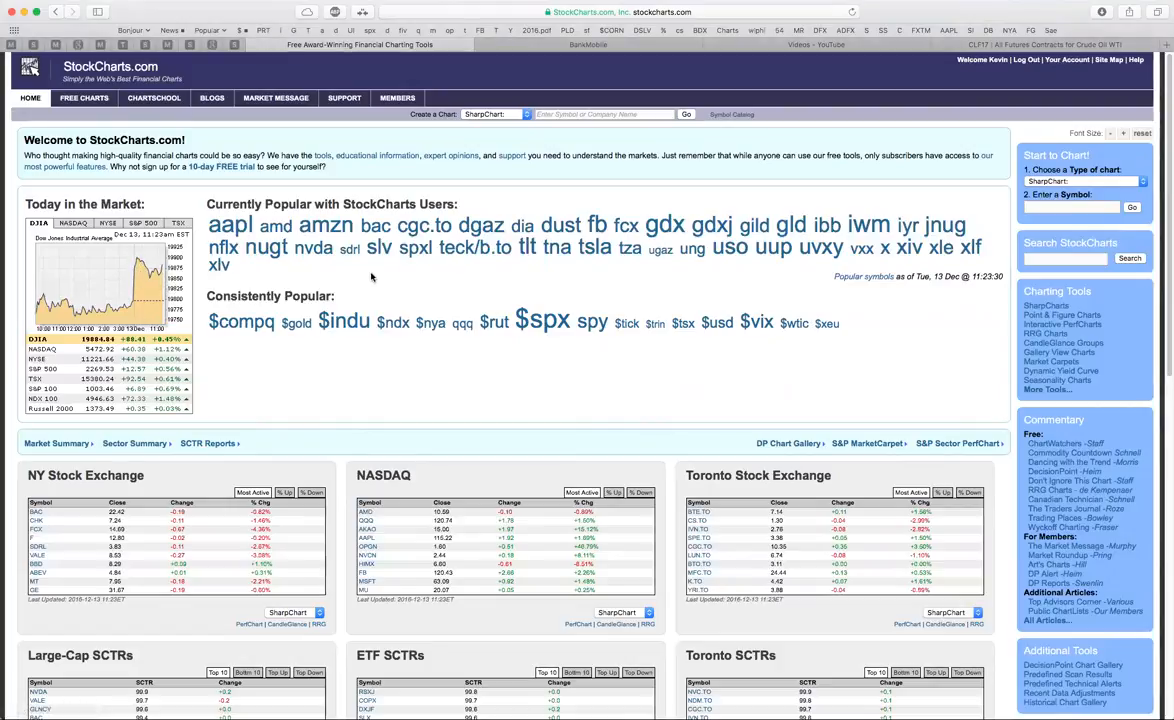
mouse_move(316, 248)
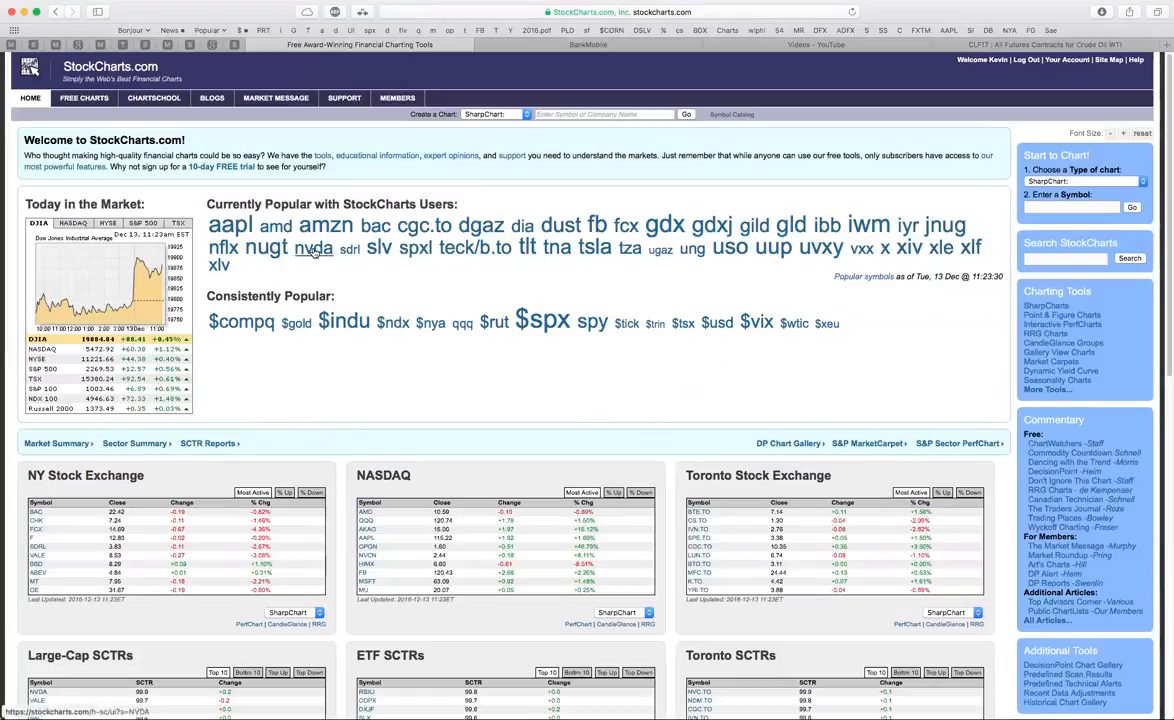
Step: Open the NVDA SharpChart from the Currently Popular symbols list
click(312, 248)
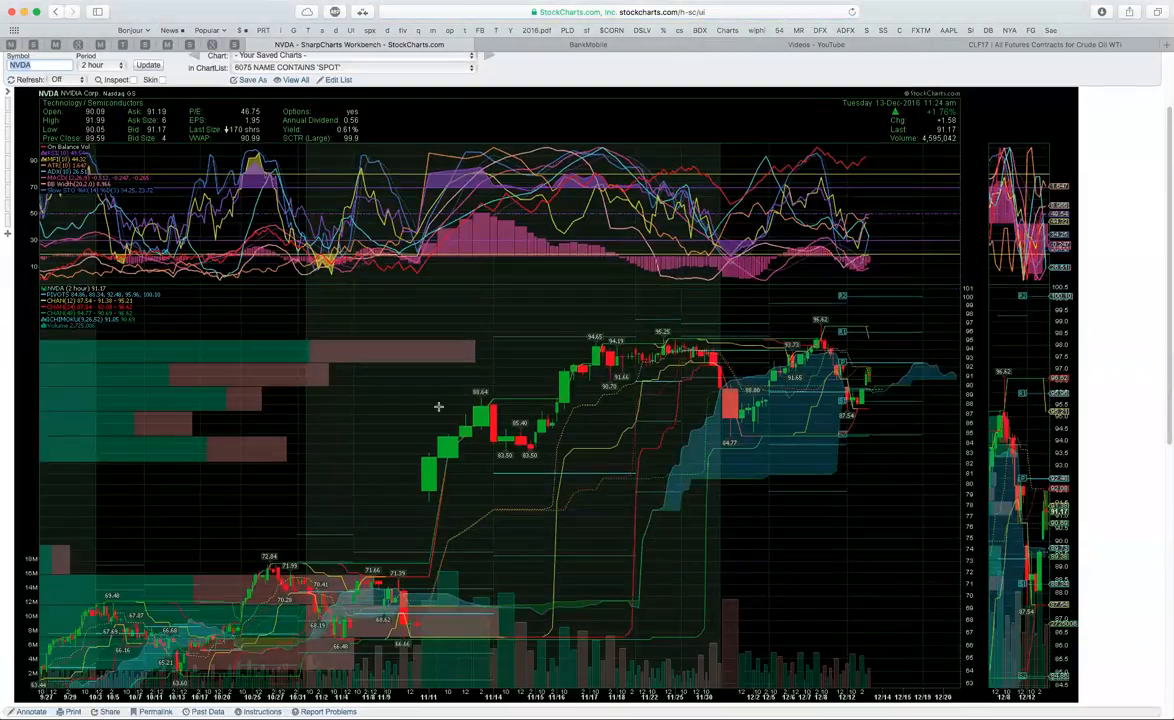
mouse_move(898, 360)
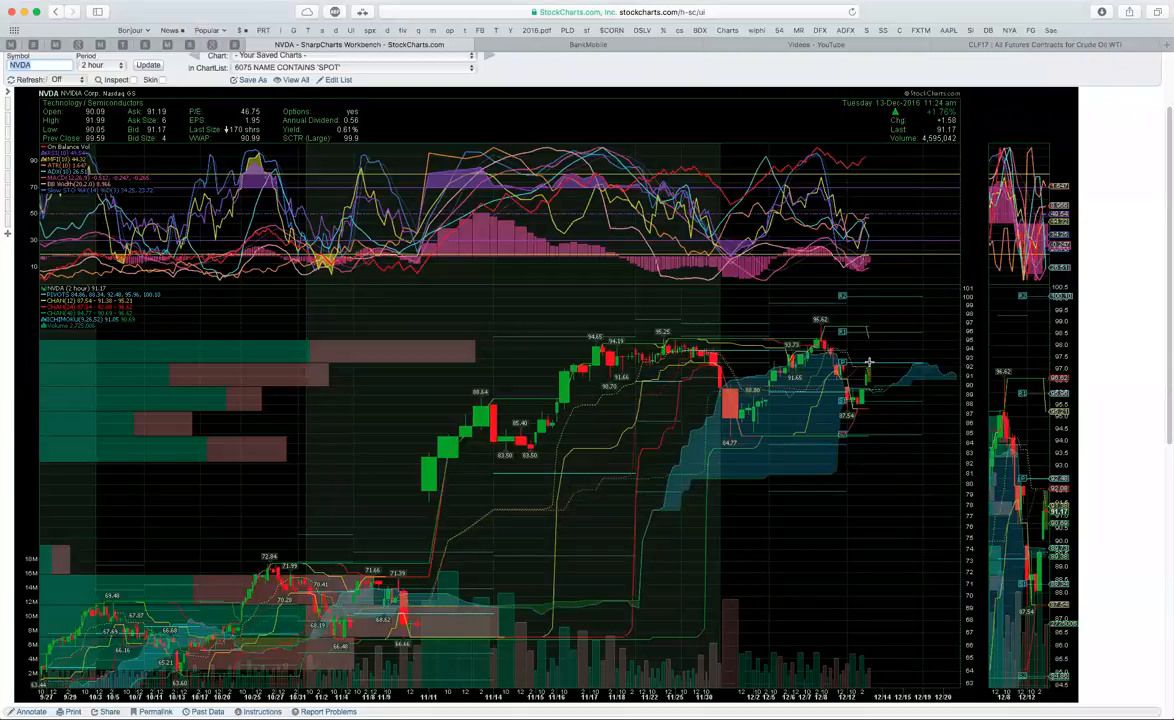
mouse_move(248, 632)
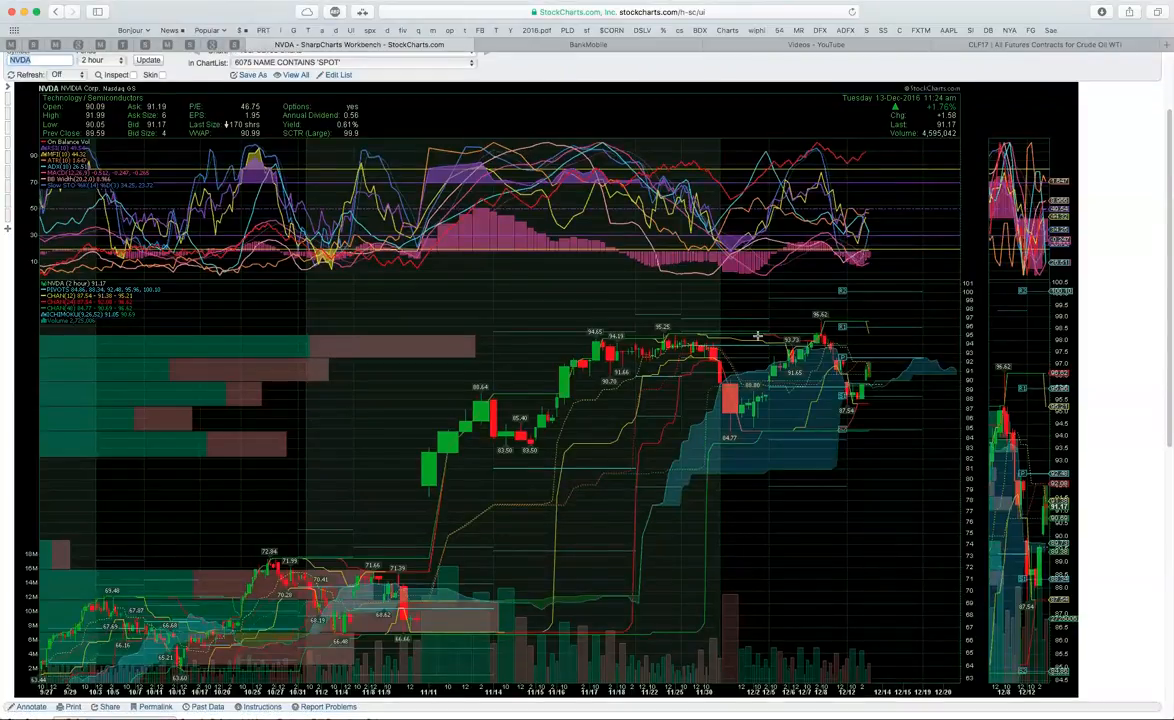
mouse_move(888, 432)
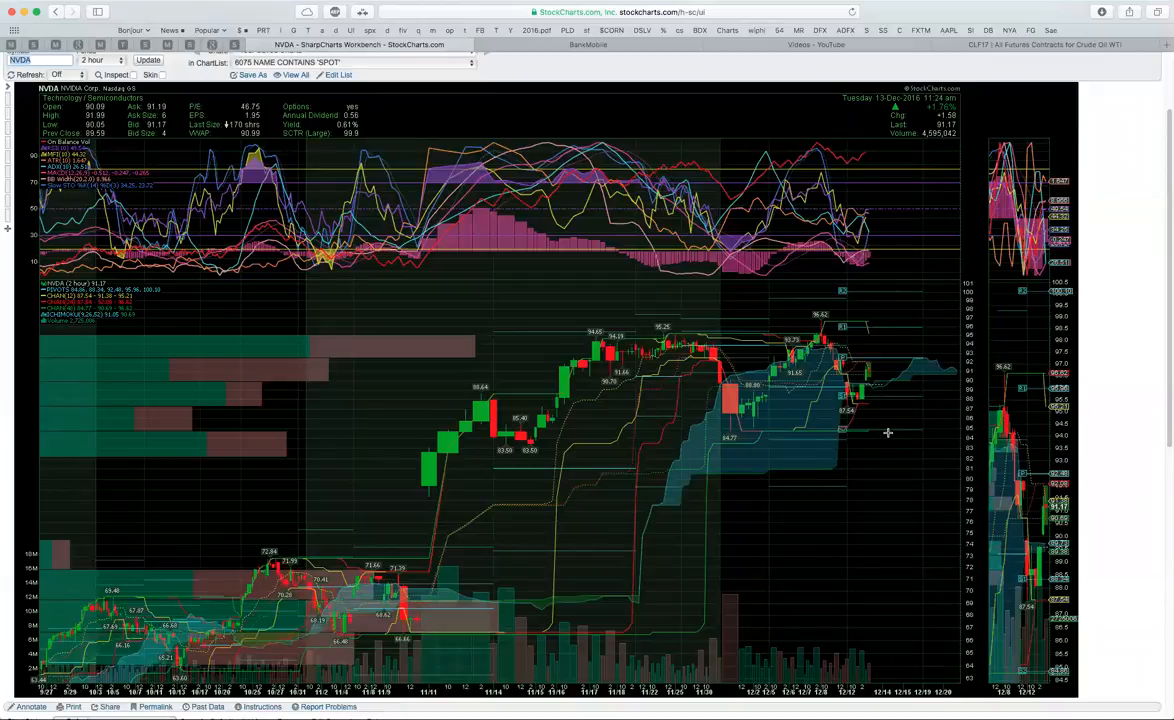
mouse_move(884, 366)
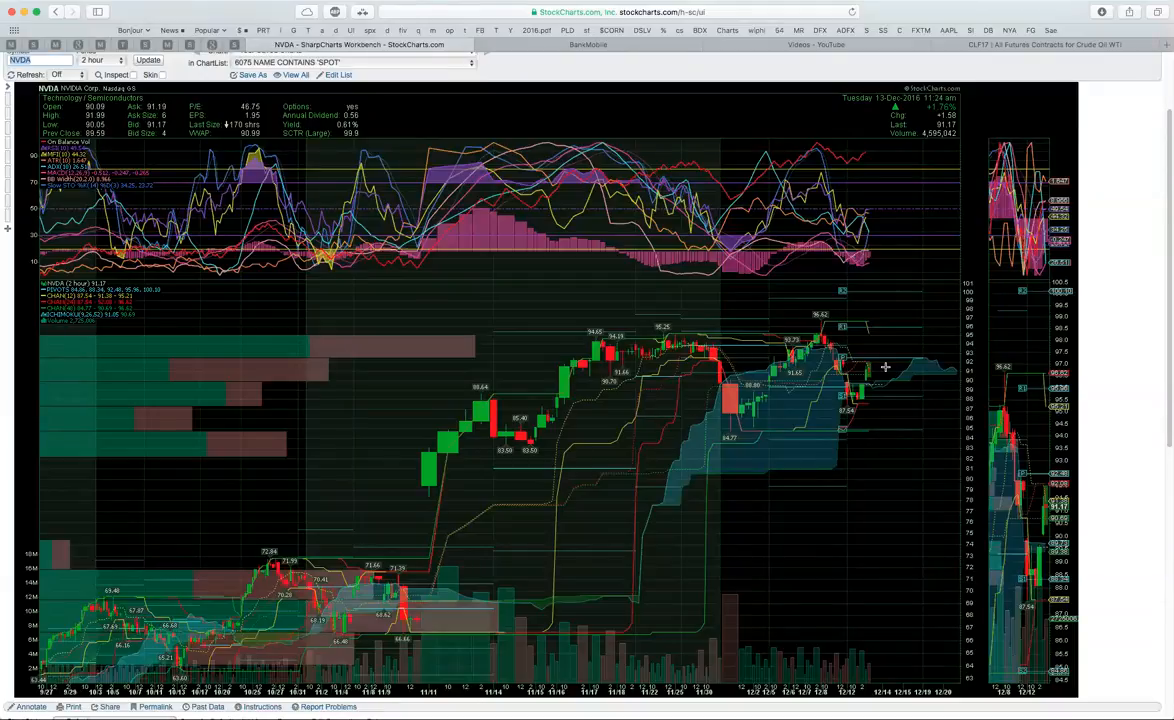
mouse_move(888, 322)
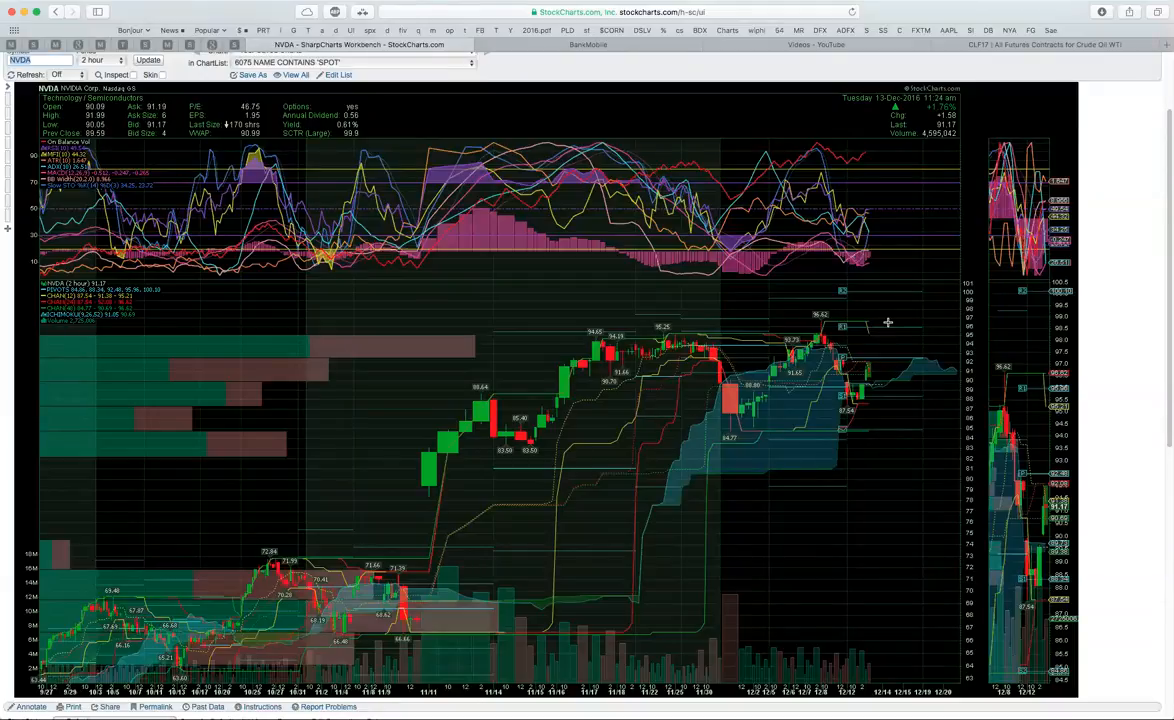
mouse_move(912, 316)
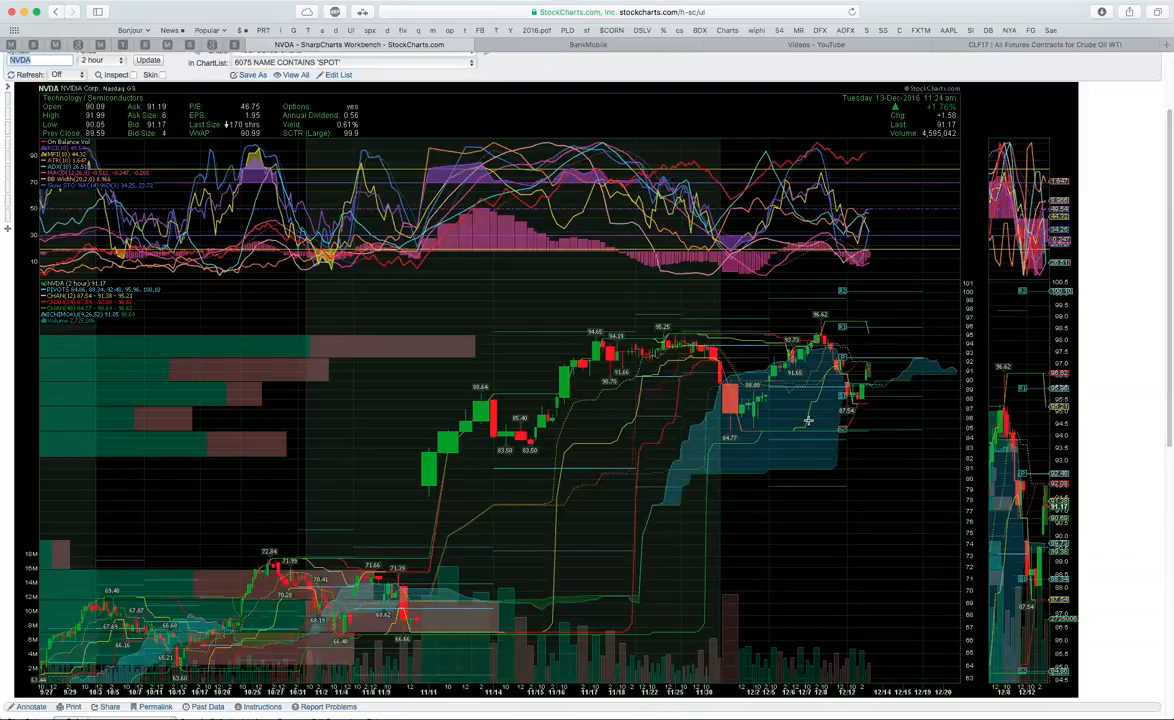
mouse_move(872, 358)
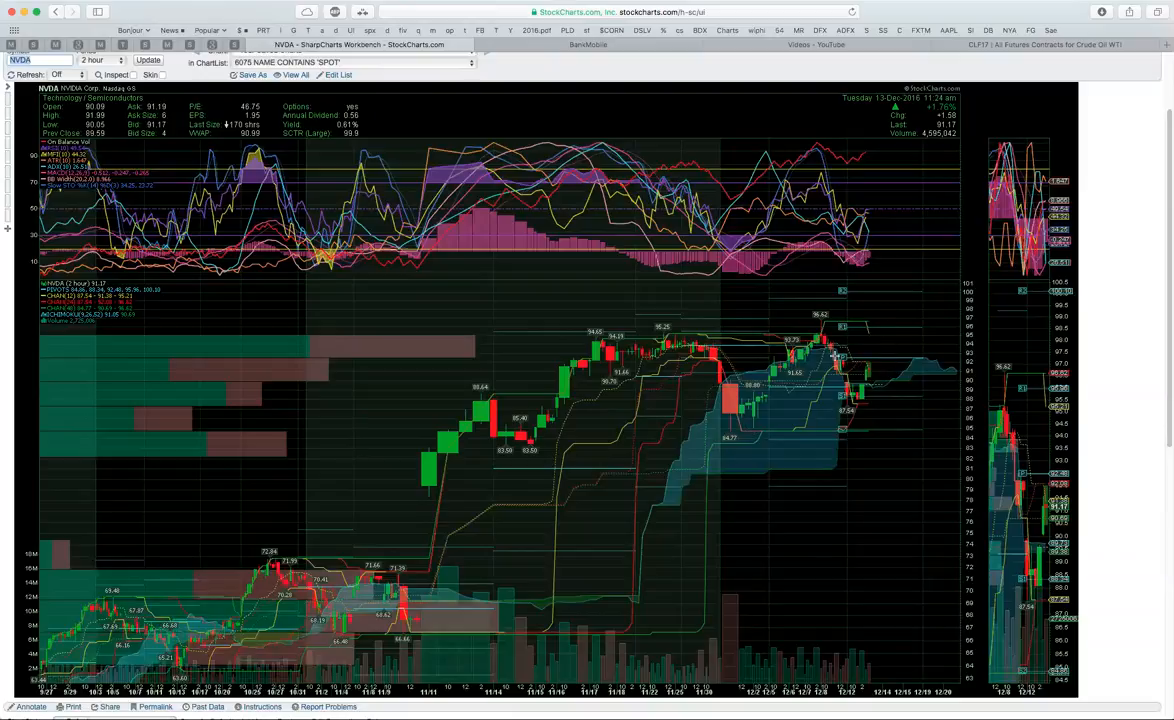
mouse_move(876, 356)
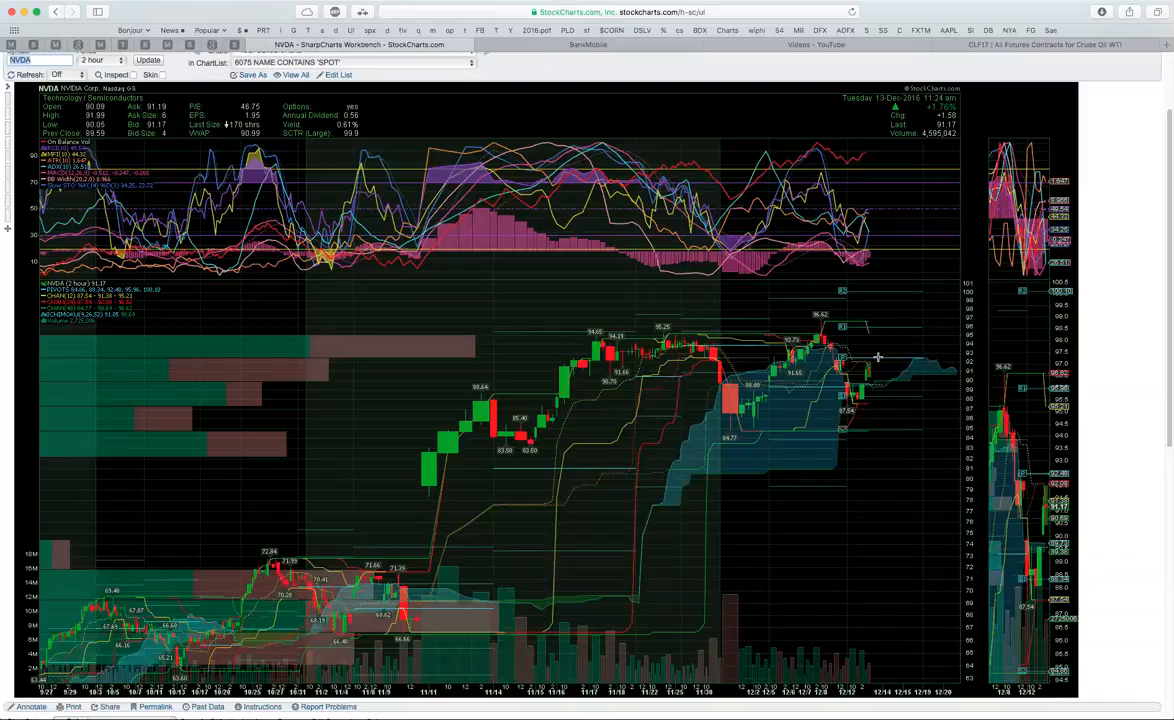
mouse_move(464, 414)
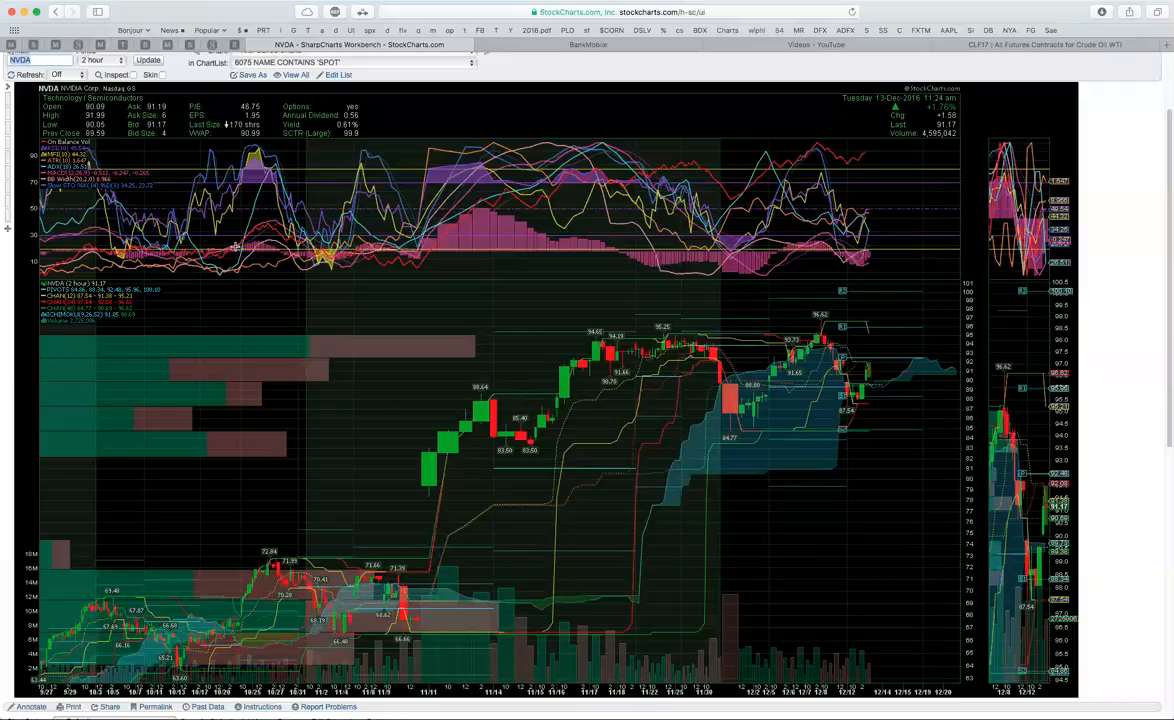
Step: Switch the NVDA chart to monthly bars, then to weekly bars and redraw it
click(94, 56)
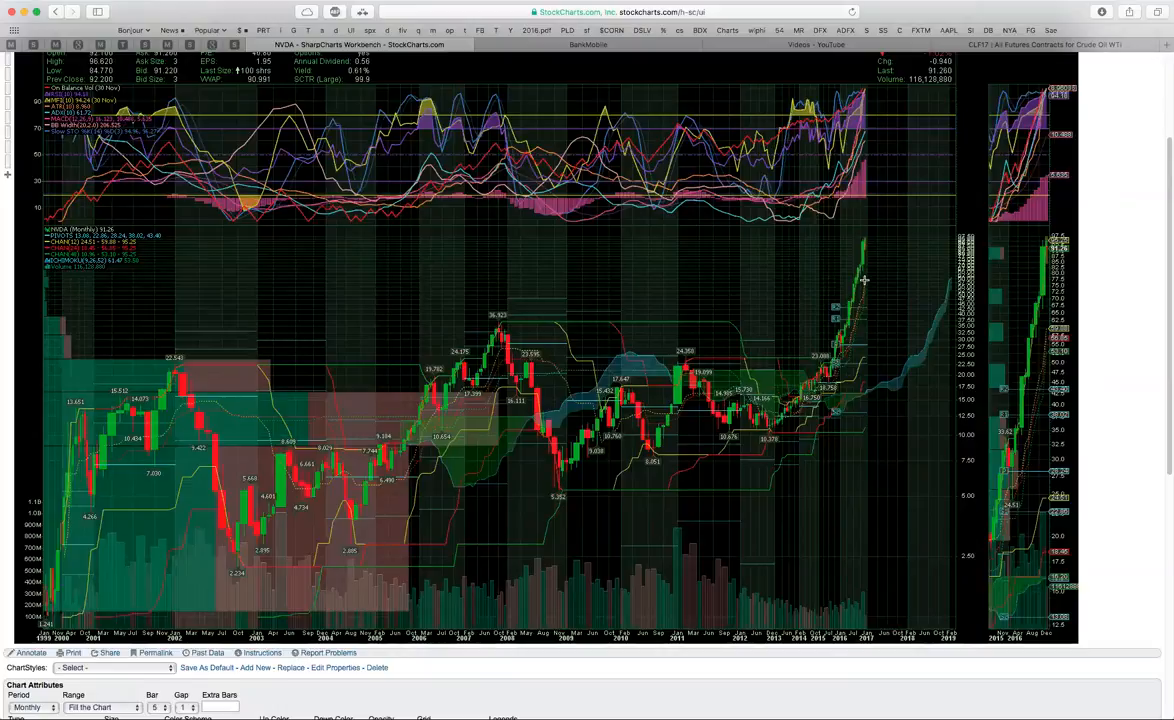
mouse_move(876, 252)
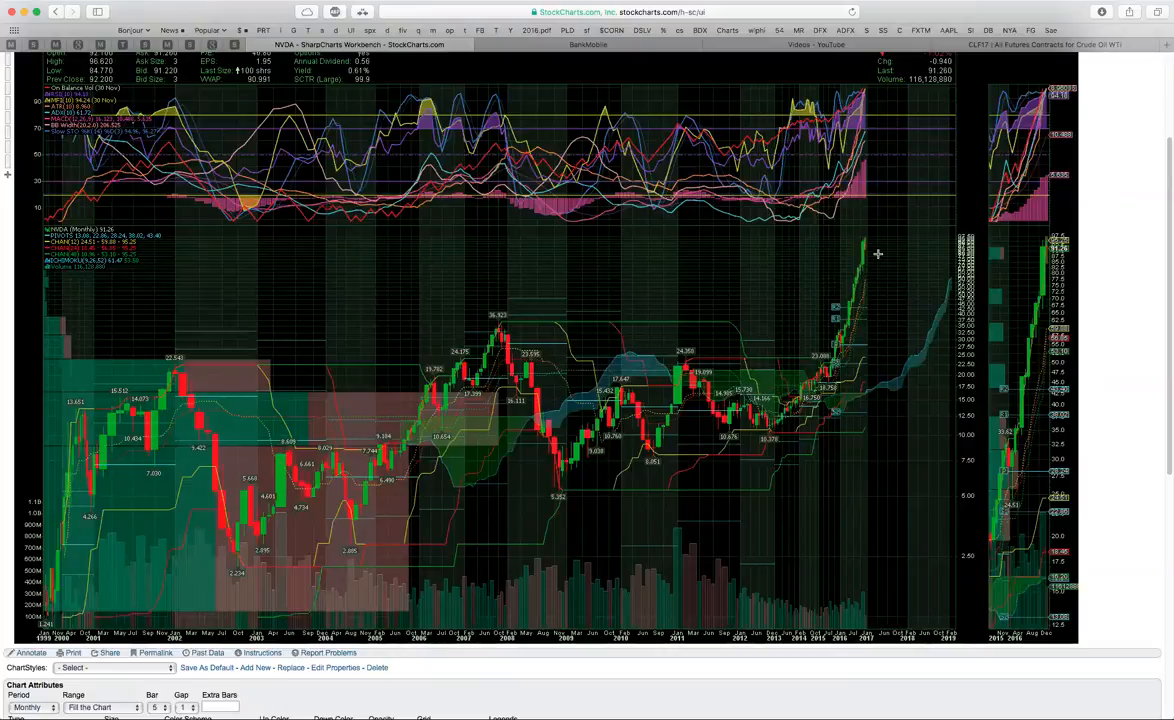
mouse_move(88, 198)
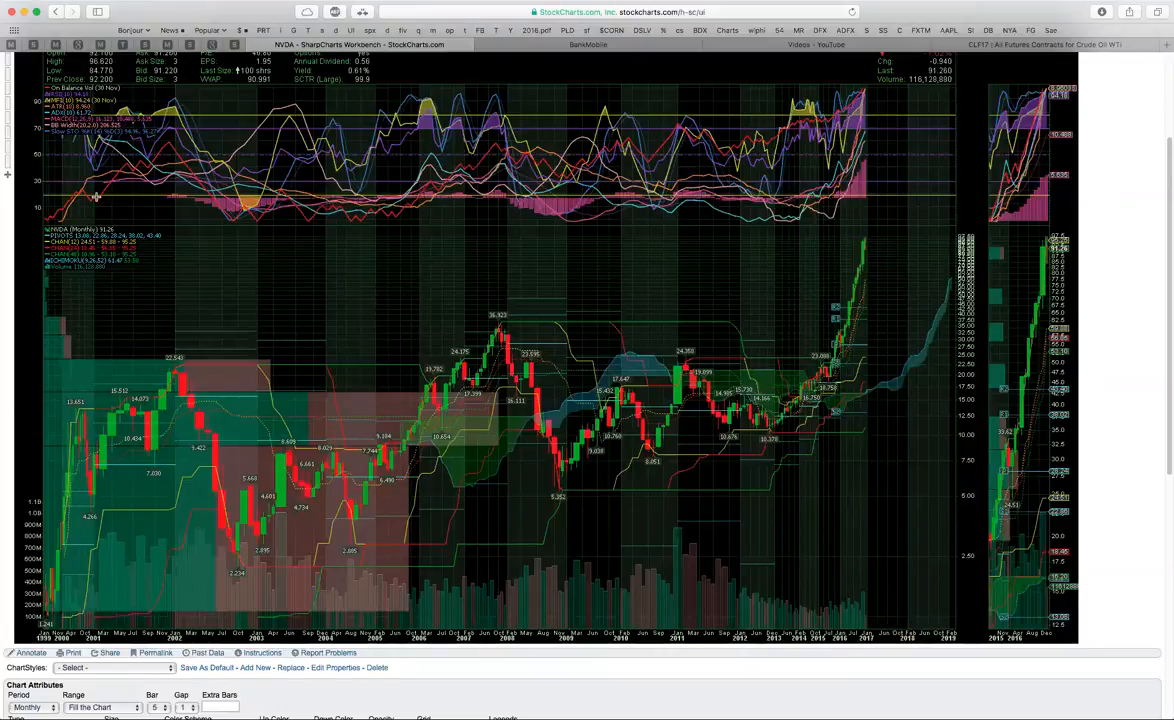
click(94, 116)
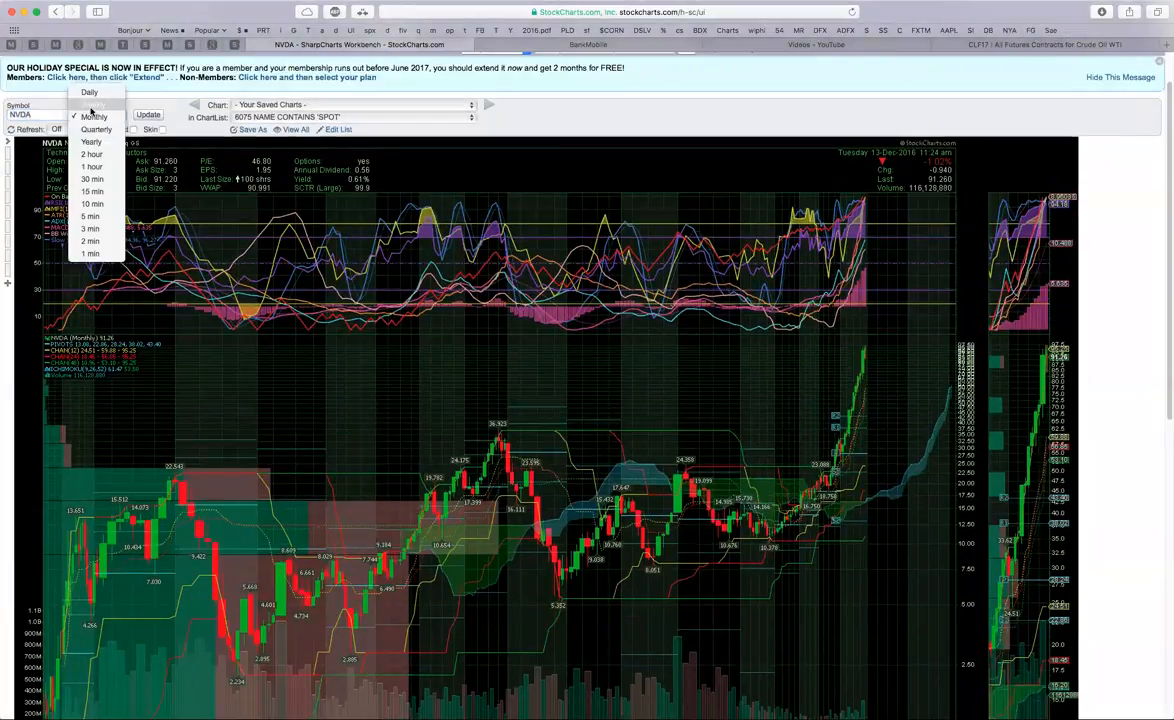
click(92, 112)
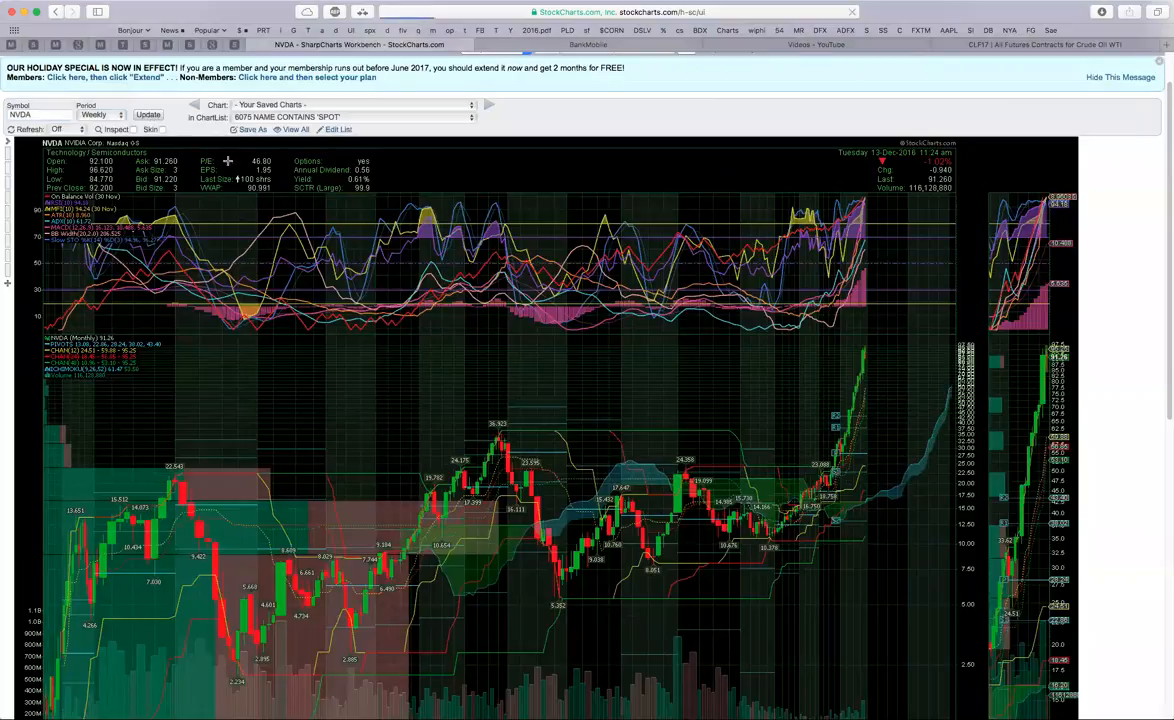
click(146, 116)
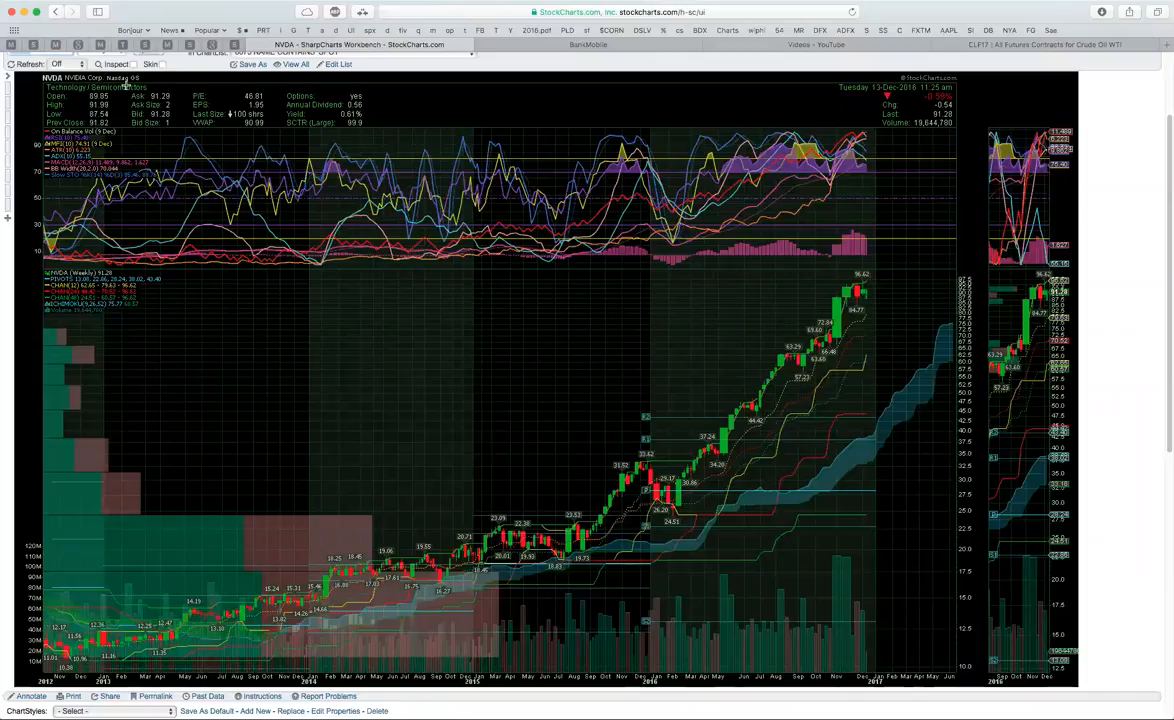
Step: Change the NVDA chart period from weekly to daily bars
click(100, 90)
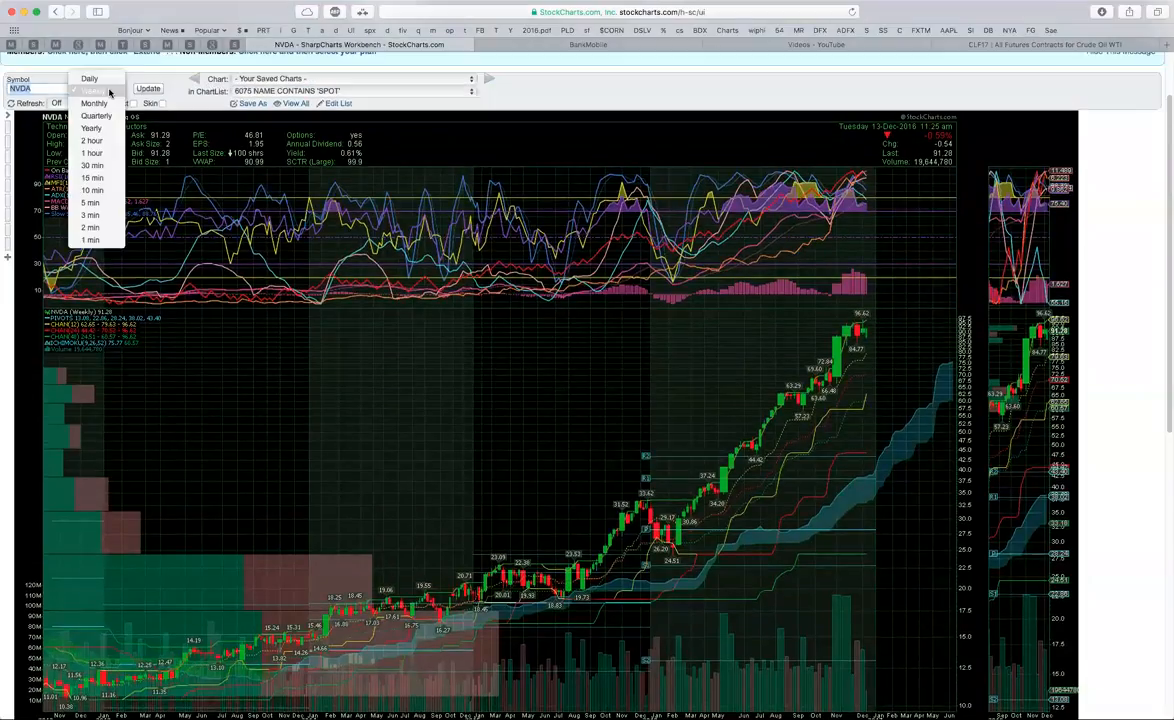
click(88, 76)
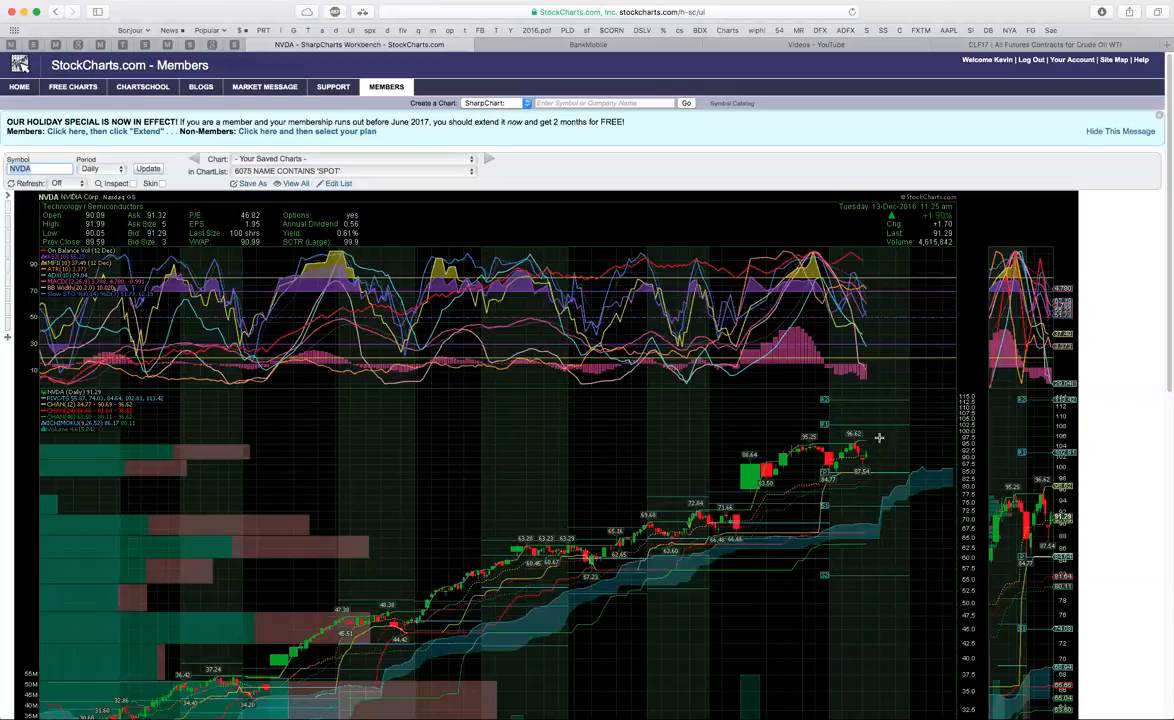
mouse_move(614, 446)
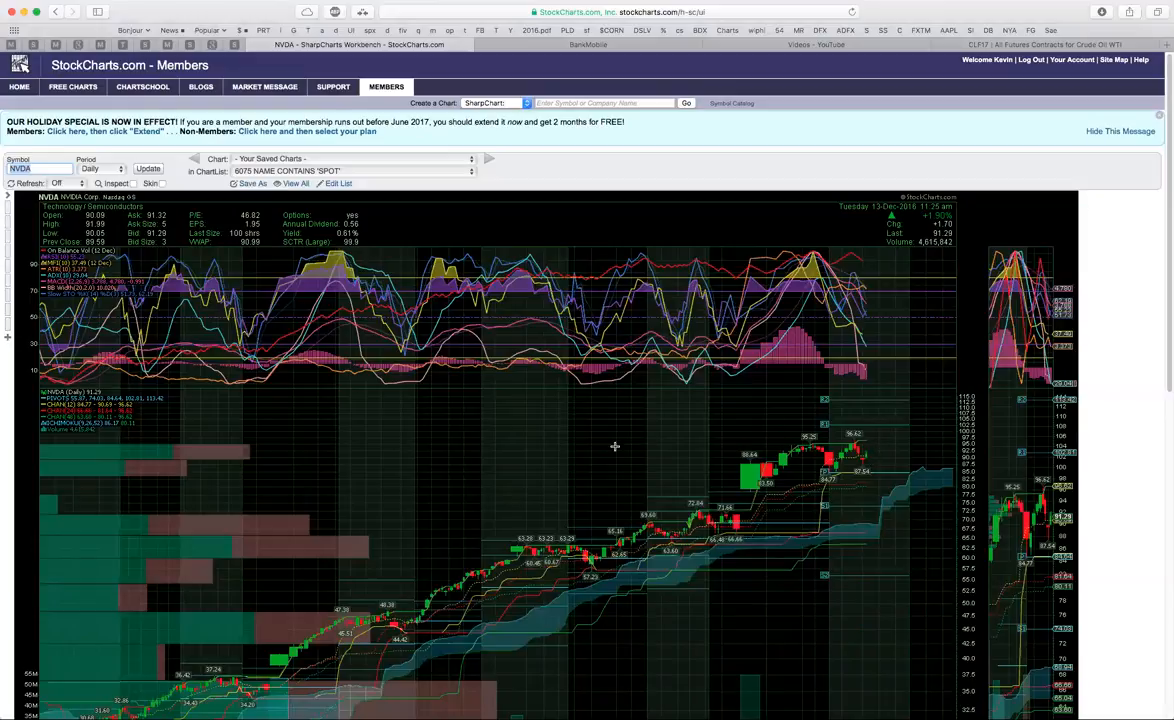
mouse_move(432, 412)
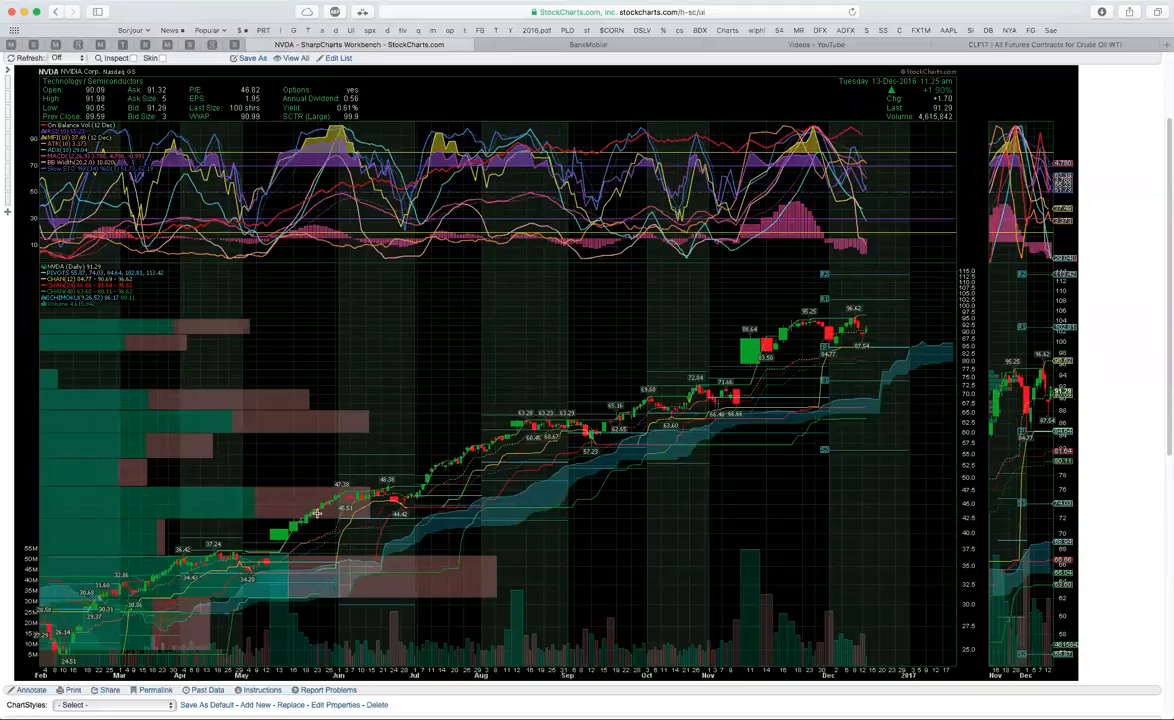
mouse_move(812, 372)
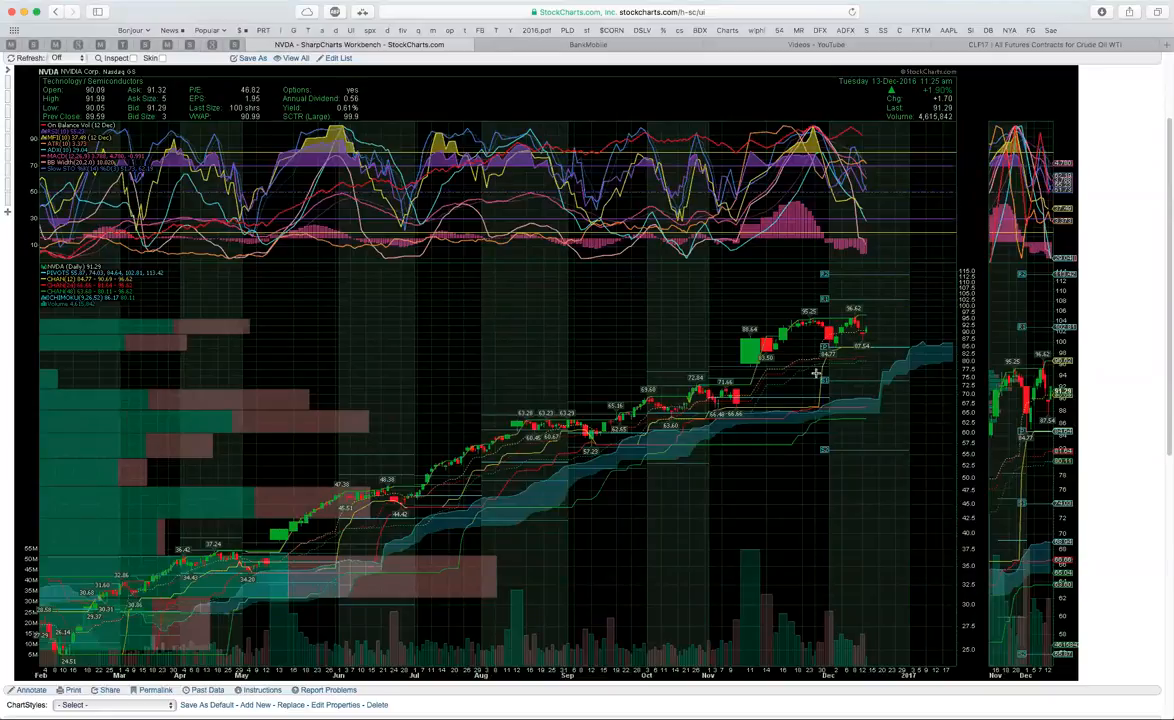
mouse_move(744, 400)
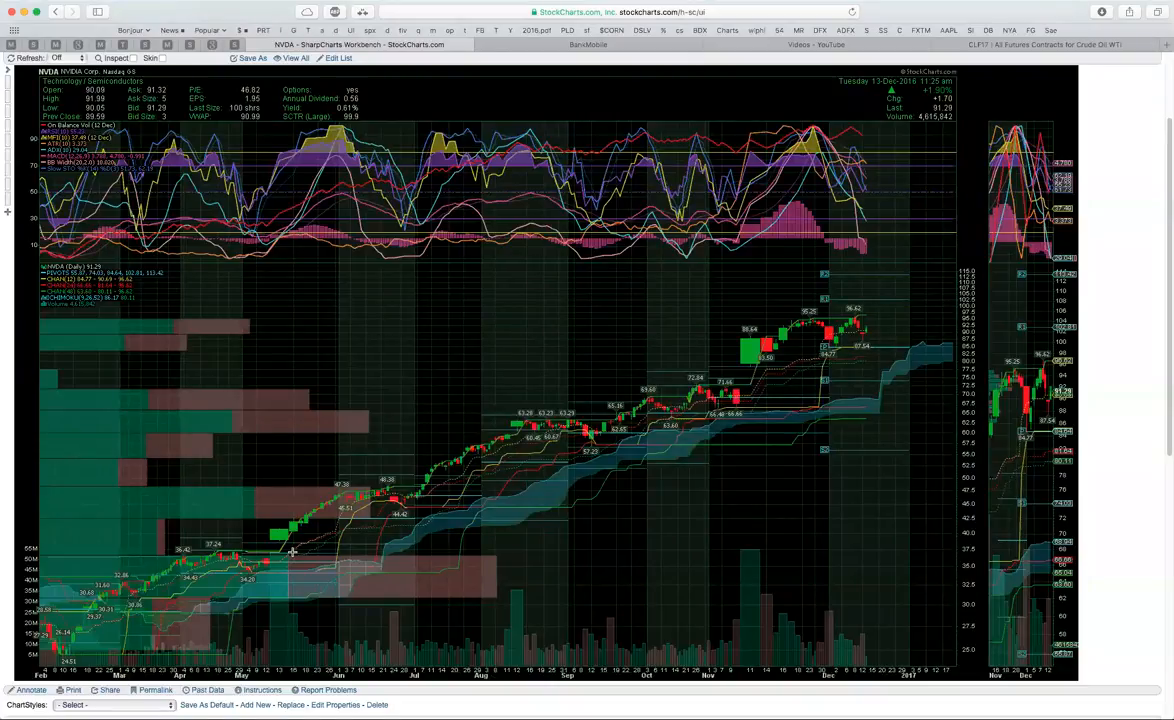
mouse_move(98, 636)
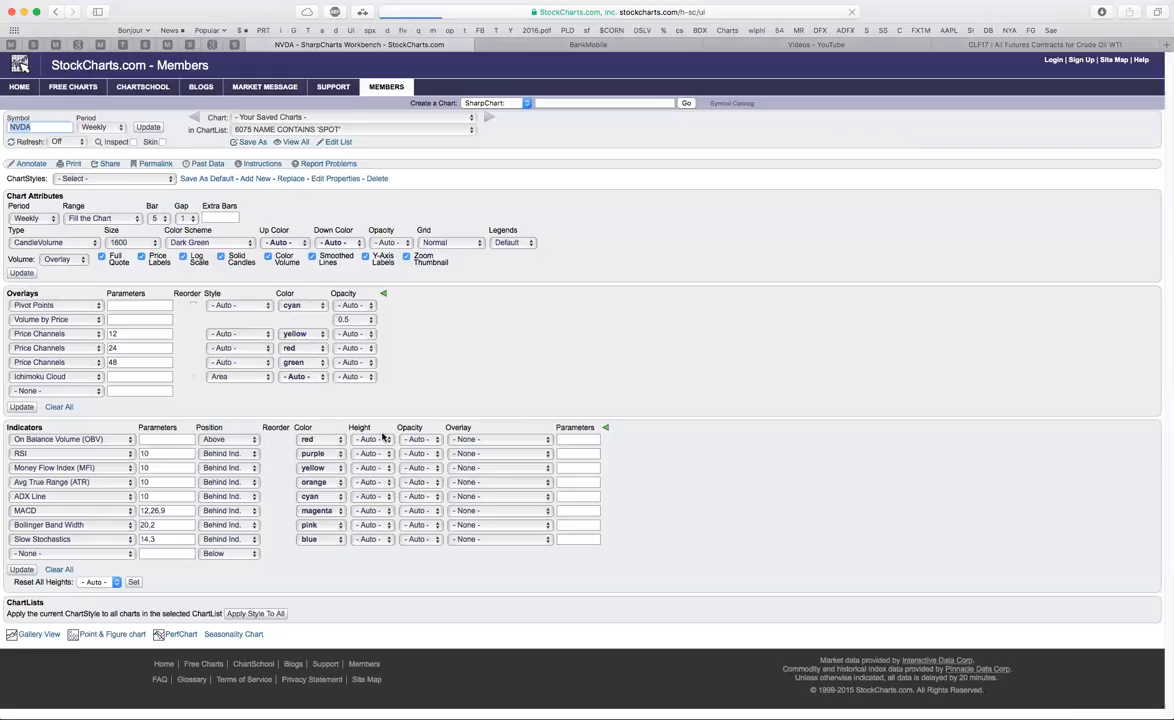
Step: Update the NVDA SharpChart to redraw it with its indicators
click(146, 128)
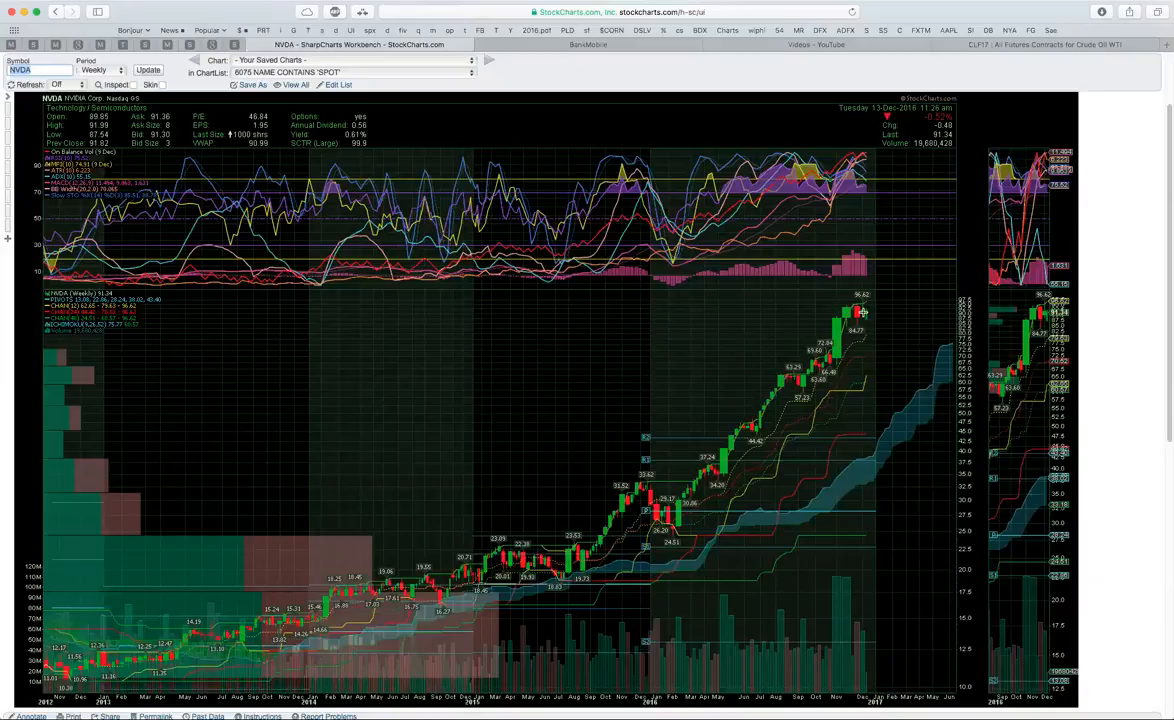
mouse_move(880, 328)
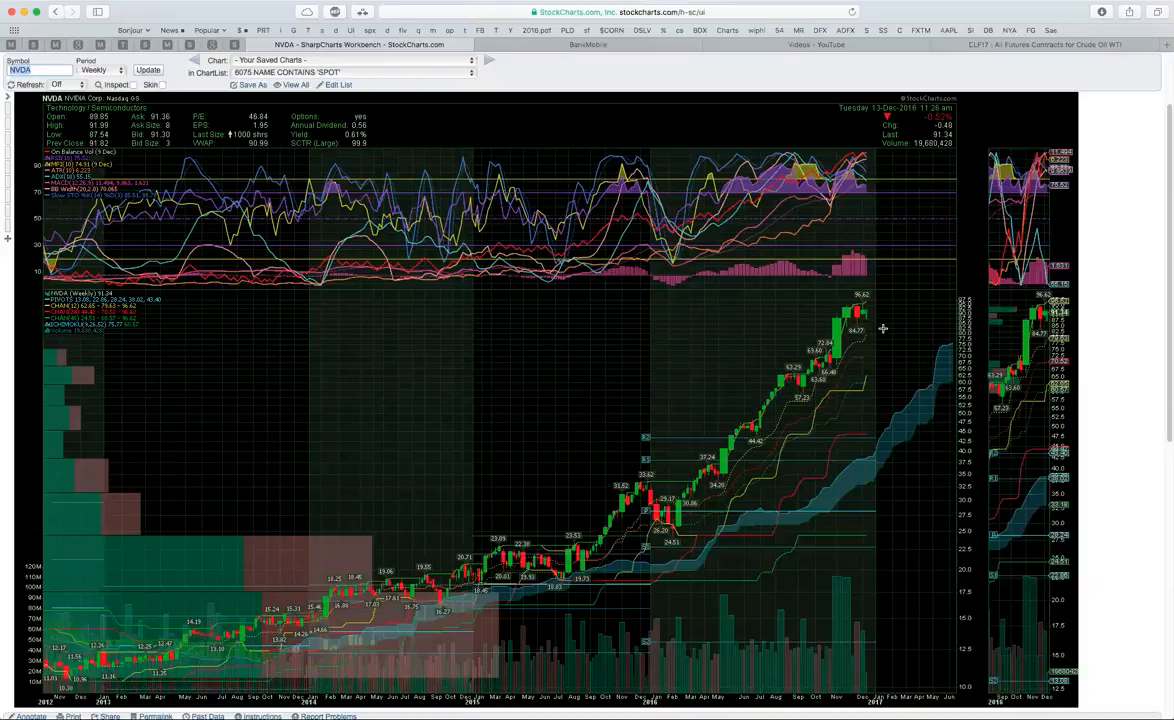
mouse_move(256, 144)
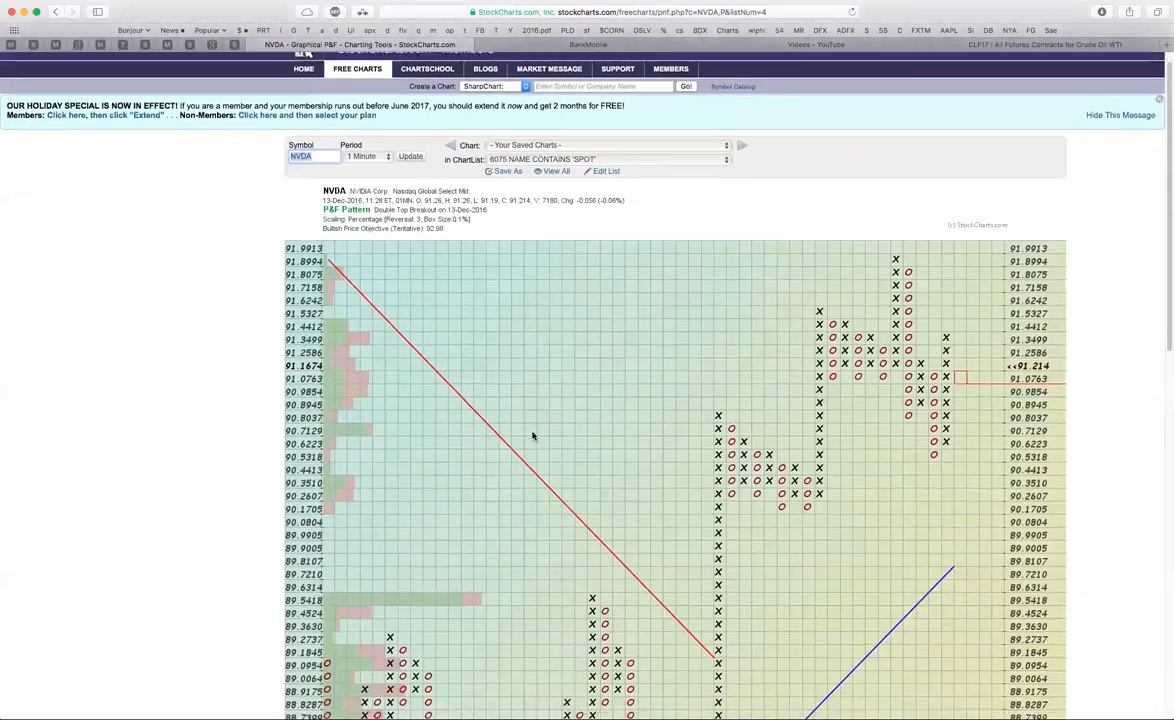
Step: Set the NVDA point & figure chart period to 60 Minute
scroll(down, 3)
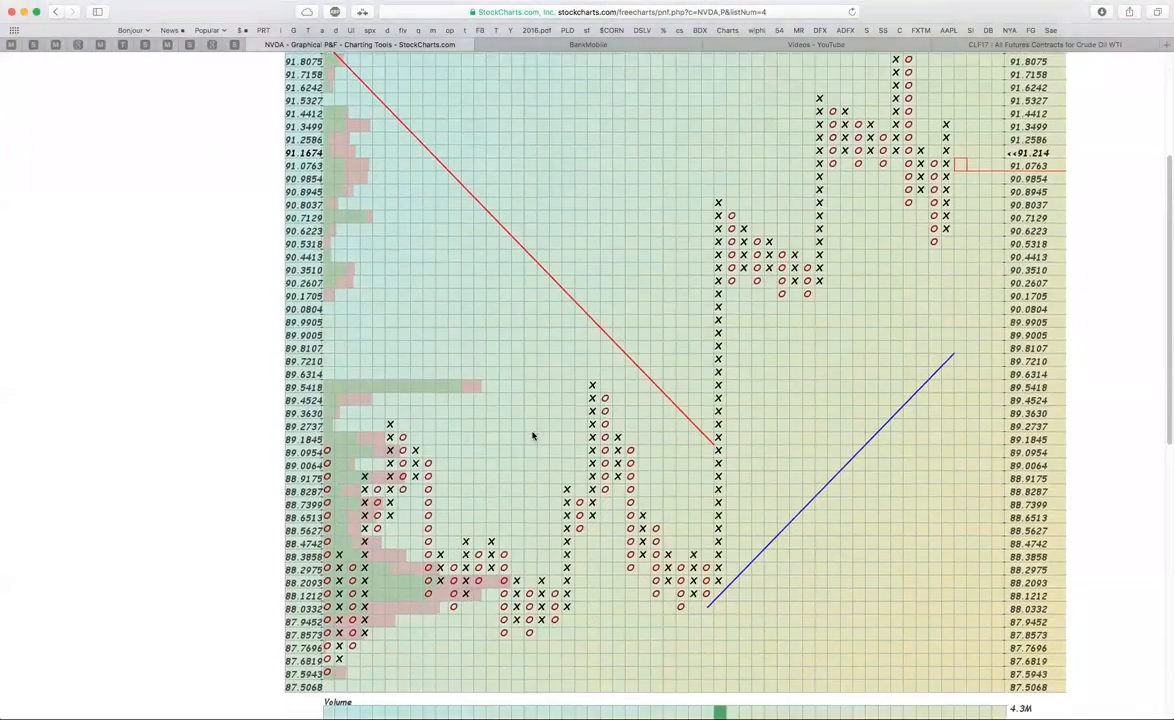
scroll(down, 3)
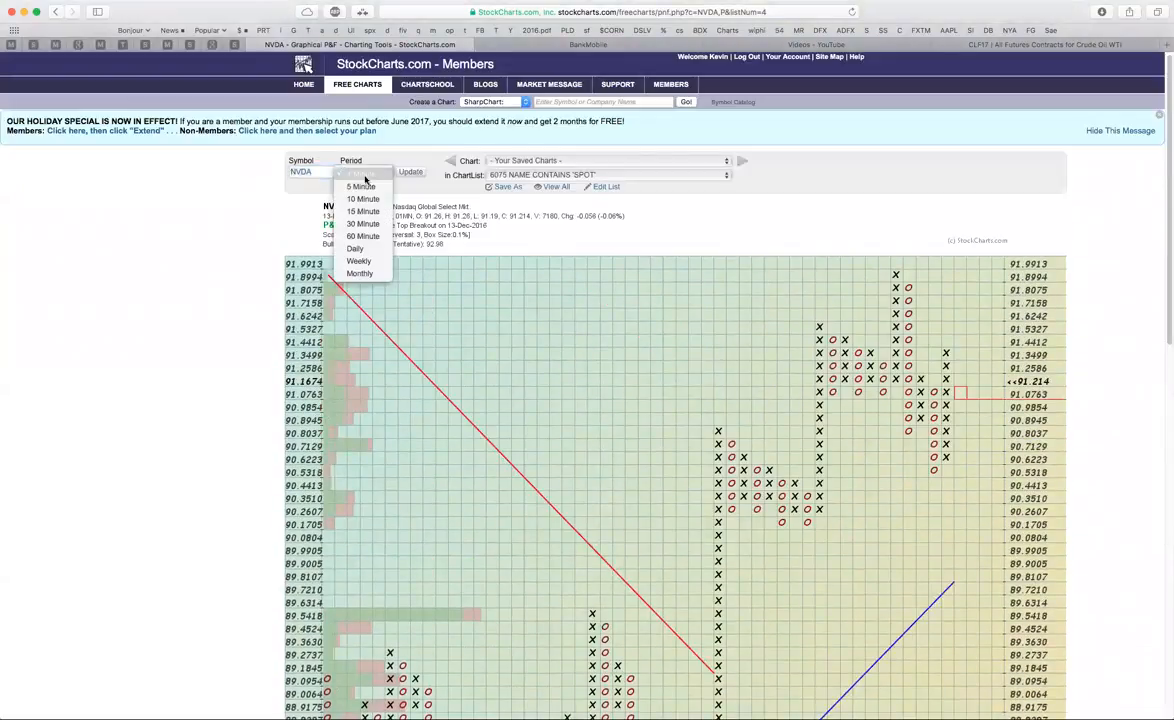
click(362, 236)
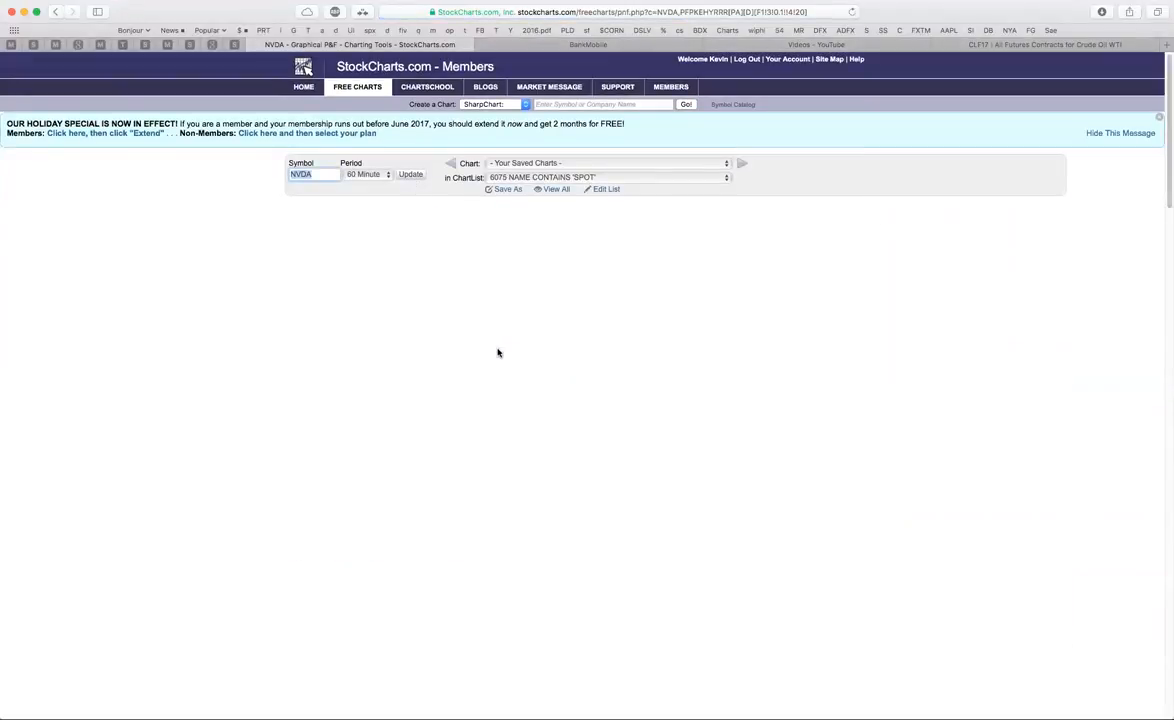
click(410, 174)
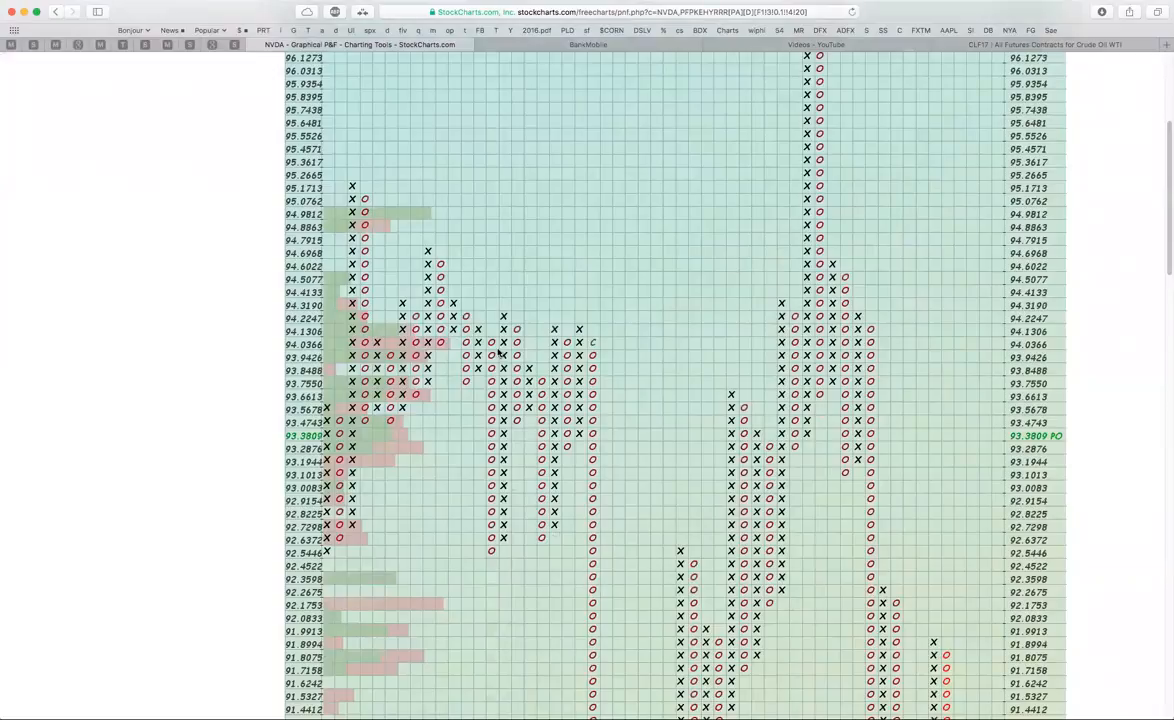
Step: Switch the box scaling method to Dynamic (ATR) and redraw the P&F chart
scroll(down, 3)
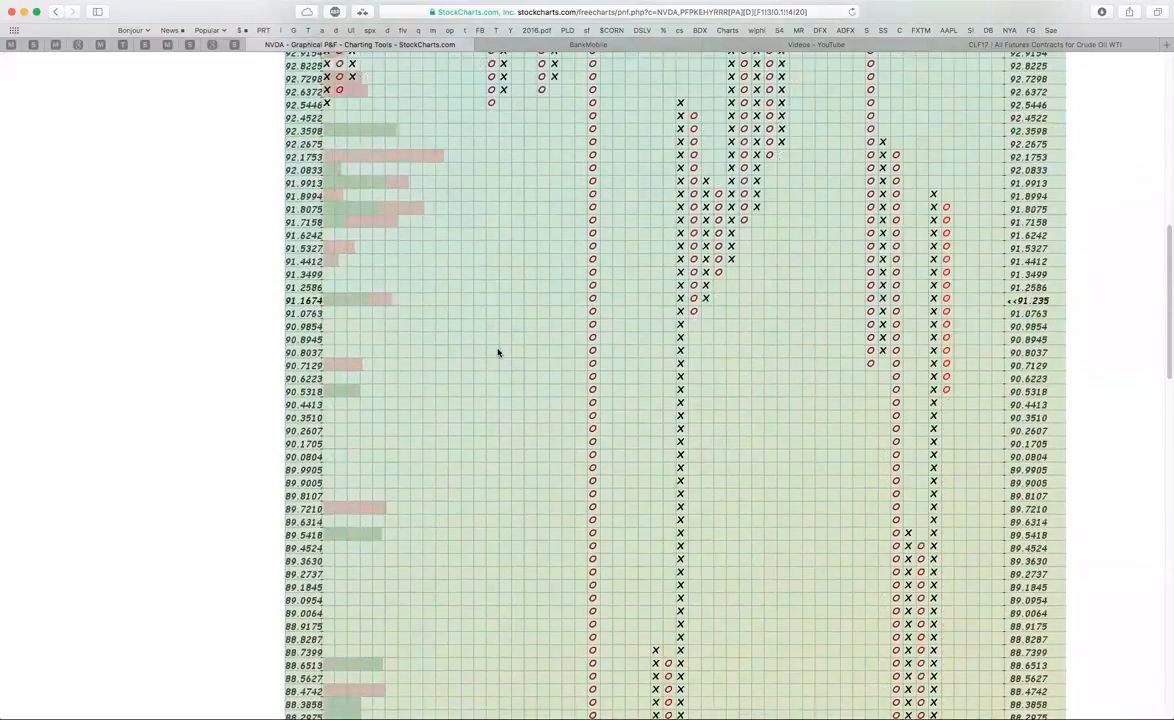
scroll(down, 3)
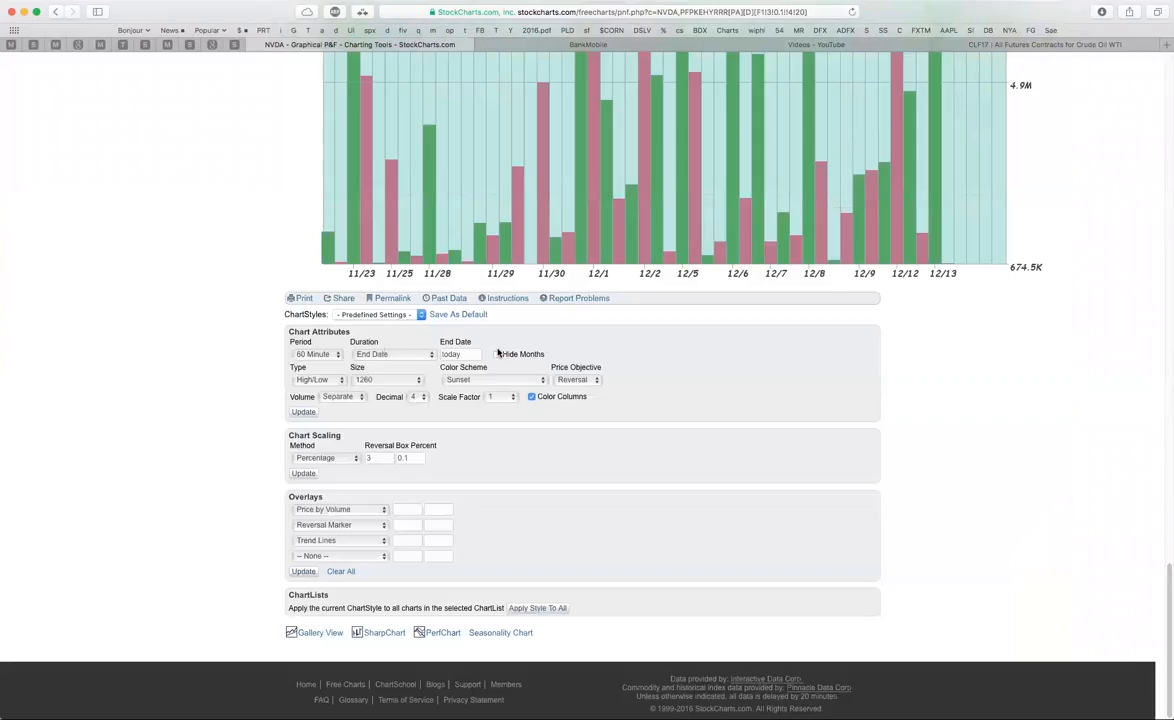
click(322, 458)
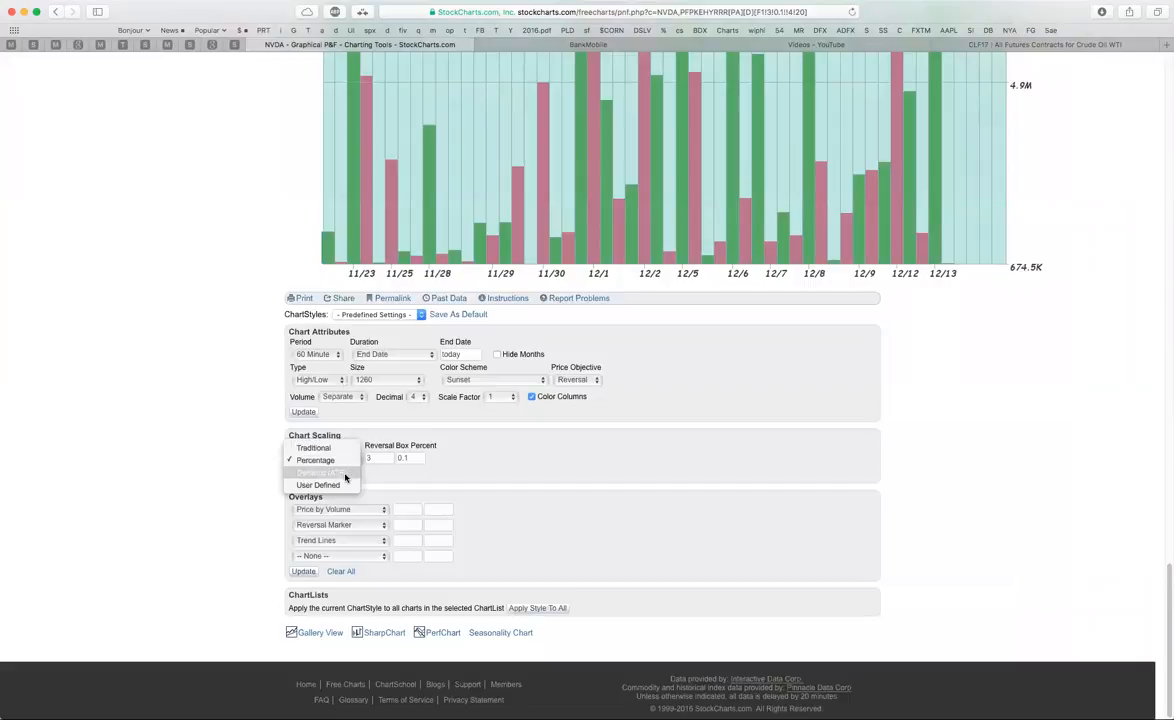
click(316, 472)
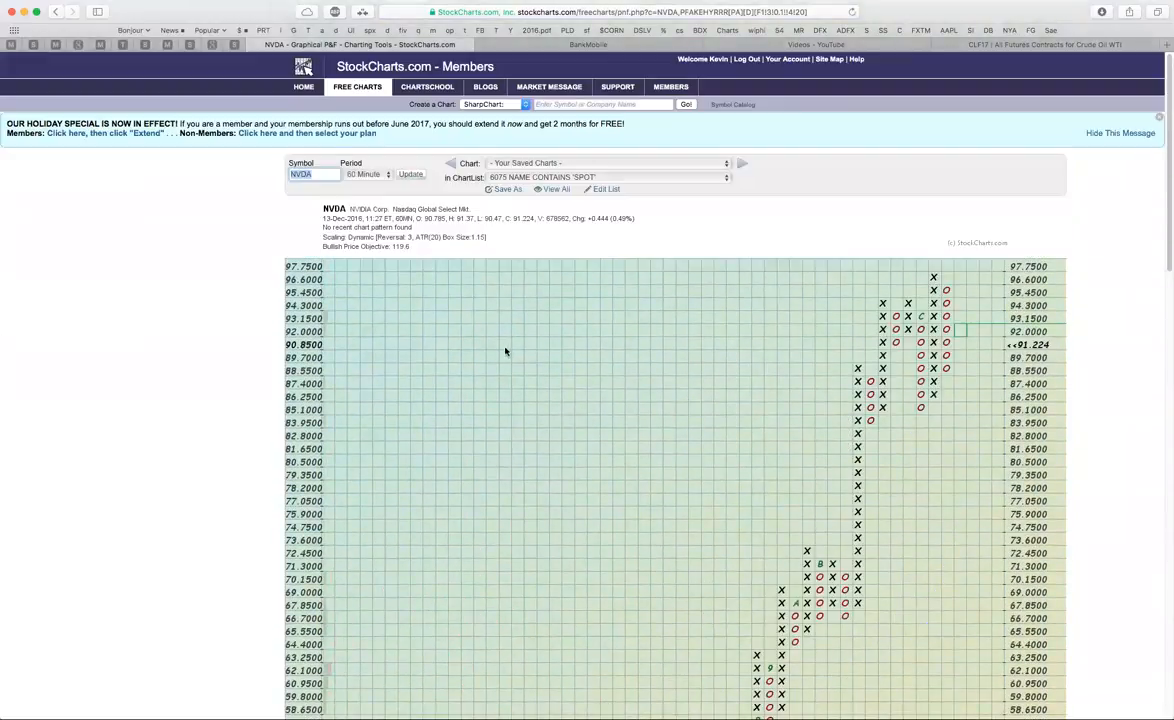
mouse_move(820, 368)
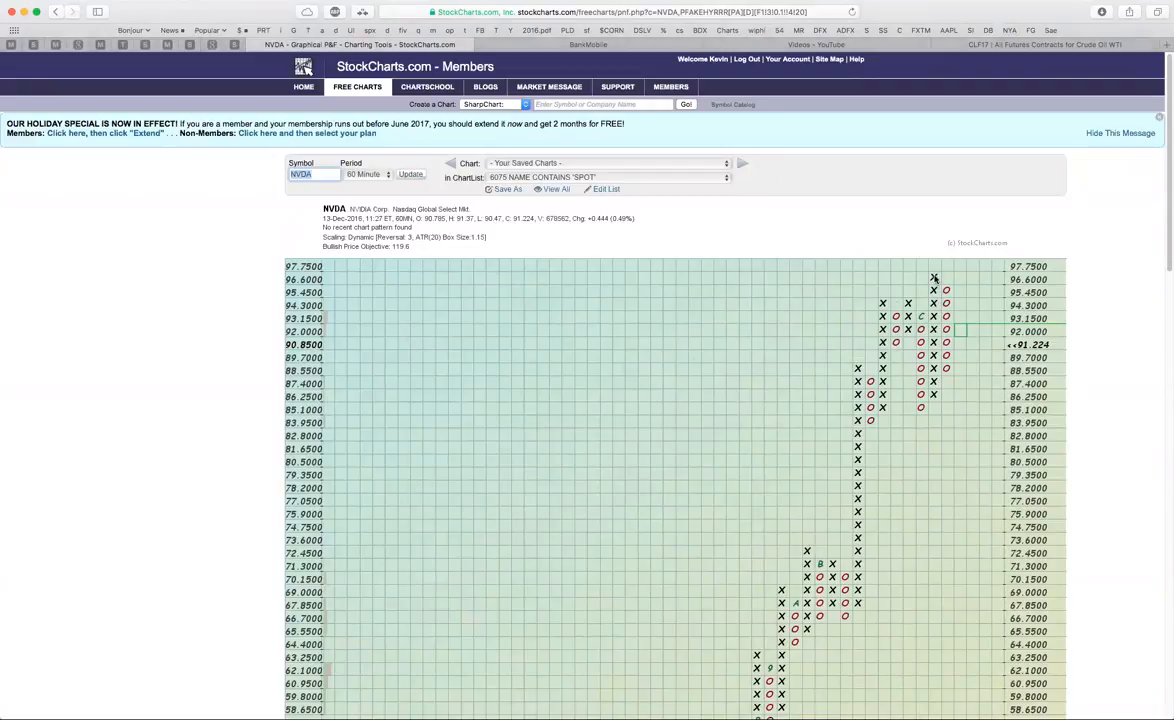
mouse_move(432, 252)
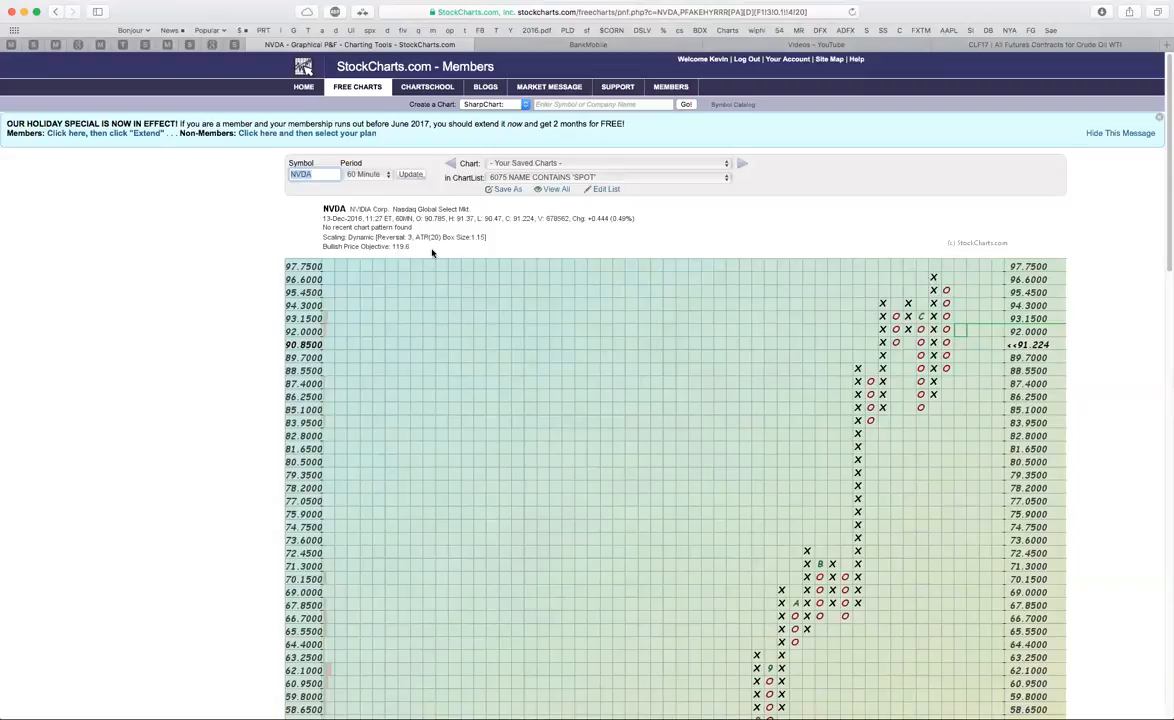
mouse_move(406, 258)
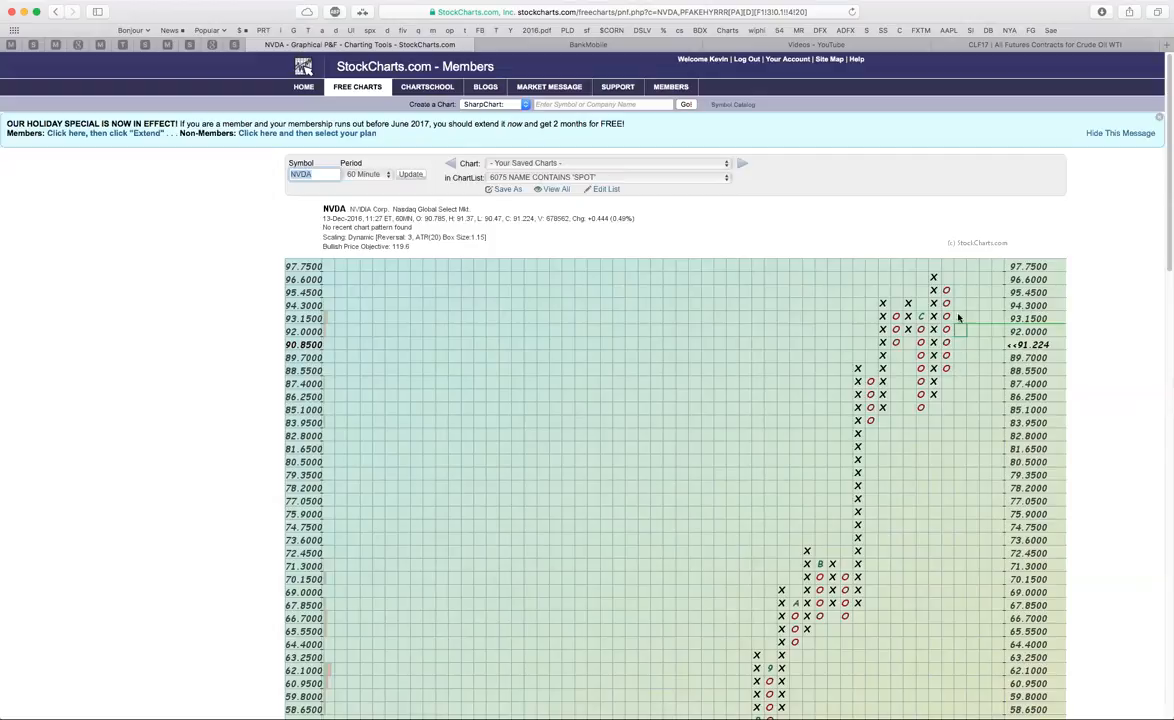
mouse_move(958, 300)
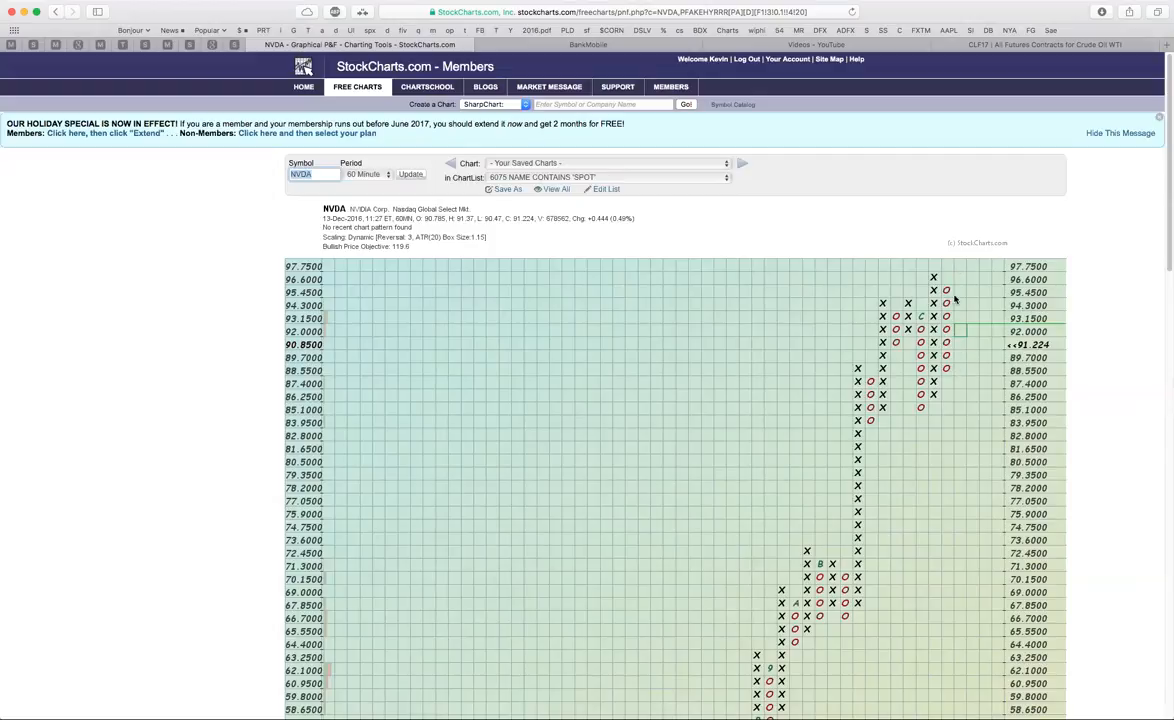
mouse_move(956, 270)
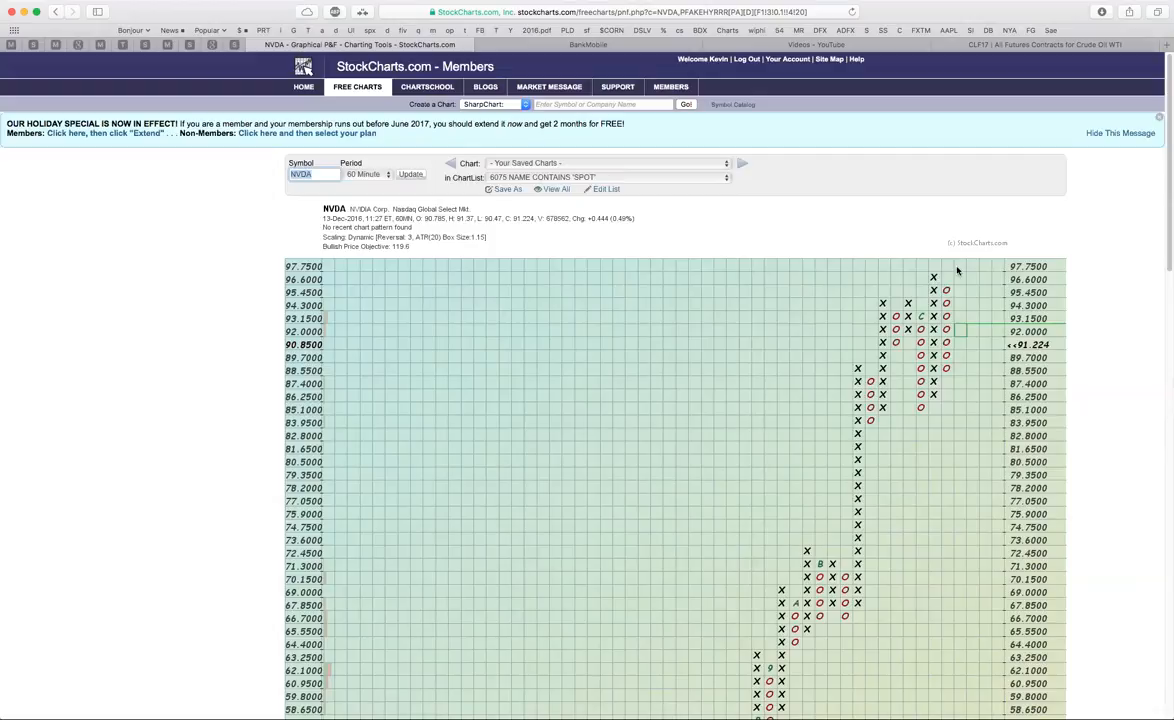
mouse_move(960, 302)
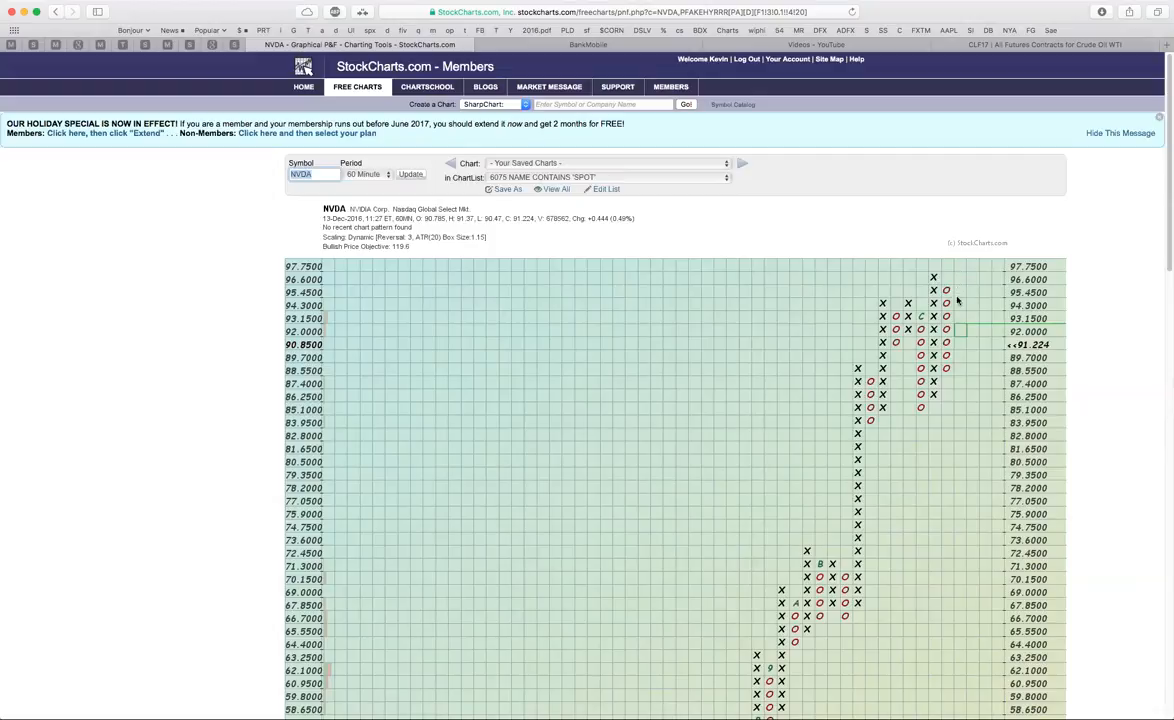
scroll(down, 3)
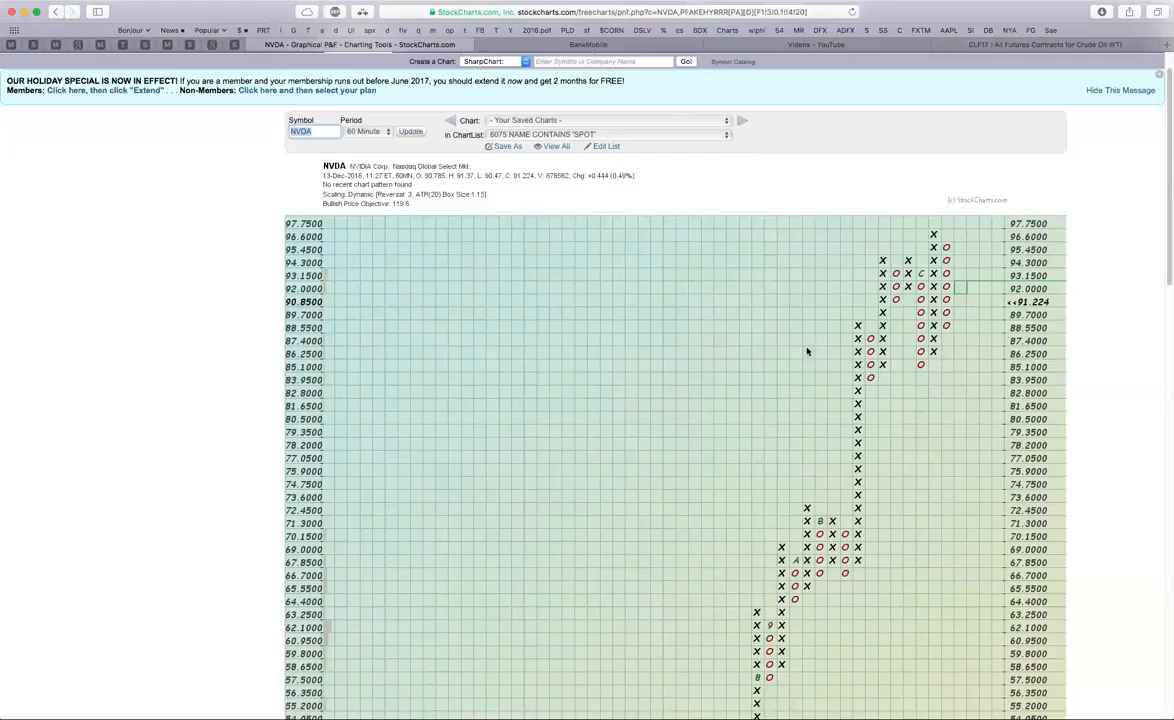
Step: Redraw the NVDA P&F chart on a shorter intraday period
click(364, 132)
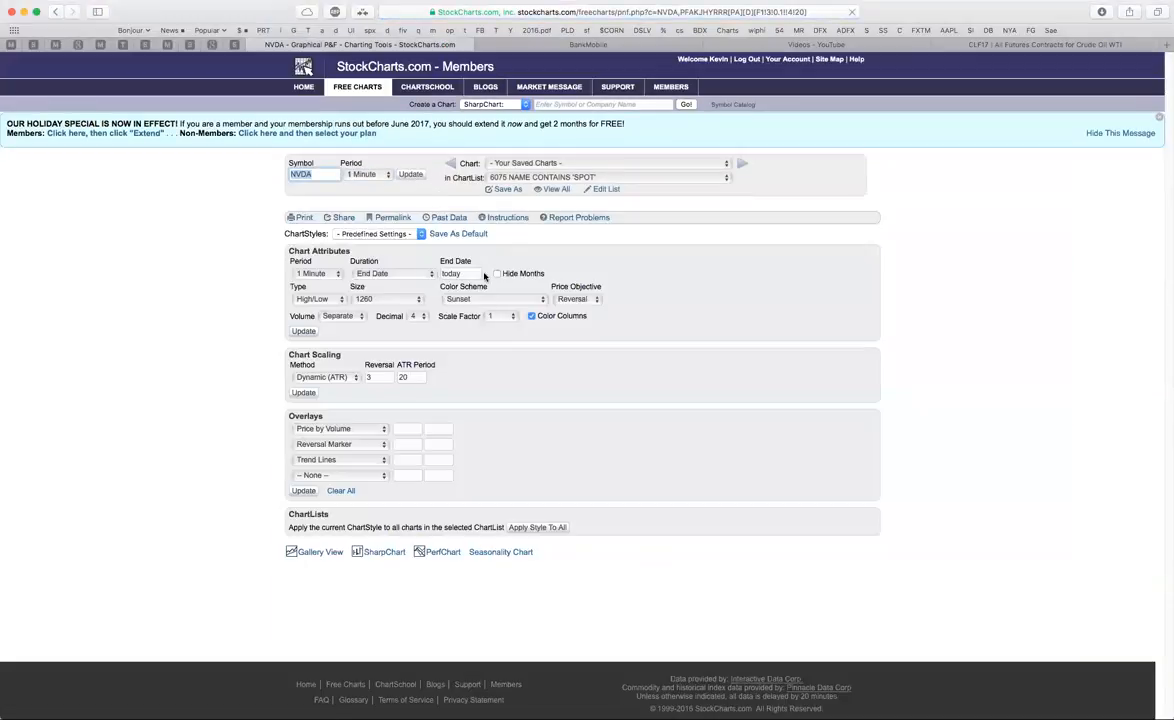
click(304, 332)
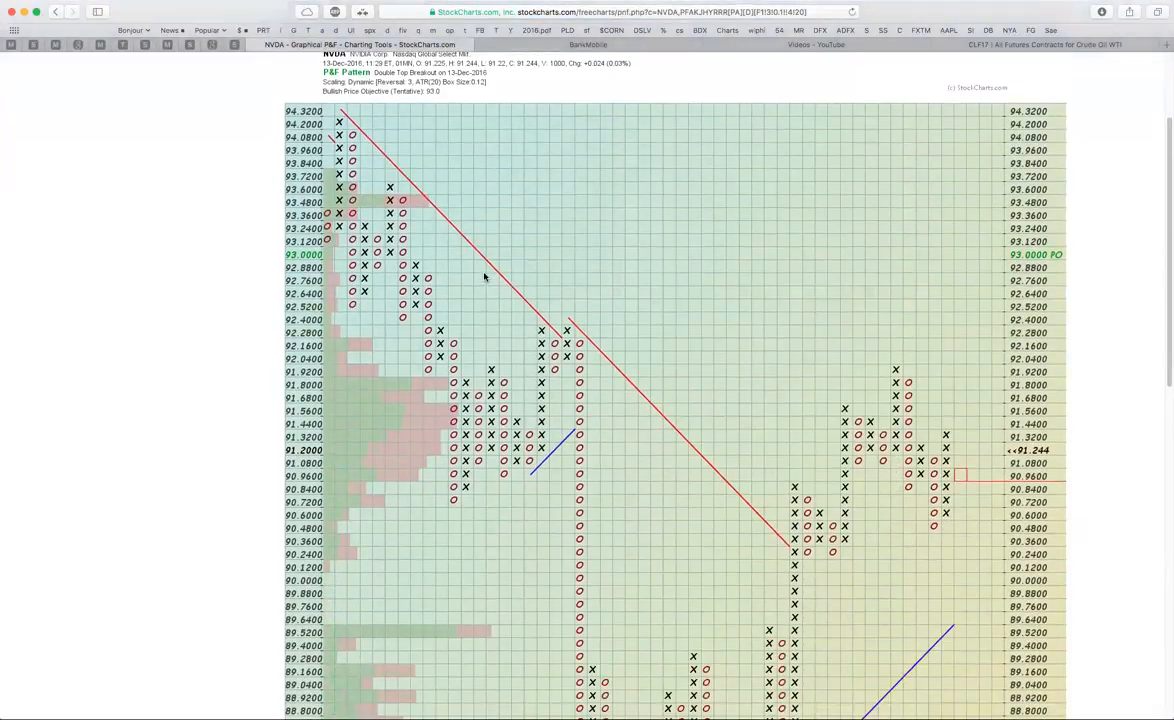
scroll(down, 3)
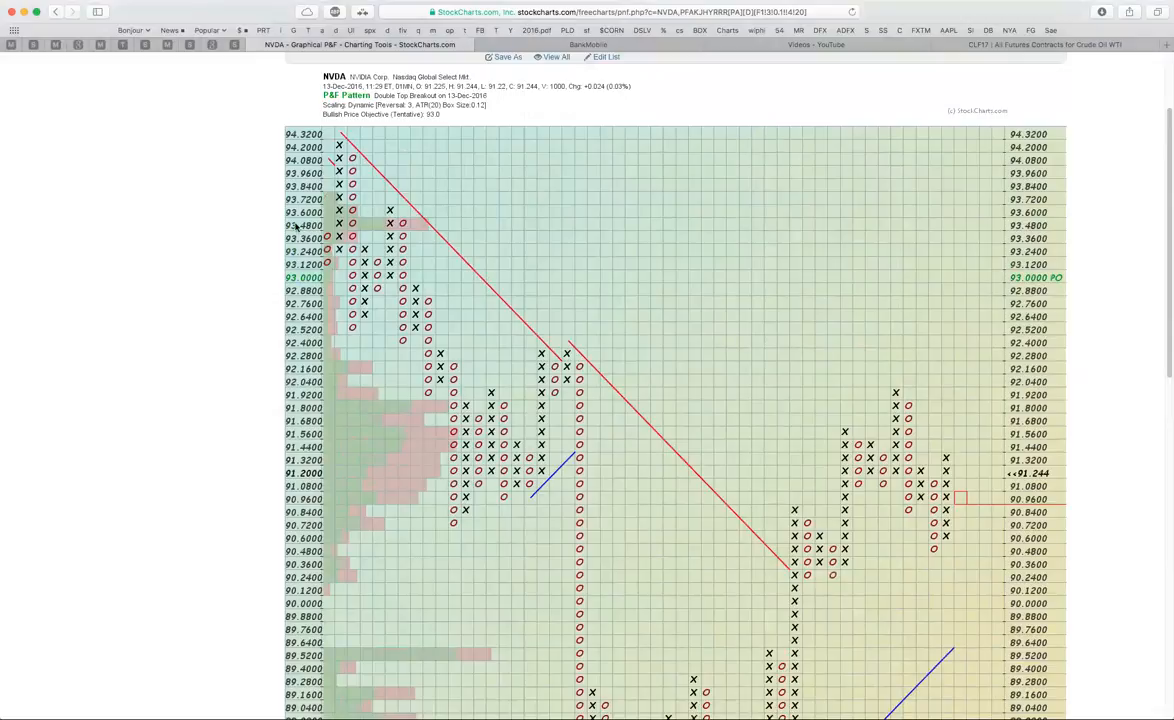
mouse_move(436, 220)
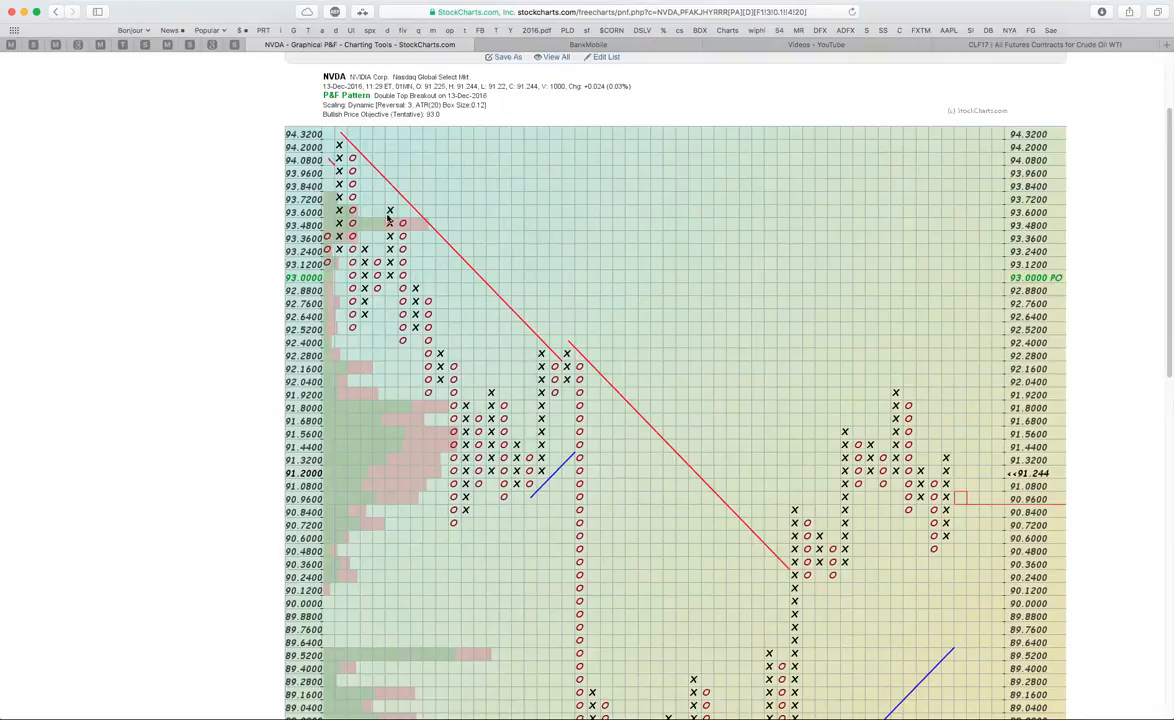
Step: Return NVDA to a SharpChart with indicators on 2-hour bars
scroll(down, 3)
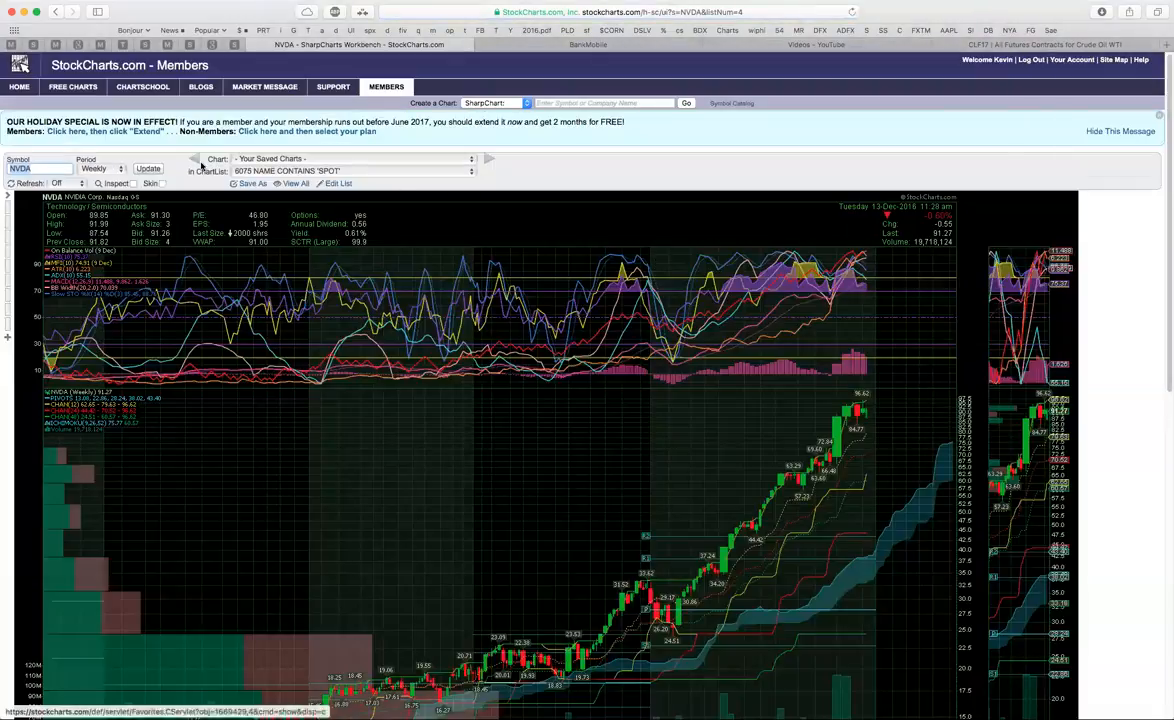
click(100, 168)
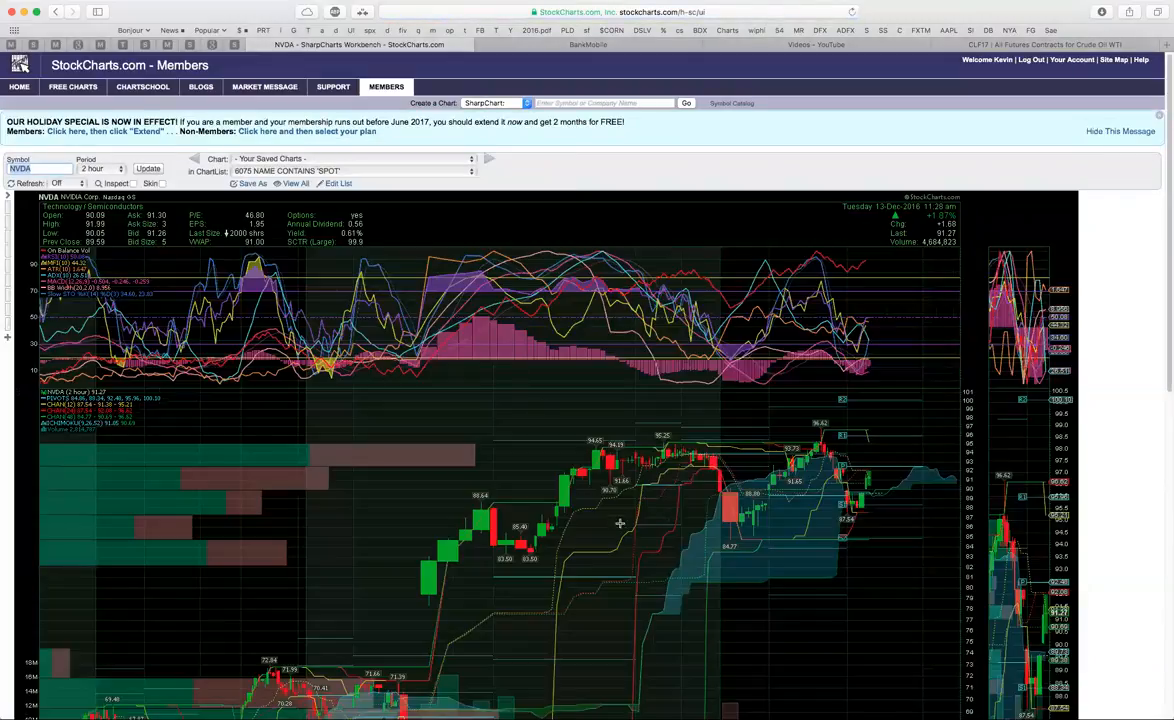
scroll(down, 3)
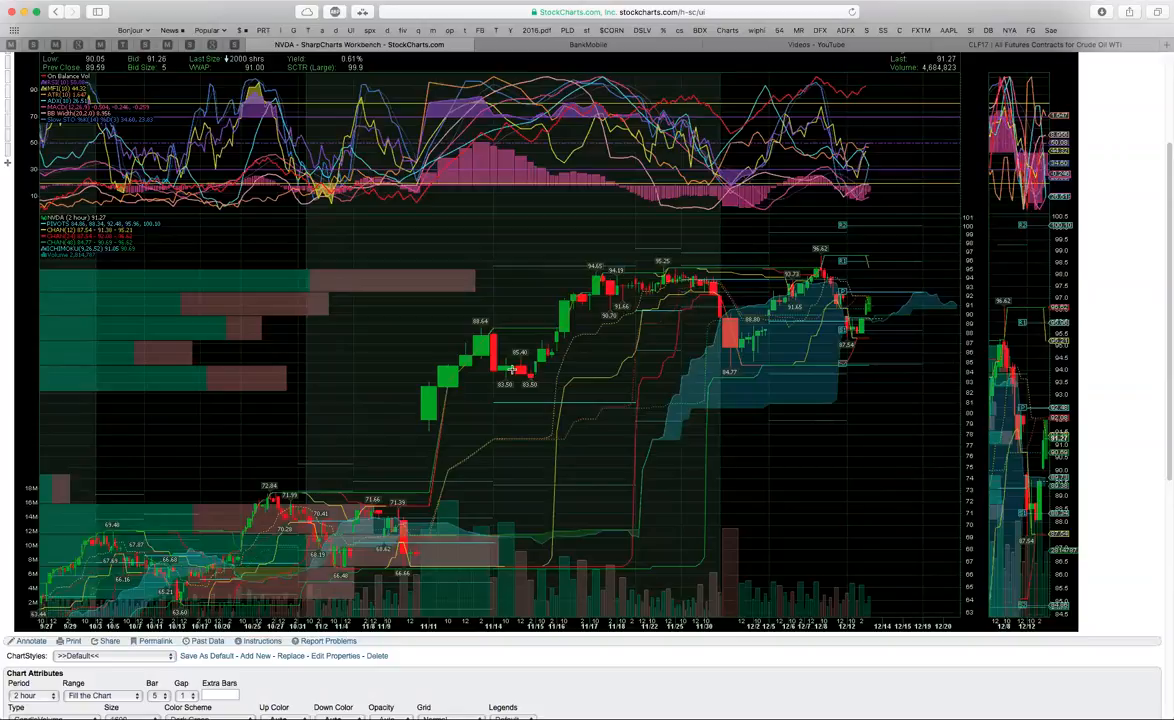
mouse_move(546, 378)
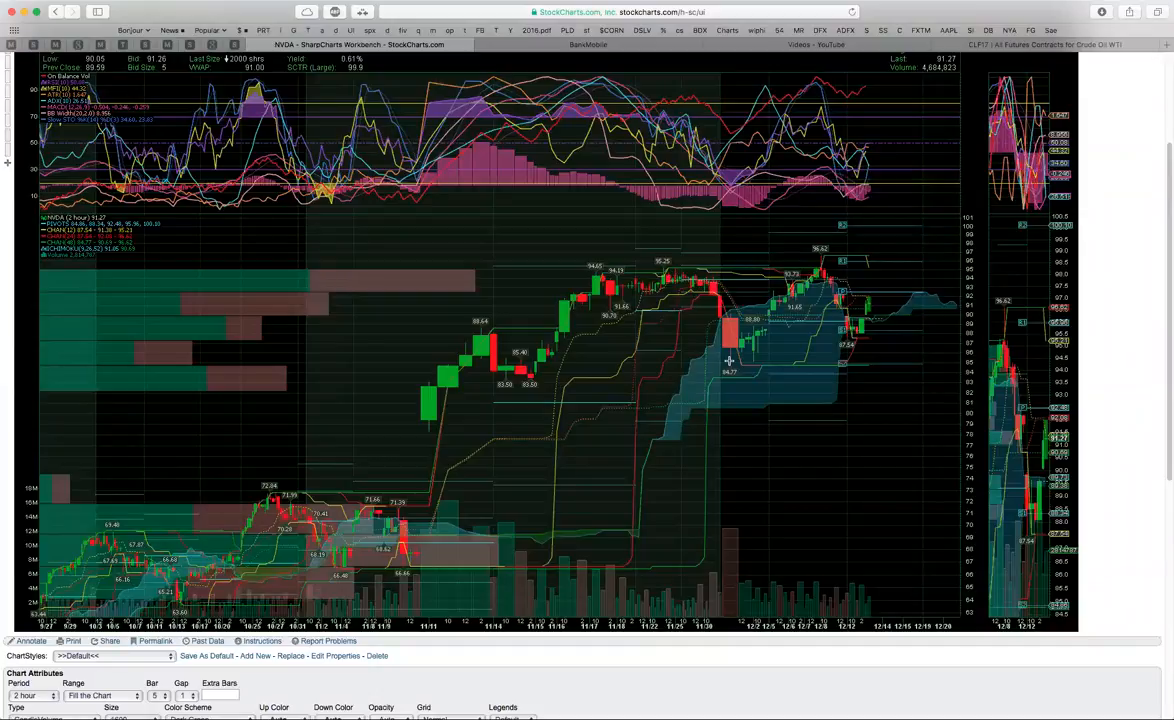
mouse_move(520, 372)
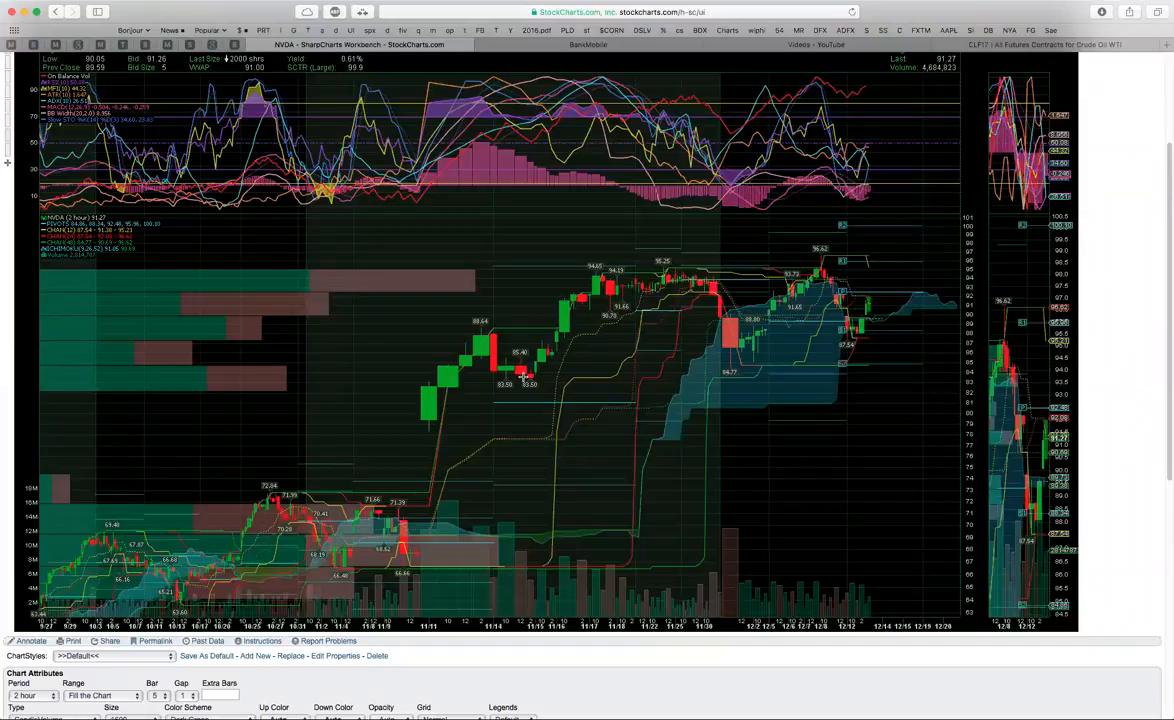
mouse_move(836, 248)
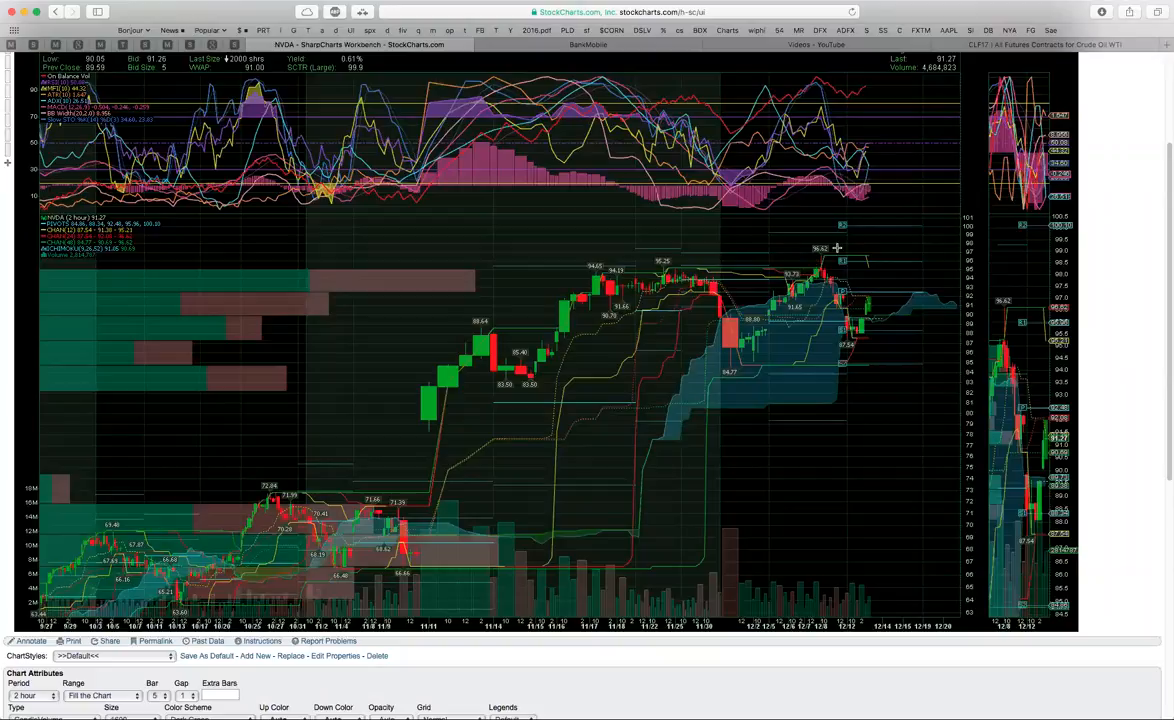
mouse_move(748, 362)
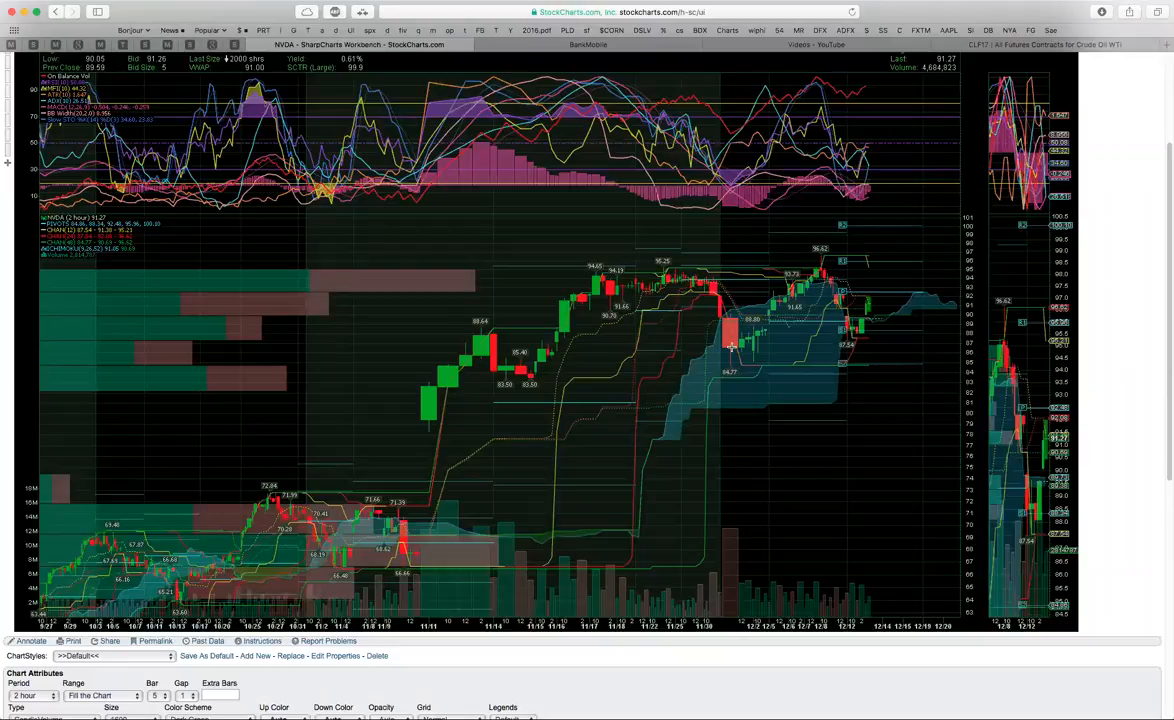
mouse_move(880, 224)
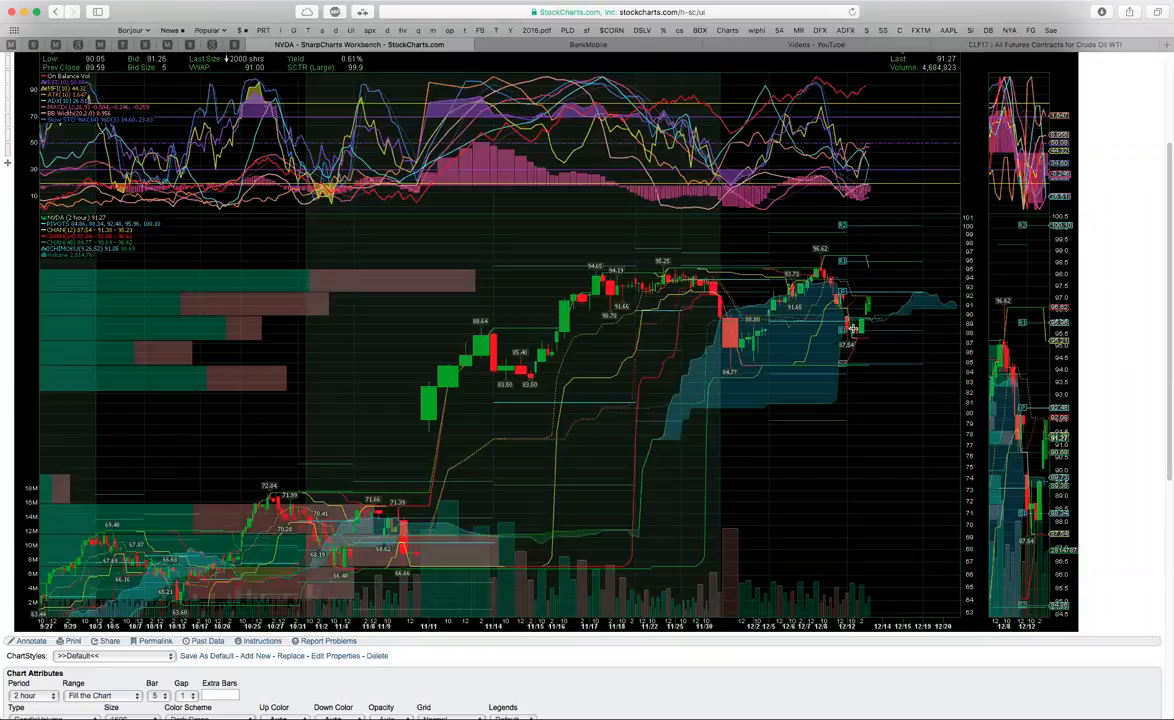
mouse_move(880, 236)
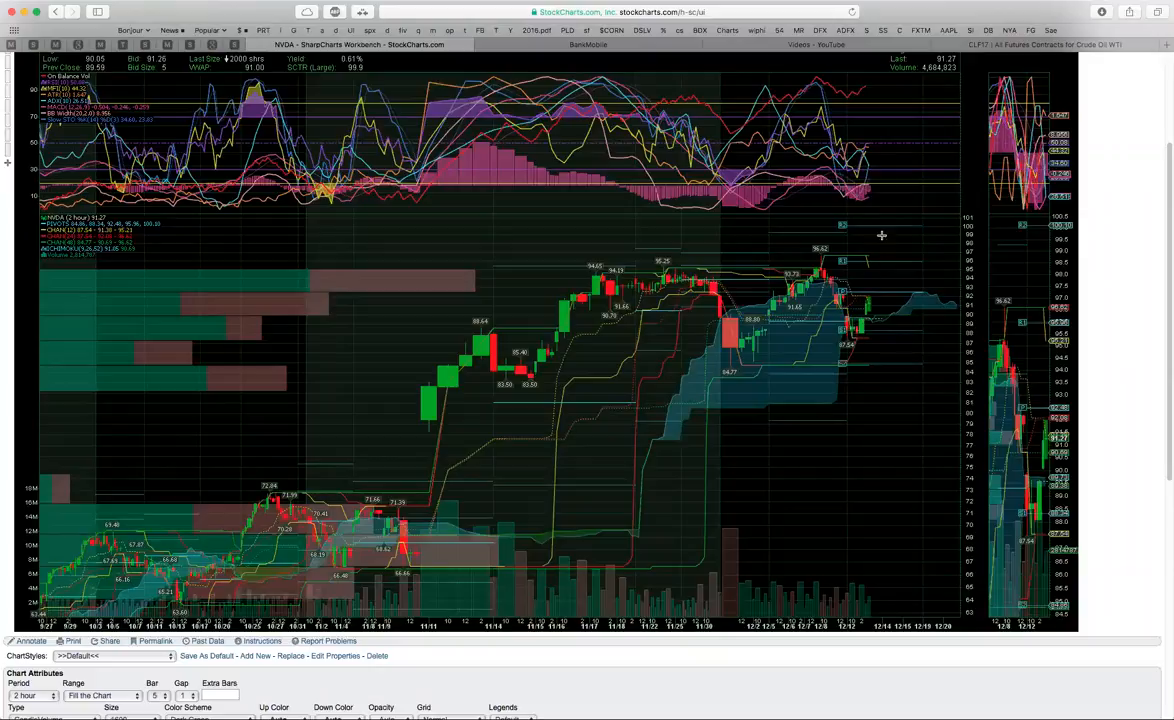
mouse_move(610, 332)
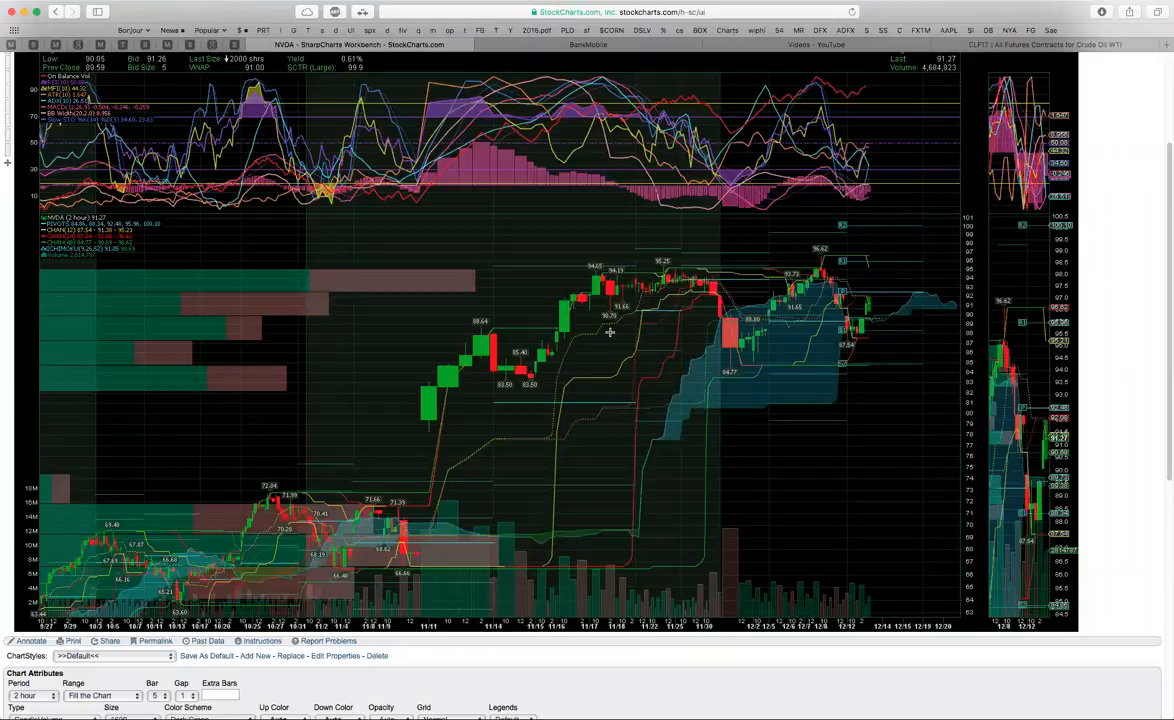
mouse_move(448, 404)
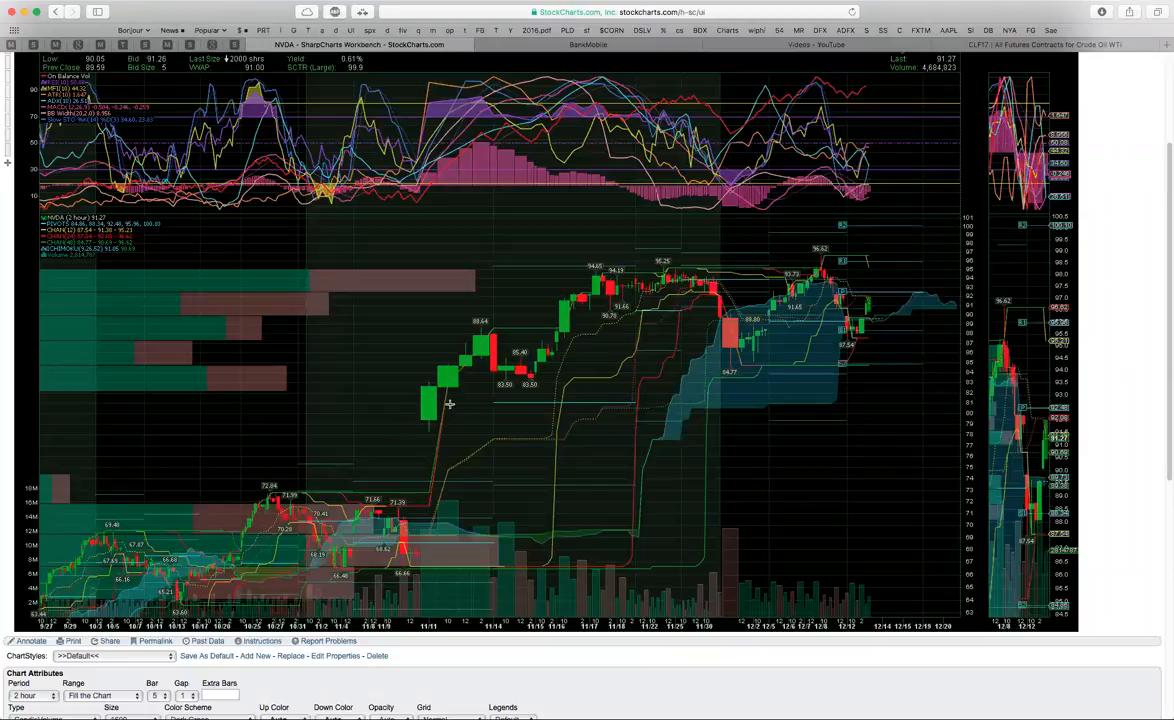
mouse_move(896, 188)
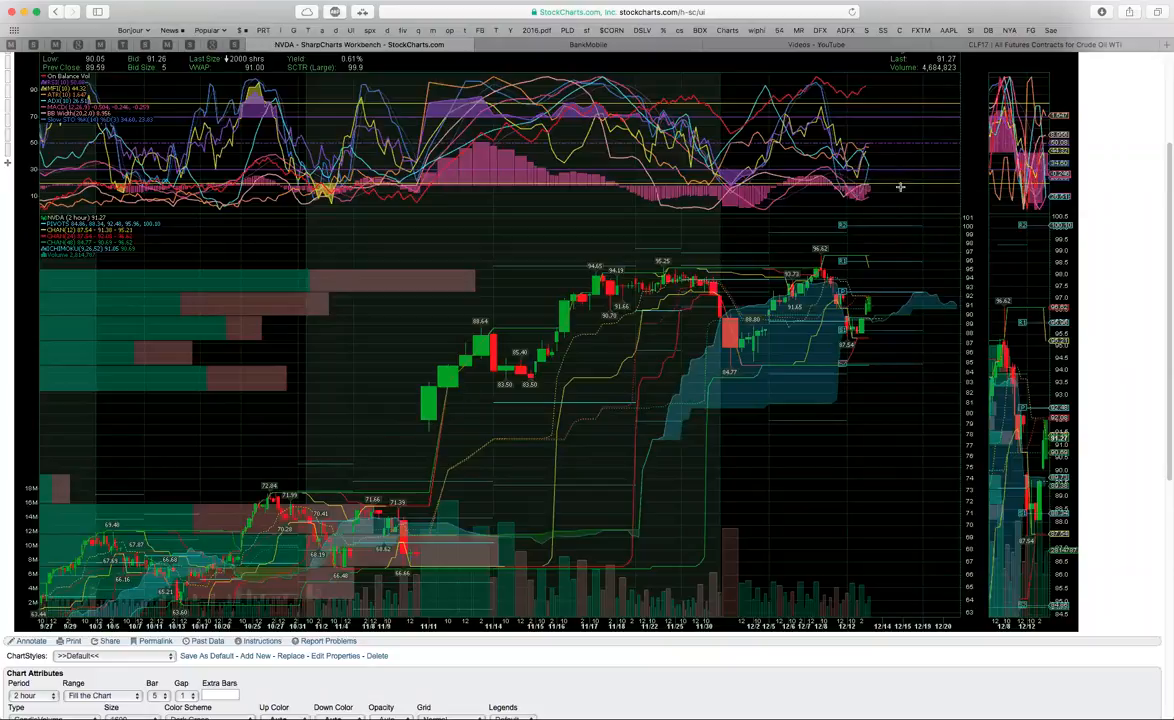
mouse_move(894, 352)
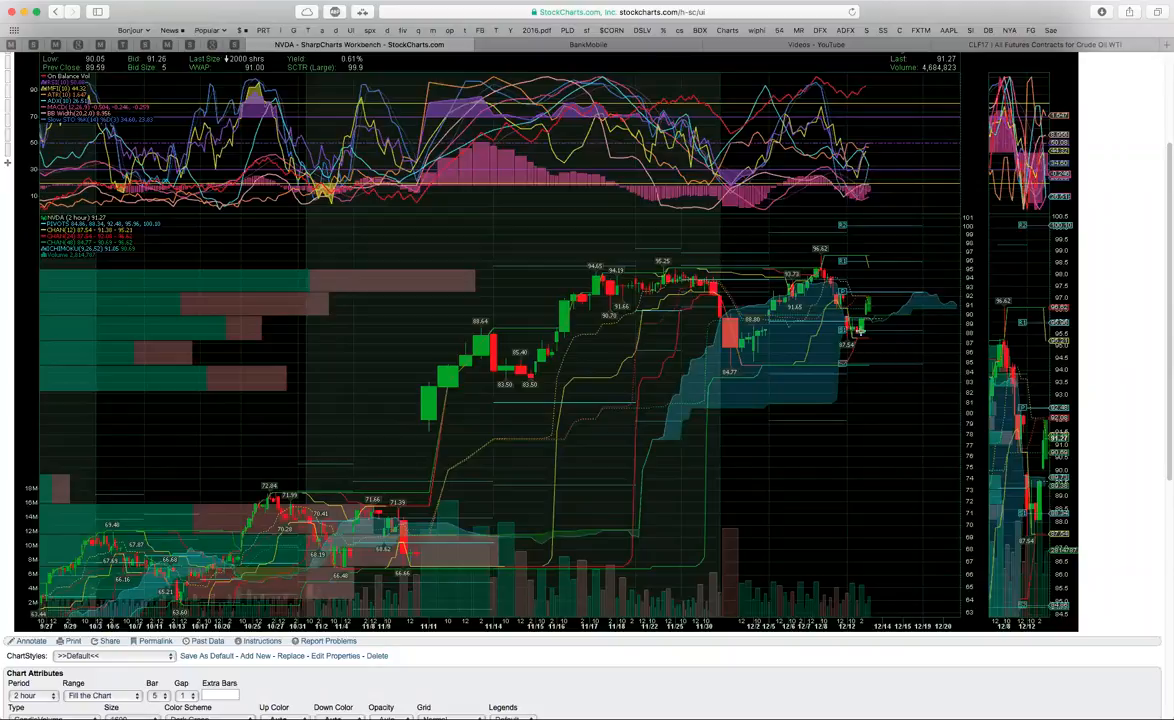
mouse_move(890, 332)
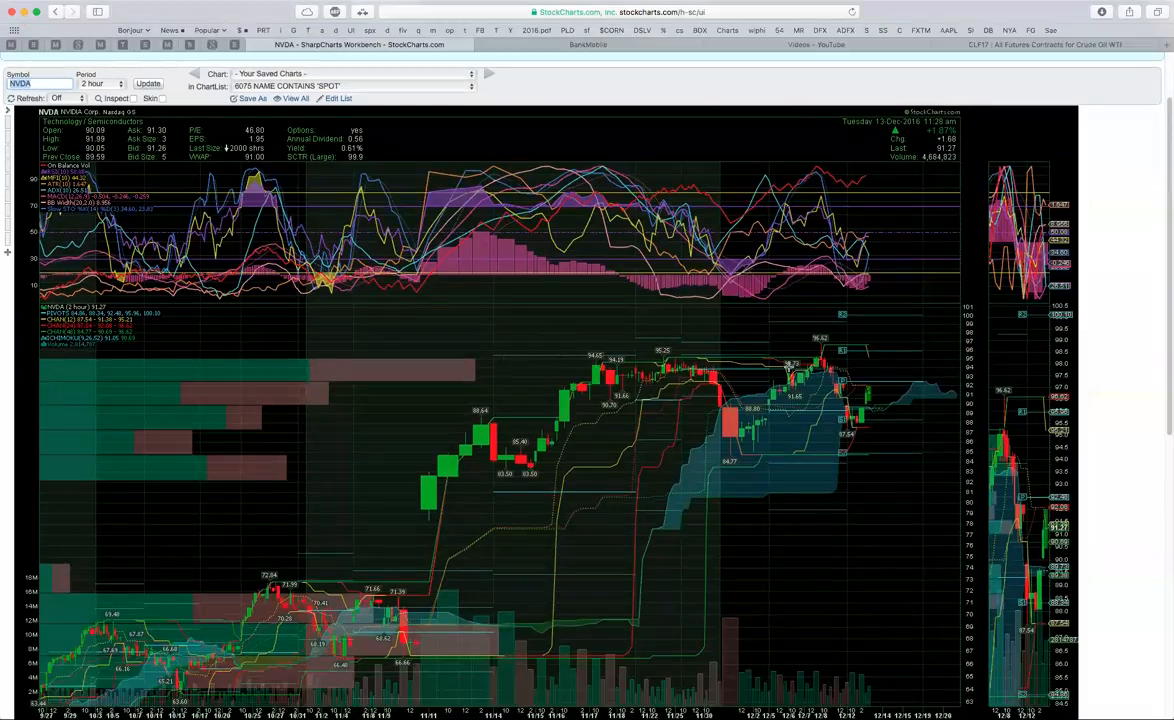
mouse_move(804, 374)
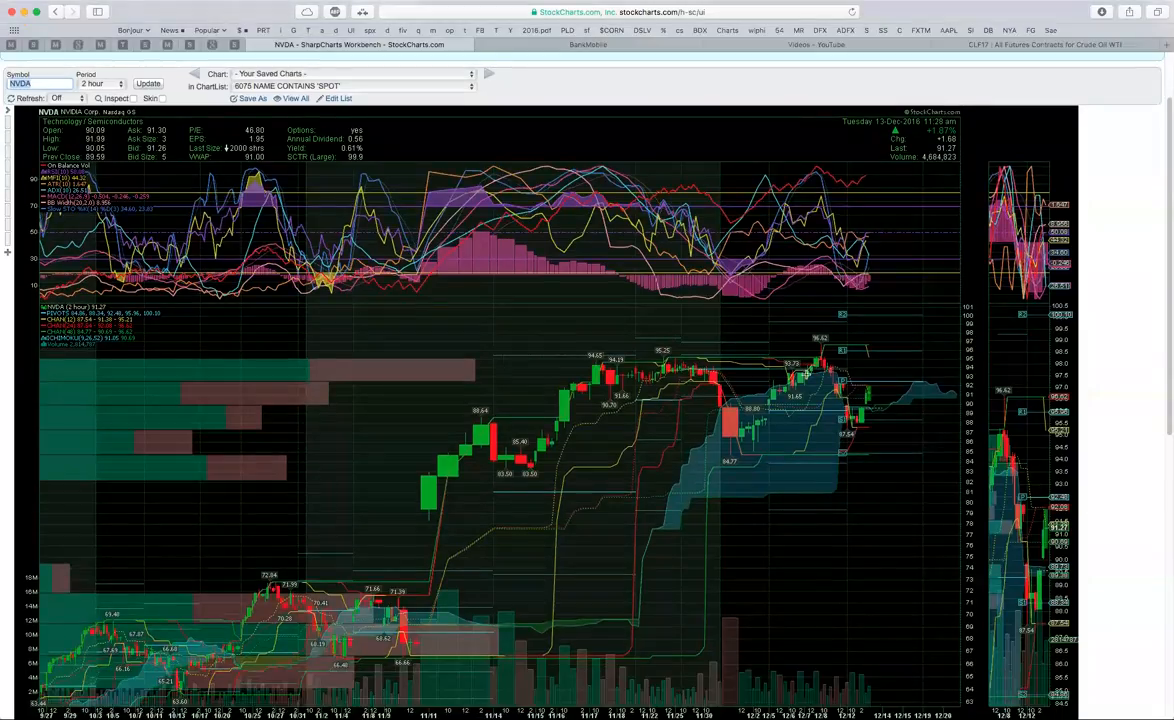
mouse_move(862, 376)
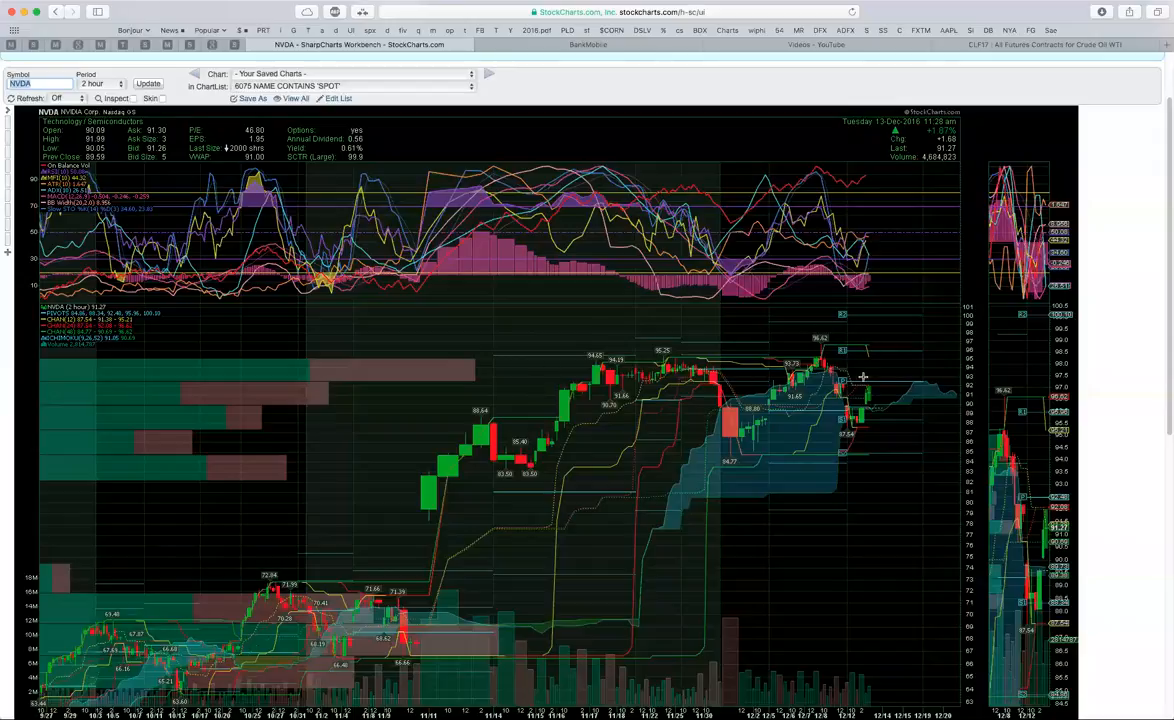
mouse_move(916, 386)
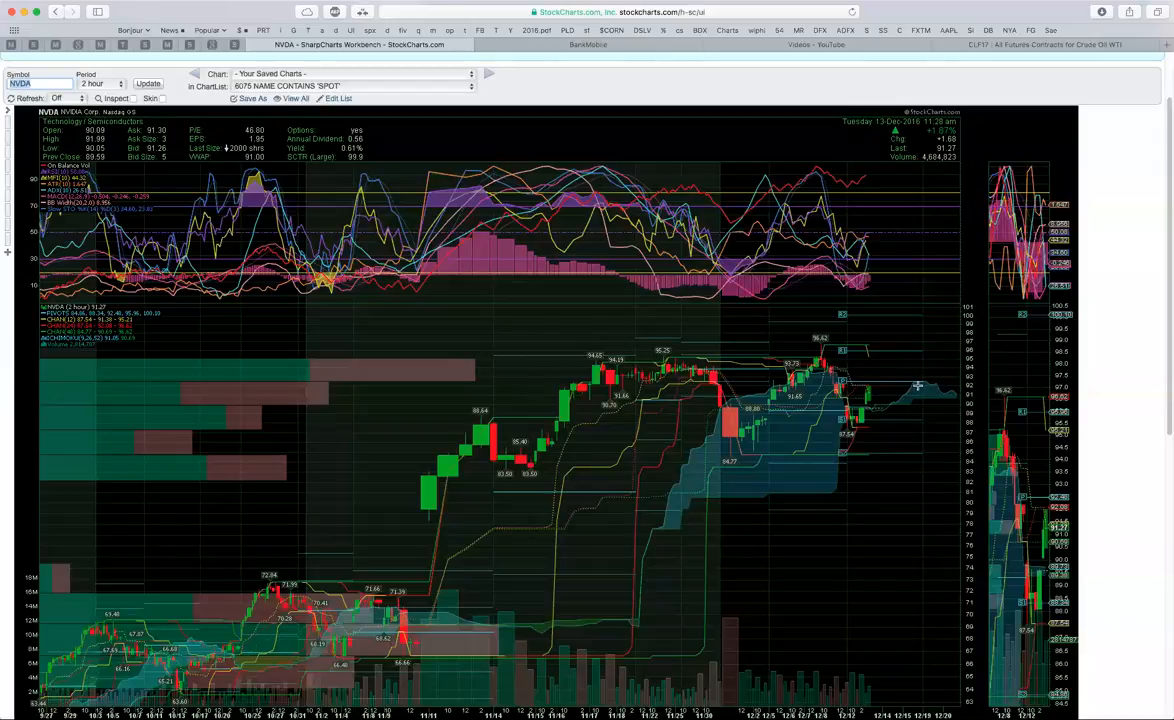
mouse_move(868, 420)
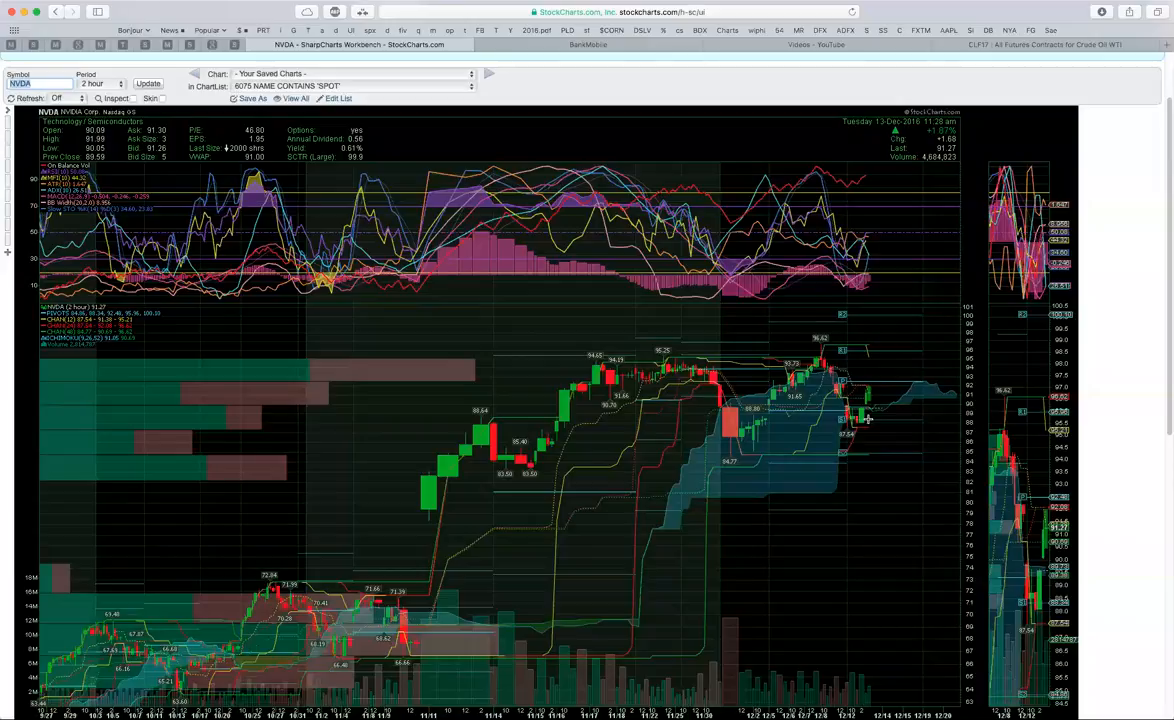
mouse_move(878, 374)
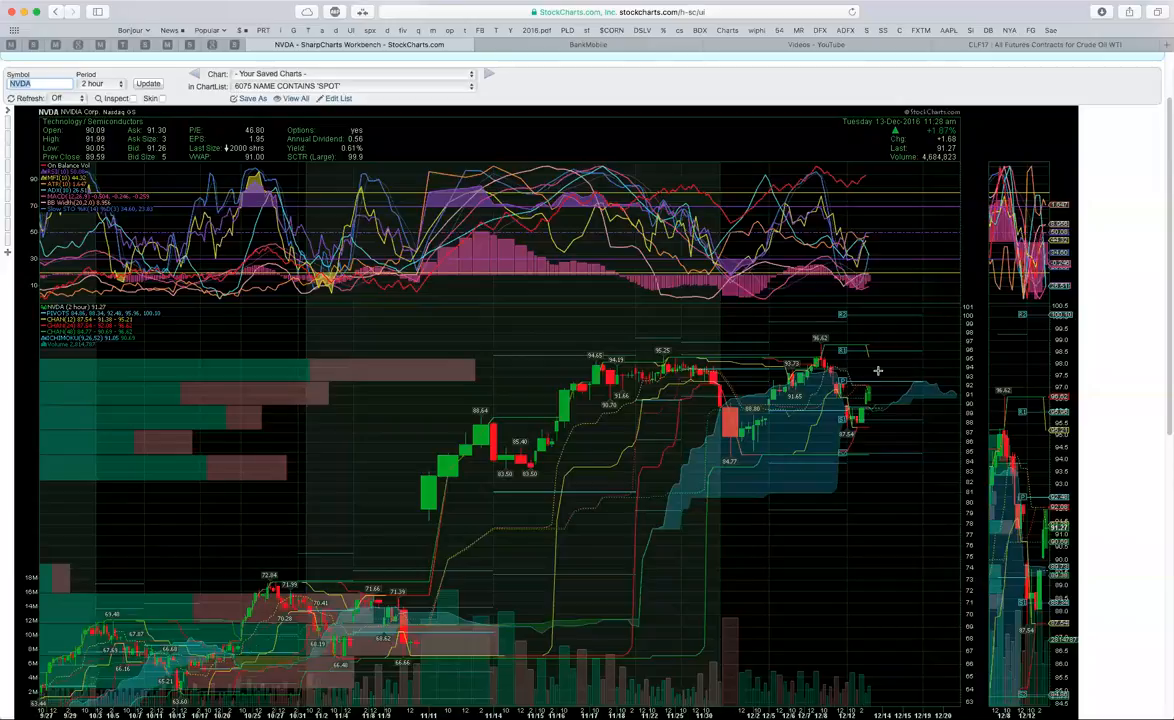
mouse_move(520, 388)
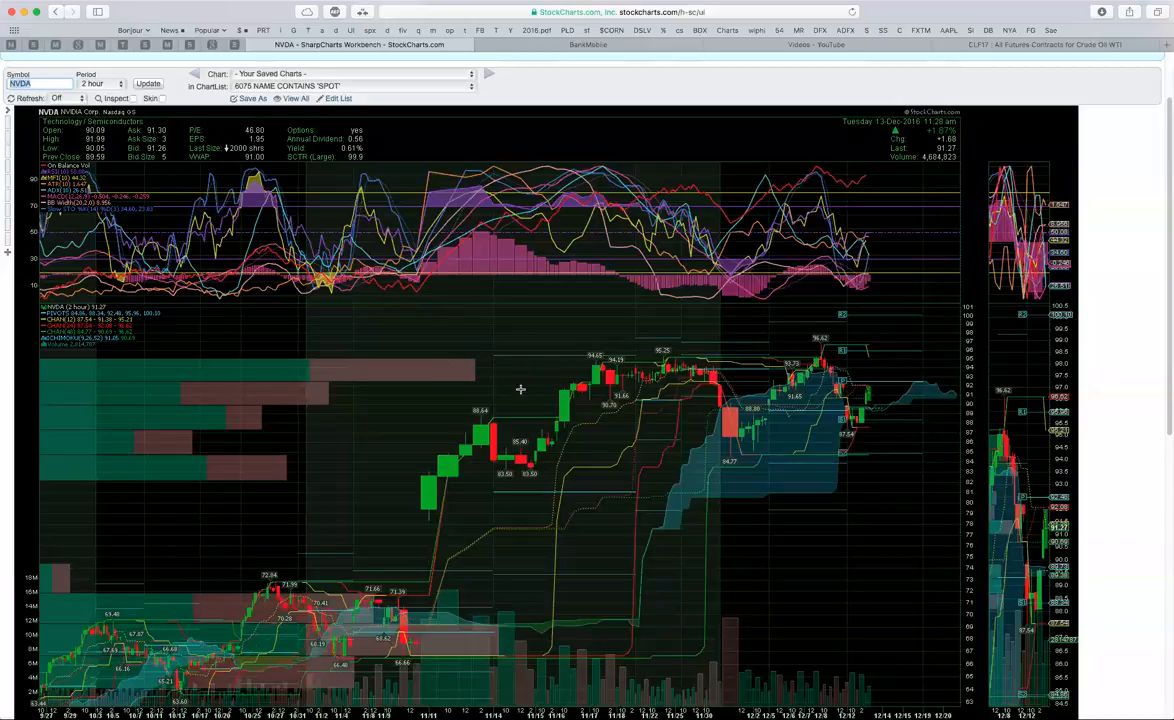
mouse_move(872, 360)
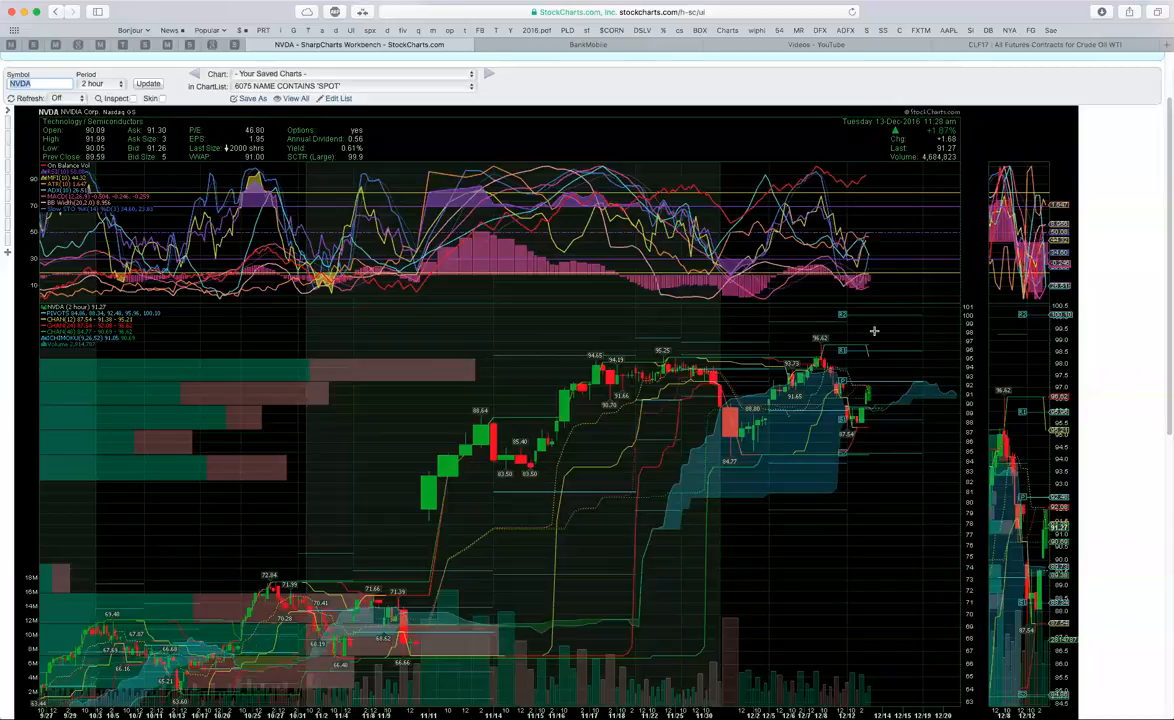
mouse_move(860, 370)
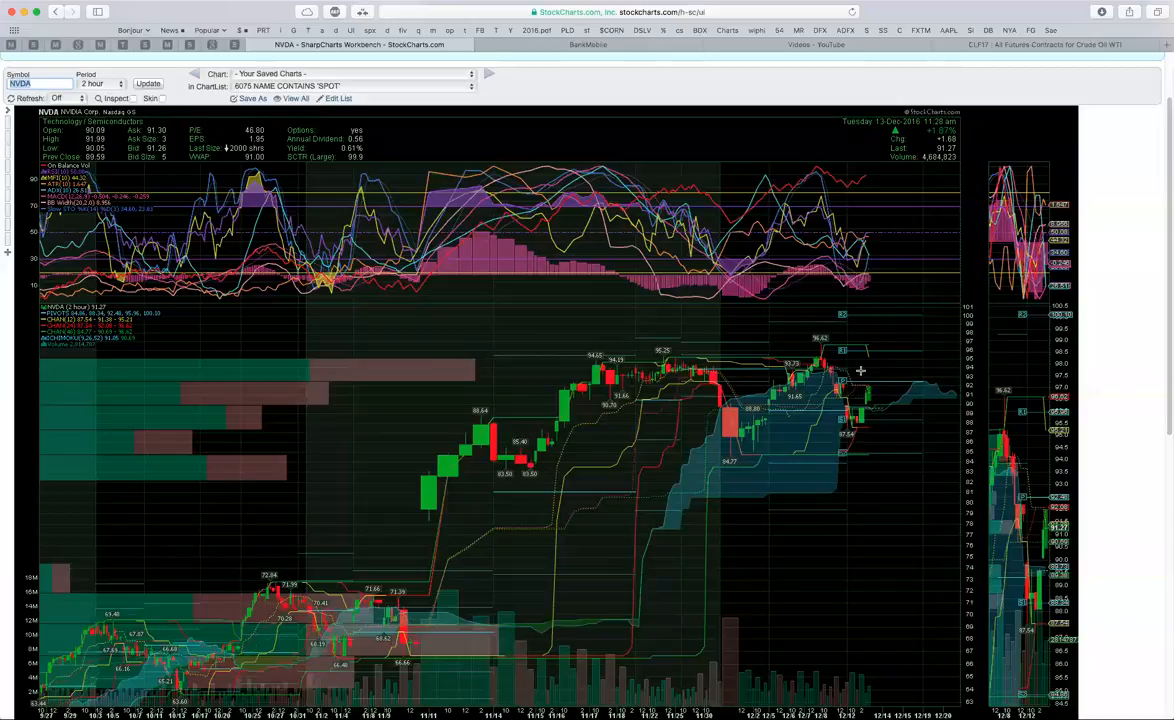
mouse_move(864, 384)
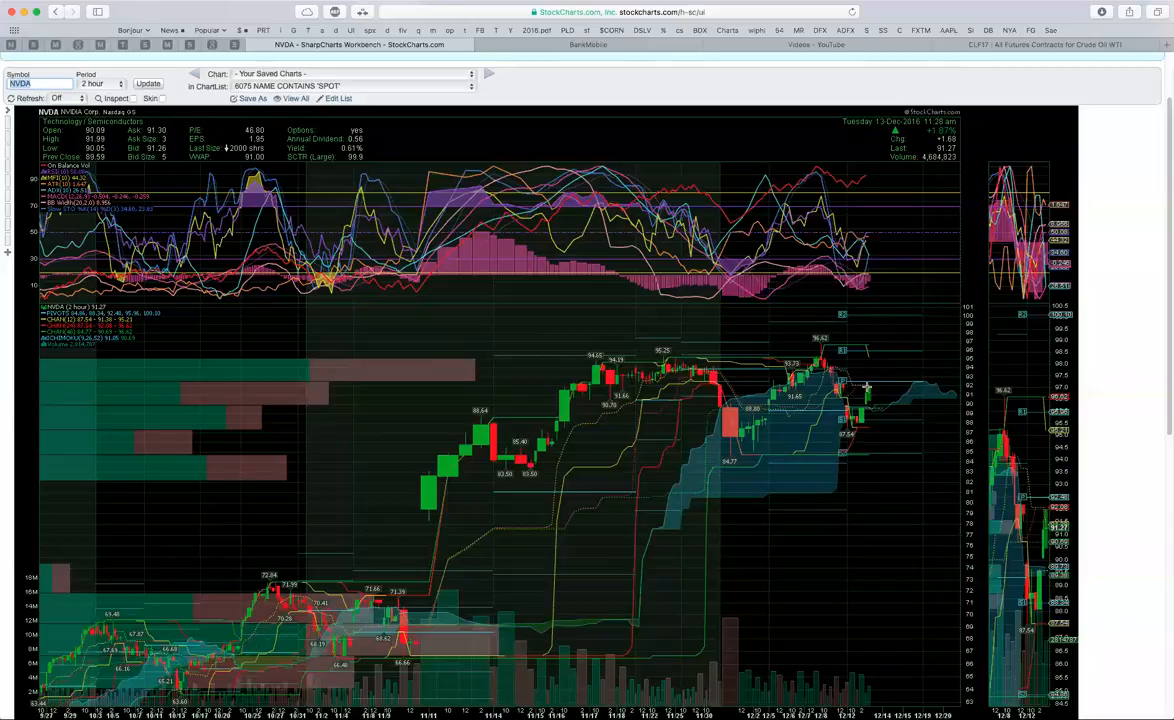
mouse_move(876, 536)
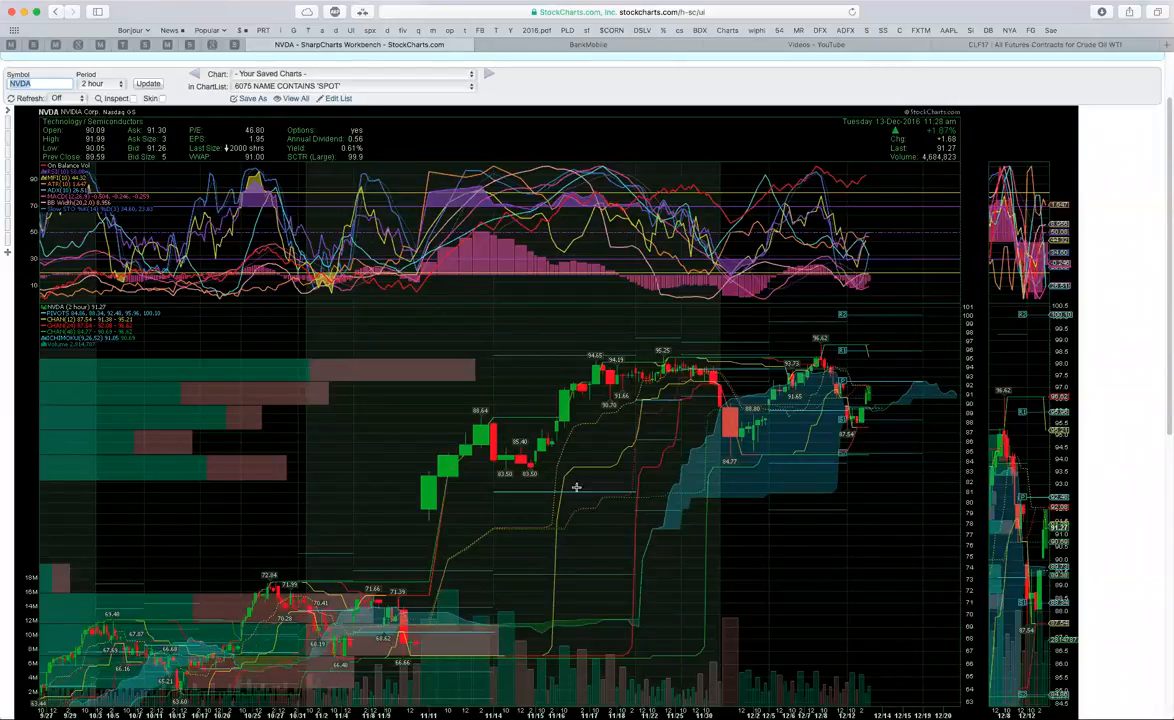
mouse_move(564, 508)
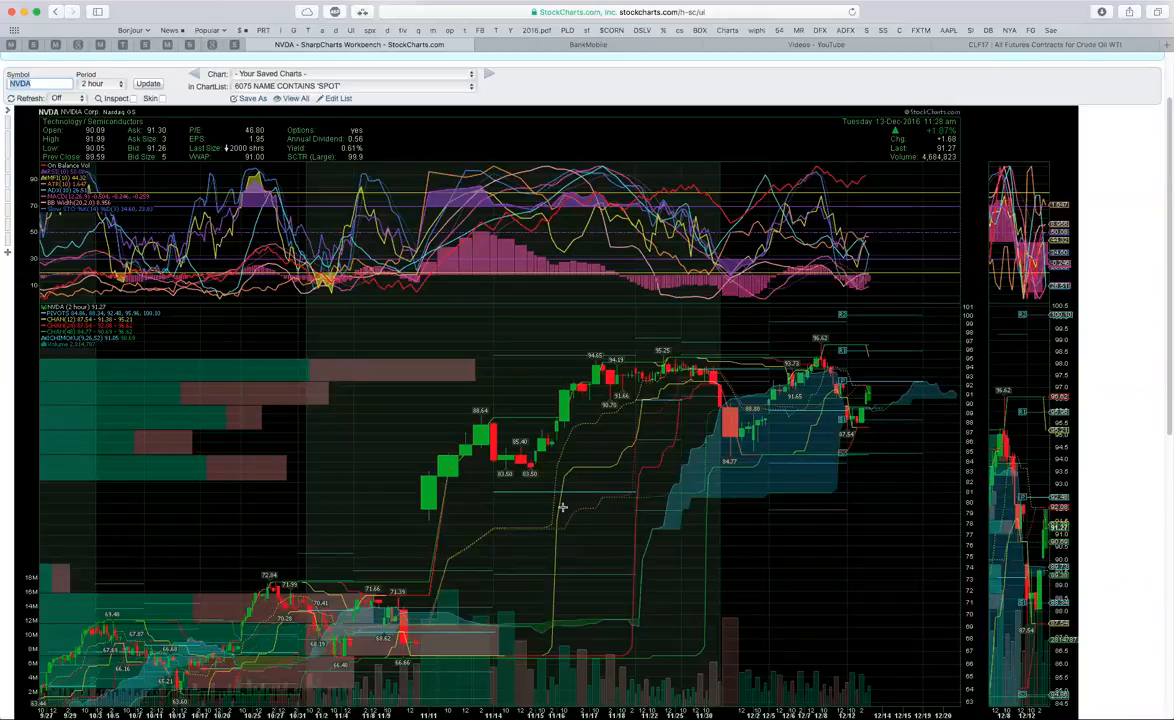
mouse_move(758, 368)
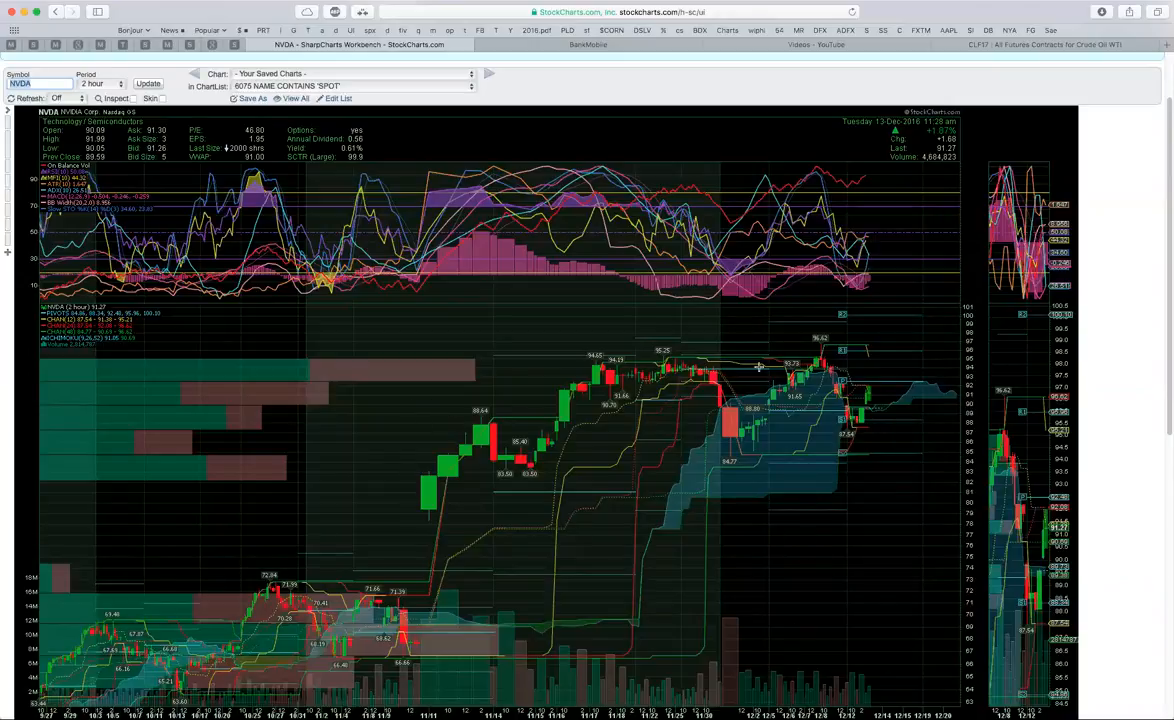